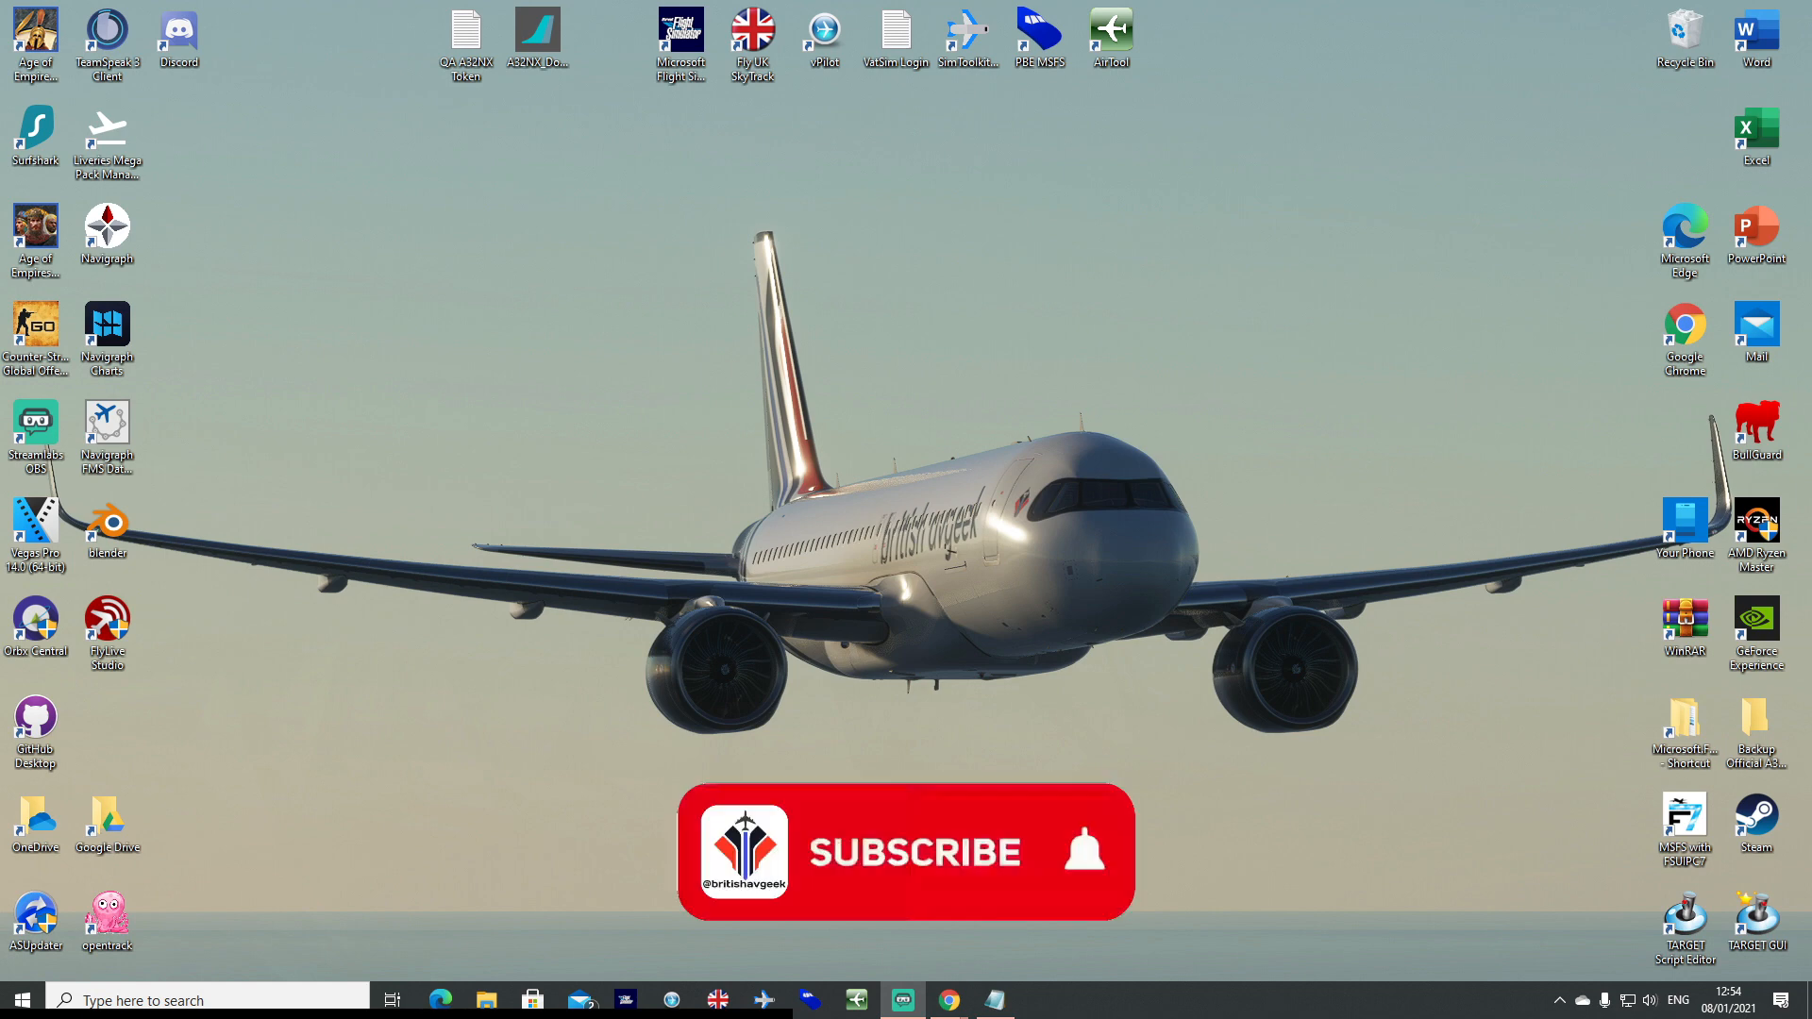
# Open the PremiumDeluxe_MSFS_Modelmatching vX file from the desktop in Notepad.
pyautogui.click(914, 853)
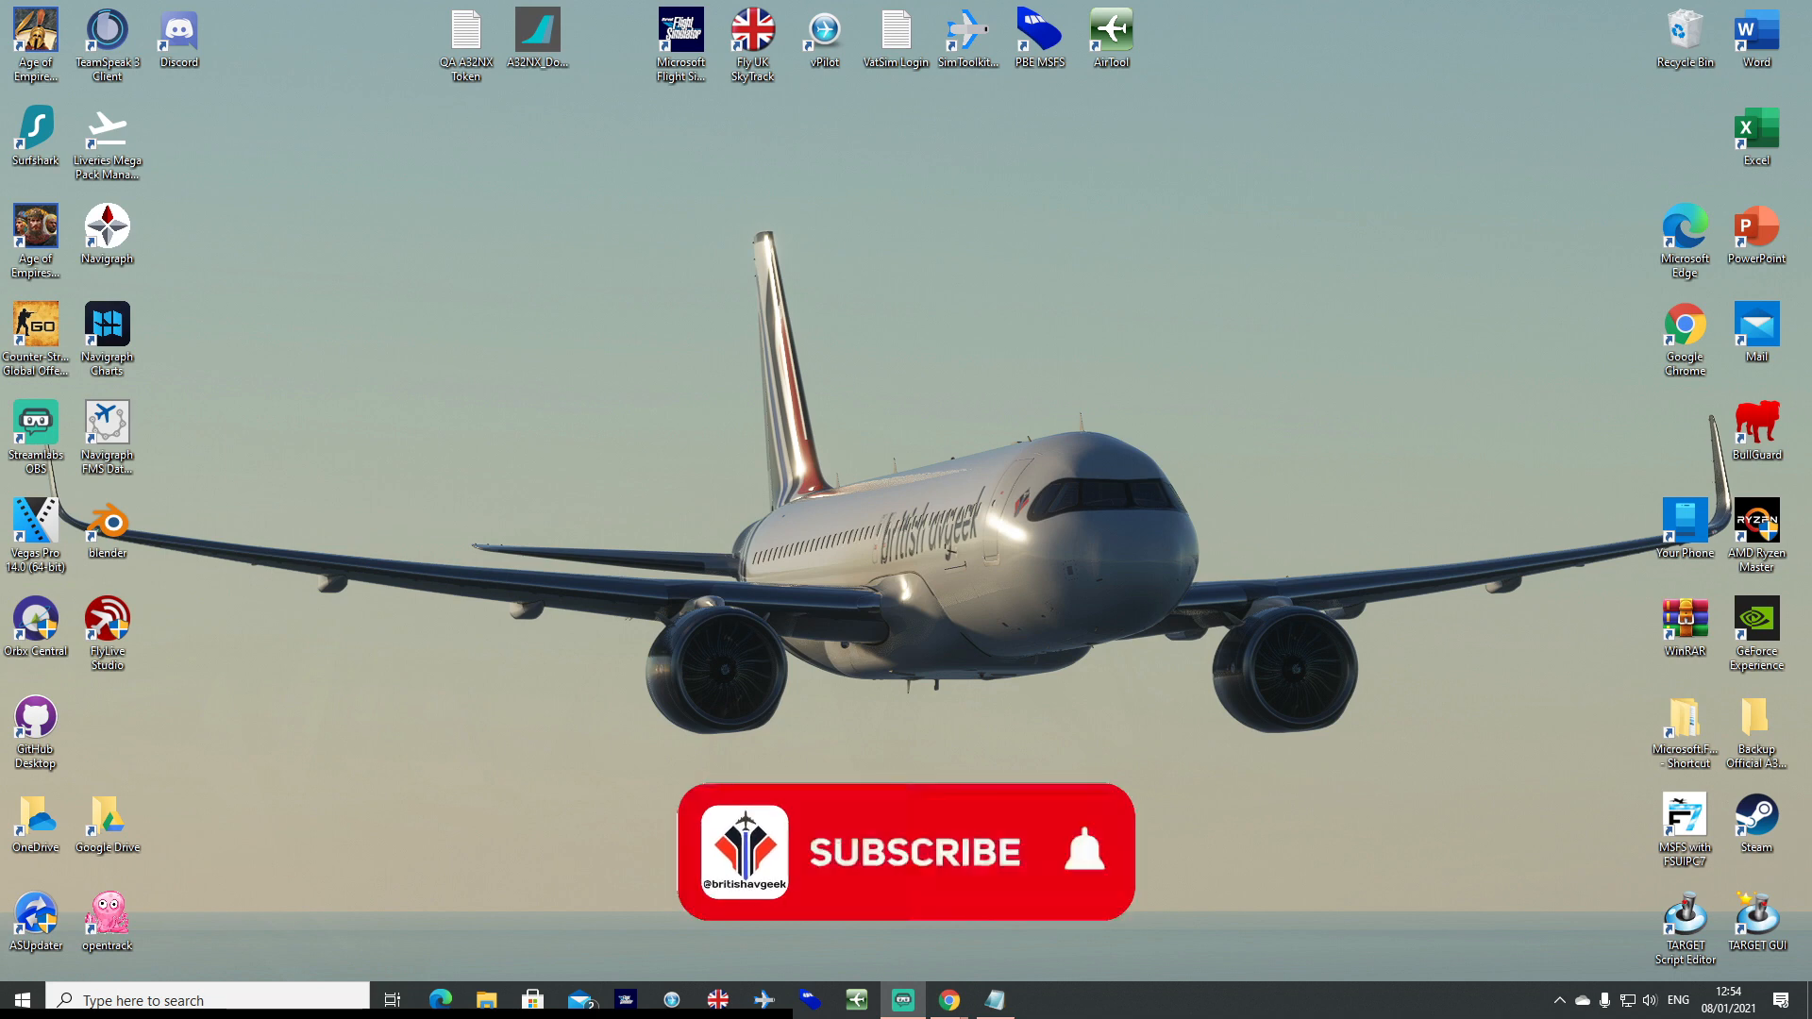
pyautogui.click(914, 852)
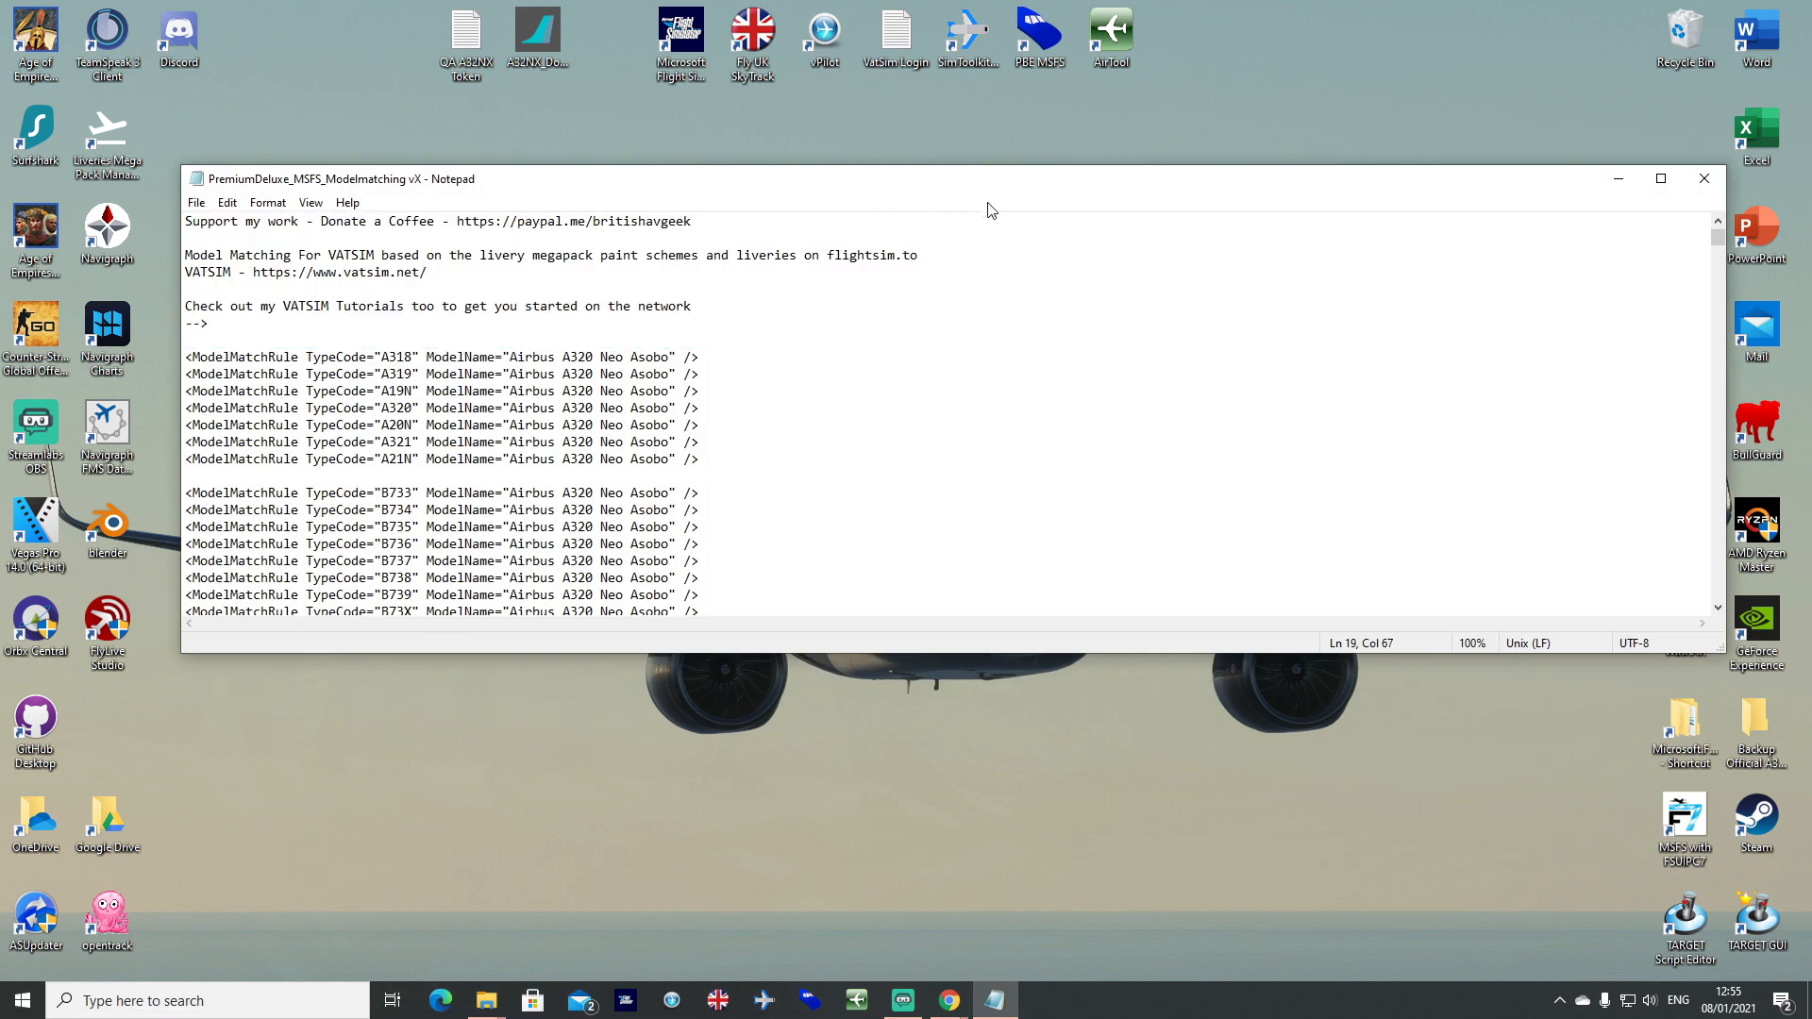
# Maximize Notepad and skim the ModelMatchRule lines for the 747-8i, 787-10 and British Airways liveries.
pyautogui.click(1661, 178)
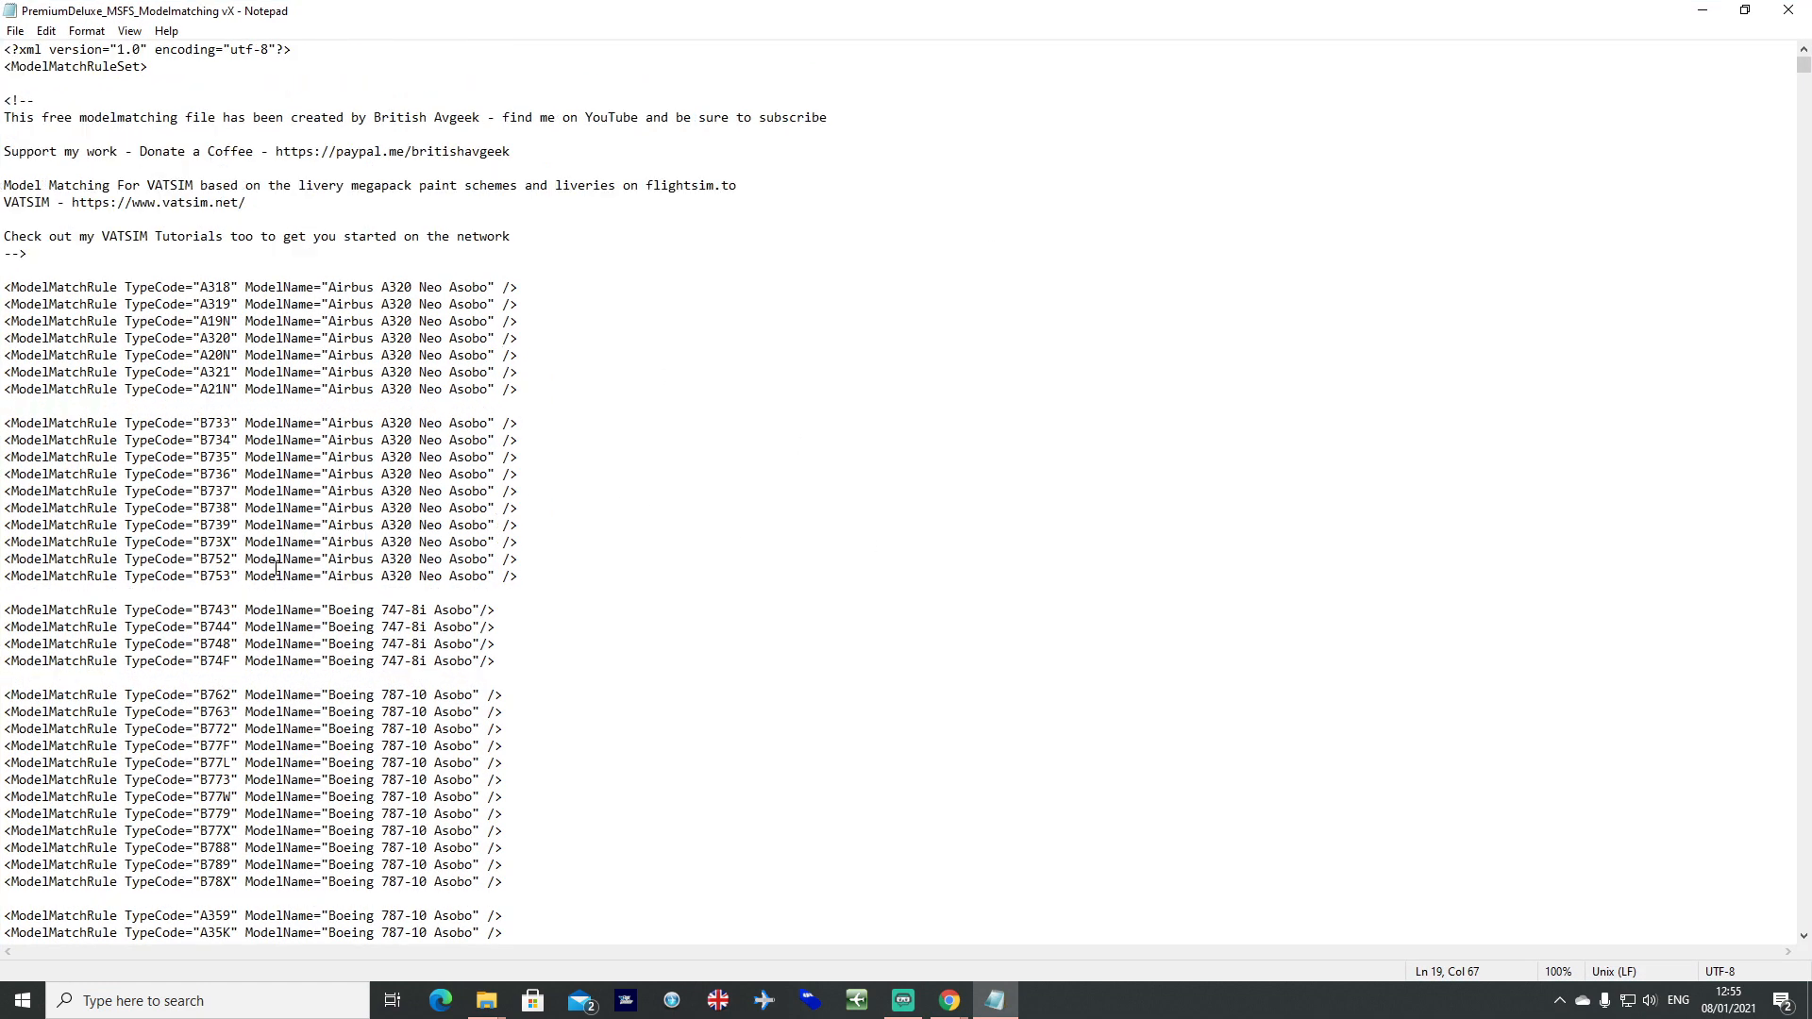
pyautogui.scroll(-3)
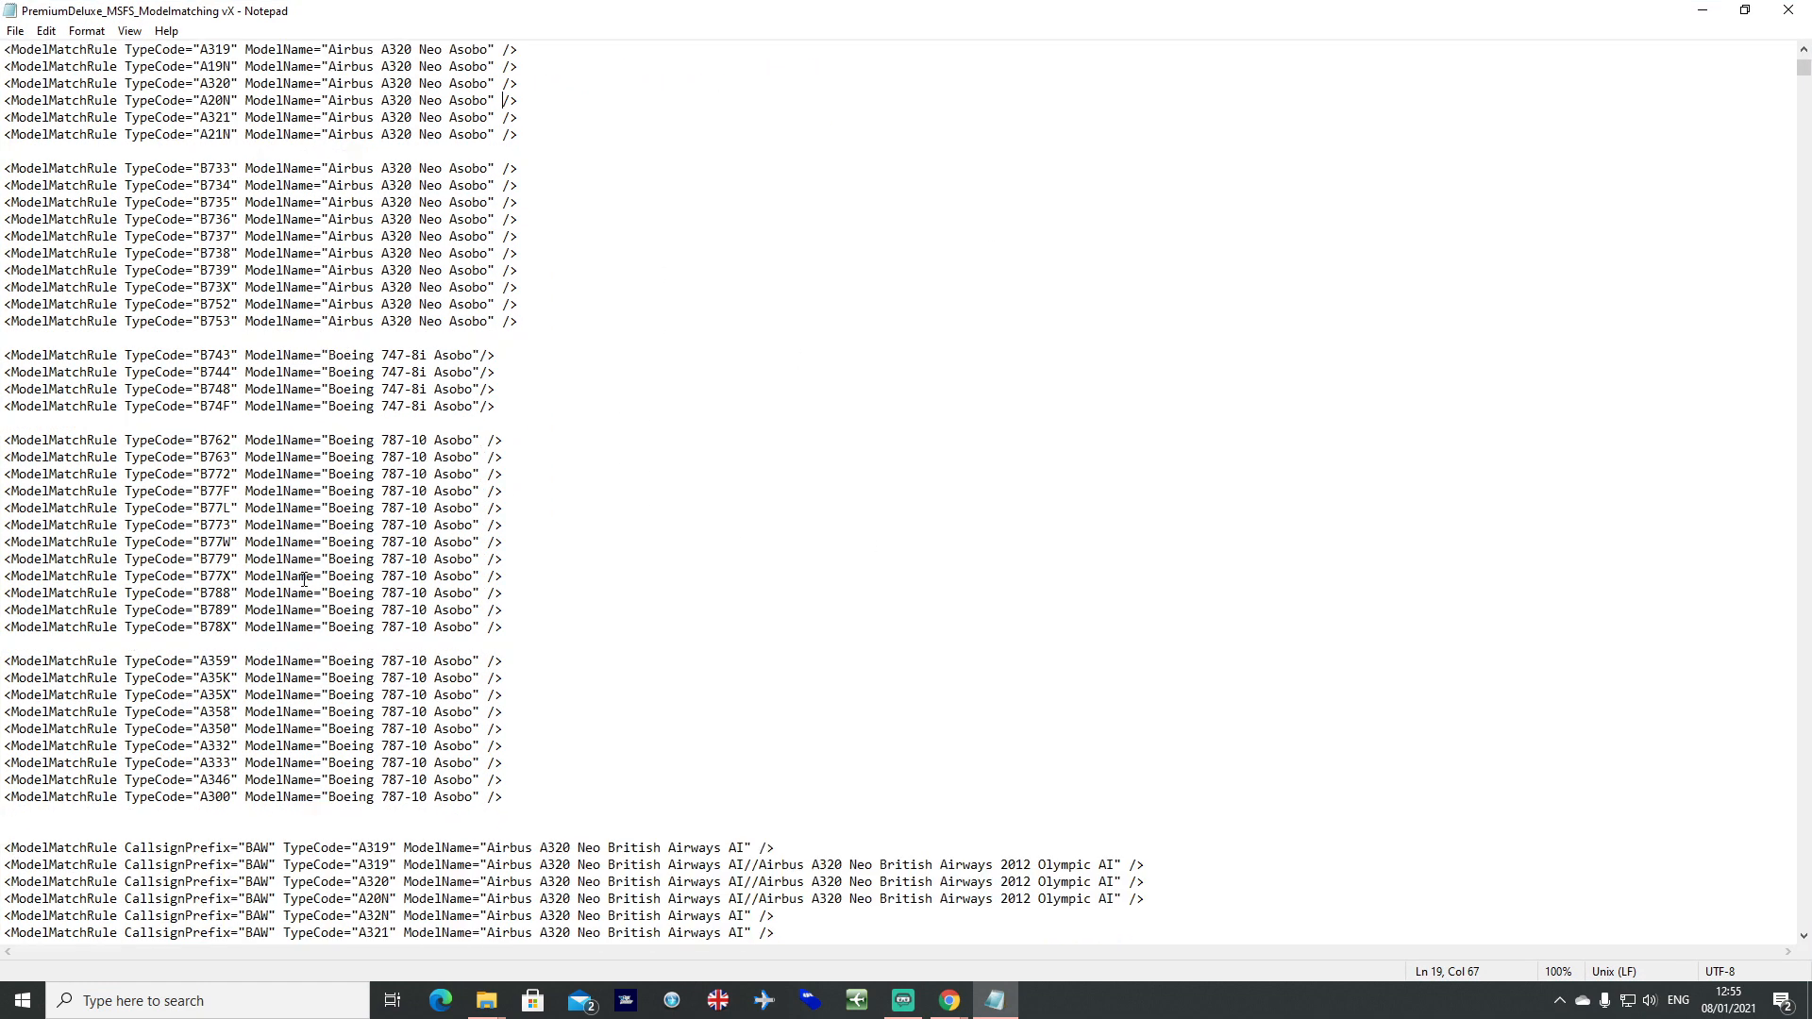
pyautogui.scroll(-3)
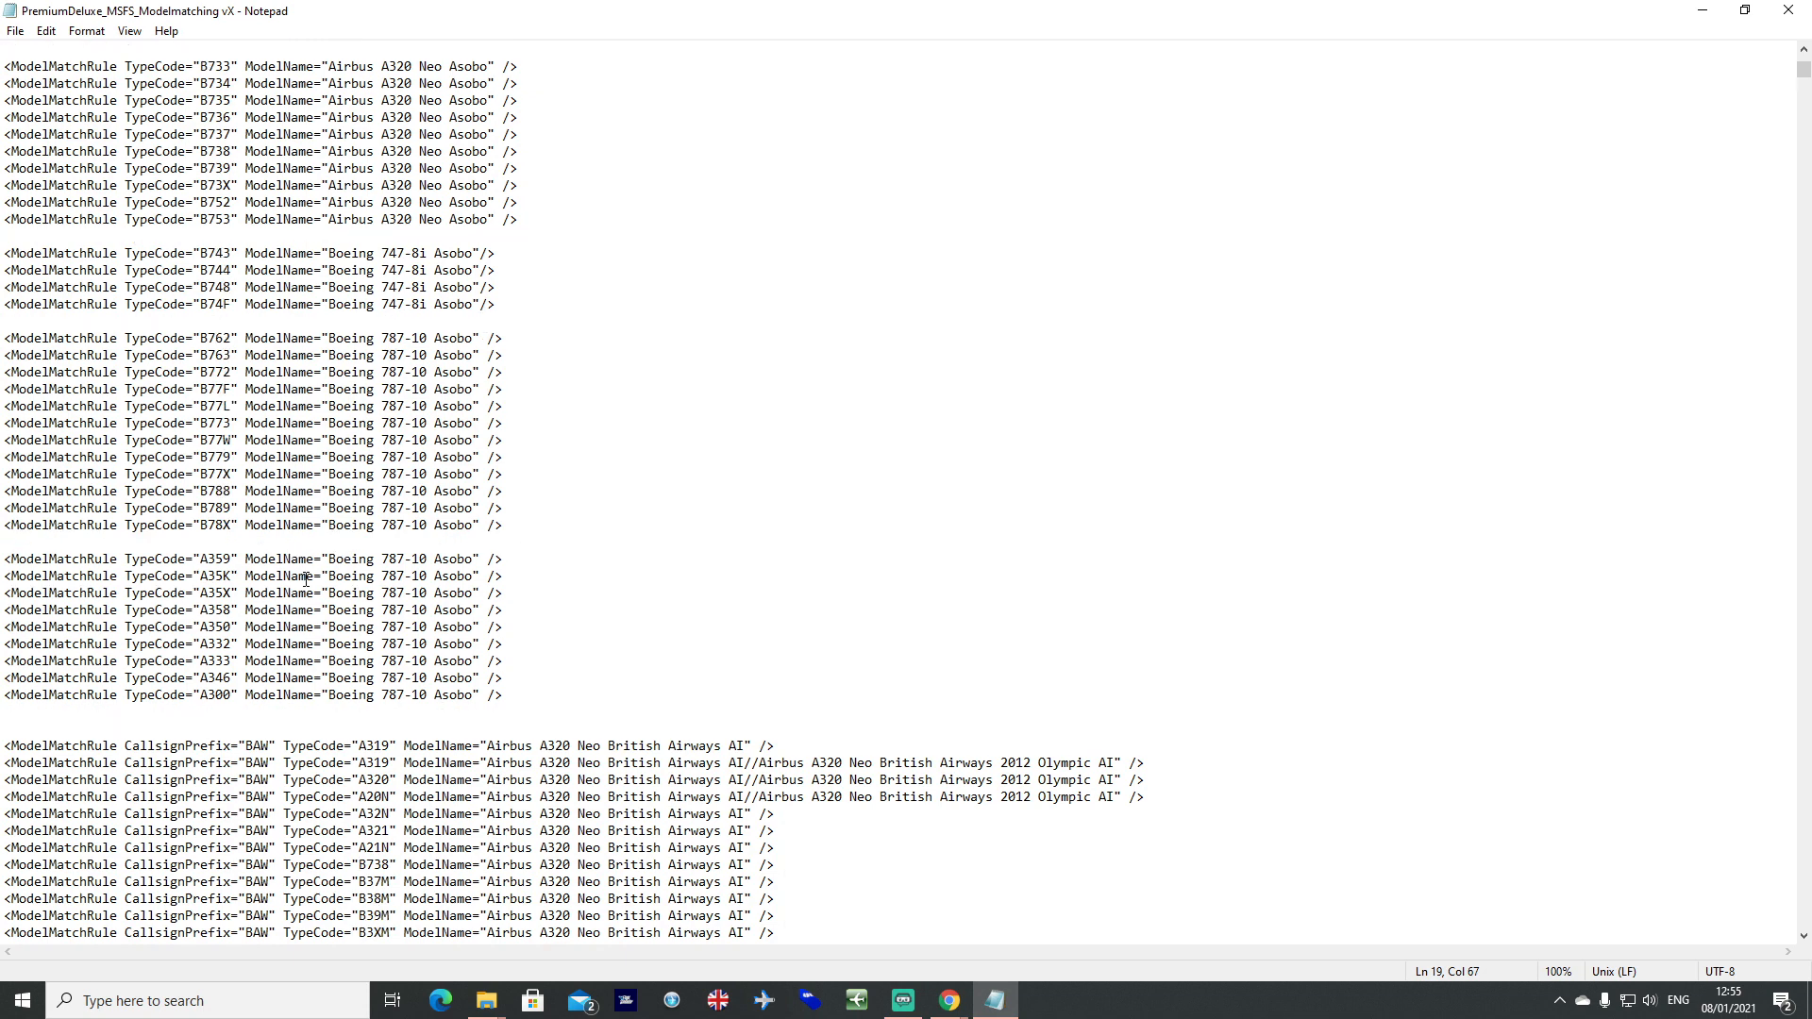
pyautogui.scroll(3)
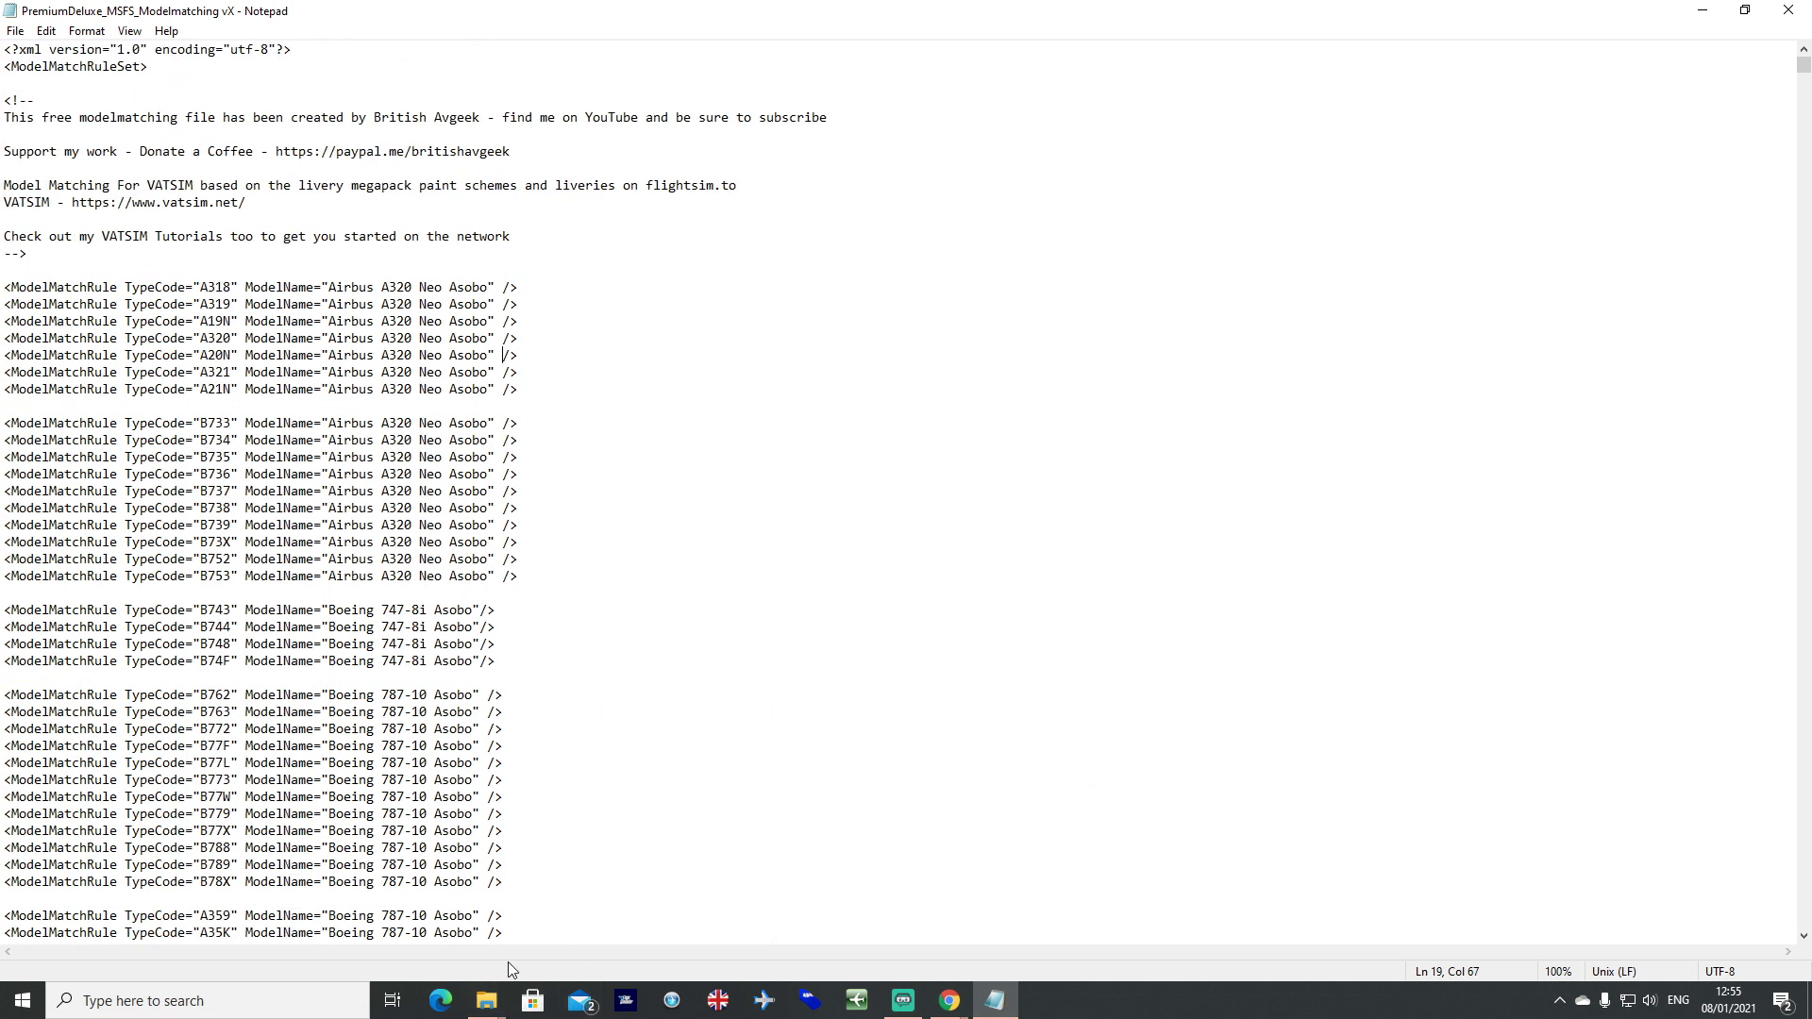
pyautogui.moveTo(485, 1000)
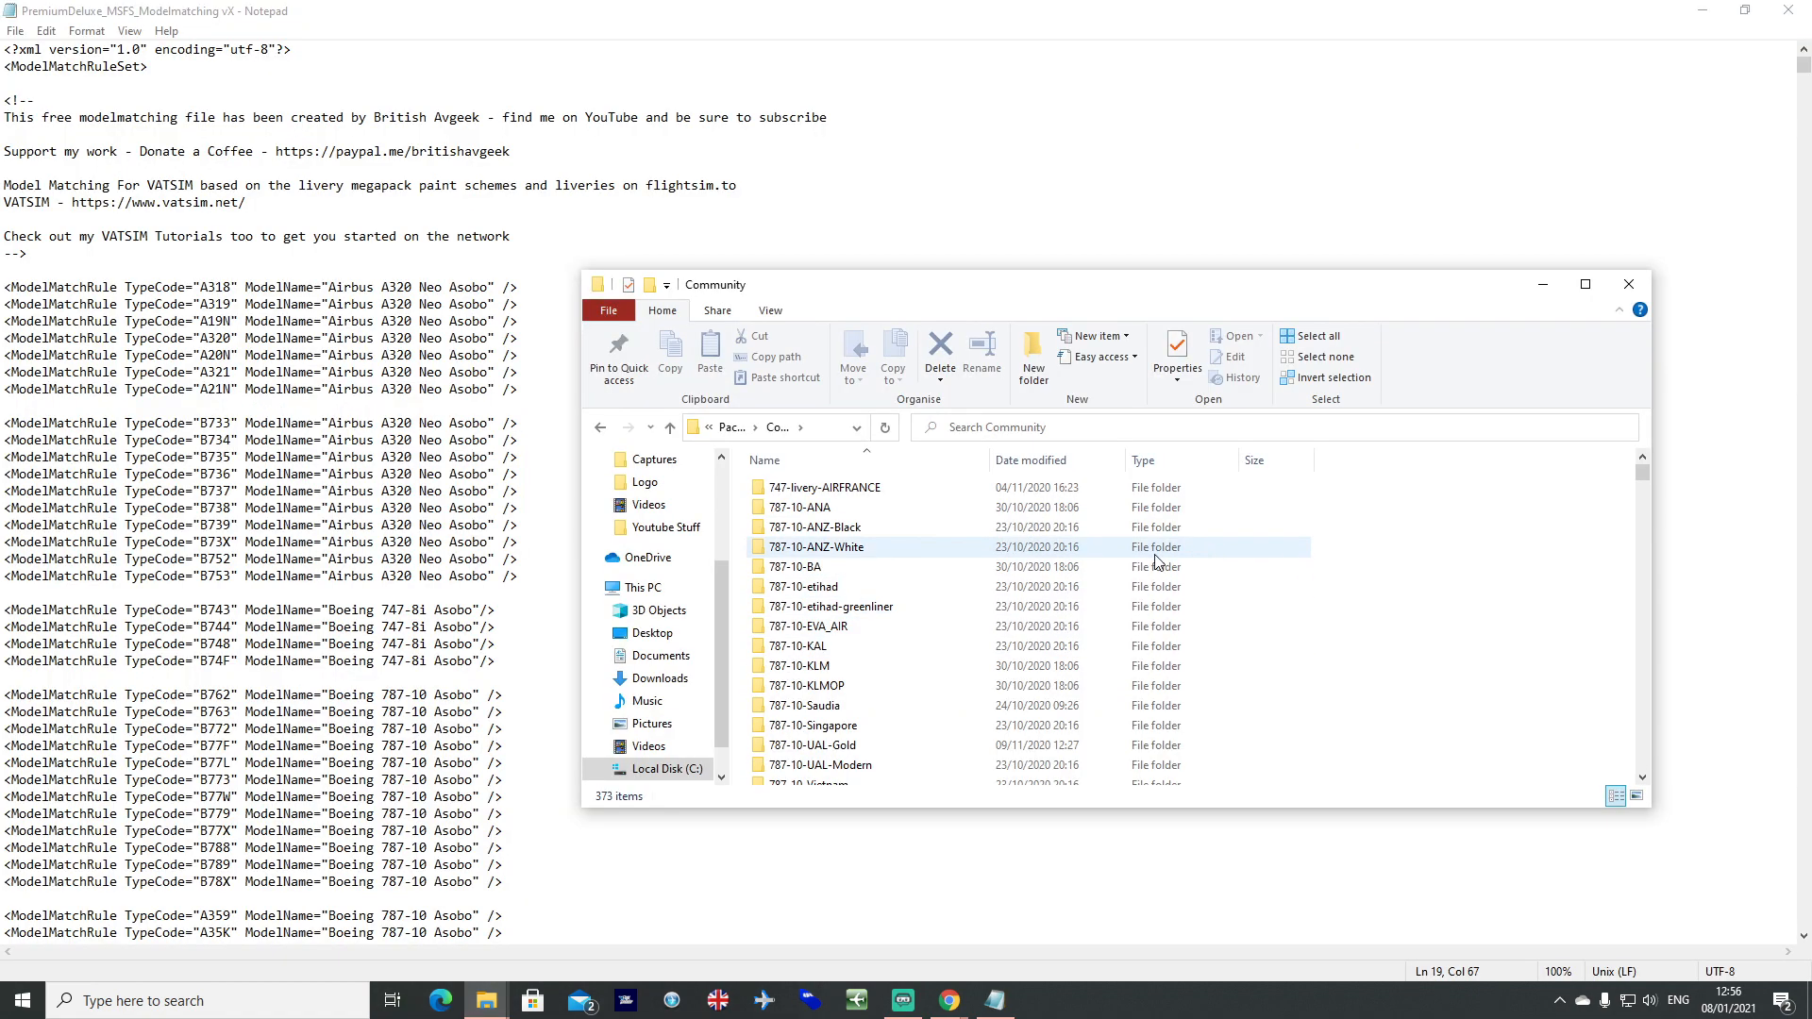
# Browse the Community add-on list down to the Asobo_A320_NEO_EASYJETEUROPCARS livery folder.
pyautogui.click(796, 566)
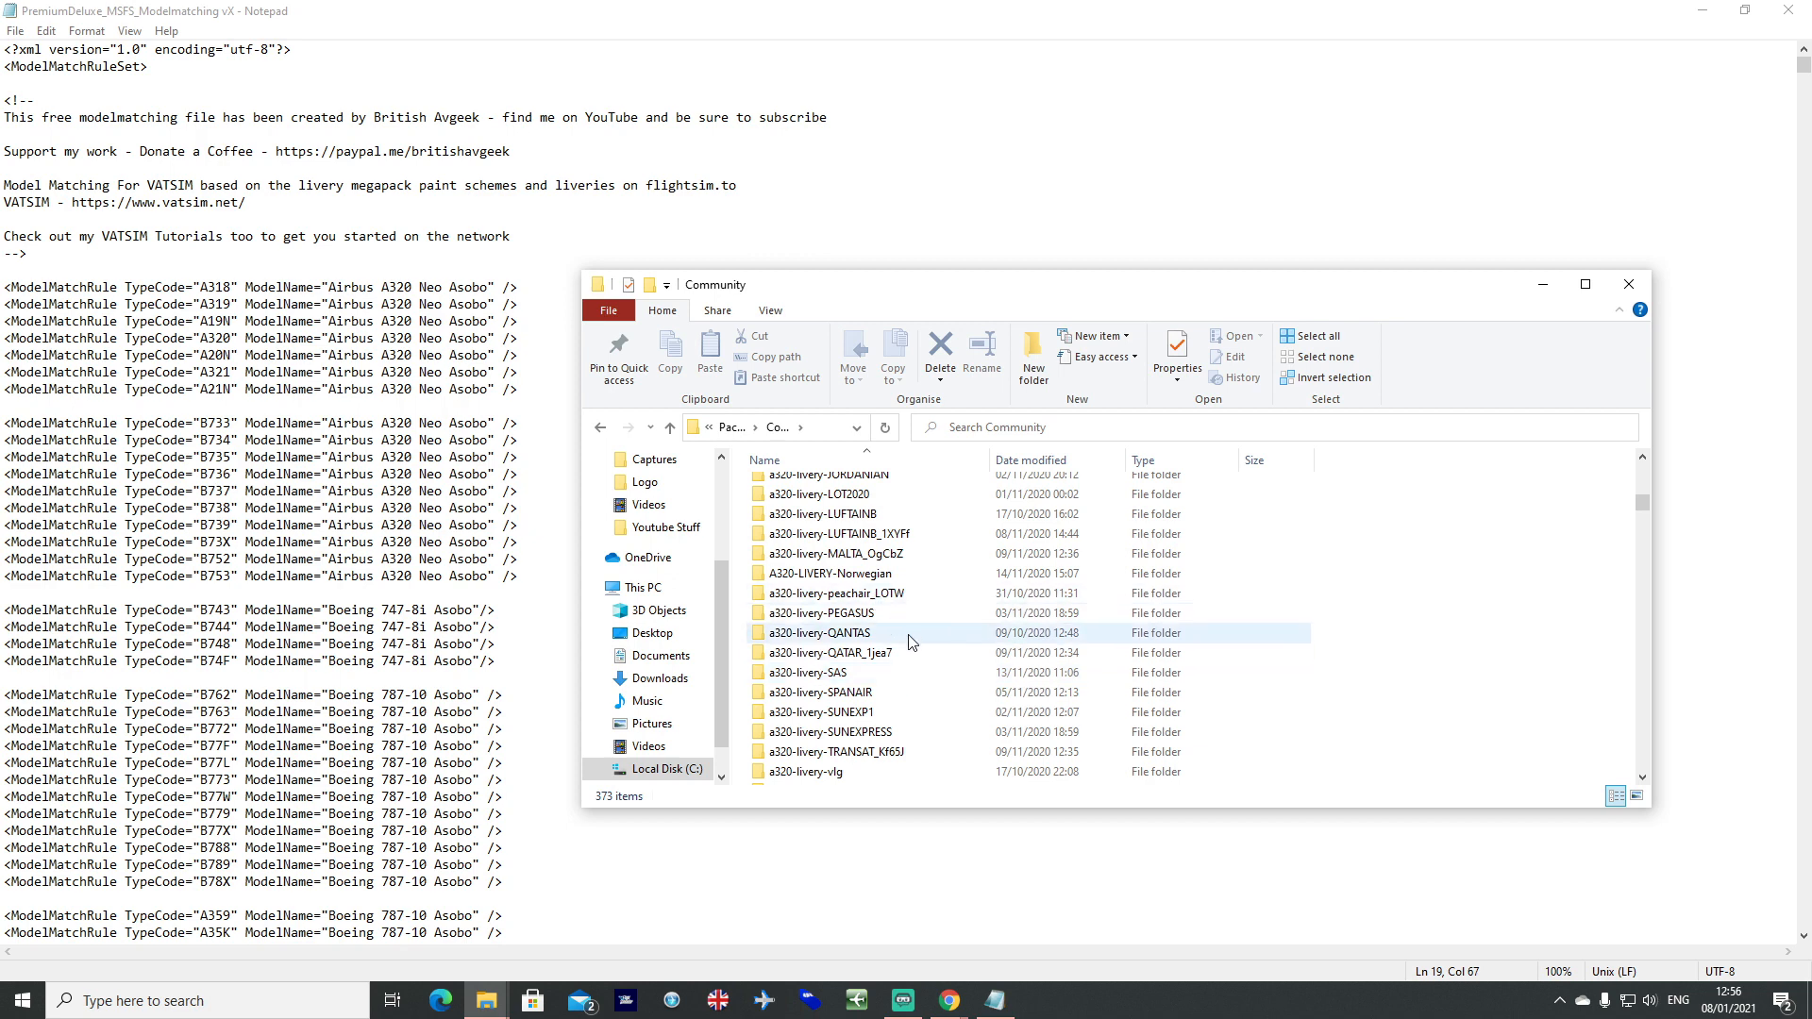
pyautogui.moveTo(912, 641)
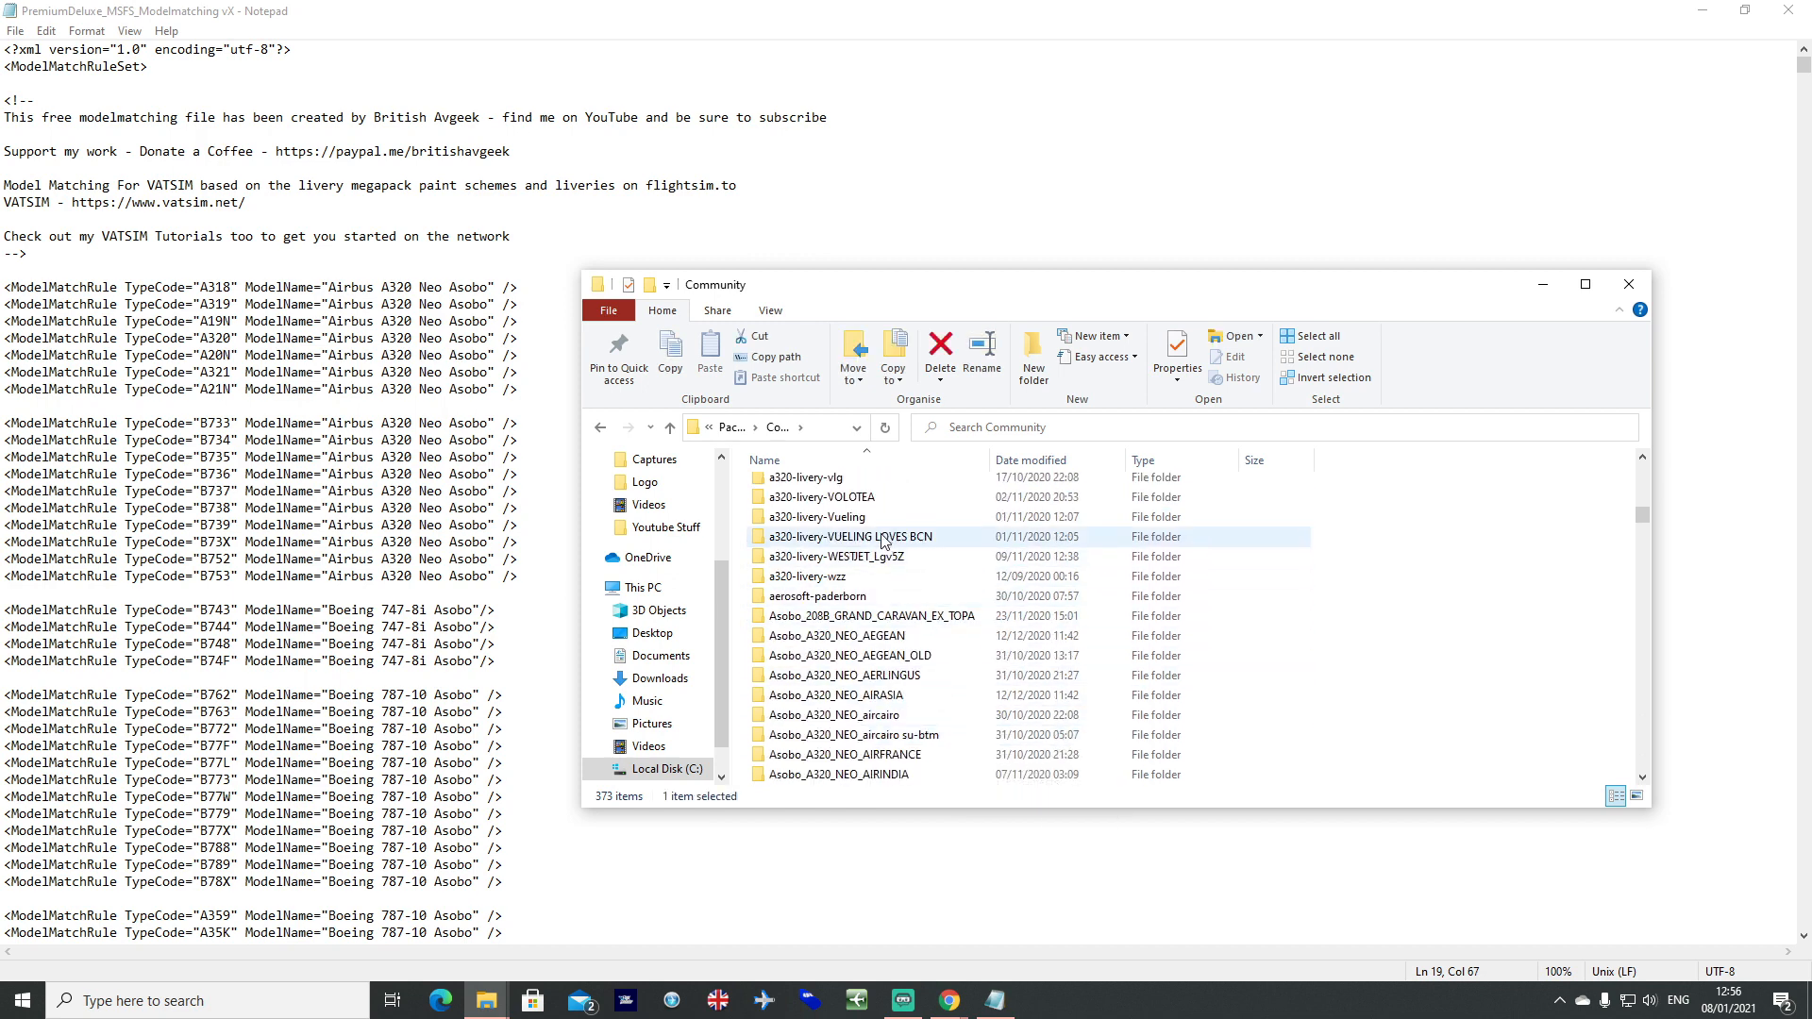
pyautogui.click(845, 674)
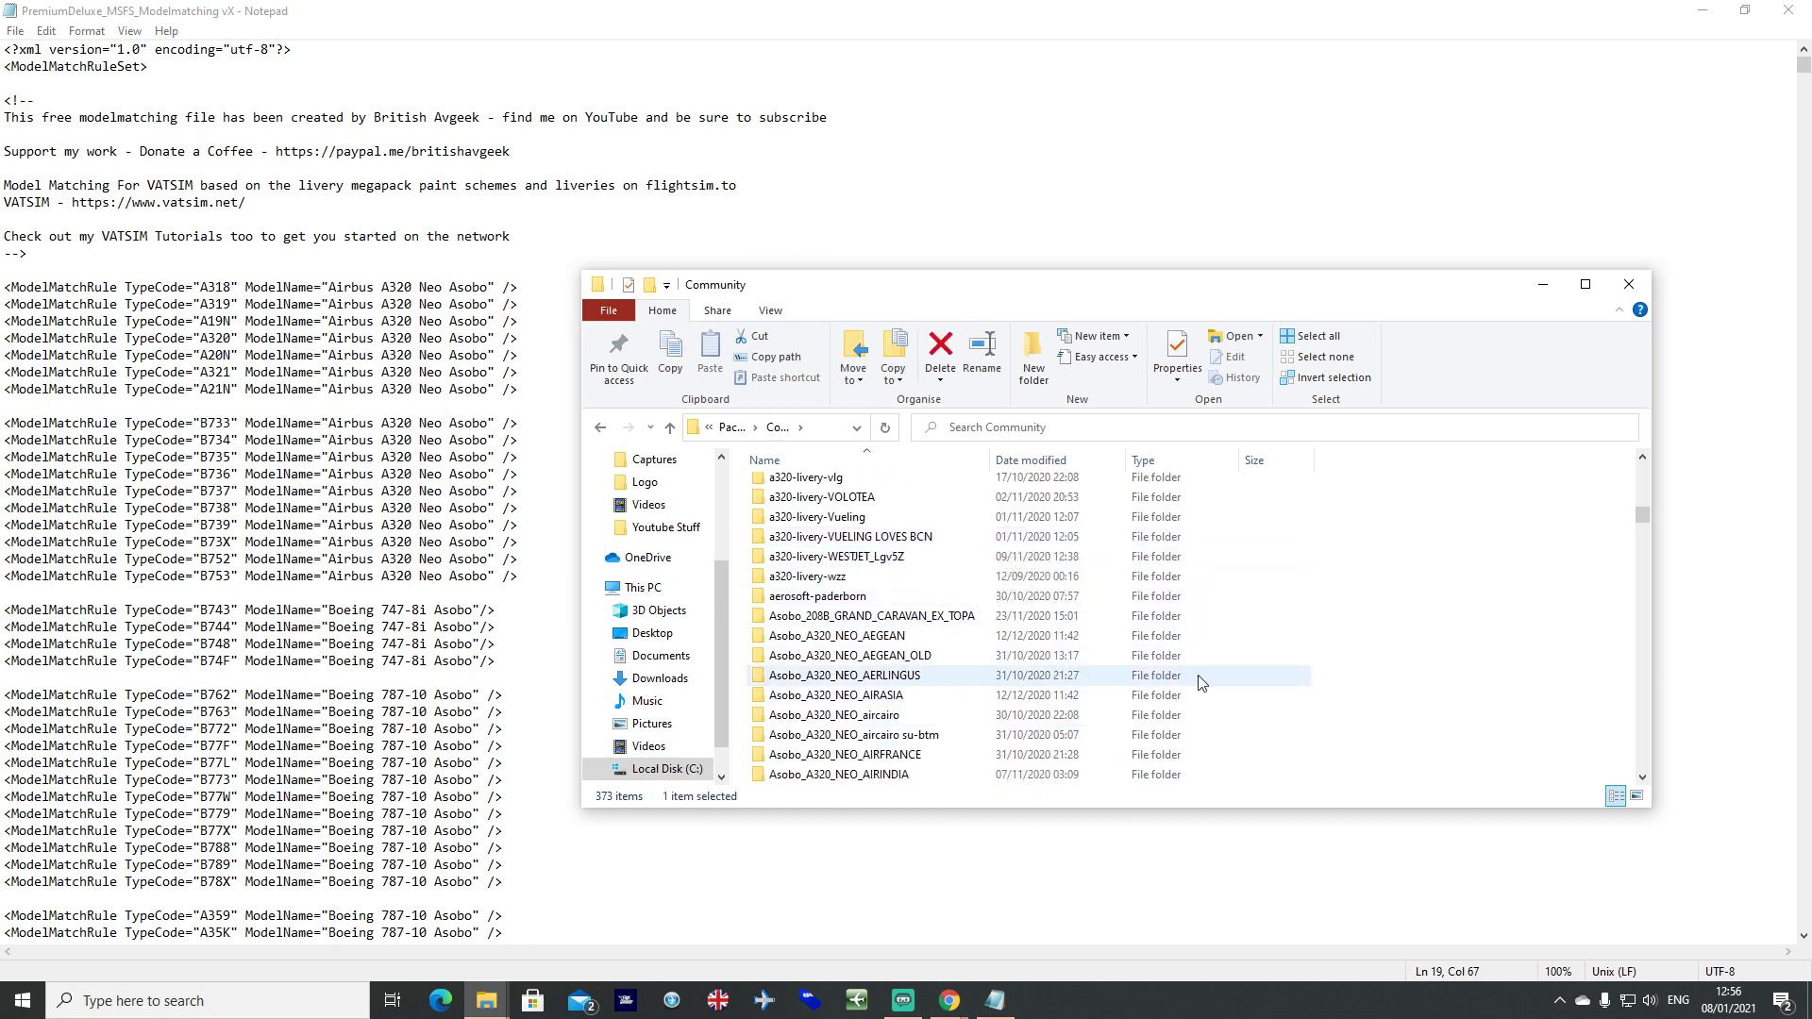
pyautogui.scroll(-3)
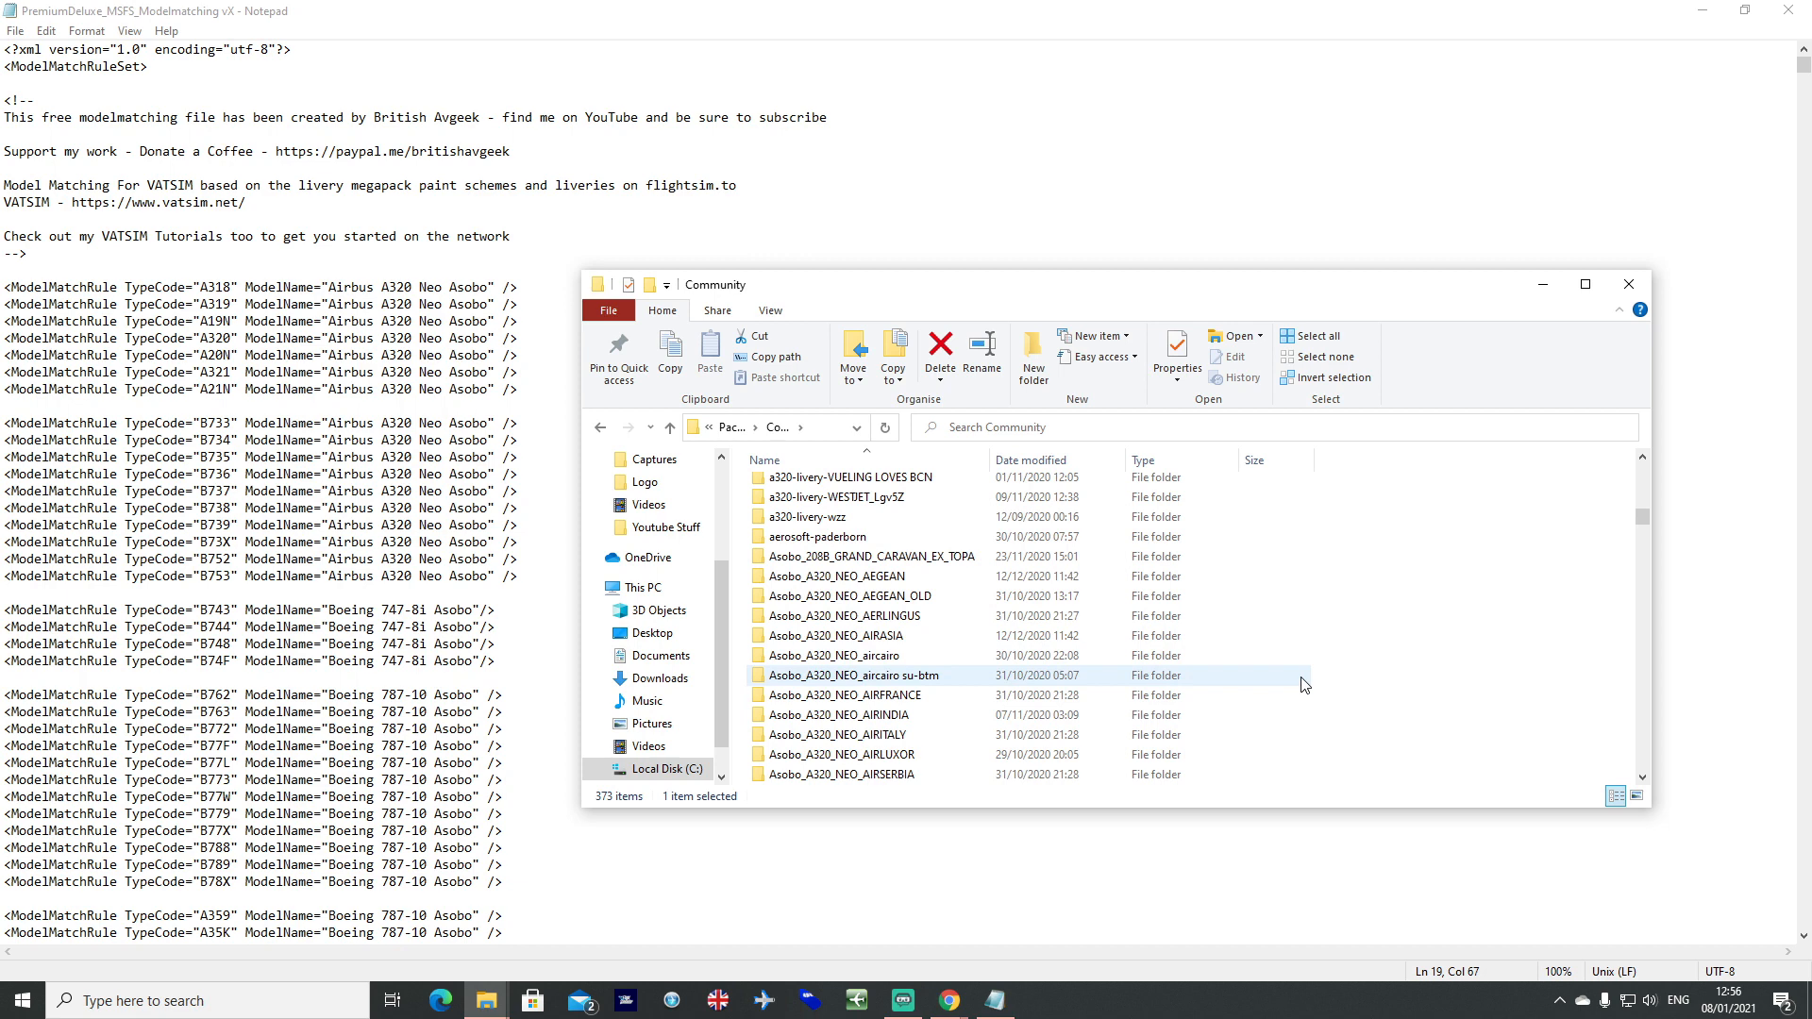
pyautogui.scroll(-3)
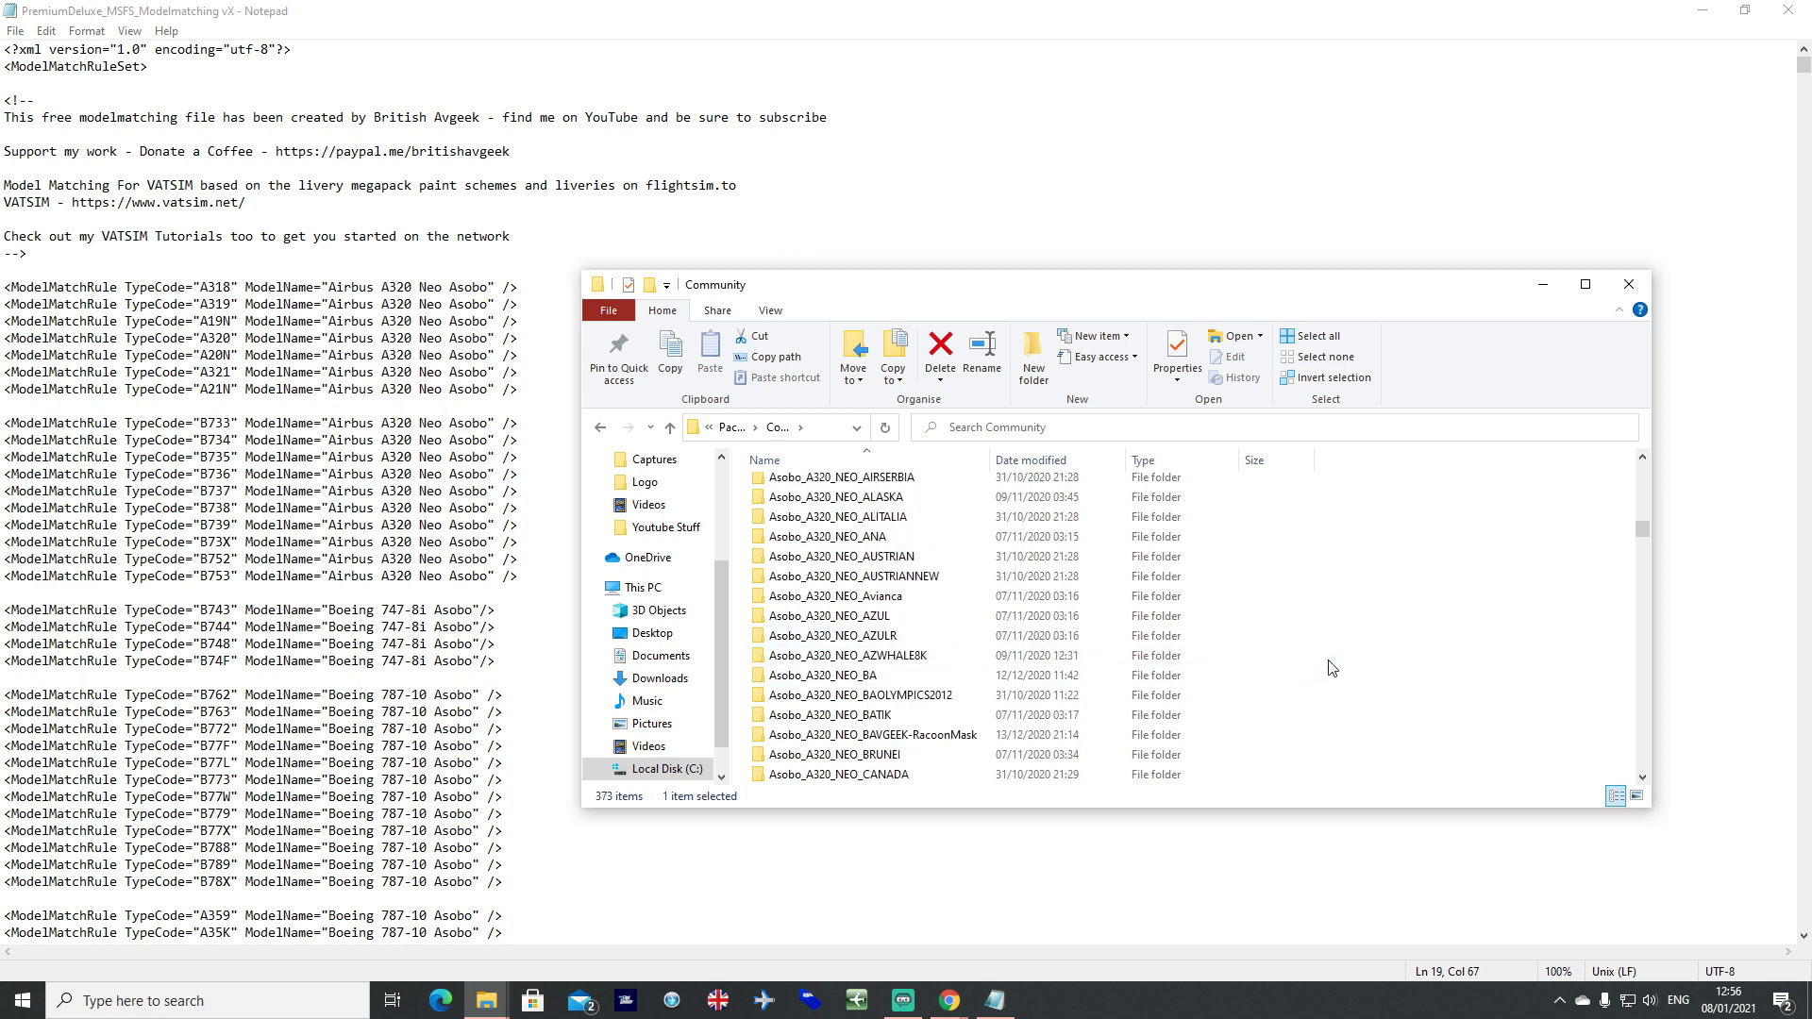
pyautogui.scroll(-3)
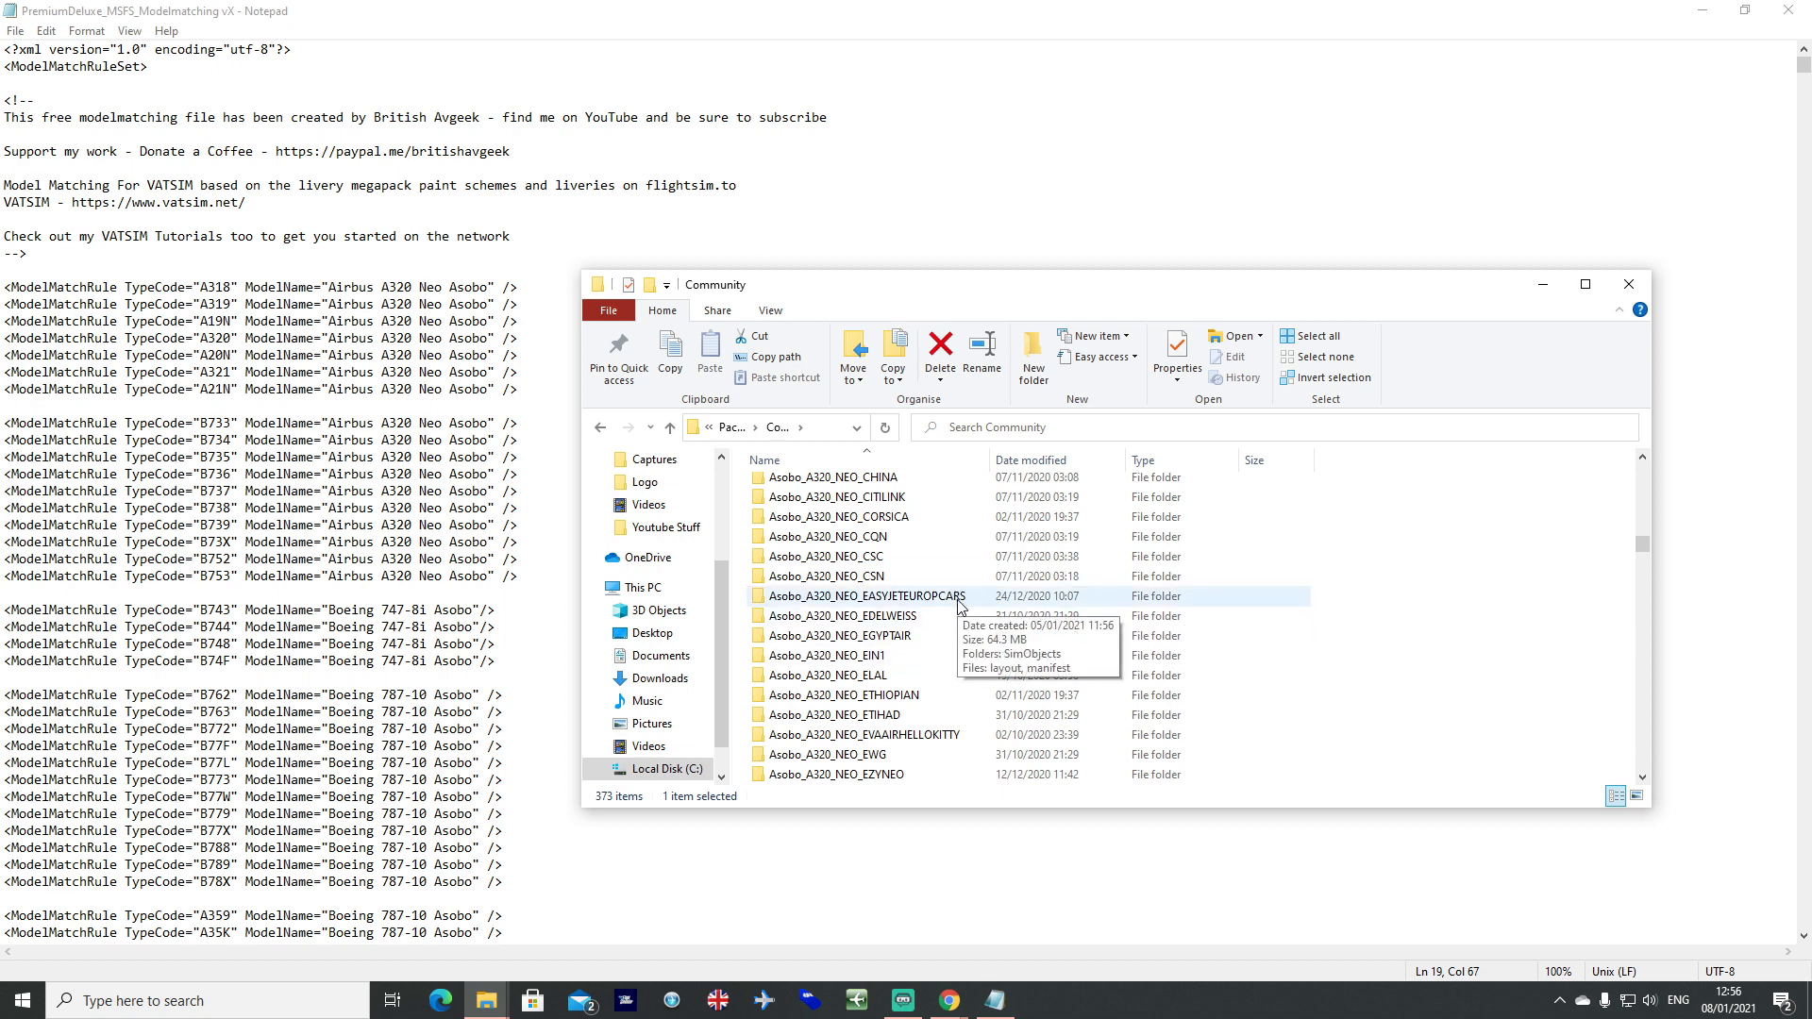
pyautogui.doubleClick(862, 595)
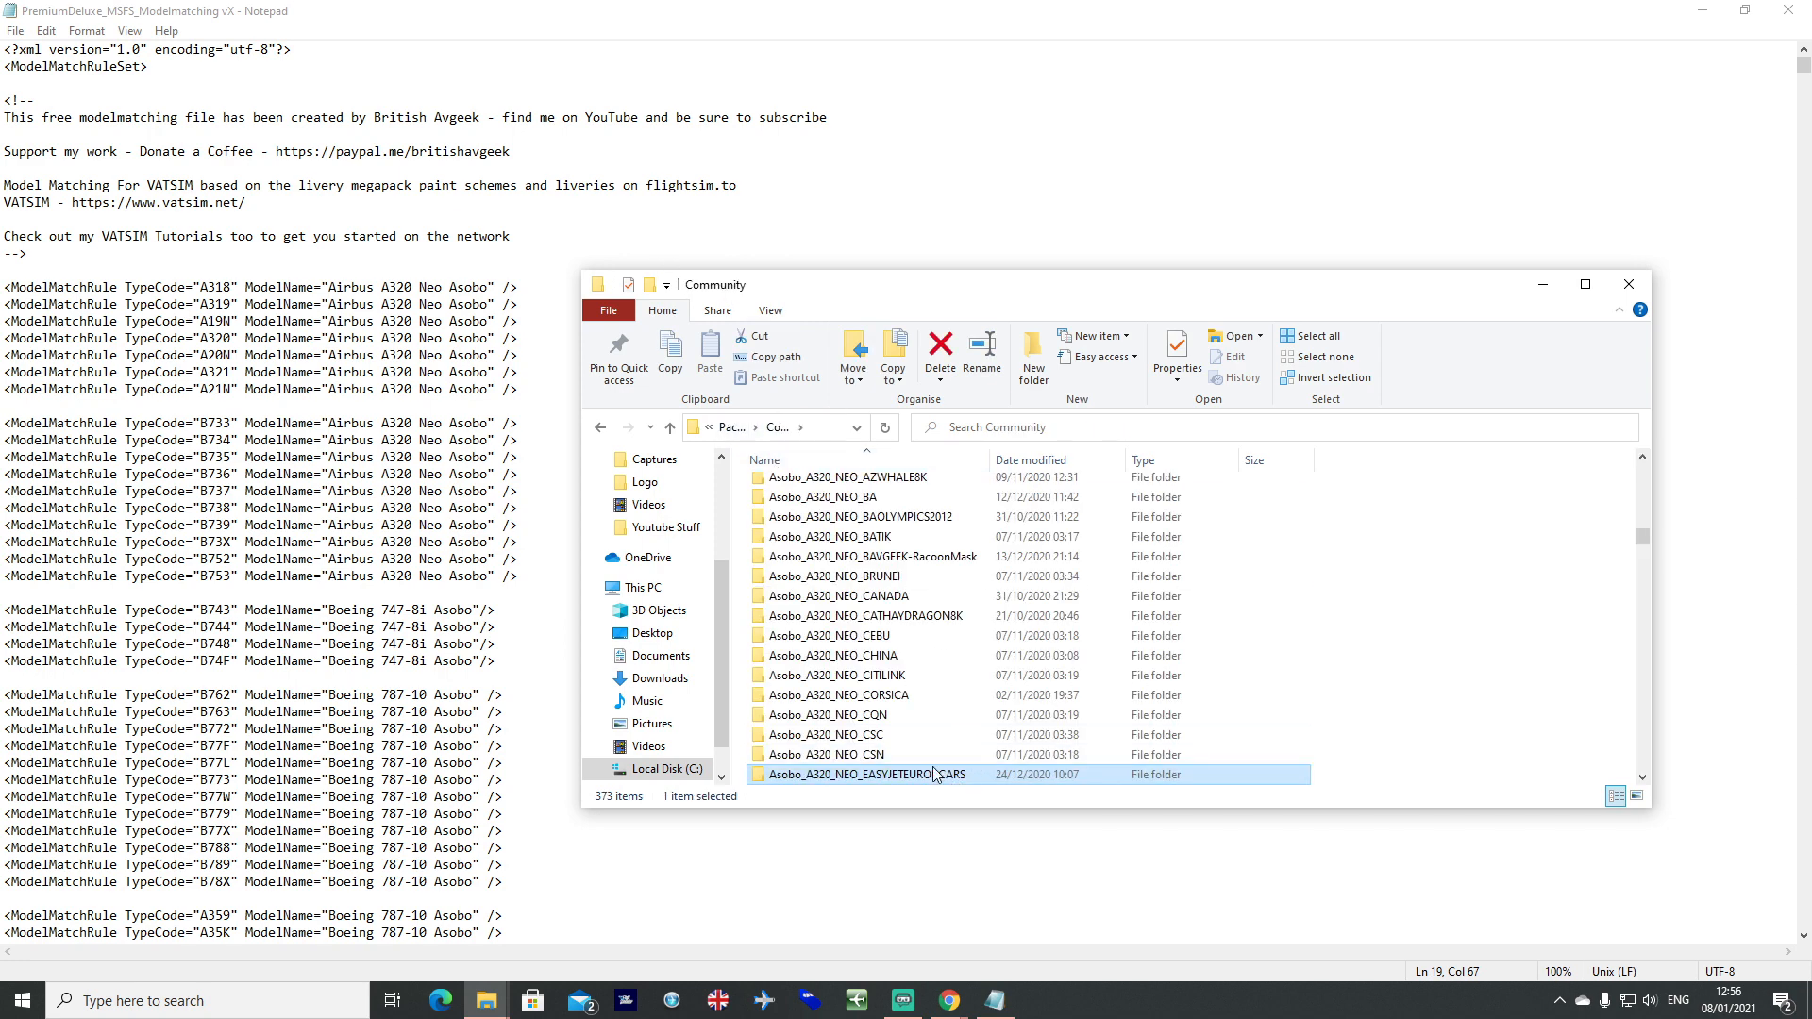
# Go into SimObjects > Airplanes > Asobo_A320_NEO-EASYJETEUROPCARS and select aircraft.cfg.
pyautogui.doubleClick(866, 774)
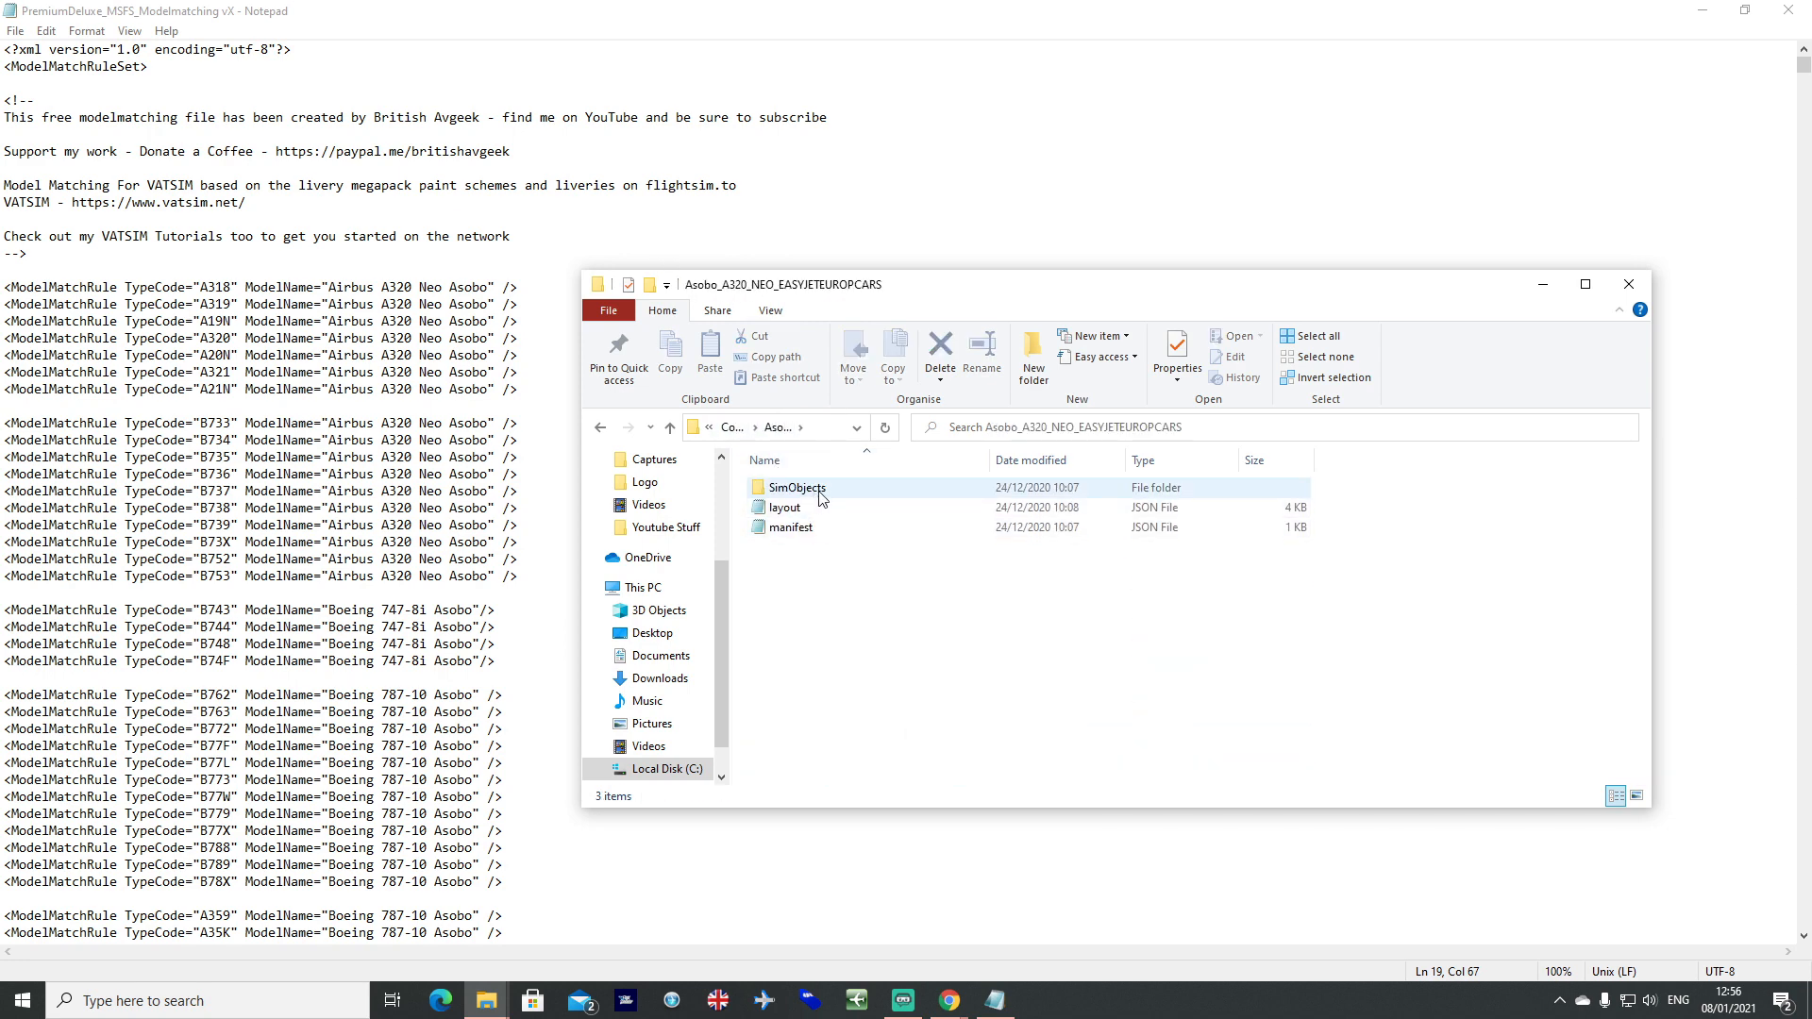
pyautogui.click(600, 426)
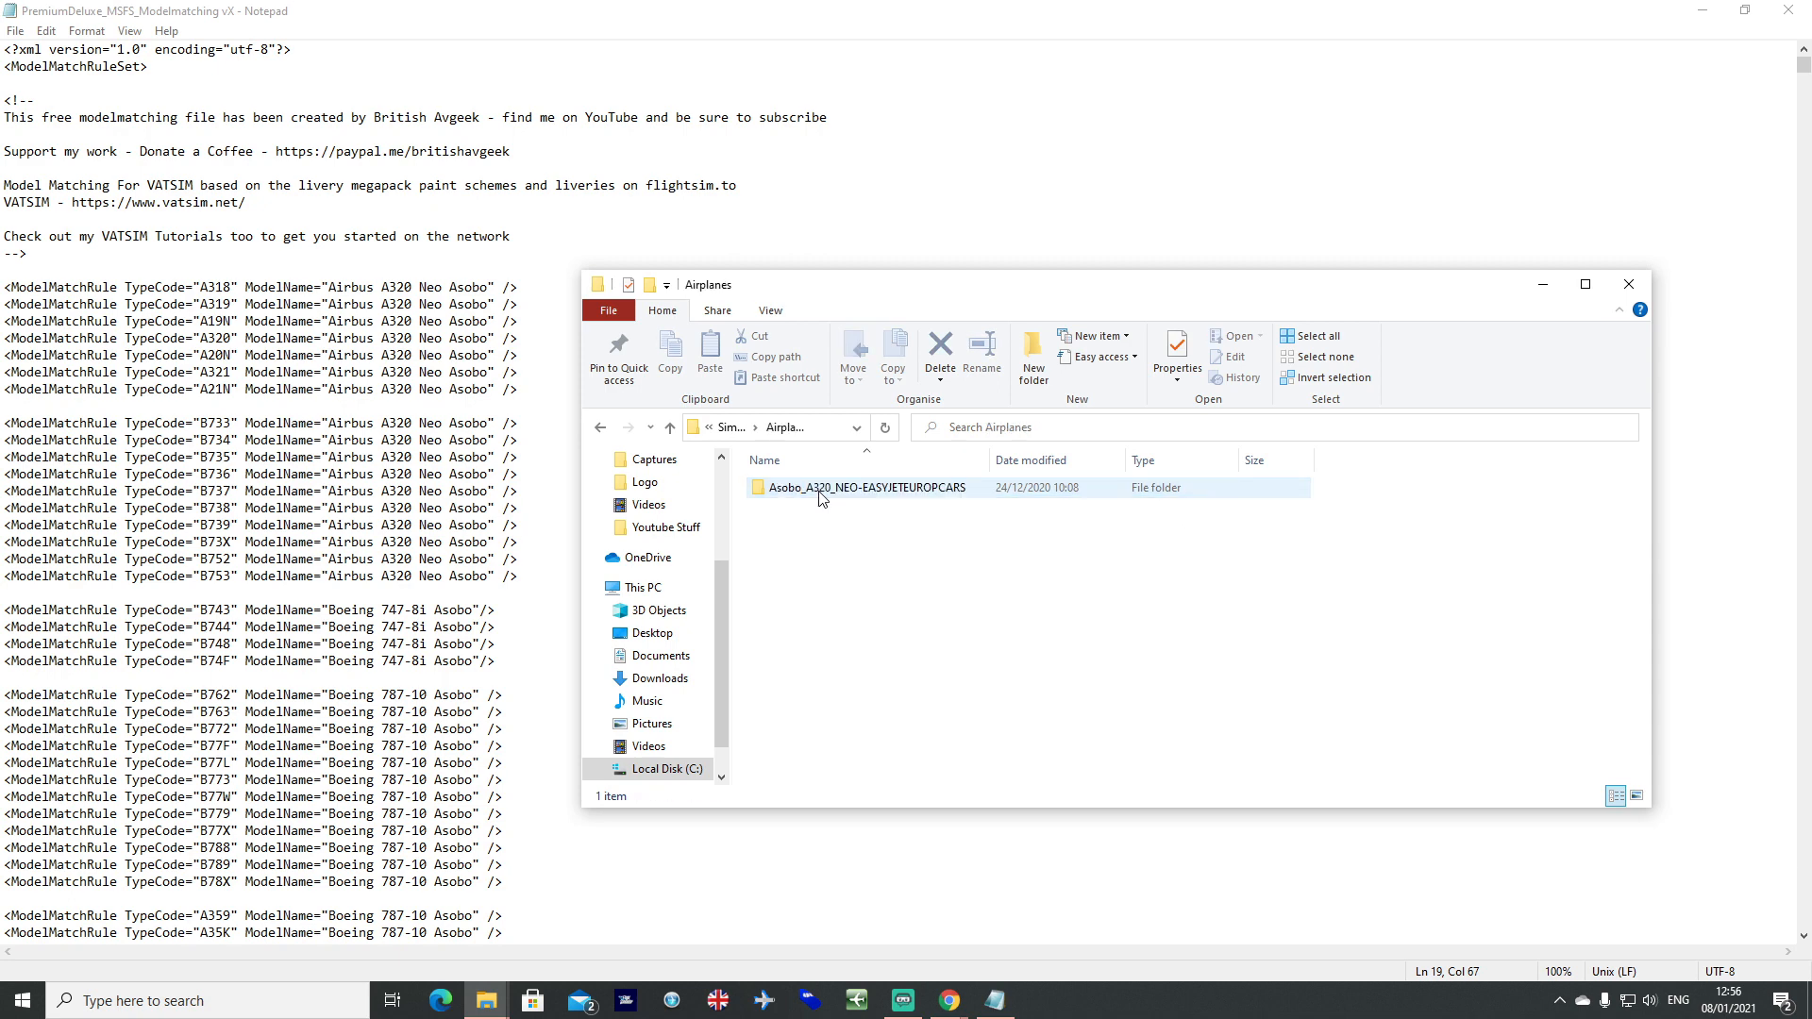
pyautogui.doubleClick(865, 487)
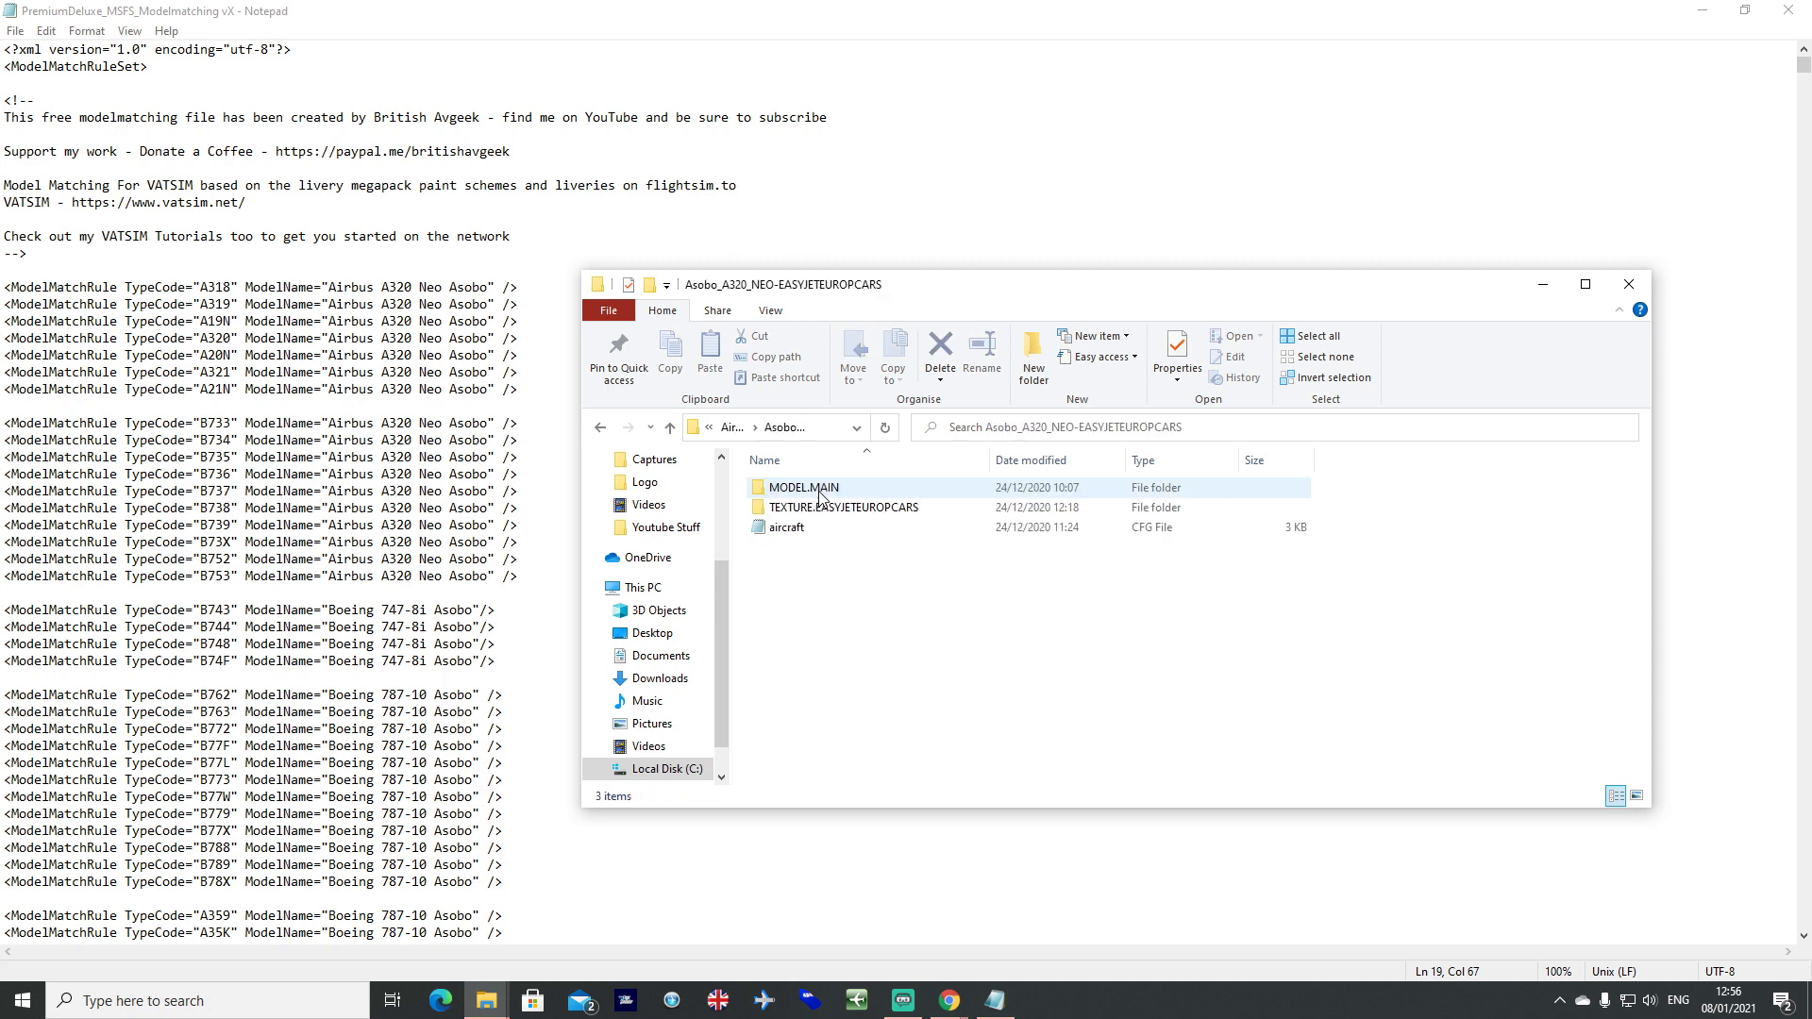
pyautogui.click(785, 526)
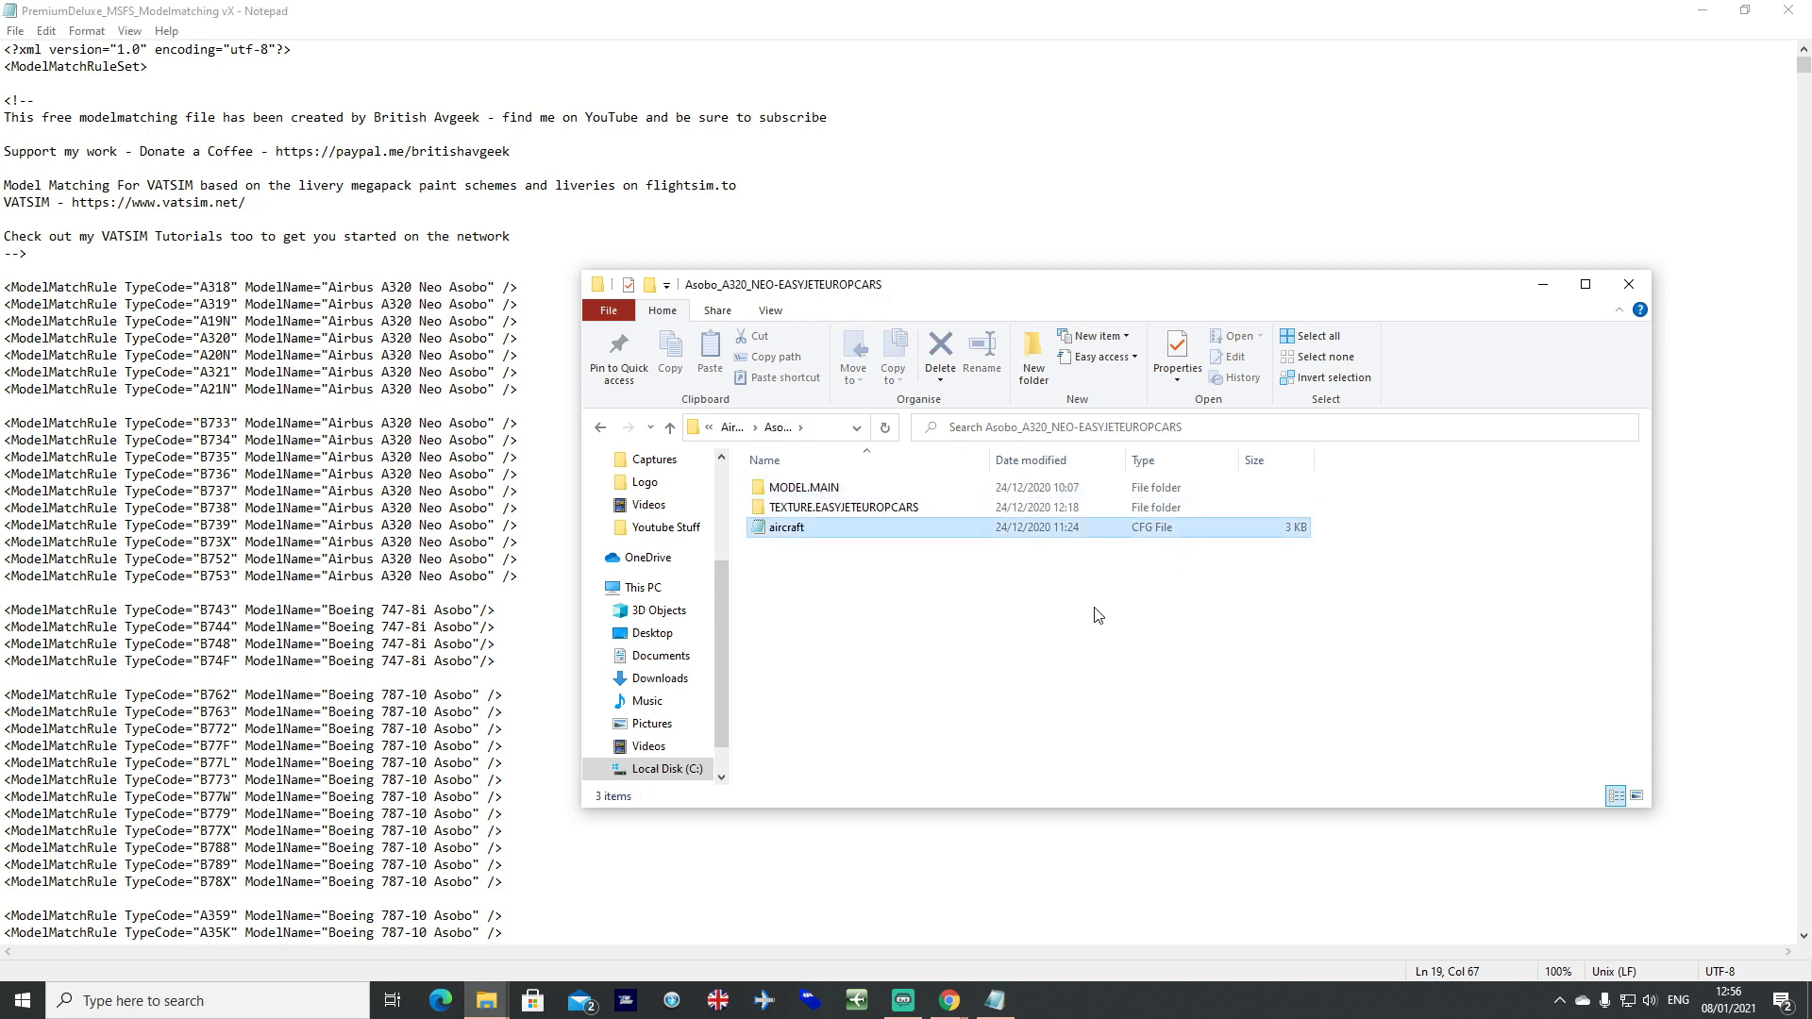
pyautogui.click(785, 528)
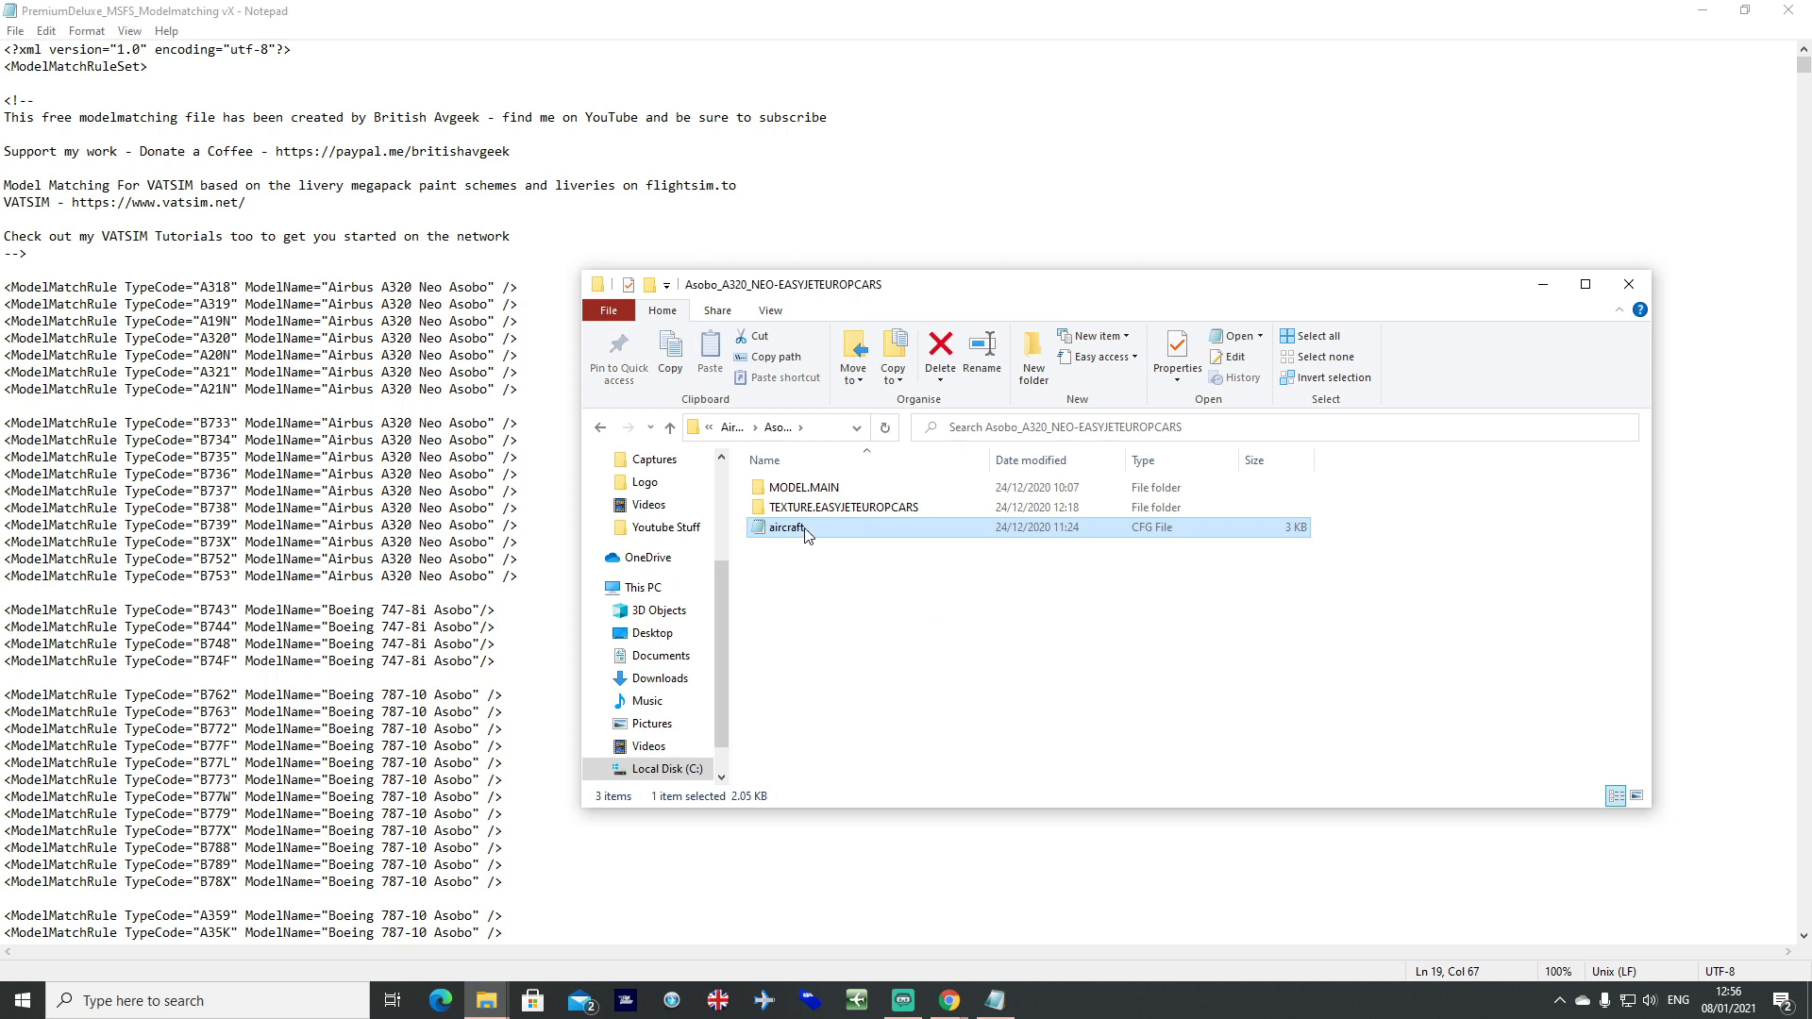
# Read the aircraft.cfg title Airbus A320 Easyjet Europcars in Notepad and pick out that value.
pyautogui.doubleClick(782, 528)
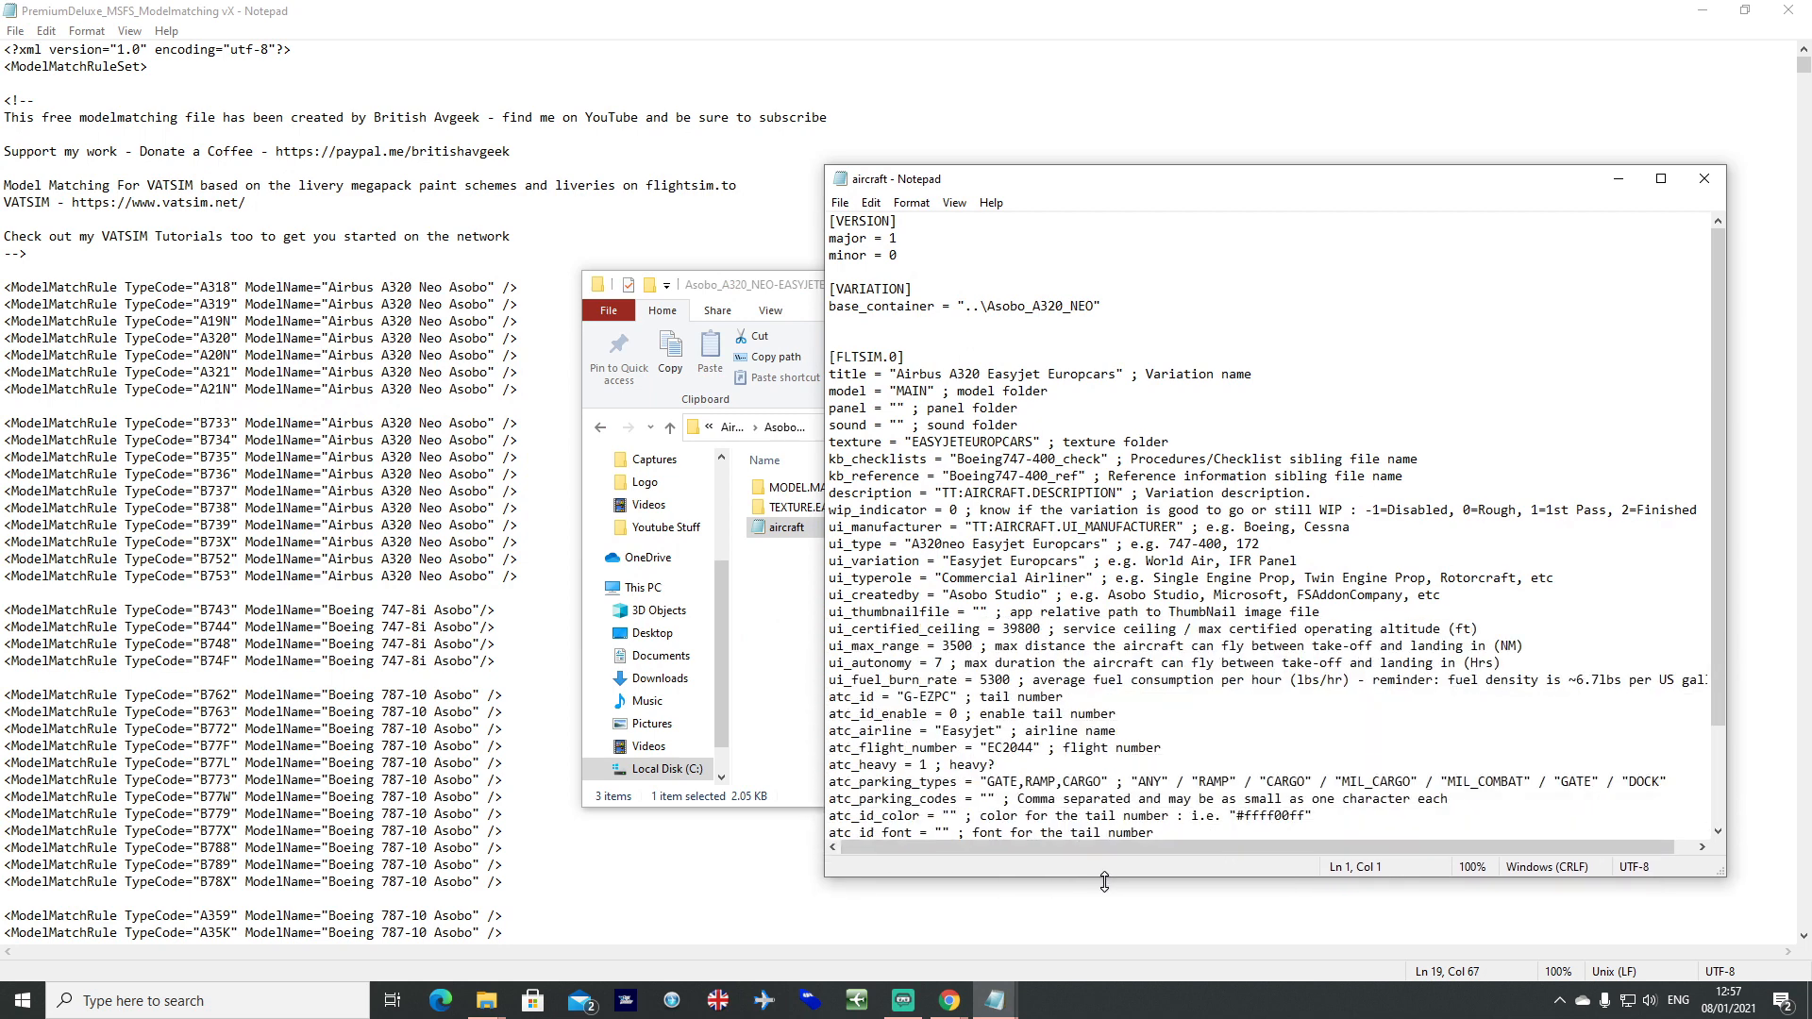
pyautogui.scroll(-3)
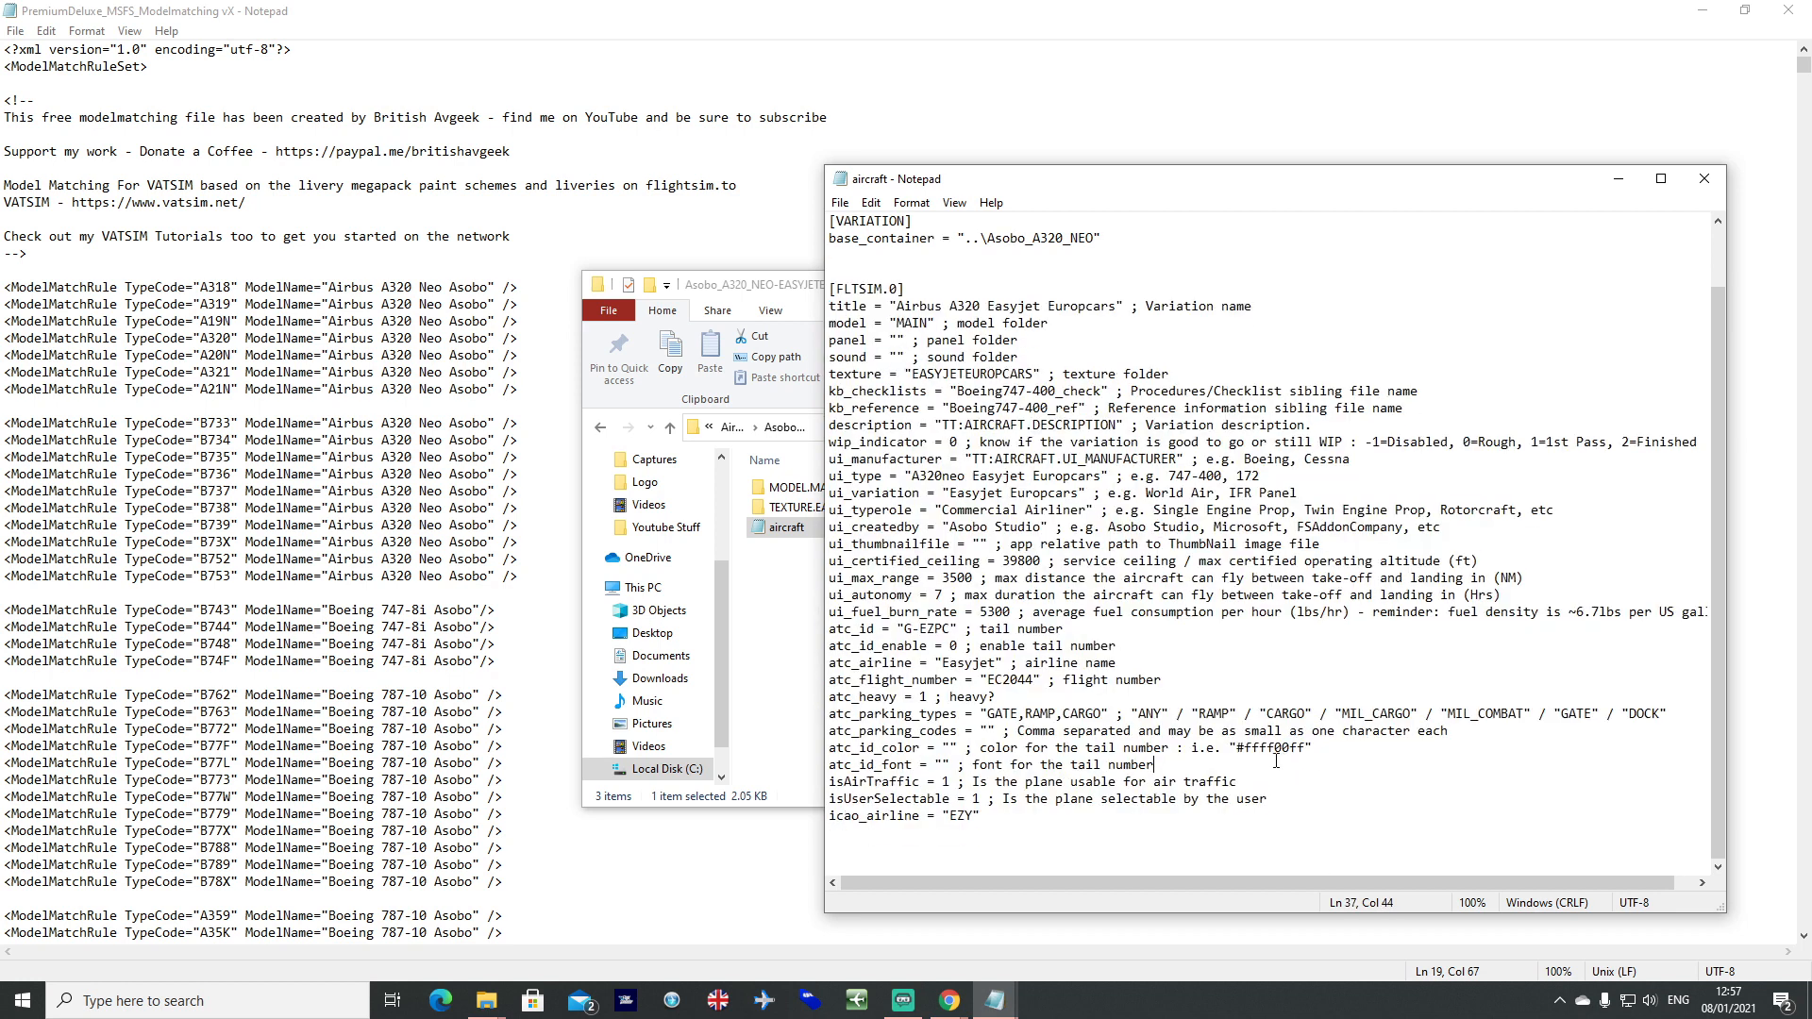
pyautogui.moveTo(1130, 338)
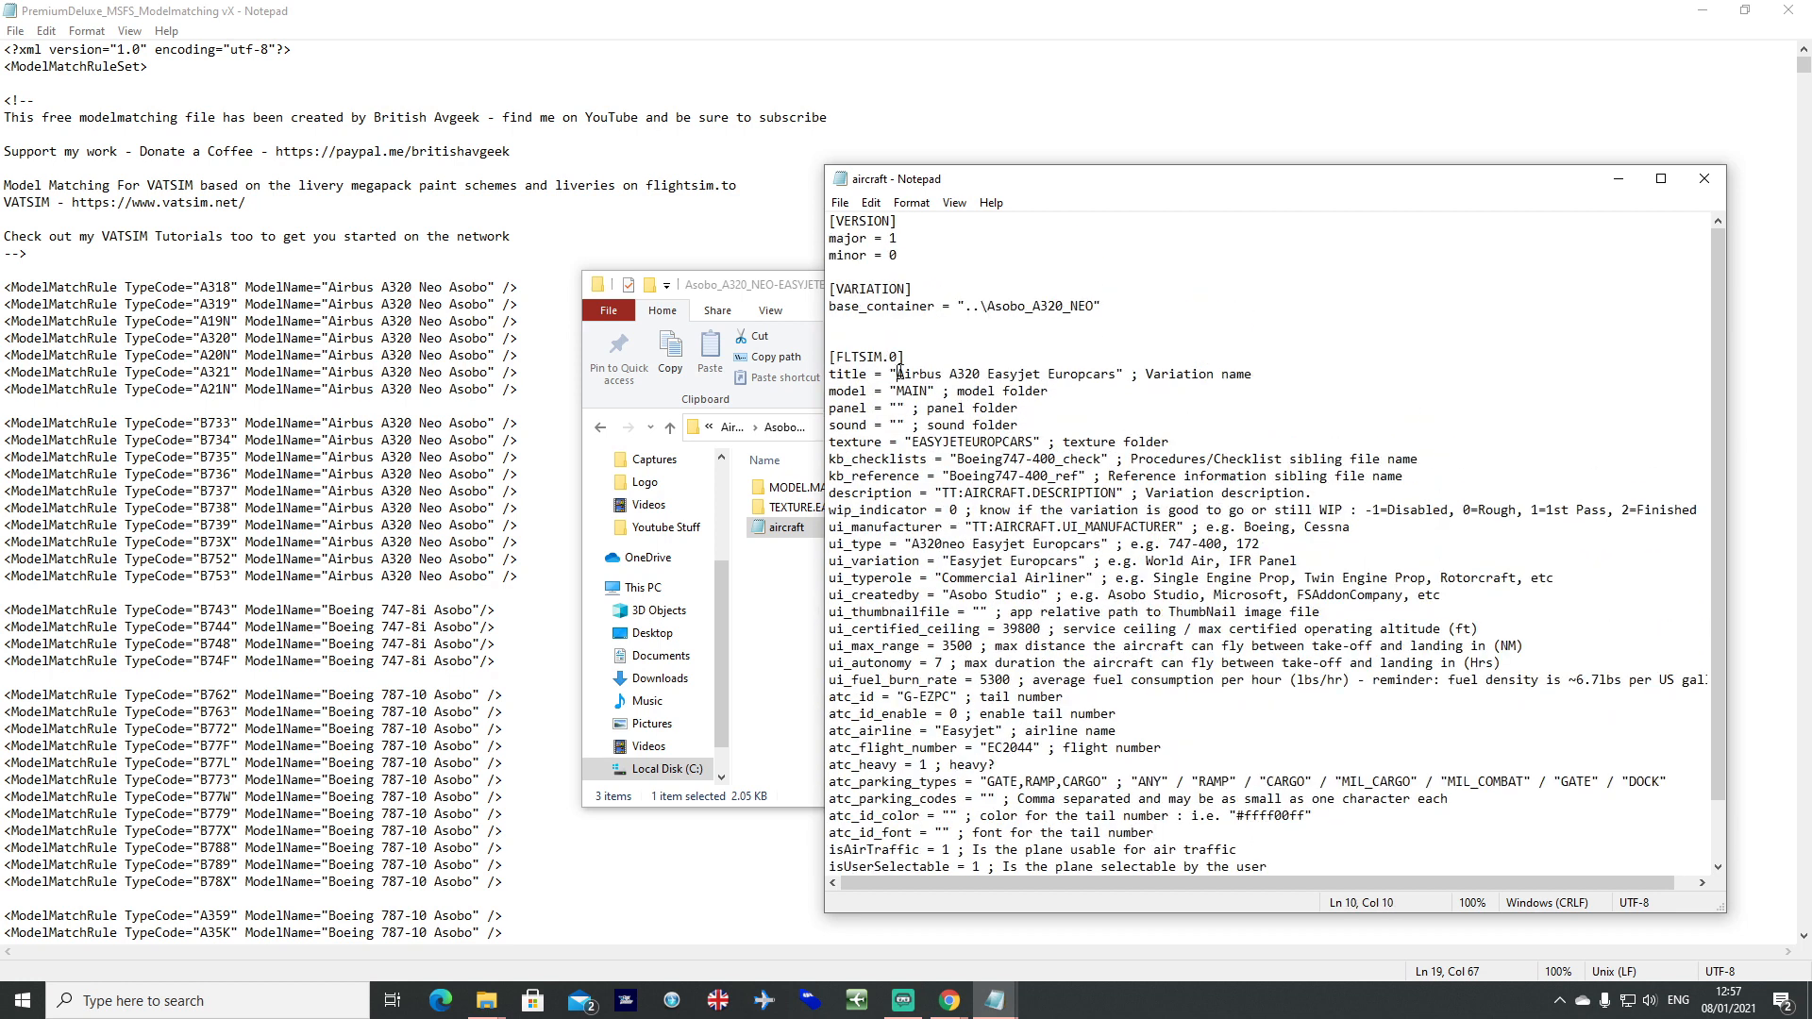
pyautogui.doubleClick(1004, 374)
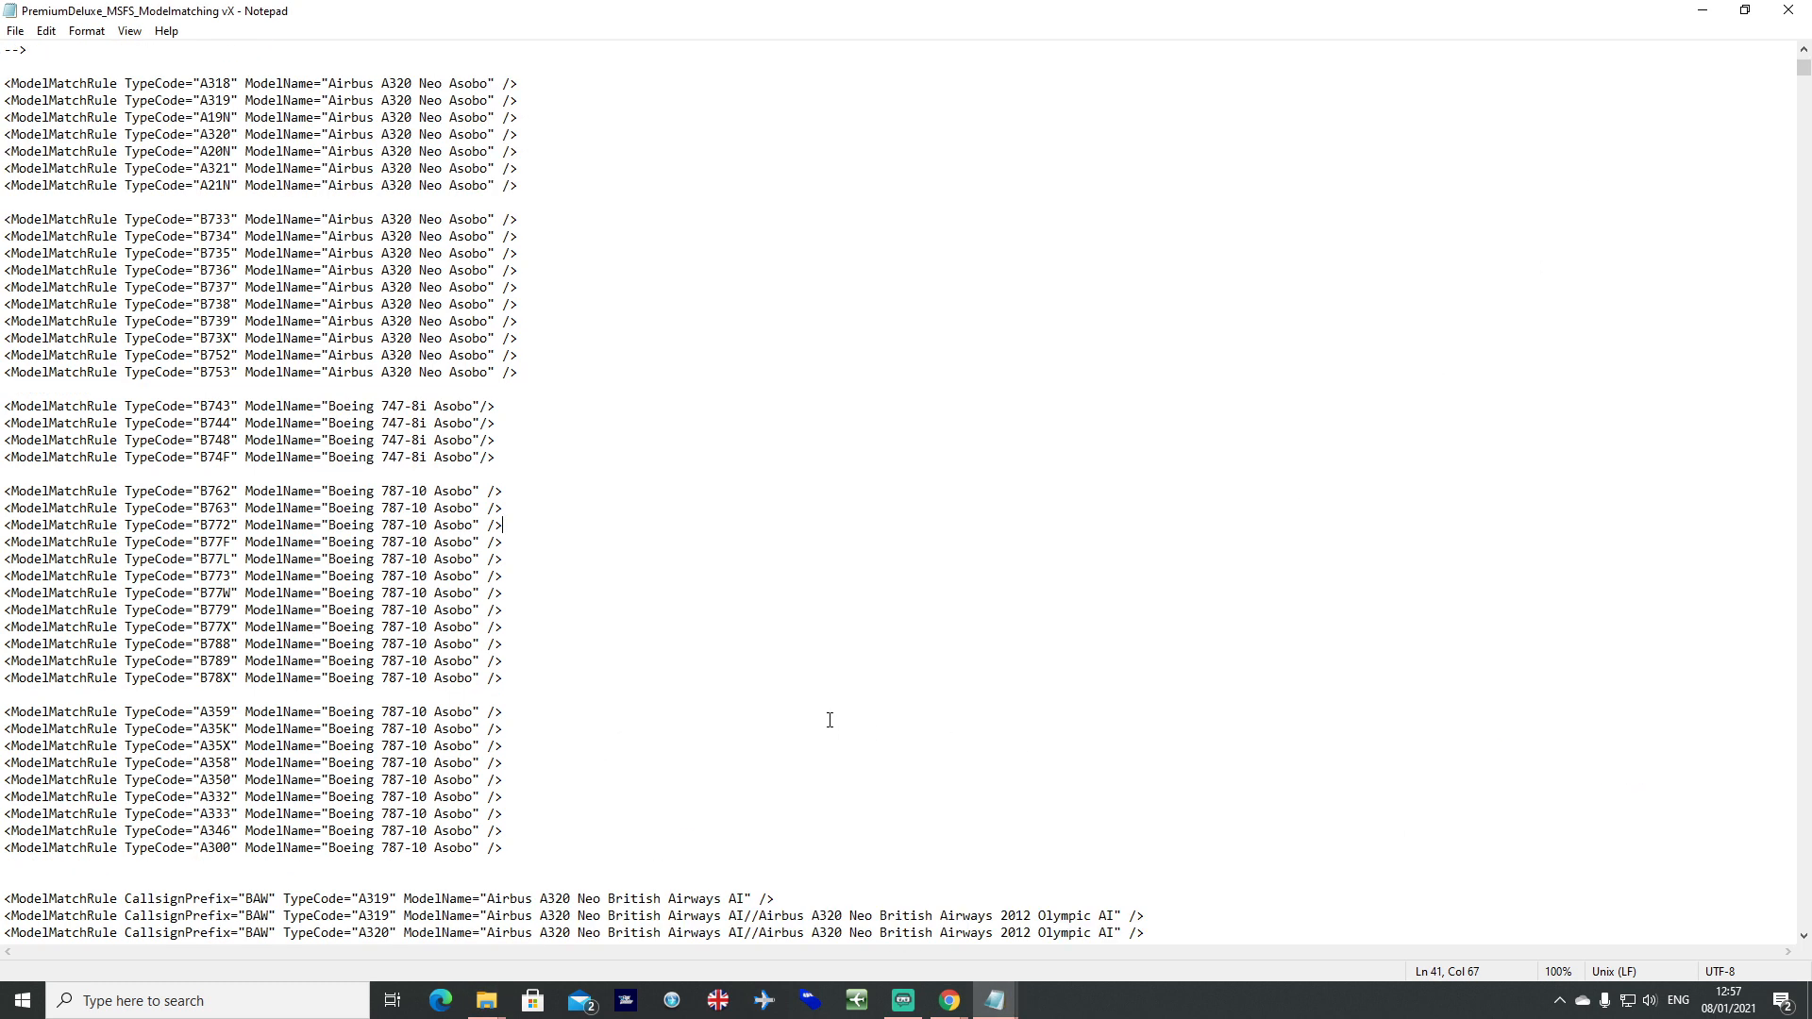
# Search the model-matching file for easyjet to reach the first EZY rule's ModelName.
pyautogui.press('Ctrl+f')
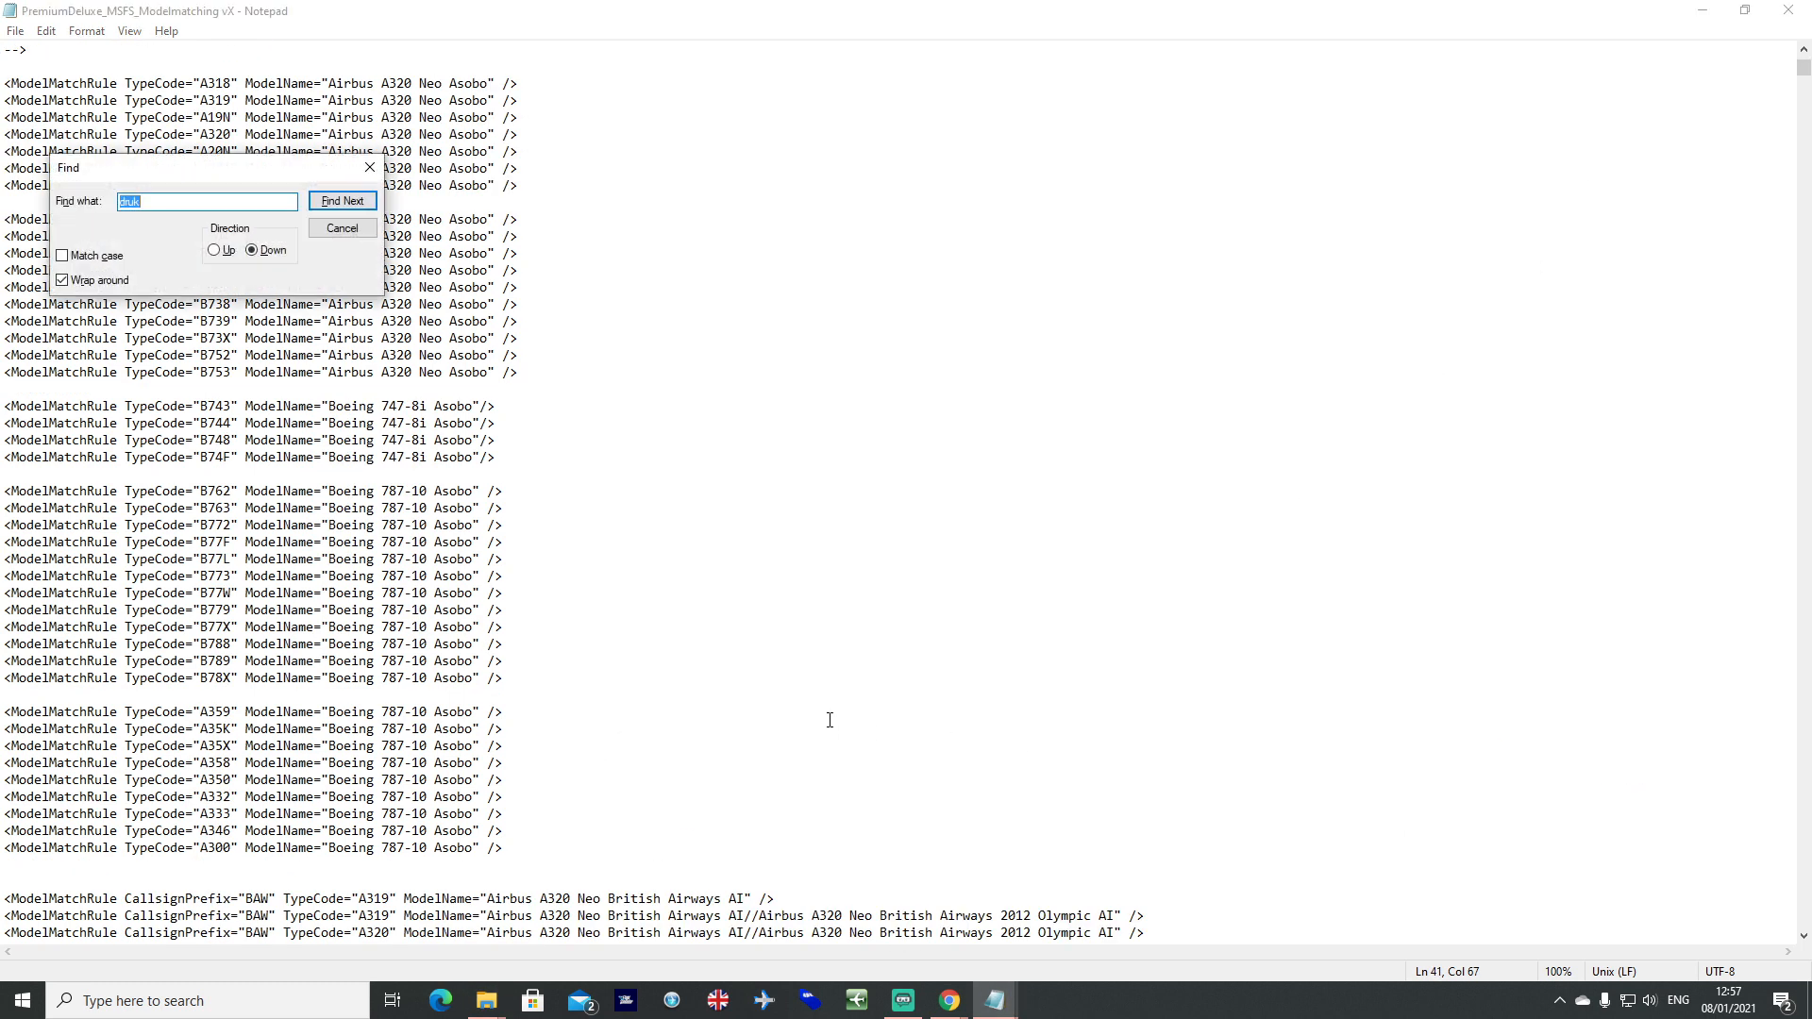
pyautogui.click(343, 200)
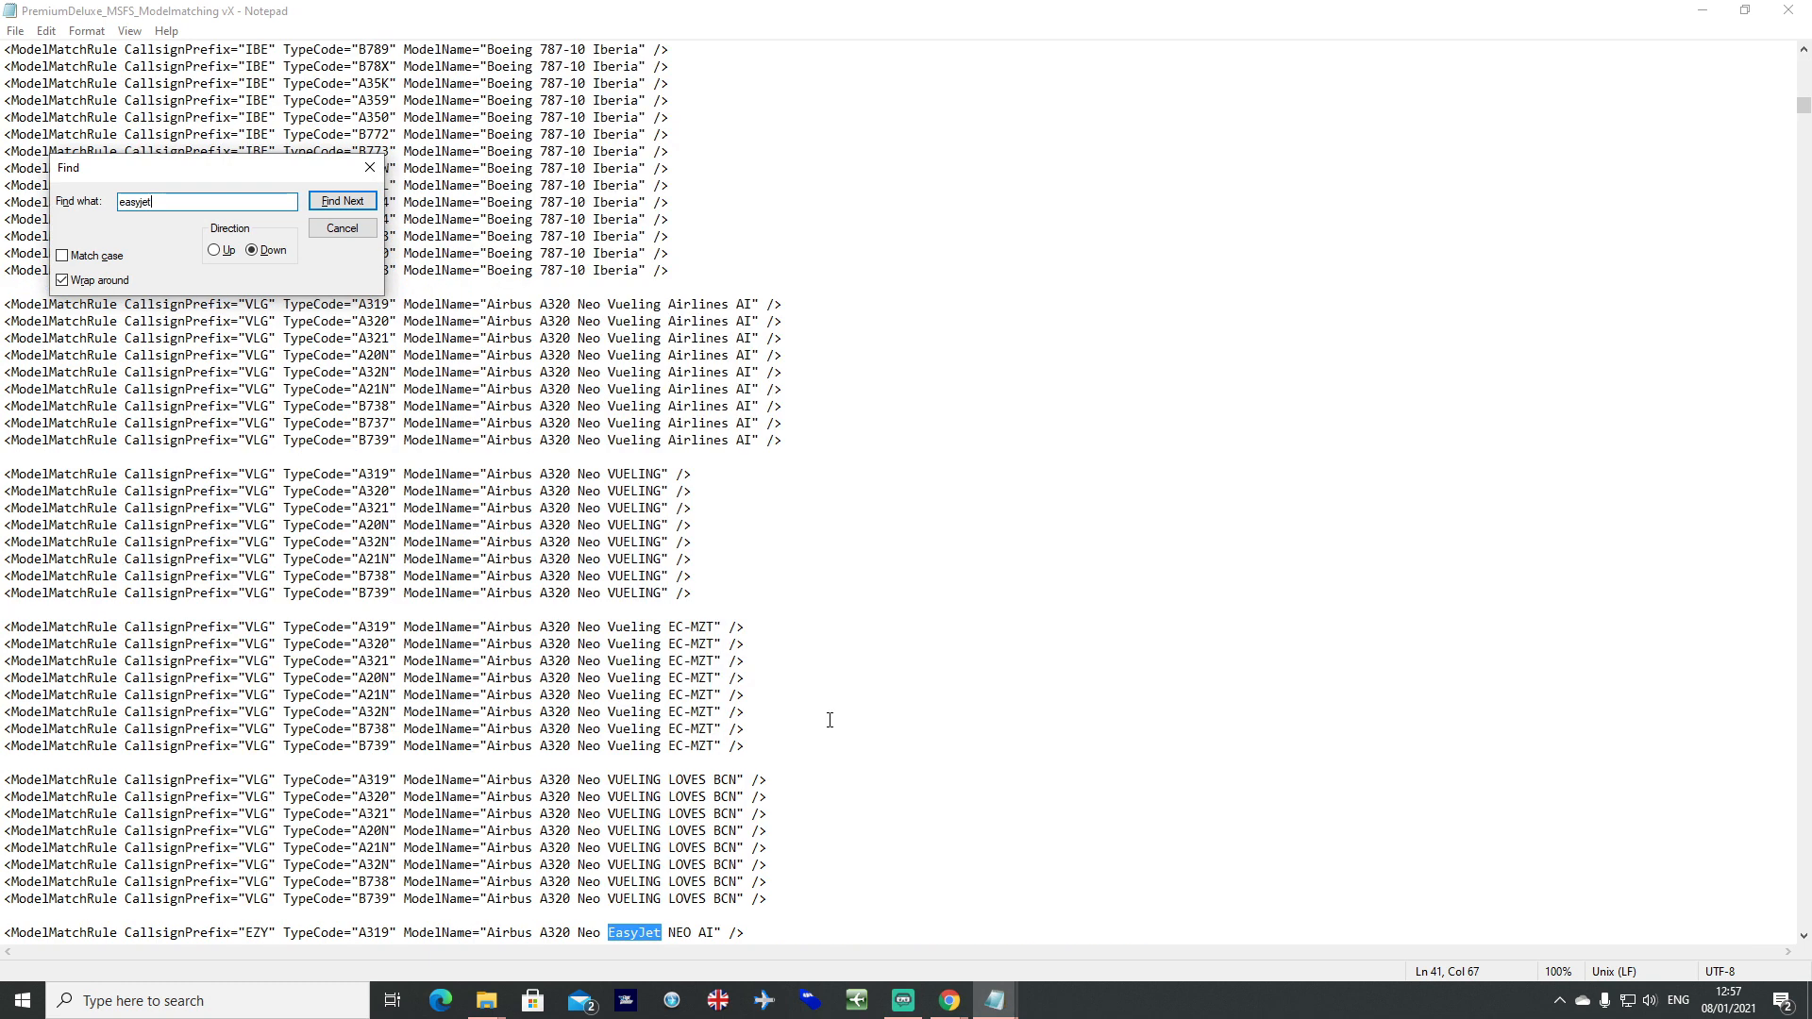
pyautogui.click(344, 200)
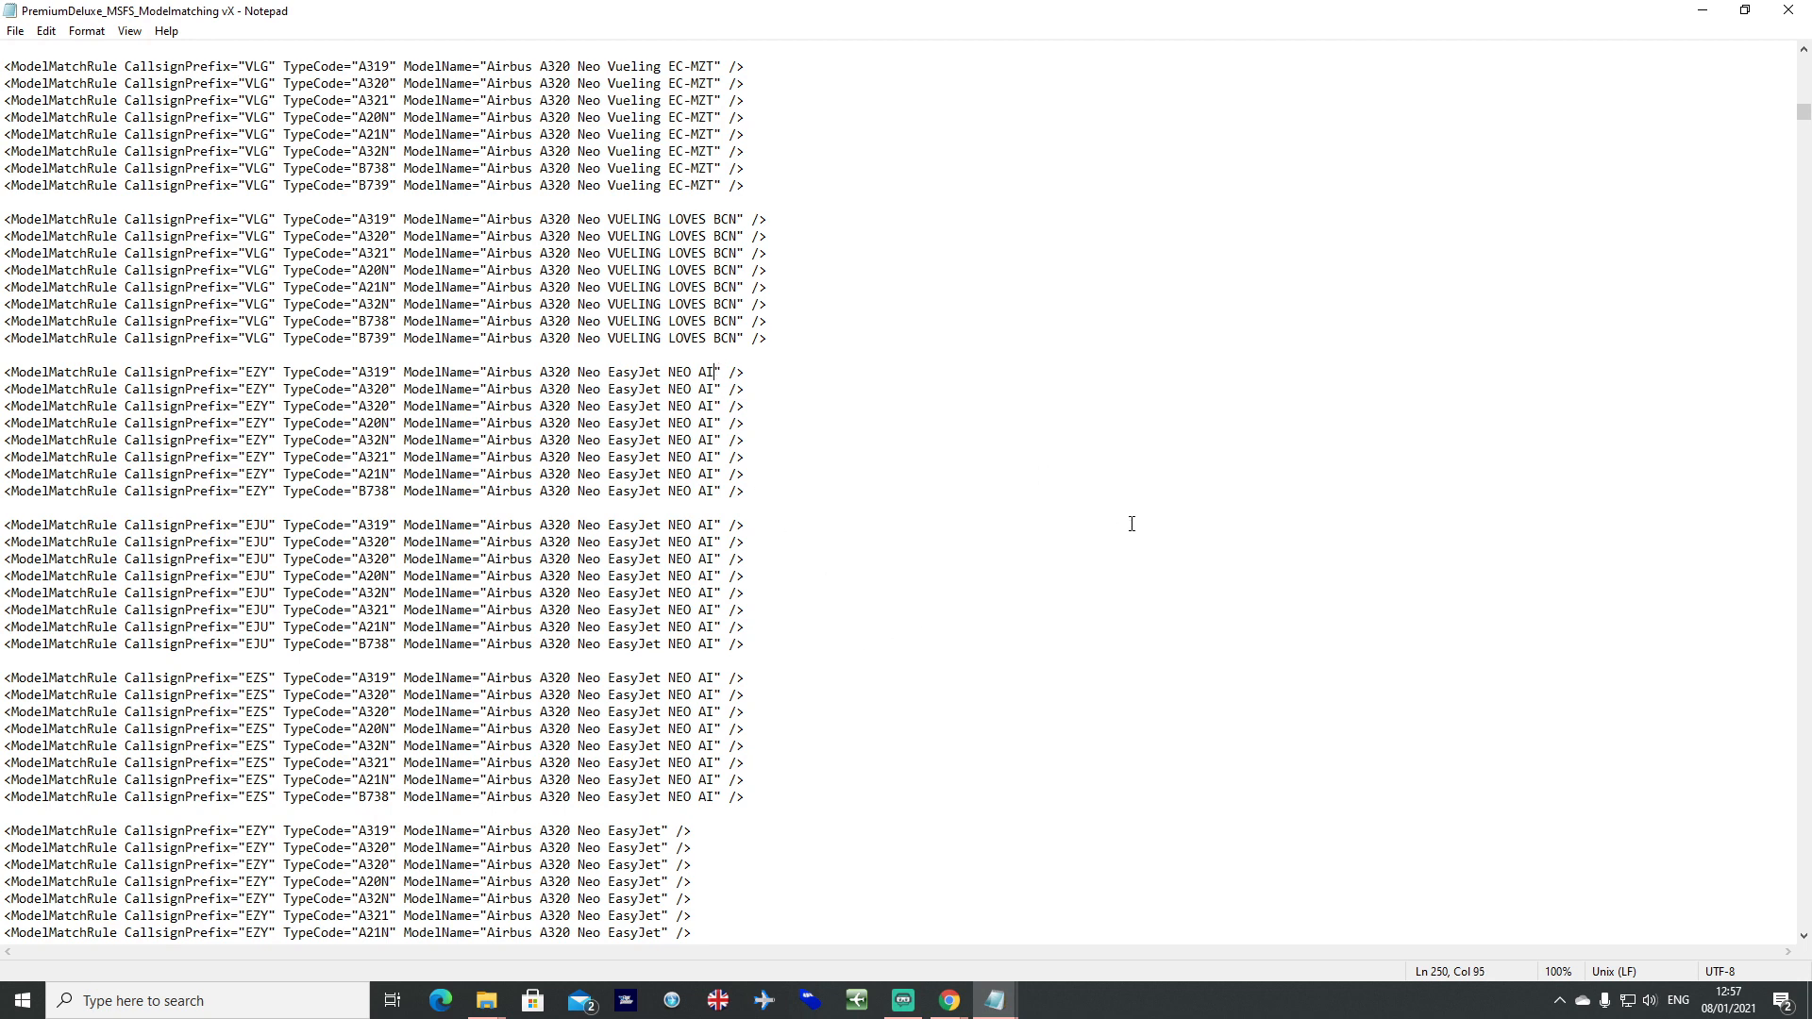
# Append //Airbus A320 Easyjet Europcars to the first EZY A319 rule's ModelName value.
pyautogui.write('//')
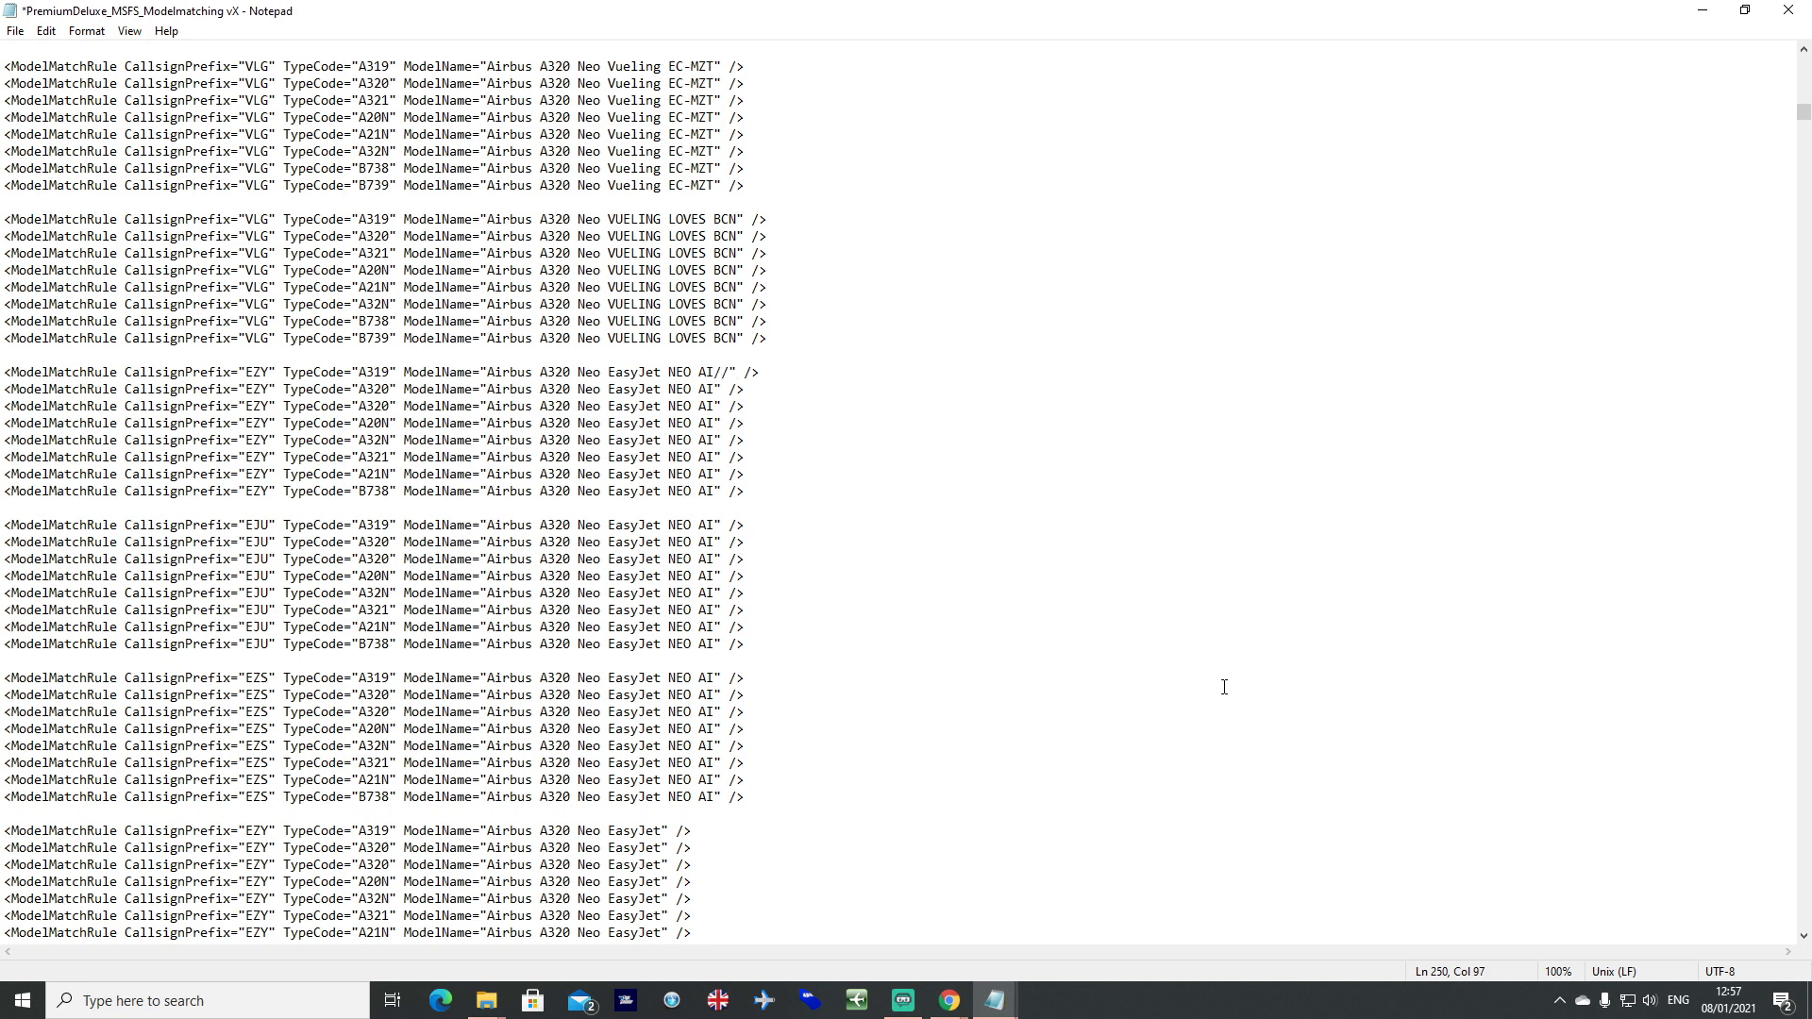
pyautogui.write('Airbus A320 Easyjet Europcars')
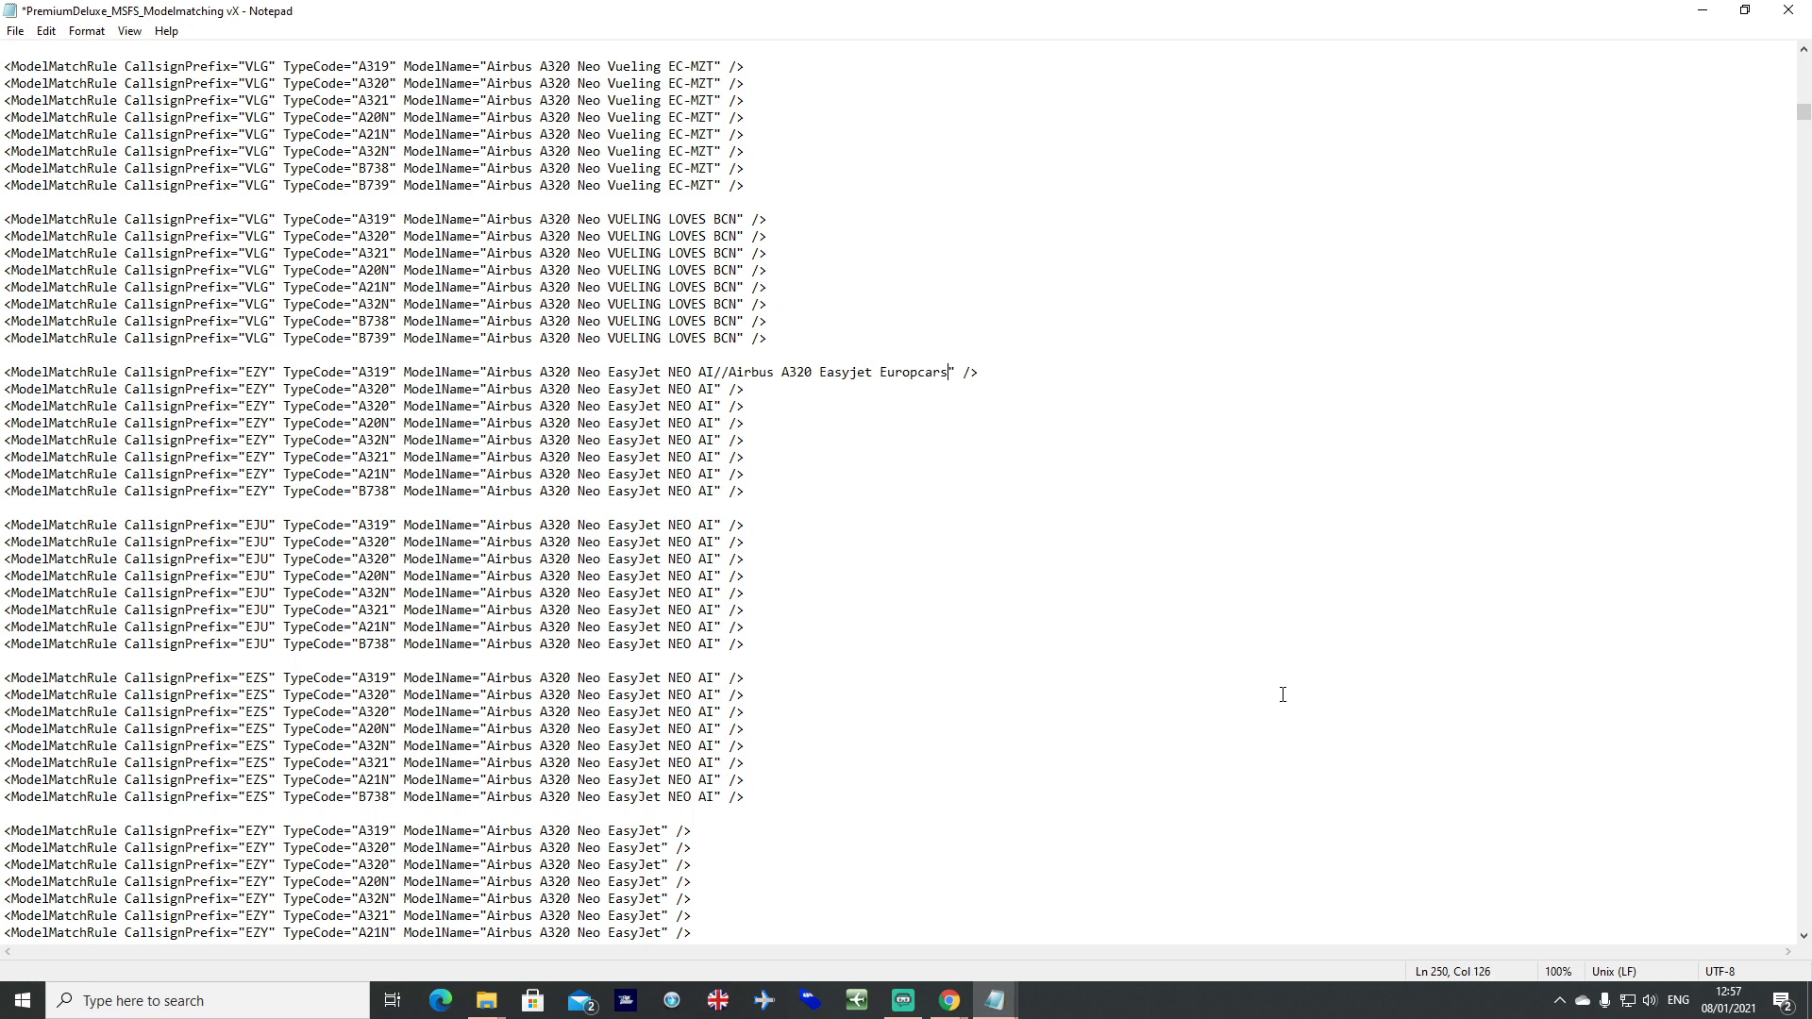
pyautogui.moveTo(660, 823)
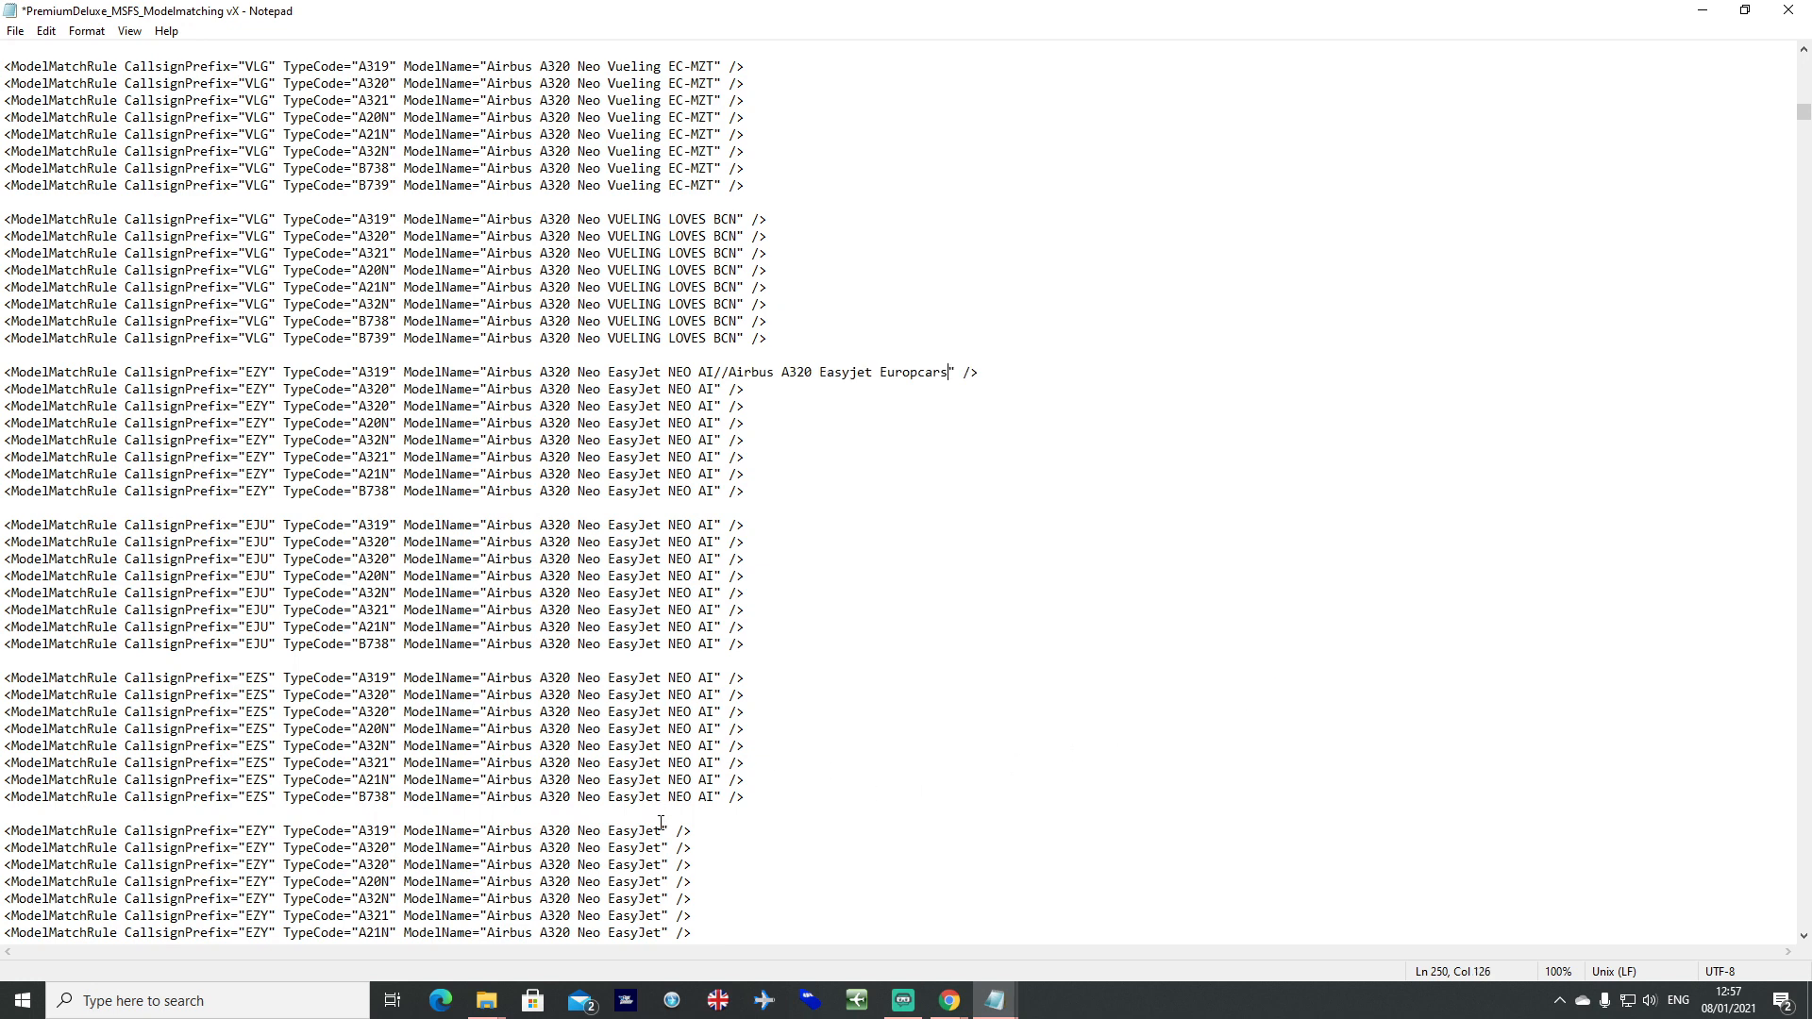
pyautogui.moveTo(491, 830); pyautogui.dragTo(666, 831)
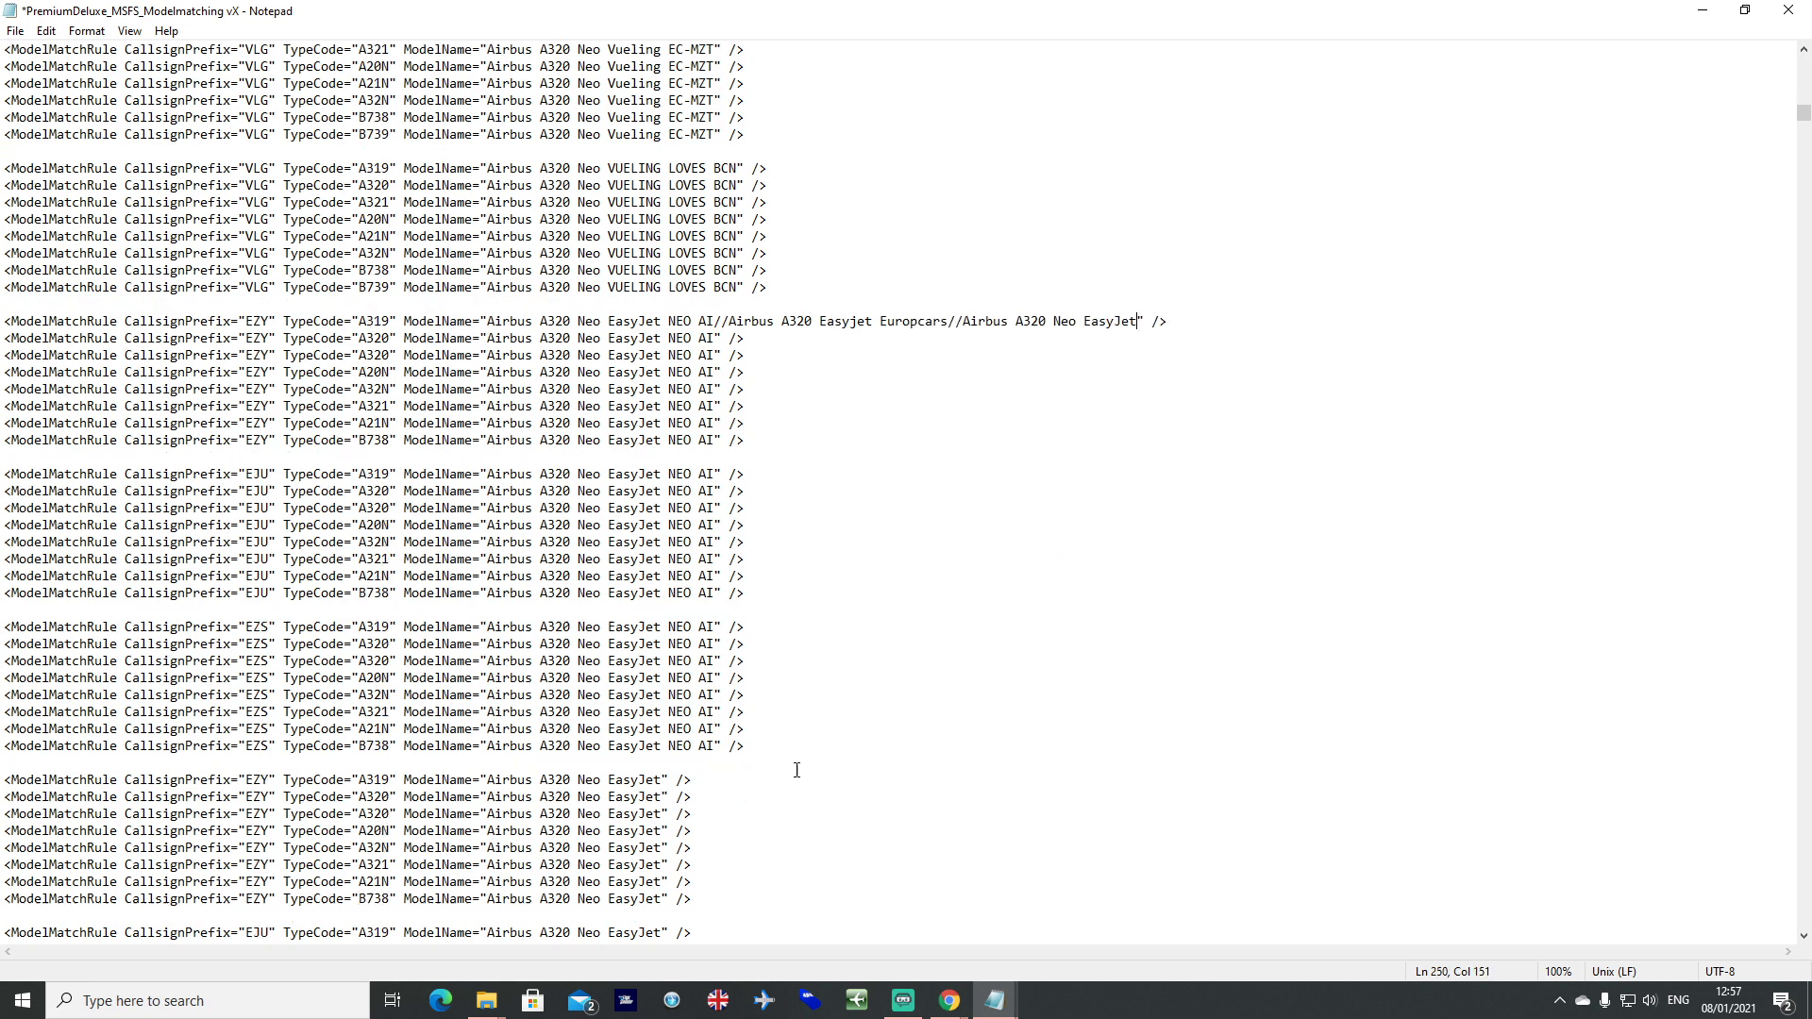
pyautogui.scroll(-3)
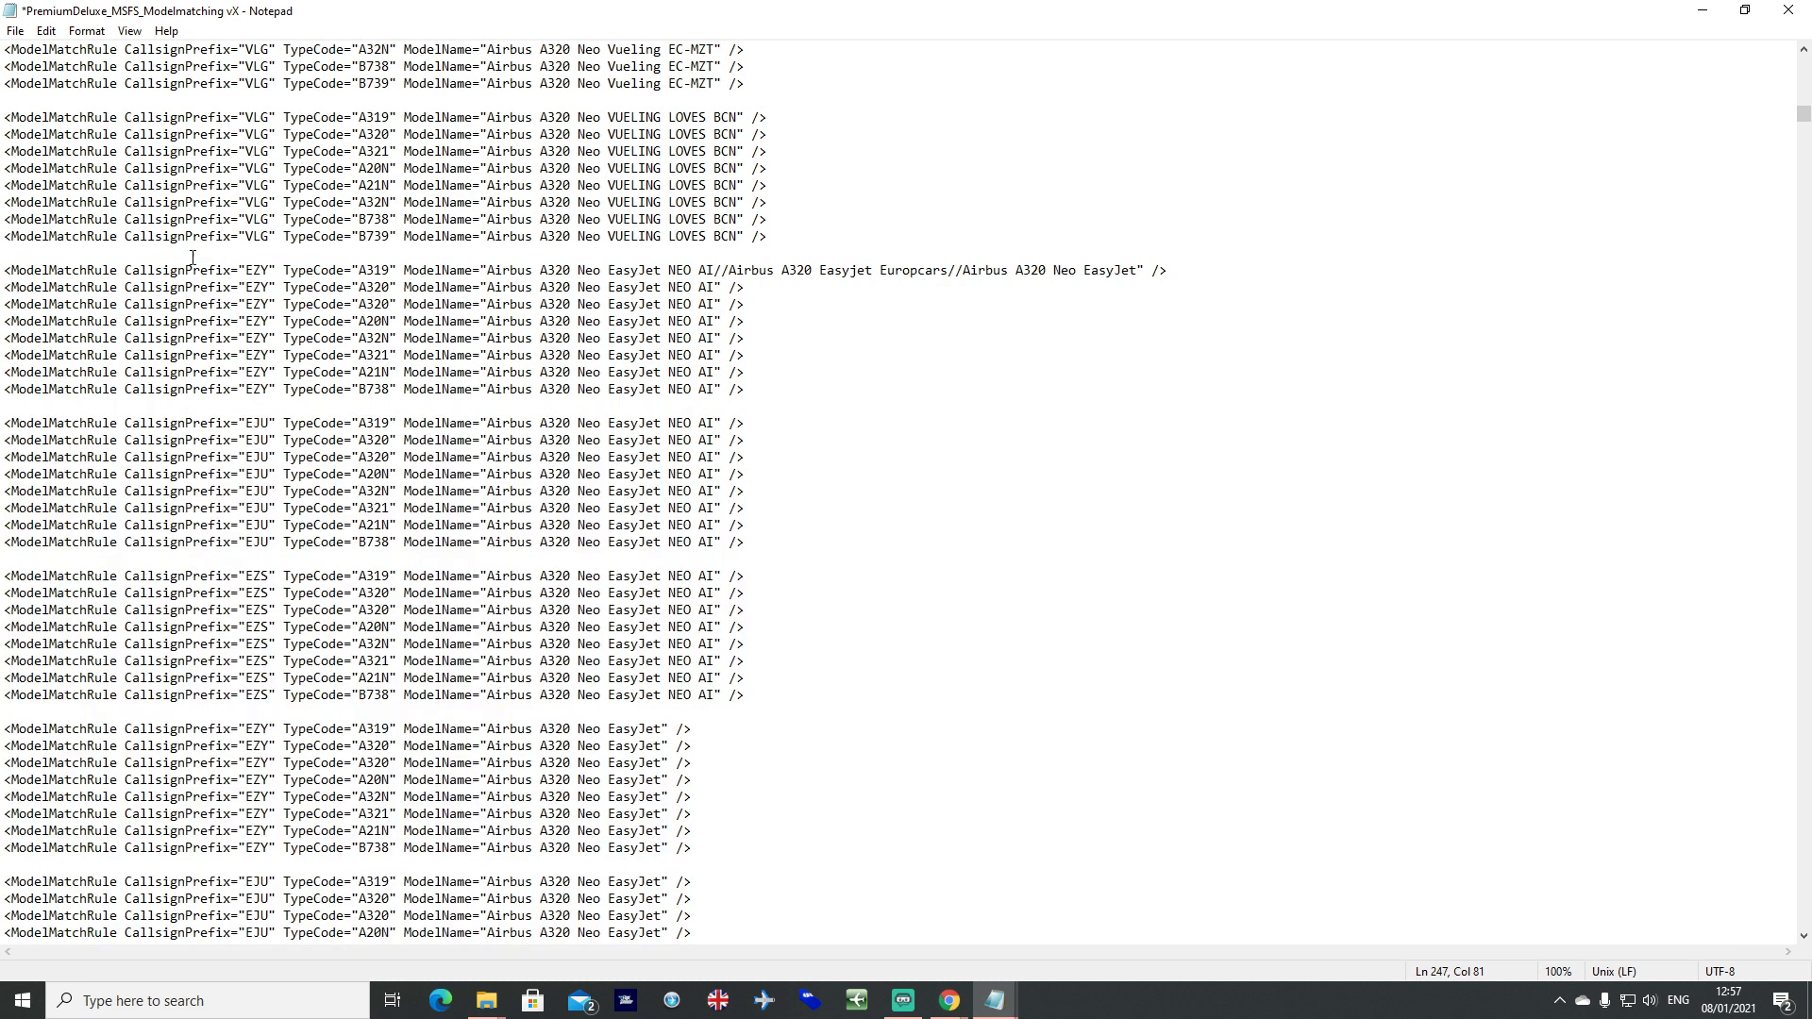
# Append /Airbus A320 Neo EasyJet G-UZHN as a further alternative on the same EZY rule.
pyautogui.doubleClick(260, 268)
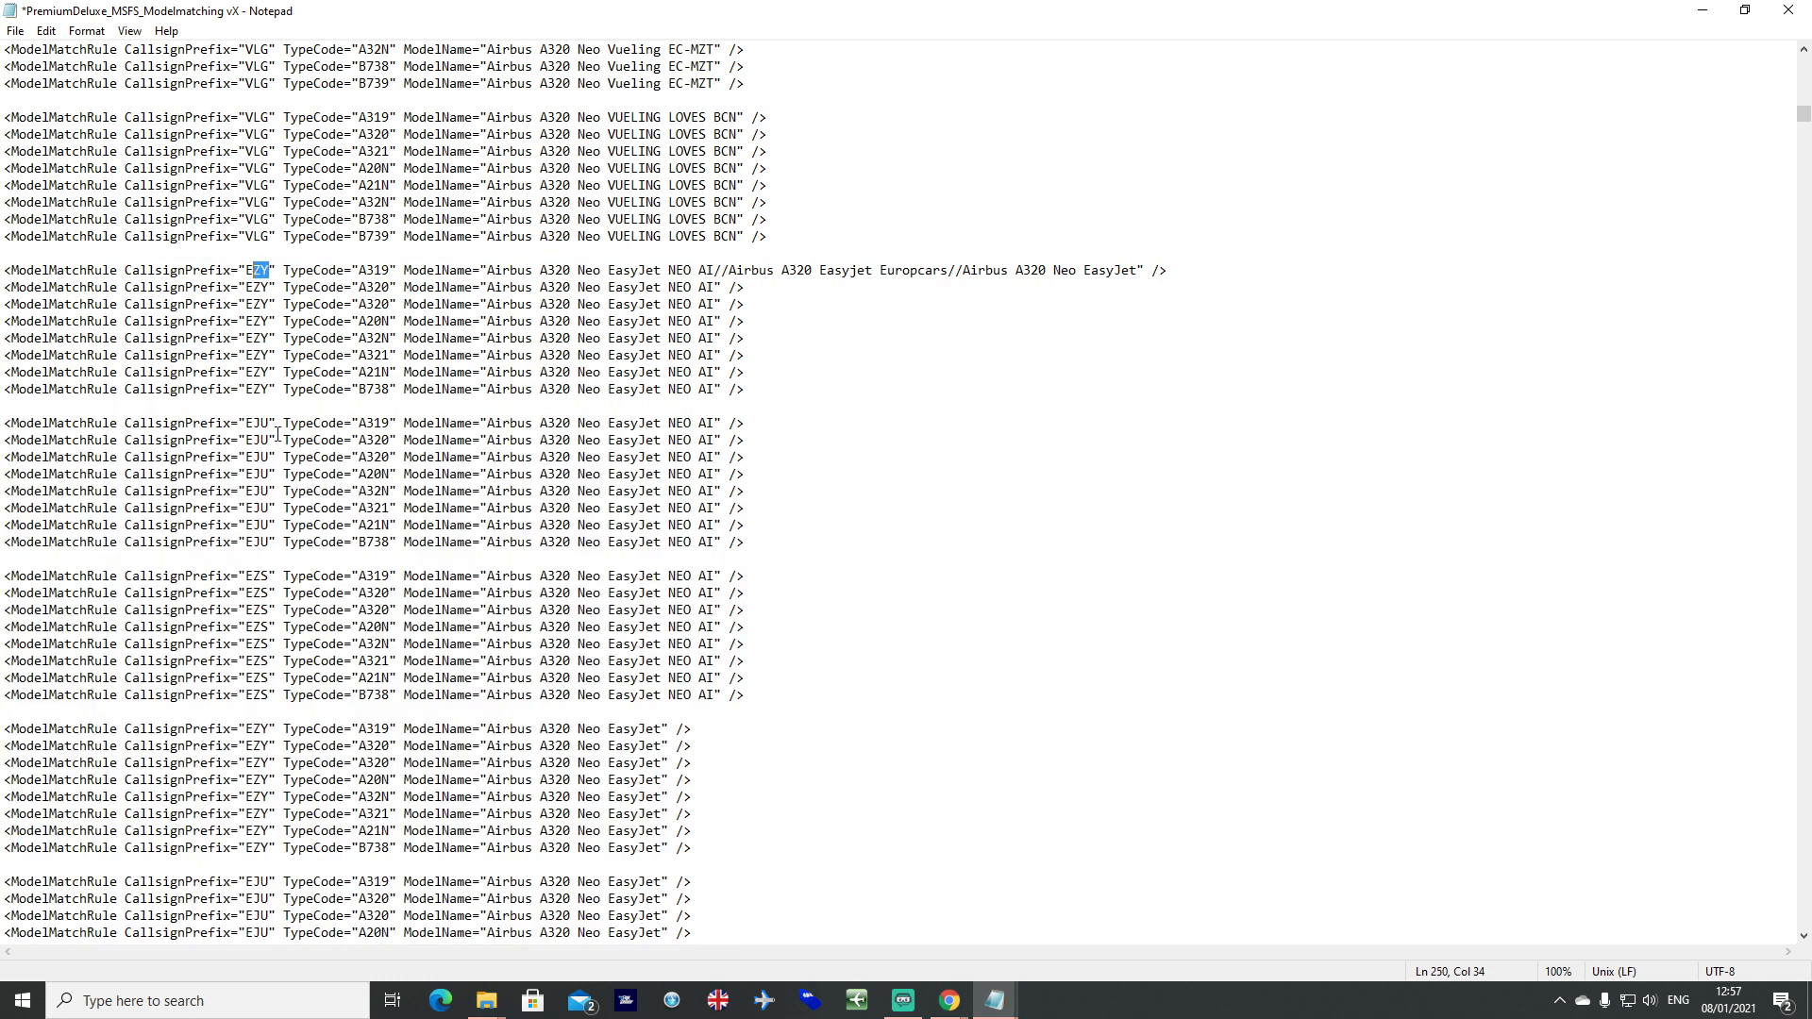
pyautogui.click(374, 593)
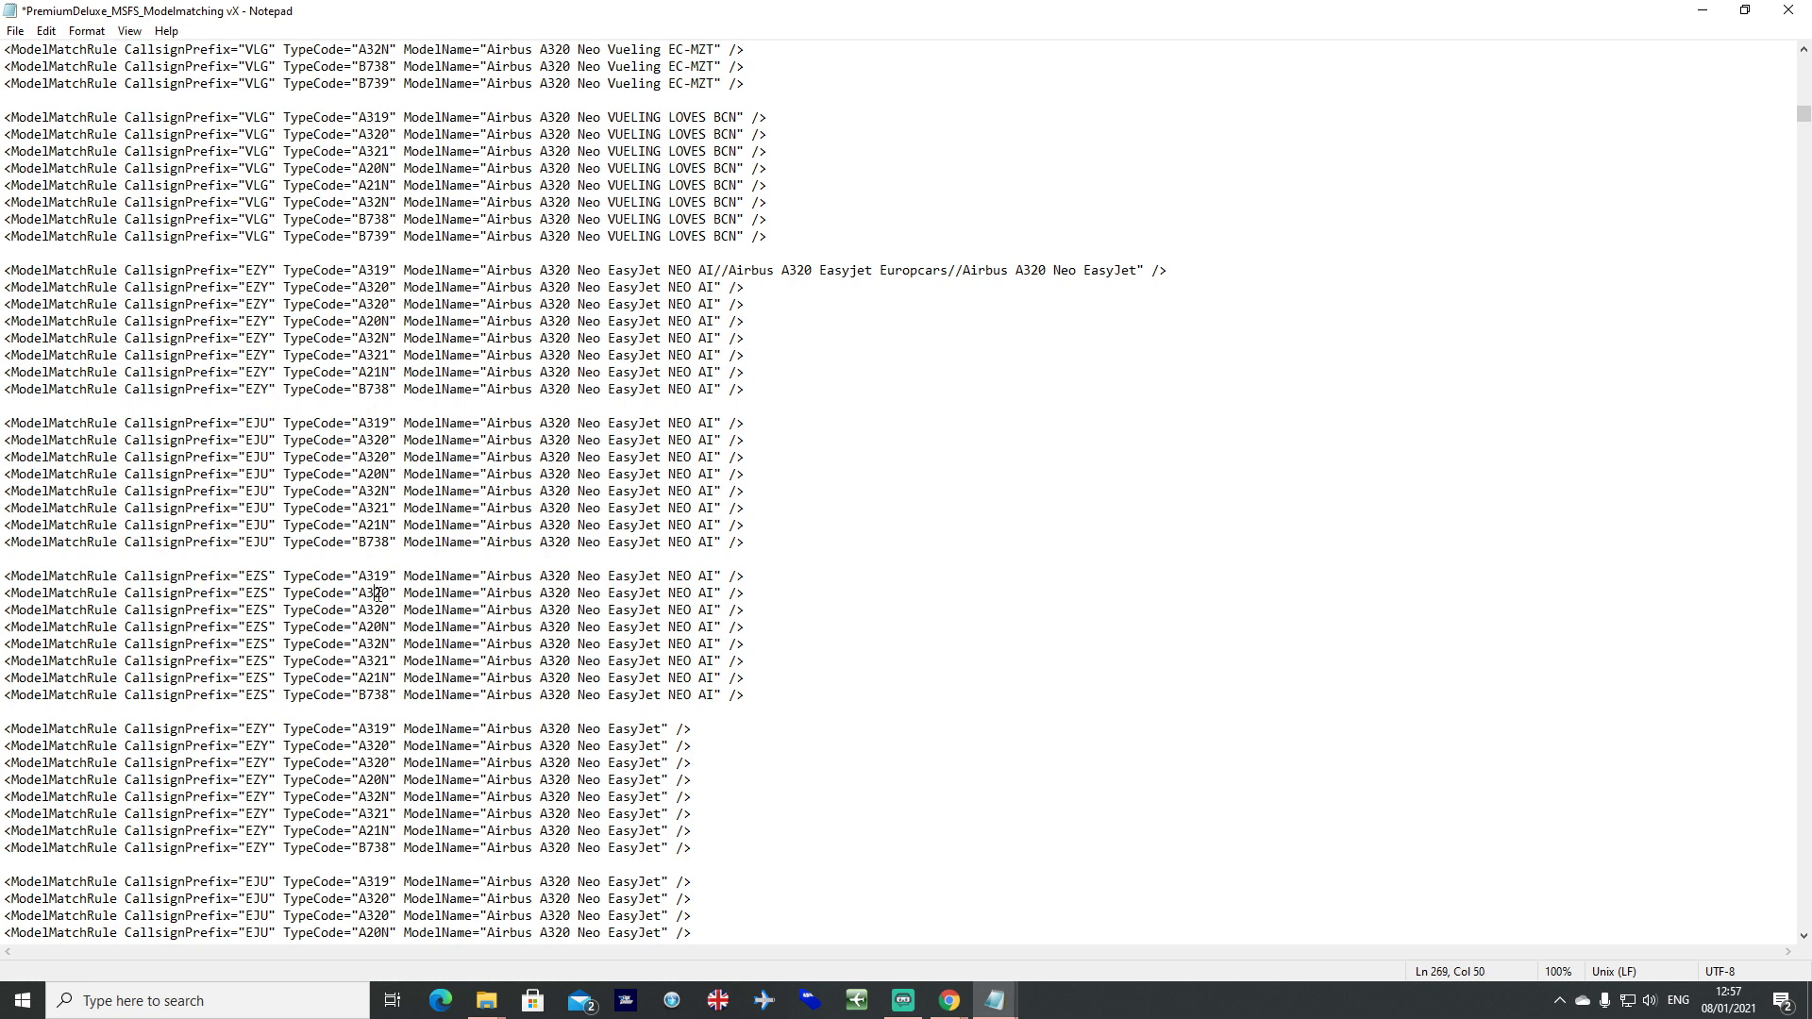
pyautogui.scroll(-3)
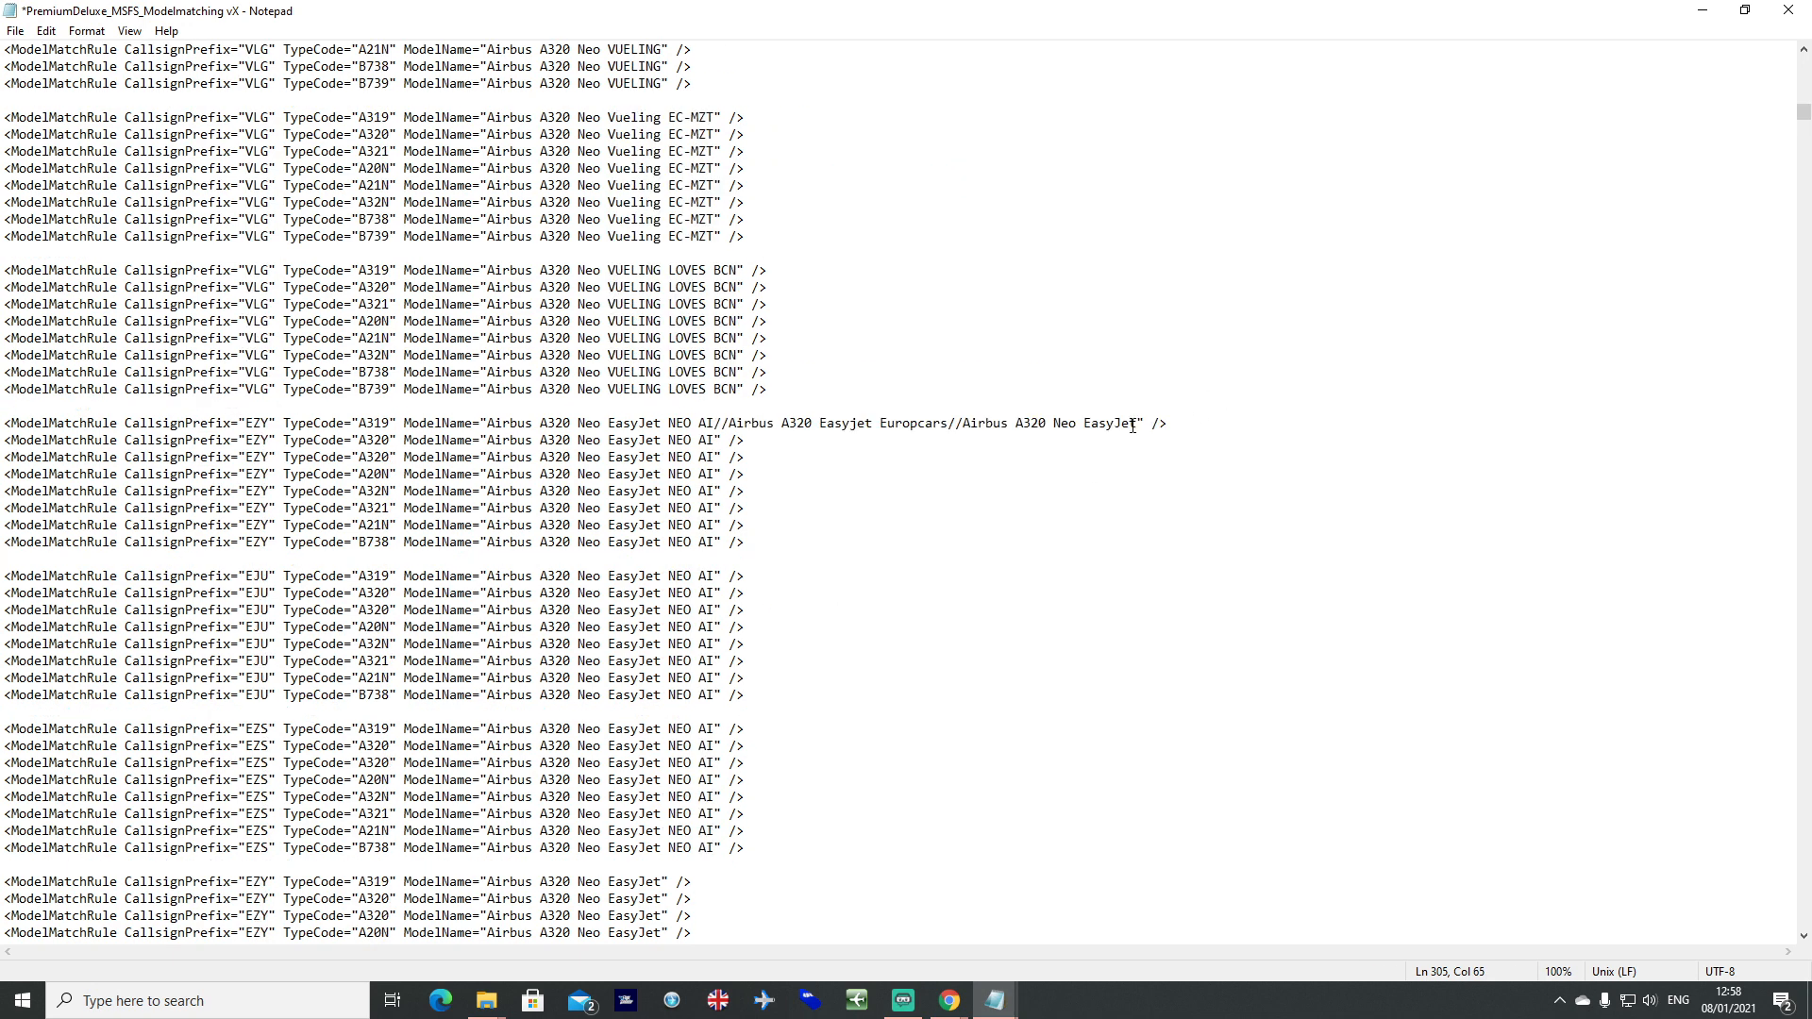
pyautogui.write('/Airbus A320 Neo EasyJet G-UZHN')
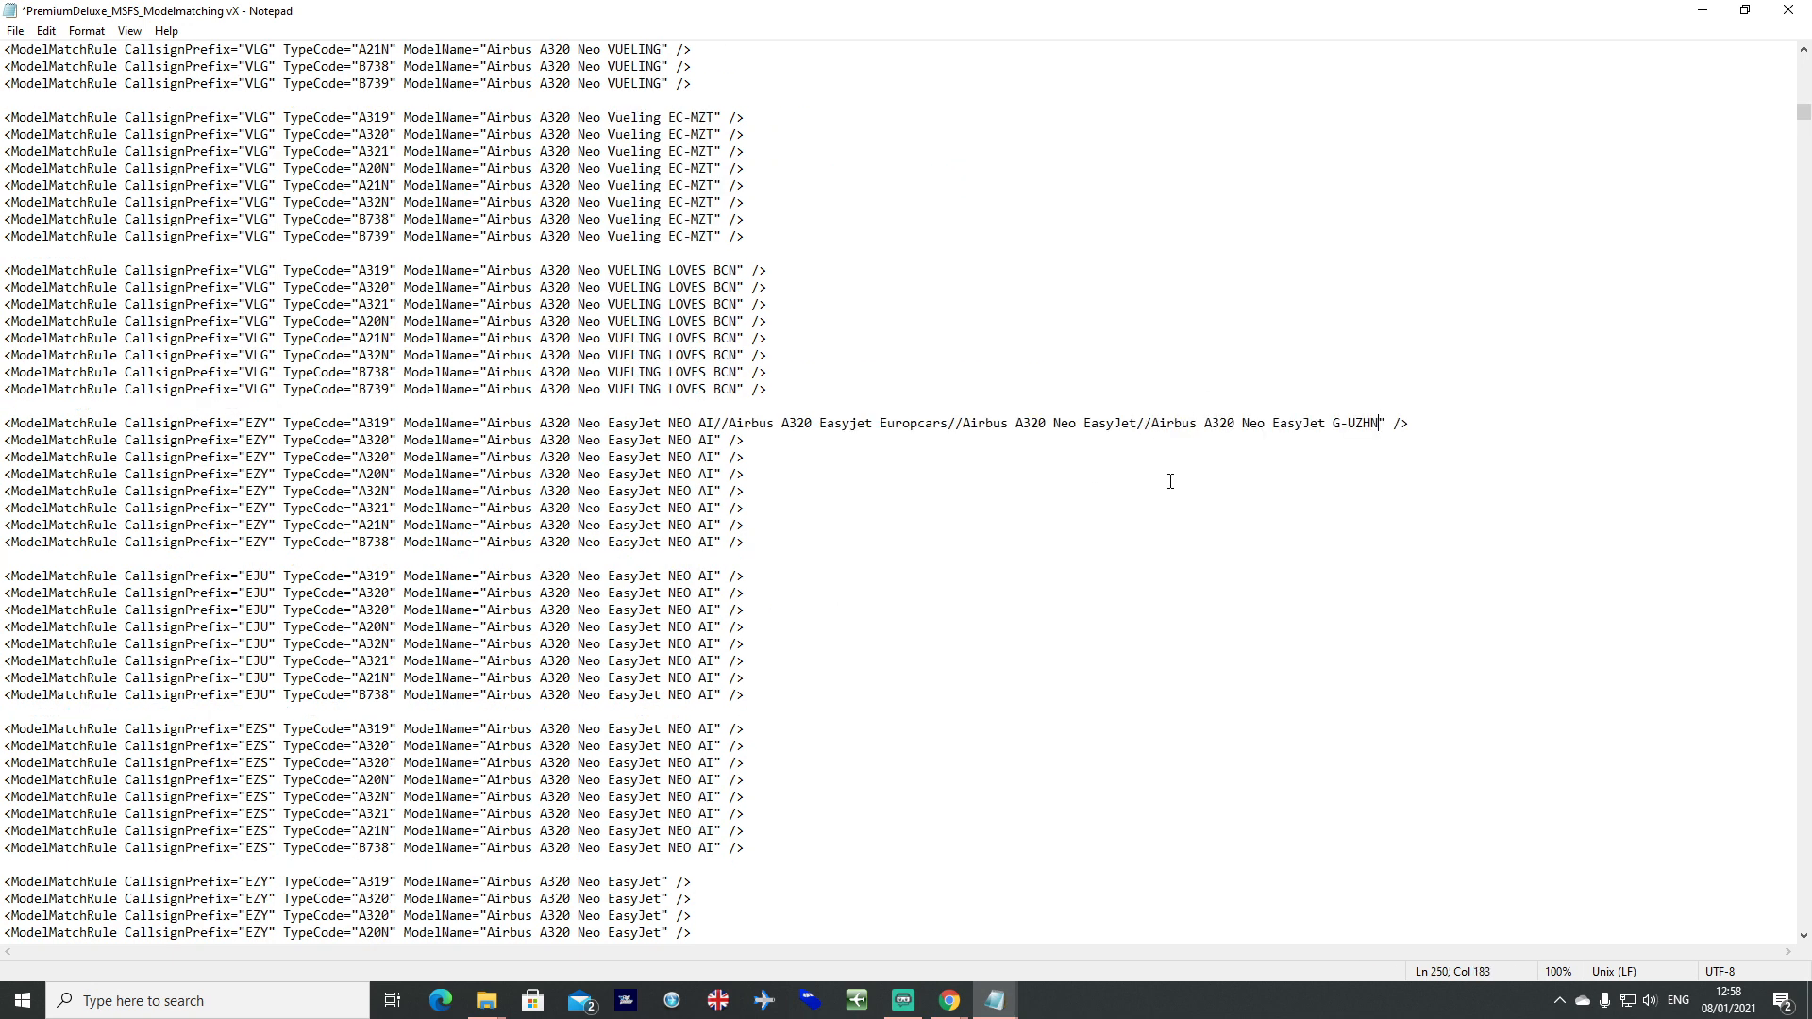
pyautogui.scroll(-3)
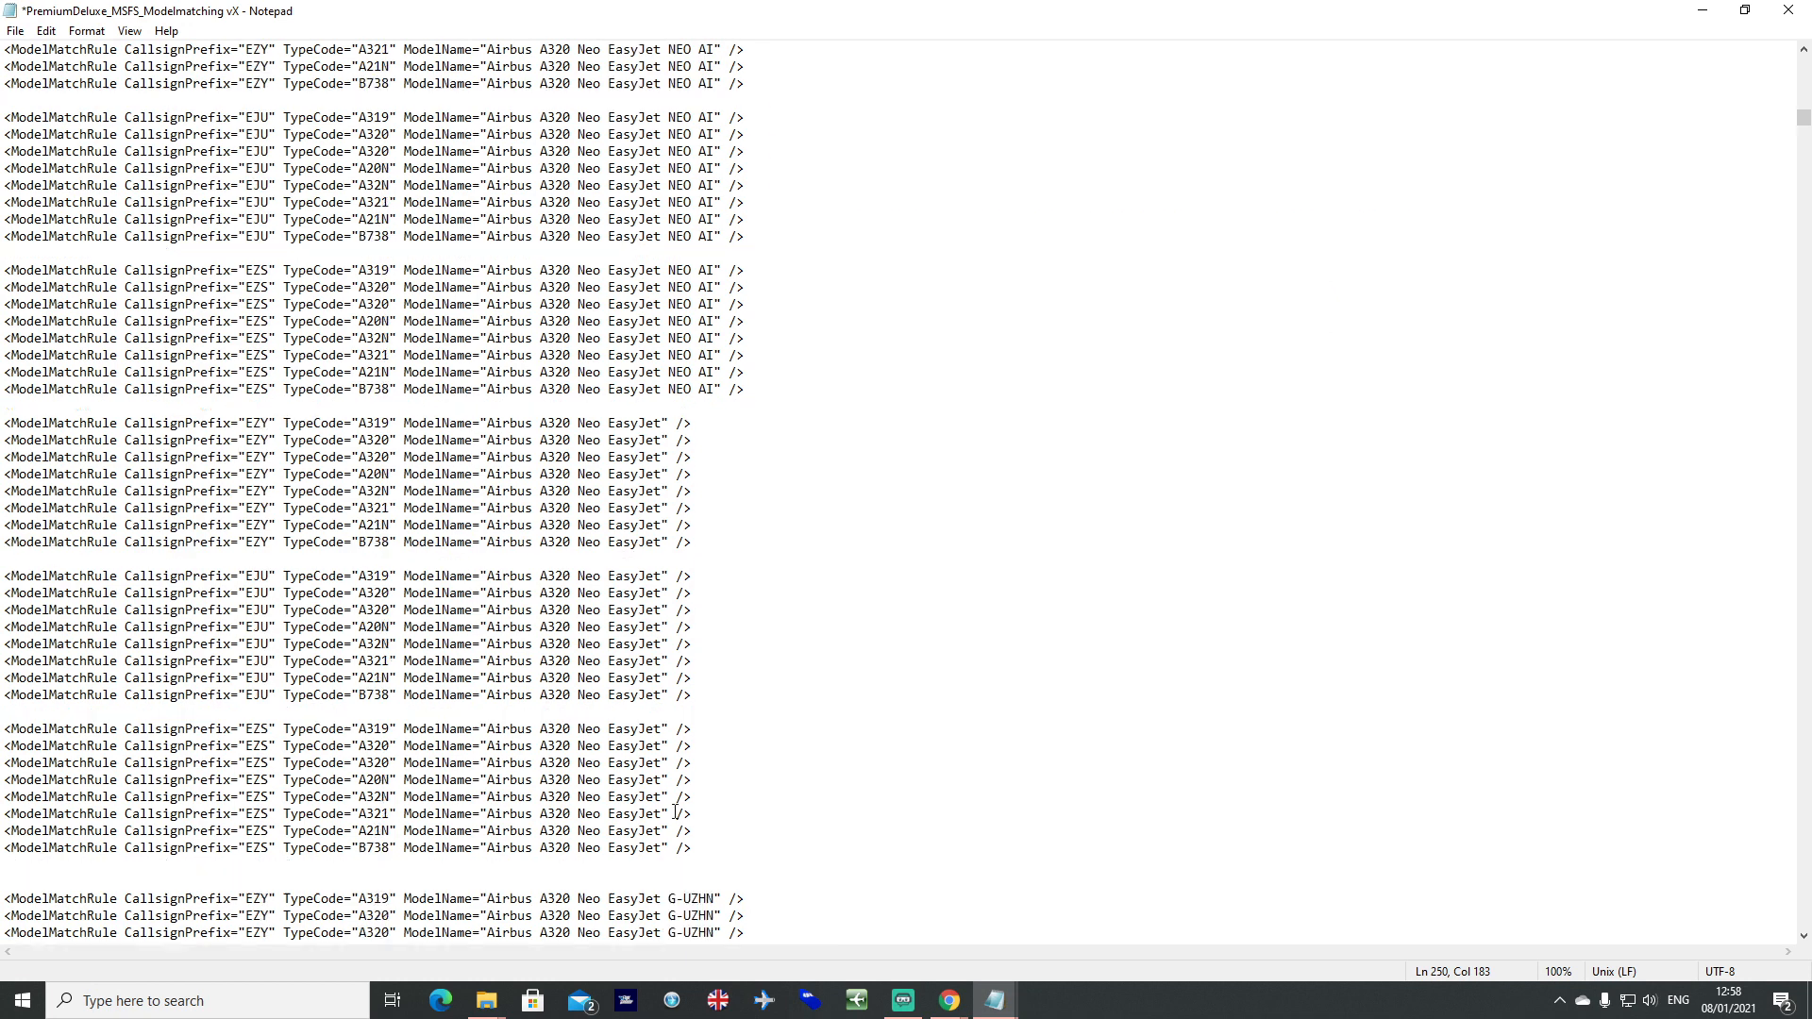
pyautogui.scroll(-3)
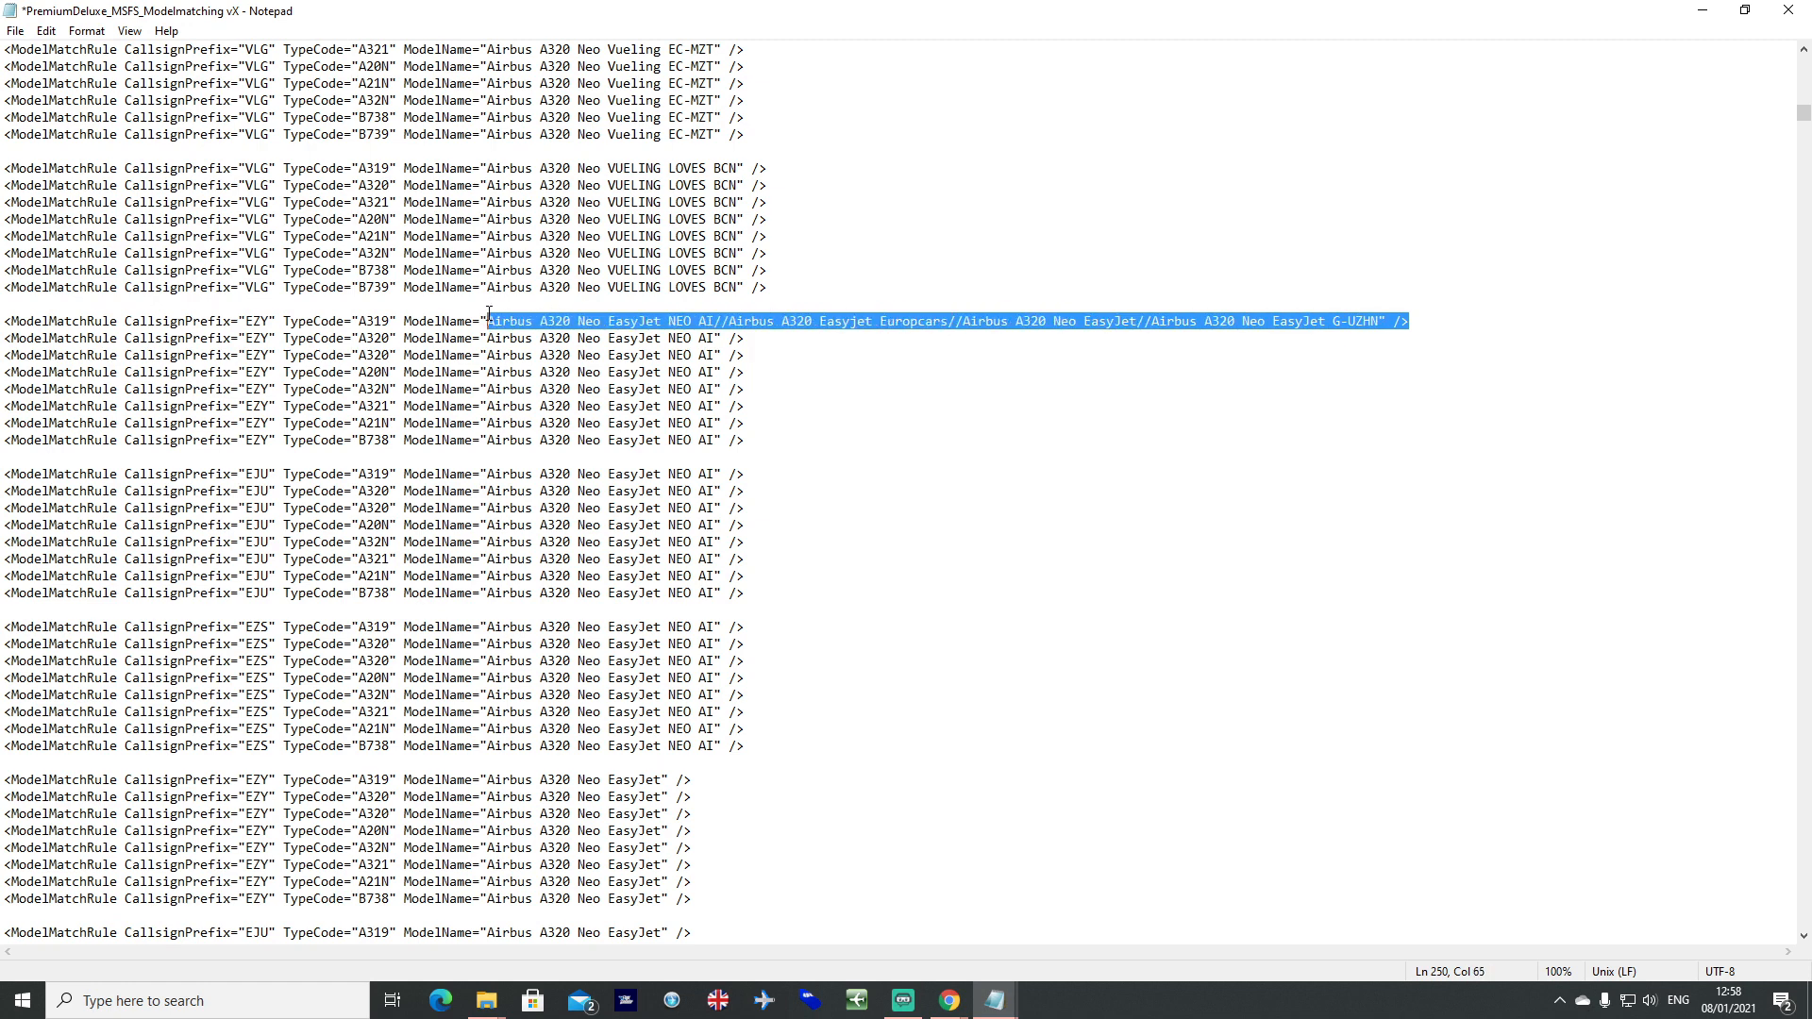
pyautogui.moveTo(1266, 629)
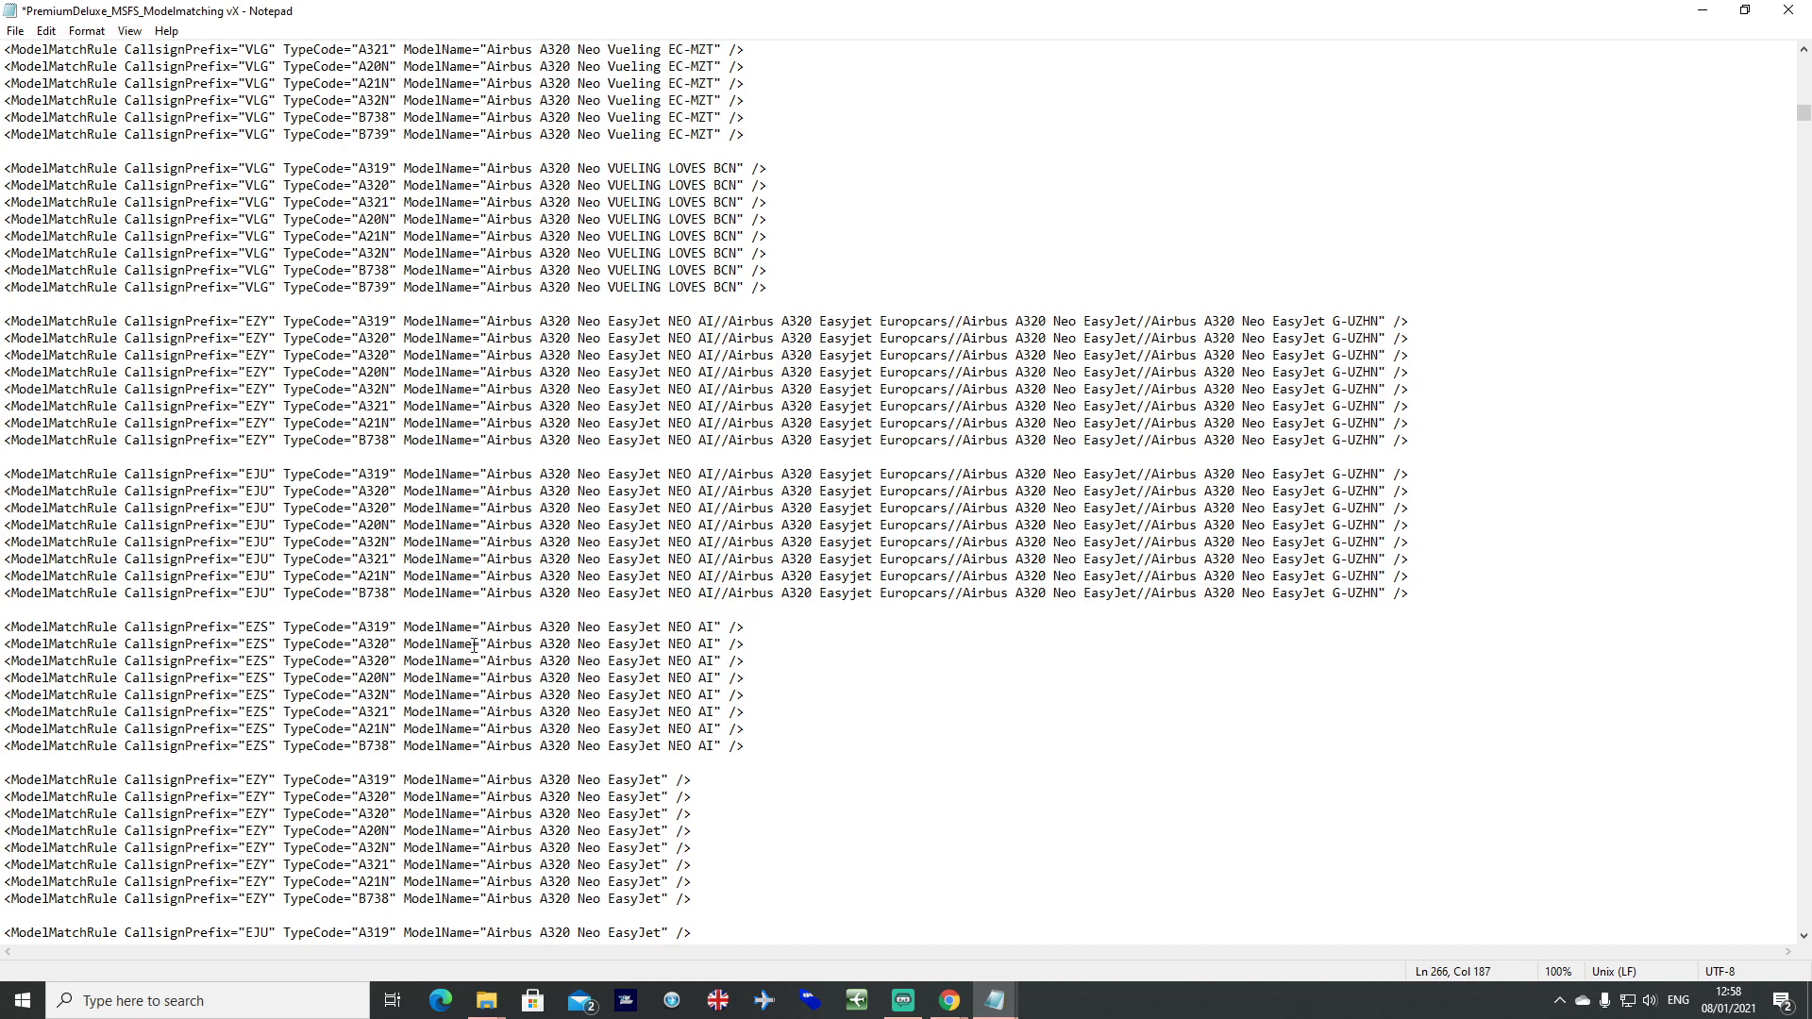
# Paste the extended EasyJet model-name list over the old ModelName on the EZS rules.
pyautogui.moveTo(610, 644); pyautogui.dragTo(747, 643)
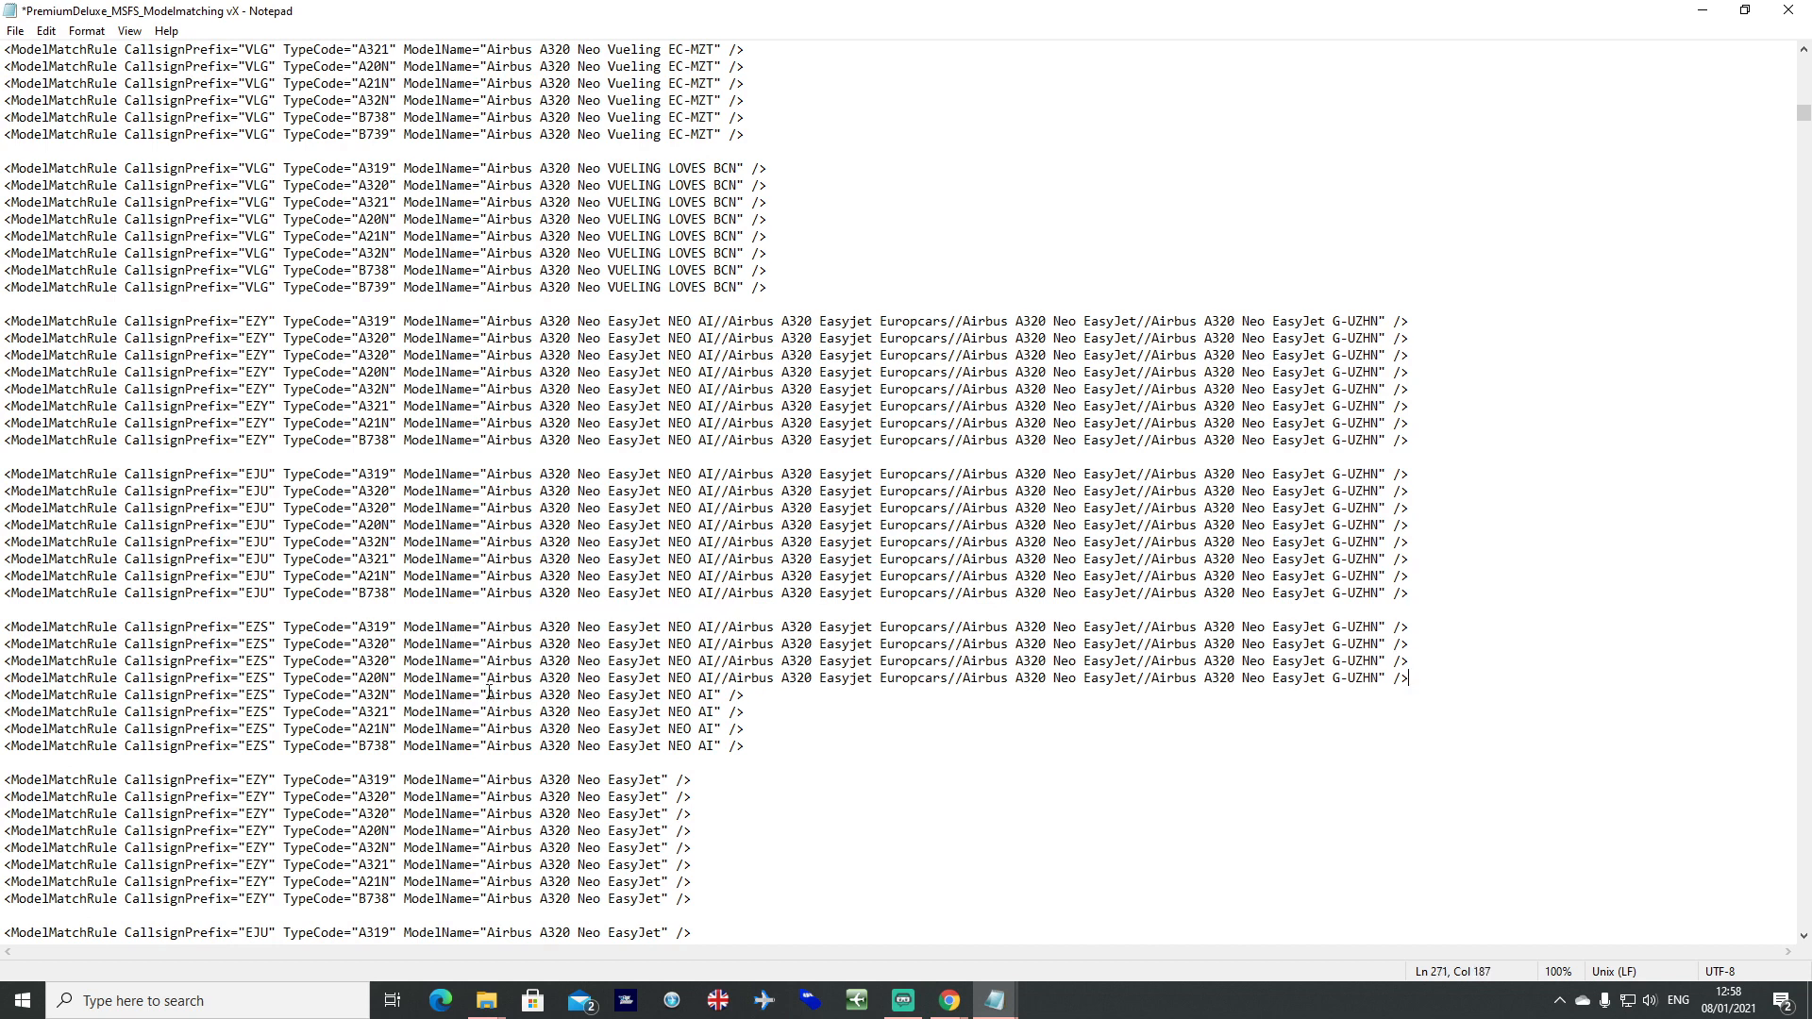
pyautogui.moveTo(485, 711); pyautogui.dragTo(747, 711)
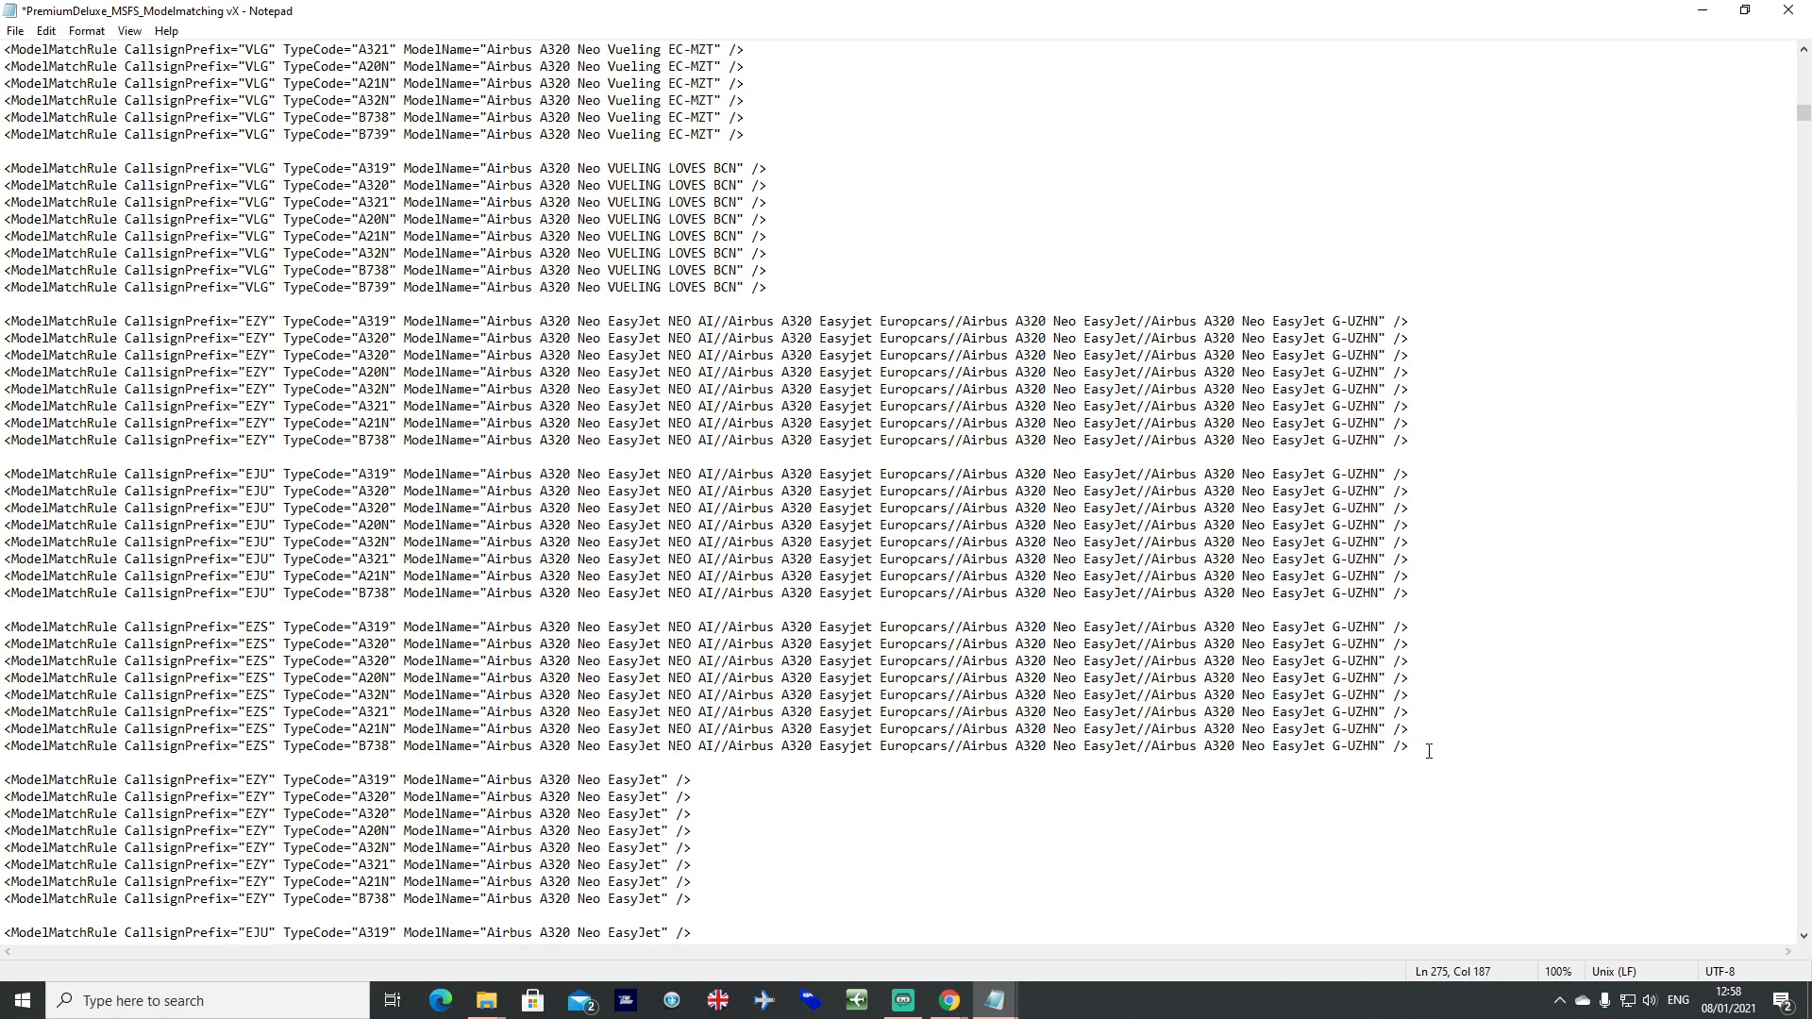
pyautogui.write('EAS')
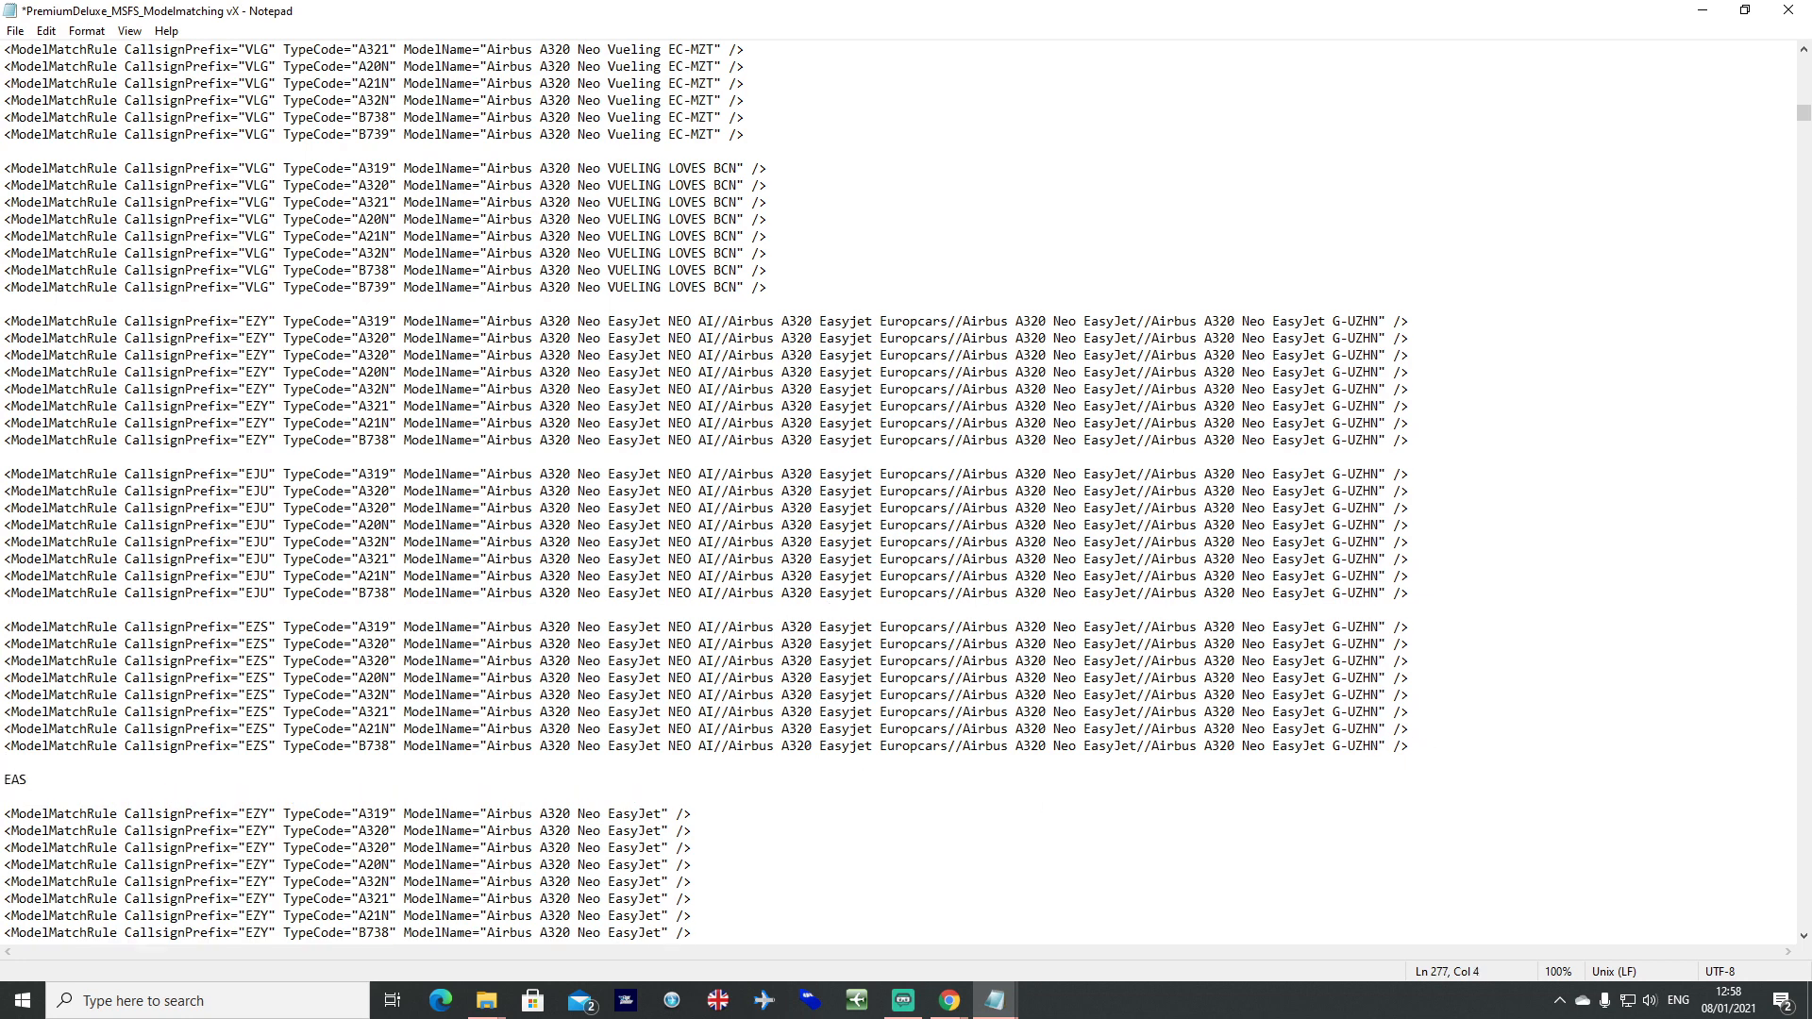
# Write a scratch EZY320N note line, then clear it with the duplicate plain Airbus A320 Neo EasyJet blocks.
pyautogui.write('Y')
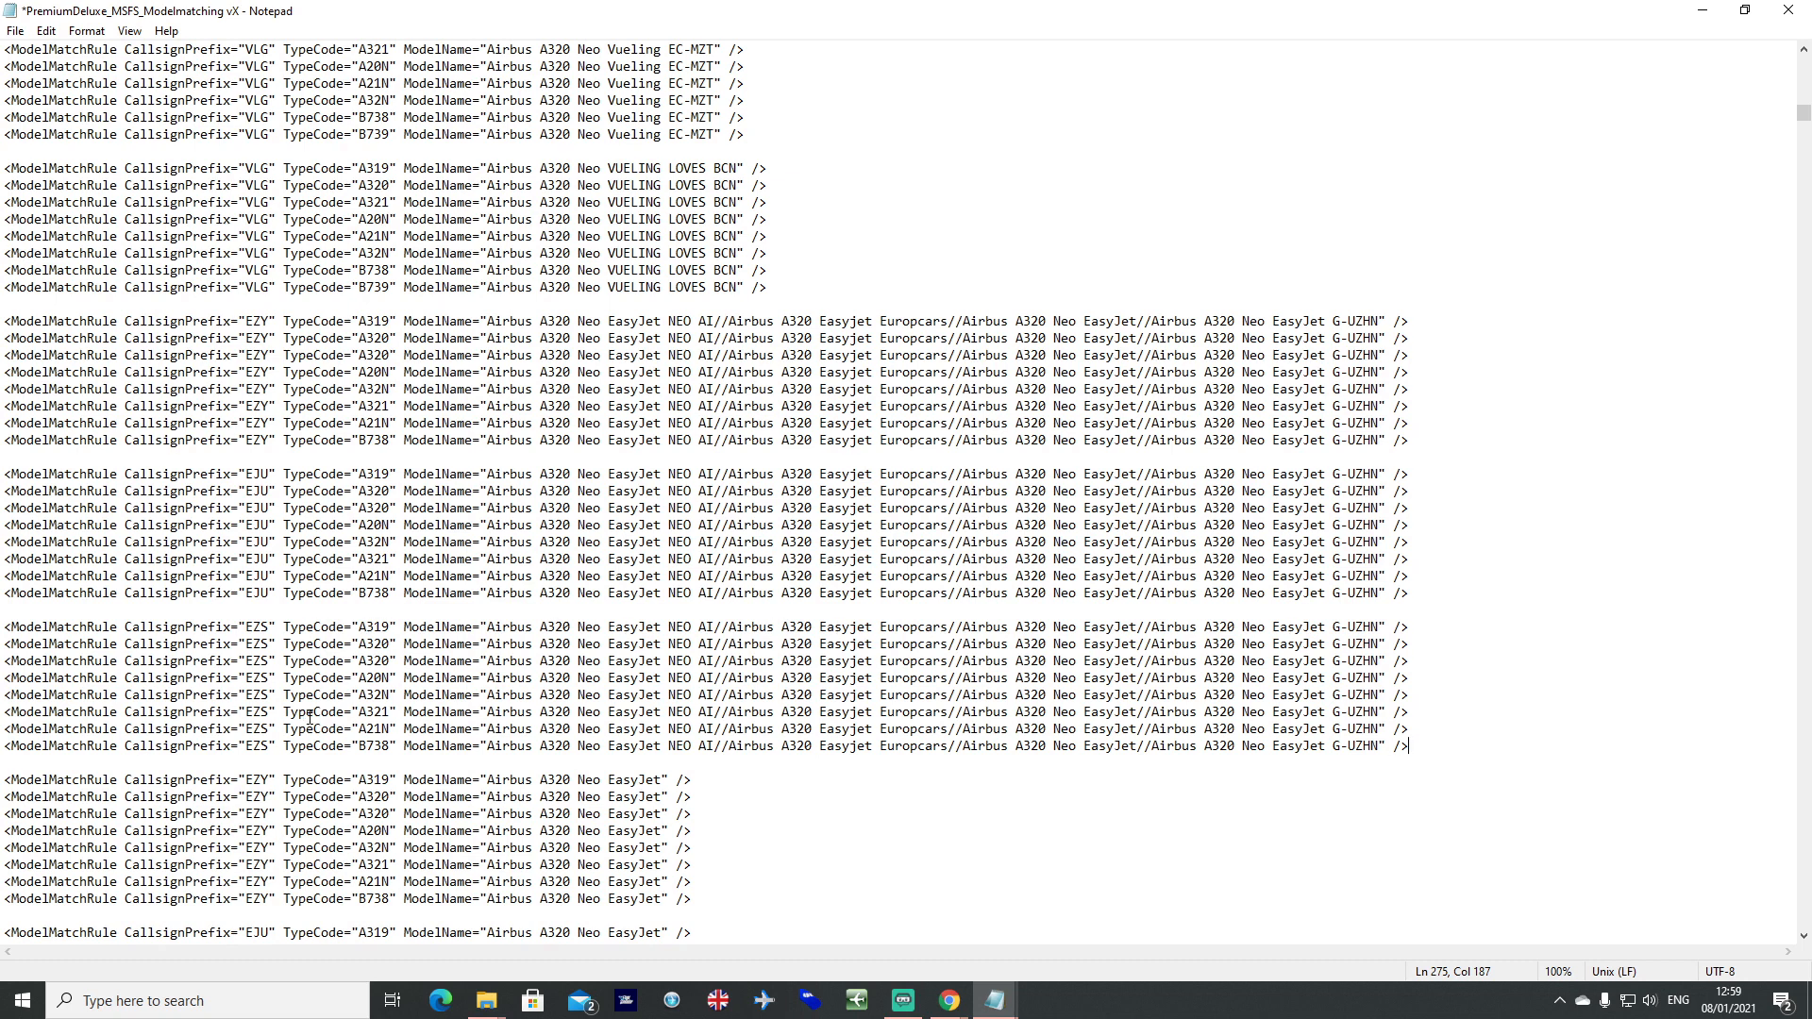
pyautogui.doubleClick(370, 678)
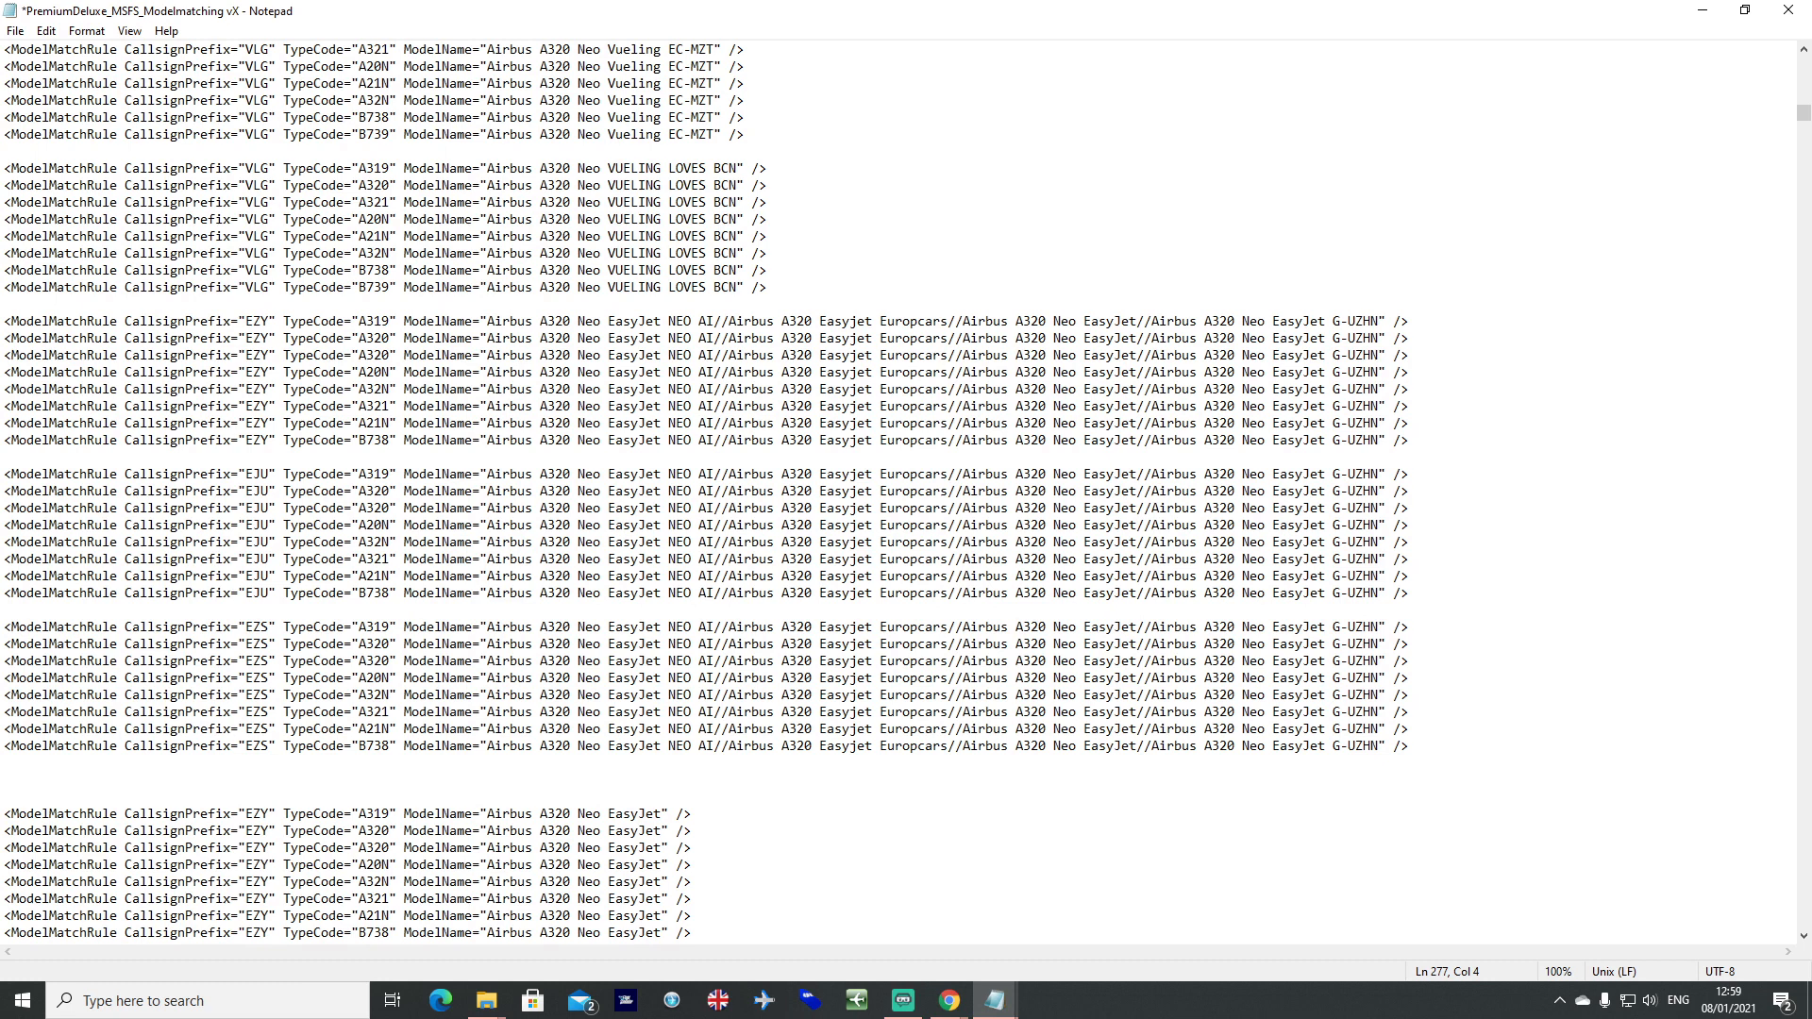
pyautogui.write('EZY305  A/C  - A')
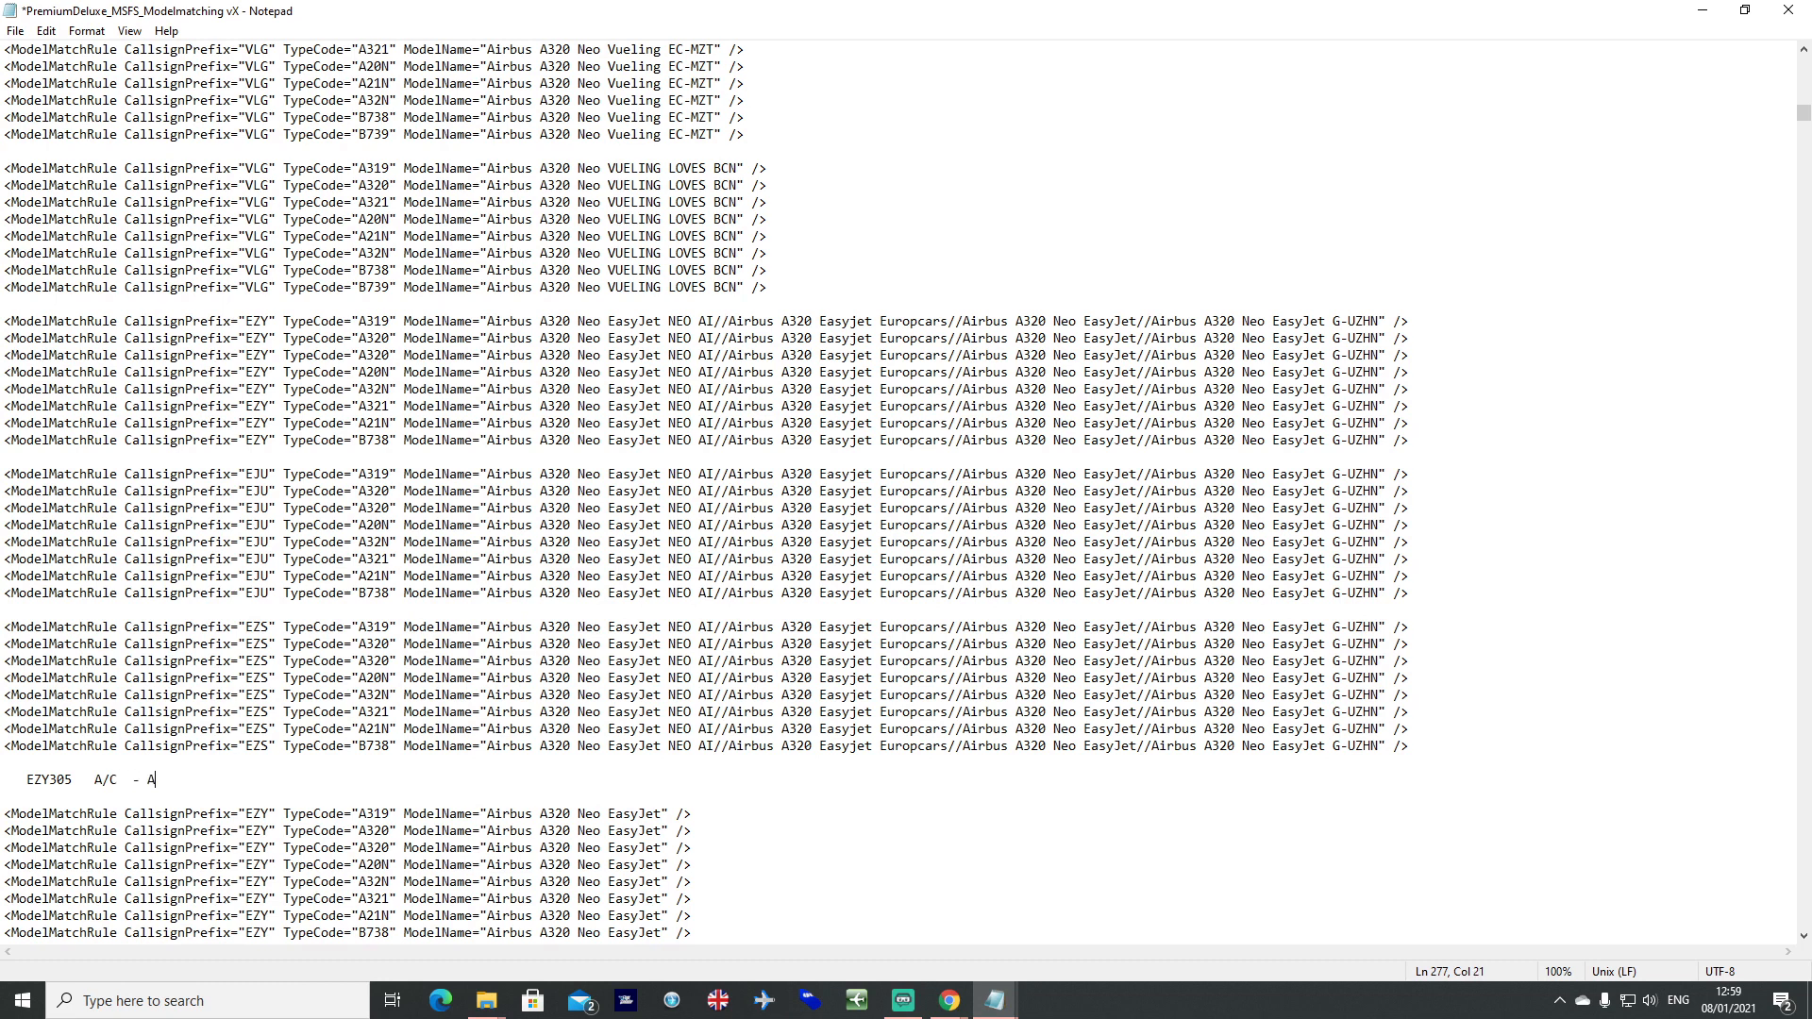
pyautogui.write('20N')
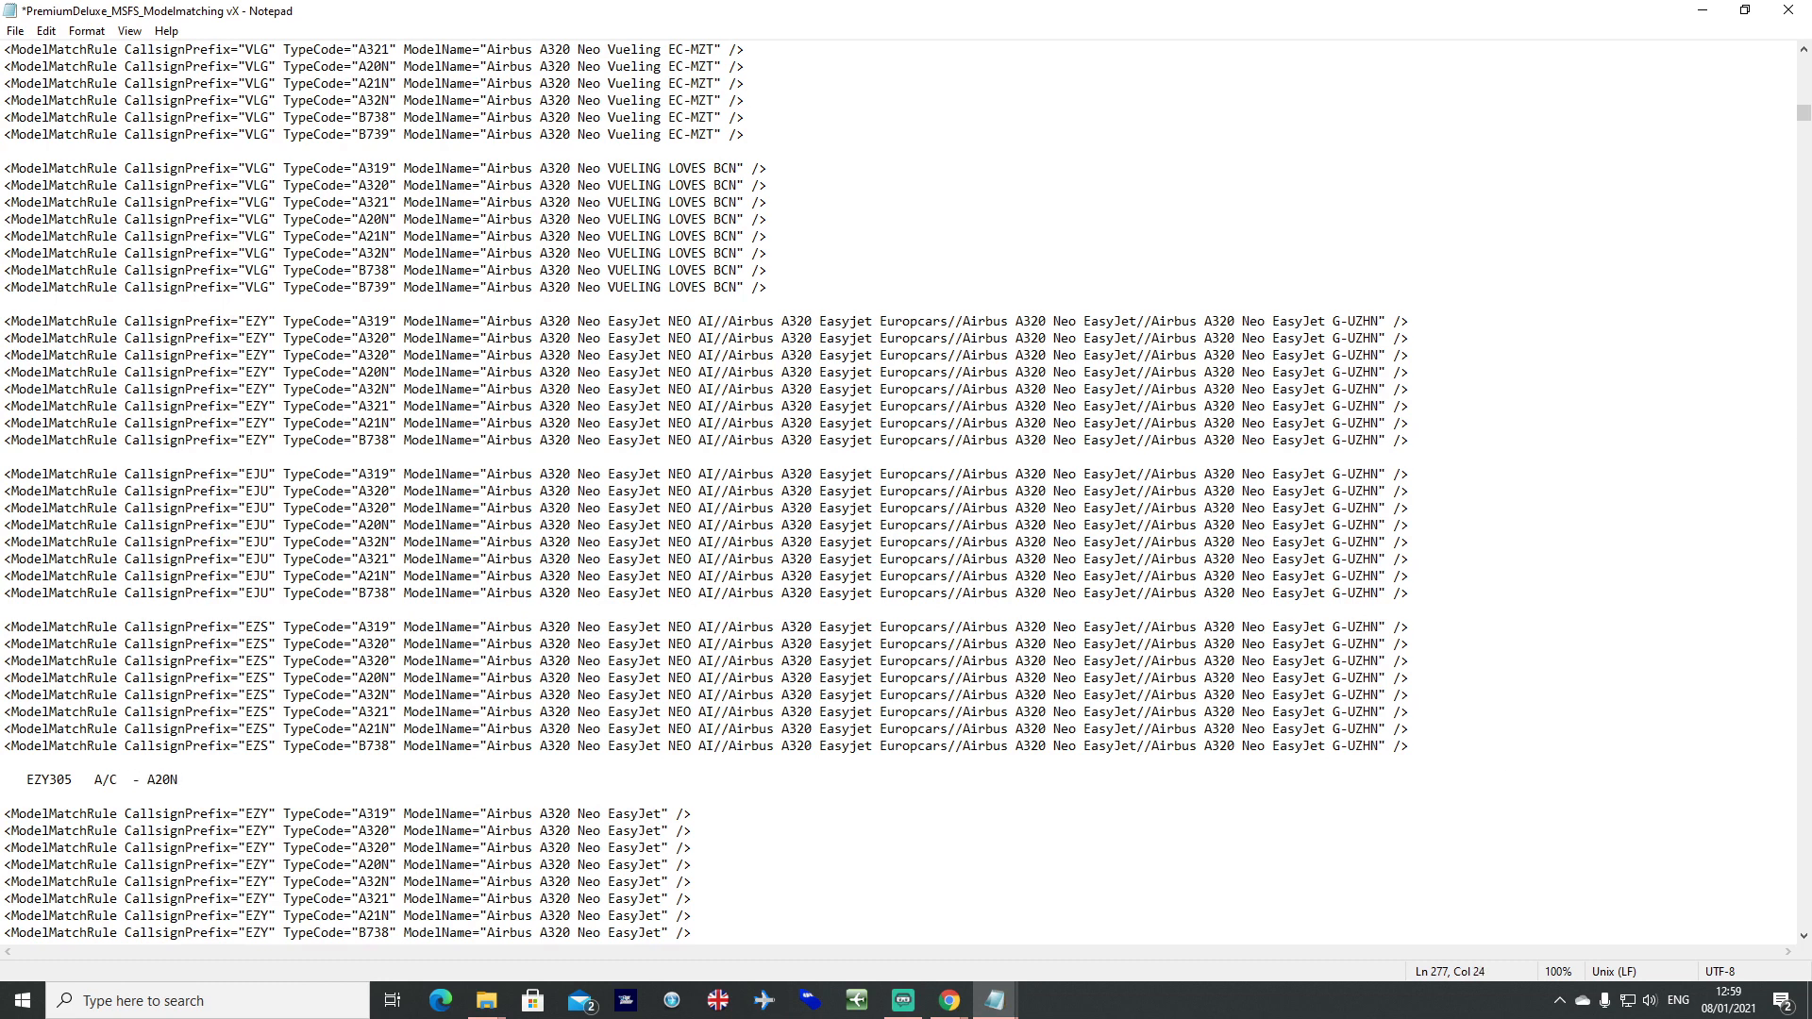
pyautogui.press('Backspace')
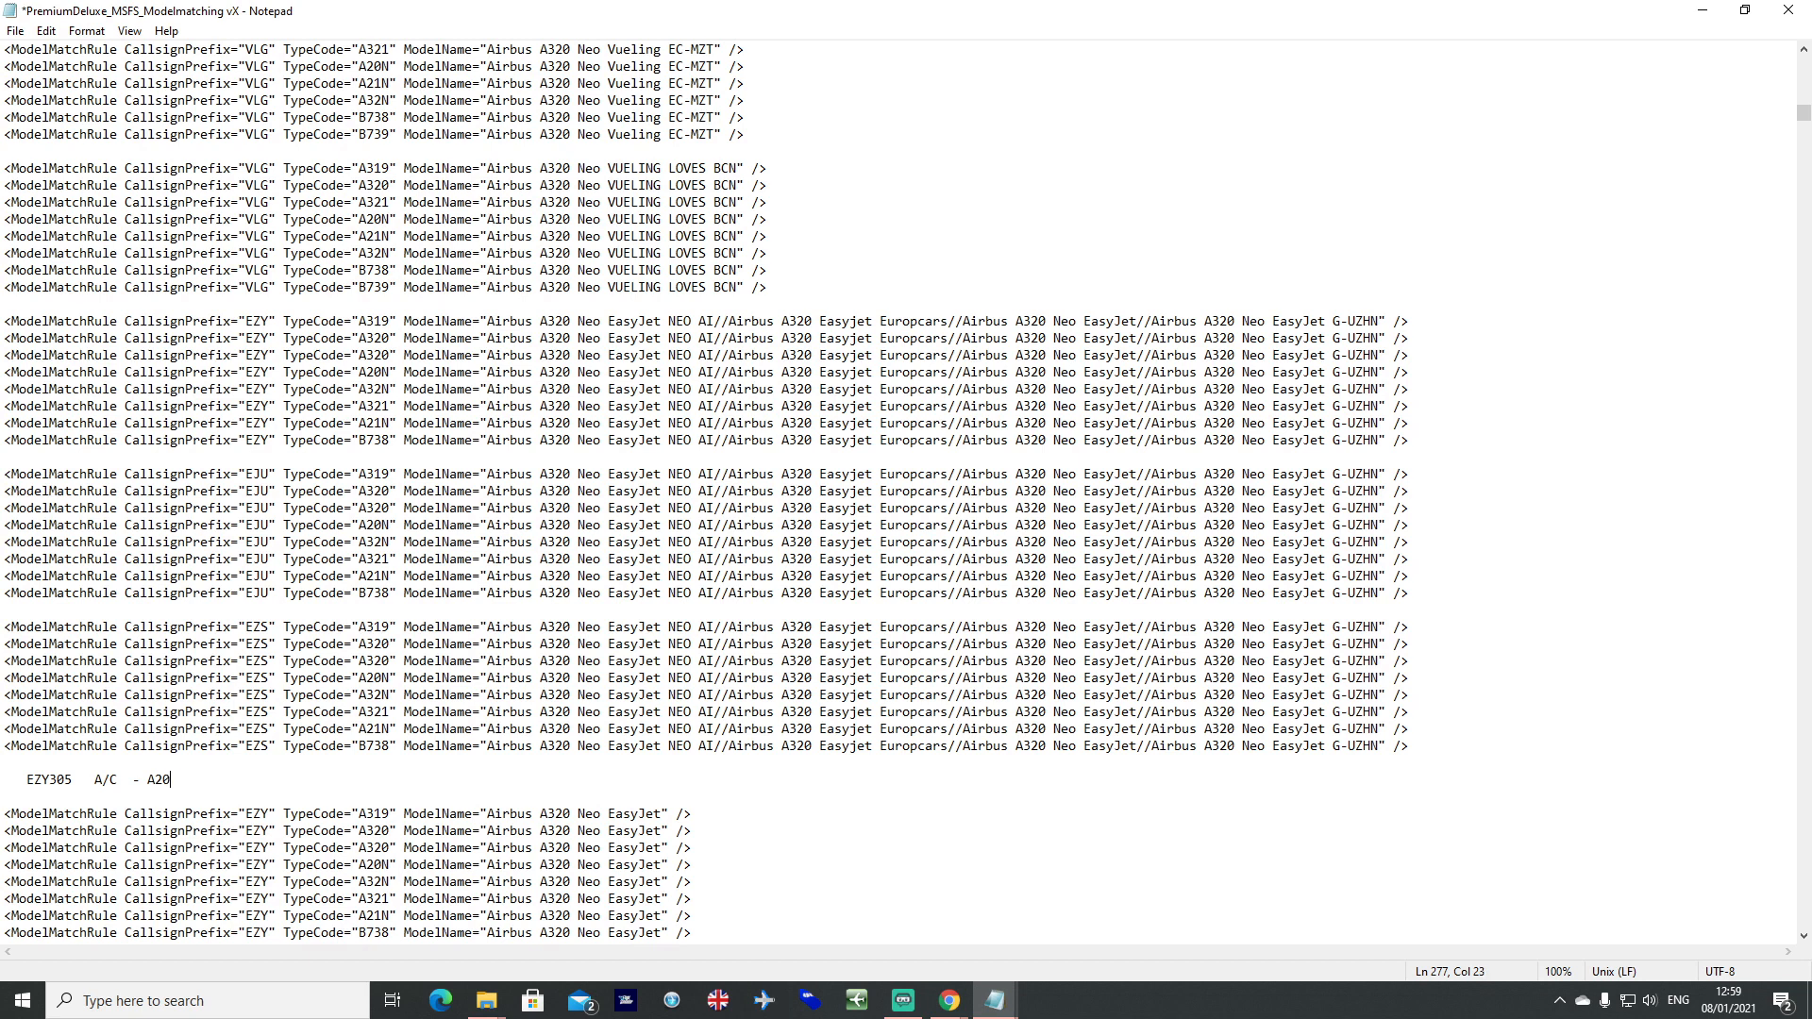
pyautogui.write('0')
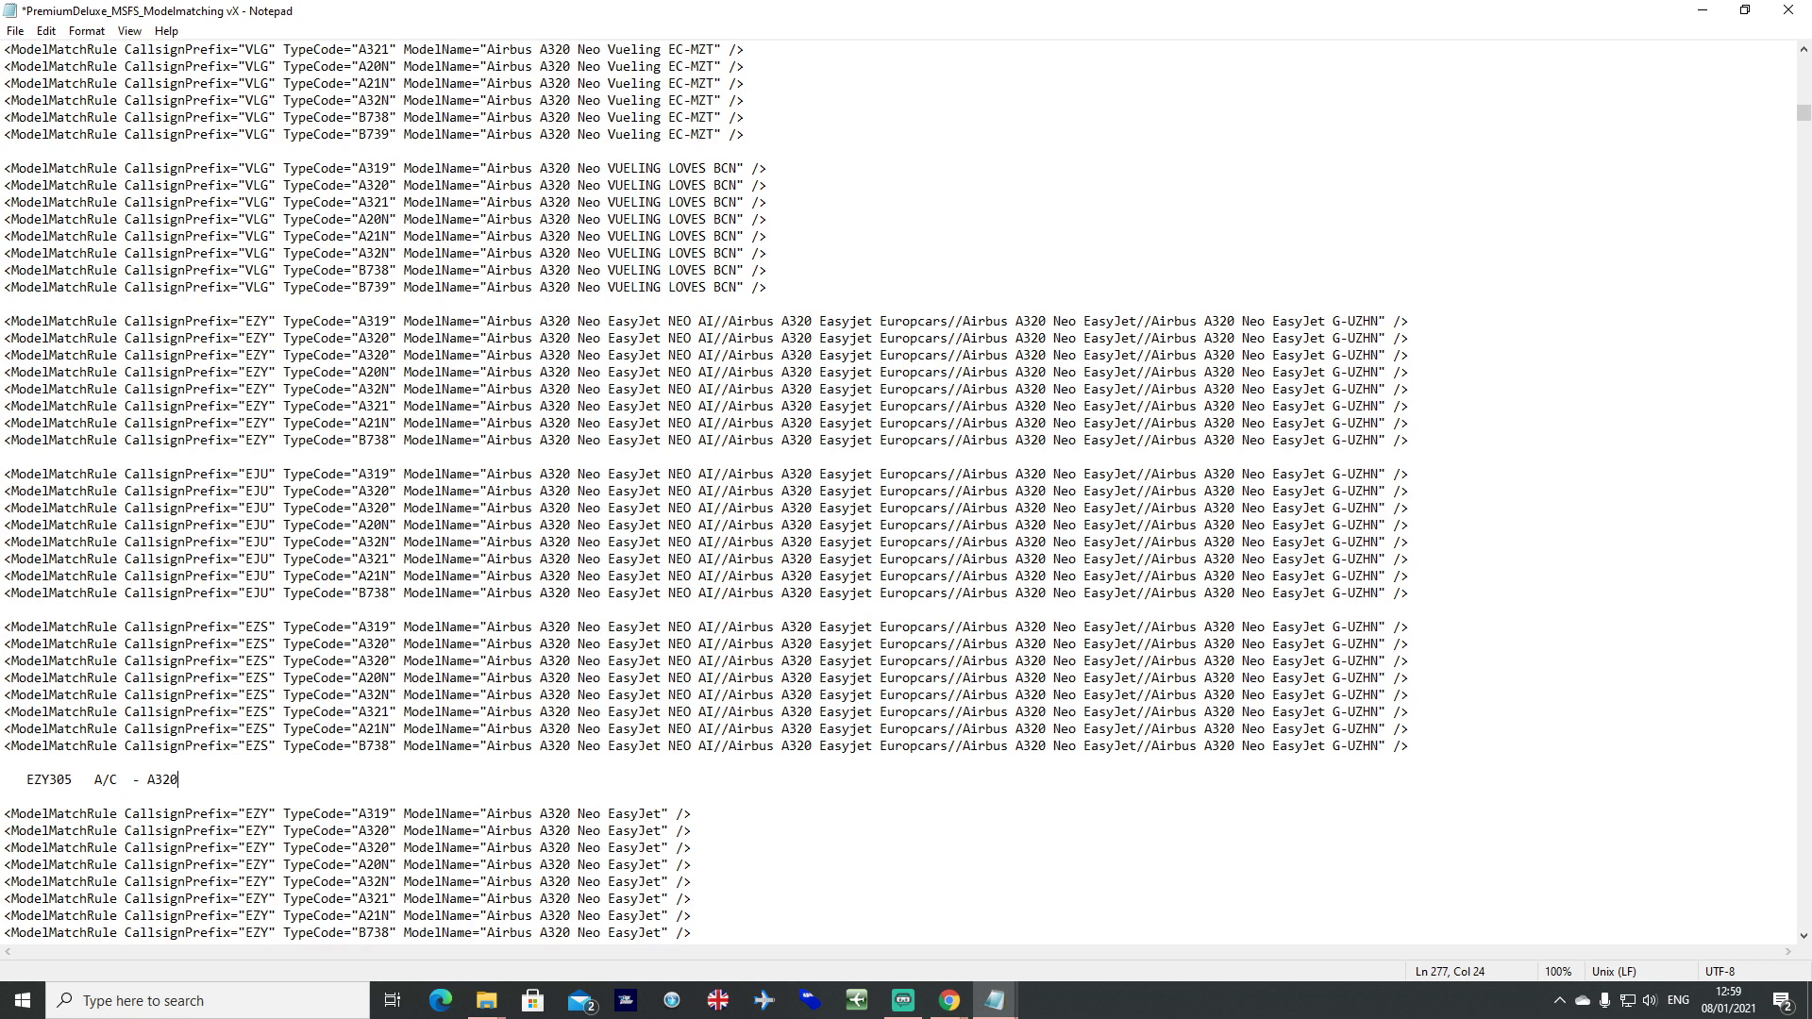
pyautogui.press('Backspace')
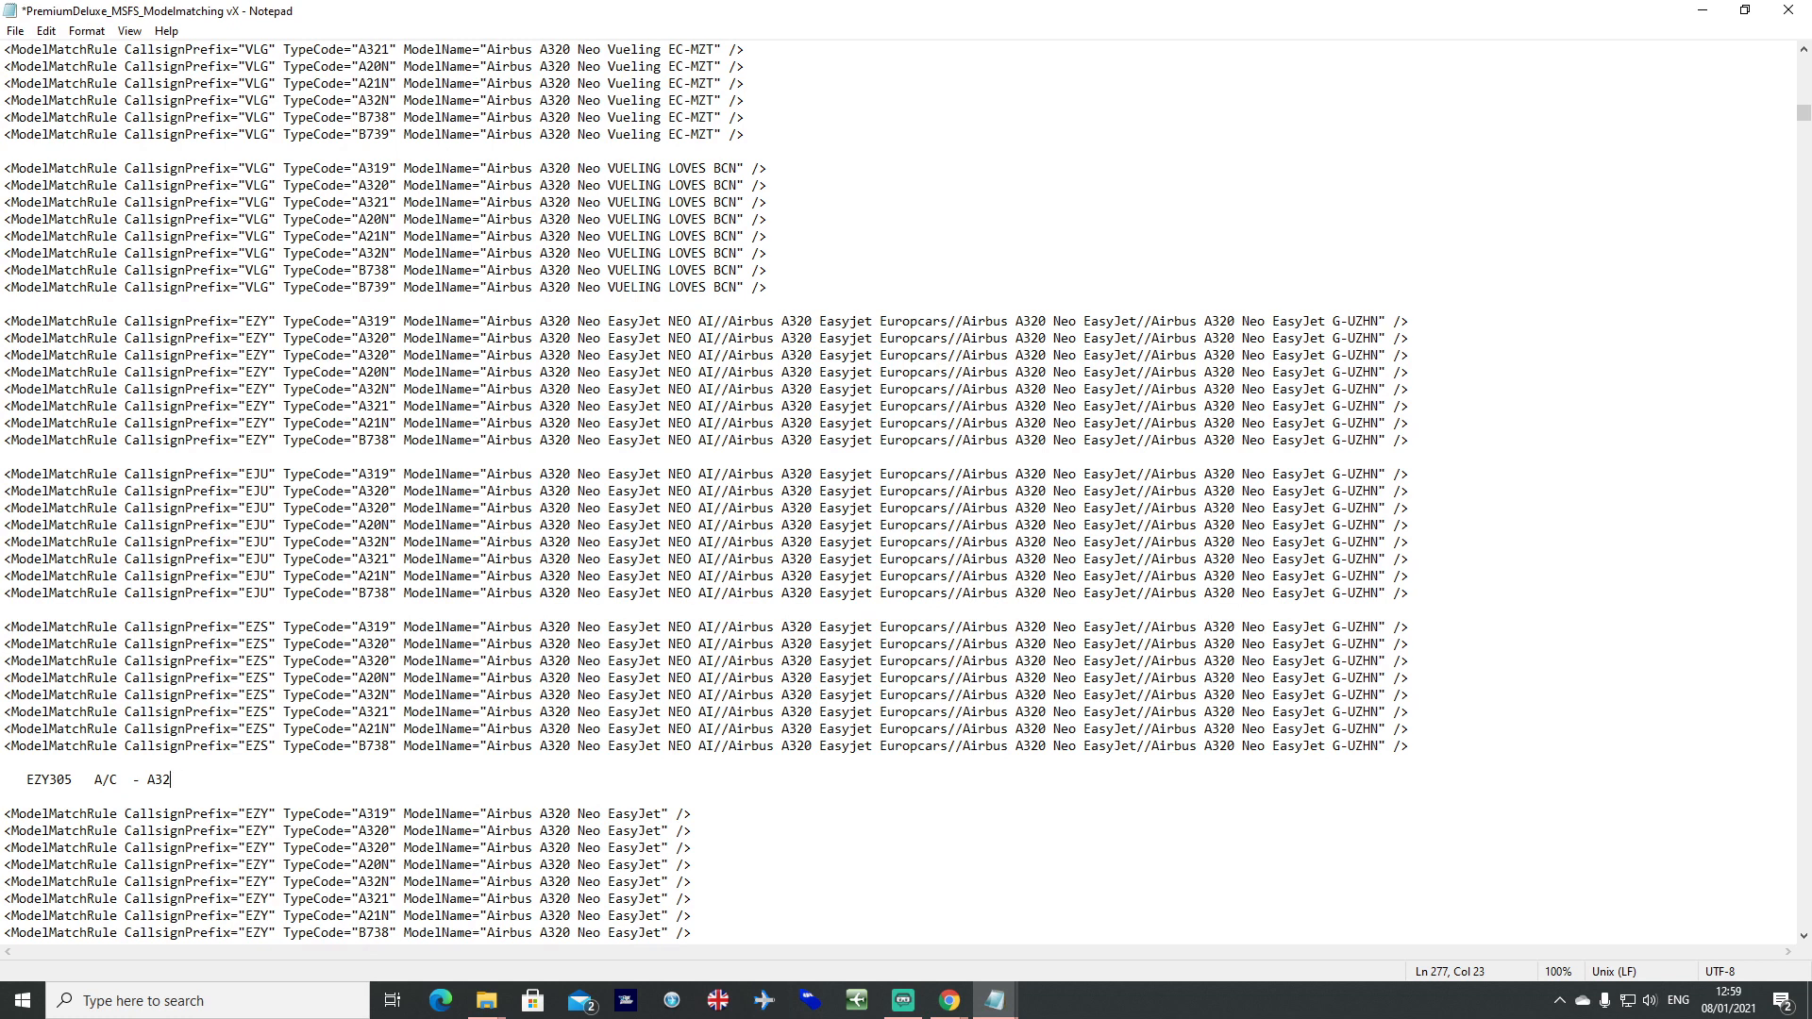
pyautogui.write('N')
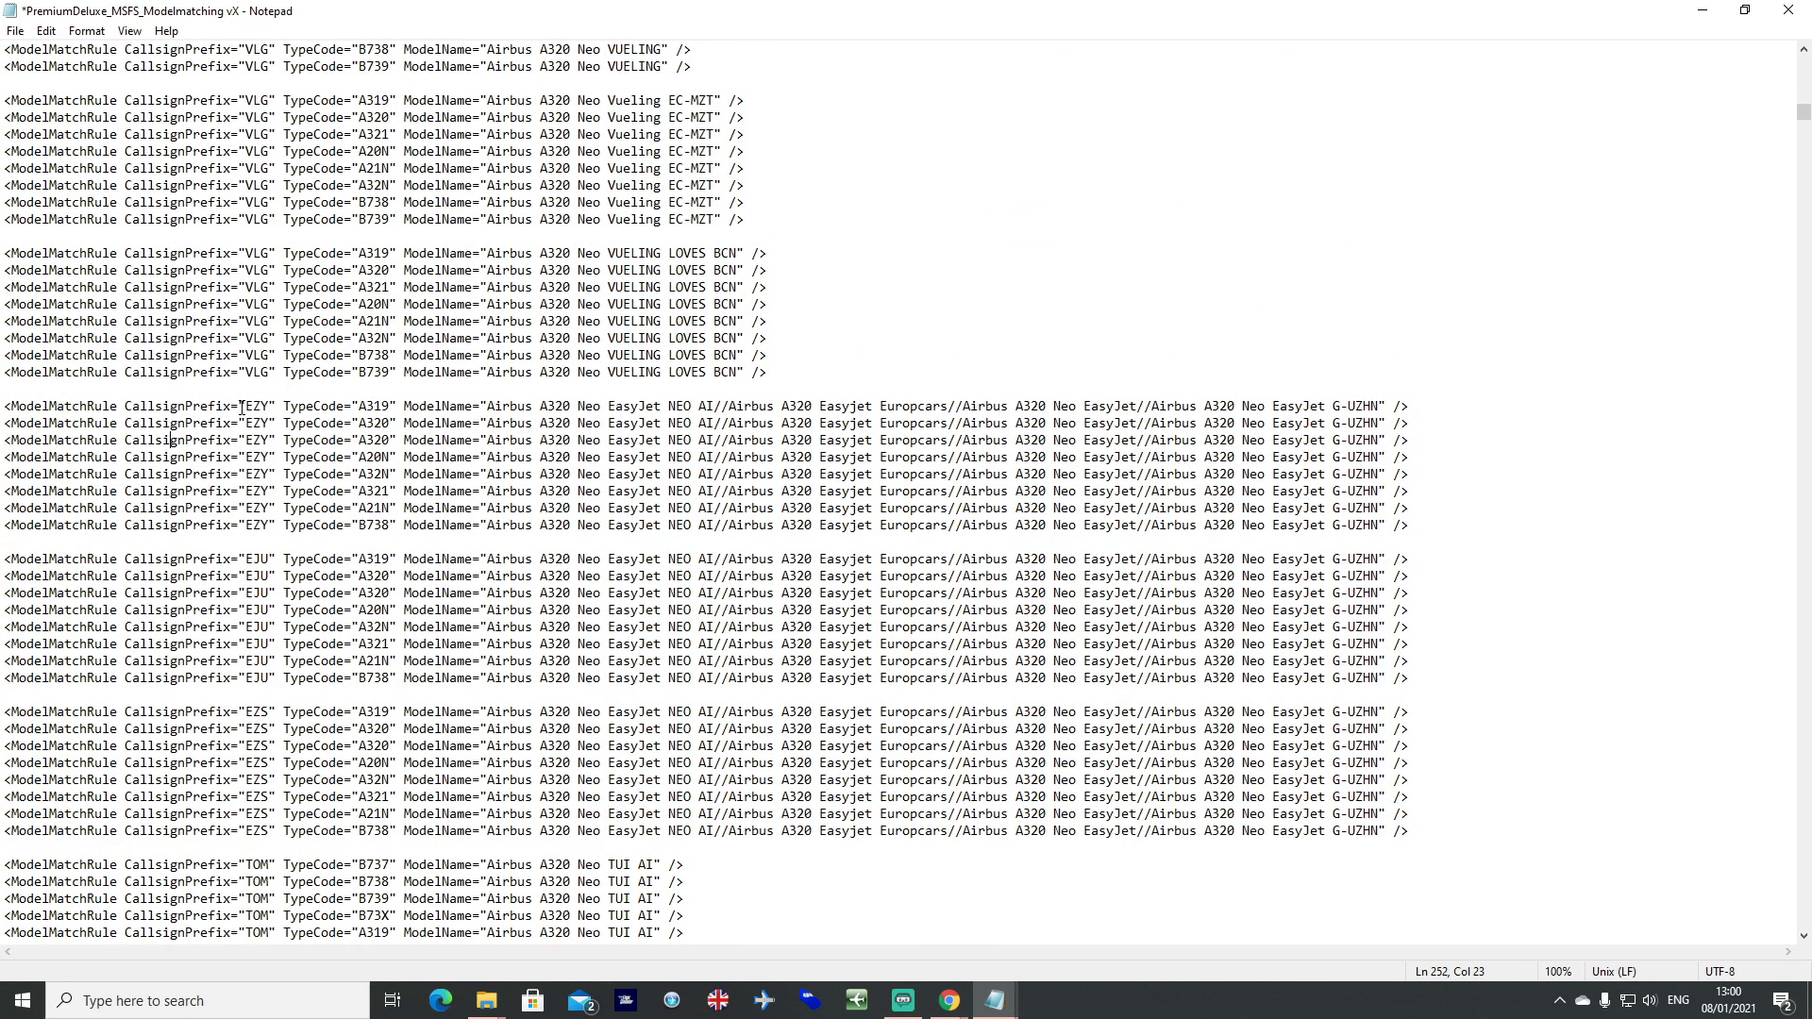
pyautogui.moveTo(242, 406); pyautogui.dragTo(358, 405)
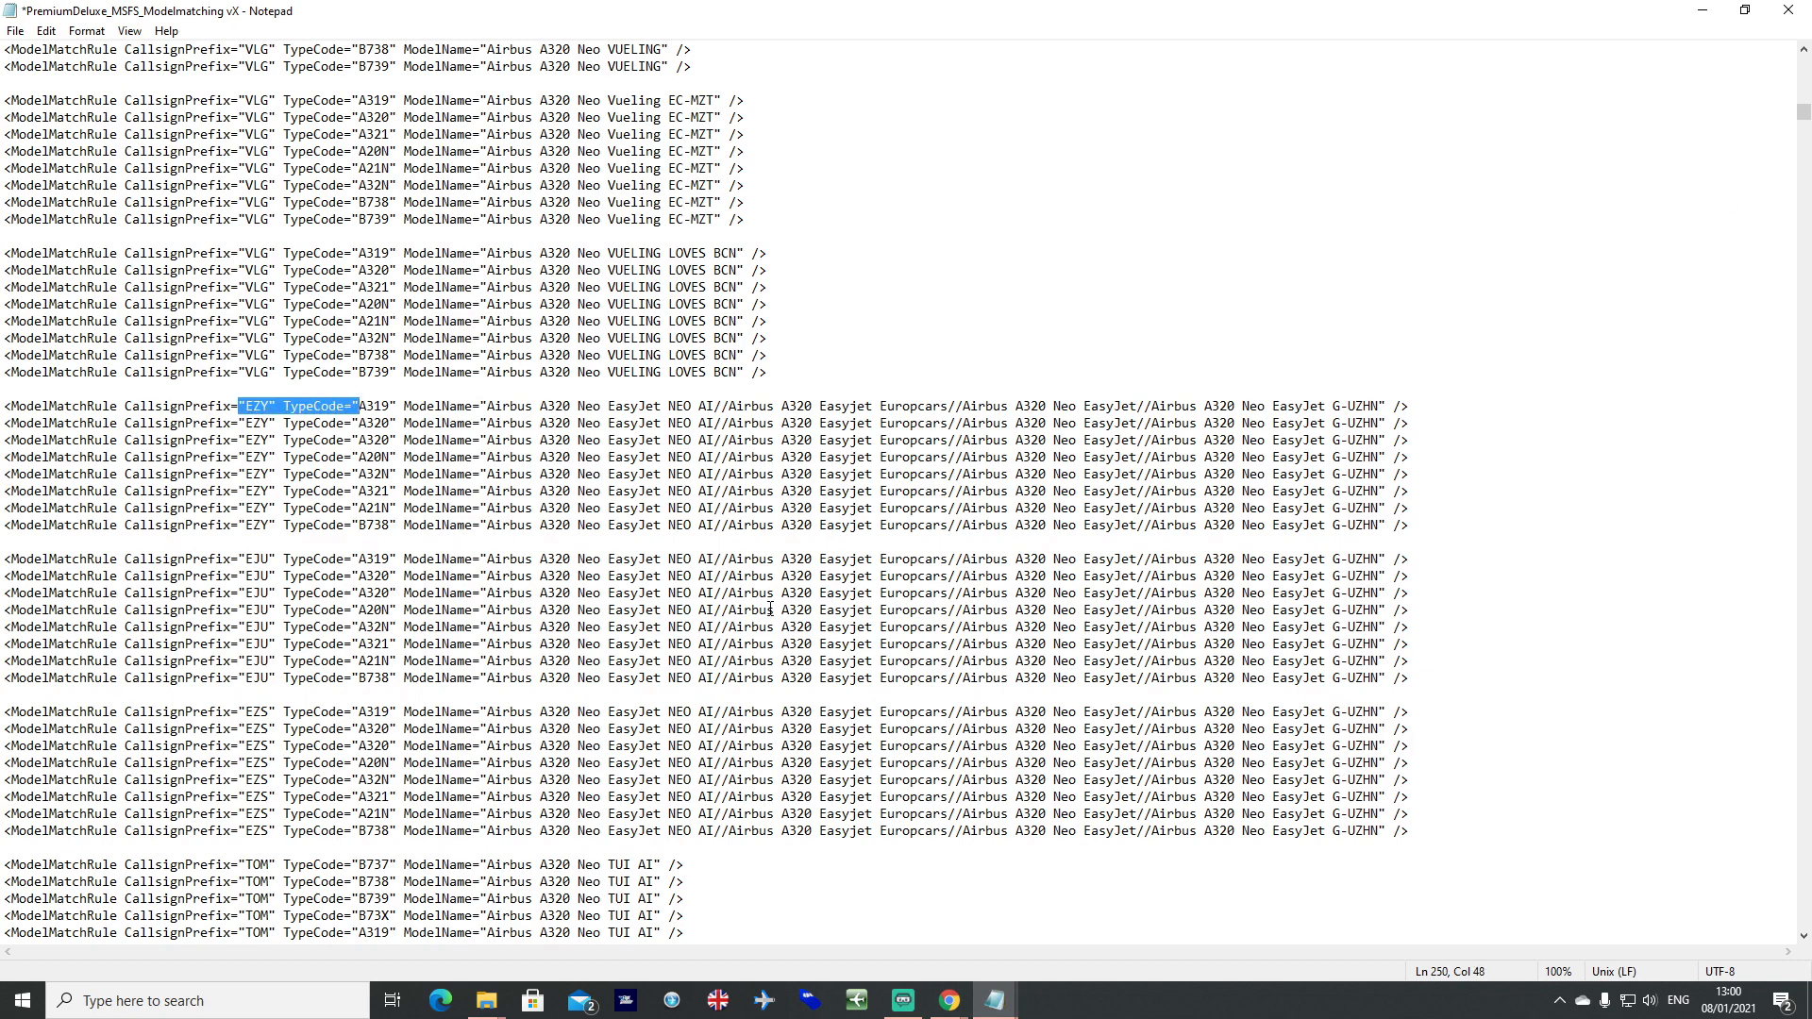
pyautogui.scroll(-3)
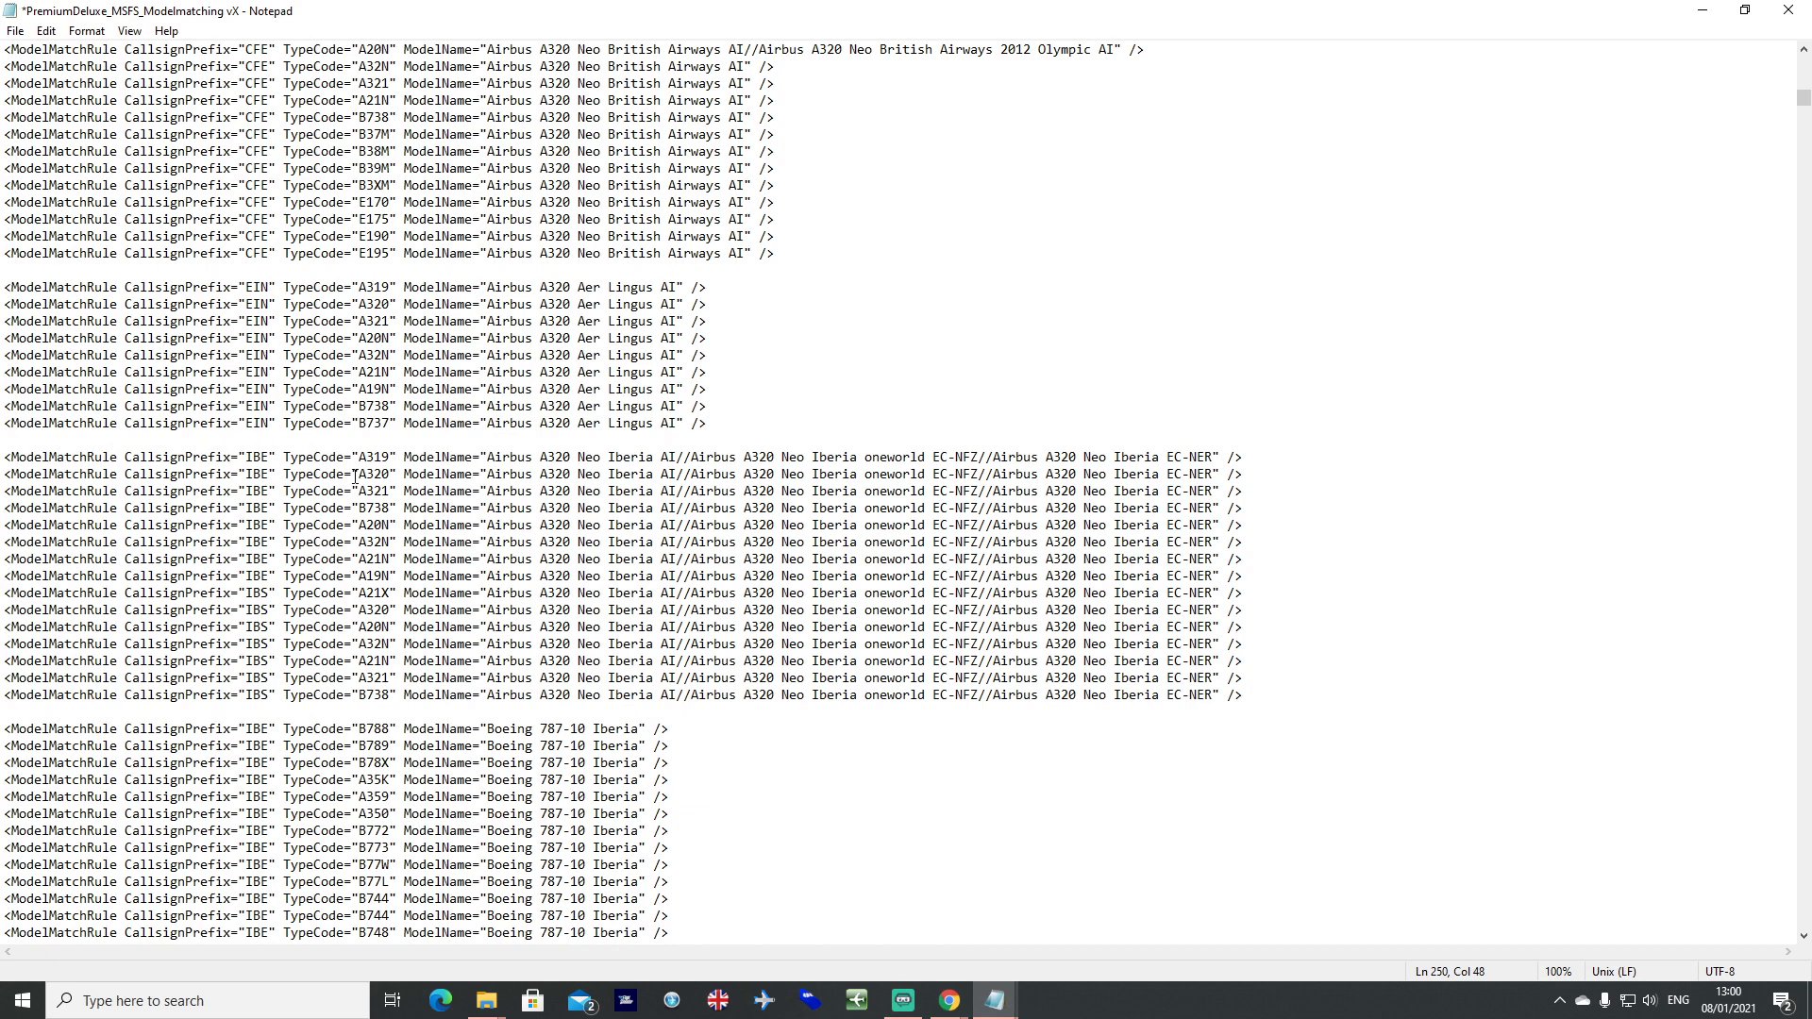
pyautogui.moveTo(487, 456); pyautogui.dragTo(739, 456)
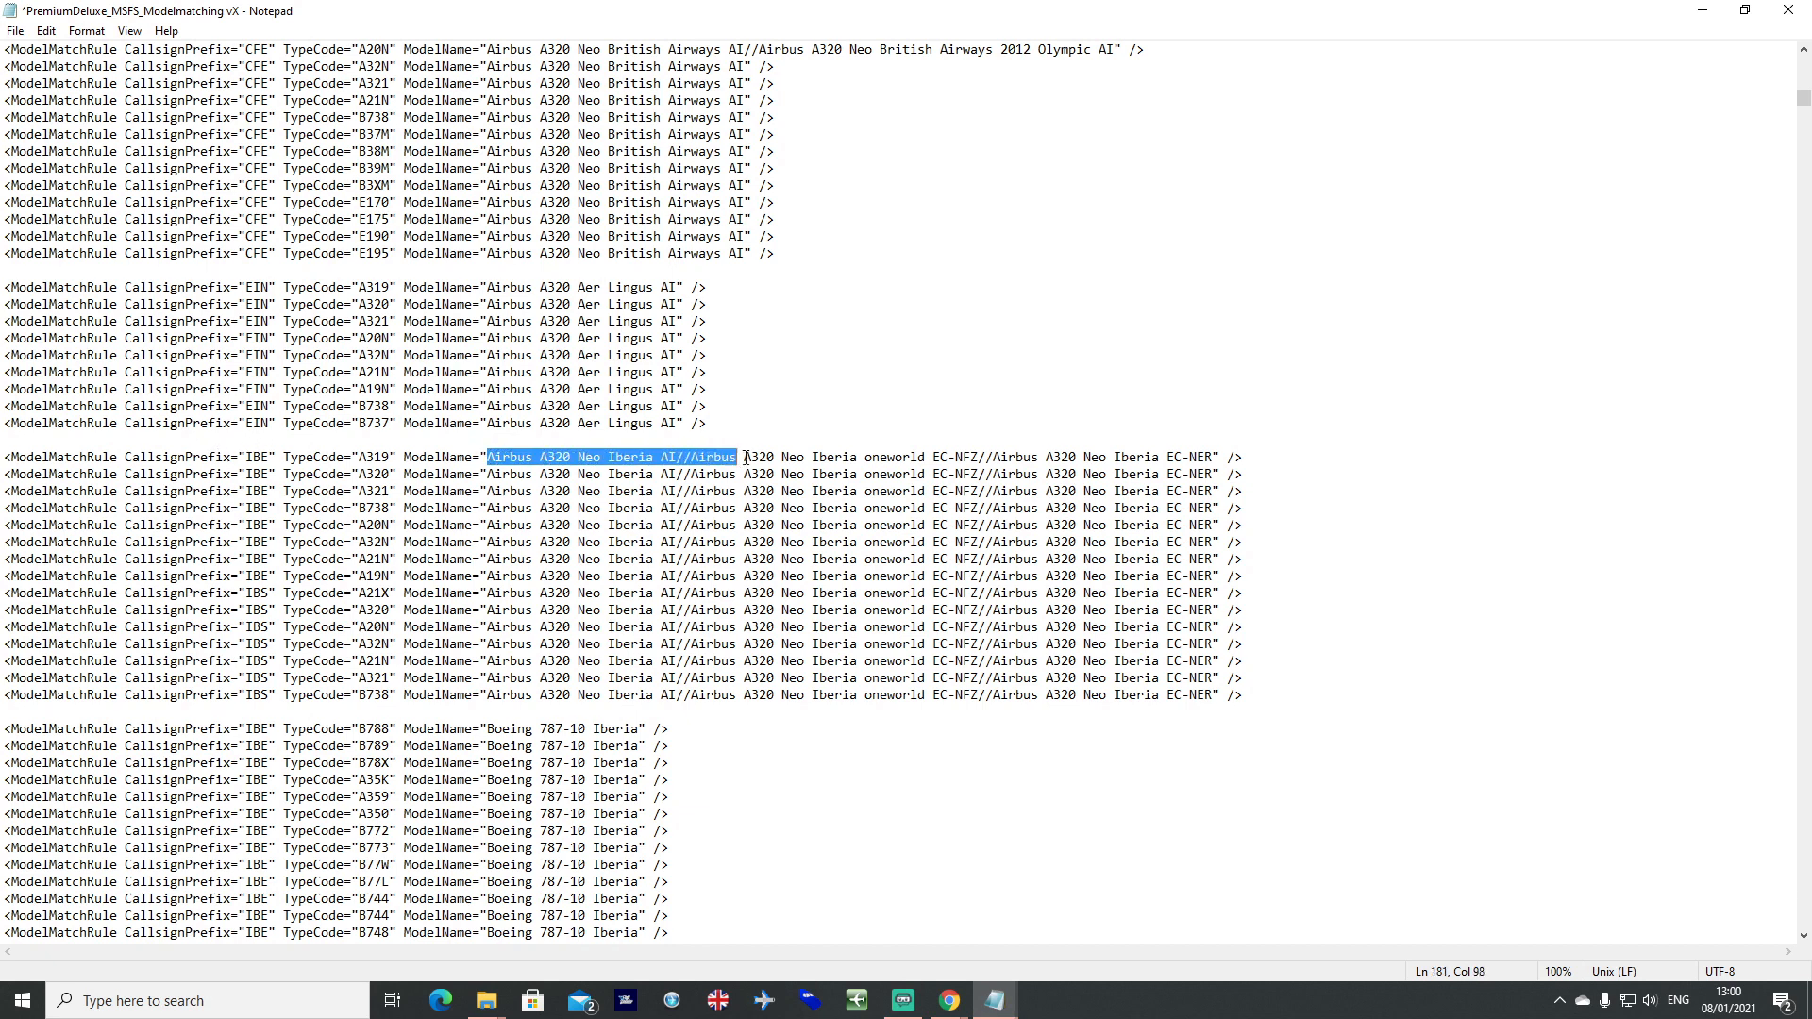
pyautogui.moveTo(740, 457); pyautogui.dragTo(1231, 457)
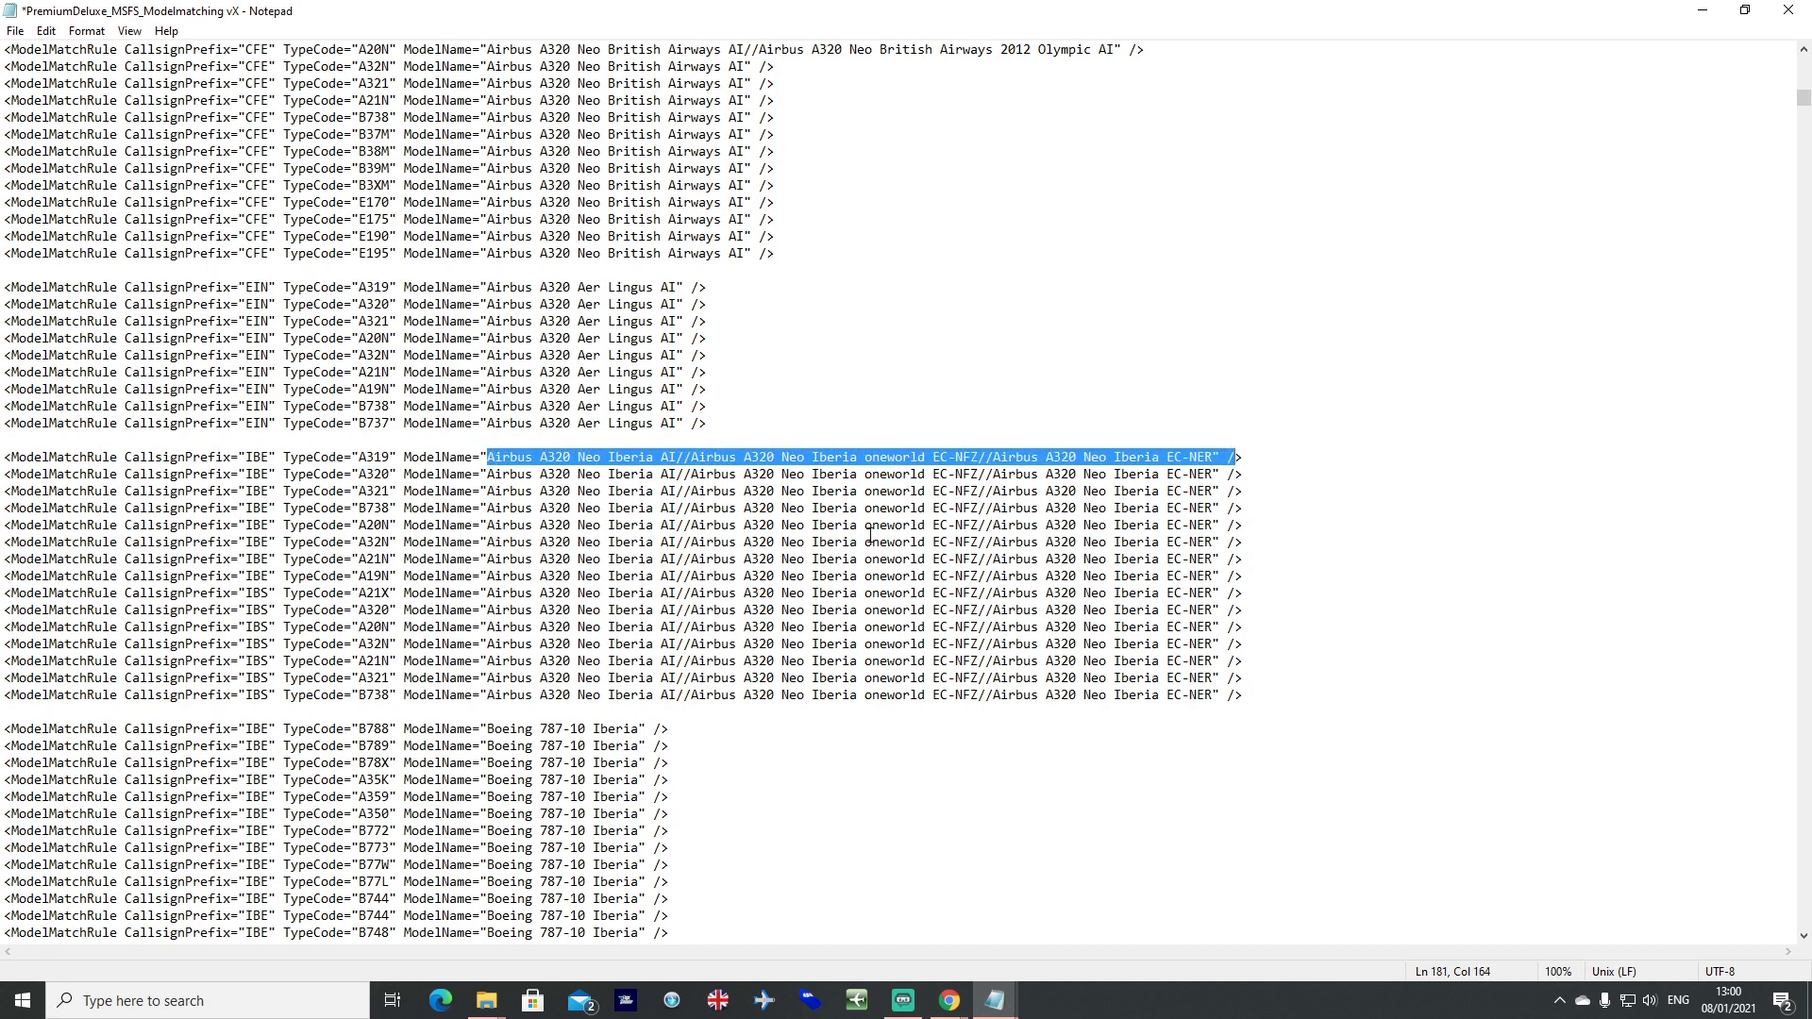
pyautogui.click(713, 455)
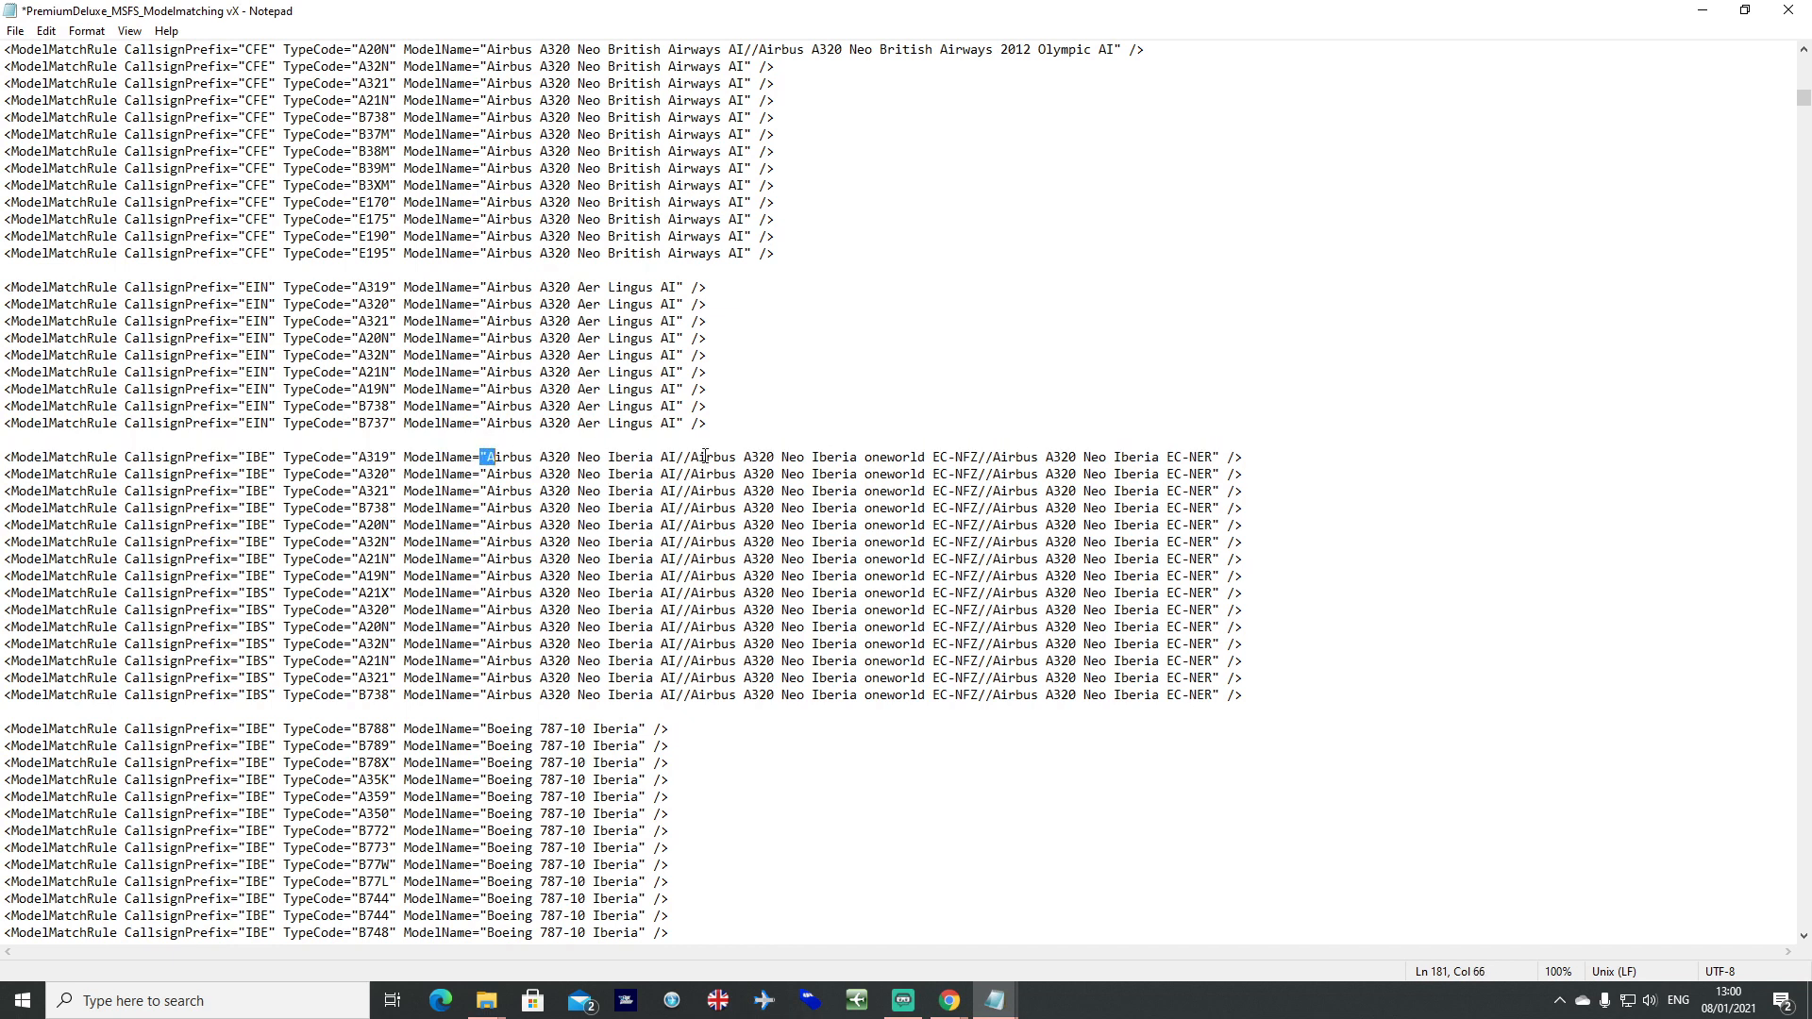
pyautogui.click(1234, 455)
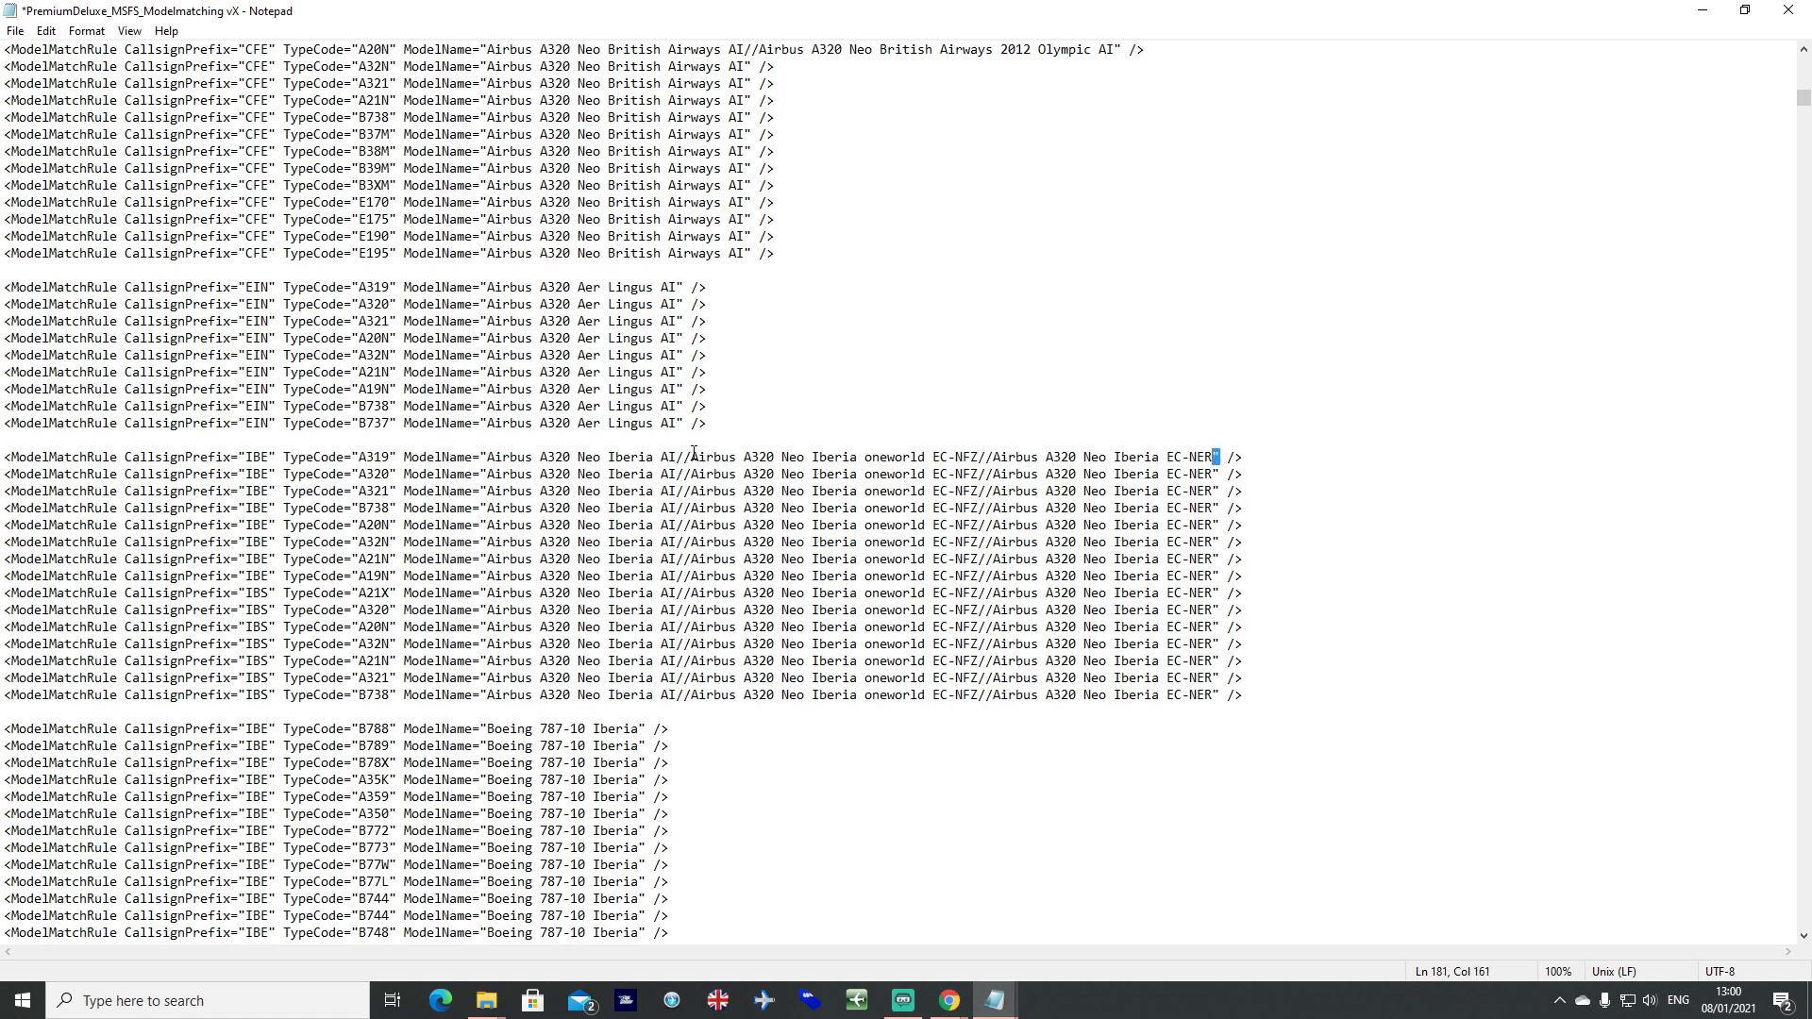
pyautogui.doubleClick(507, 457)
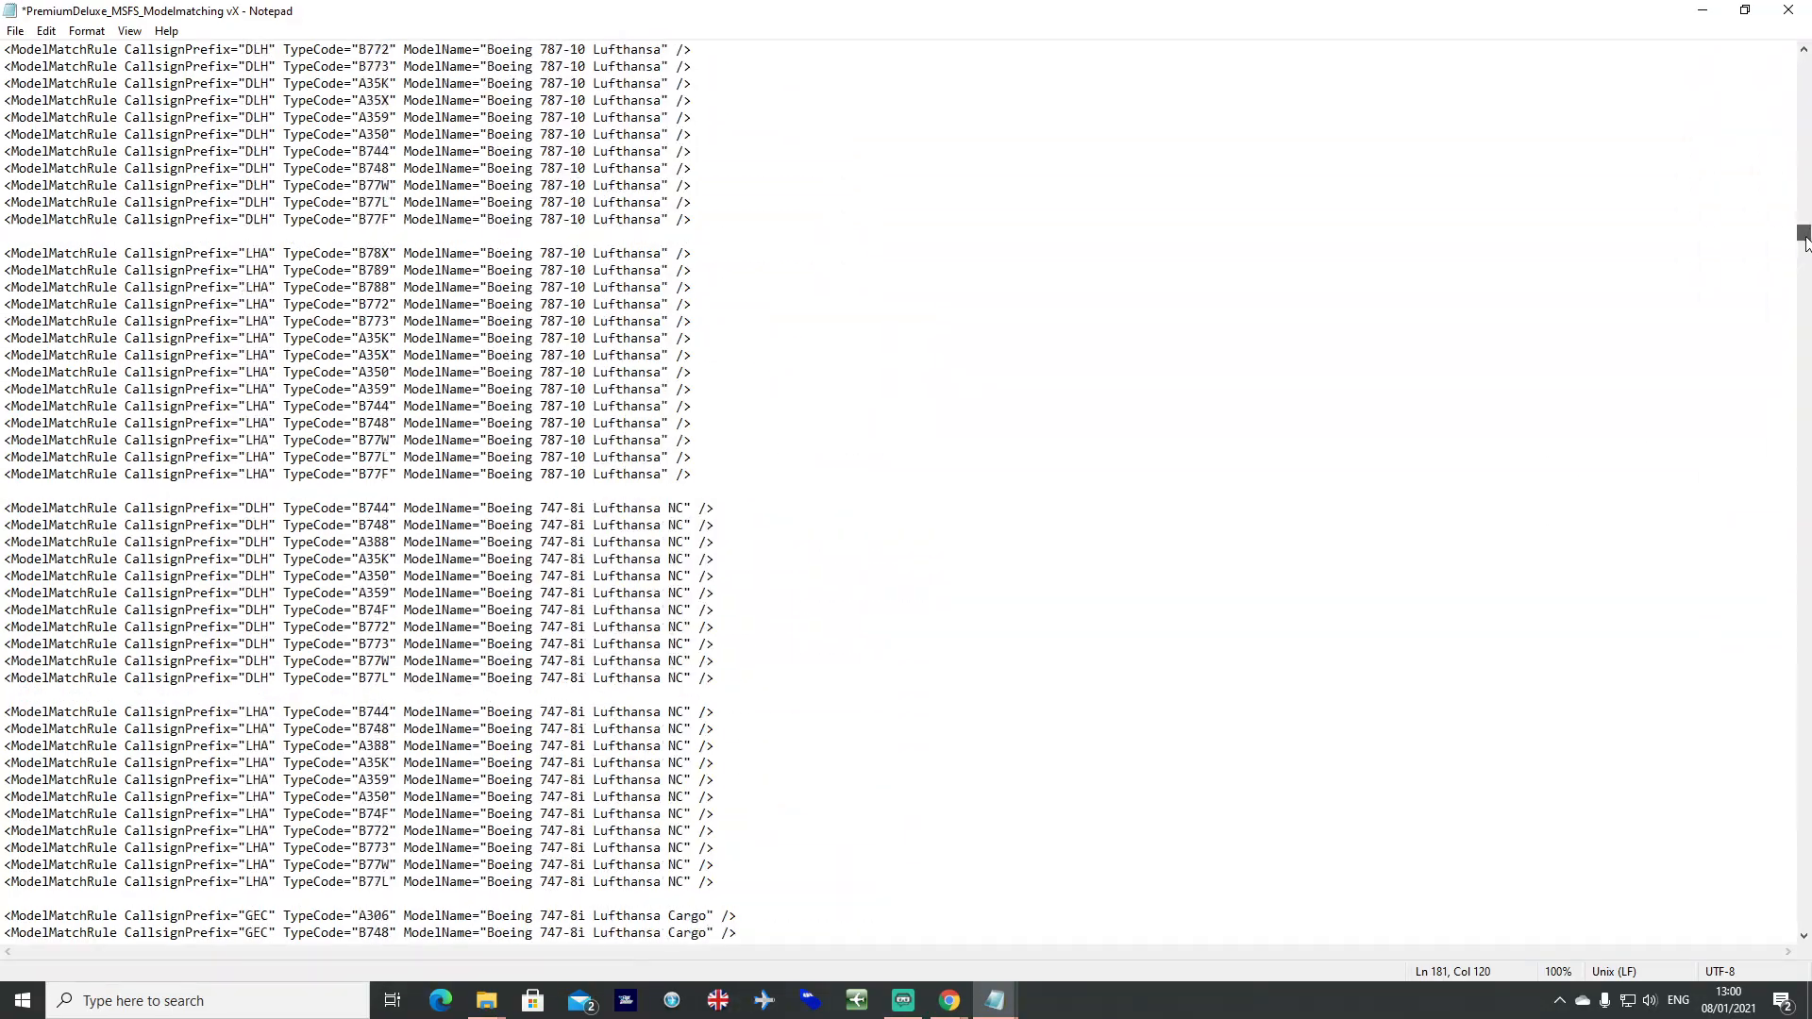
# Review the Frontier and Air Cairo SU-BTM entries and save the model-matching file.
pyautogui.scroll(-3)
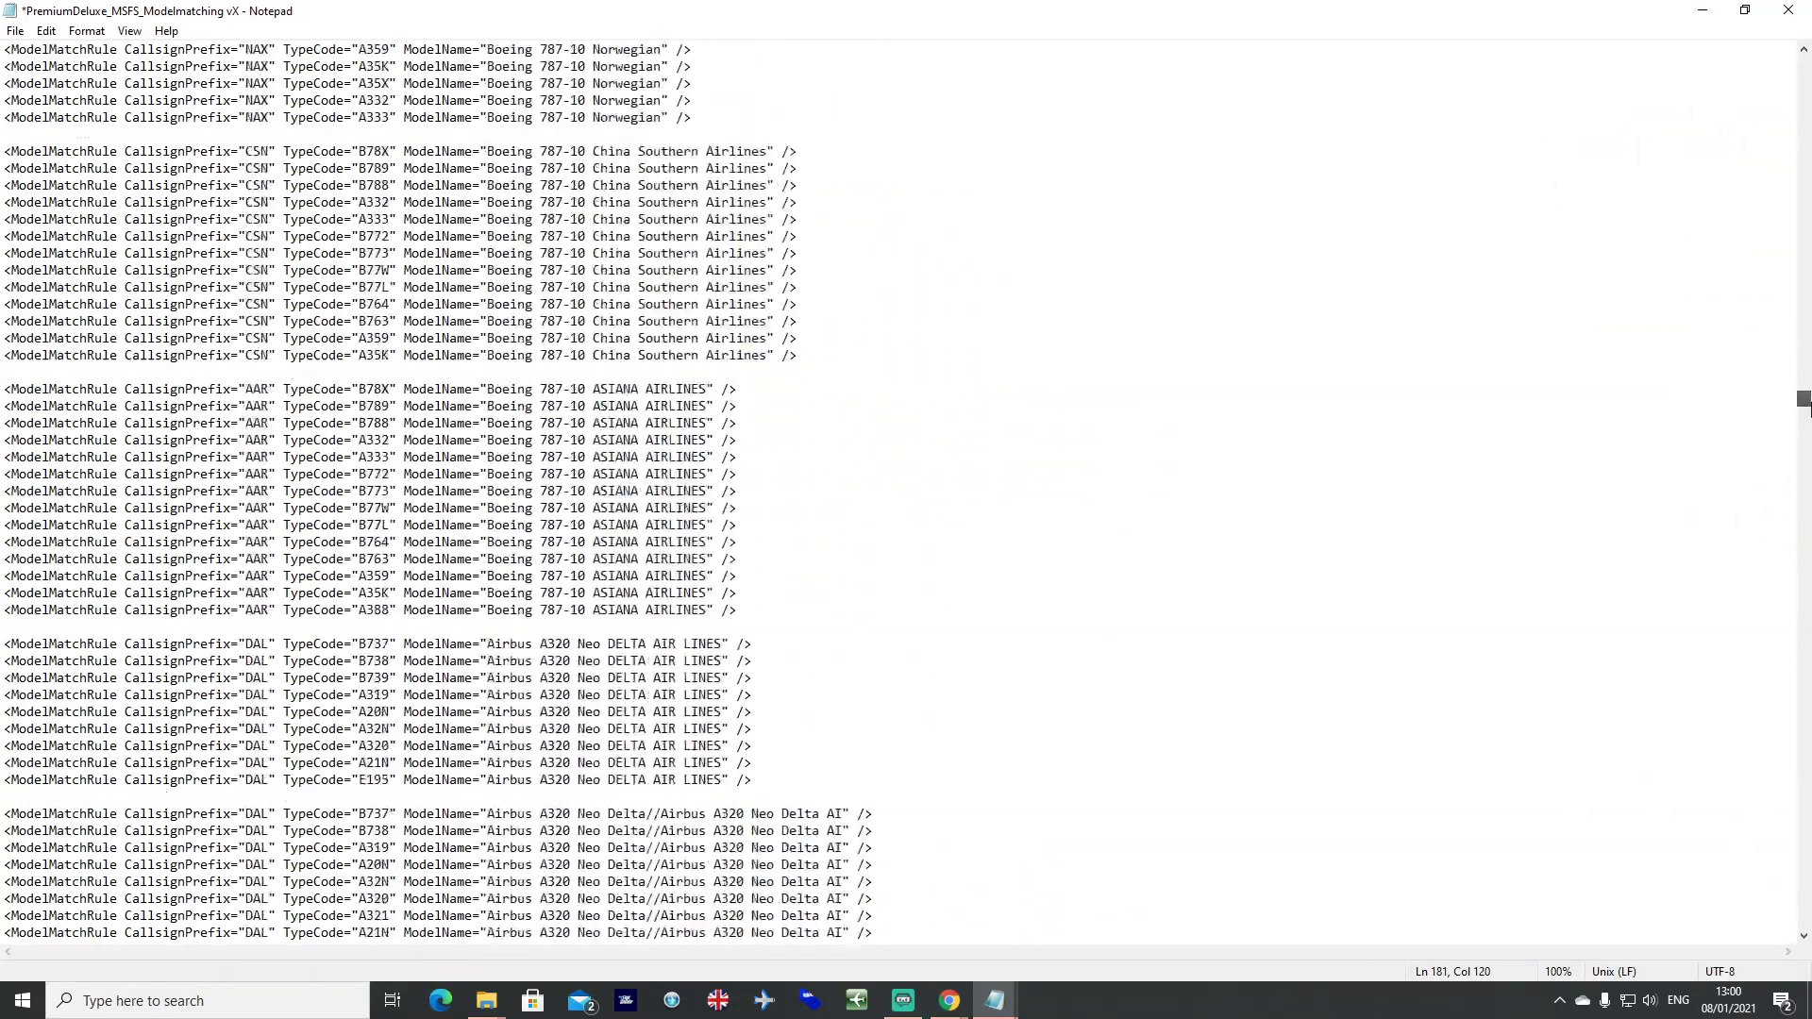
pyautogui.scroll(-3)
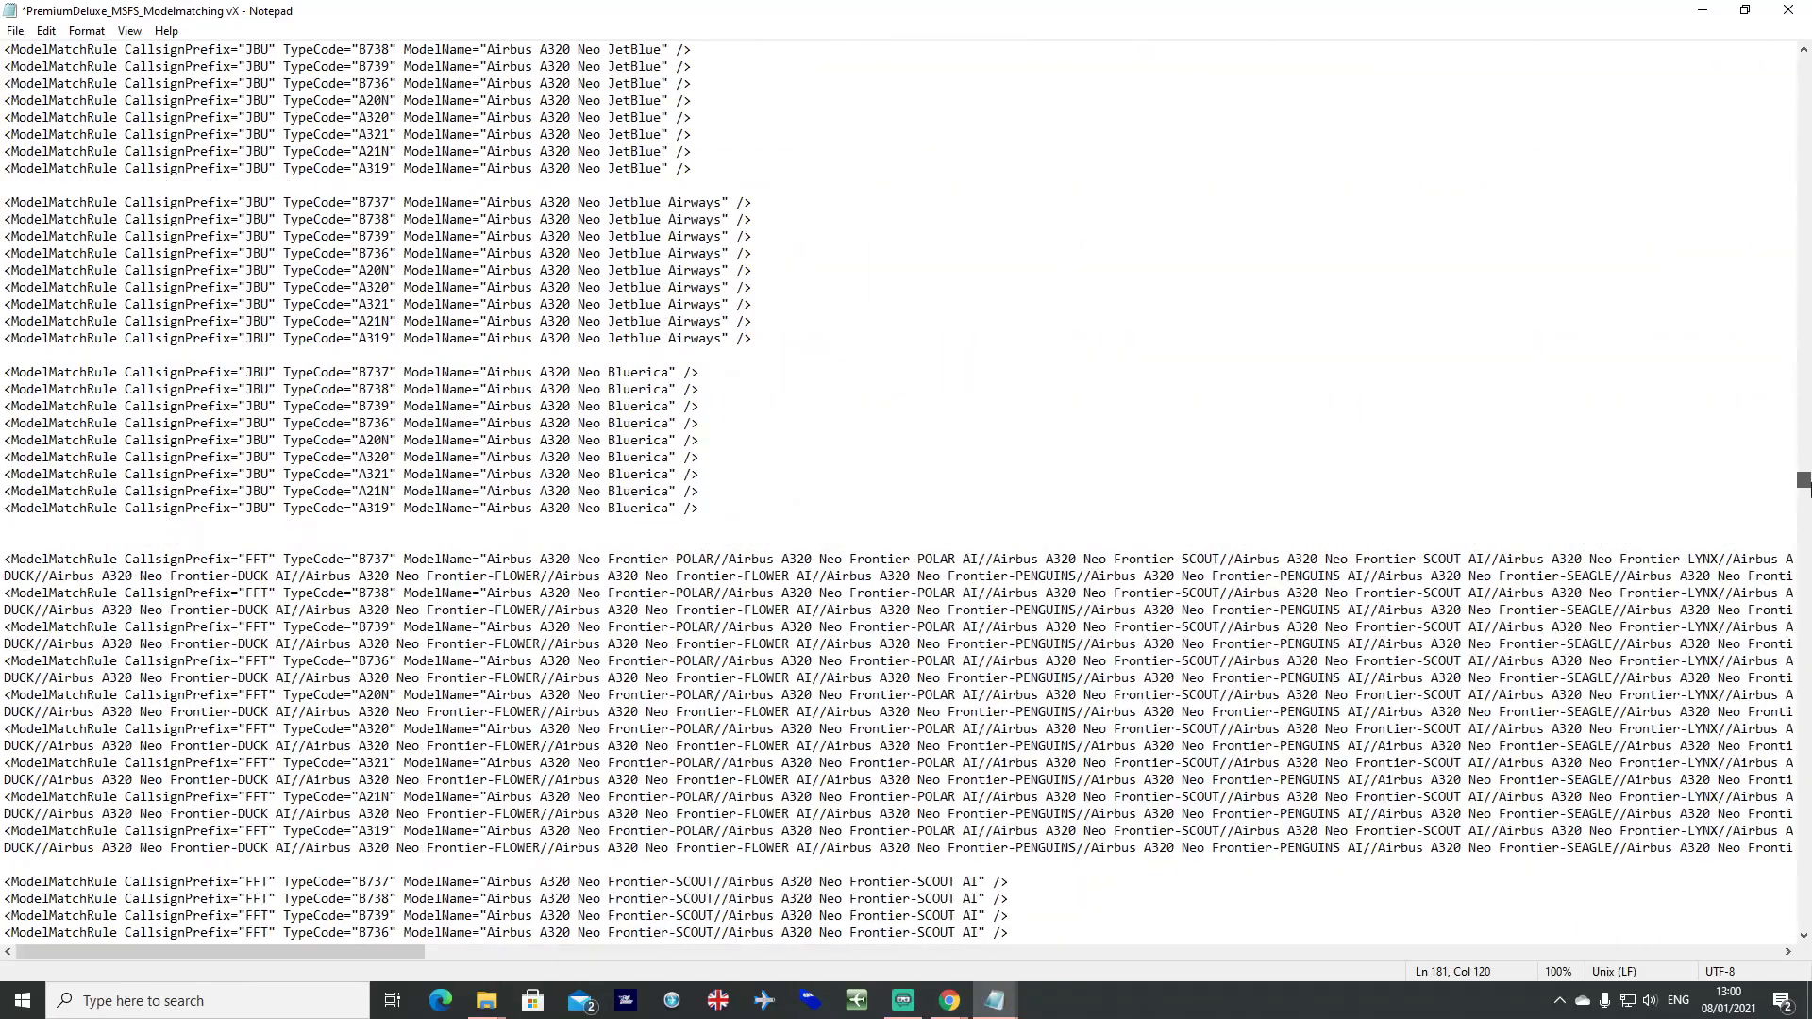
pyautogui.scroll(-3)
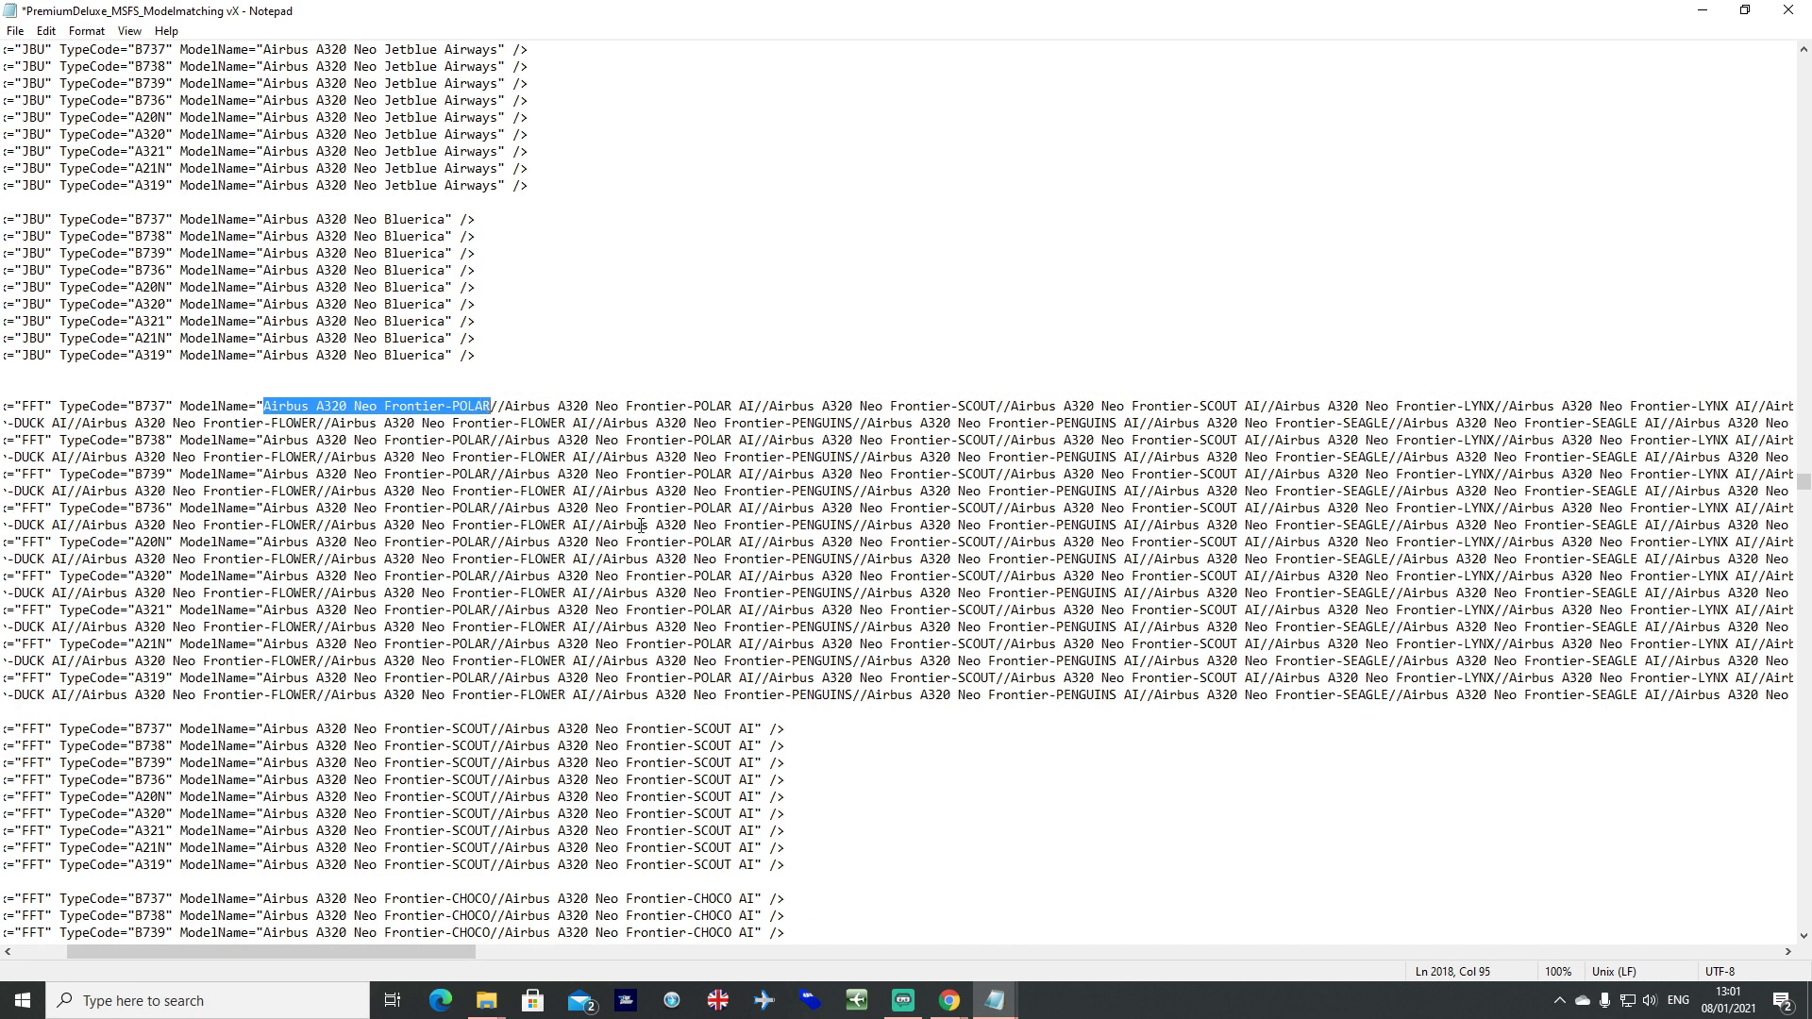
pyautogui.click(500, 405)
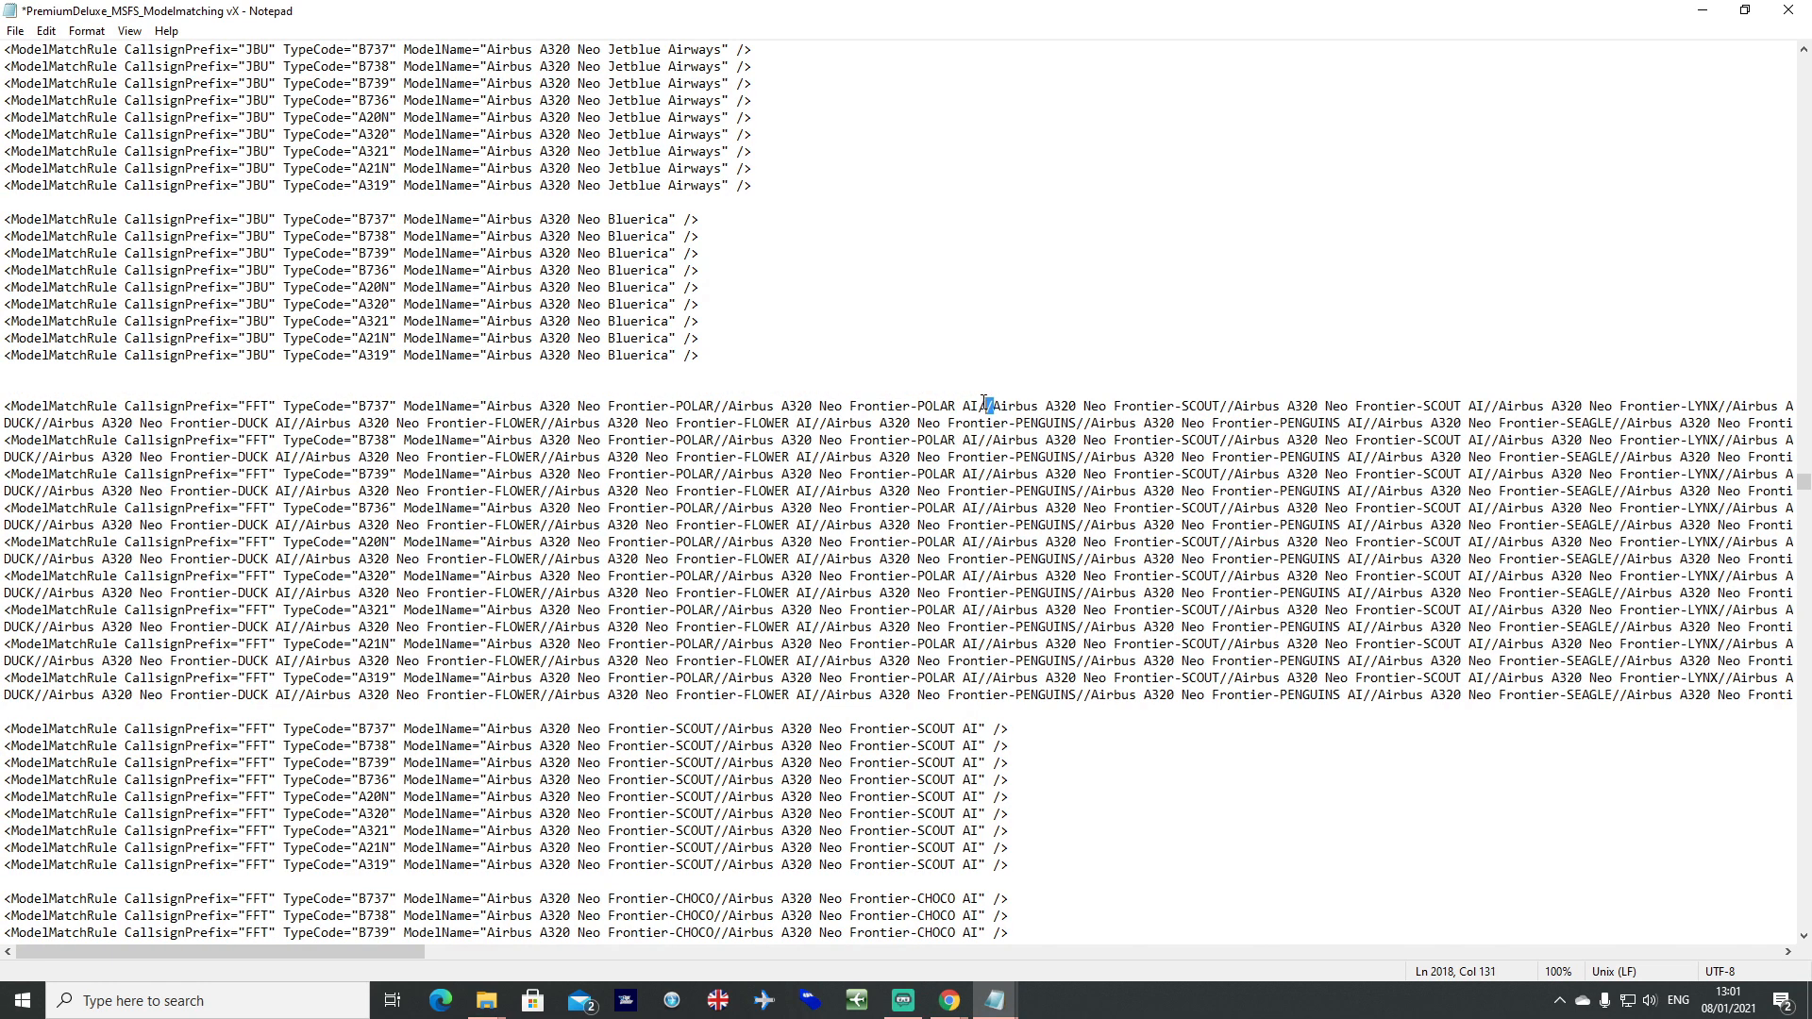
pyautogui.moveTo(997, 406); pyautogui.dragTo(1223, 406)
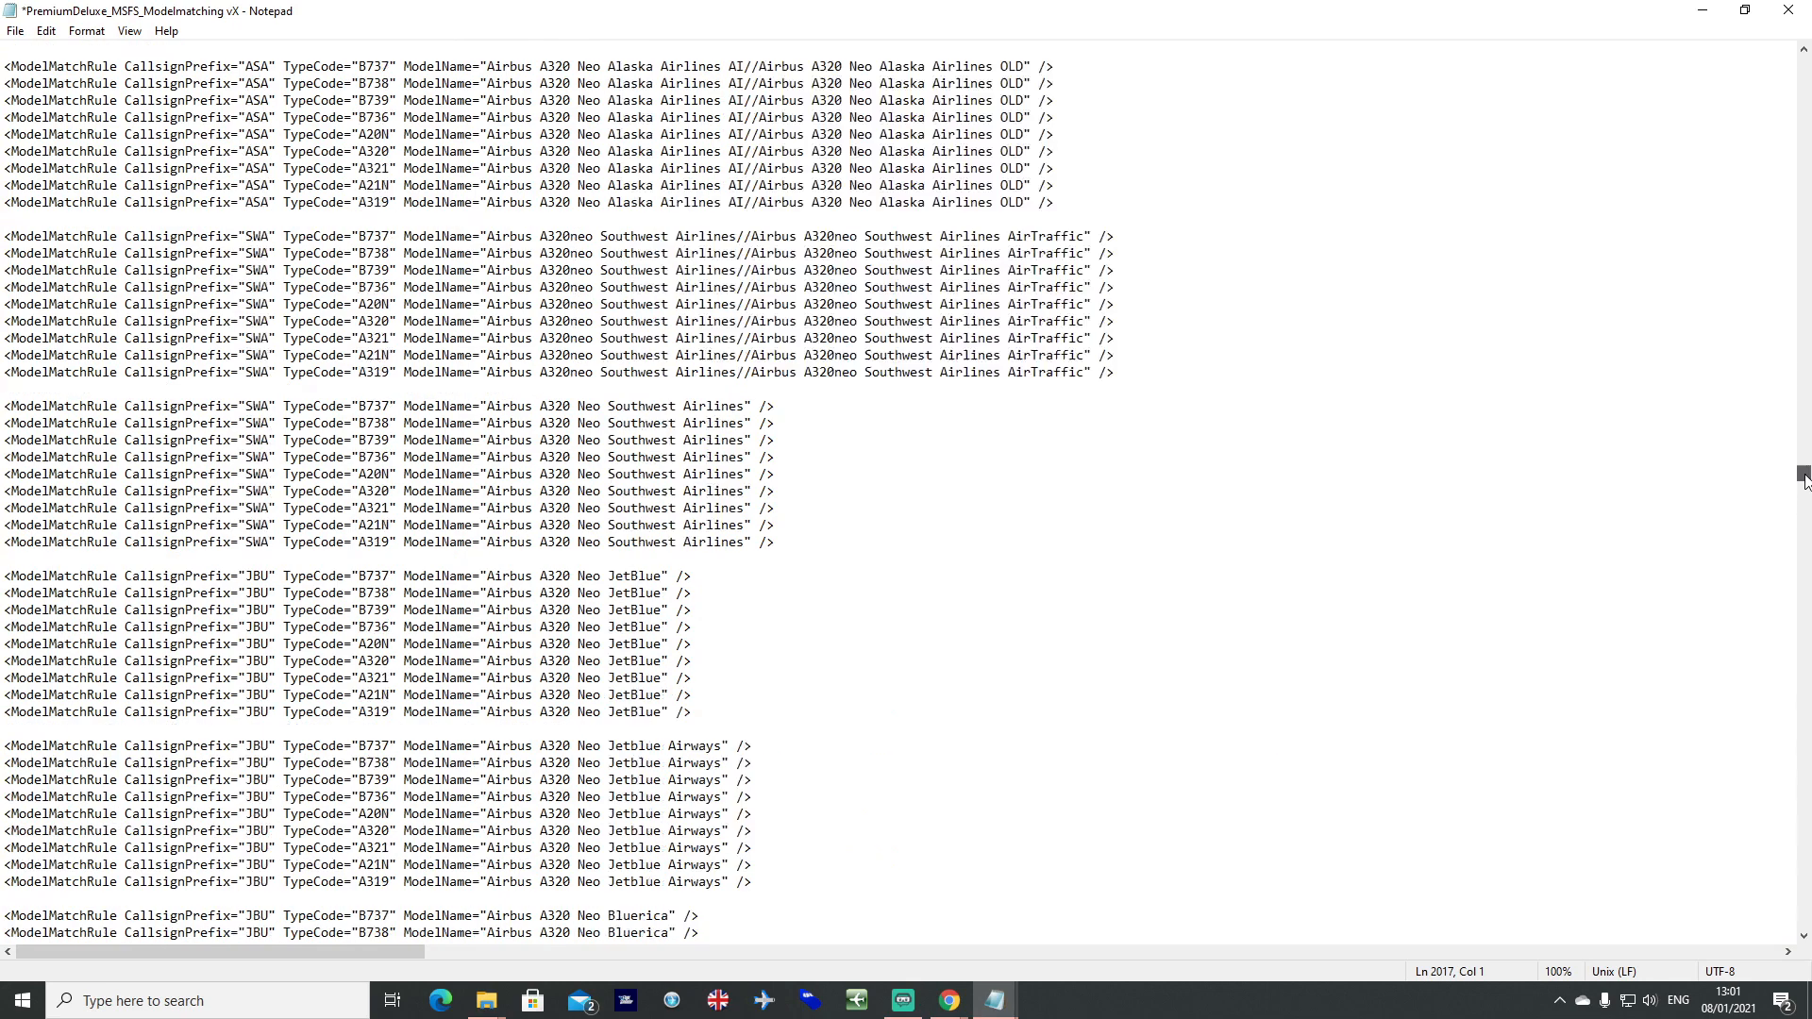
pyautogui.scroll(3)
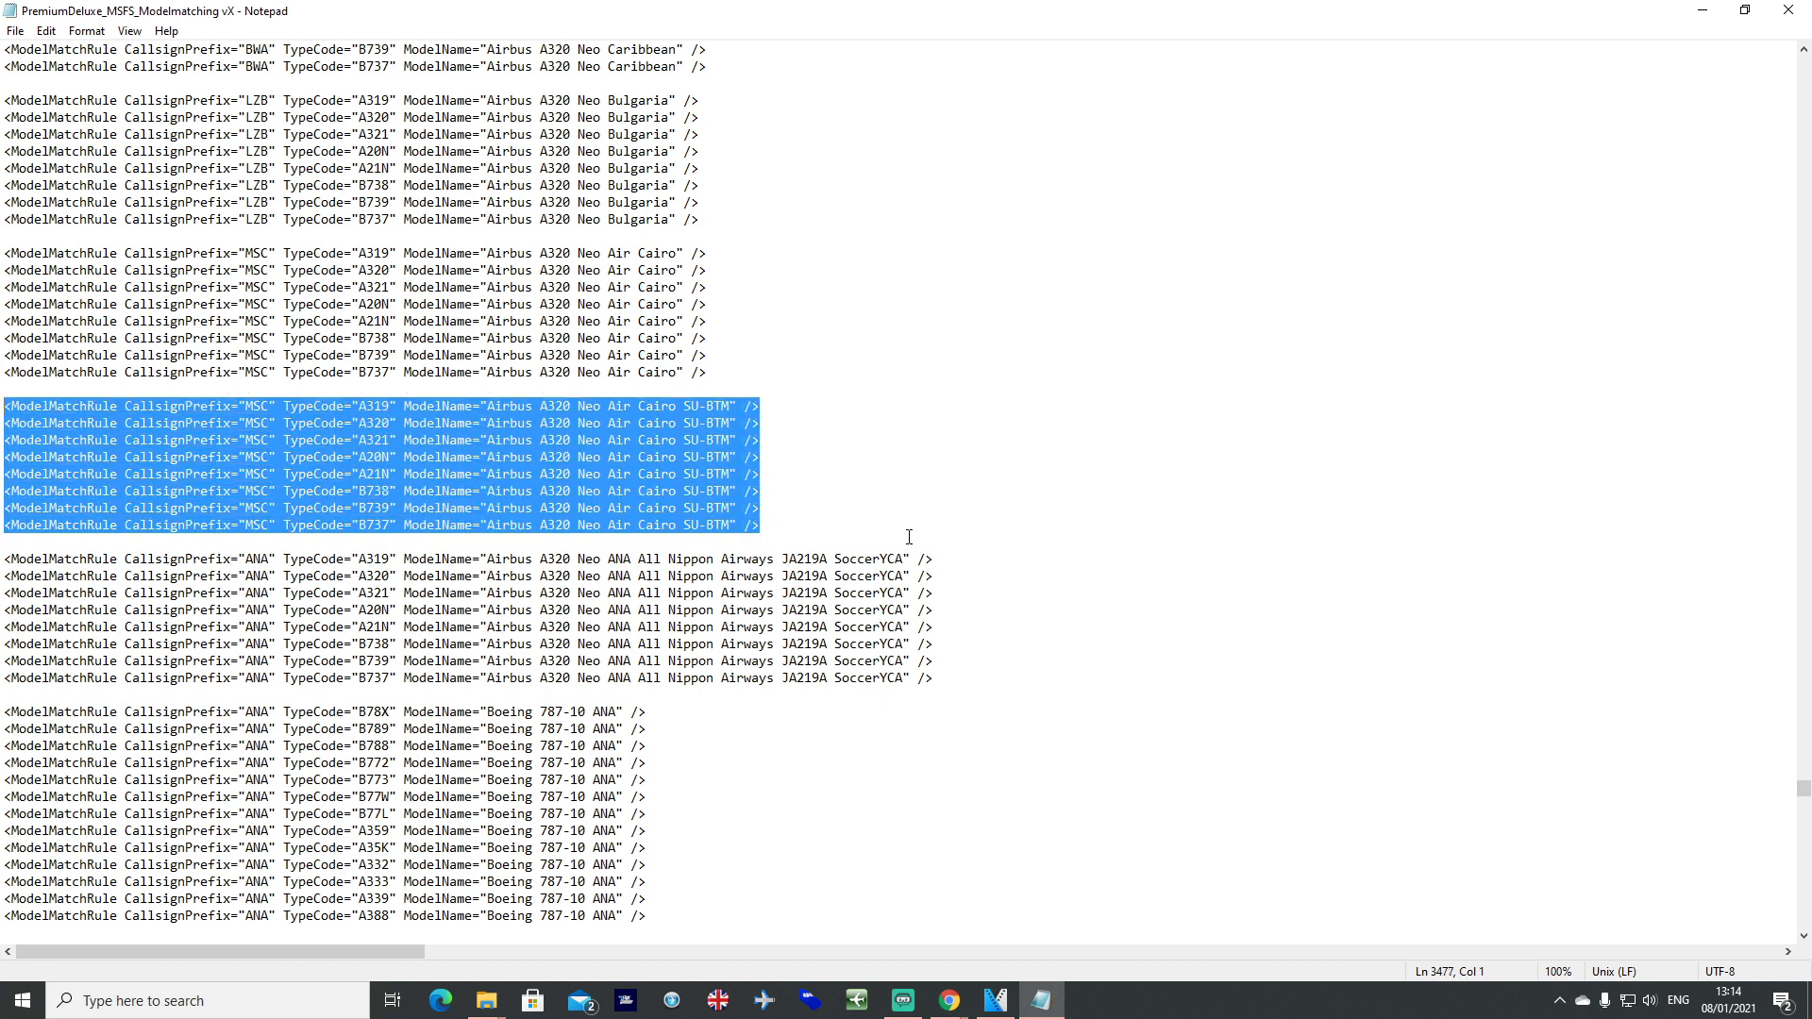
pyautogui.click(872, 535)
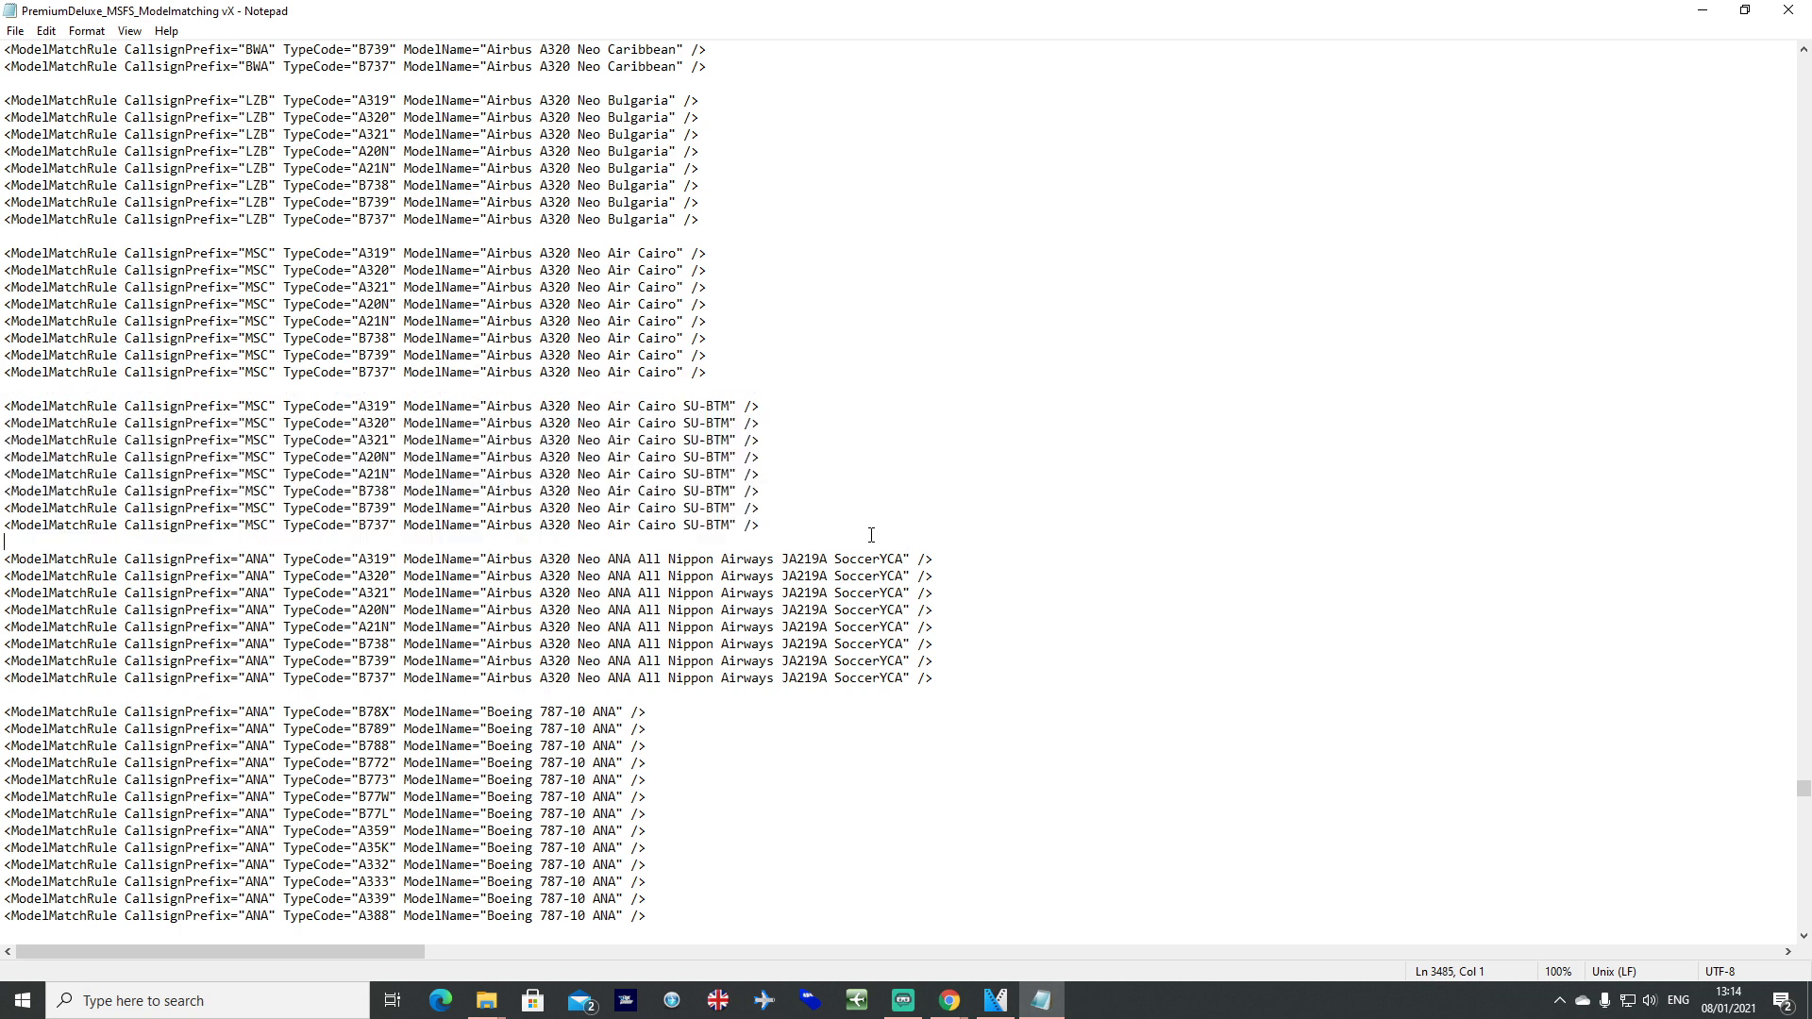
pyautogui.press('Enter')
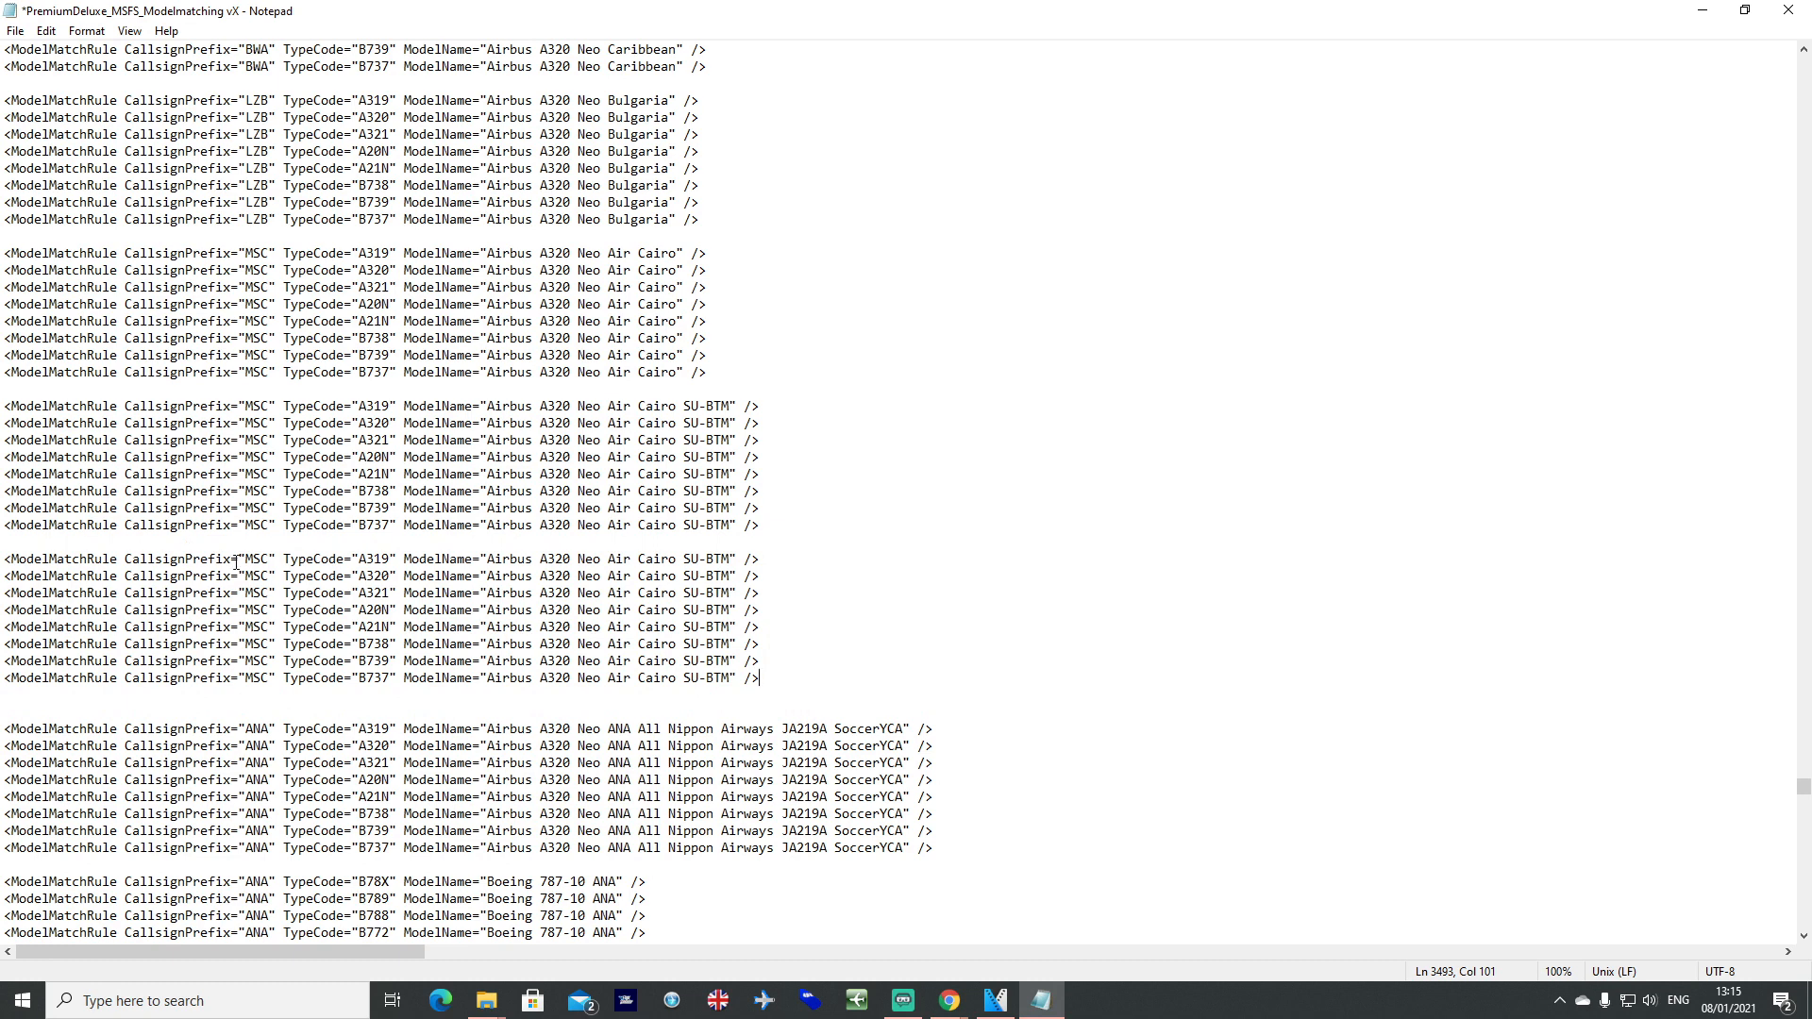
pyautogui.doubleClick(262, 558)
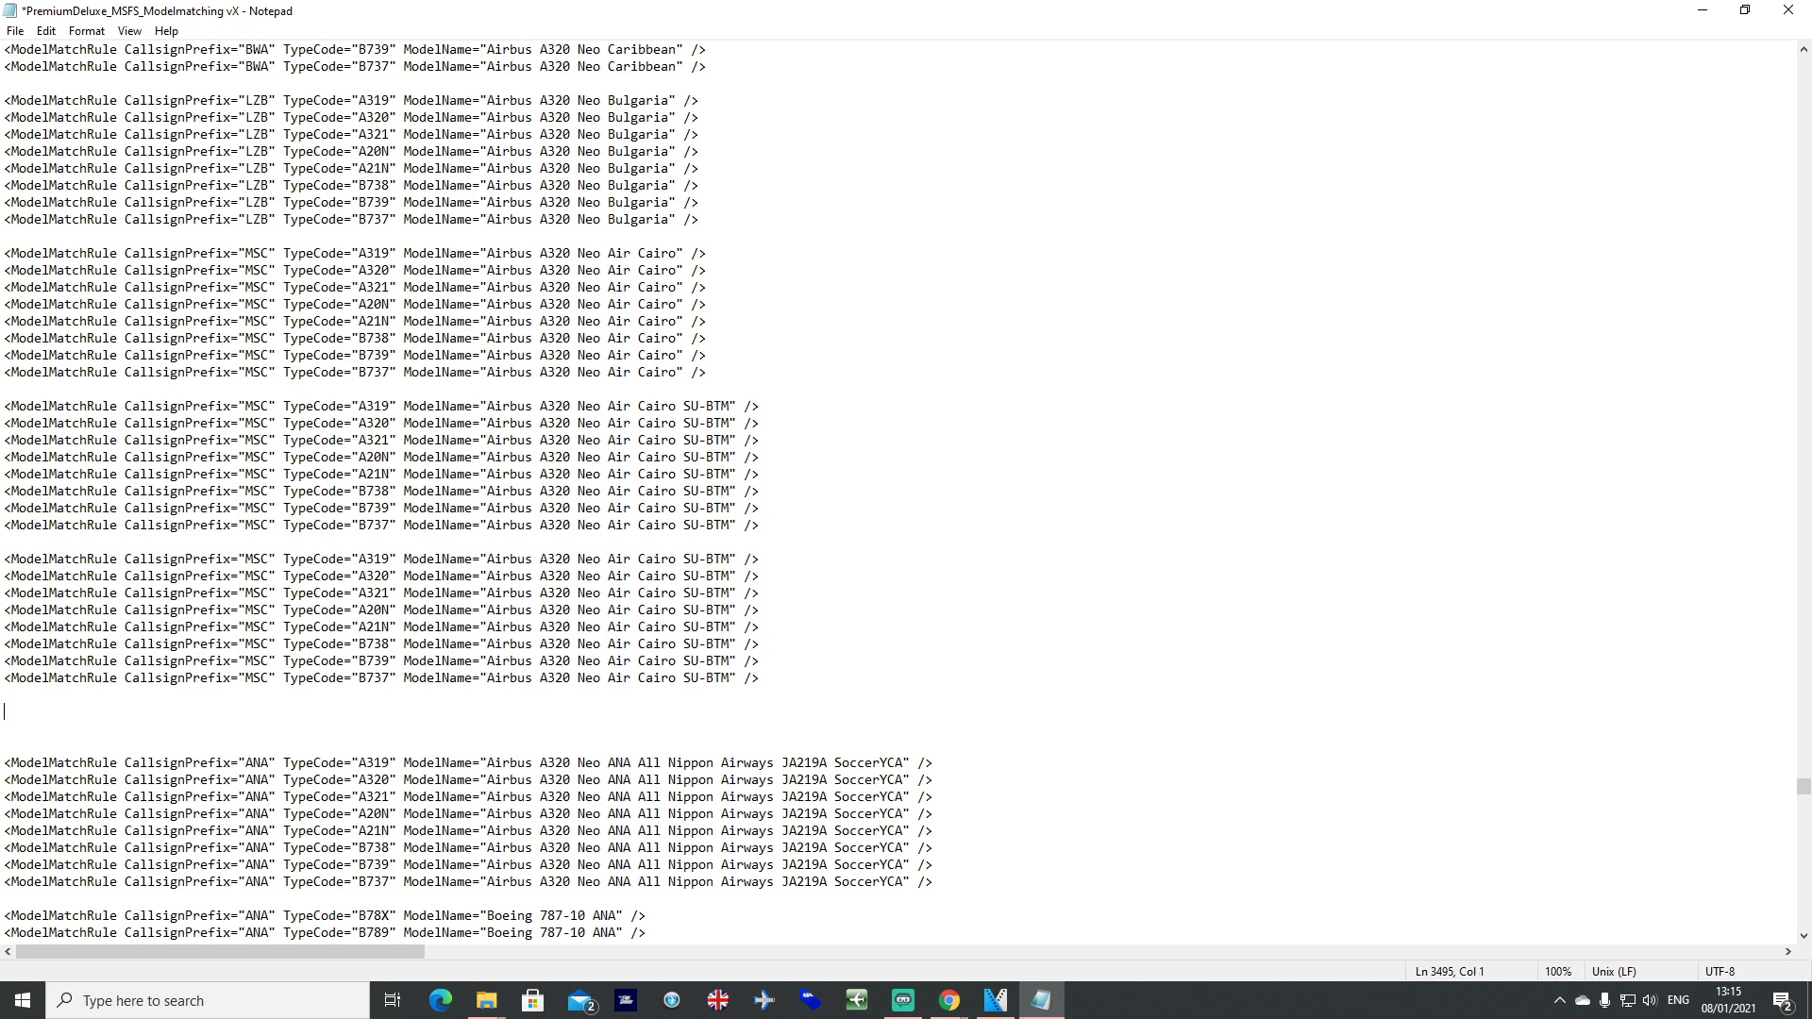
pyautogui.write('TUI')
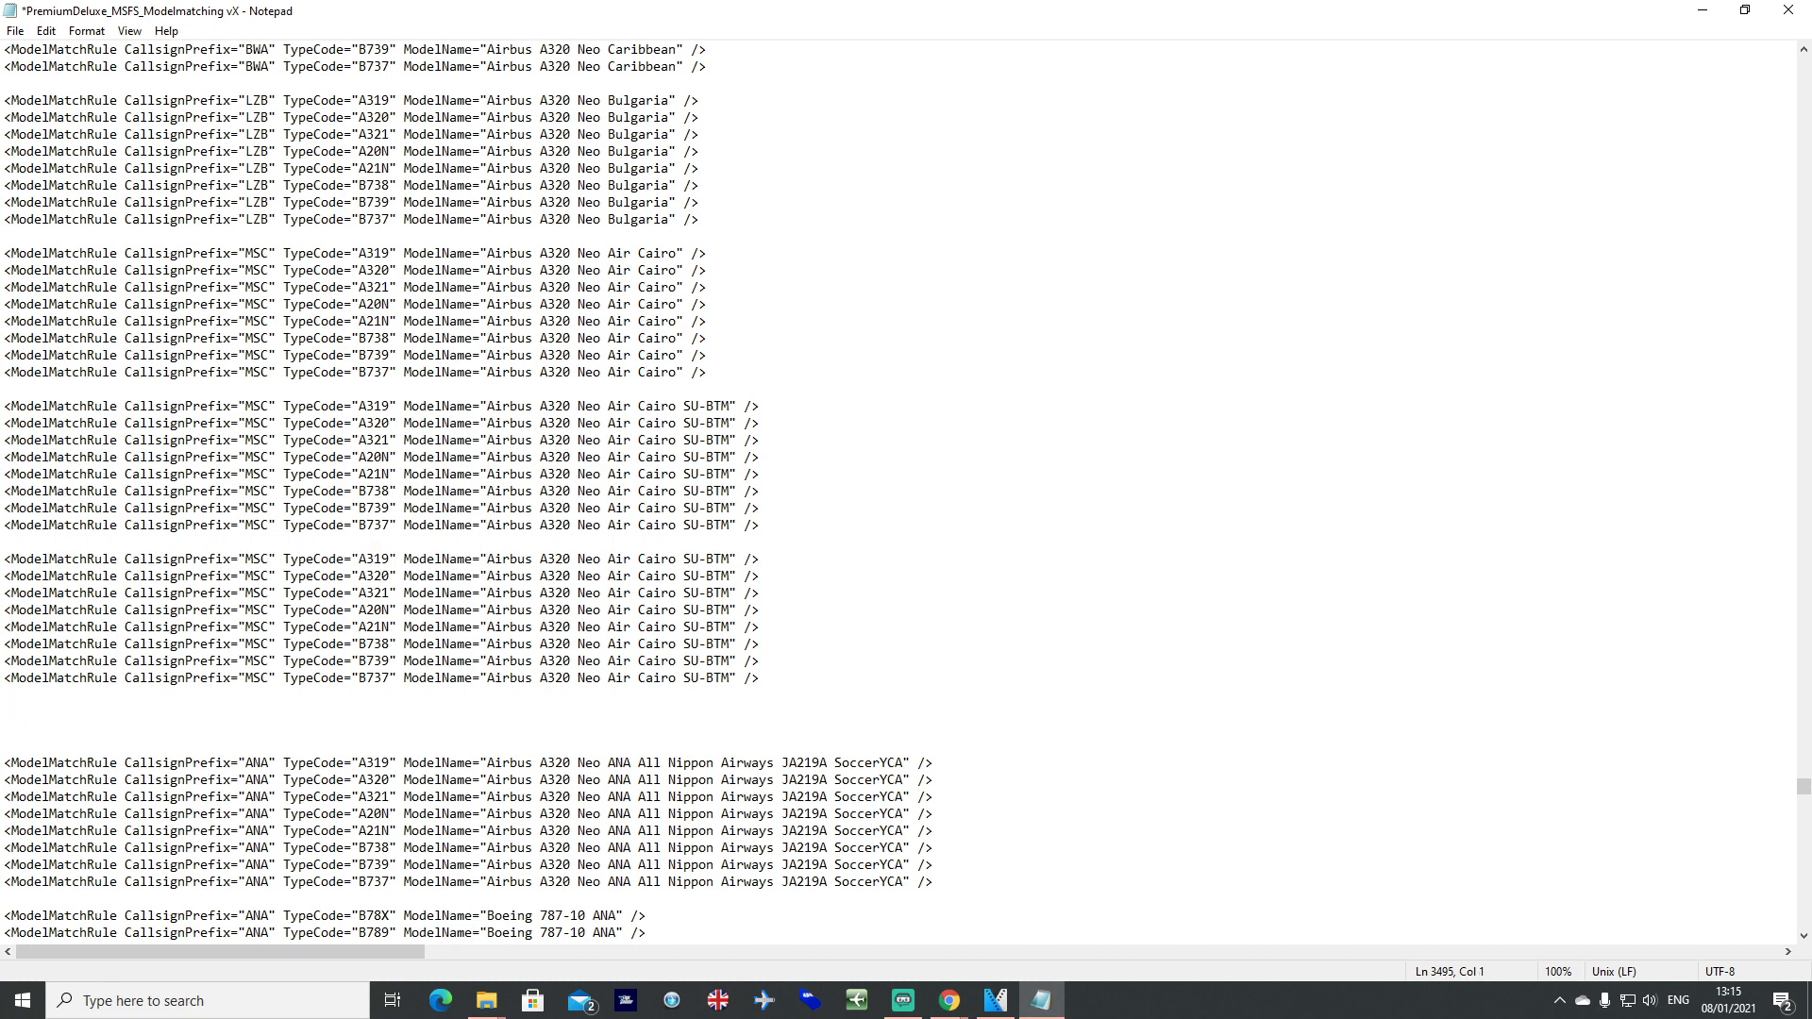
pyautogui.write('UK')
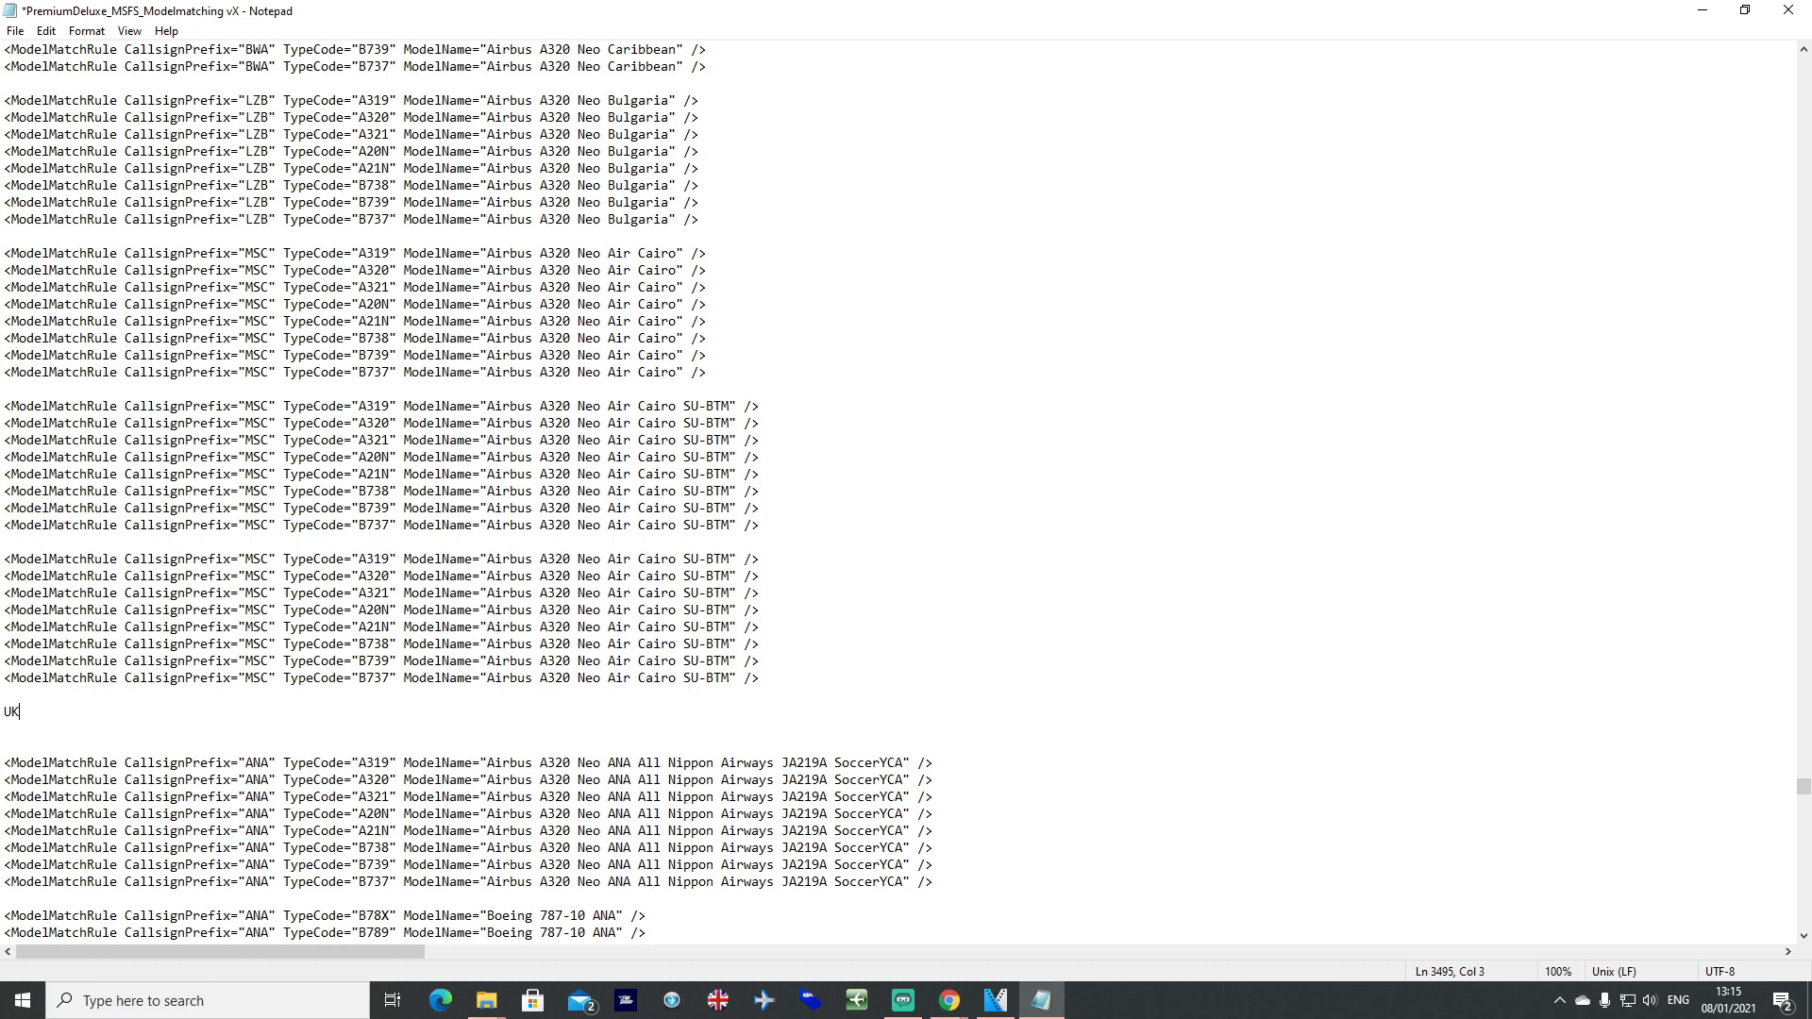
pyautogui.press('Backspace')
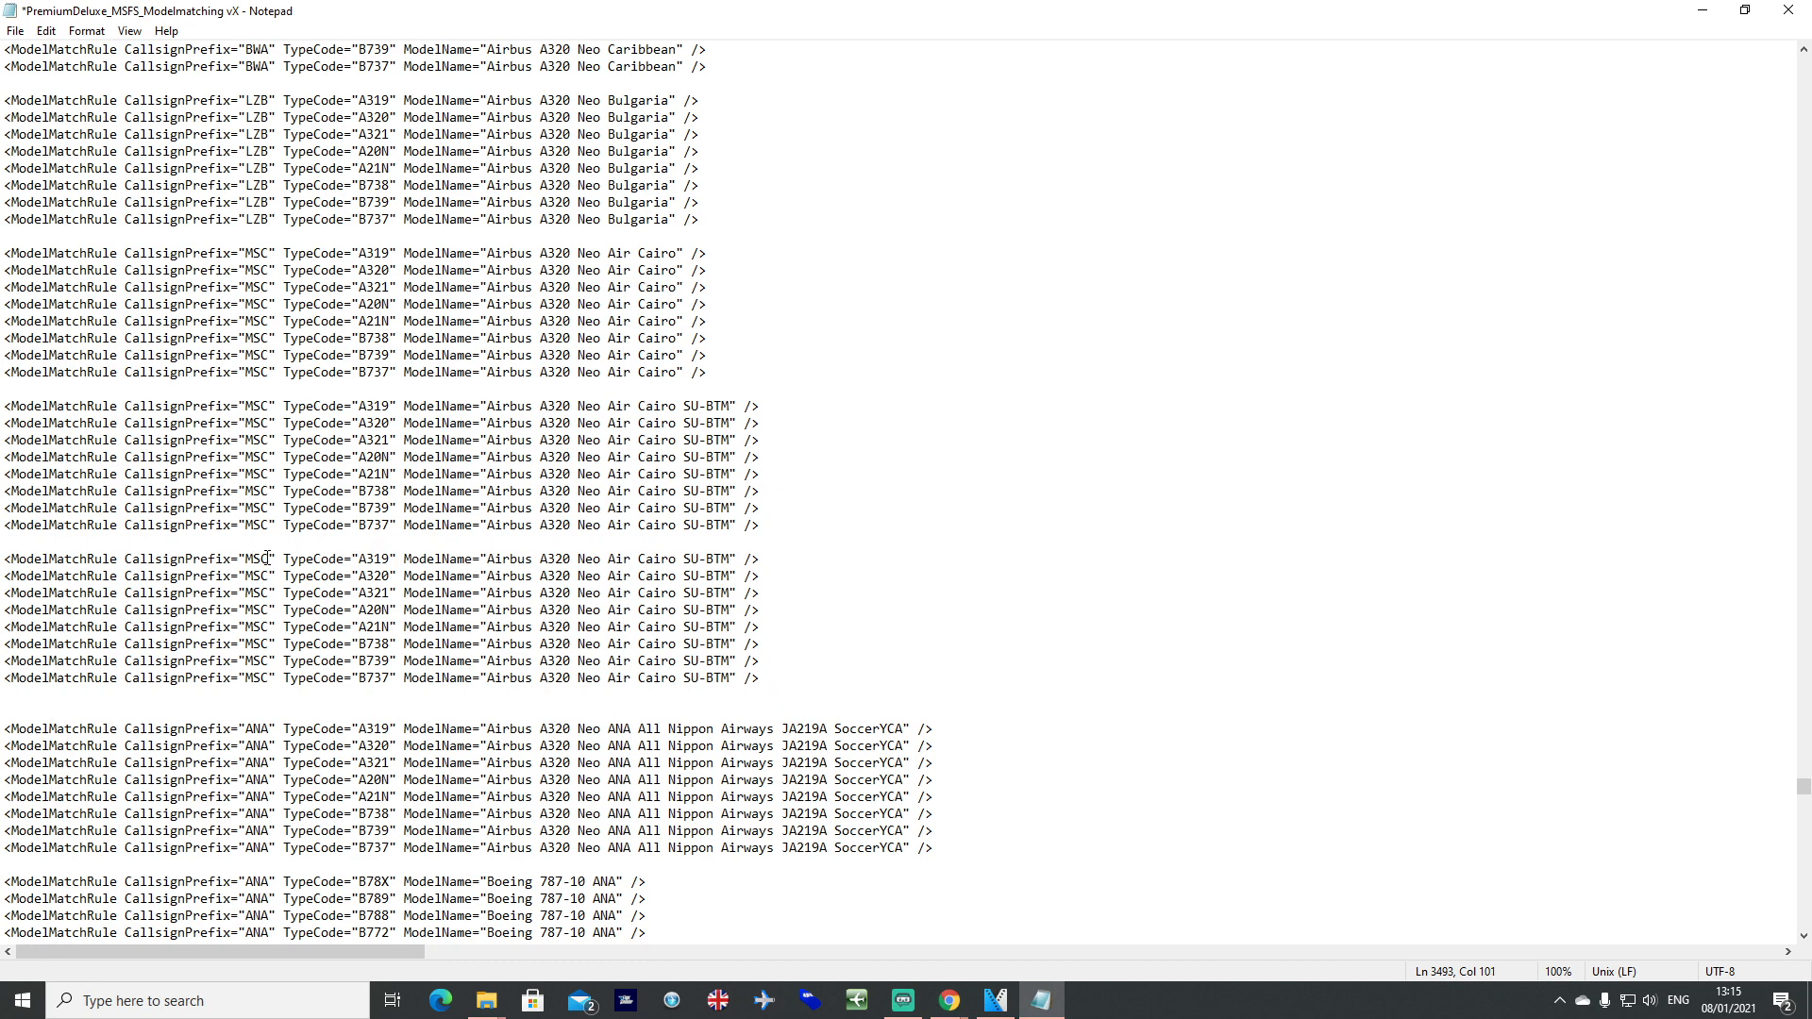
# Rename the first copied MSC rule to callsign ZYX with ModelName Airbus A320 Neo ZYX Example.
pyautogui.doubleClick(260, 557)
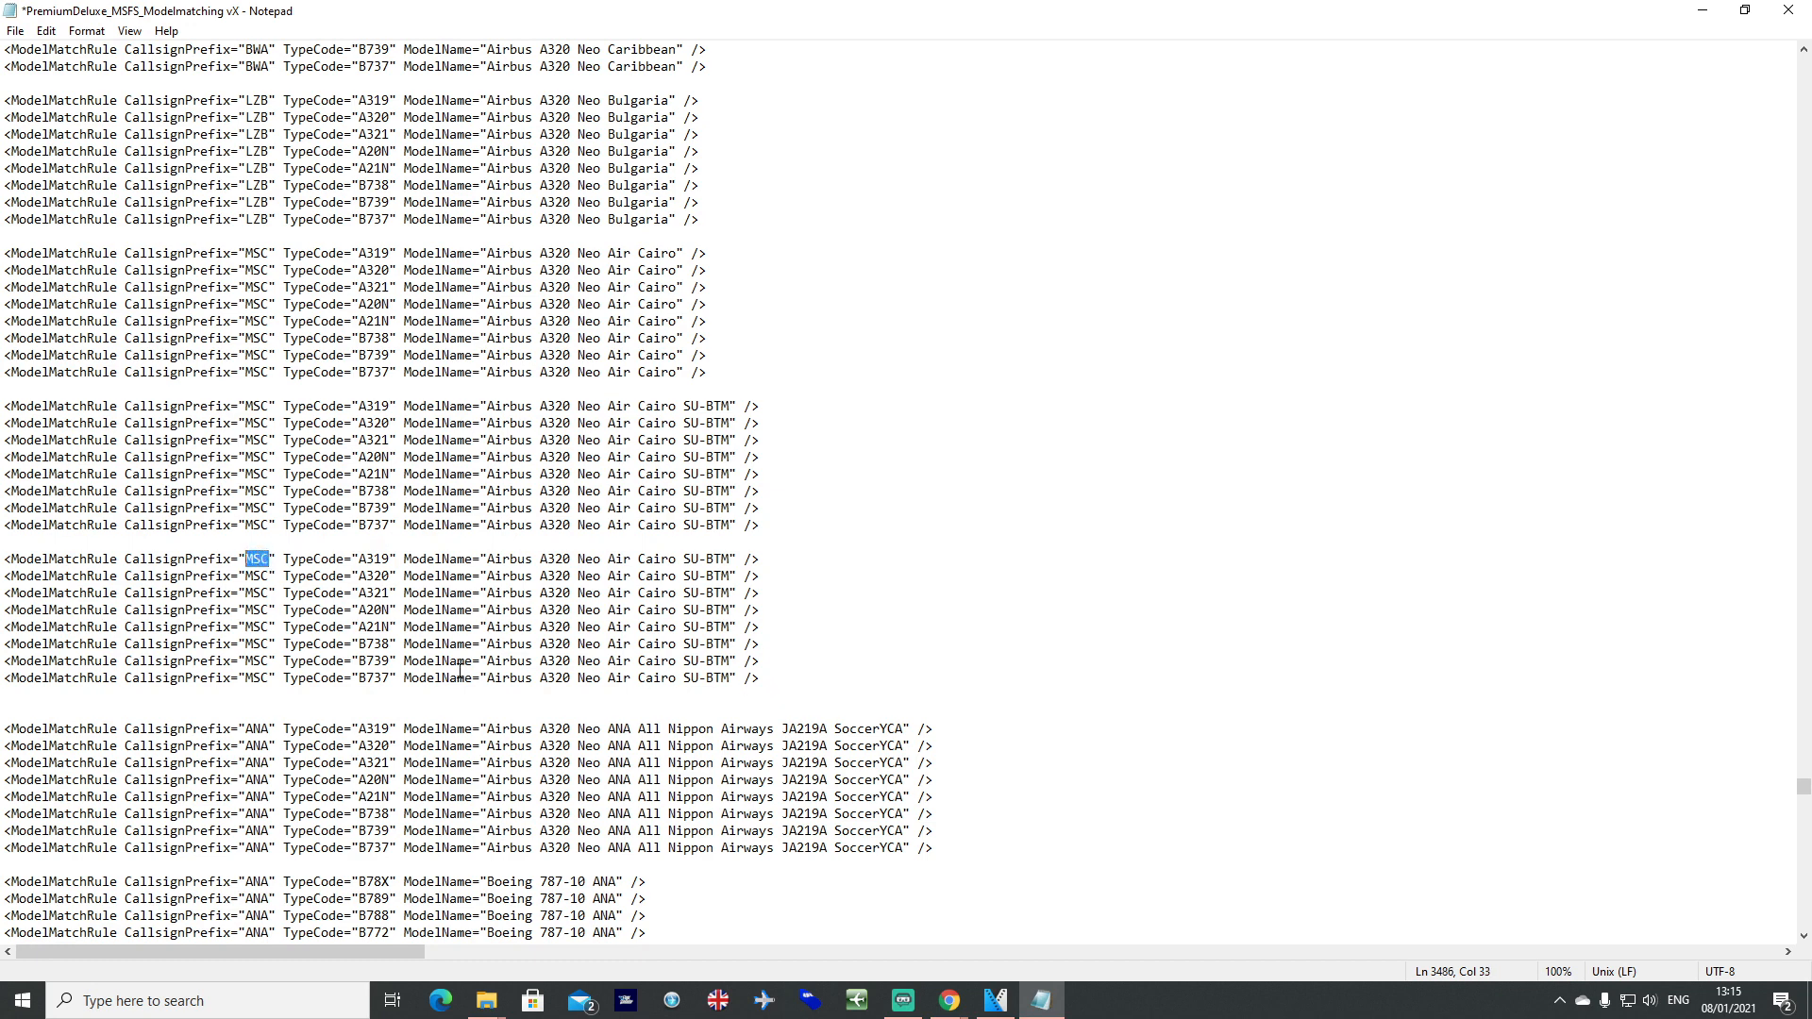
pyautogui.write('ZYX')
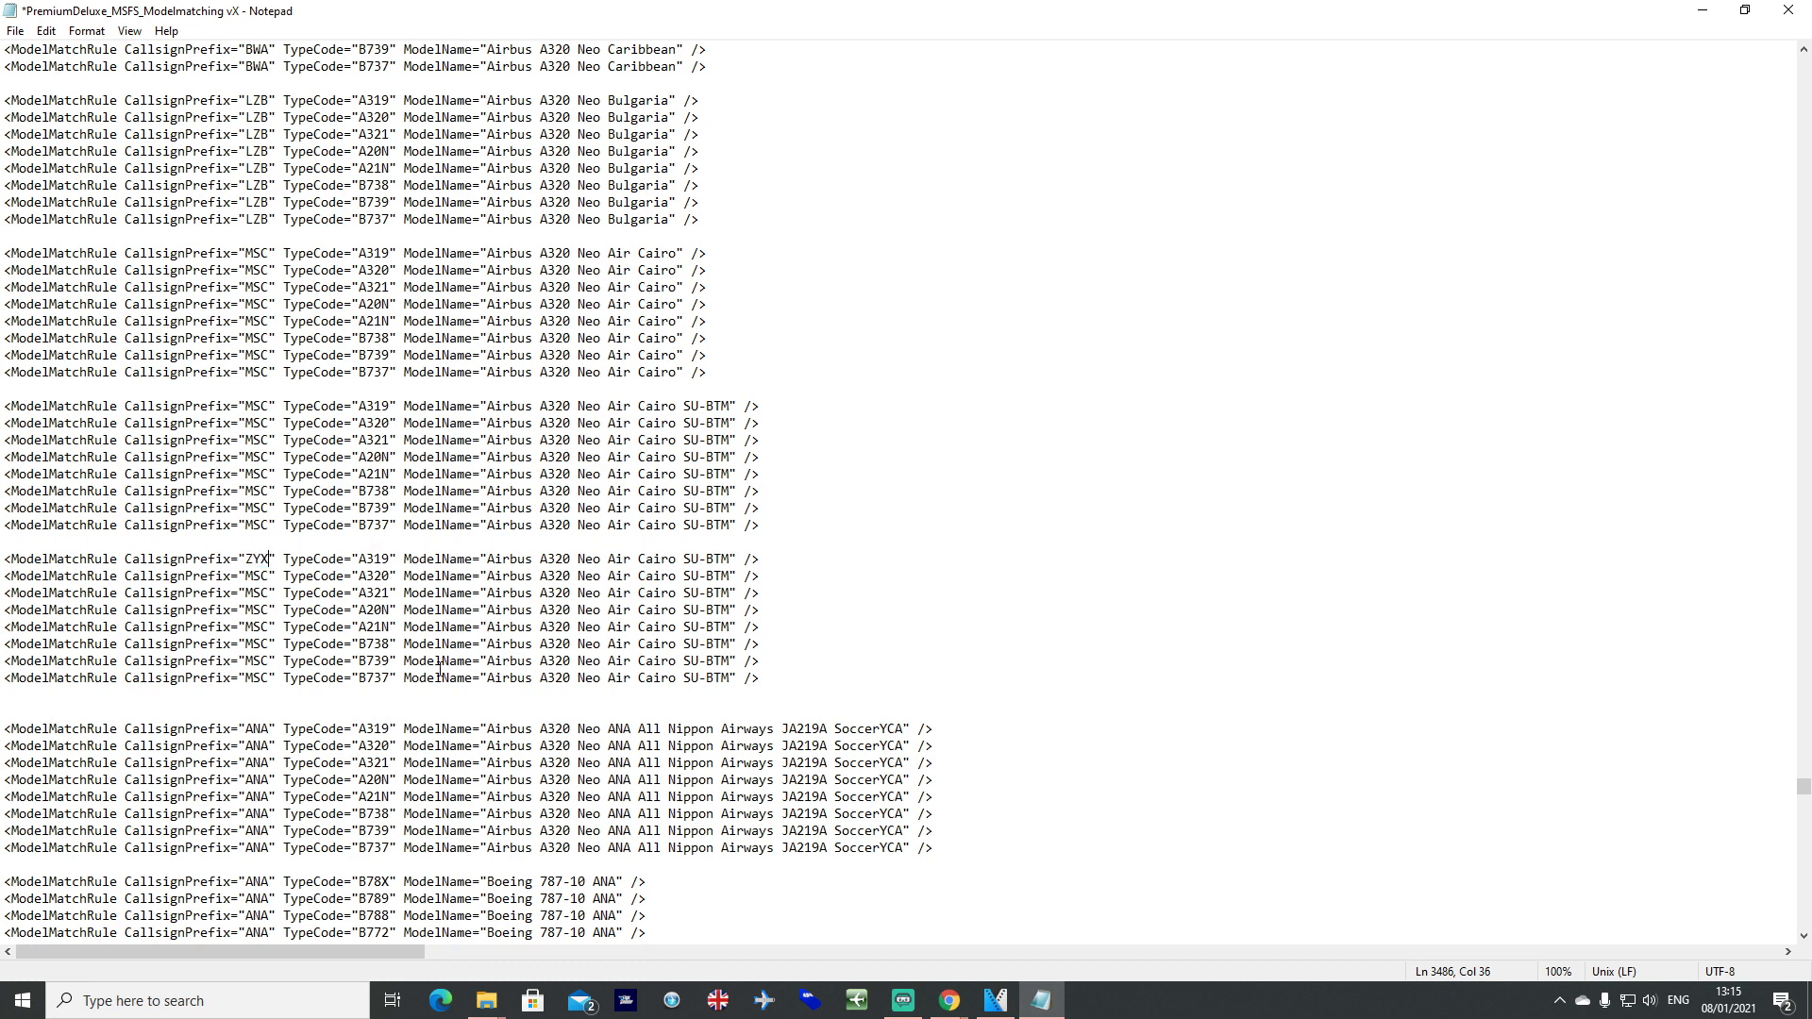
pyautogui.doubleClick(255, 556)
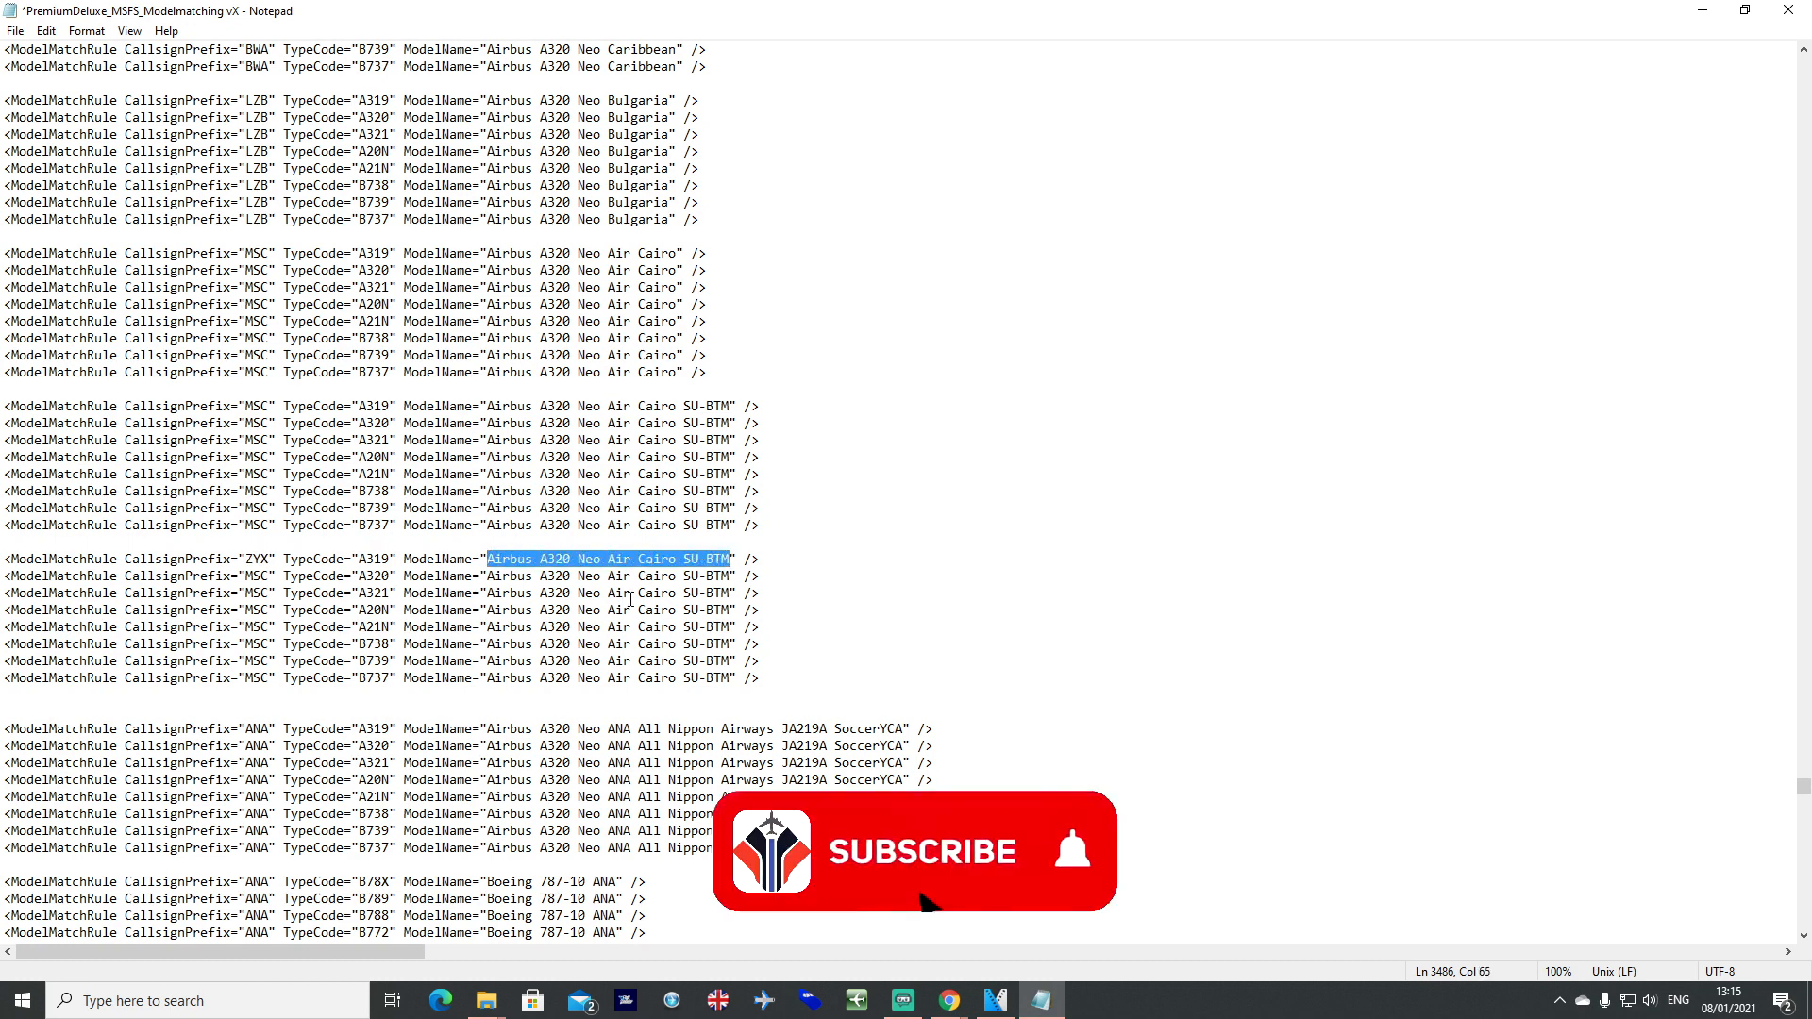
pyautogui.write('a')
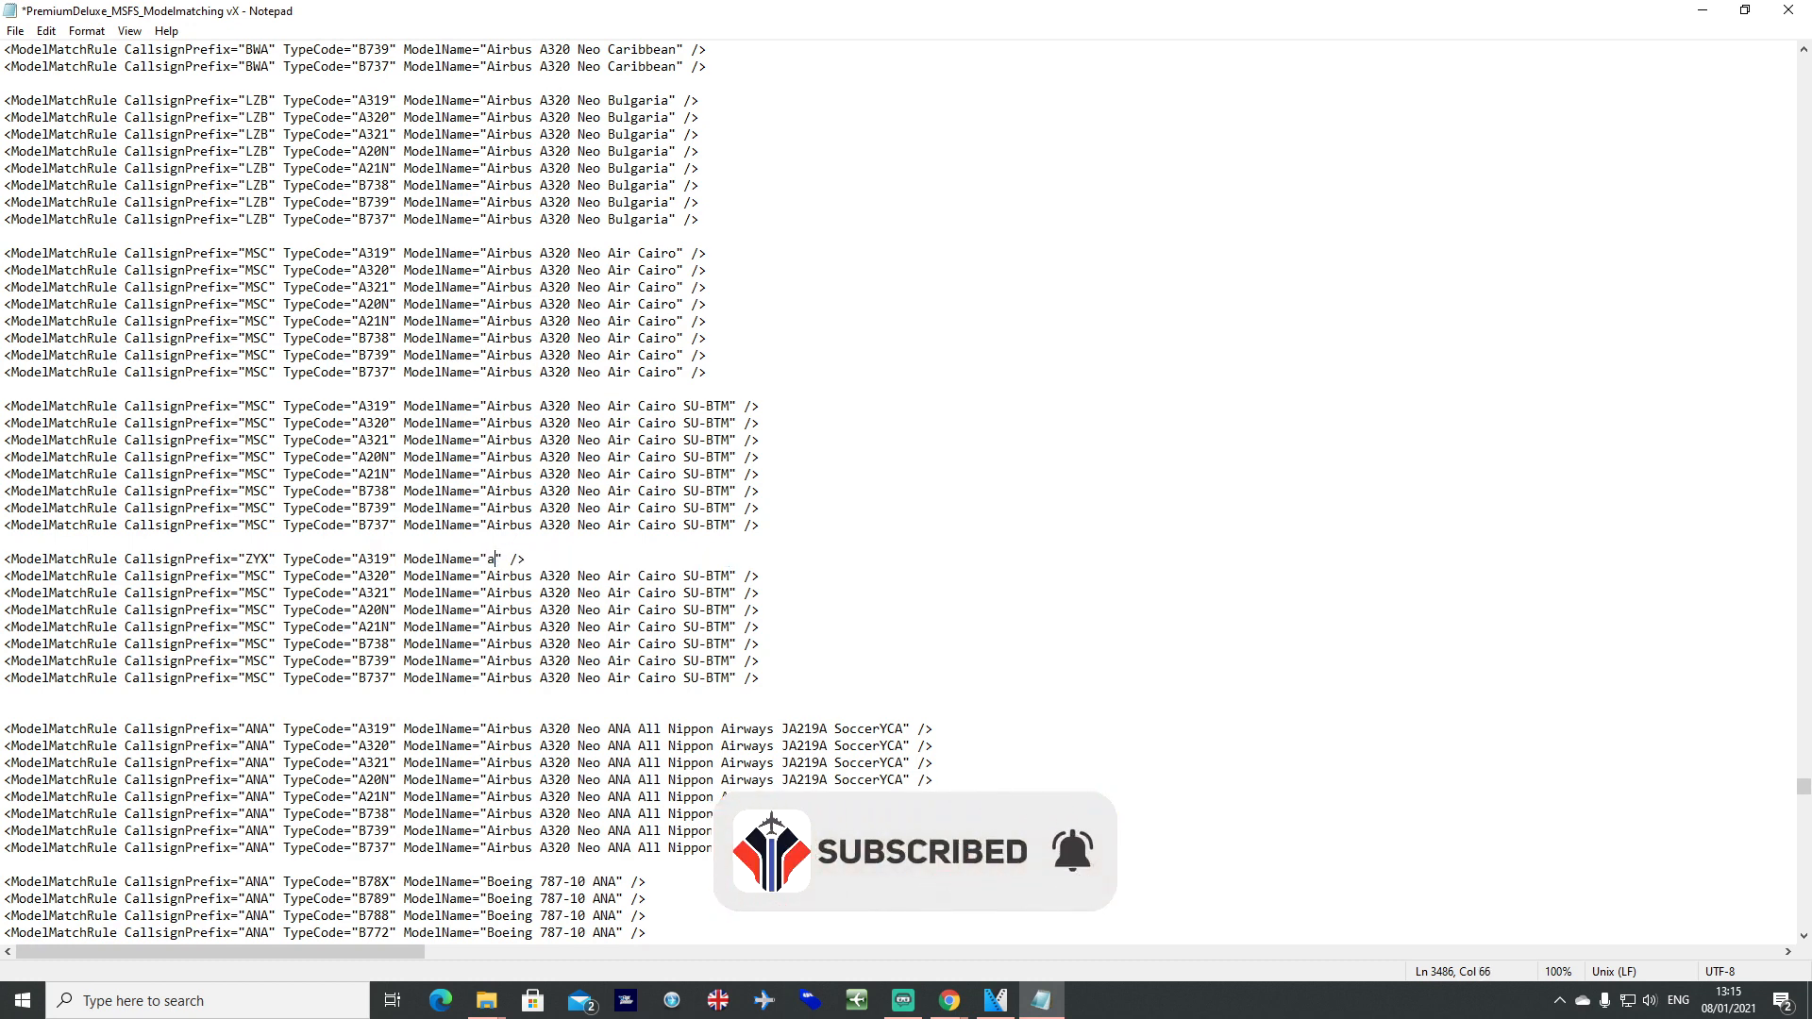
pyautogui.write('irbus A320 Neo Z')
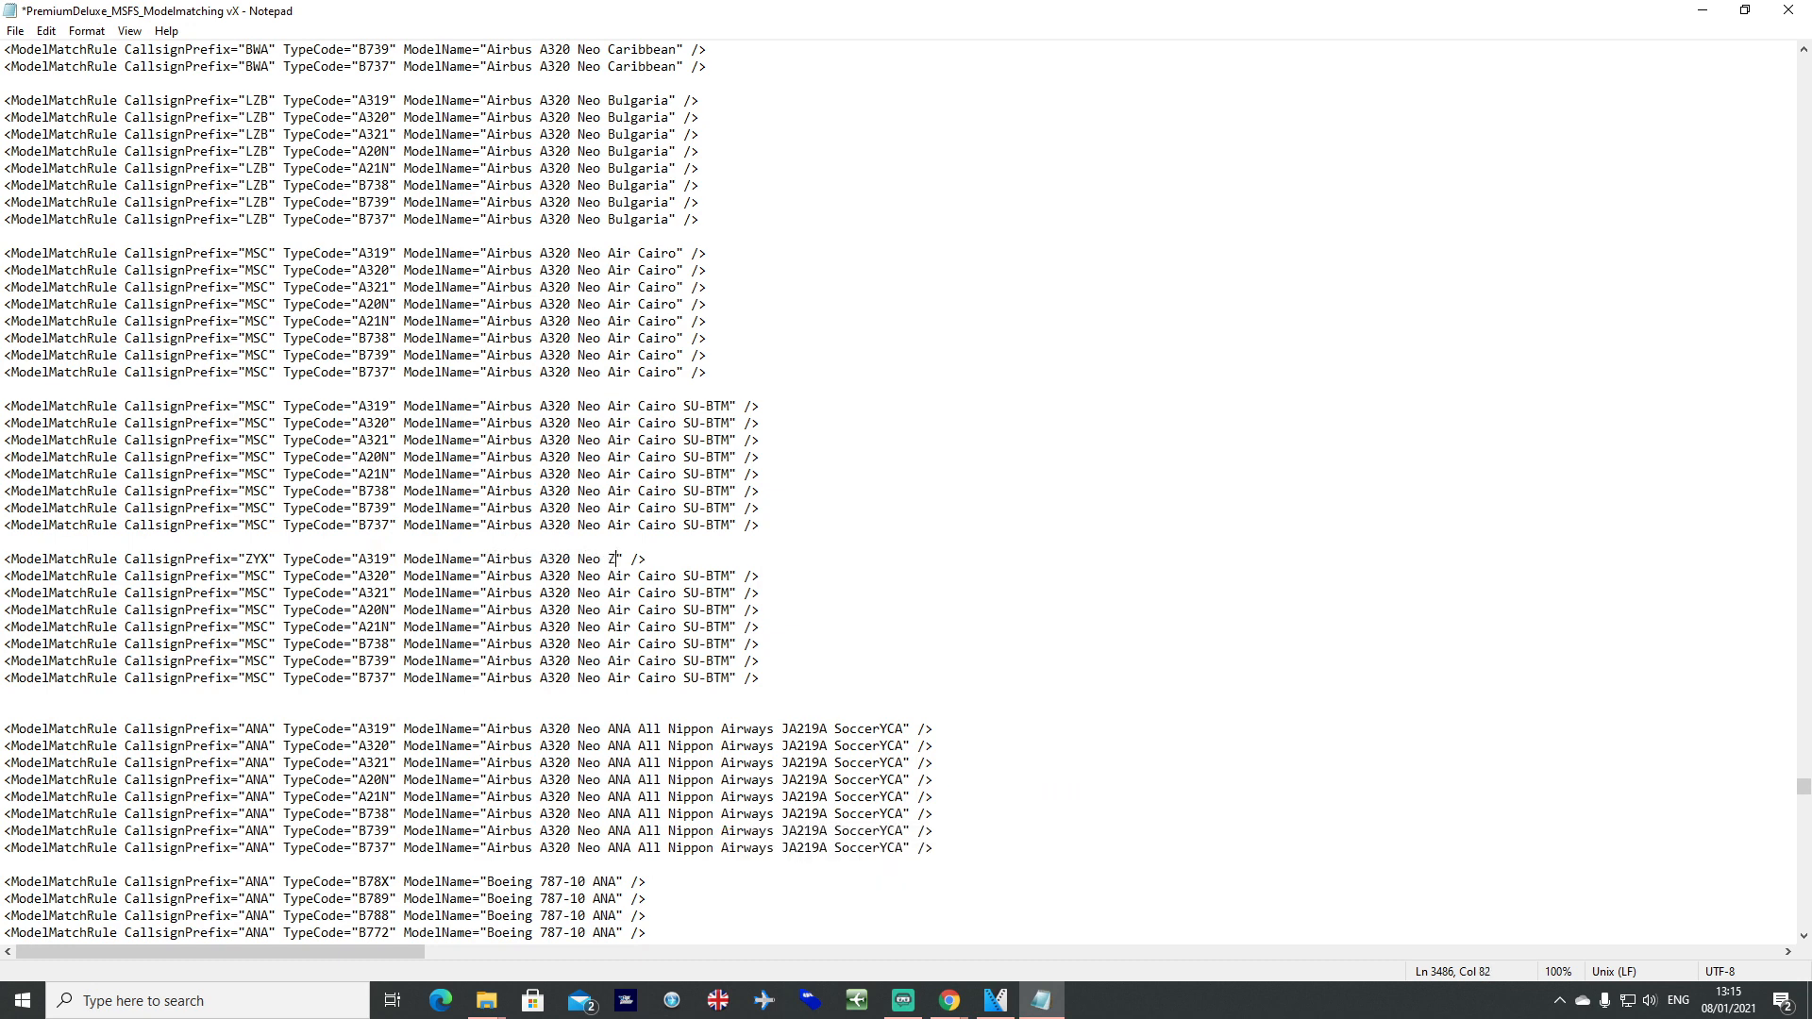
pyautogui.write('YX Exam')
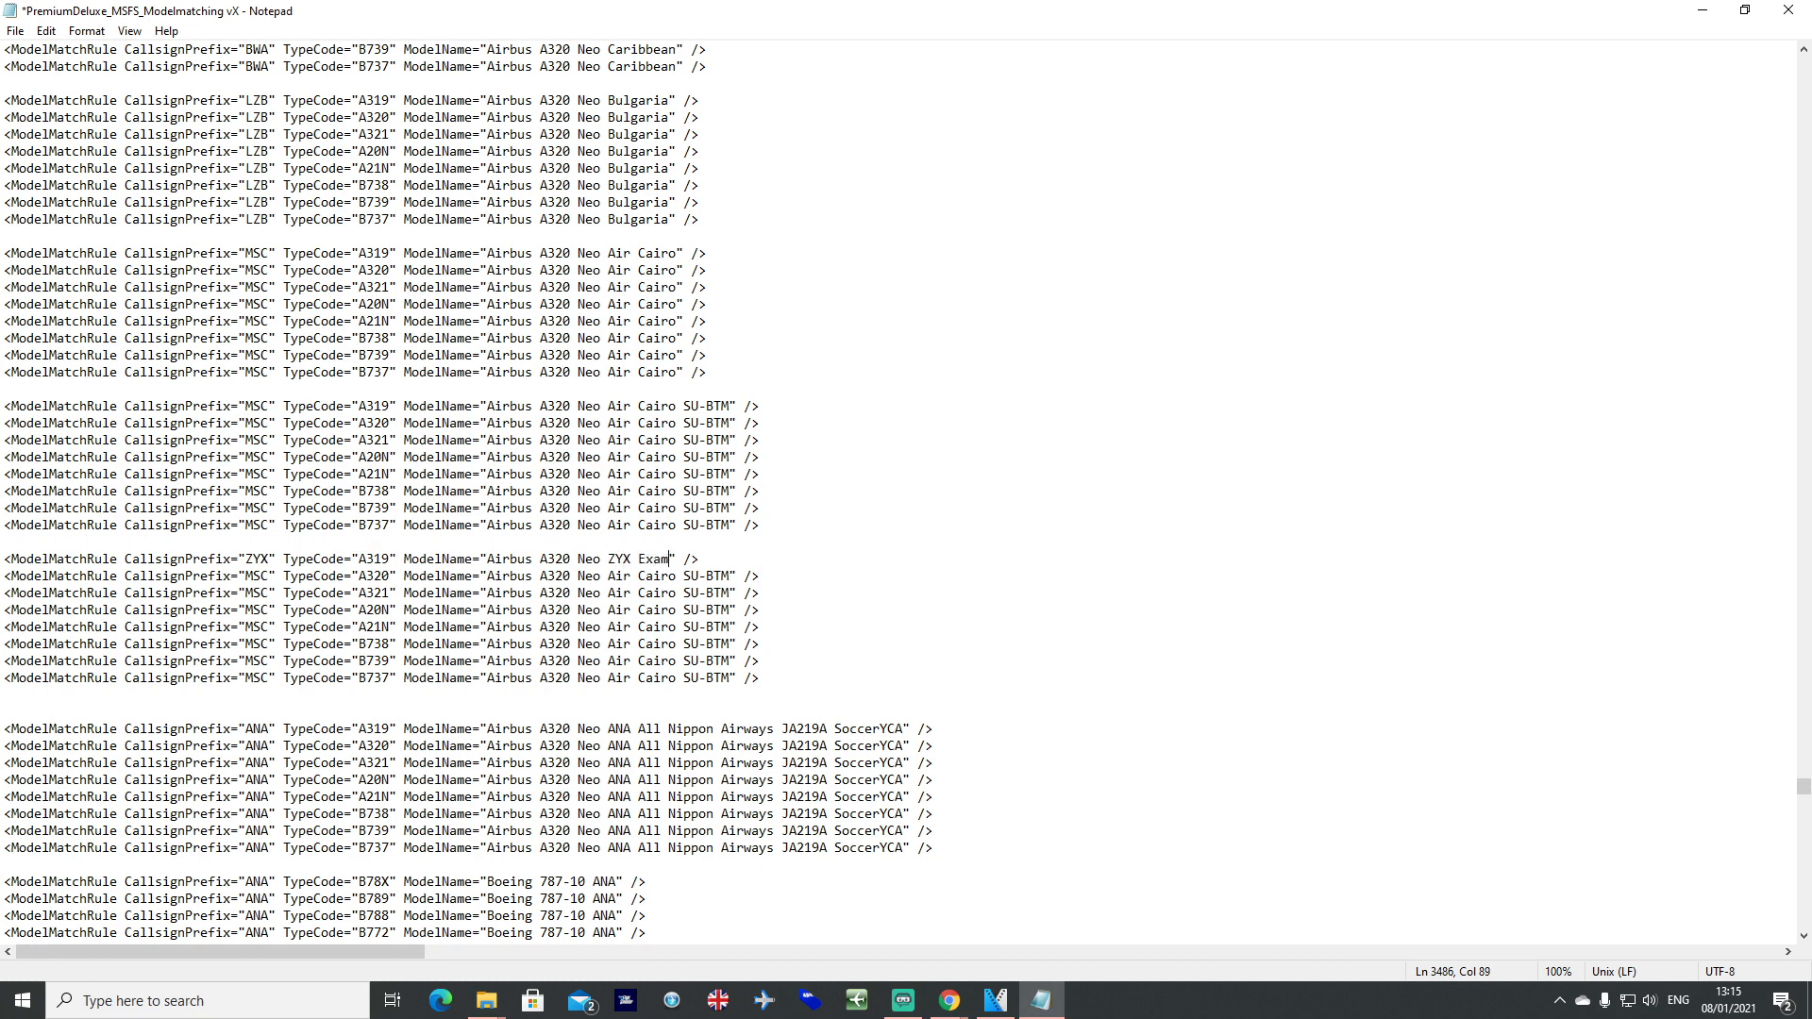
pyautogui.write('ple')
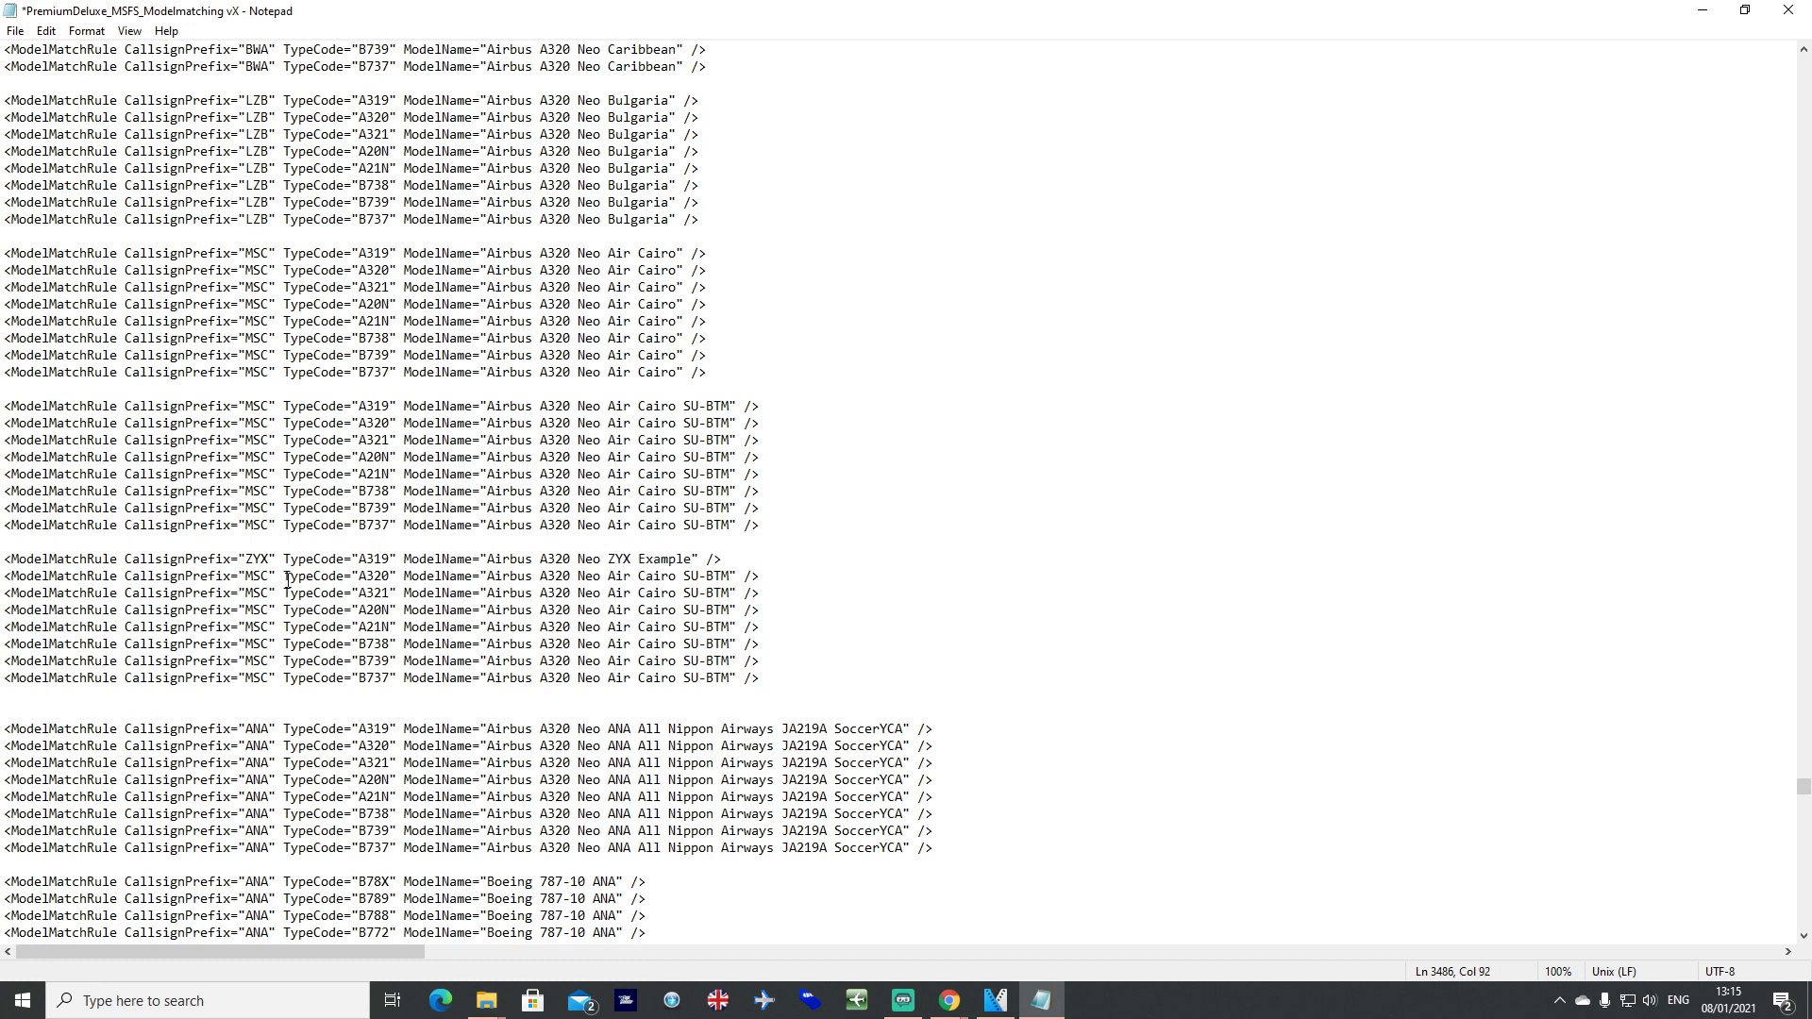
# Change the remaining copied rules' MSC prefixes to ZYX and their Air Cairo model names to ZYX Example.
pyautogui.doubleClick(257, 559)
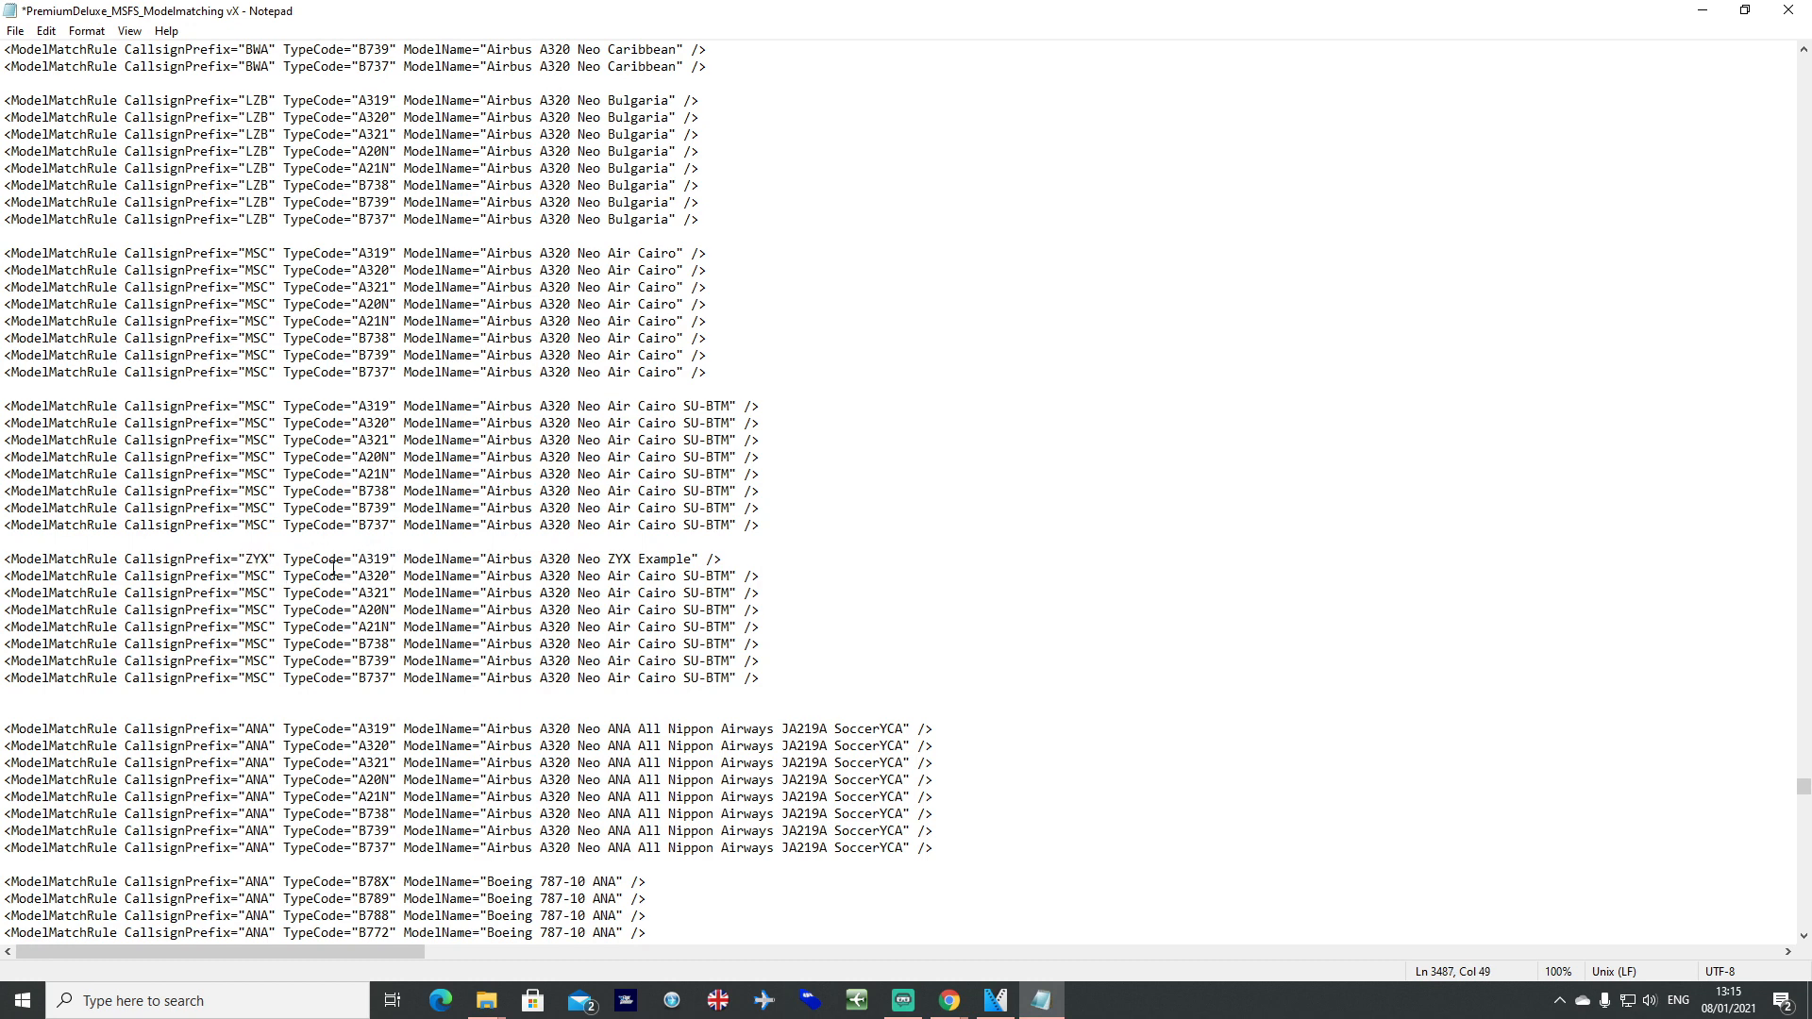
pyautogui.doubleClick(251, 559)
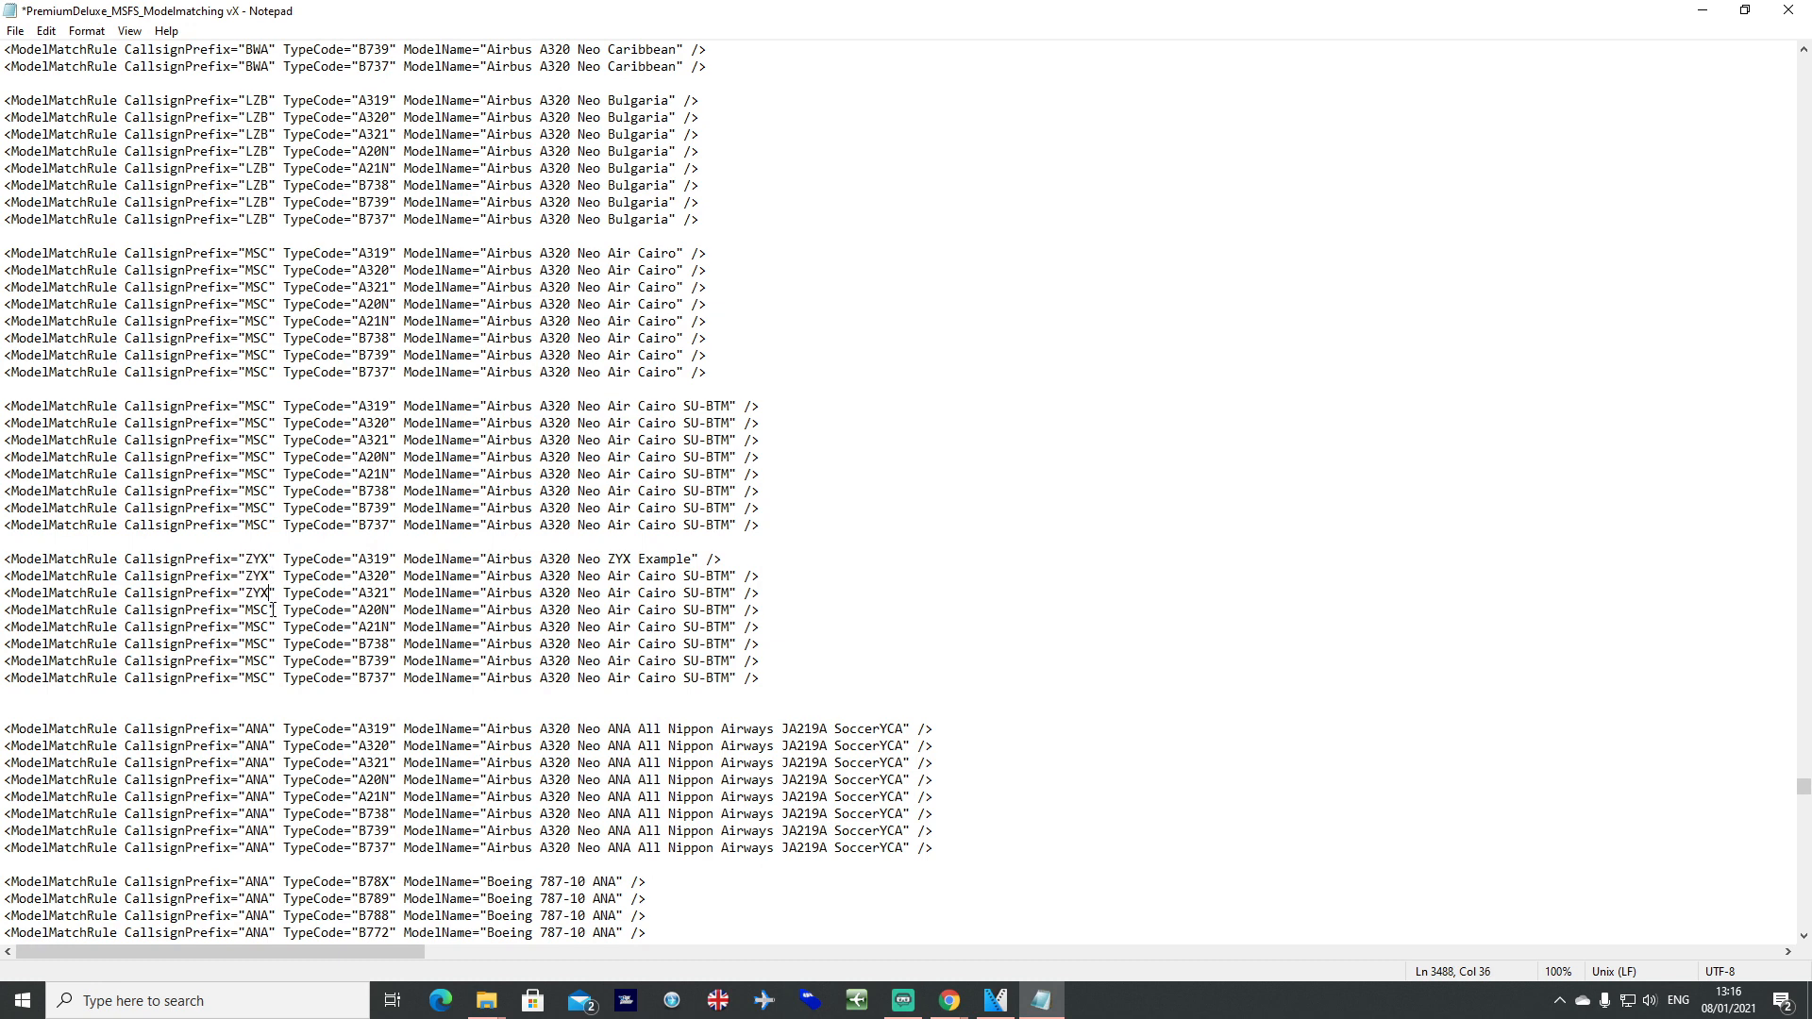
pyautogui.doubleClick(257, 626)
pyautogui.write('ZYX')
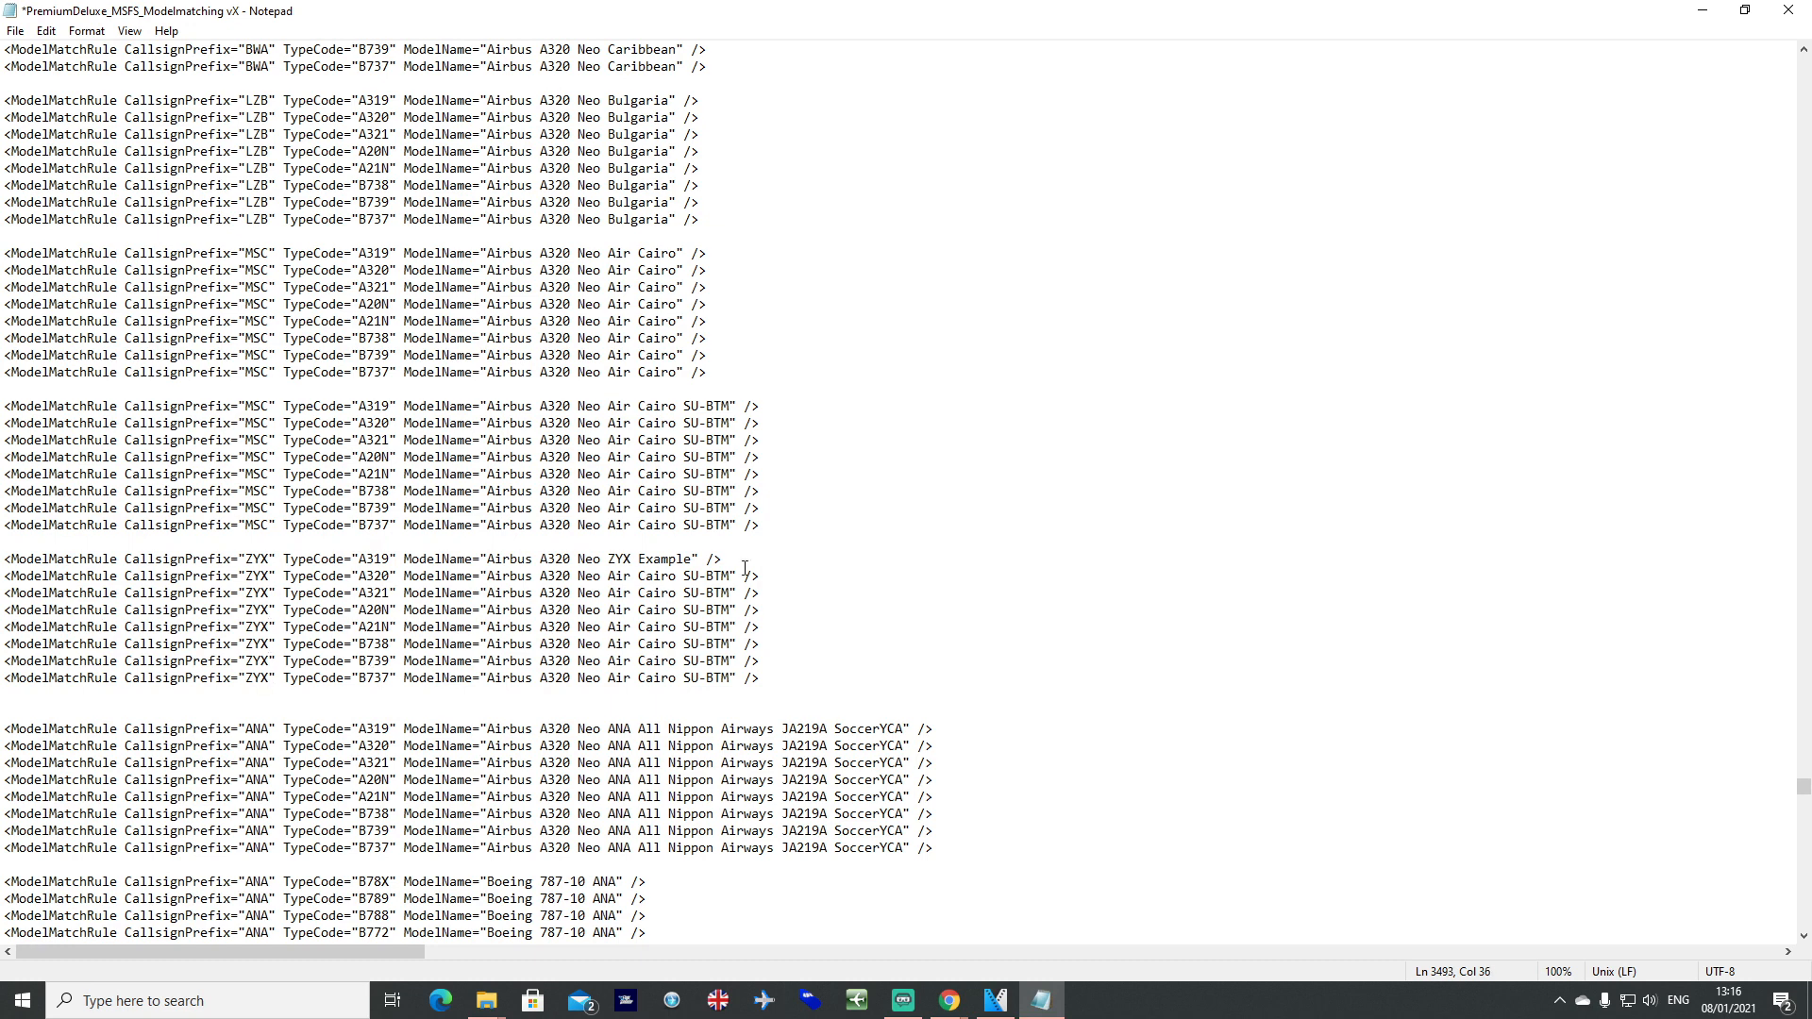
pyautogui.moveTo(483, 559); pyautogui.dragTo(719, 558)
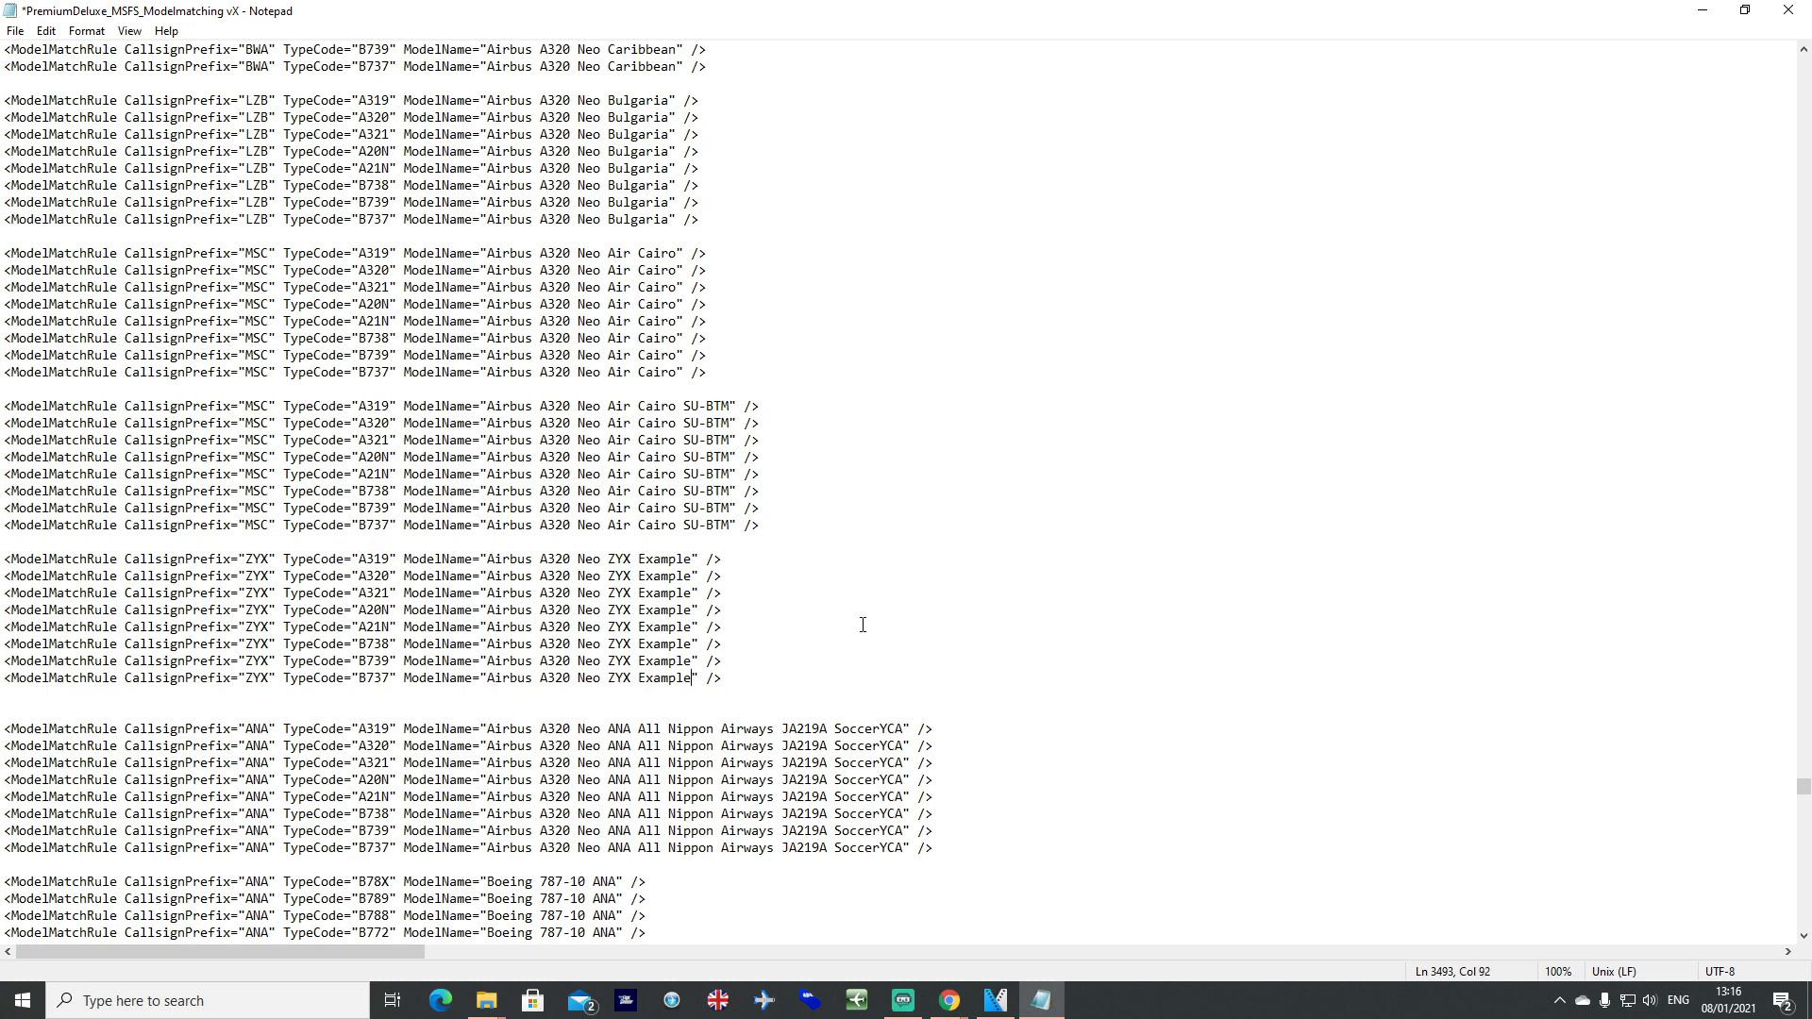
pyautogui.write('//')
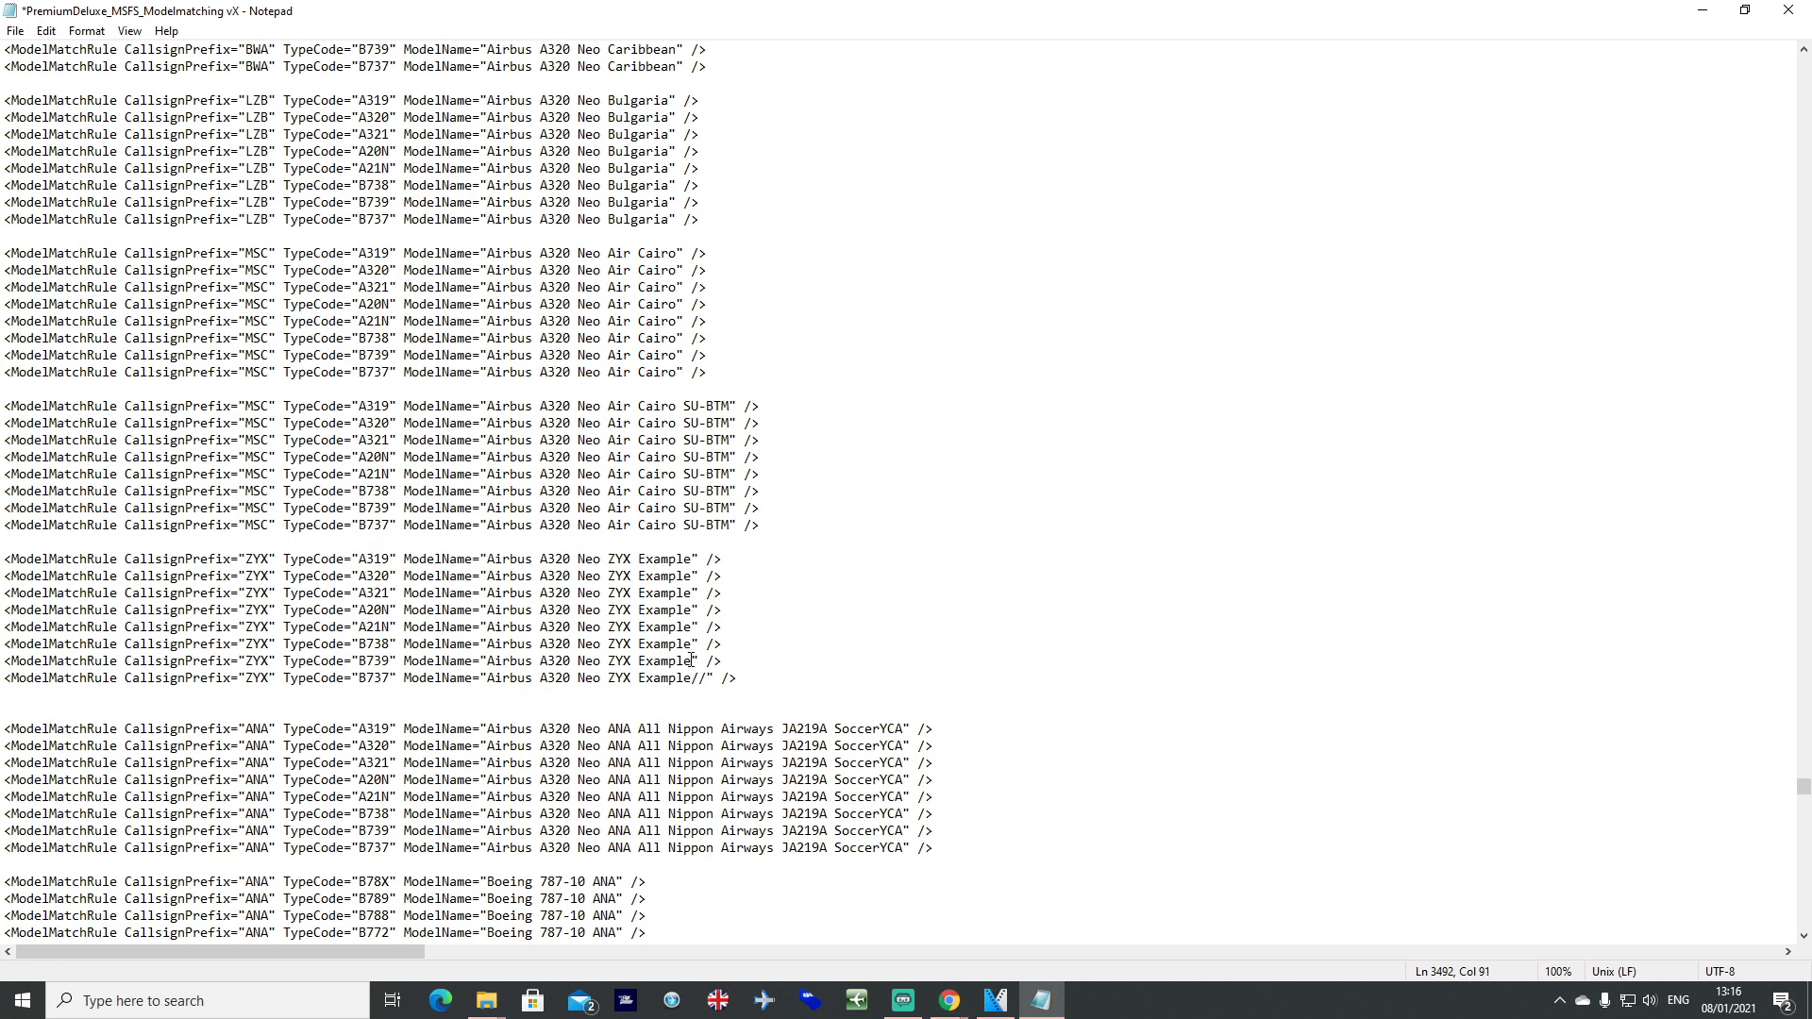
# Add //Airbus A320 Neo ZYX Example2 on the B739 line, then select the whole ZYX demo block for removal.
pyautogui.moveTo(491, 661); pyautogui.dragTo(692, 661)
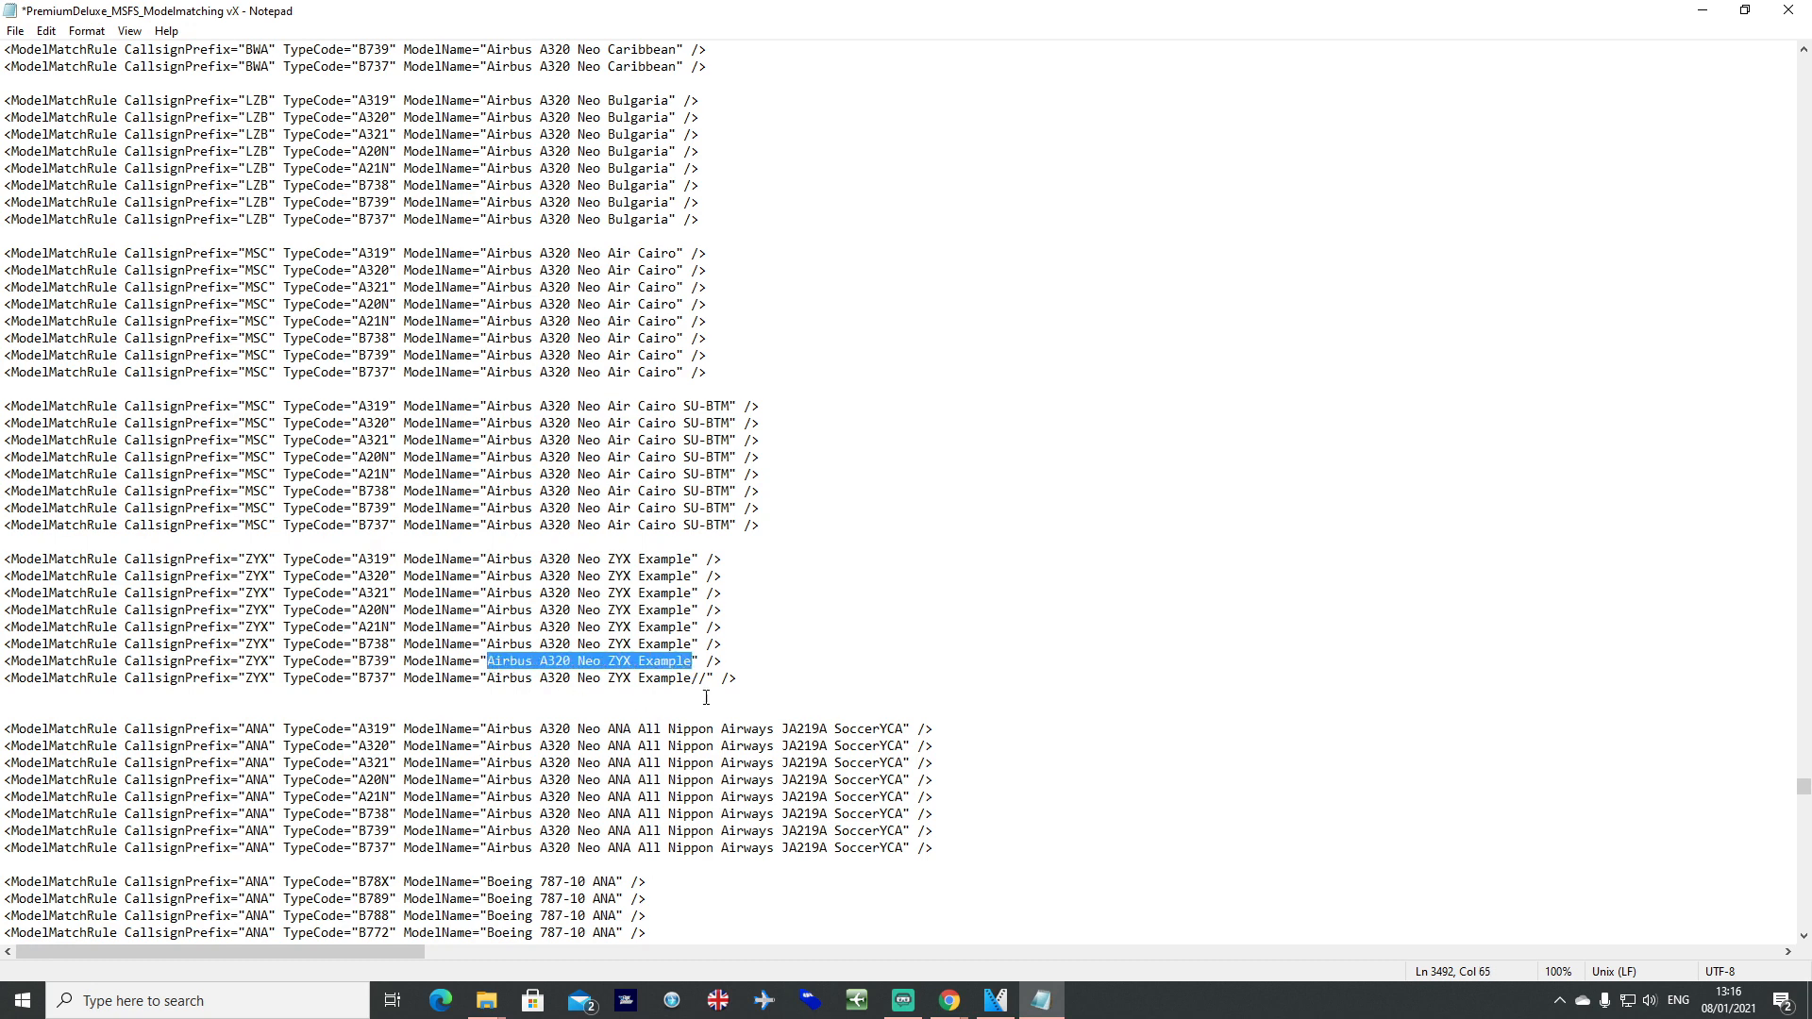
pyautogui.write('Airbus A320 Neo ZYX Example2')
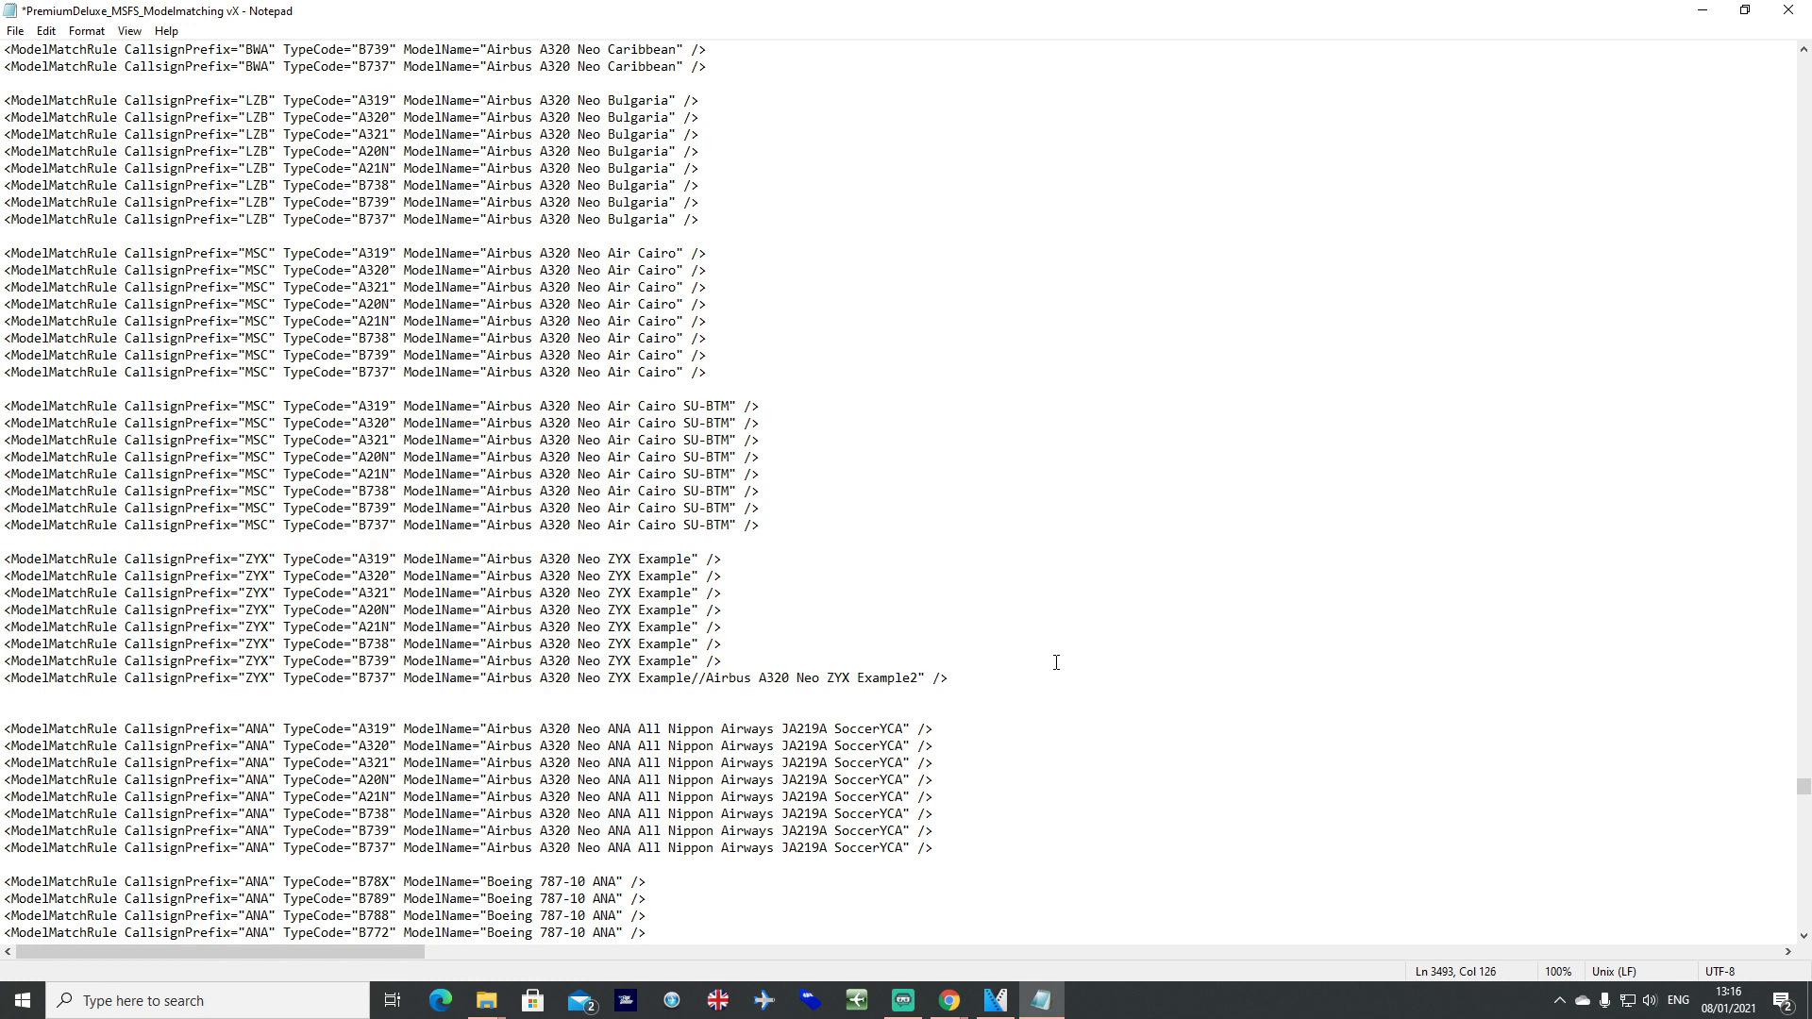
pyautogui.moveTo(6, 559); pyautogui.dragTo(948, 678)
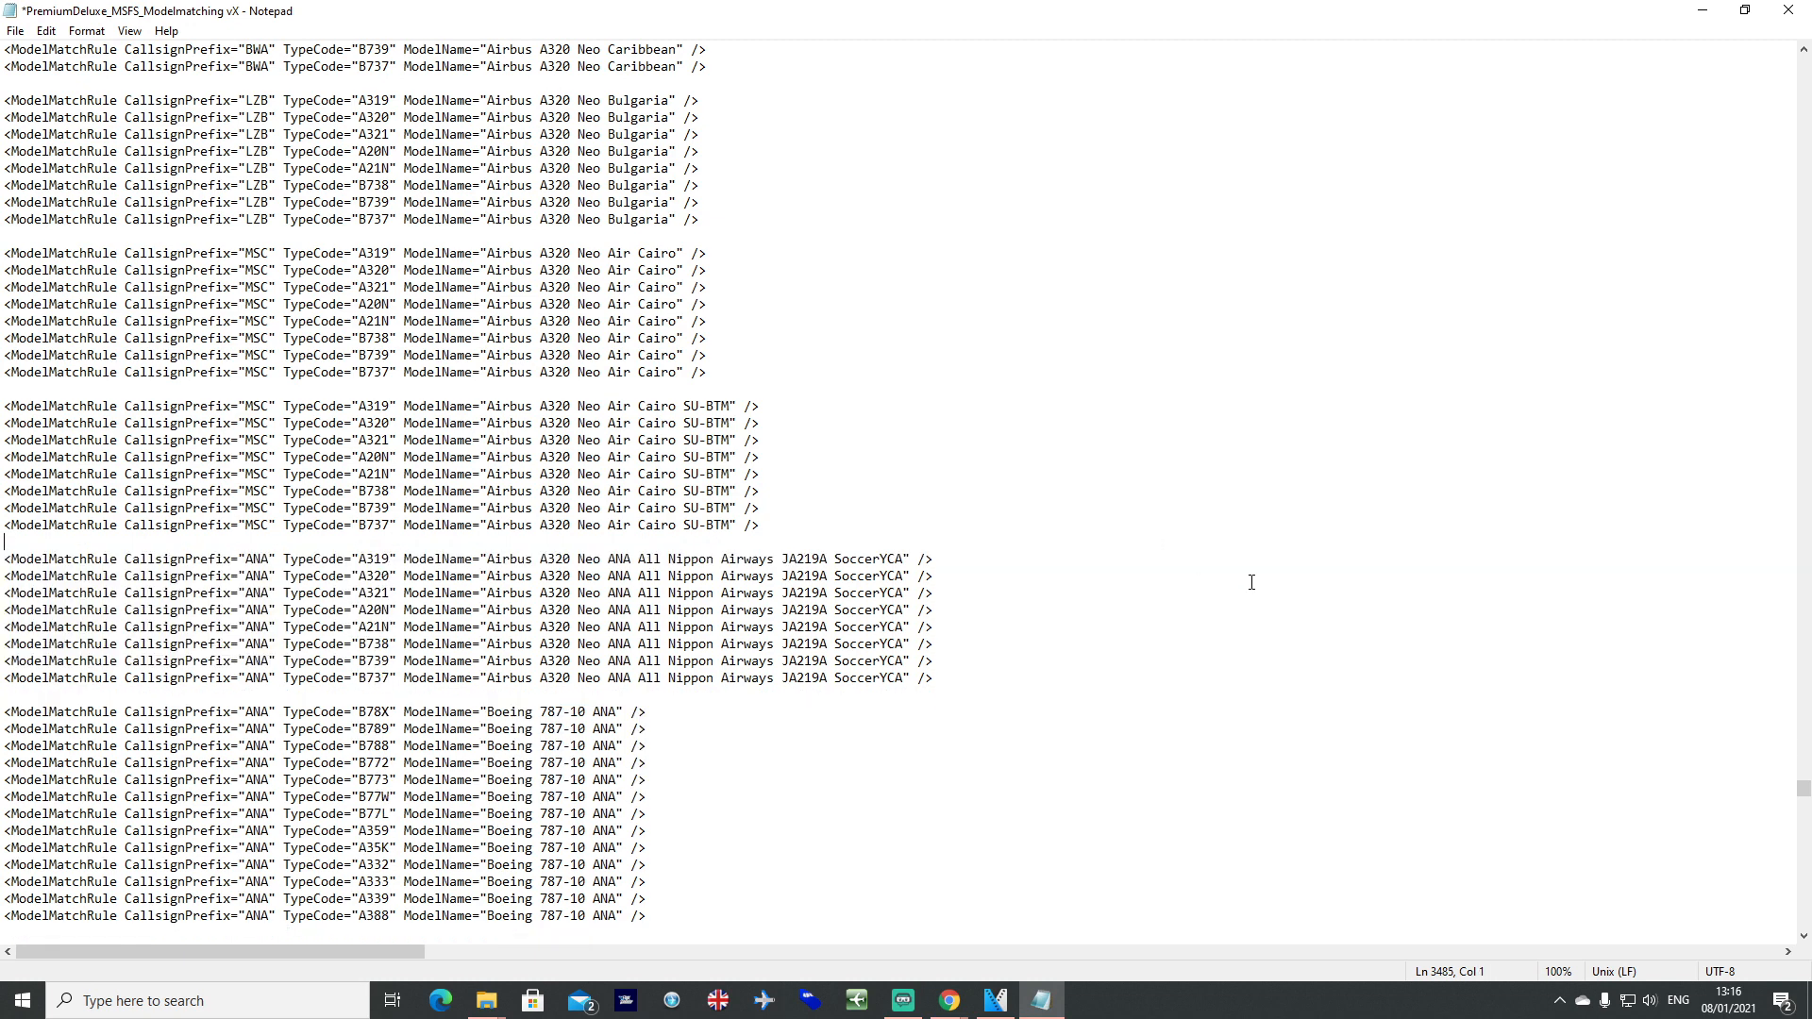
pyautogui.moveTo(1495, 677)
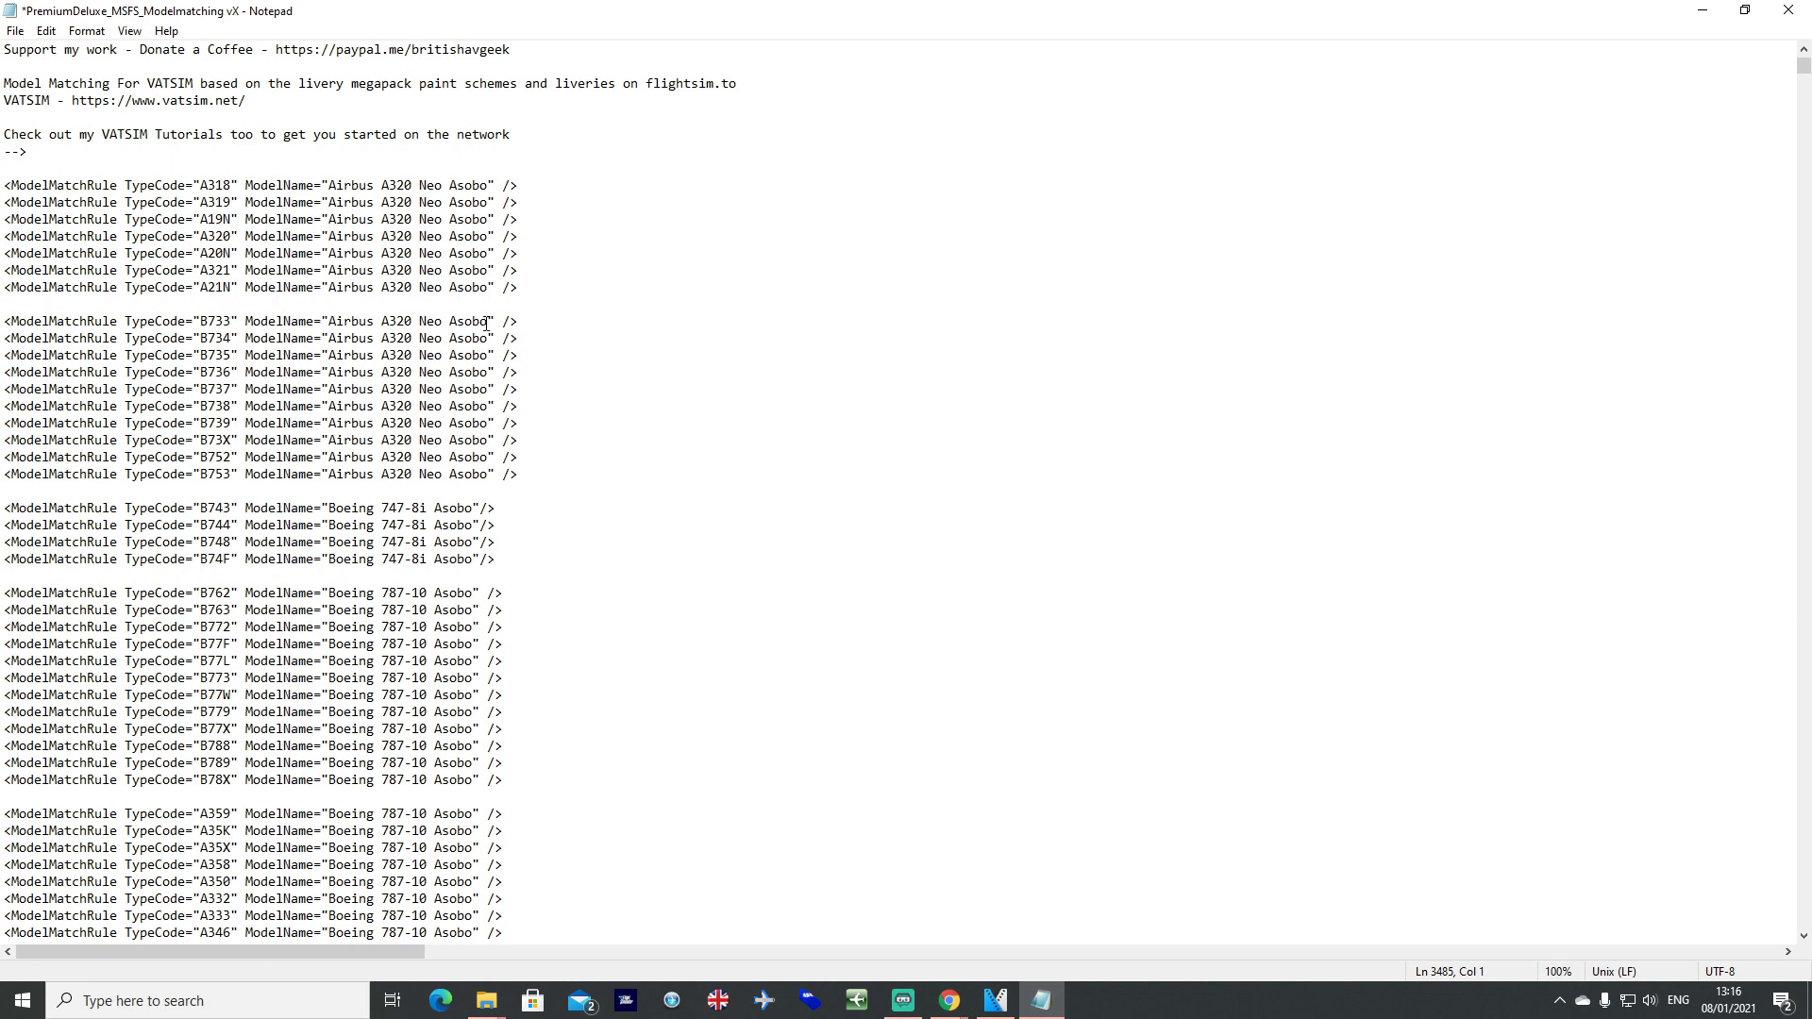
# Highlight the Asobo model name on the B733 rule at the top of the file, then deselect it.
pyautogui.moveTo(331, 321); pyautogui.dragTo(488, 321)
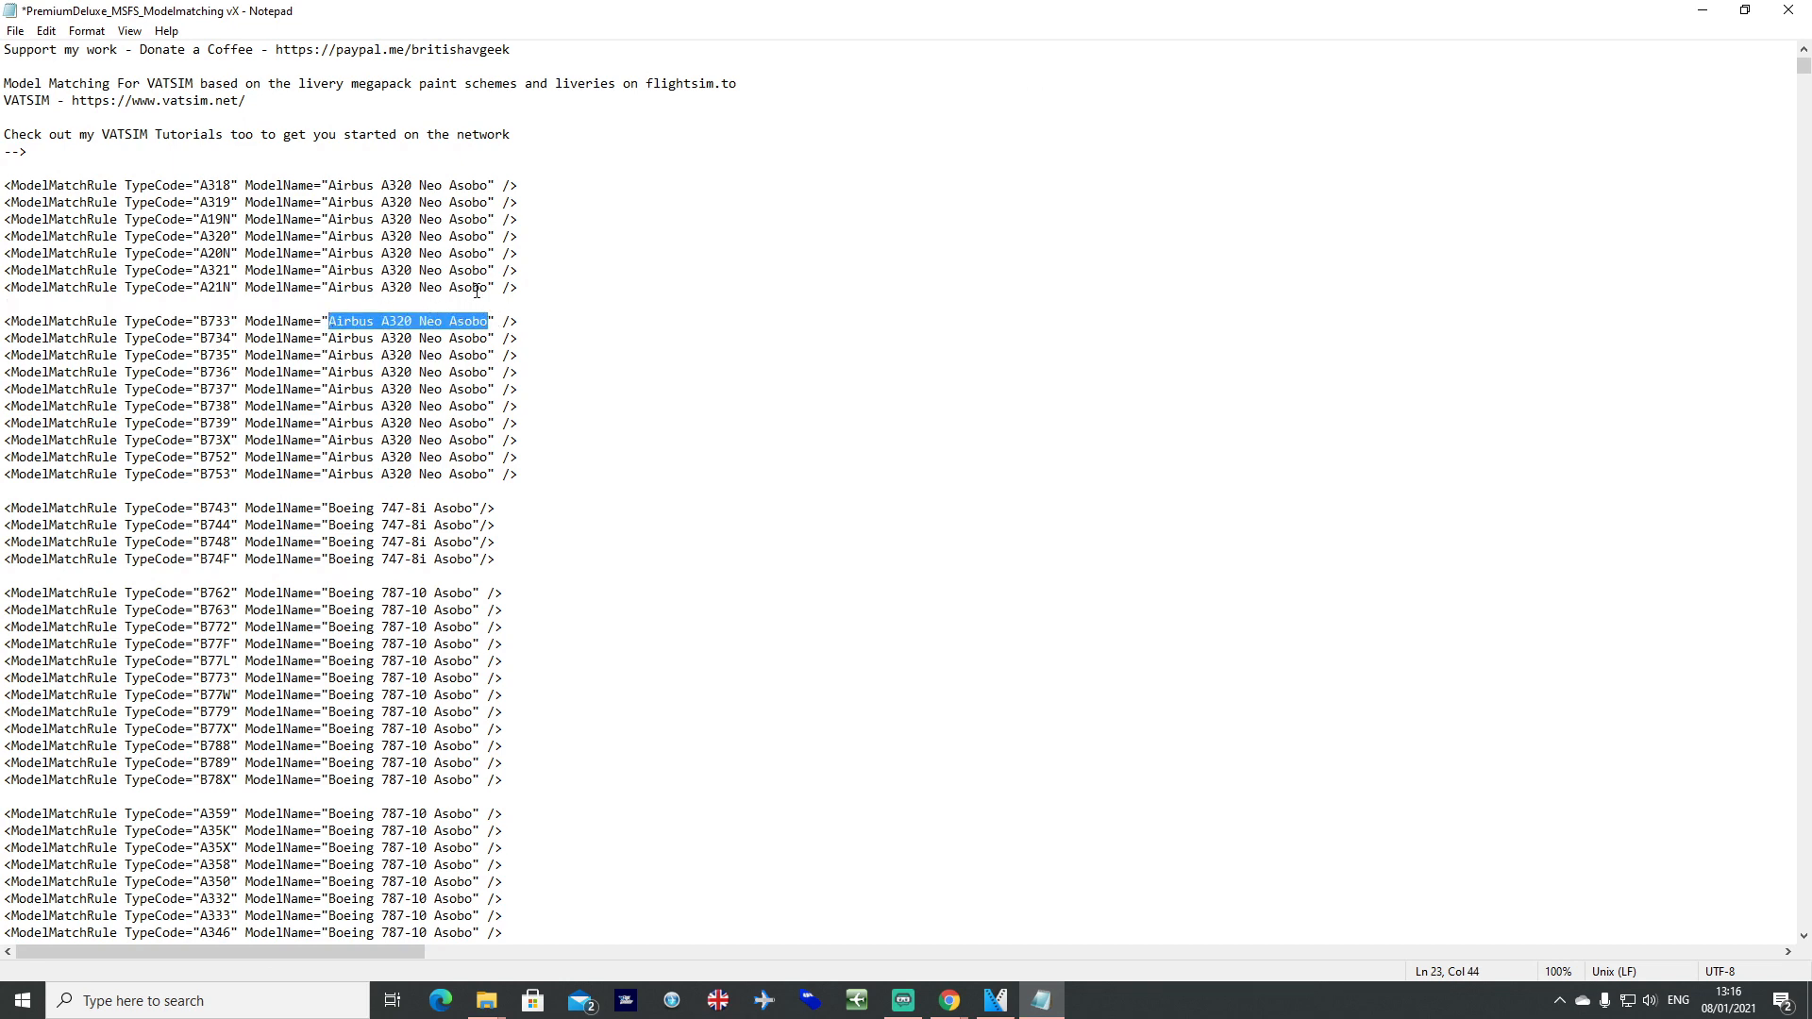
pyautogui.click(334, 286)
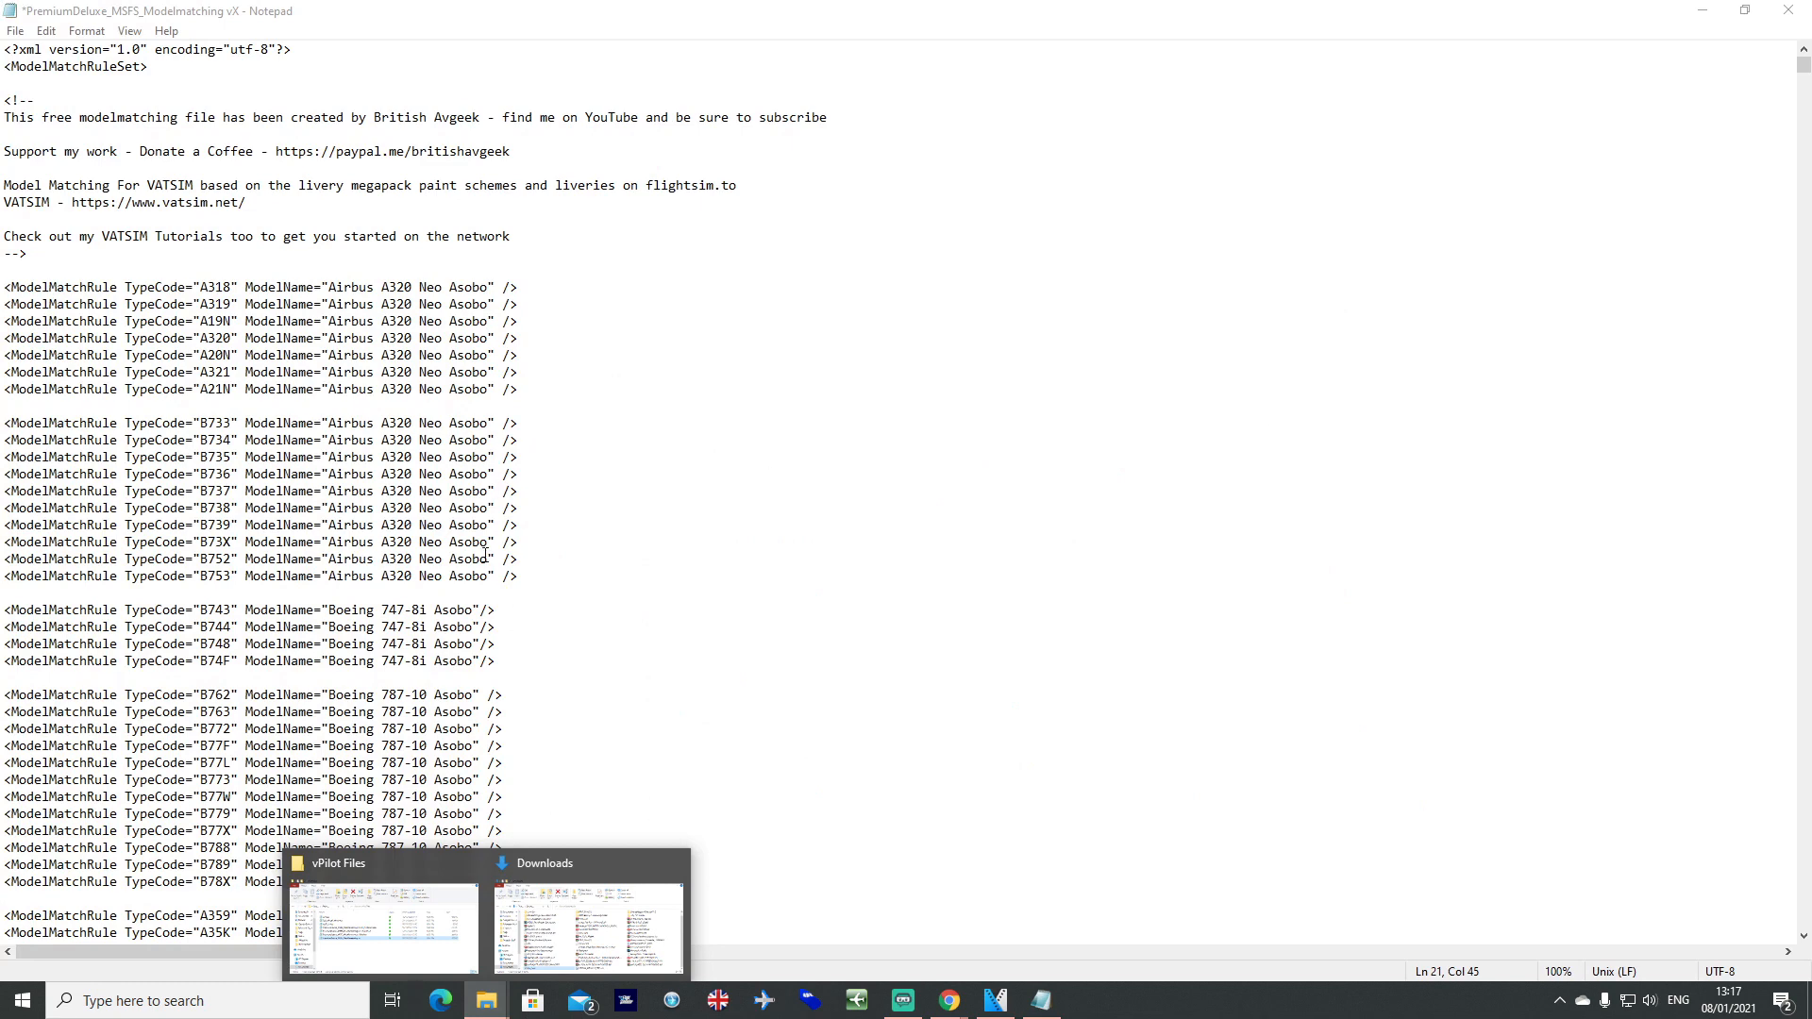
# Look up the aircraft title in the Asobo_A320_NEO-BAVGEEK livery's aircraft configuration file.
pyautogui.rightClick(485, 1000)
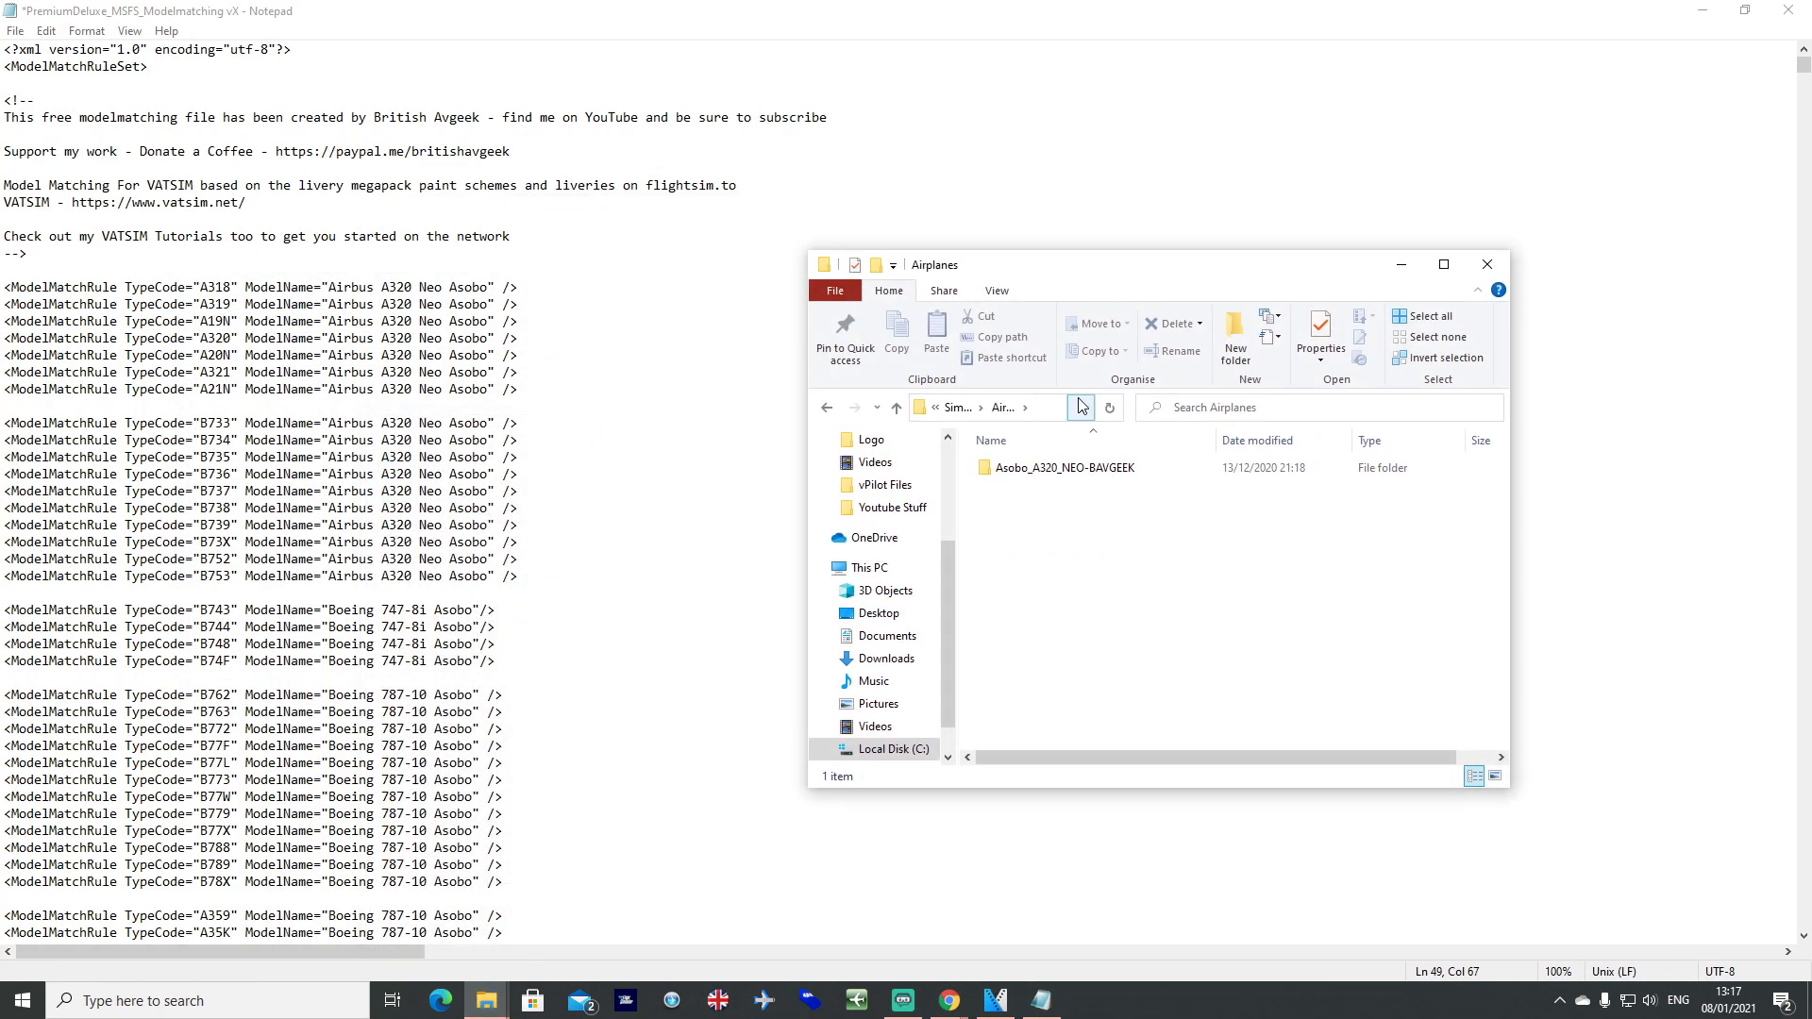
pyautogui.doubleClick(1064, 468)
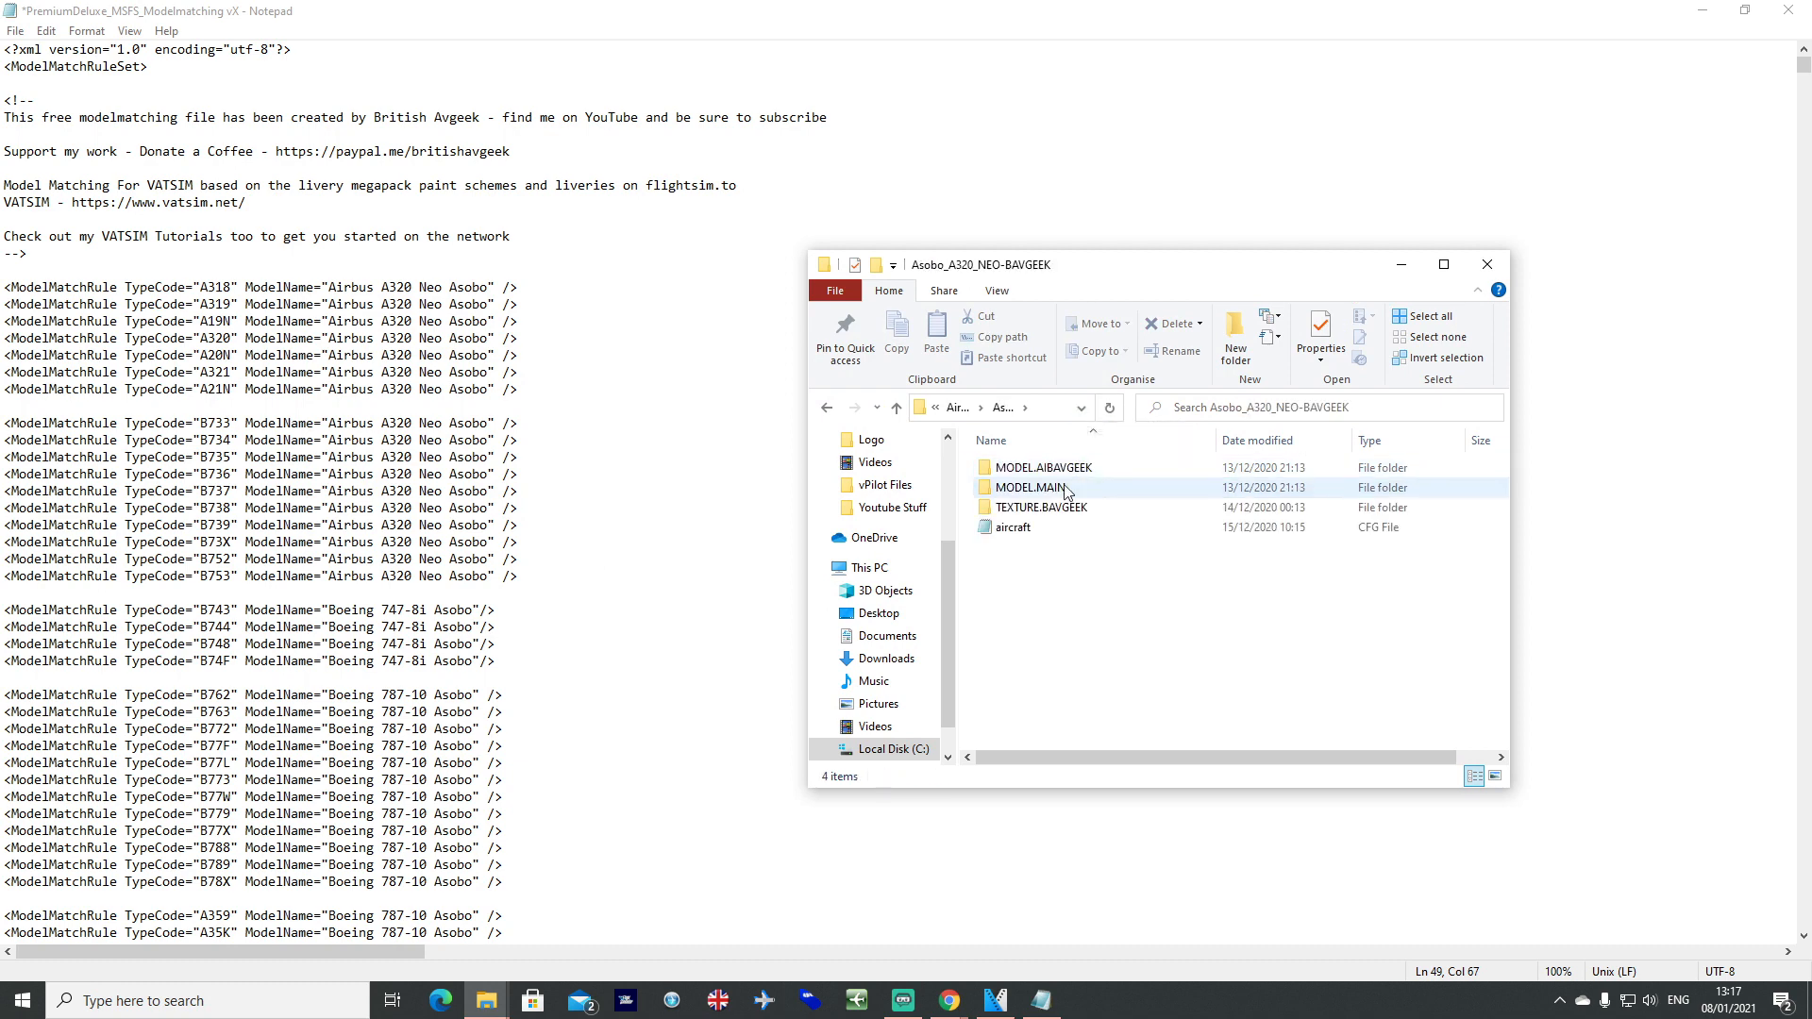
pyautogui.doubleClick(1013, 527)
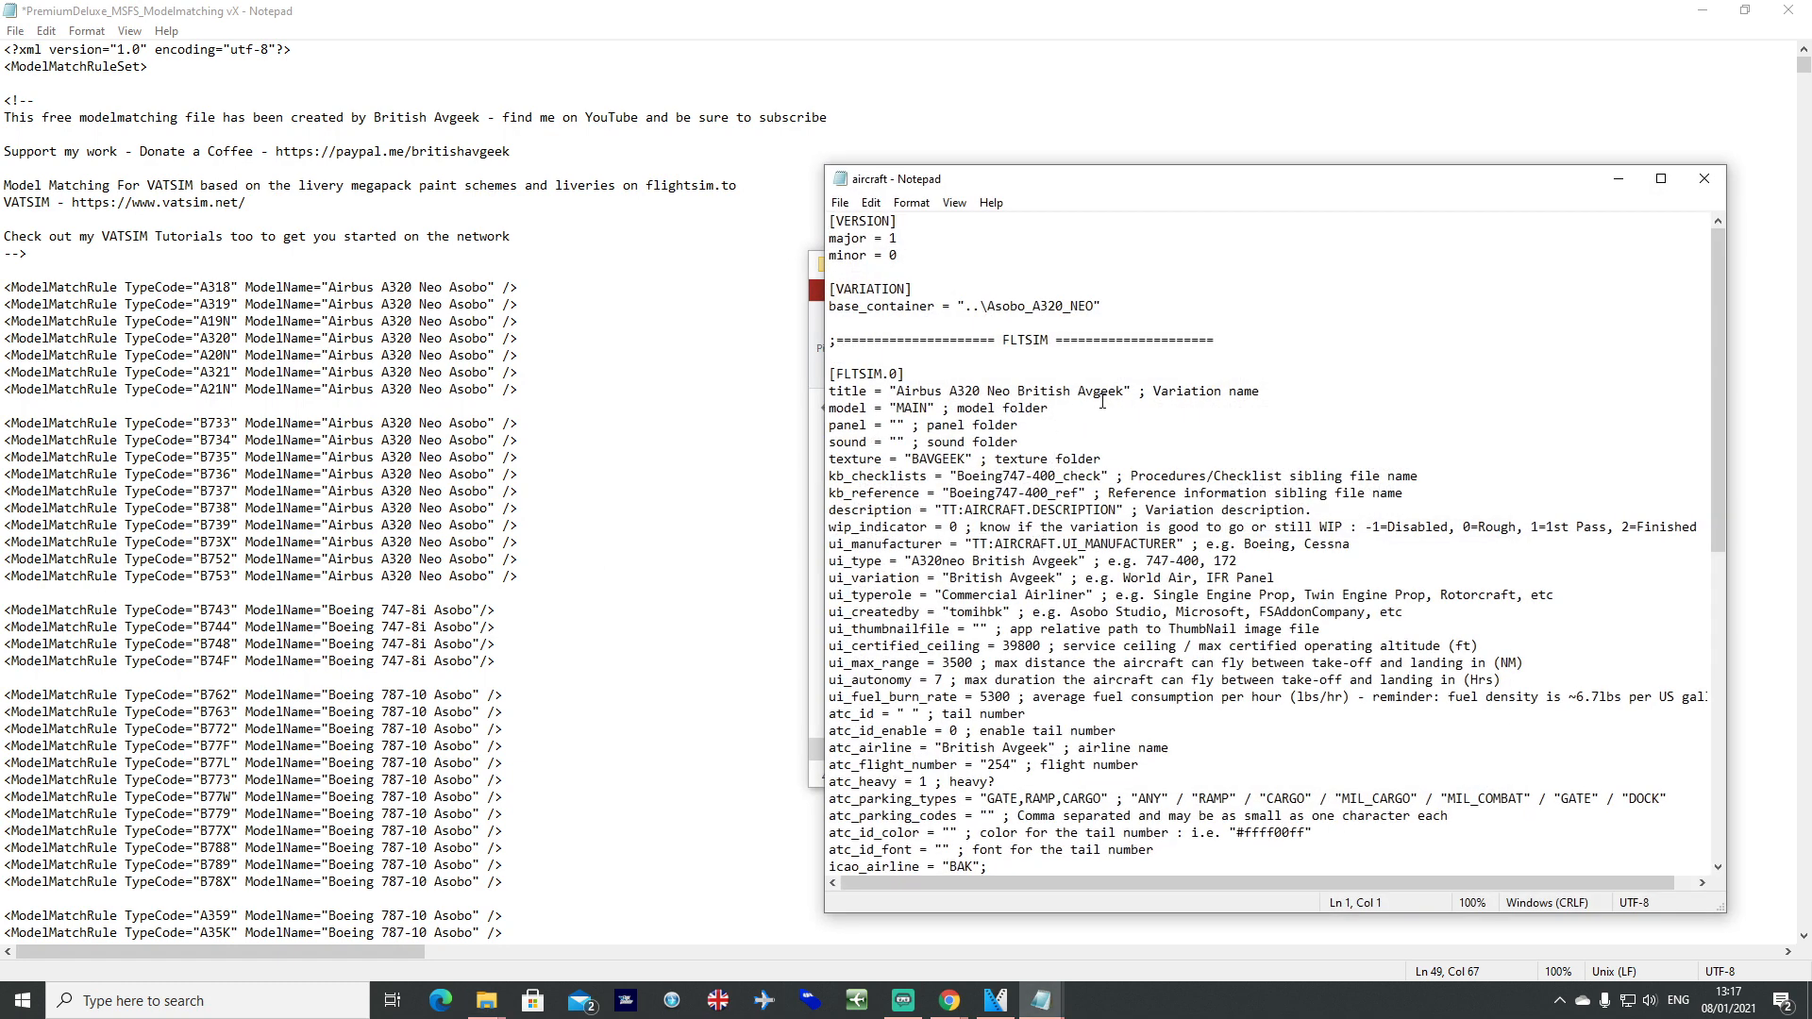
pyautogui.moveTo(904, 390); pyautogui.dragTo(1119, 391)
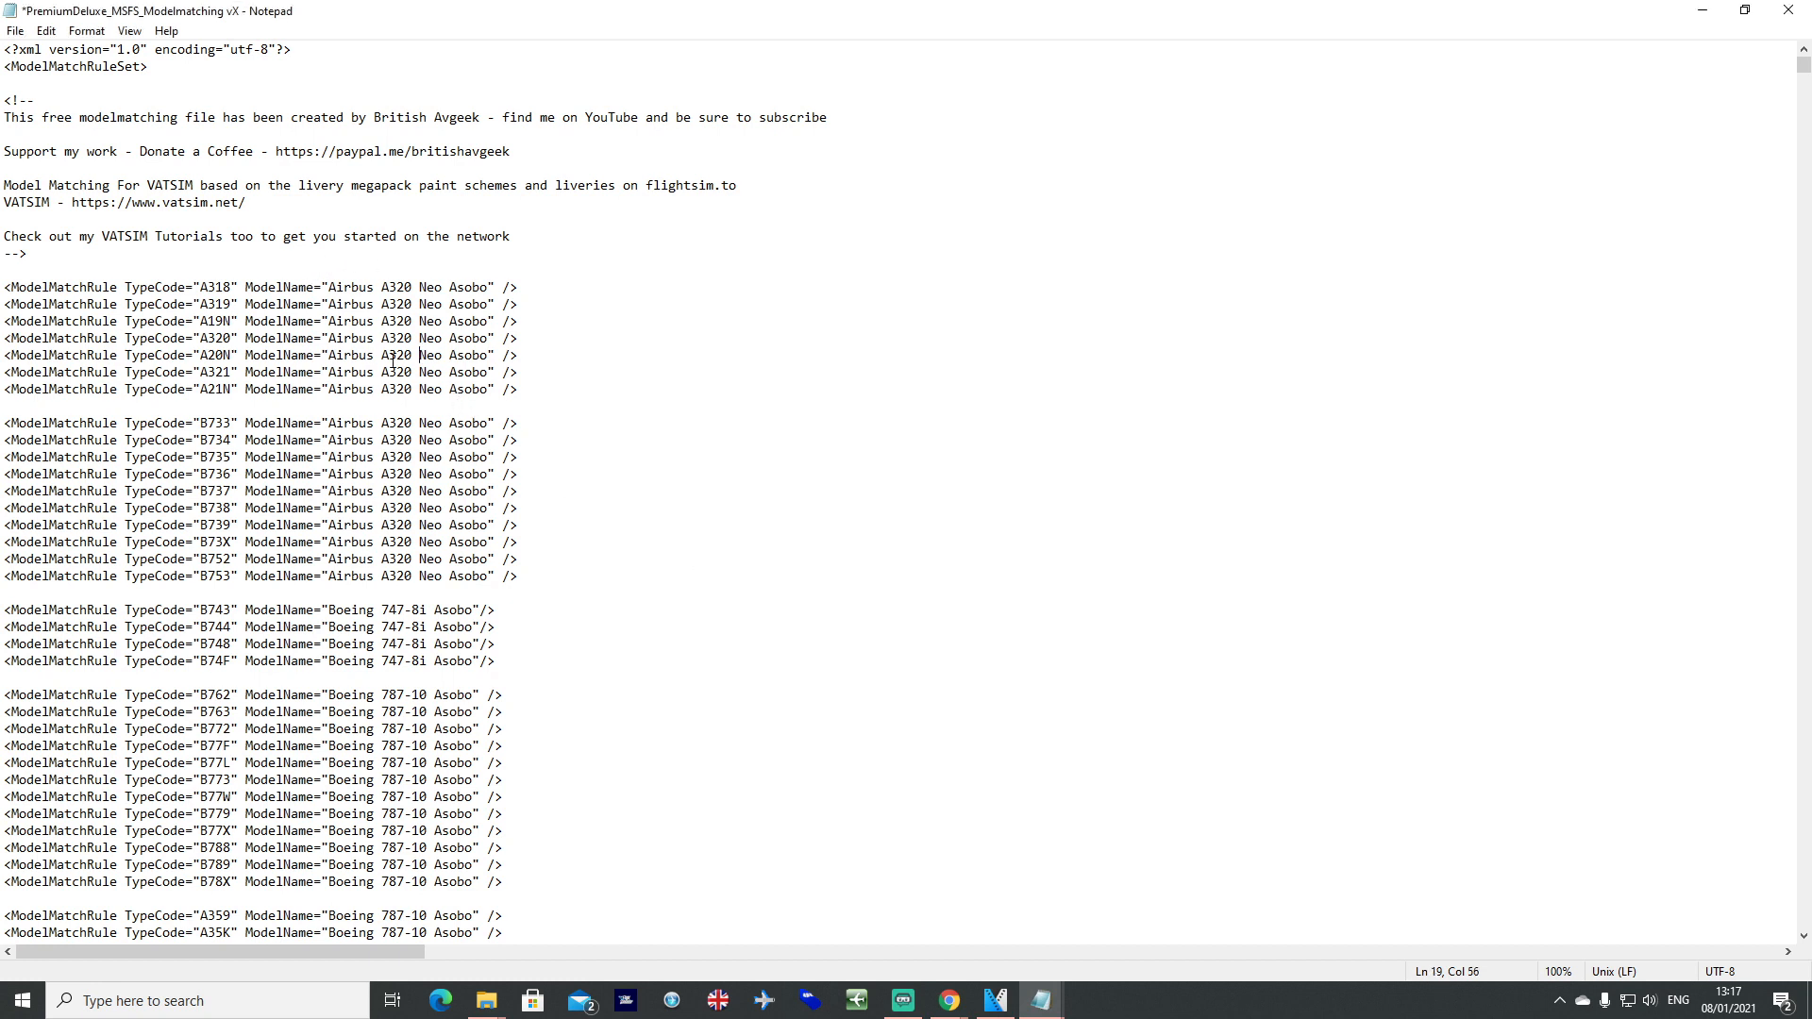
# Set the A20N rule's ModelName to 'Airbus A320 Neo British Avgeek//Airbus A320 Neo British Avgeek AI'.
pyautogui.moveTo(328, 355); pyautogui.dragTo(487, 355)
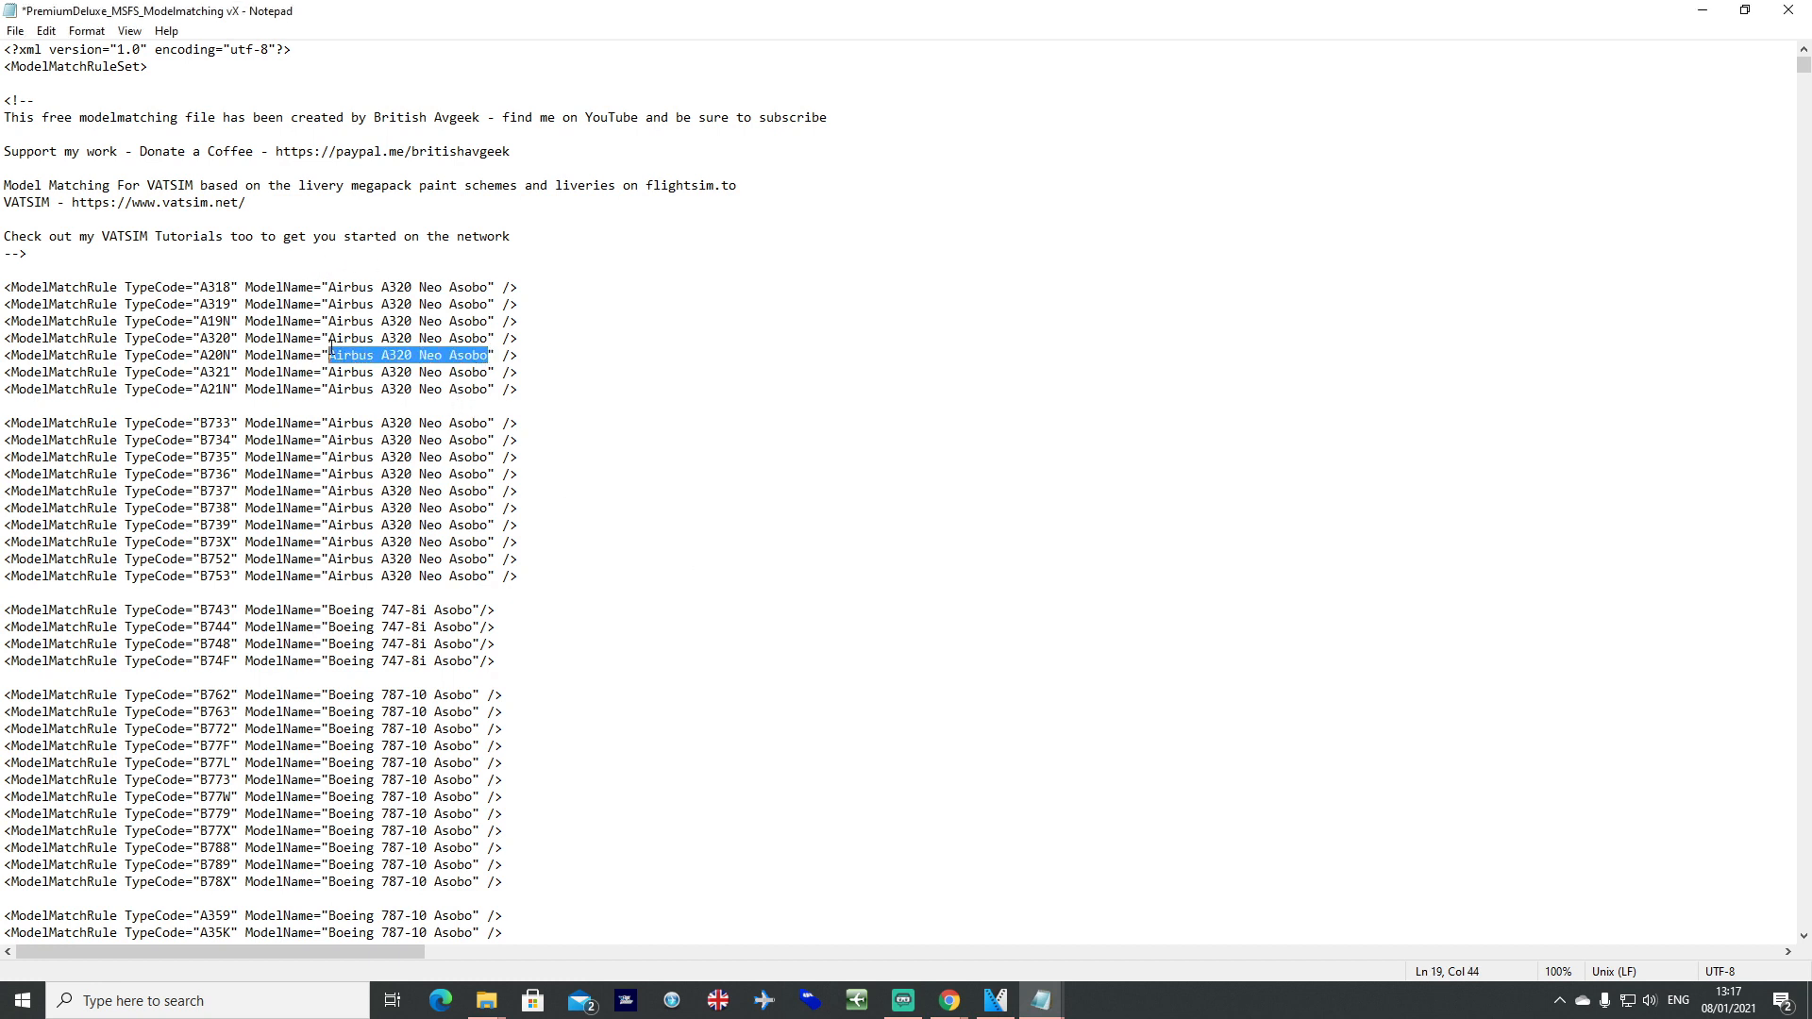
pyautogui.write('British Avgeek')
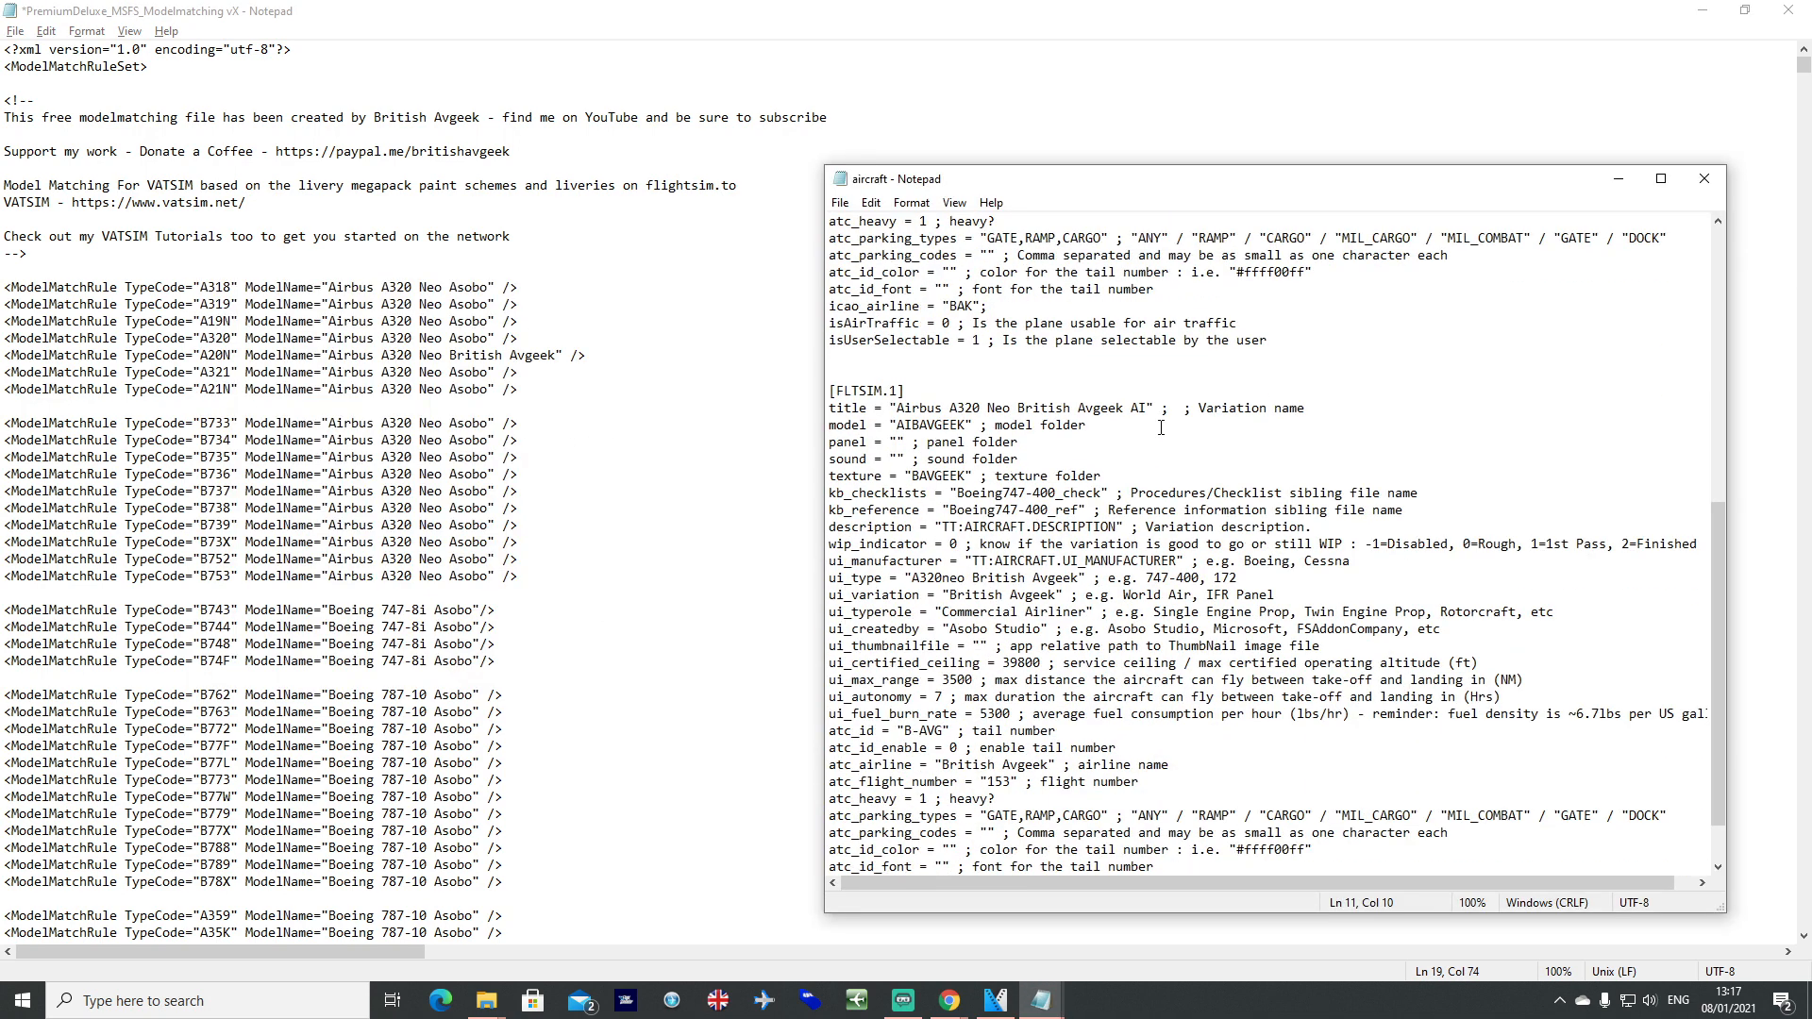
pyautogui.doubleClick(1015, 407)
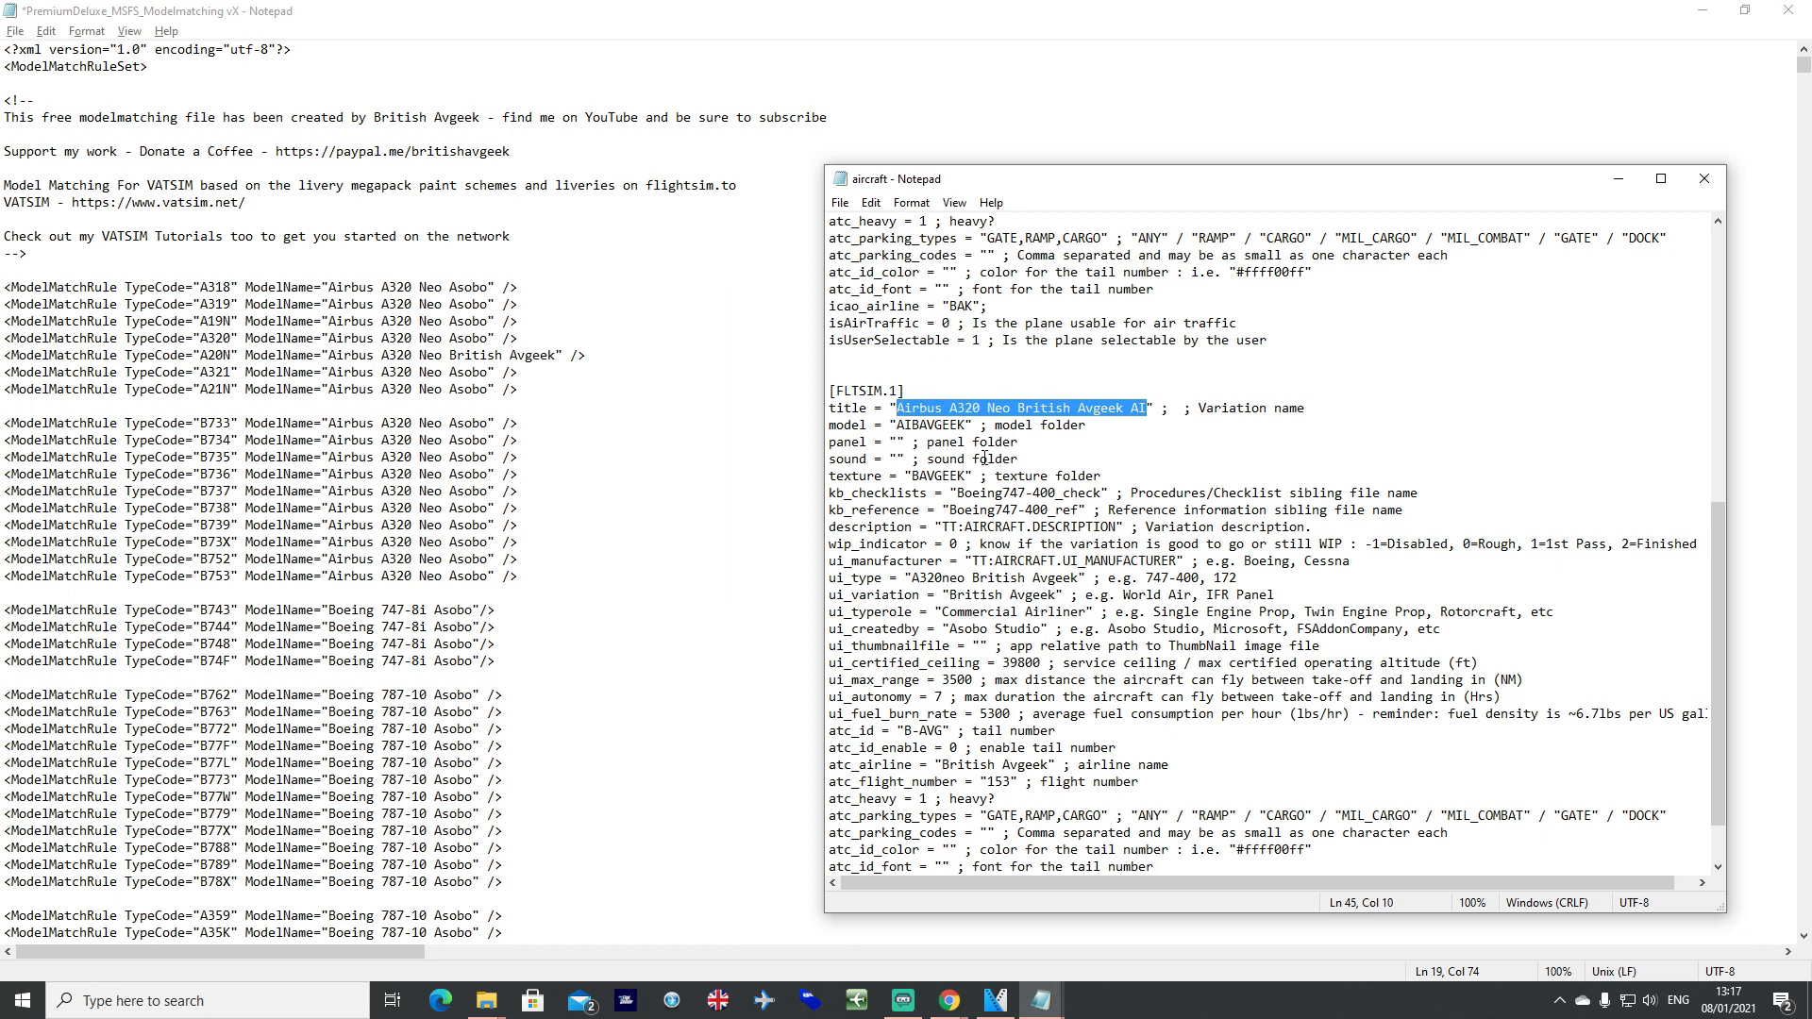
pyautogui.moveTo(1034, 628)
pyautogui.write('//')
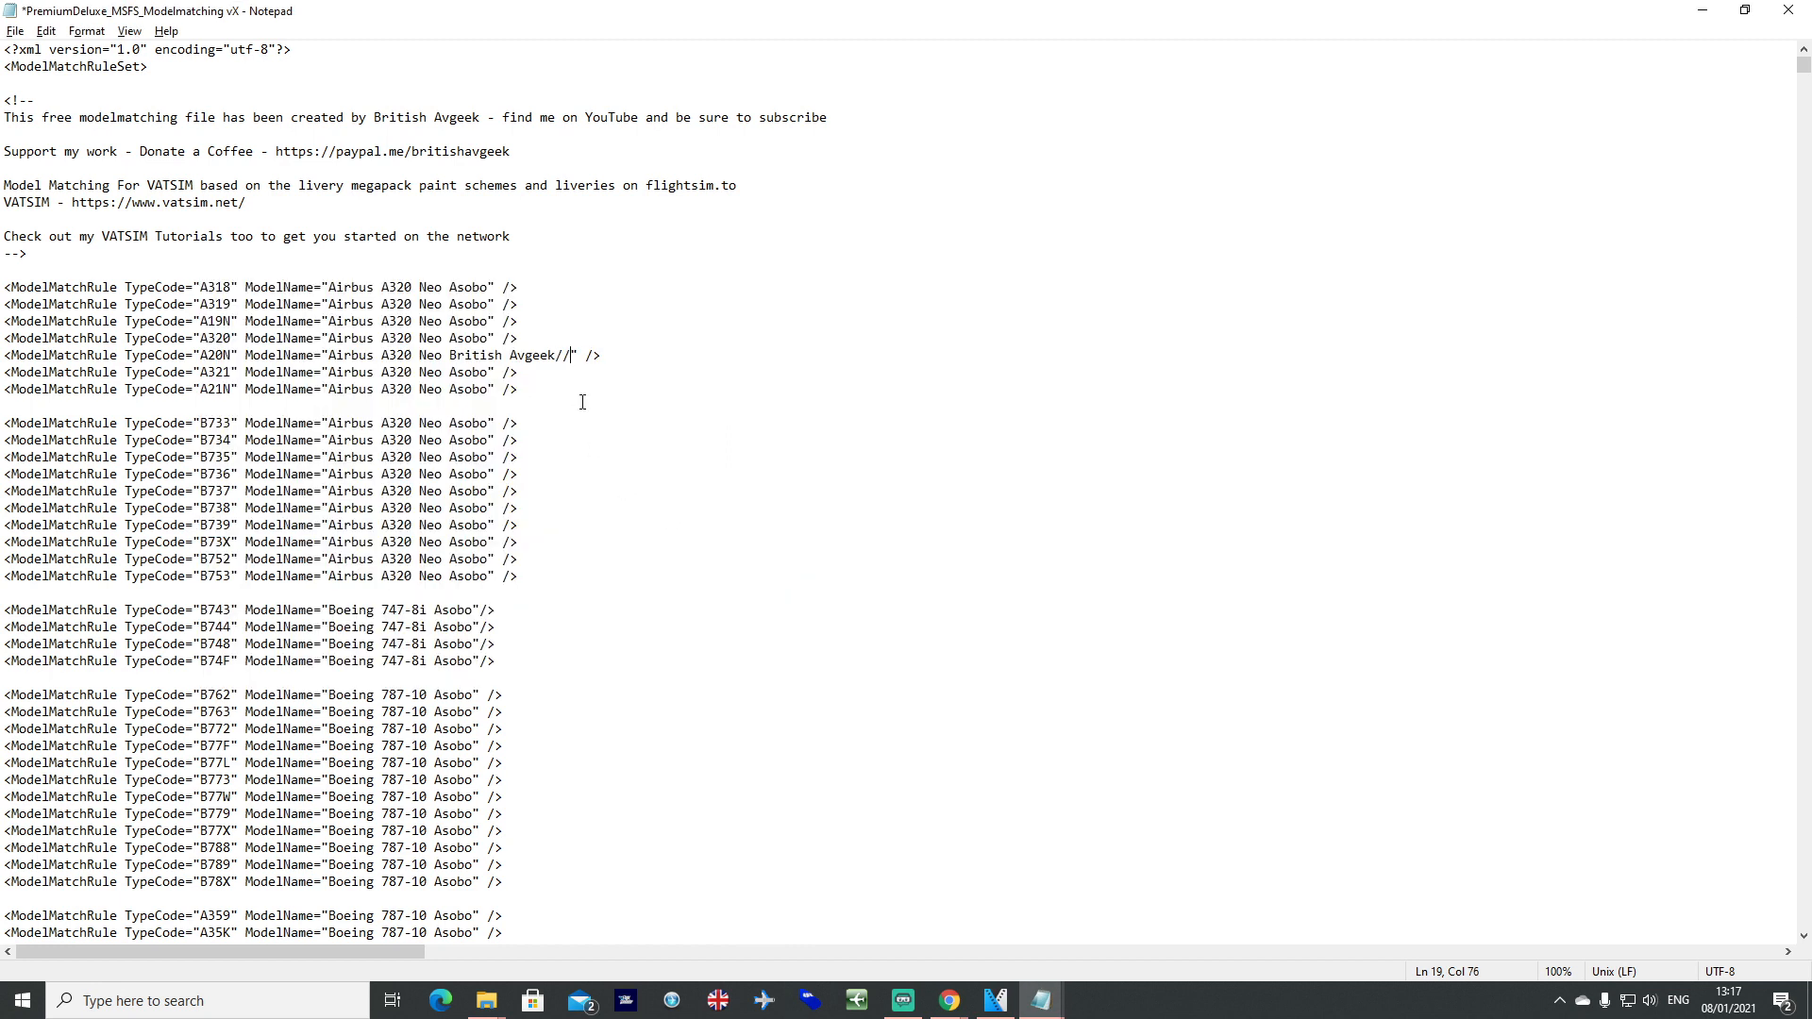
pyautogui.write('Airbus A320 Neo British Avgeek AI')
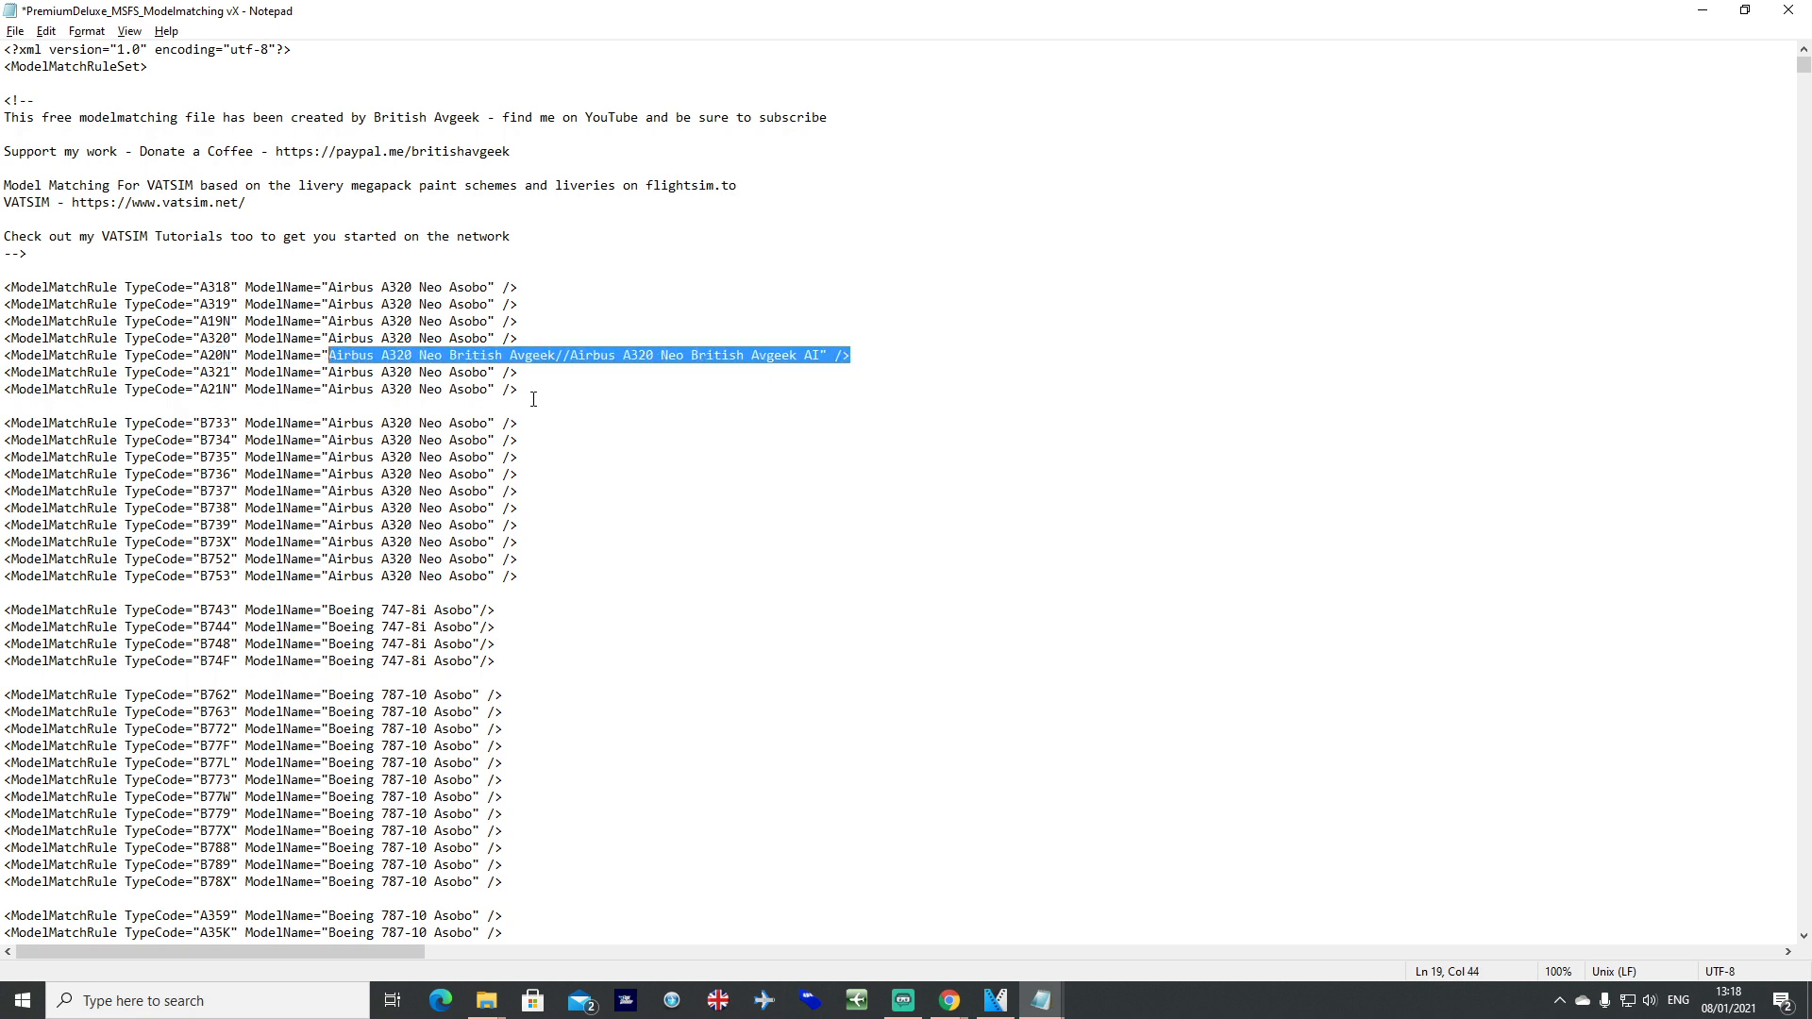
pyautogui.click(846, 355)
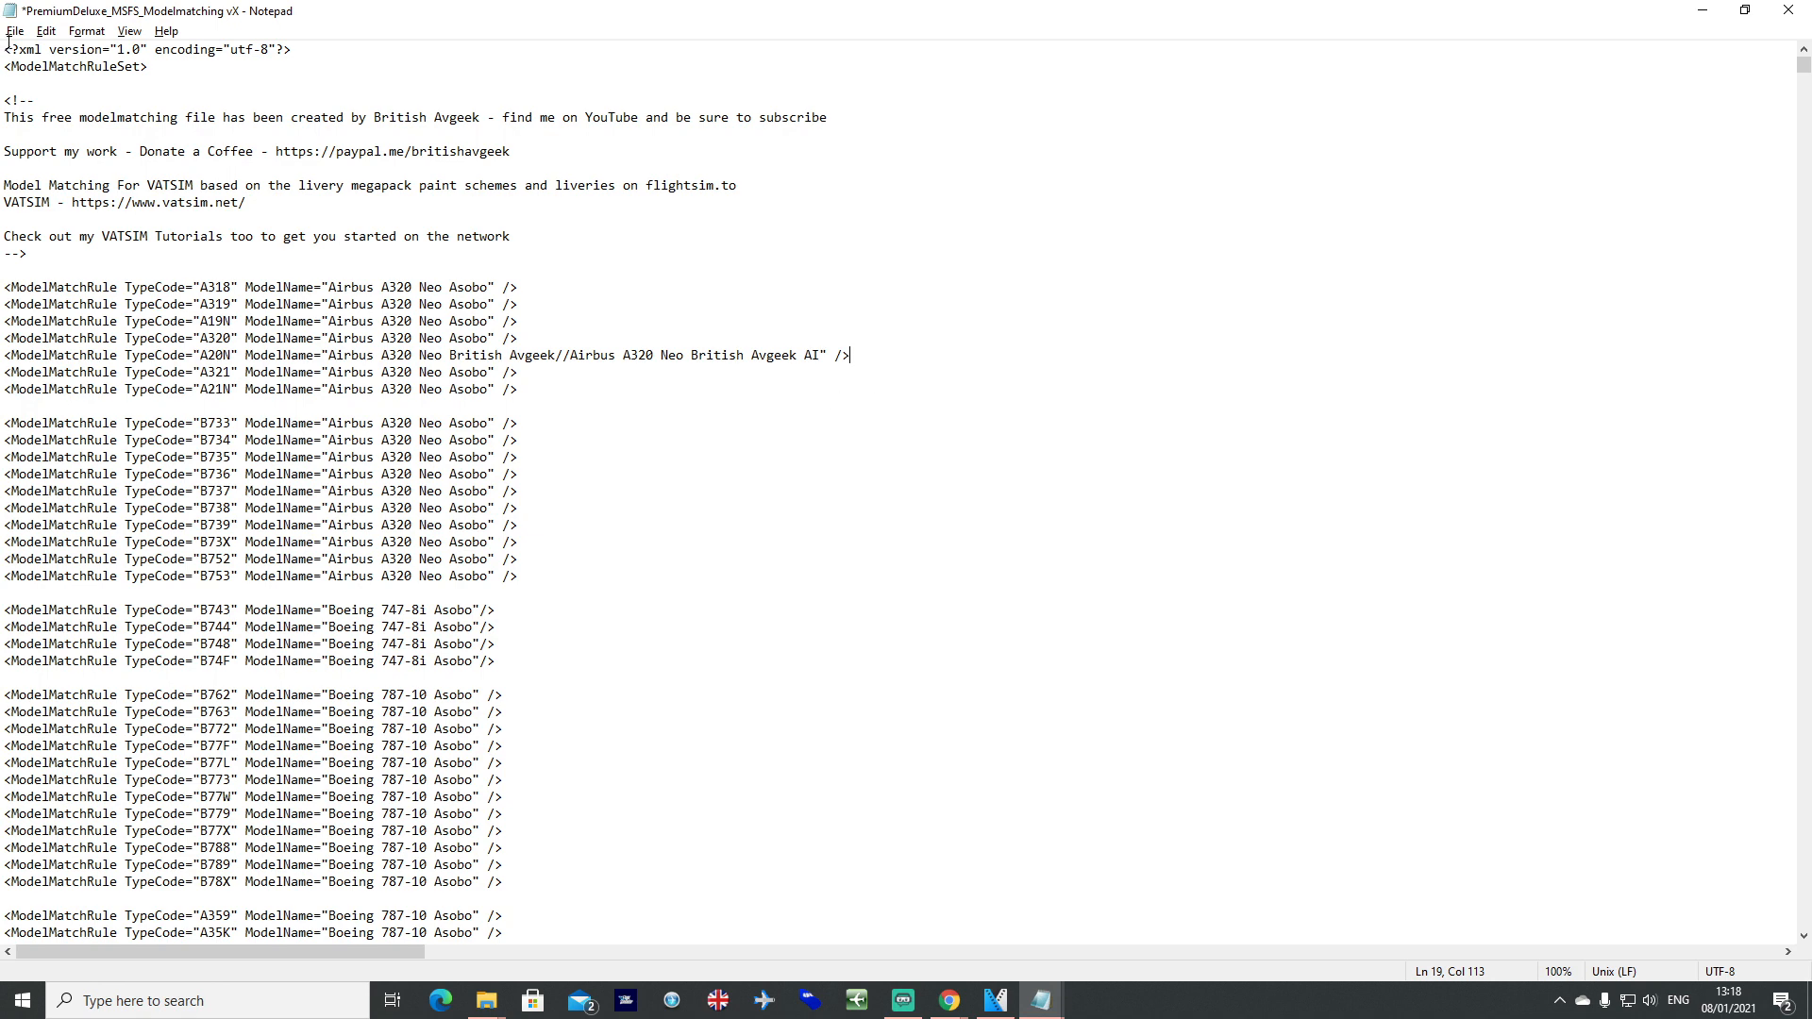
pyautogui.moveTo(668, 404)
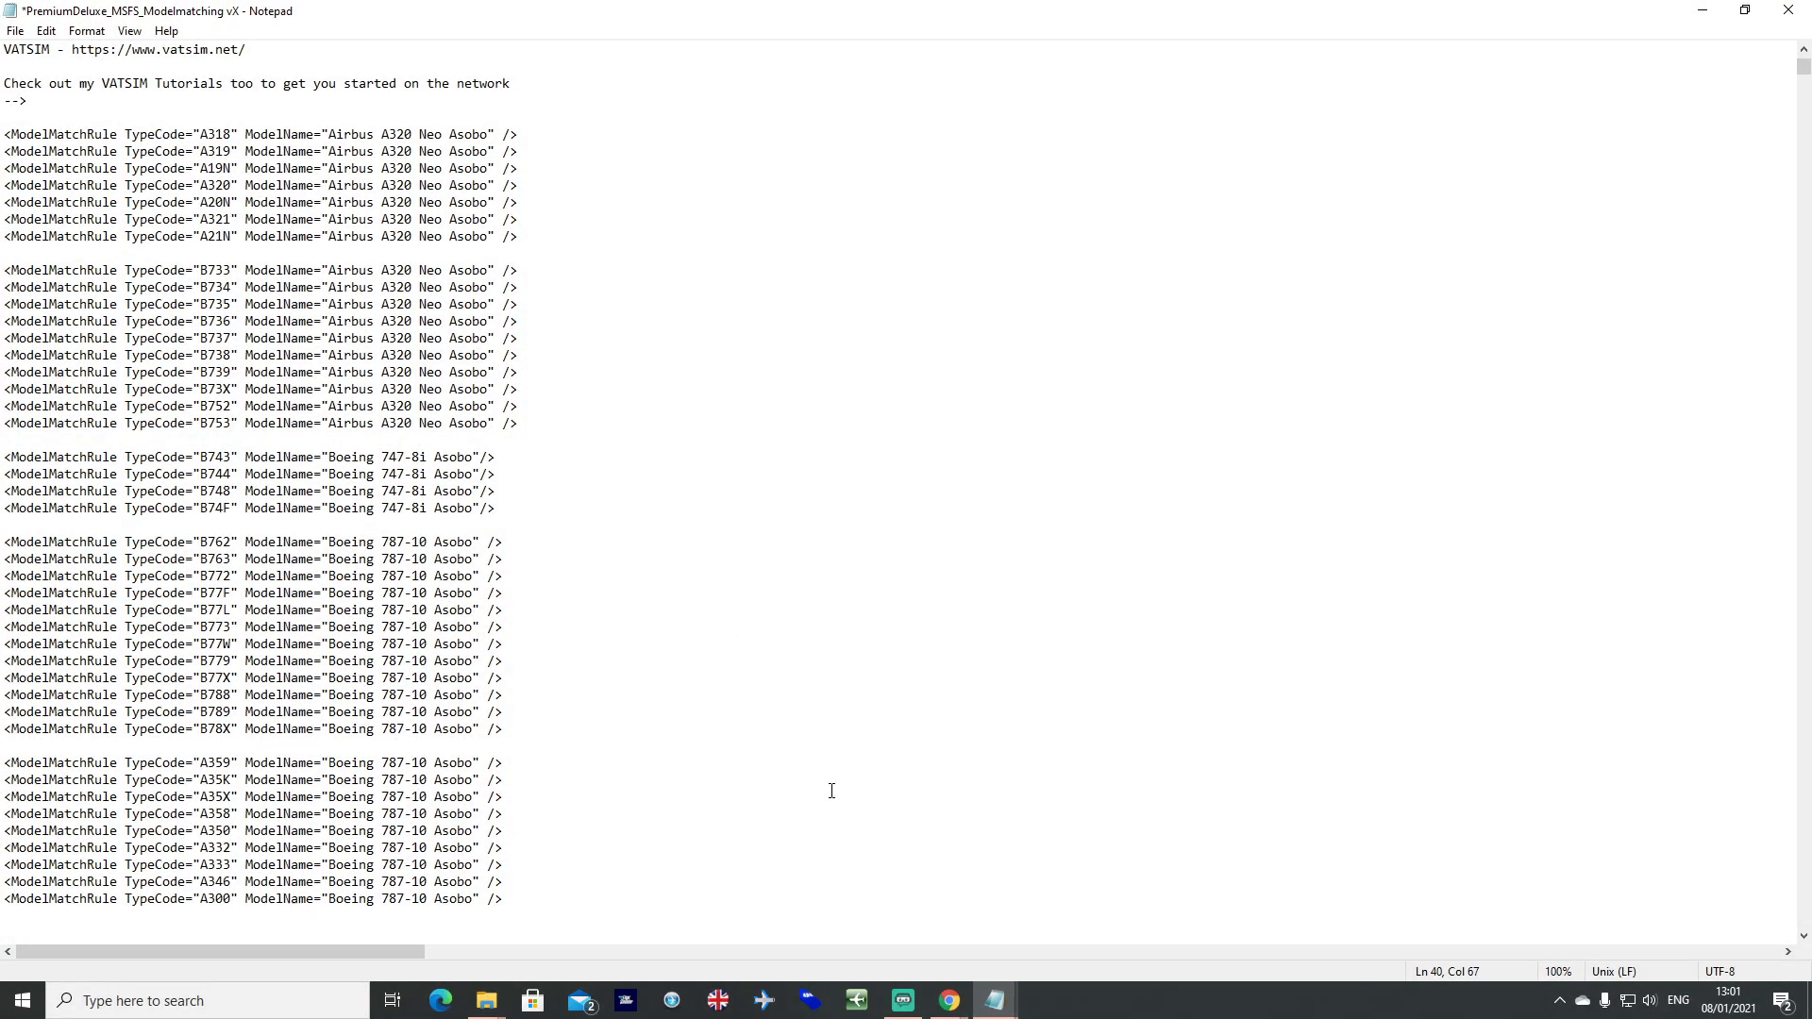
pyautogui.moveTo(815, 789)
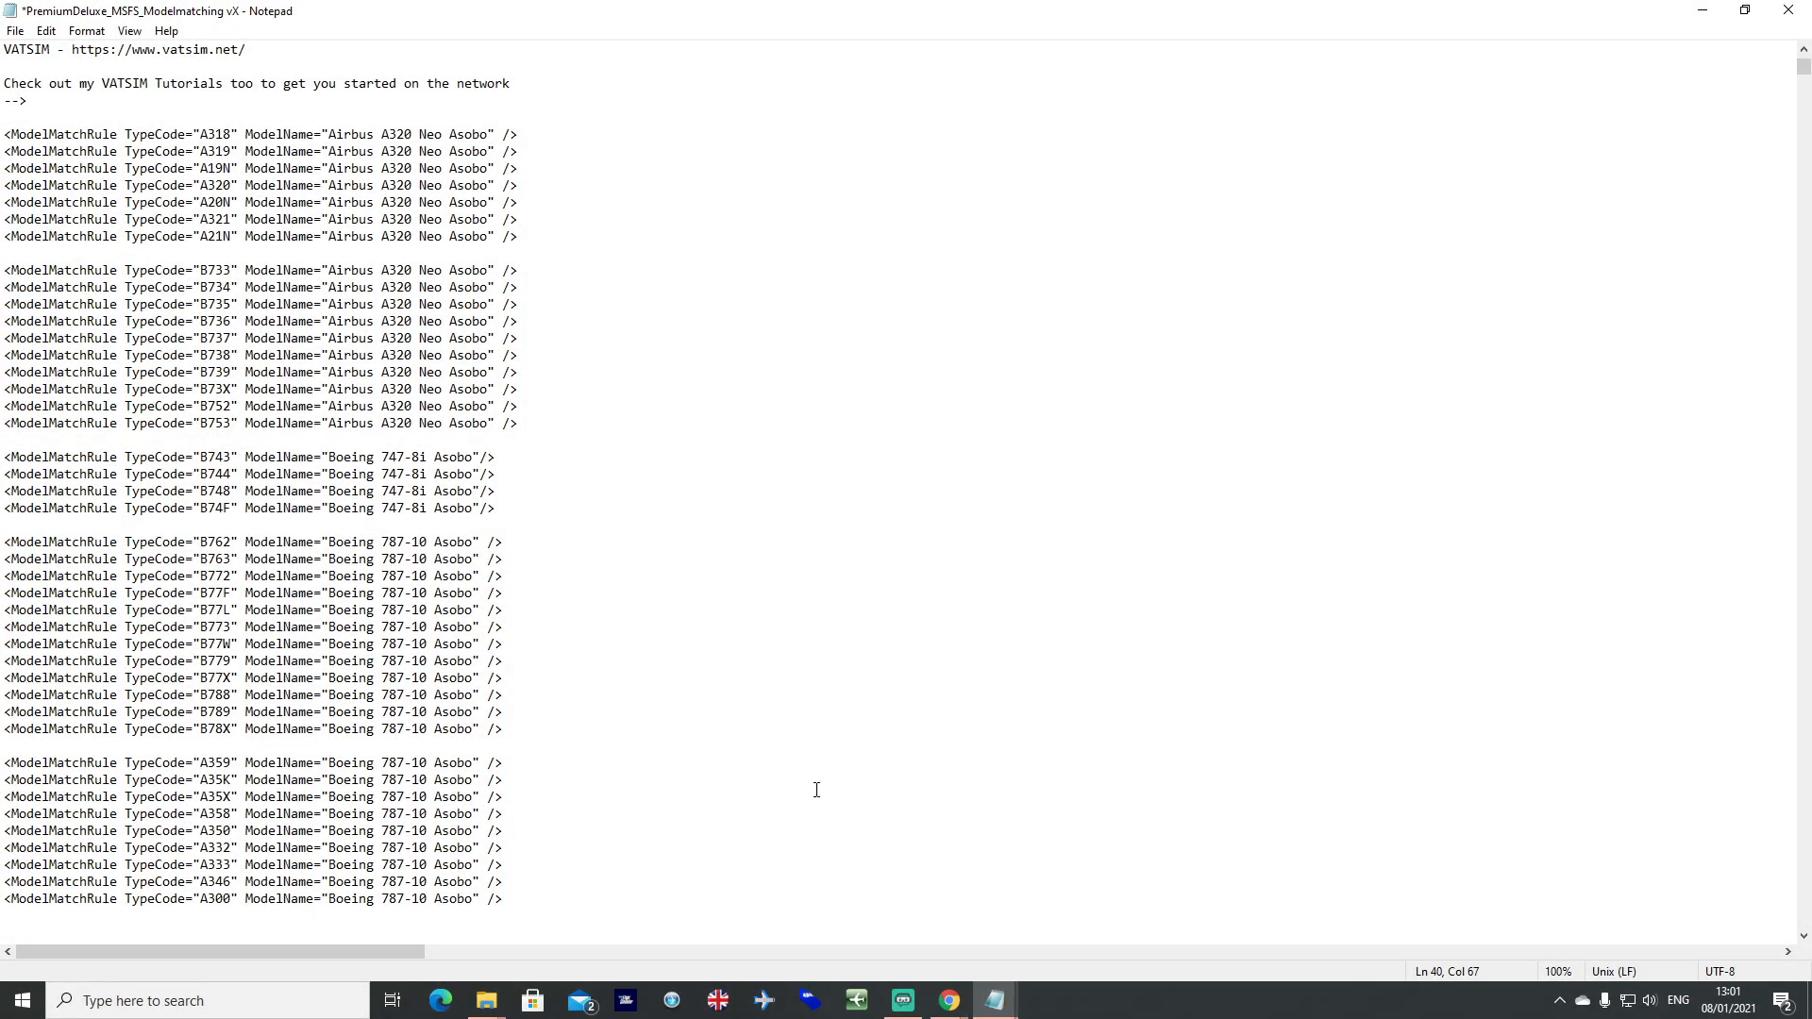
pyautogui.moveTo(804, 763)
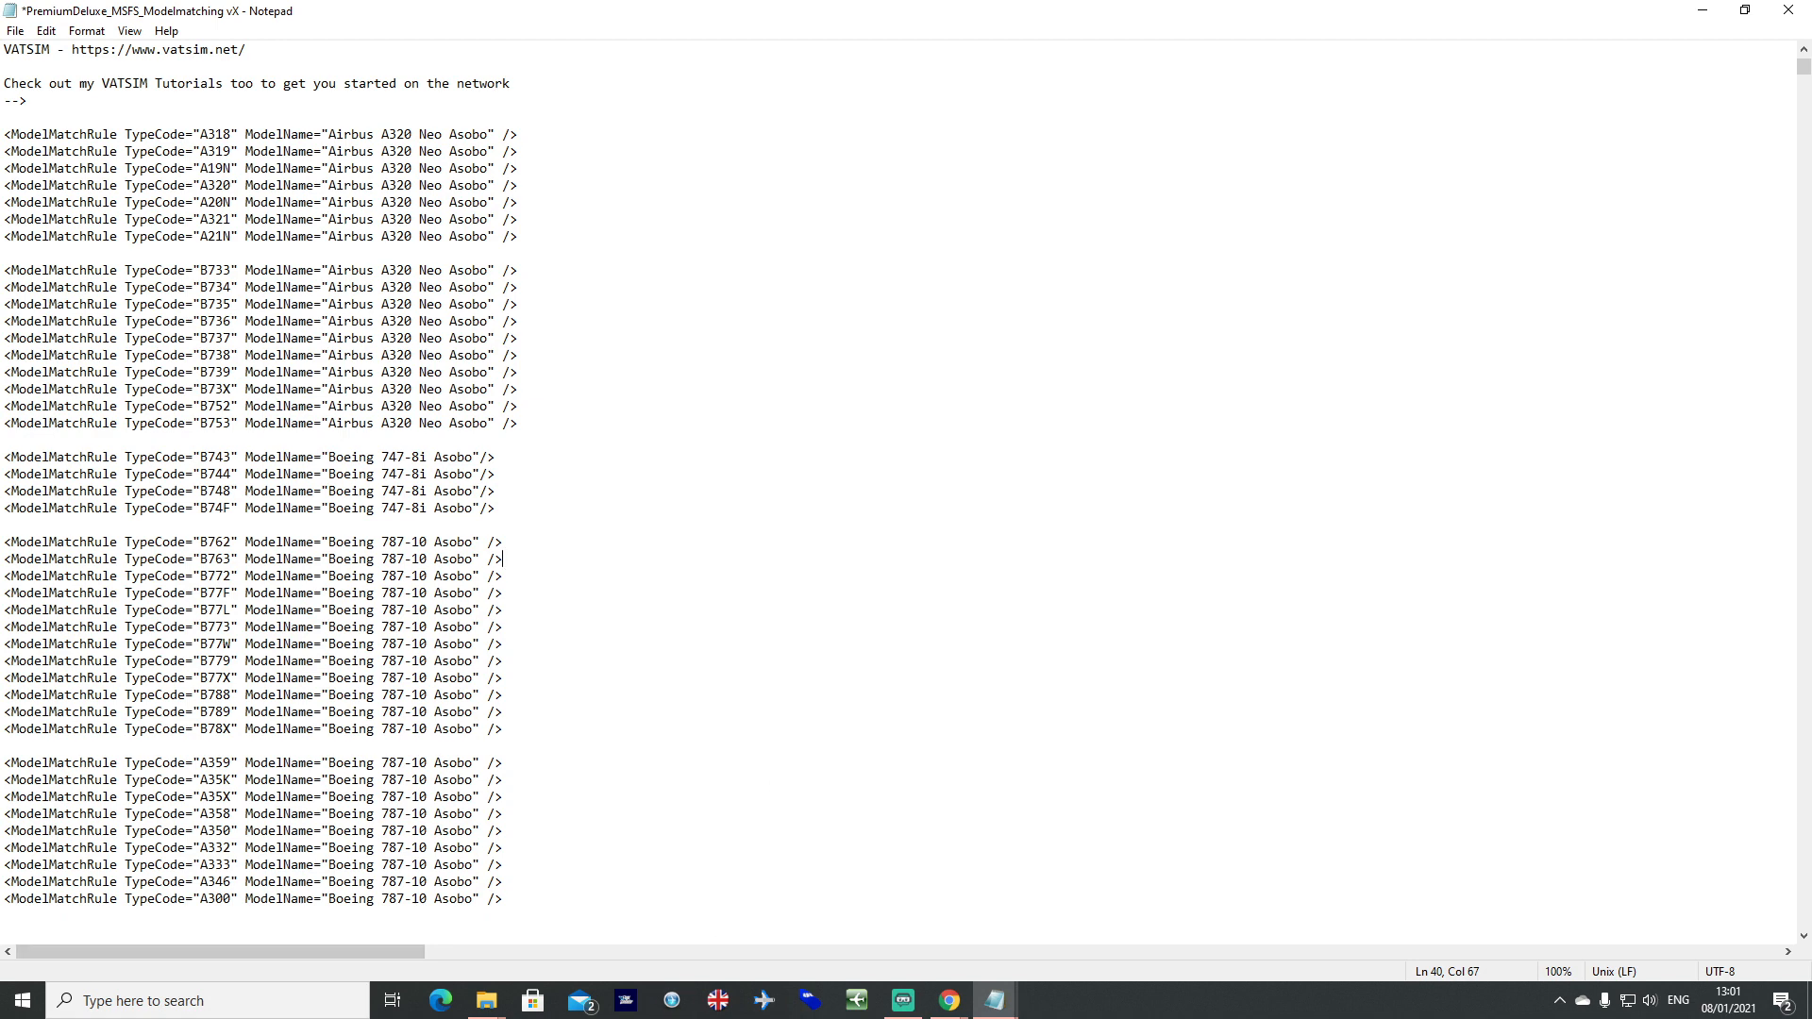
pyautogui.rightClick(625, 1000)
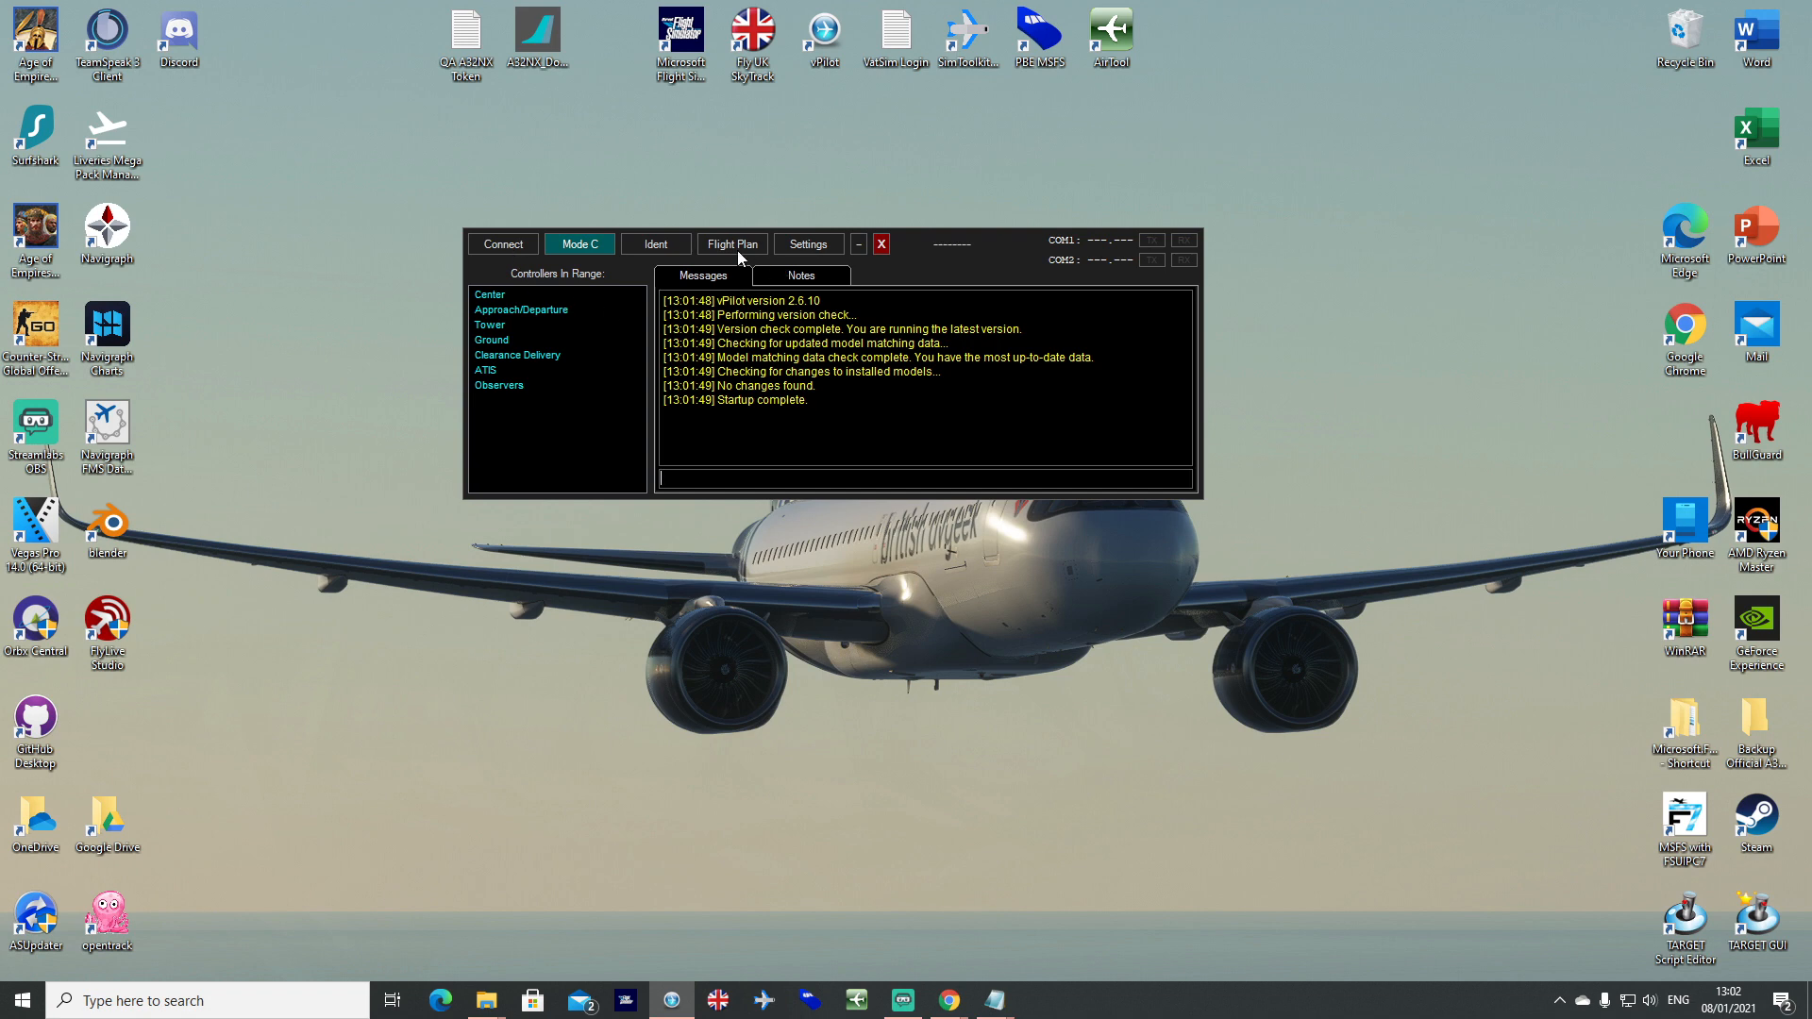
# Show vPilot's Model Matching (MSFS) settings and its Custom Rules list of installed rule sets.
pyautogui.click(808, 243)
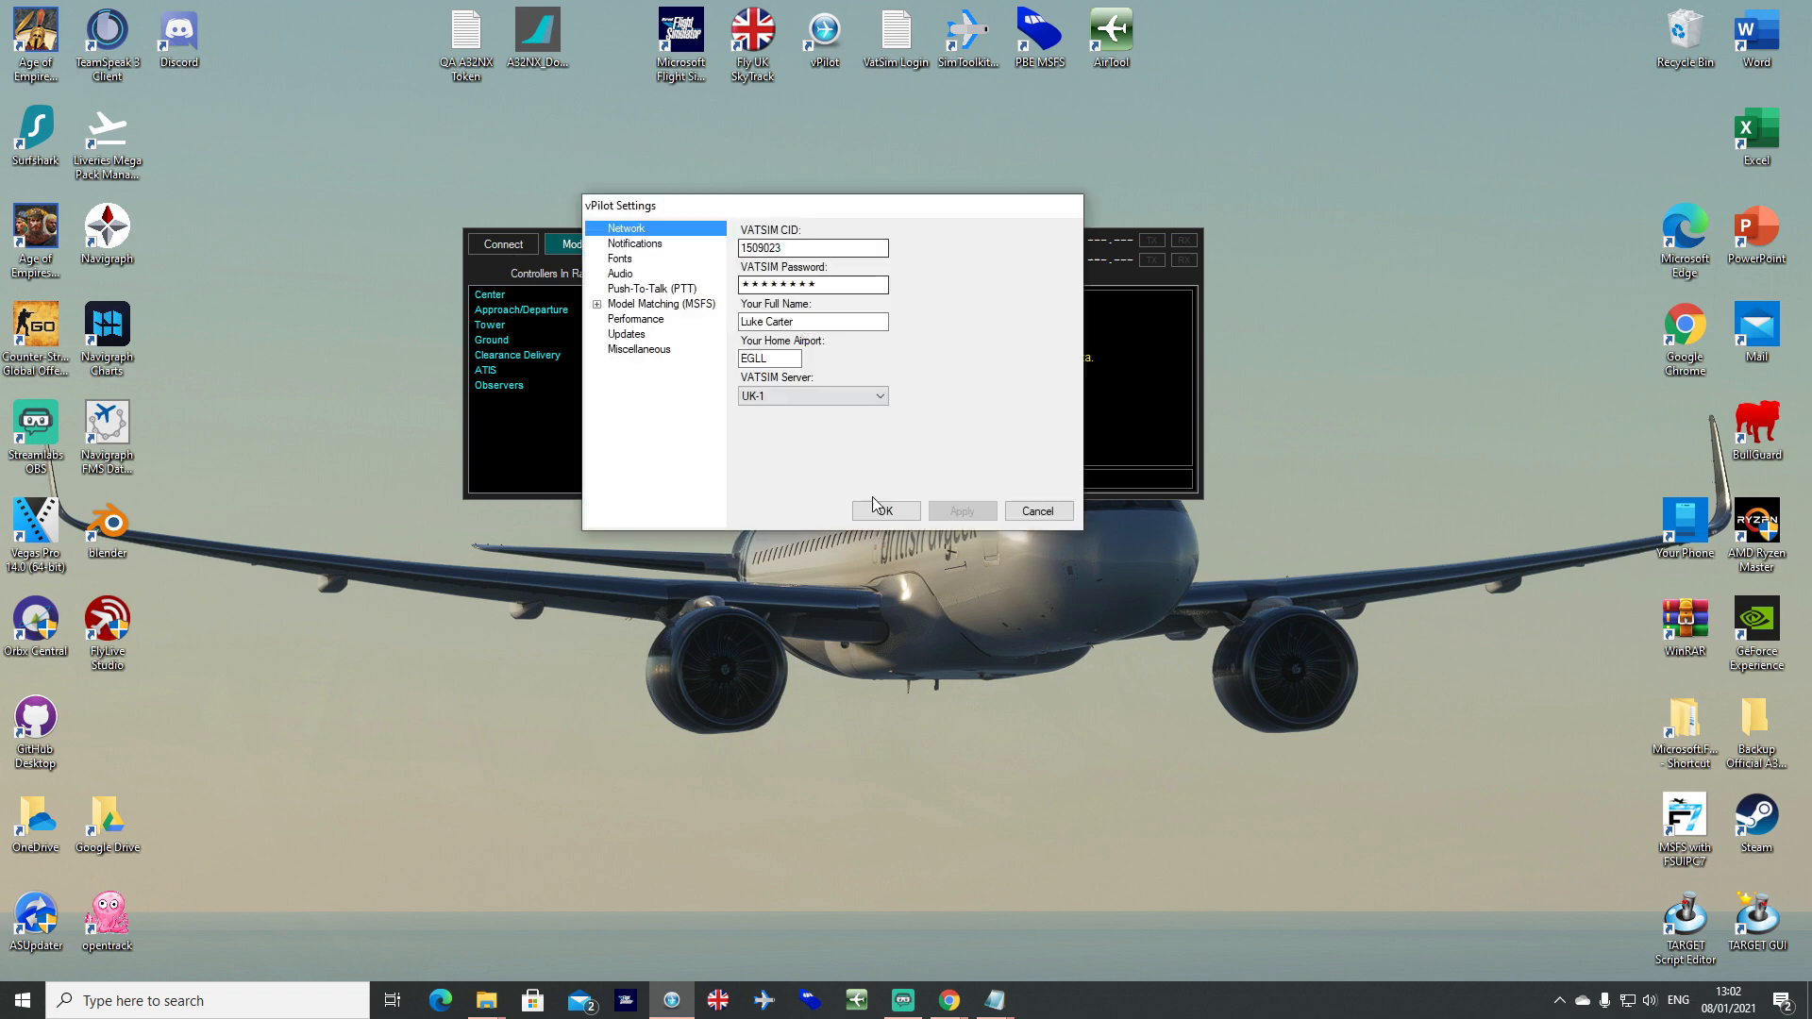
pyautogui.click(660, 302)
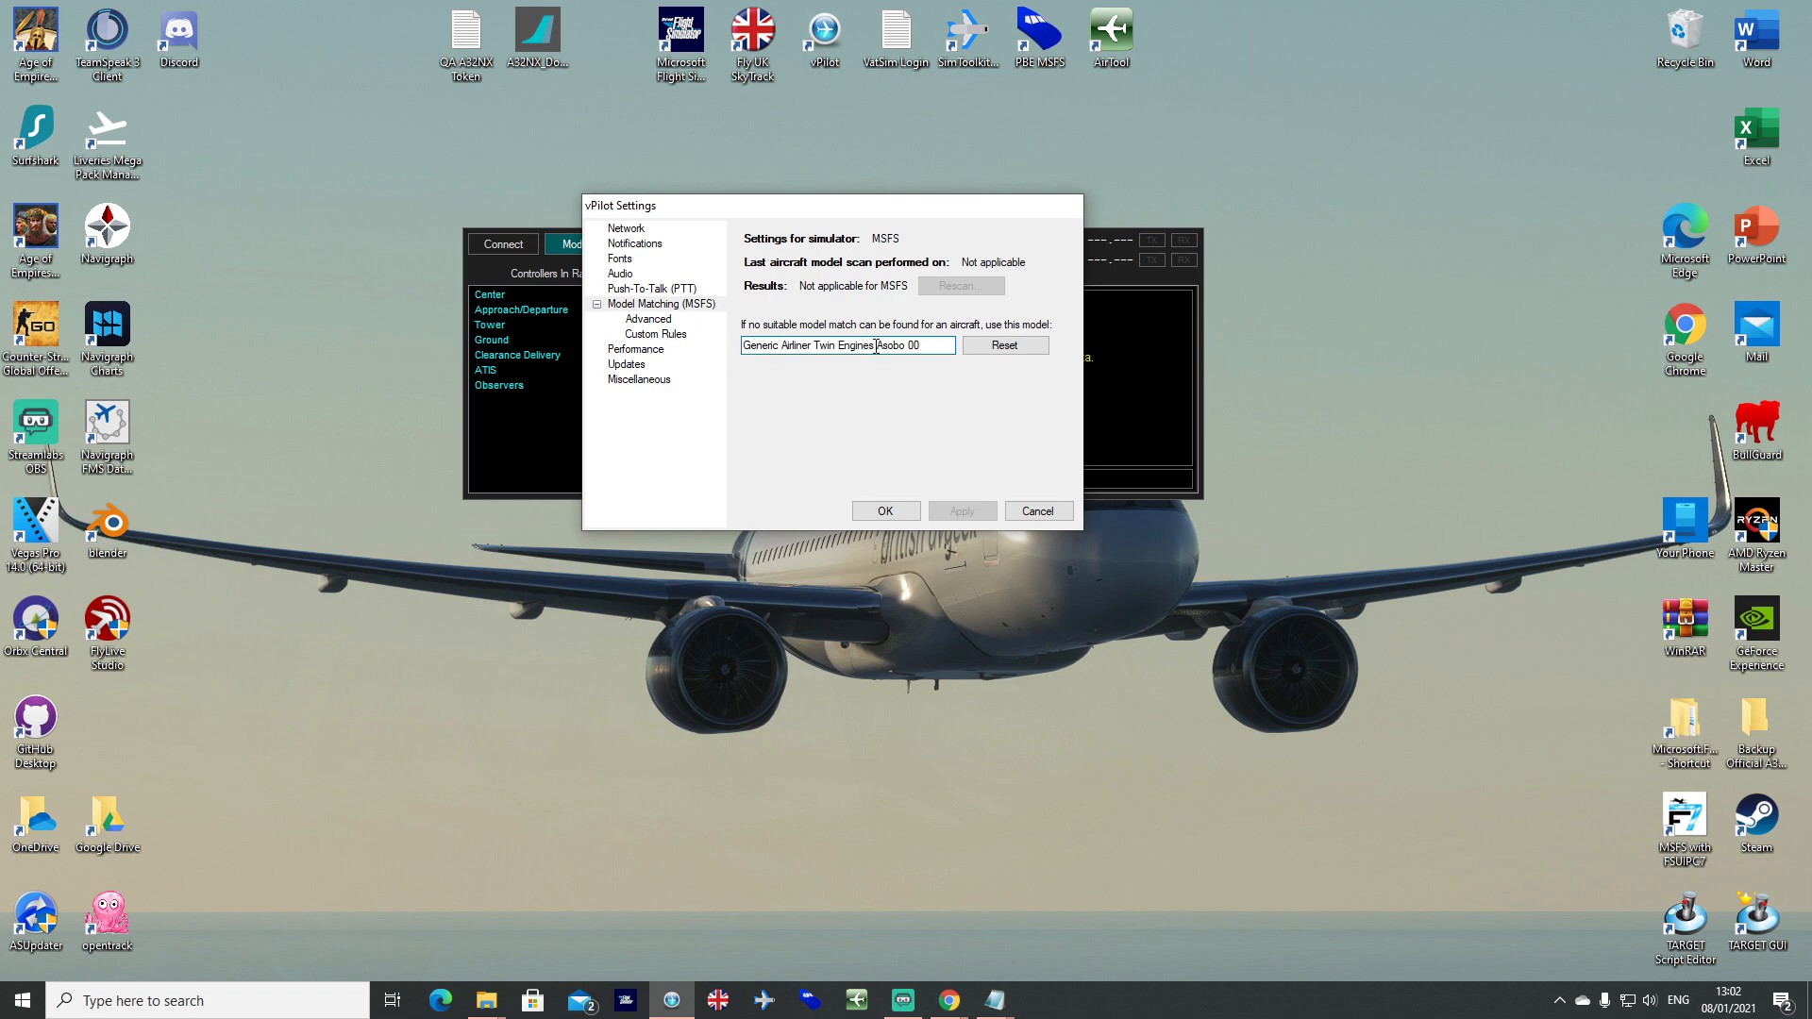
pyautogui.click(936, 345)
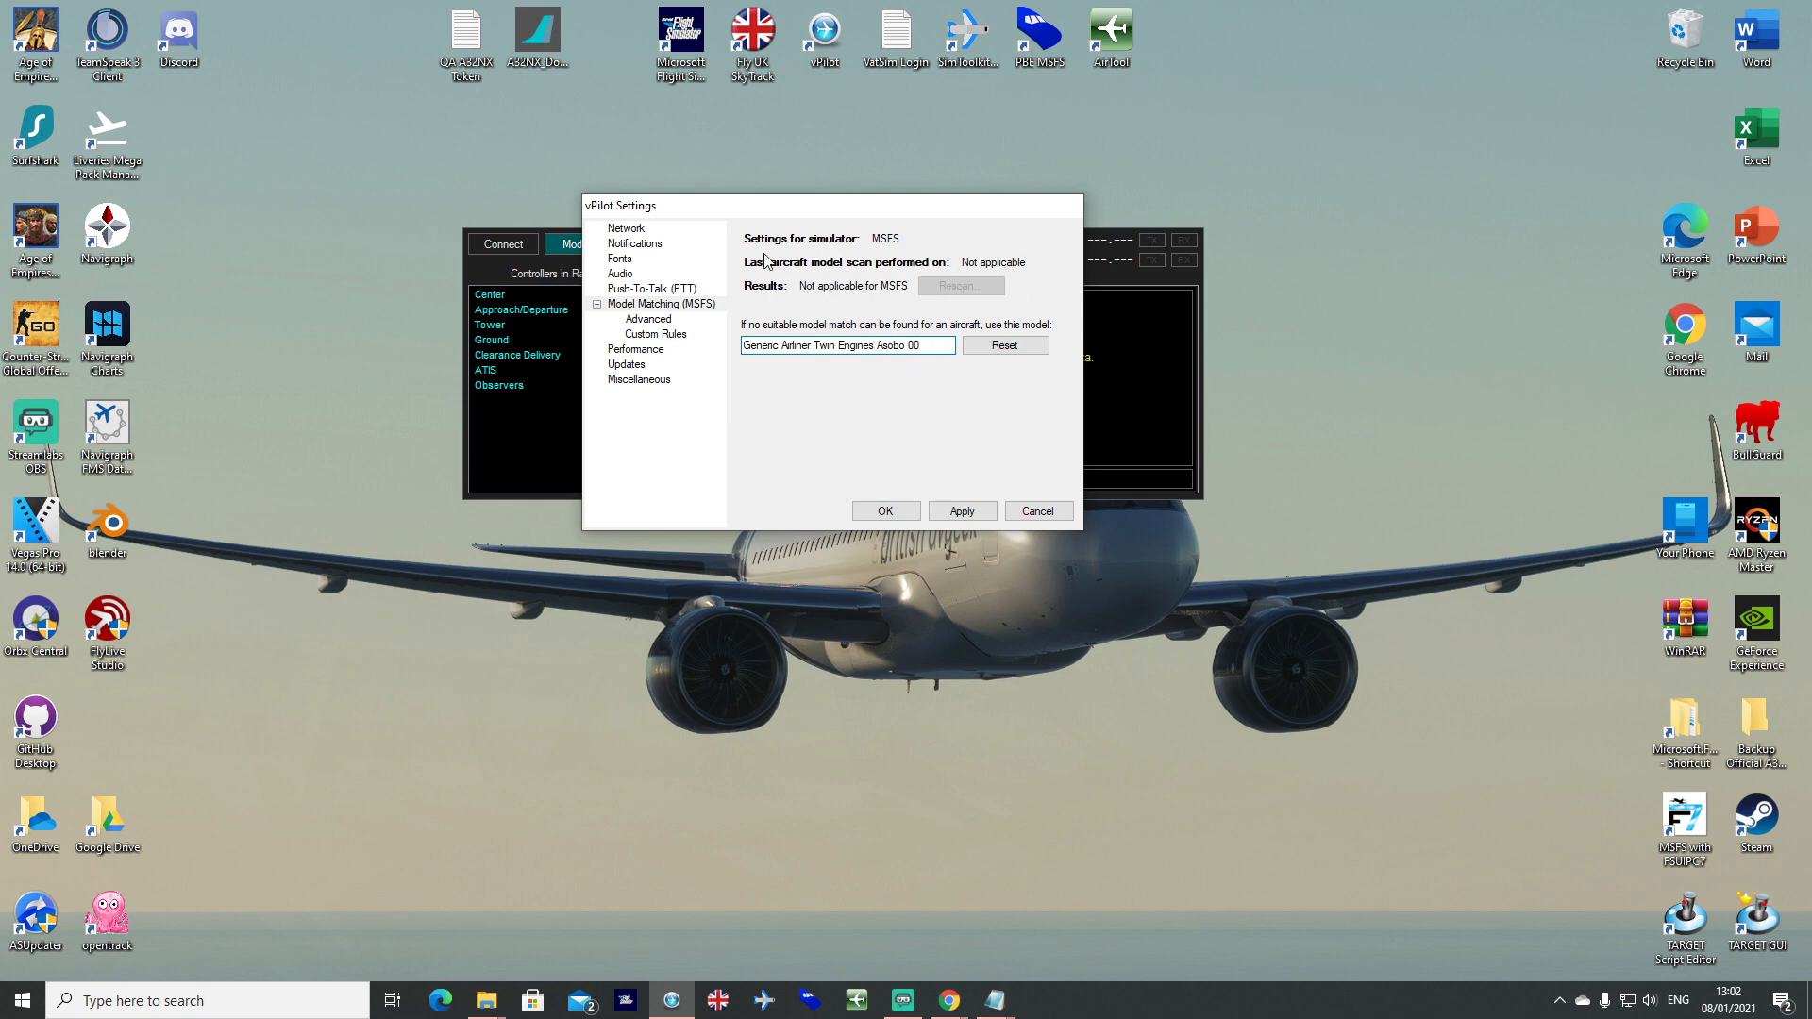
pyautogui.moveTo(1006, 283)
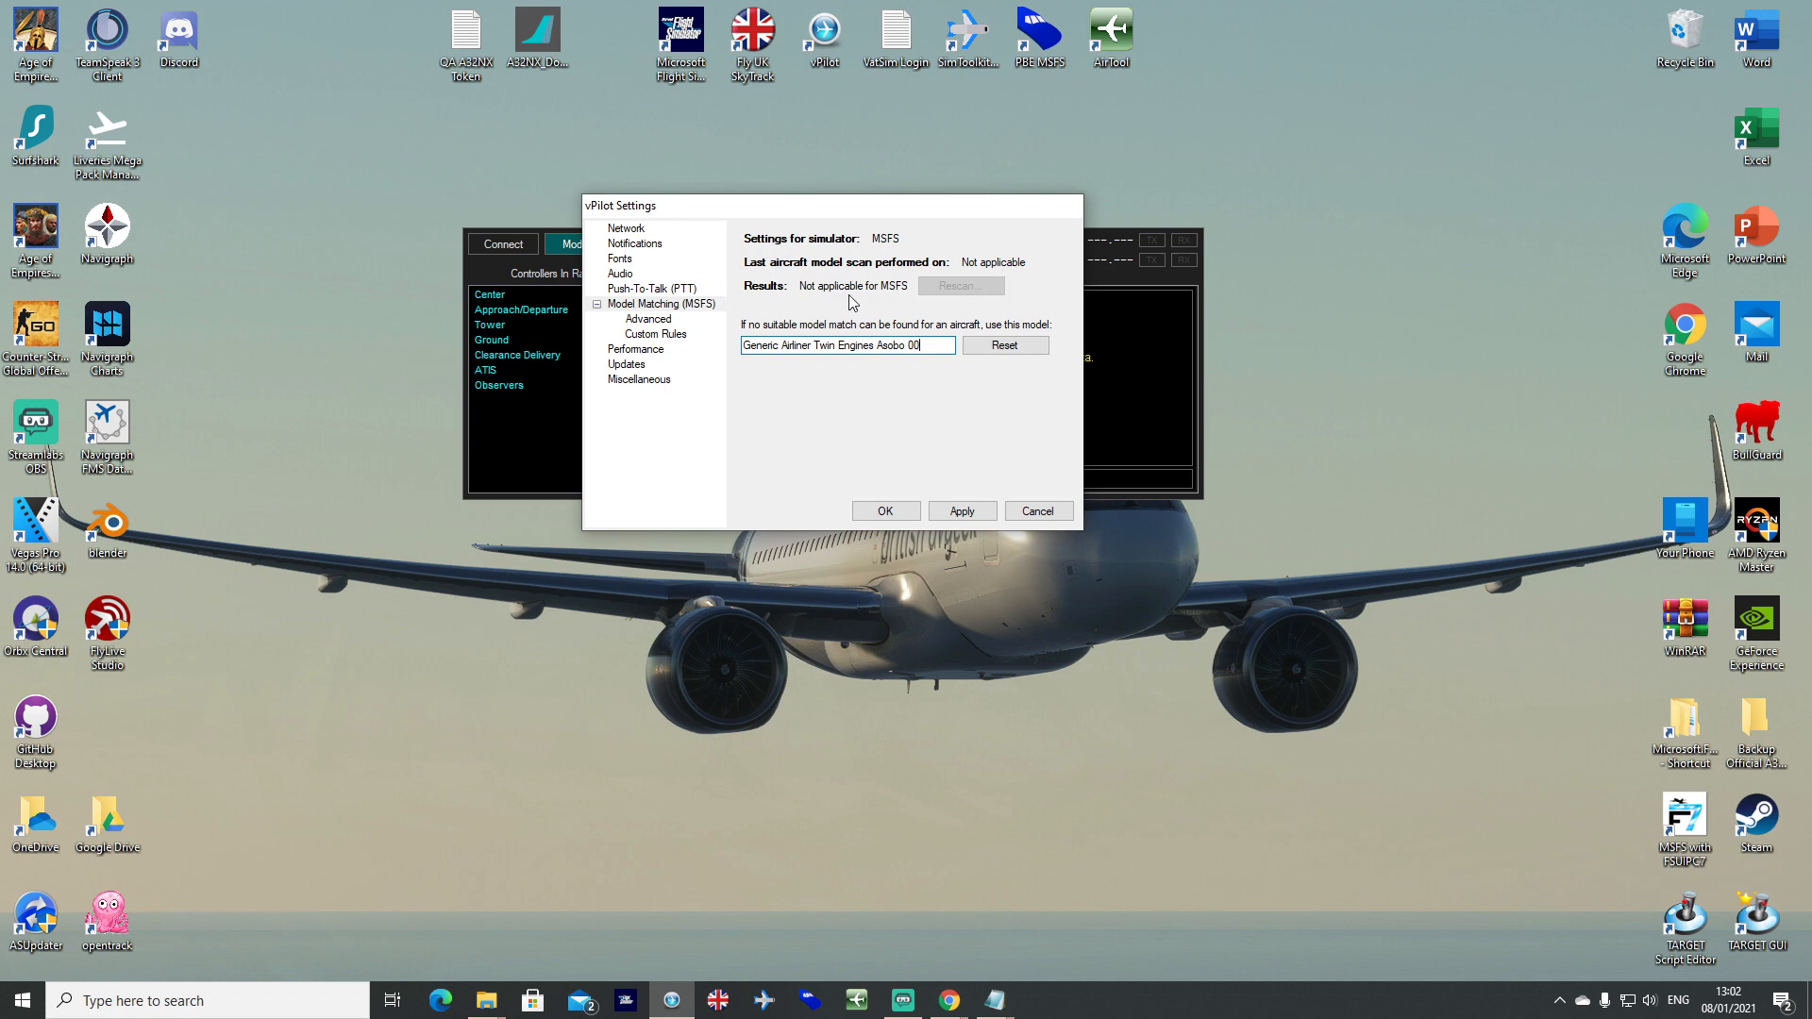
pyautogui.moveTo(891, 291)
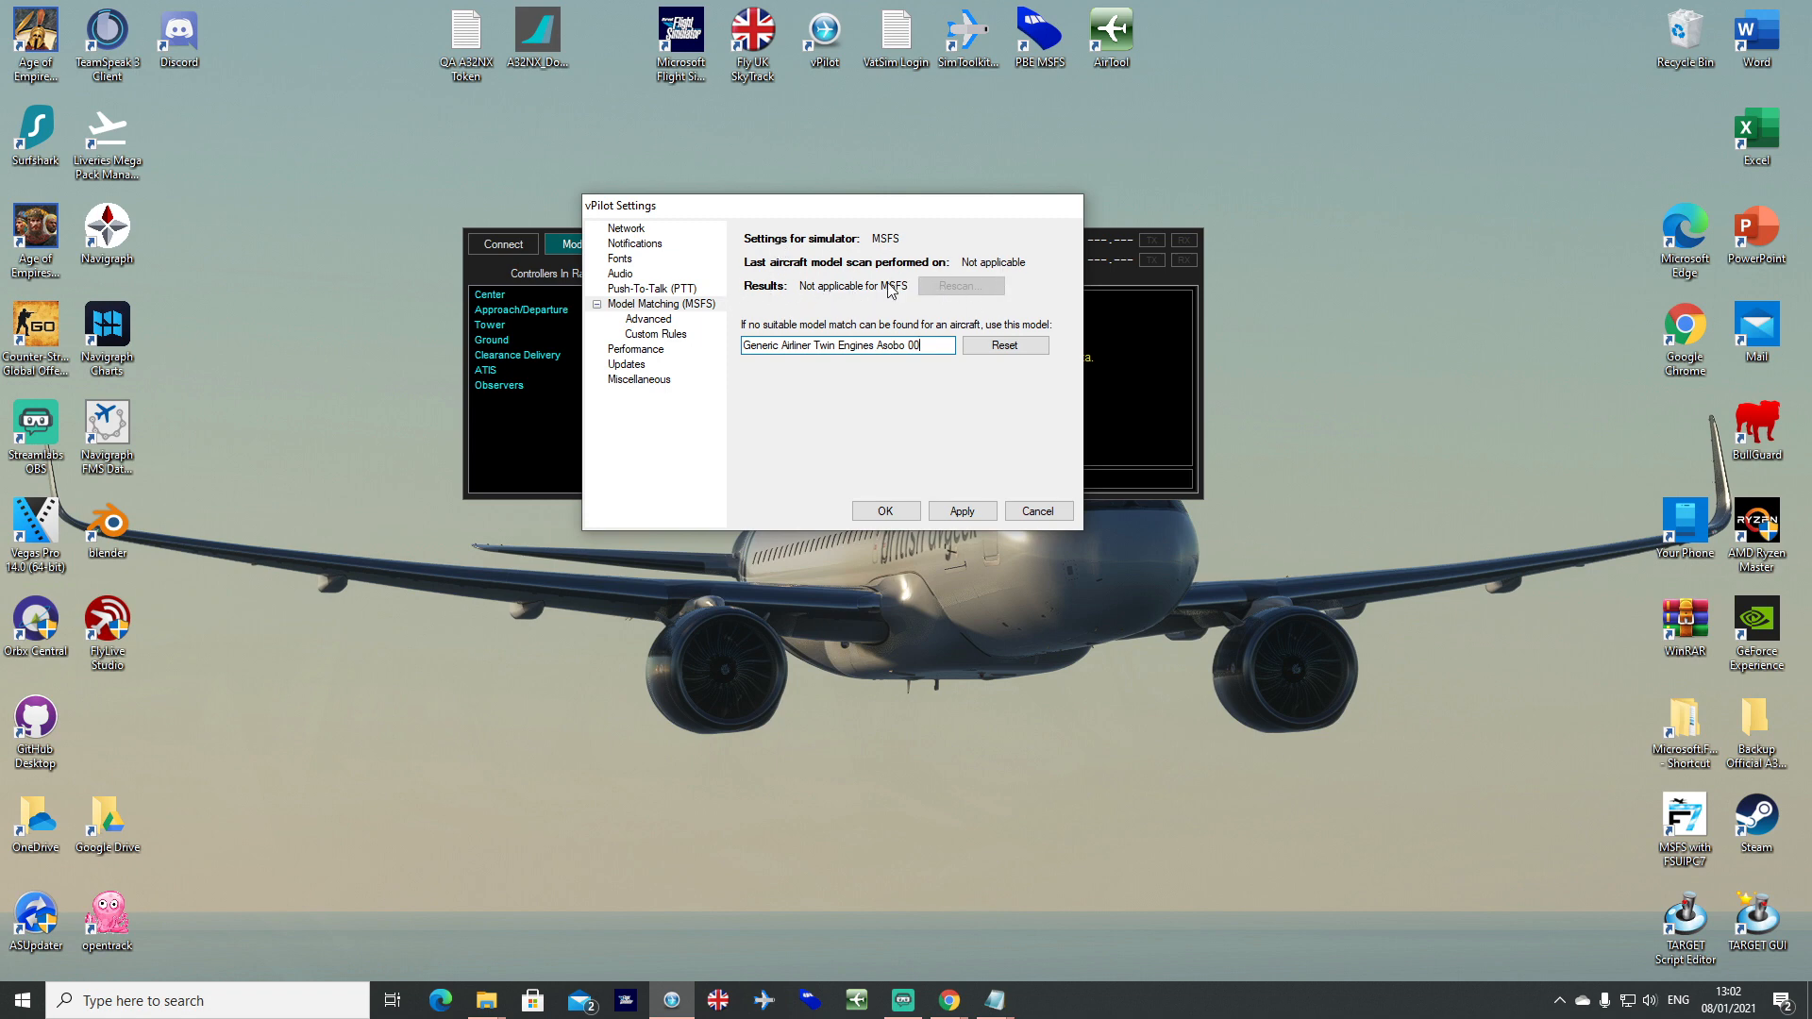
pyautogui.moveTo(918, 272)
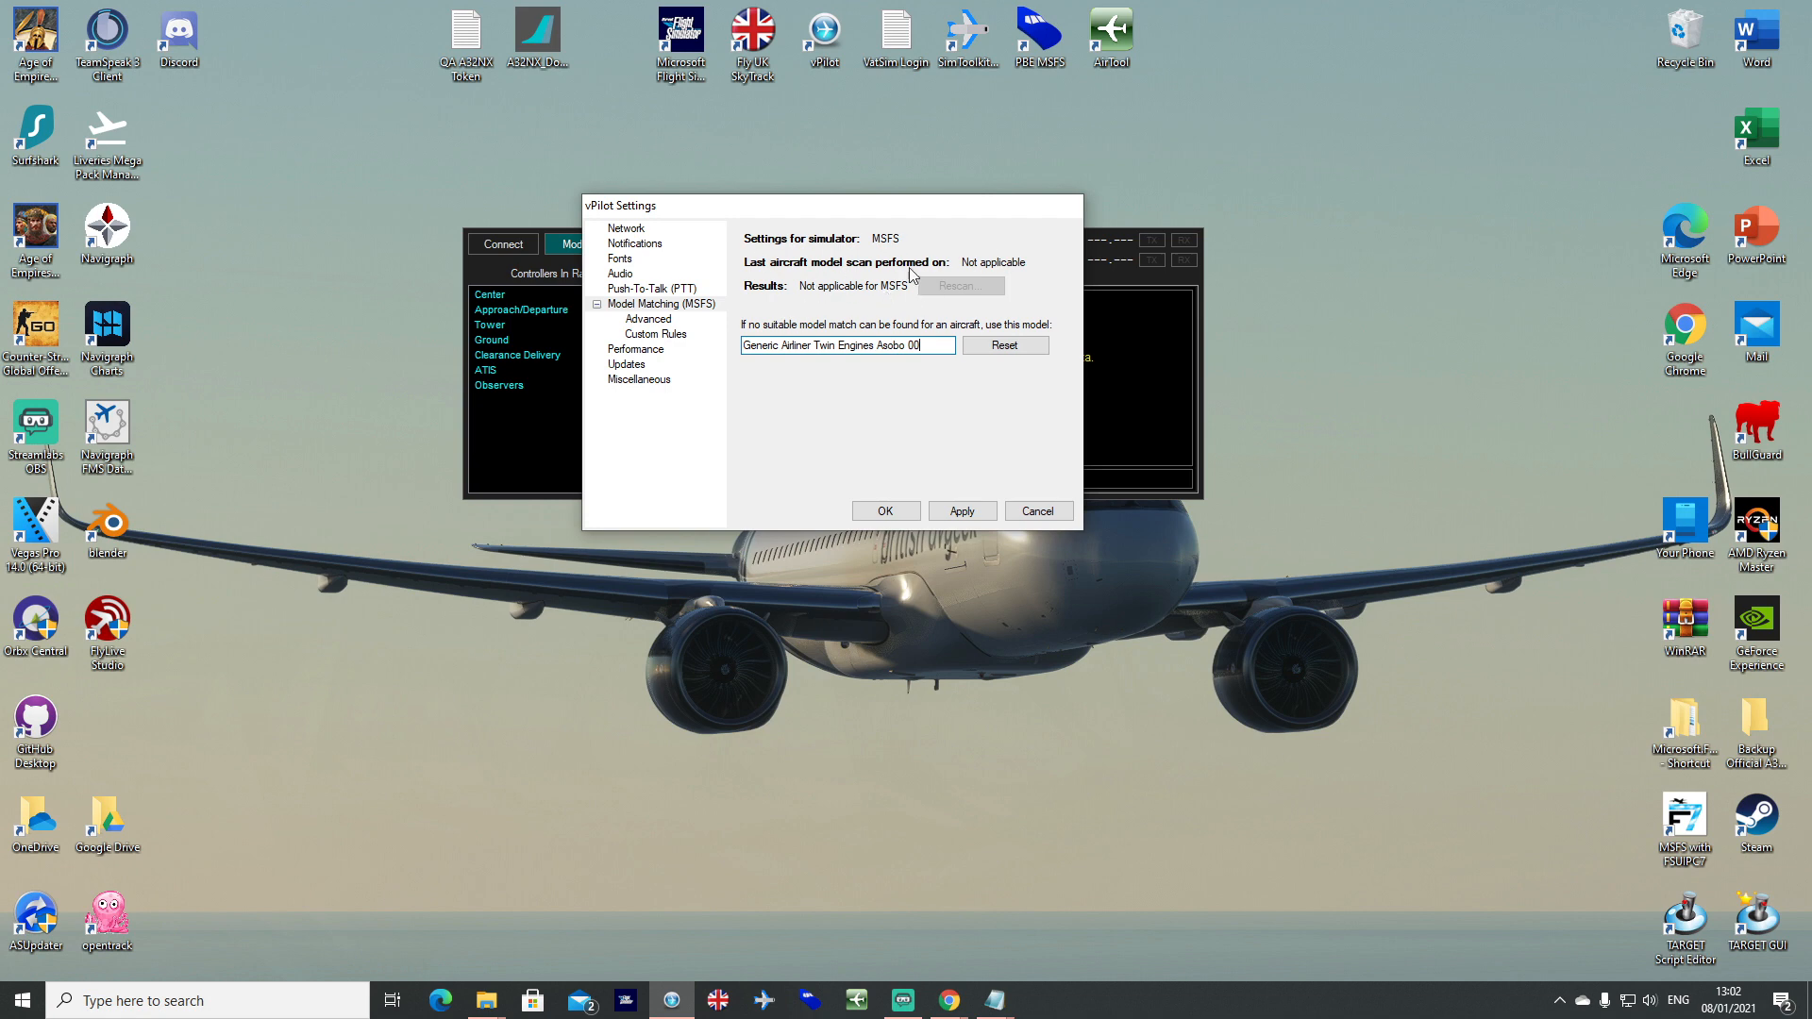
pyautogui.moveTo(726, 344)
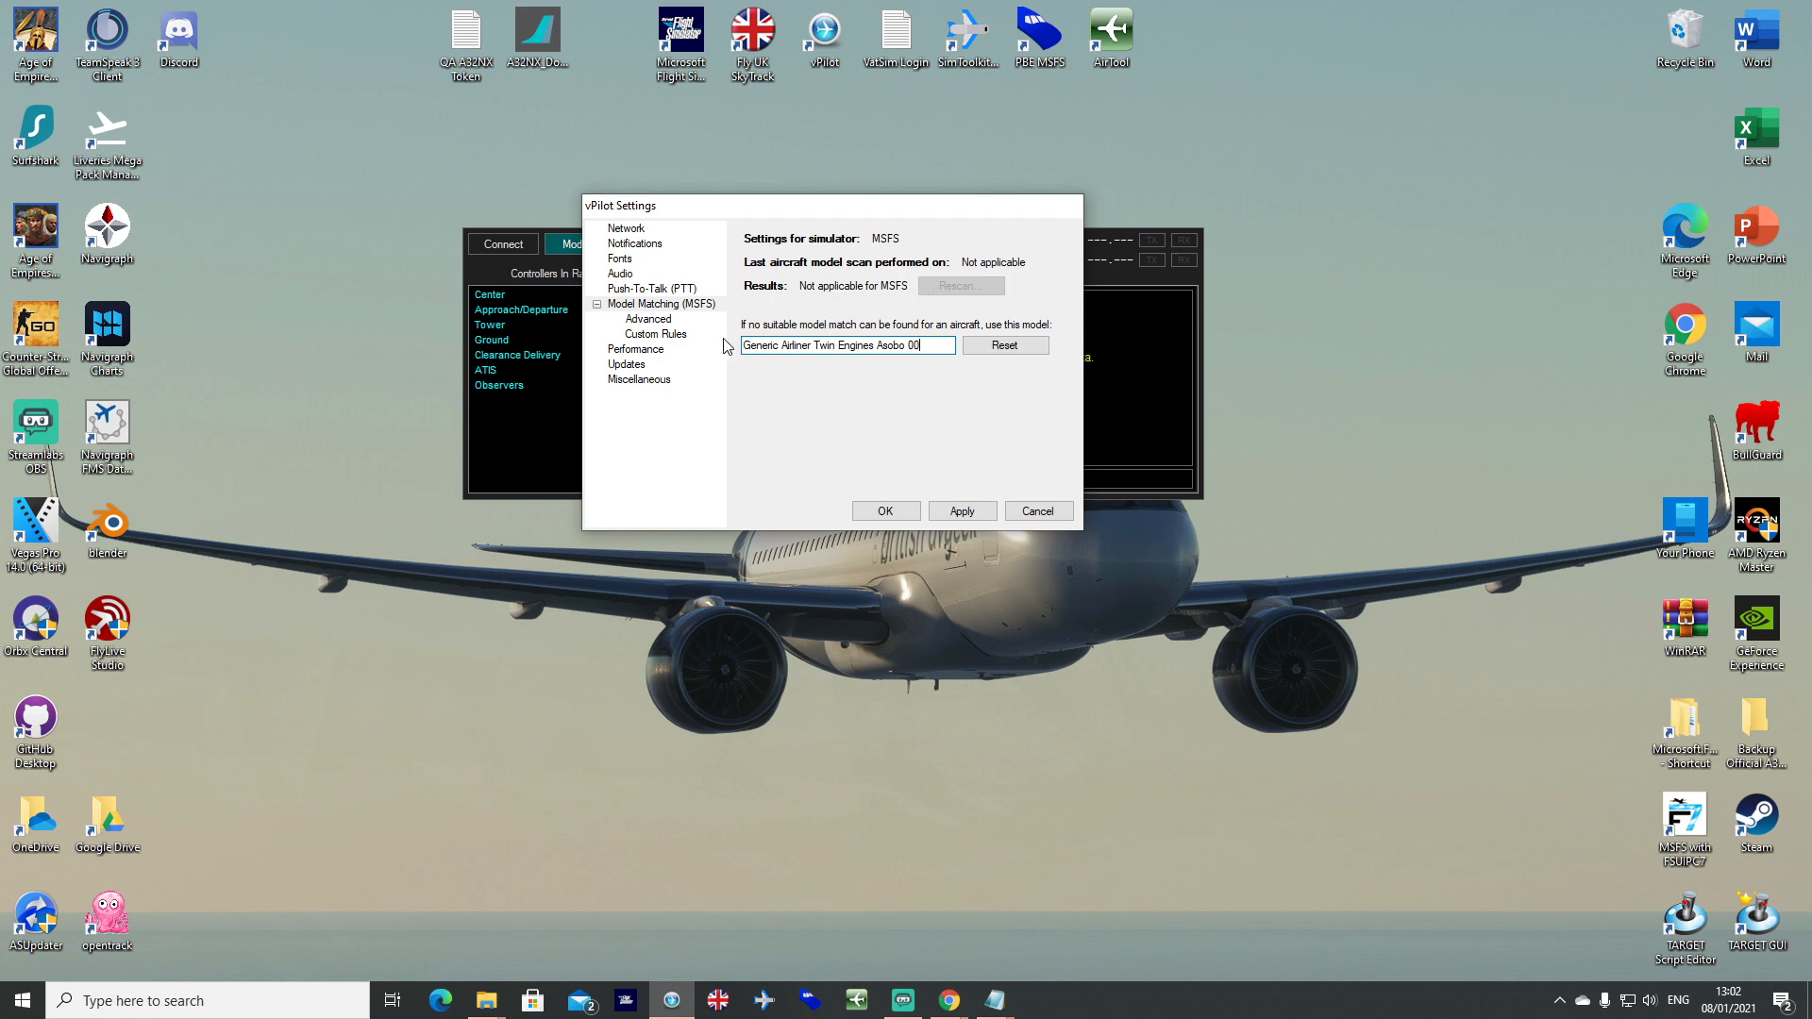
pyautogui.click(657, 332)
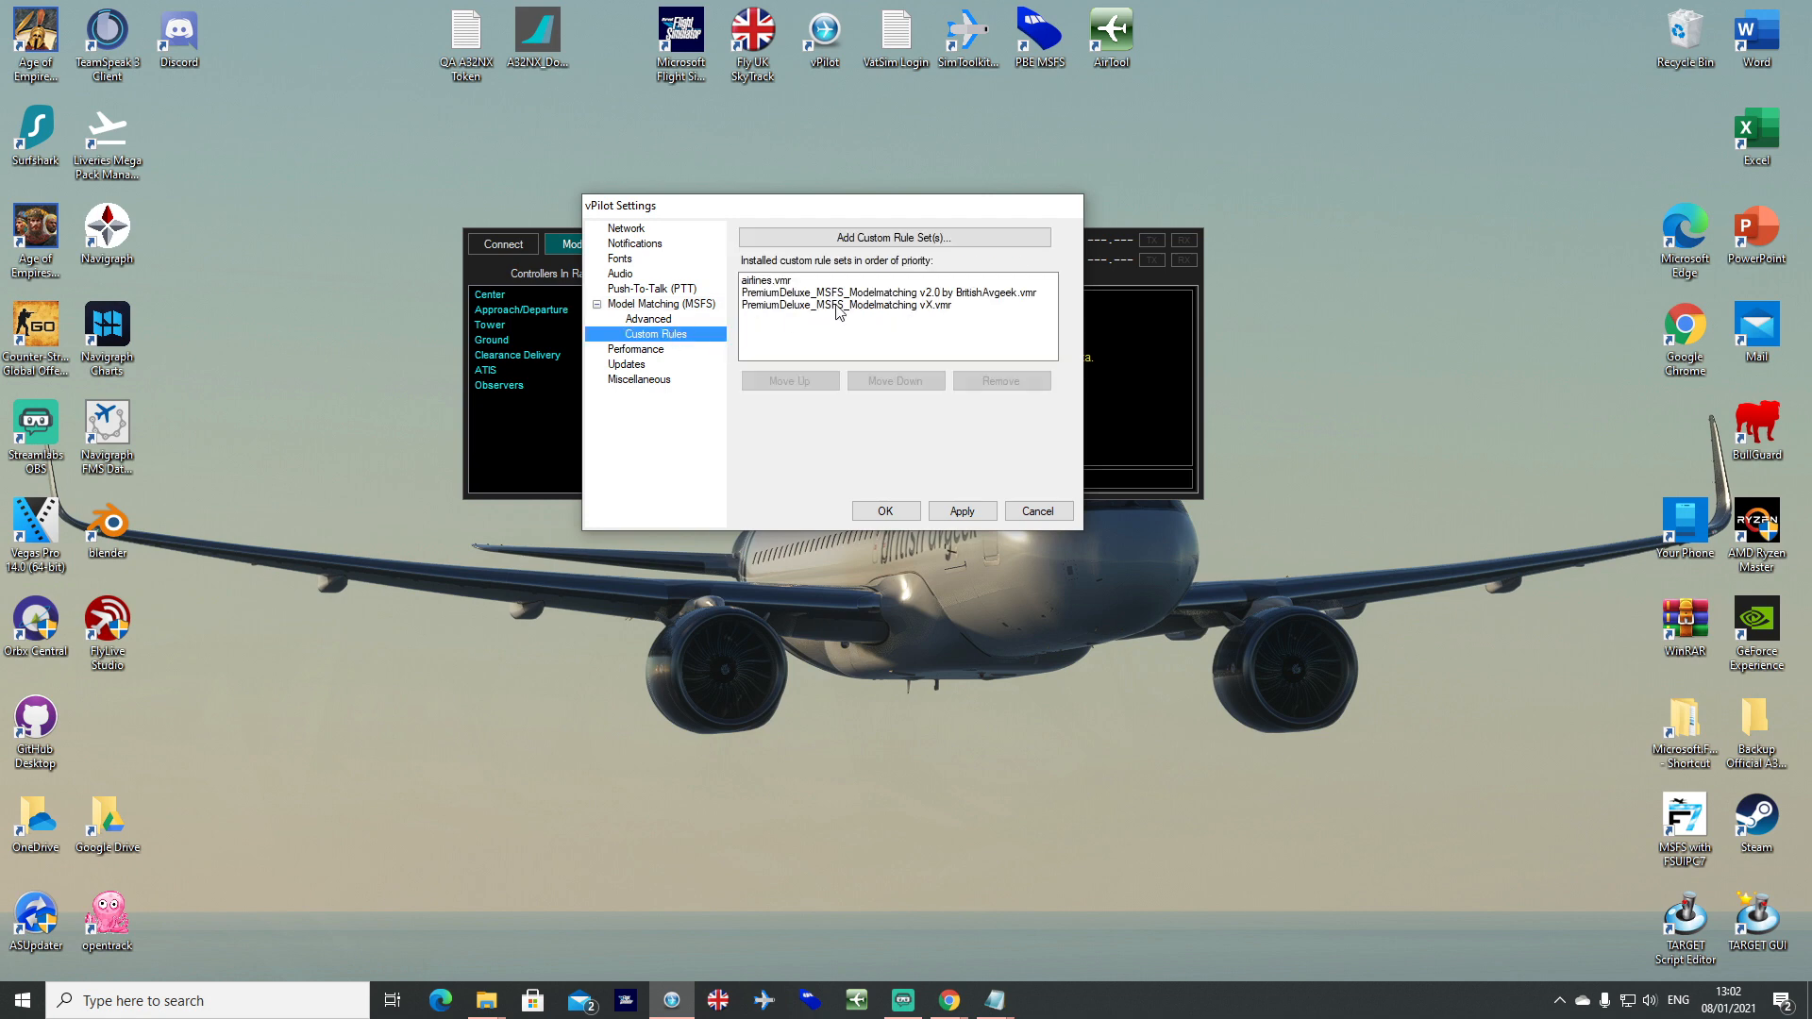
# Add the PremiumDeluxe_MSFS_Modelmatching vX file from the vPilot Files folder as a custom rule set.
pyautogui.click(894, 238)
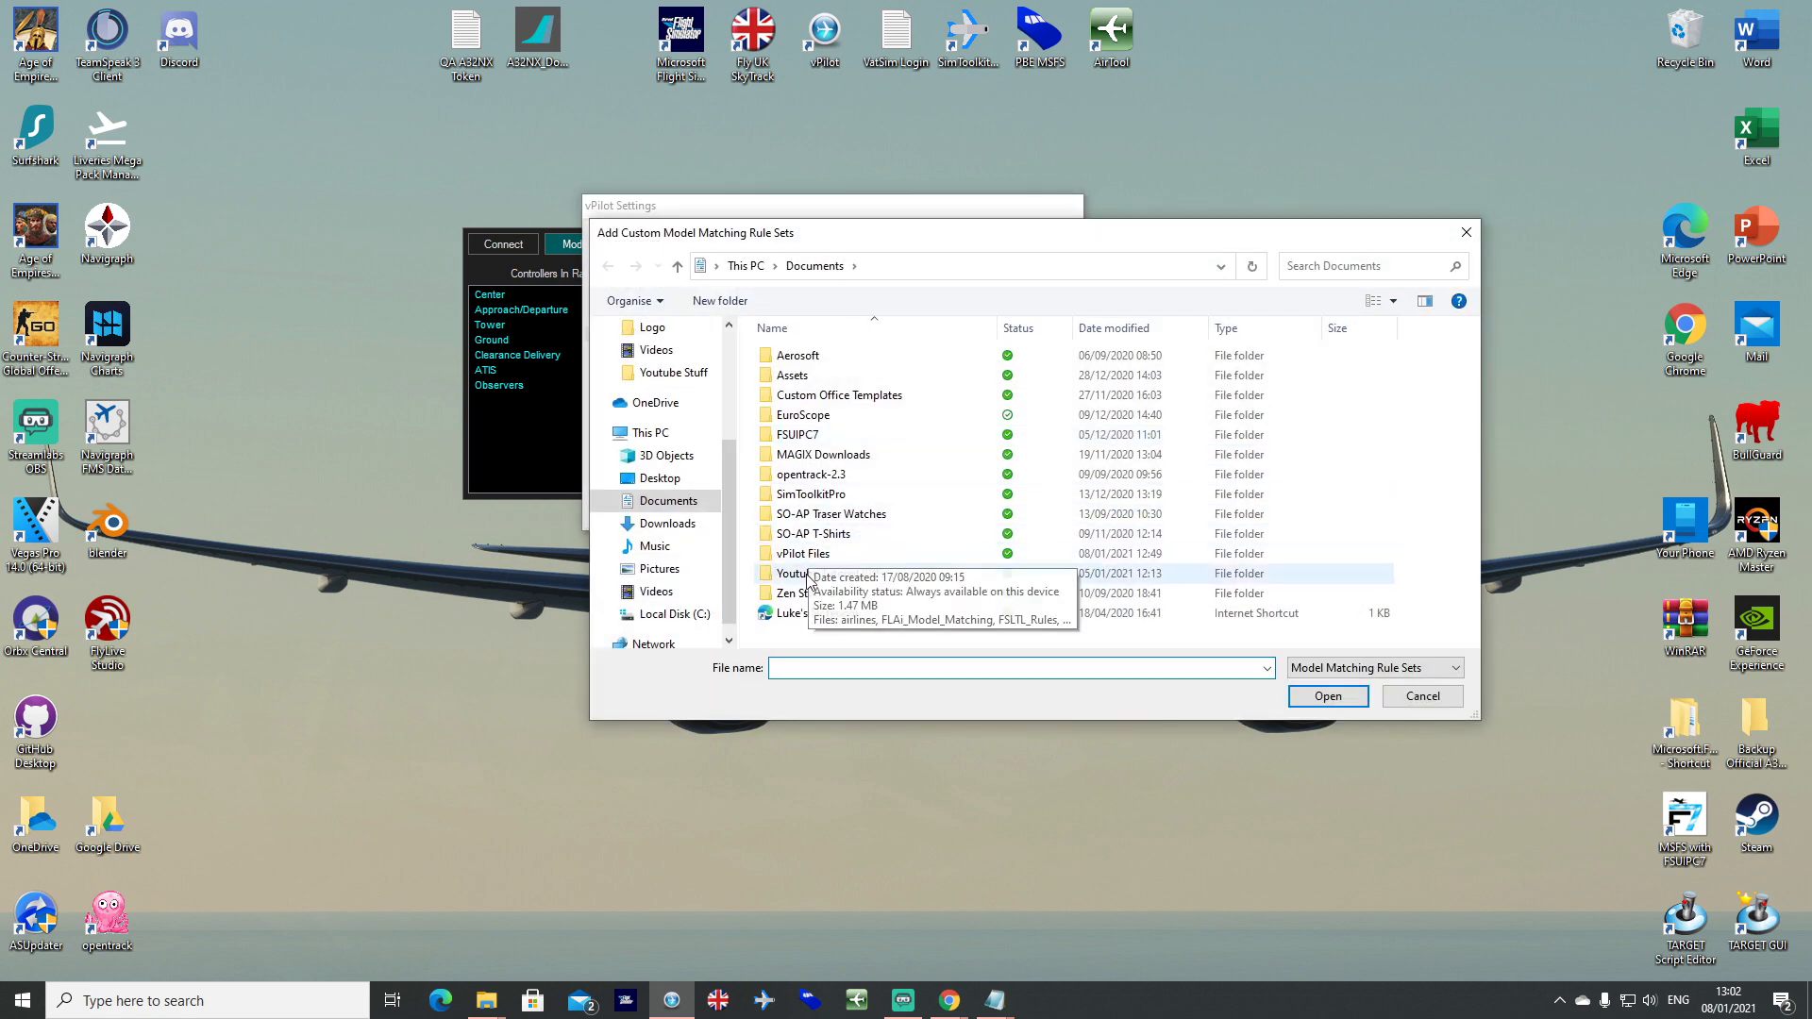
pyautogui.doubleClick(802, 553)
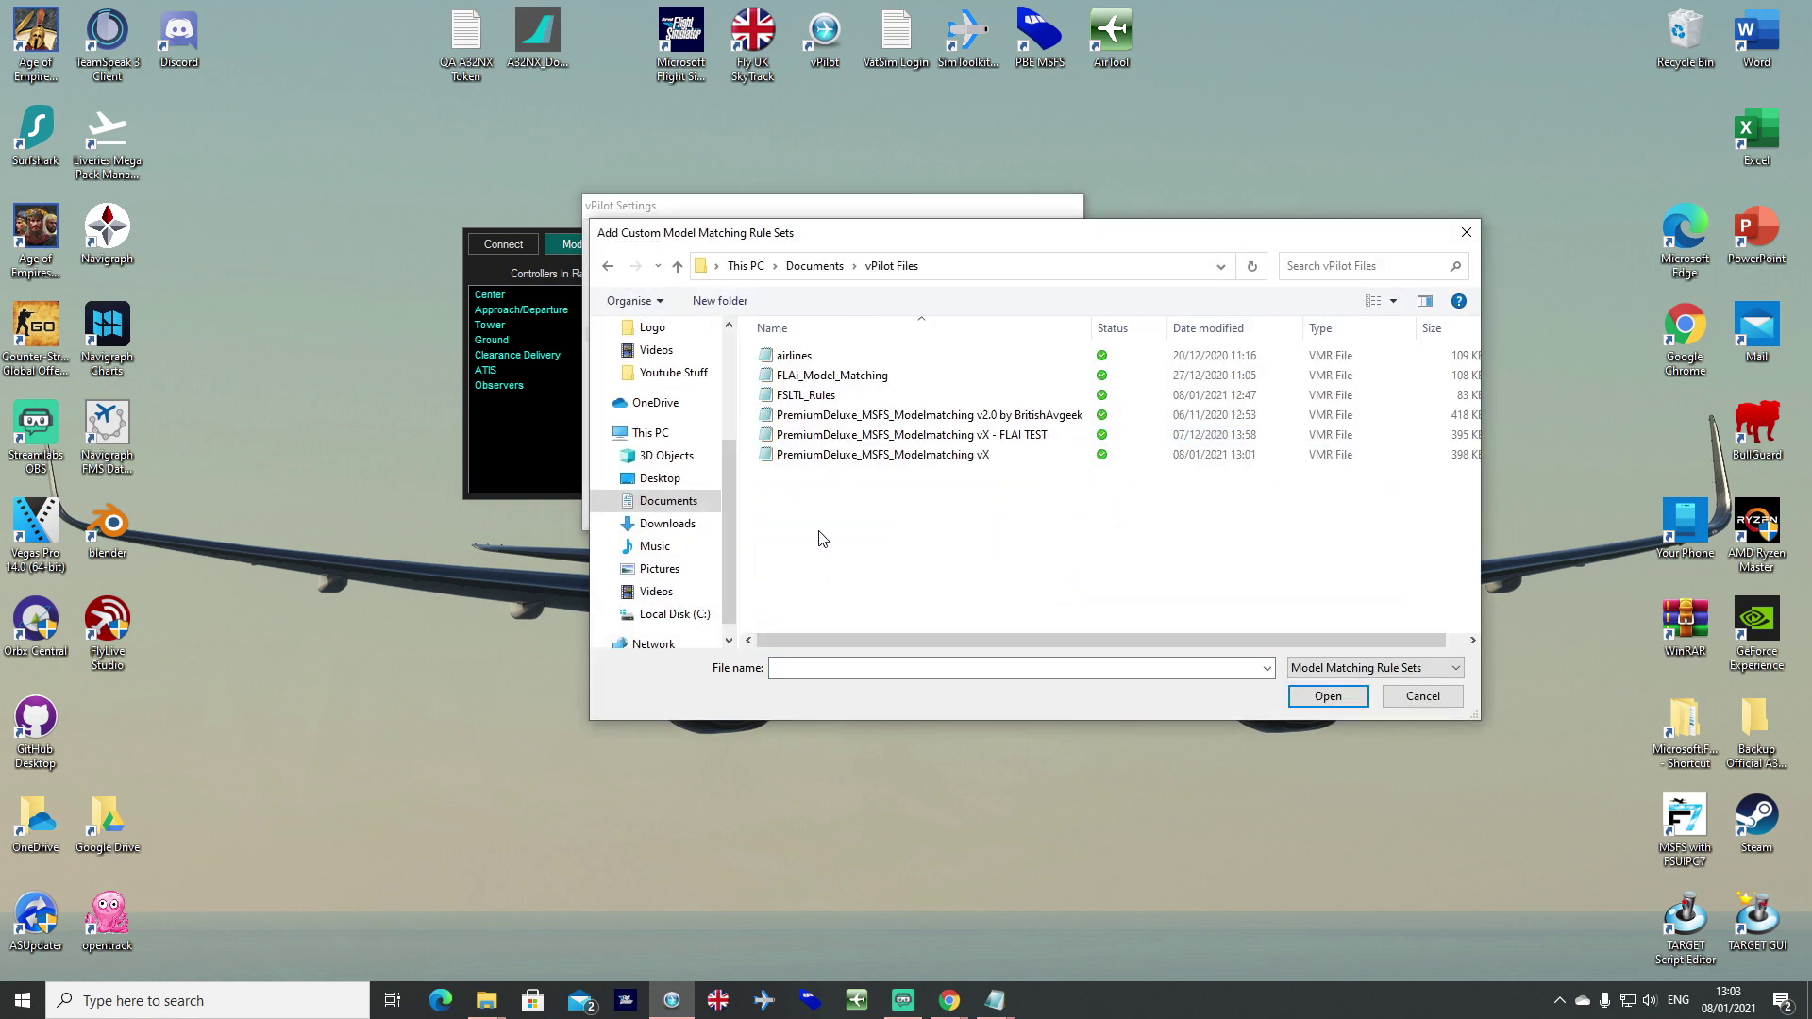
pyautogui.click(881, 453)
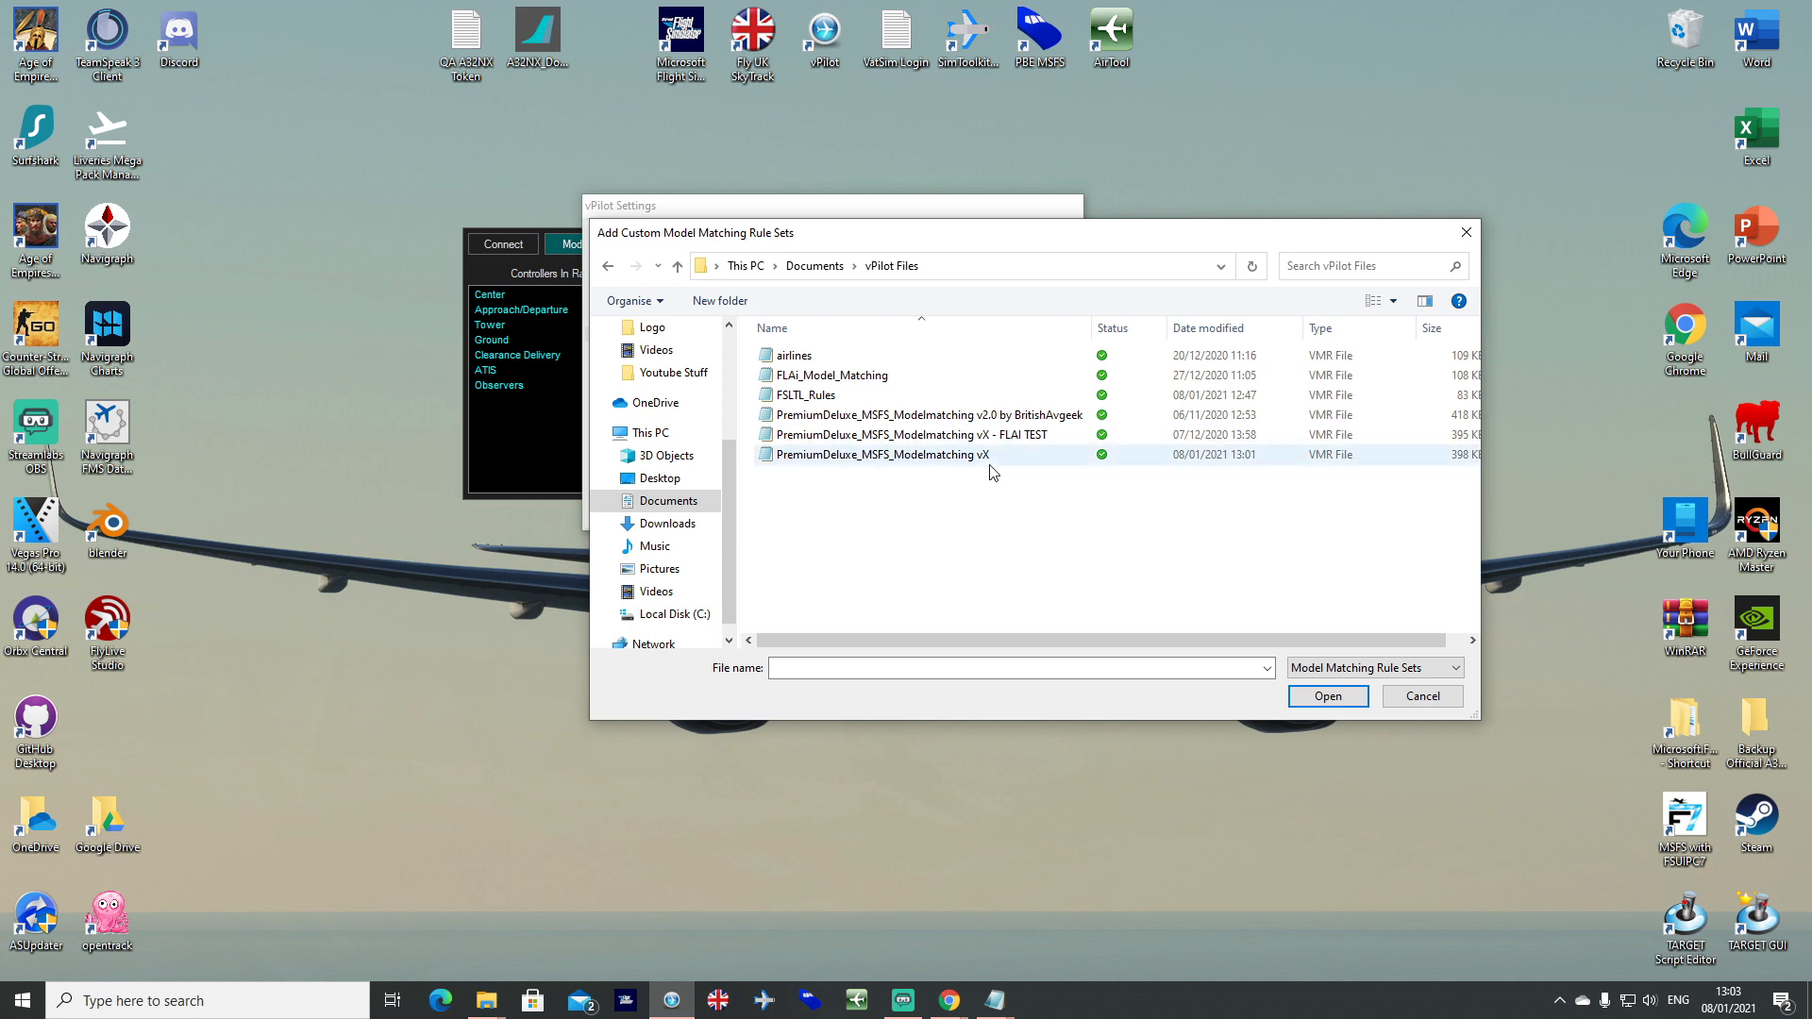
pyautogui.click(879, 452)
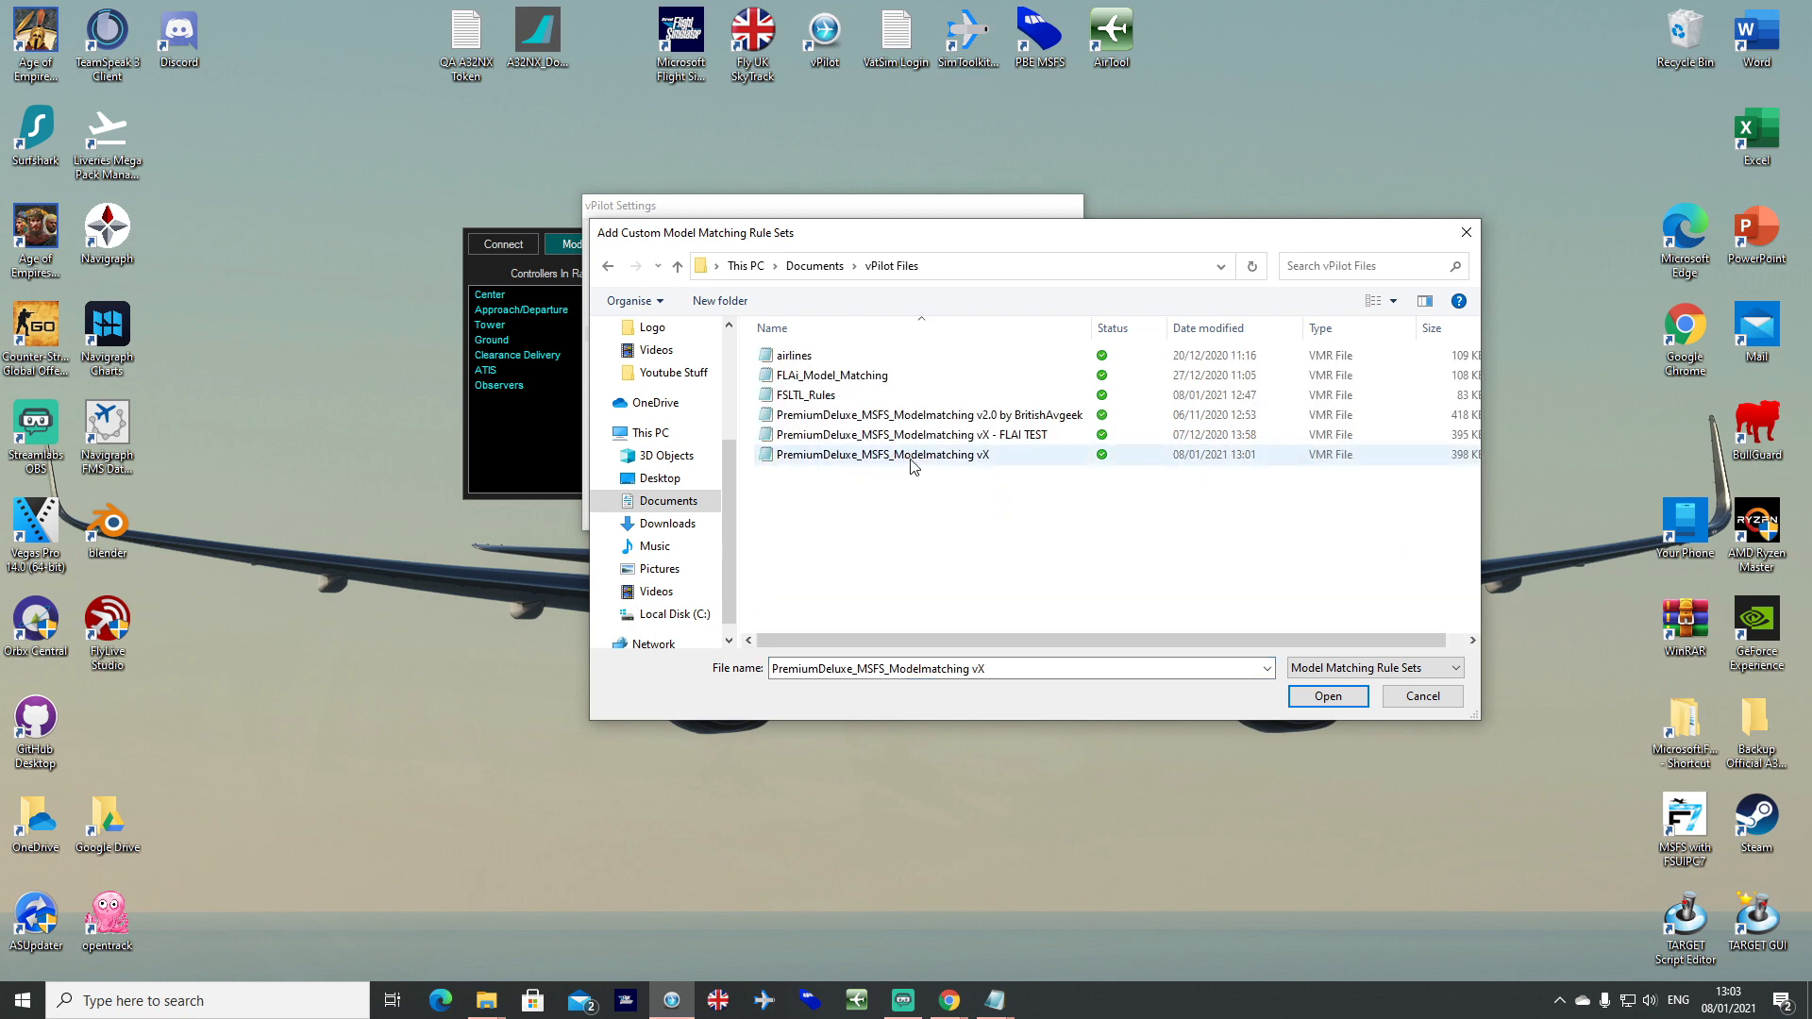
pyautogui.click(1329, 695)
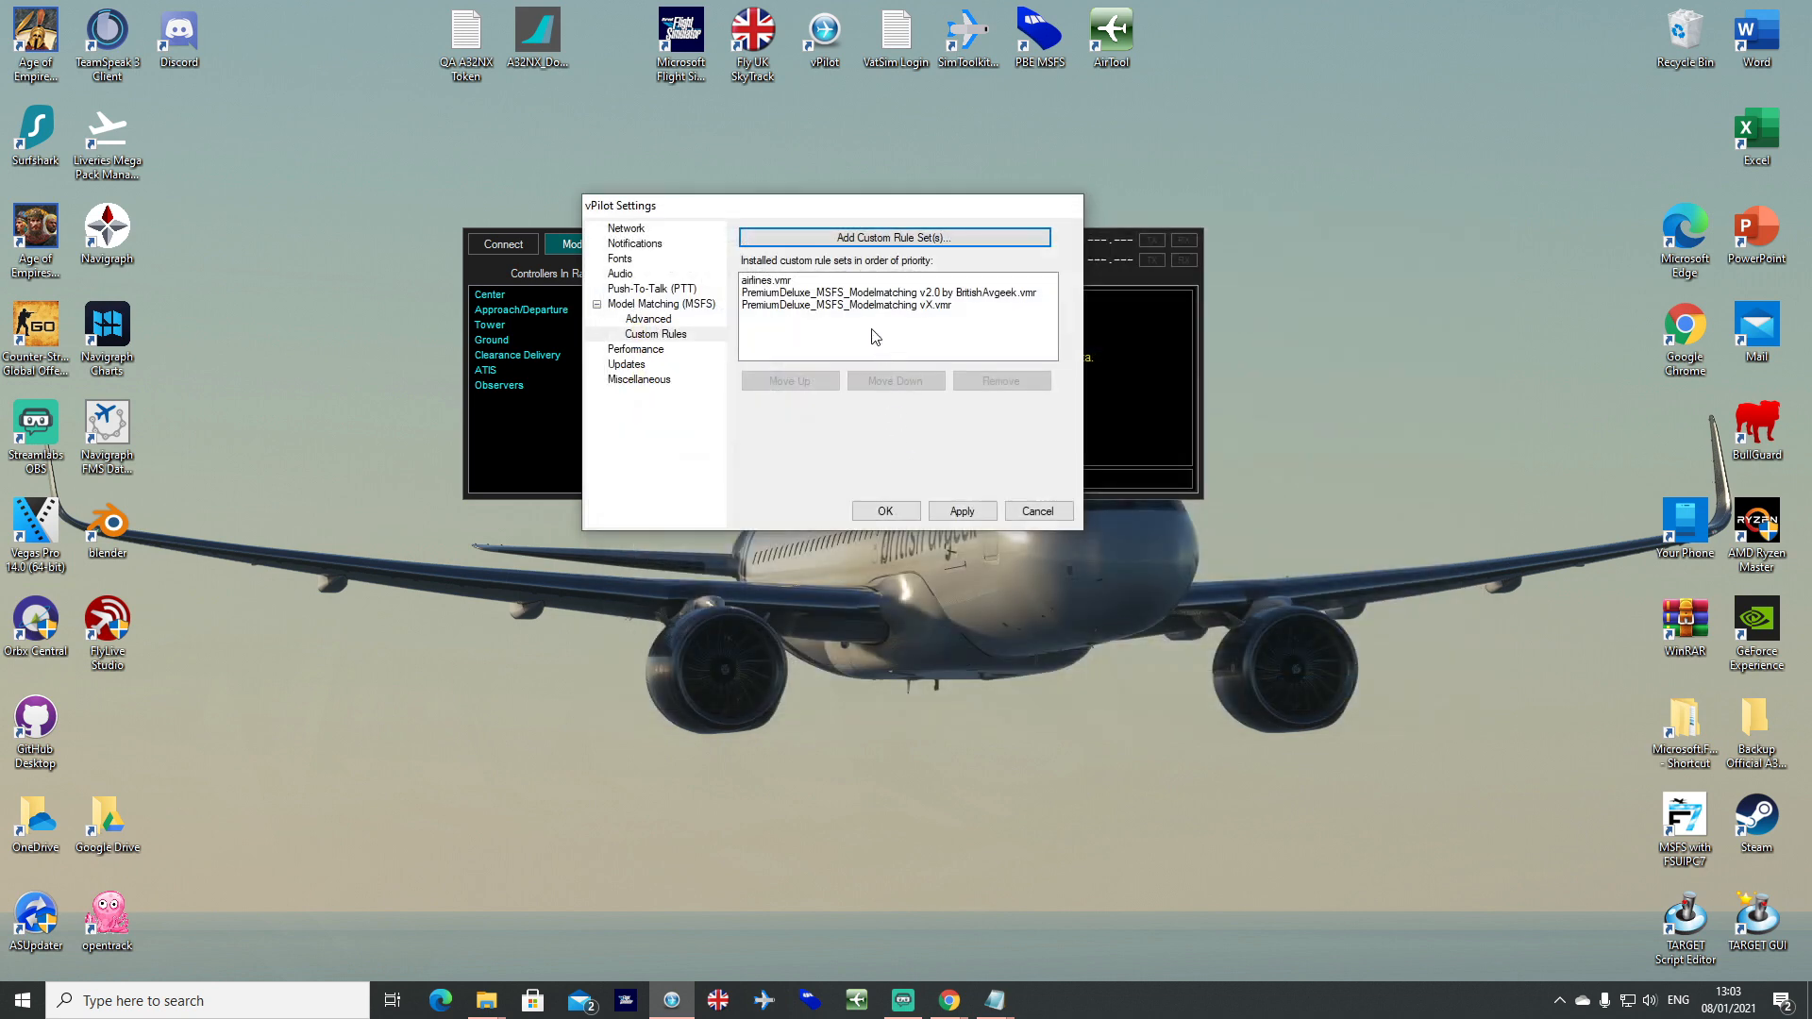
# Move the vX rule set above v2.0, confirm the settings with OK, and close vPilot.
pyautogui.click(851, 291)
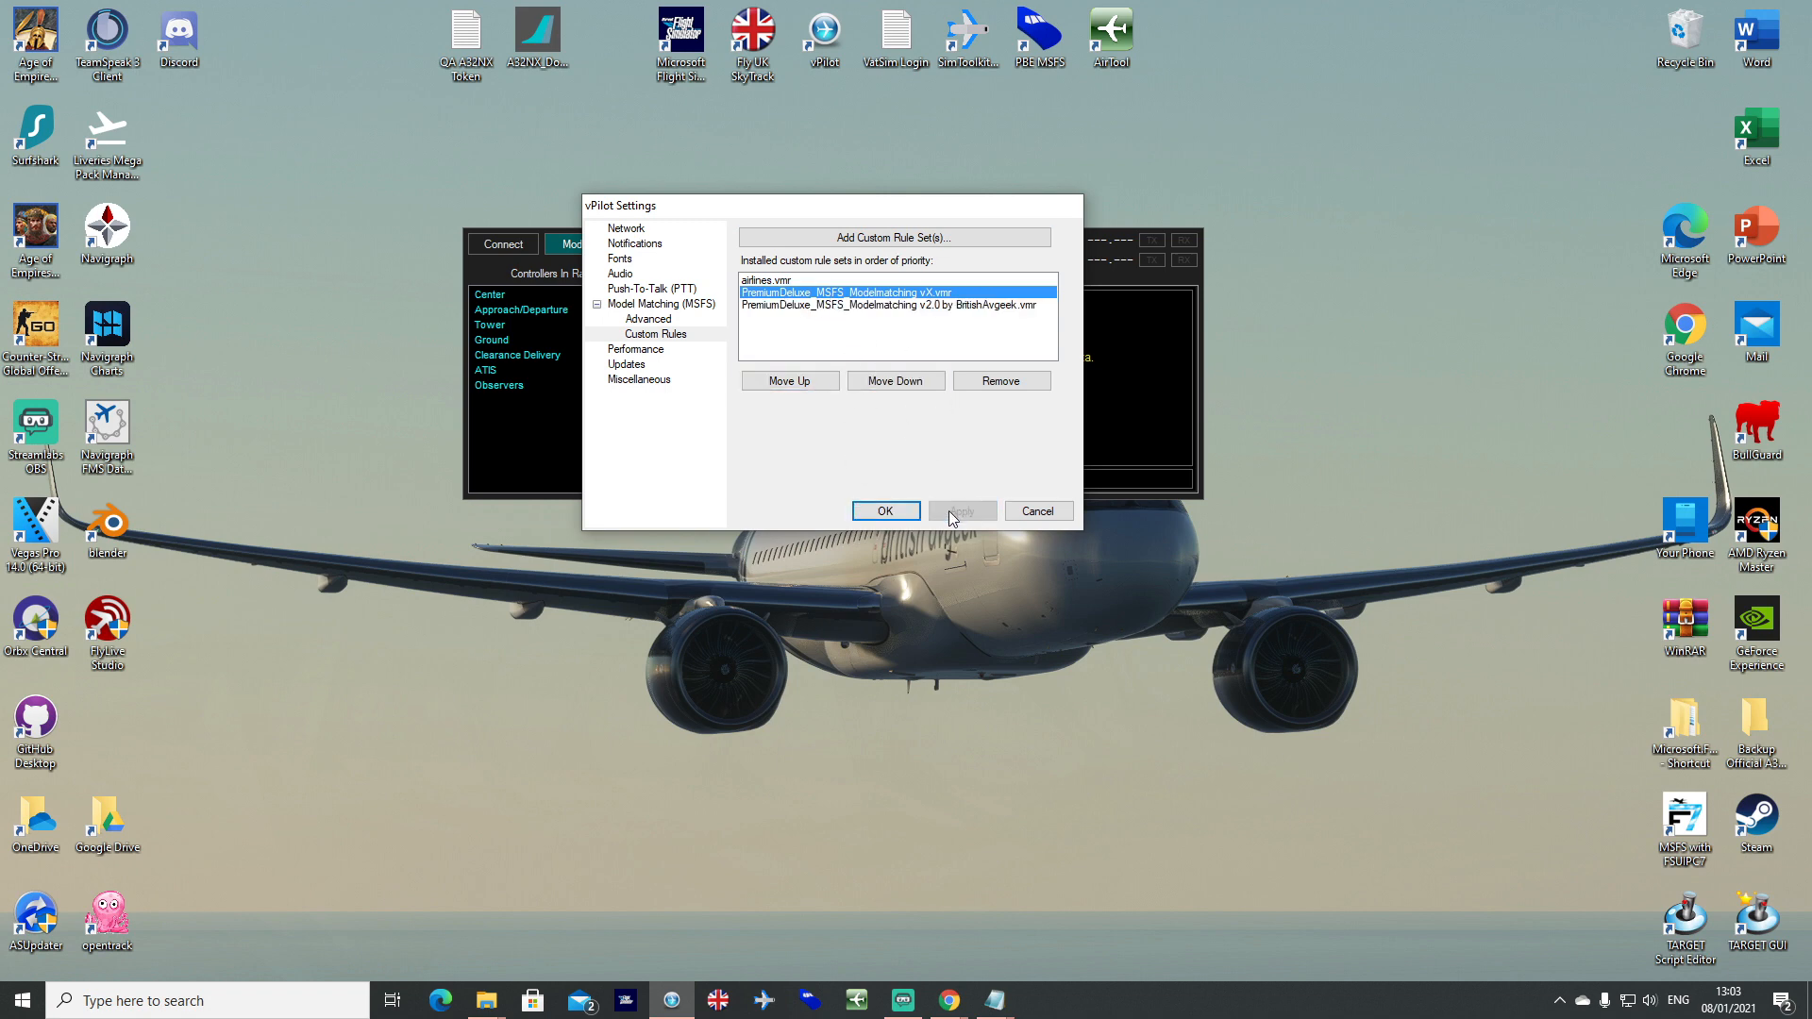
pyautogui.click(885, 509)
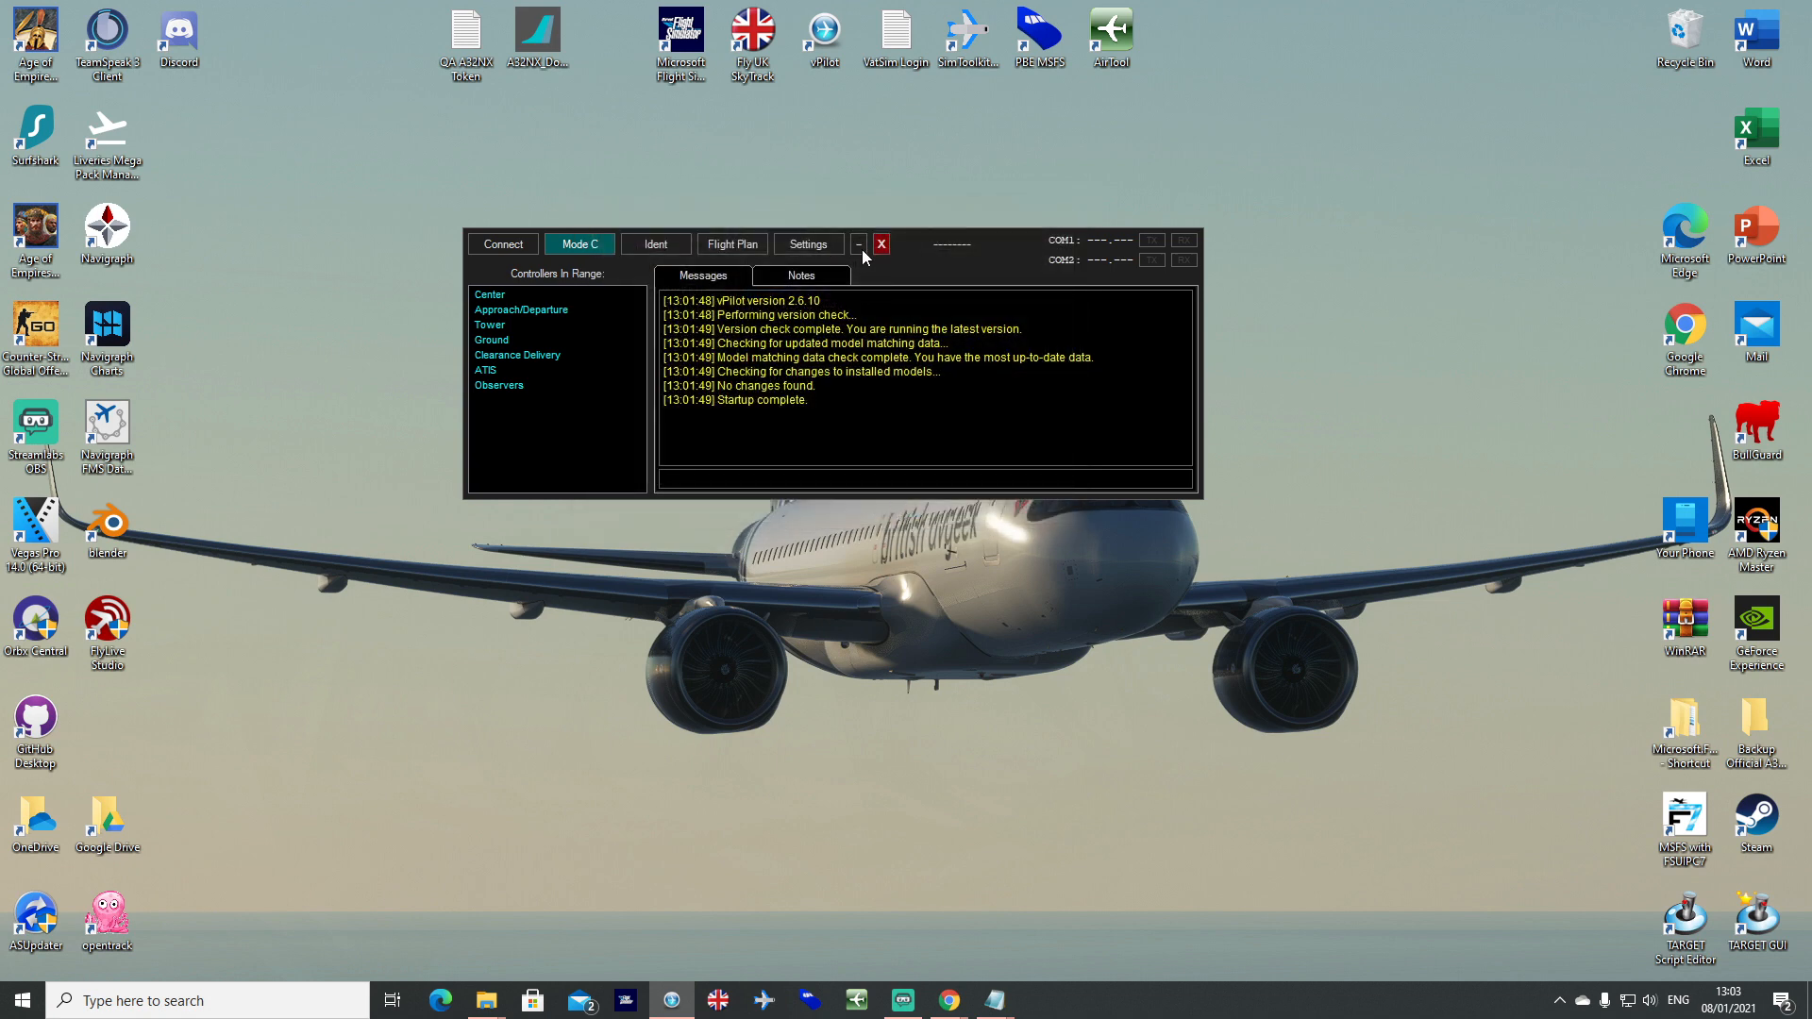
pyautogui.click(880, 244)
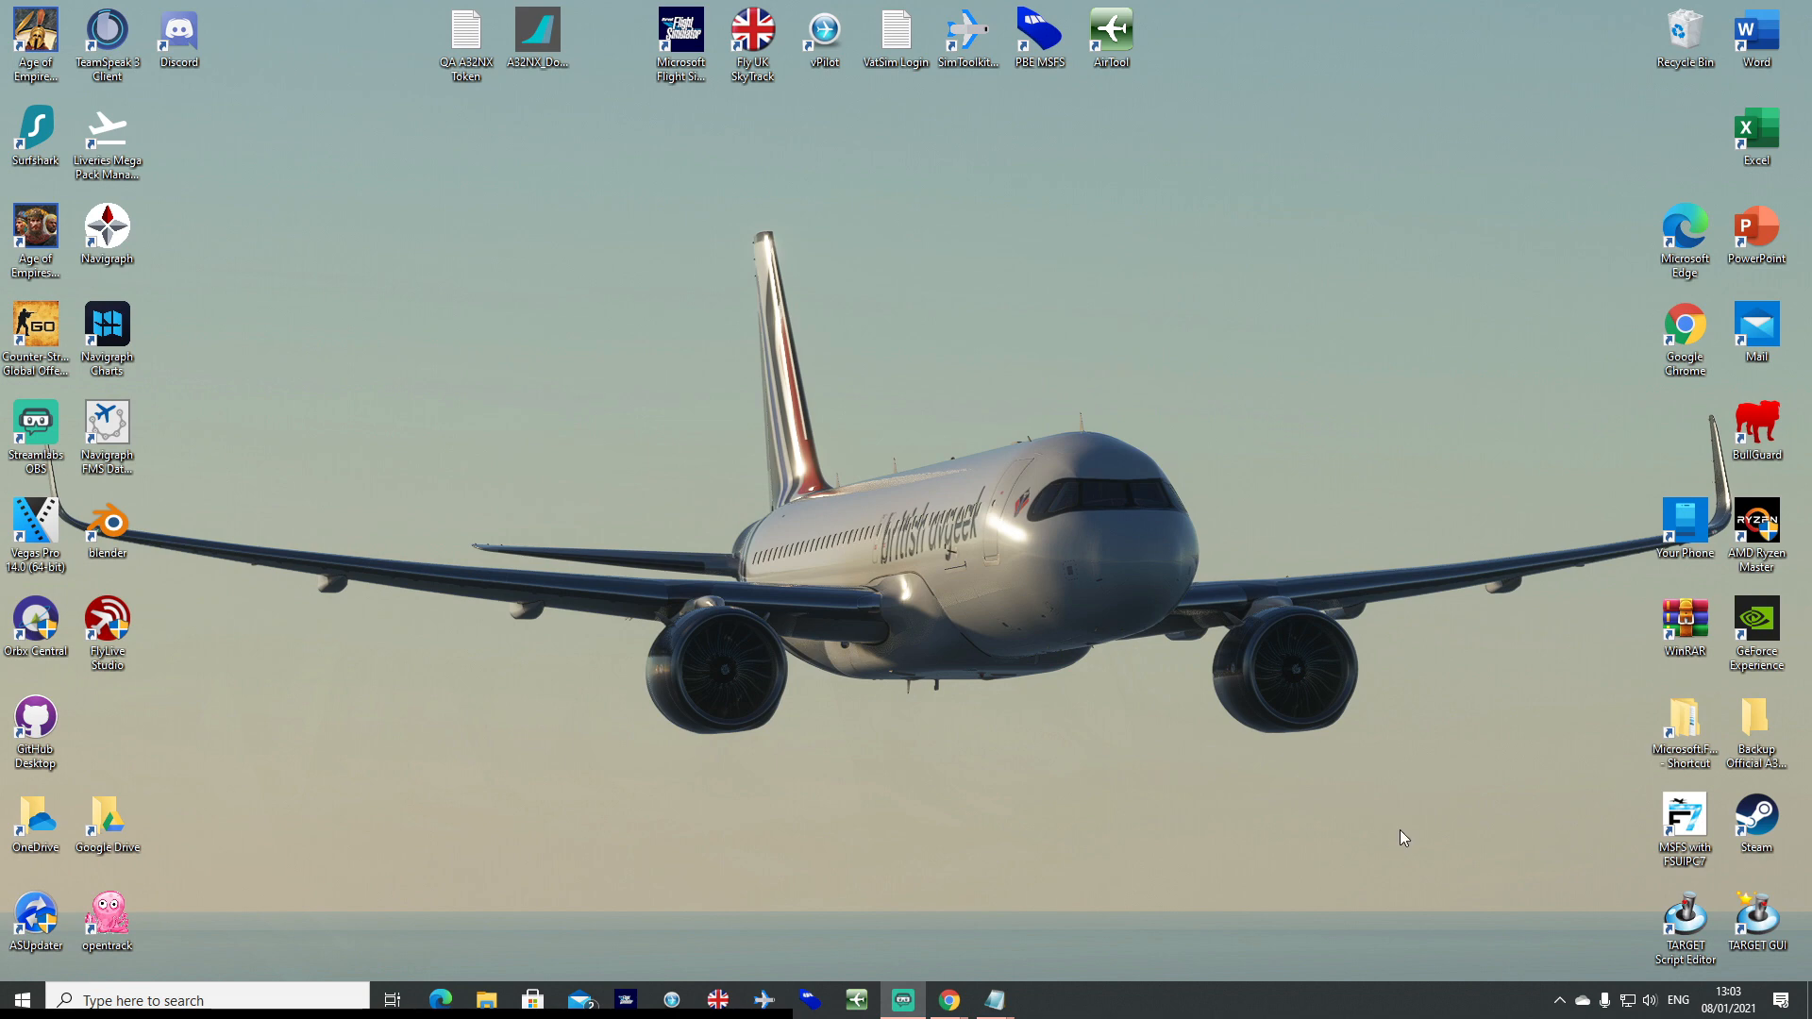
pyautogui.moveTo(1042, 958)
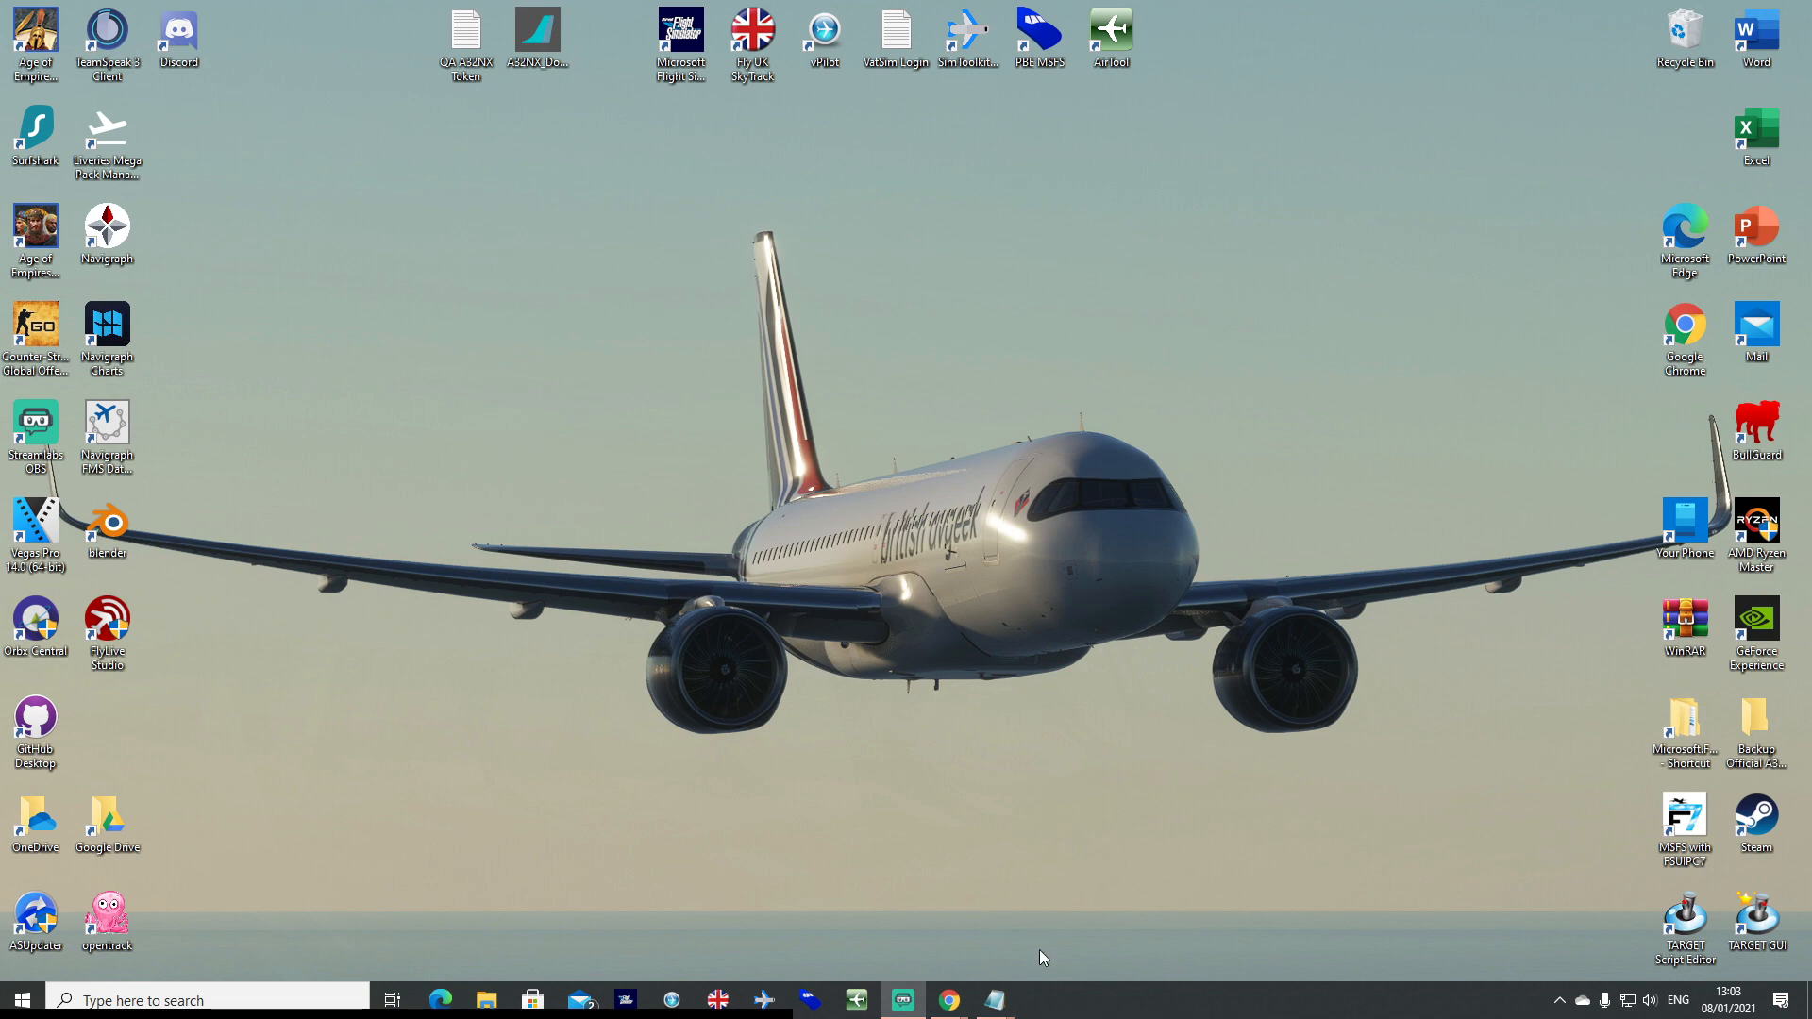
pyautogui.moveTo(485, 1000)
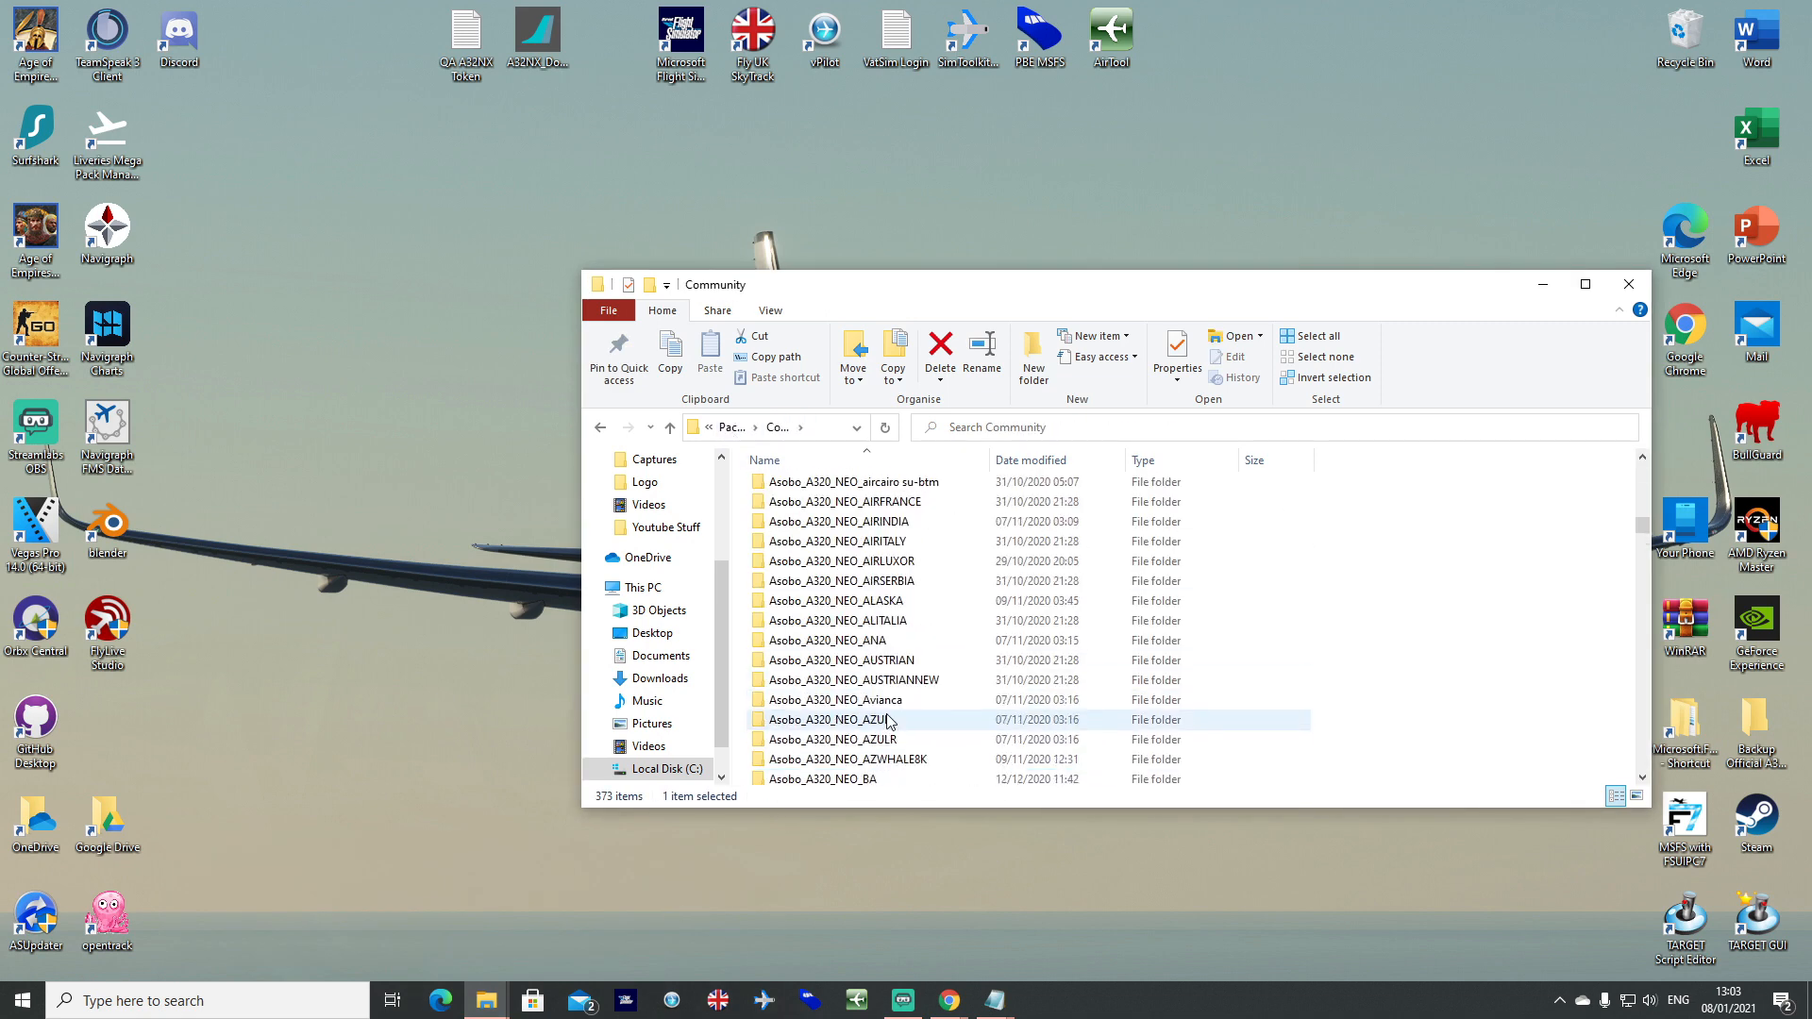
# Navigate the Community folder down to the a320-livery-LOT2020 add-on's SimObjects > AirPlanes folder.
pyautogui.scroll(-3)
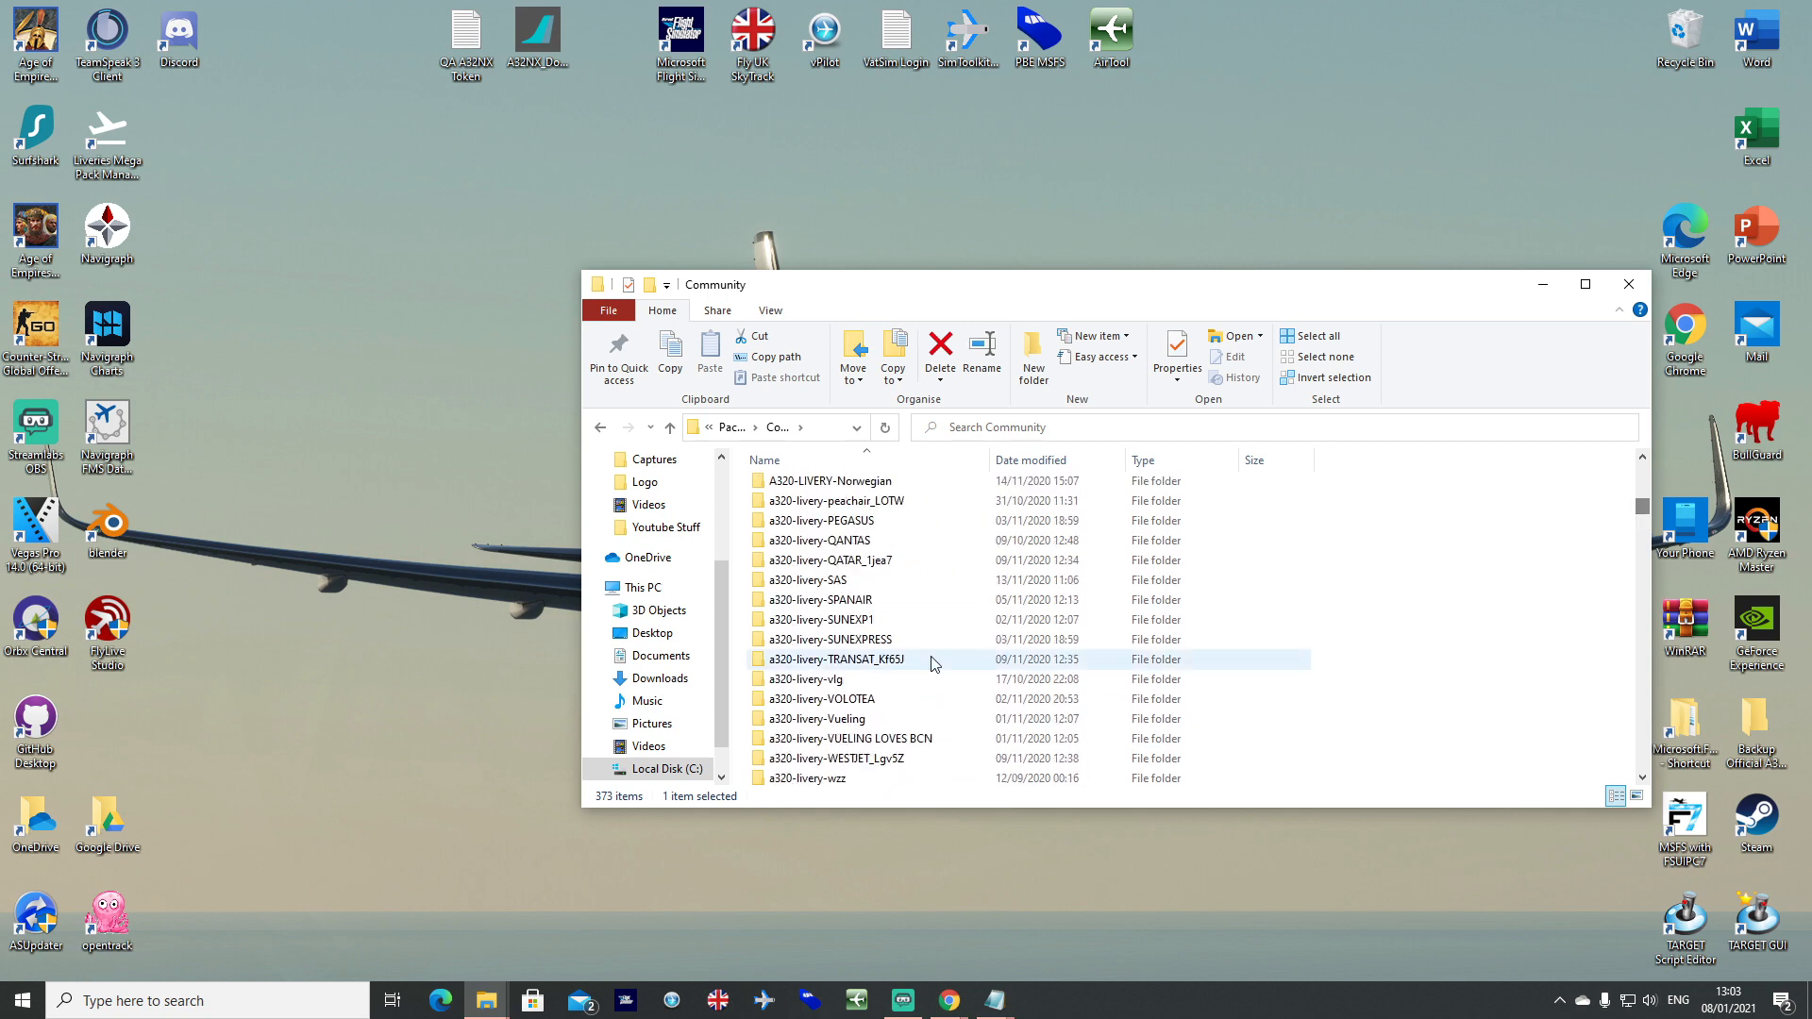
pyautogui.scroll(-3)
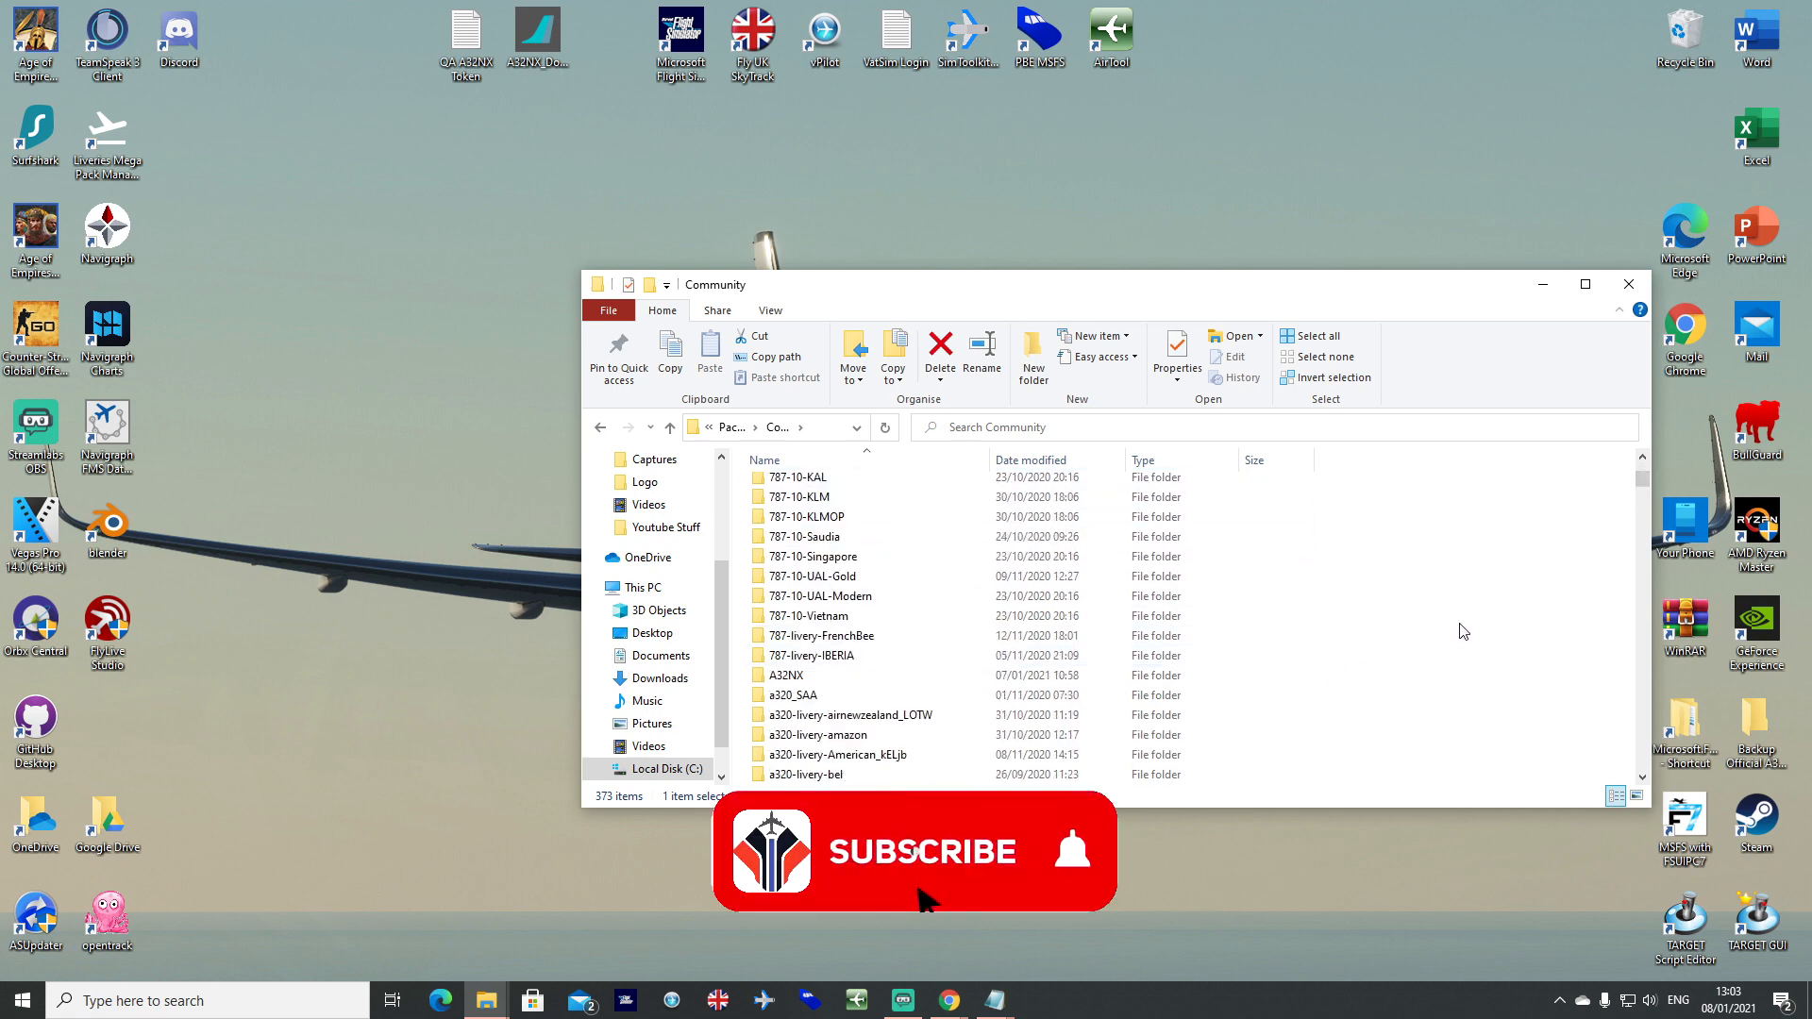
pyautogui.click(922, 851)
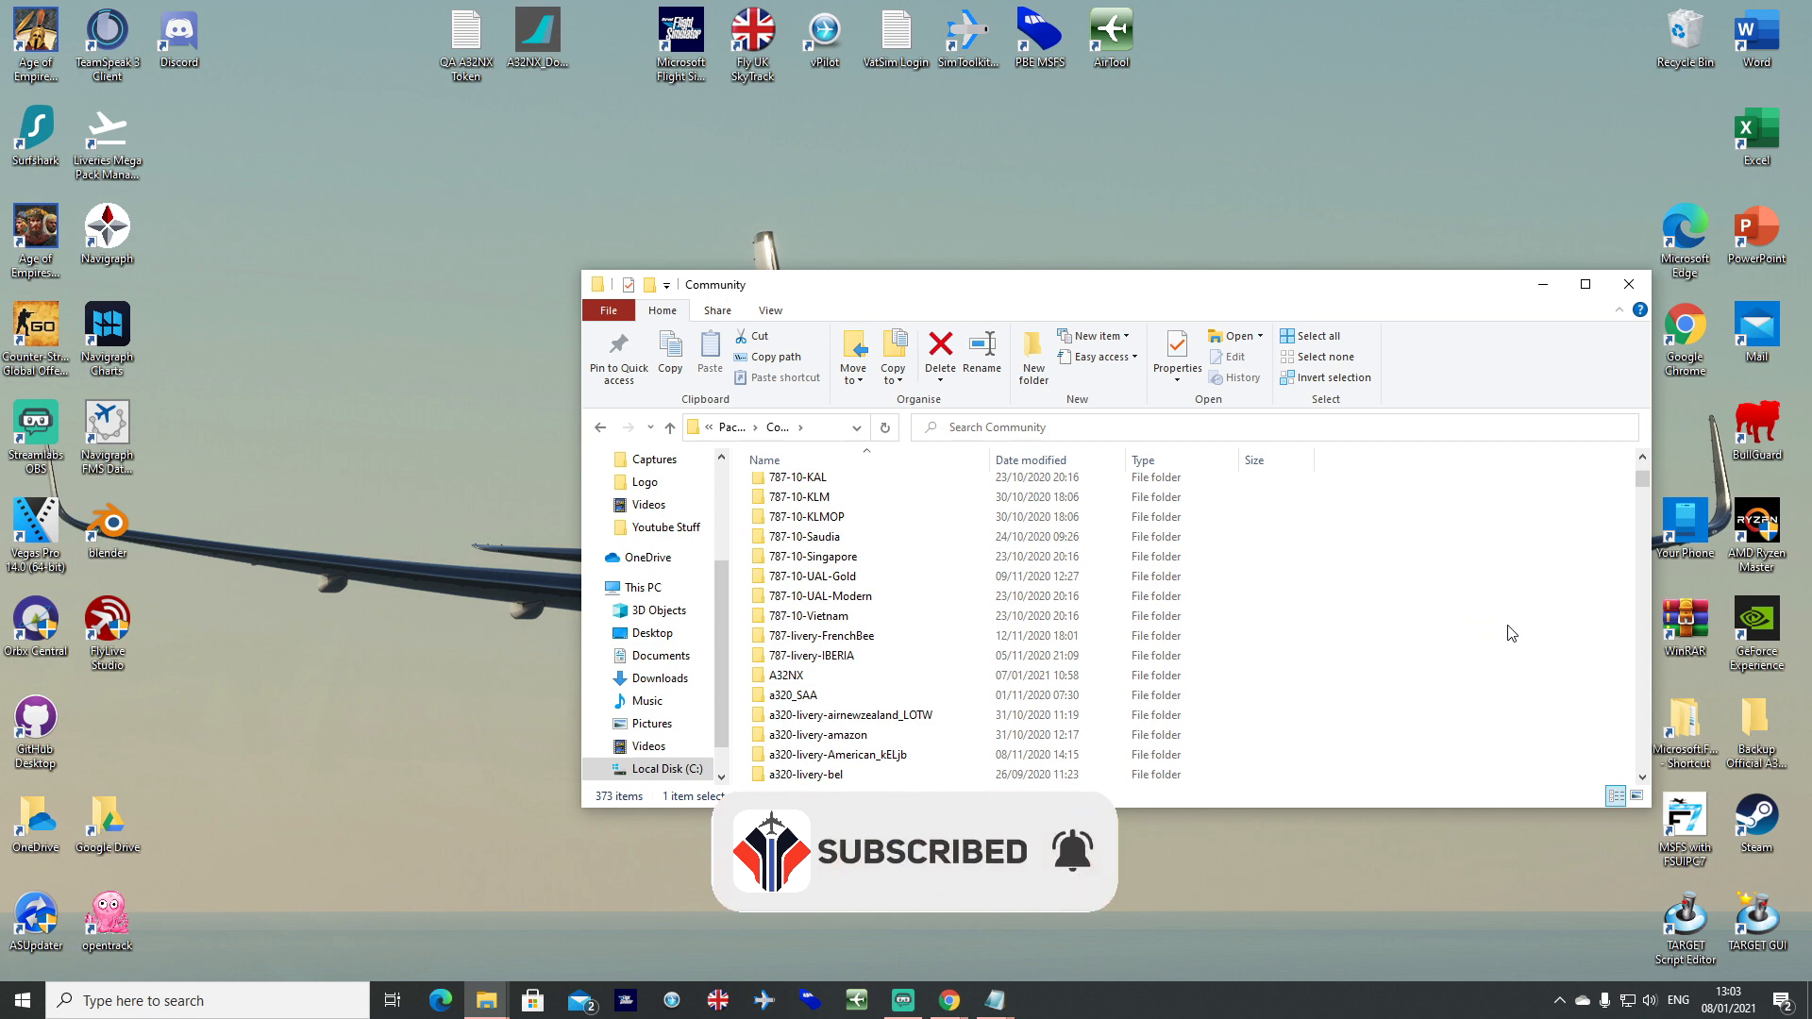
pyautogui.scroll(-3)
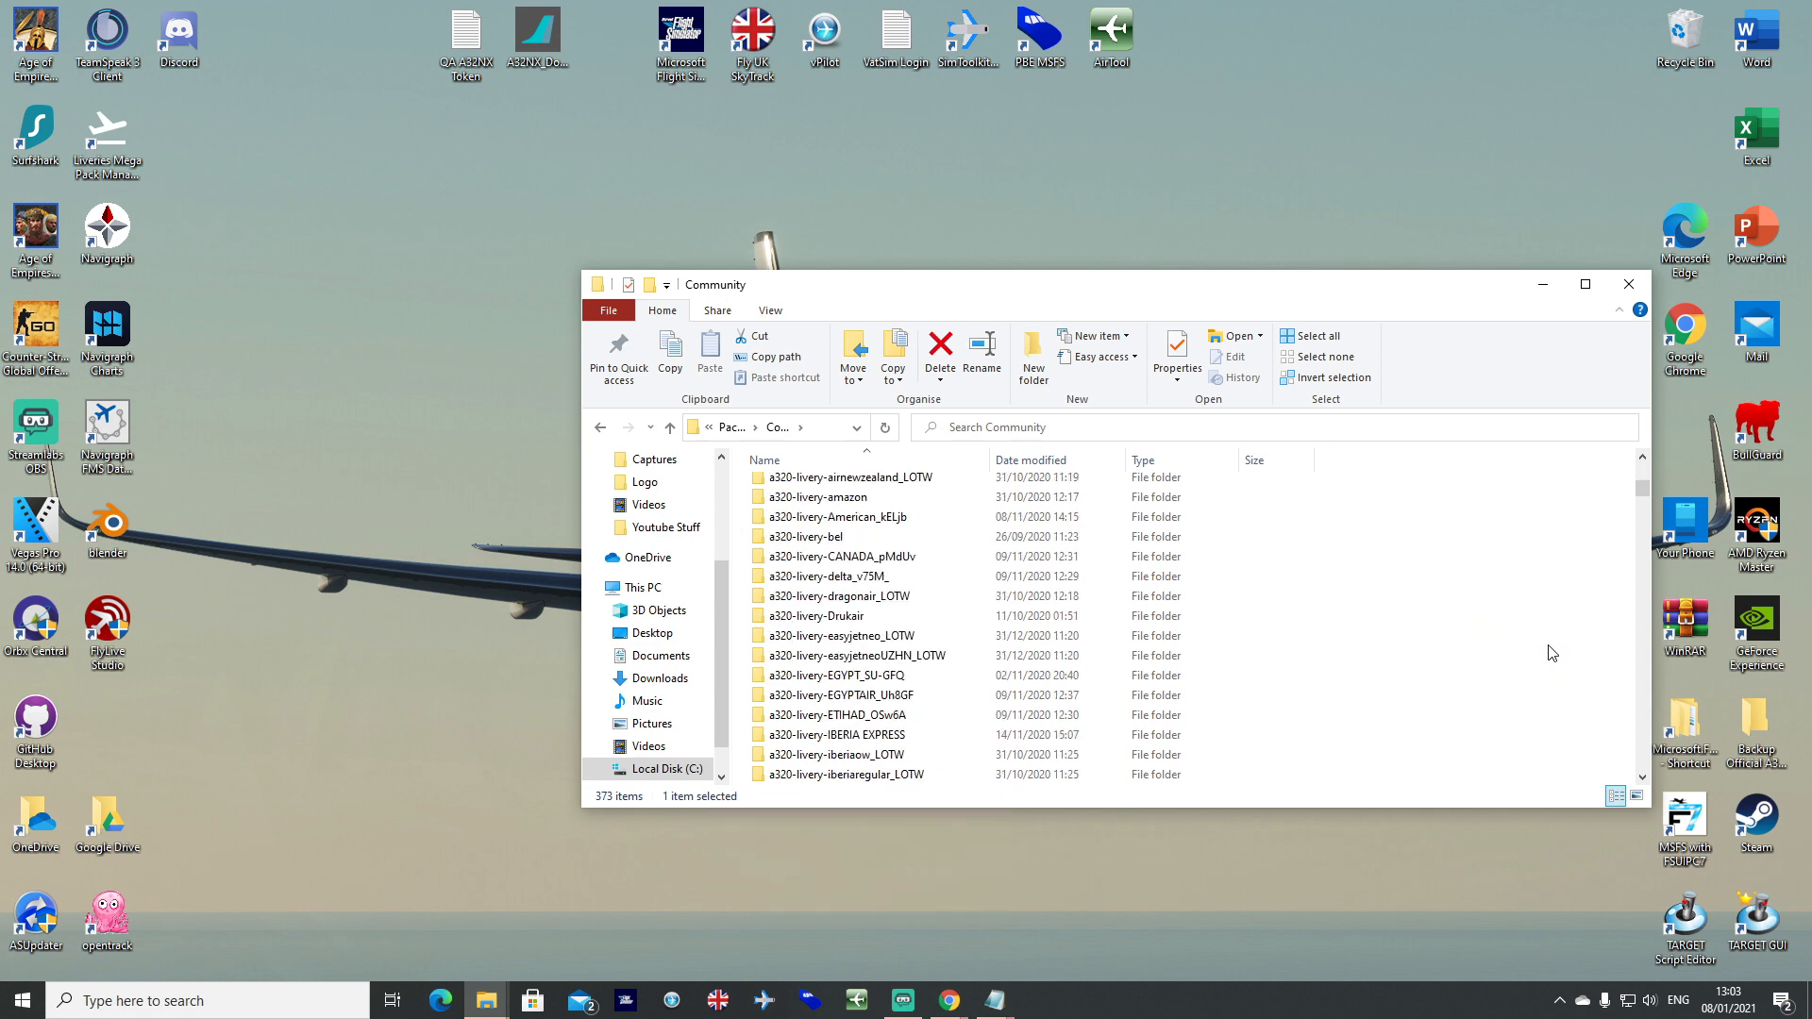
pyautogui.moveTo(1477, 673)
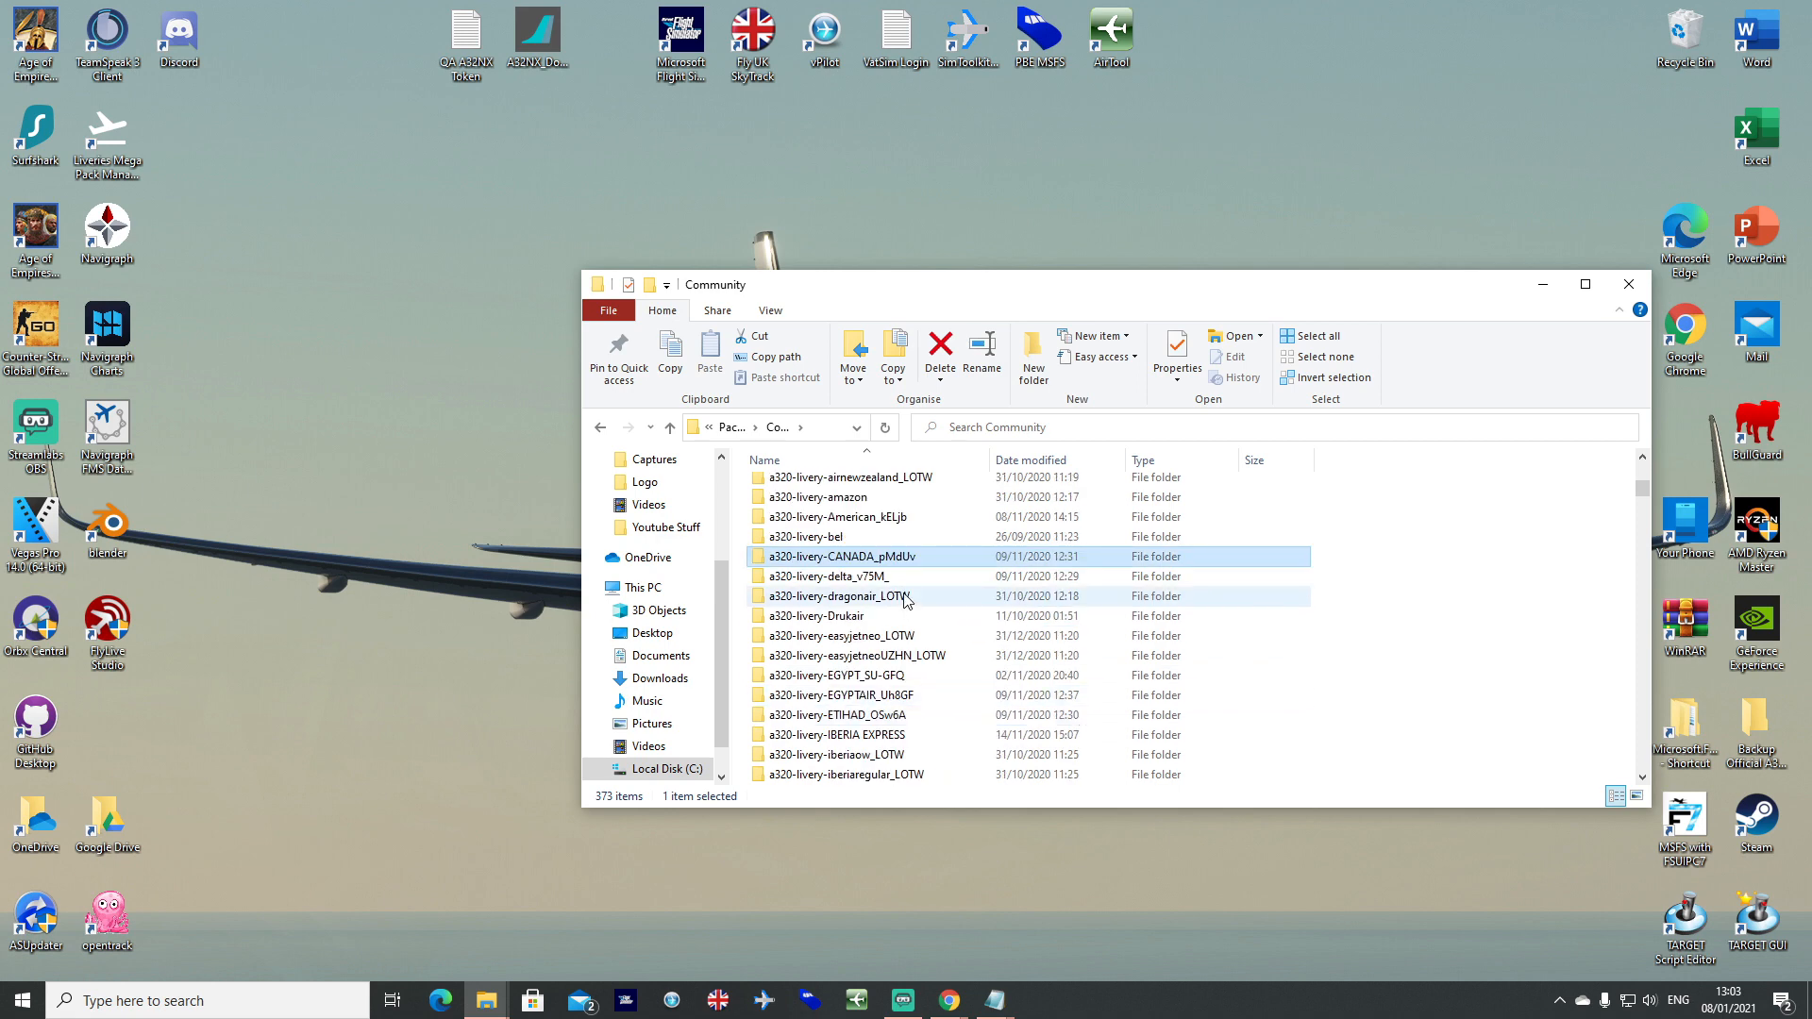
pyautogui.scroll(-3)
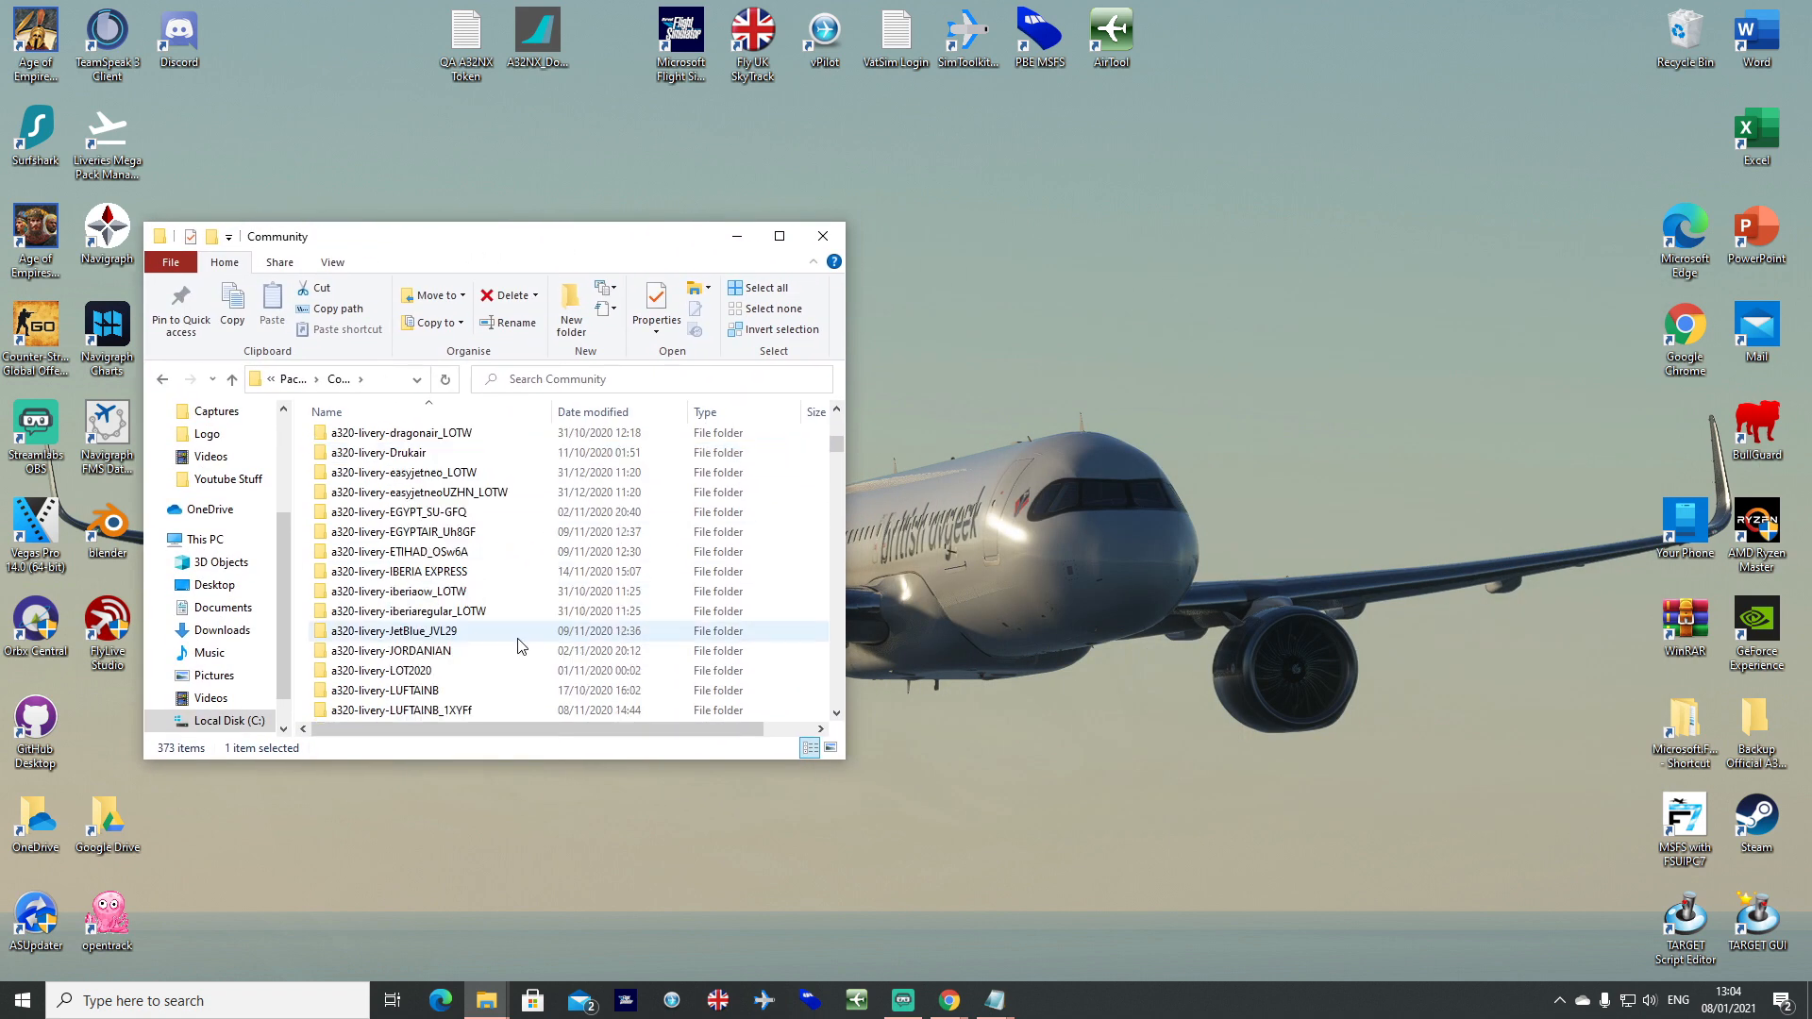
pyautogui.scroll(-3)
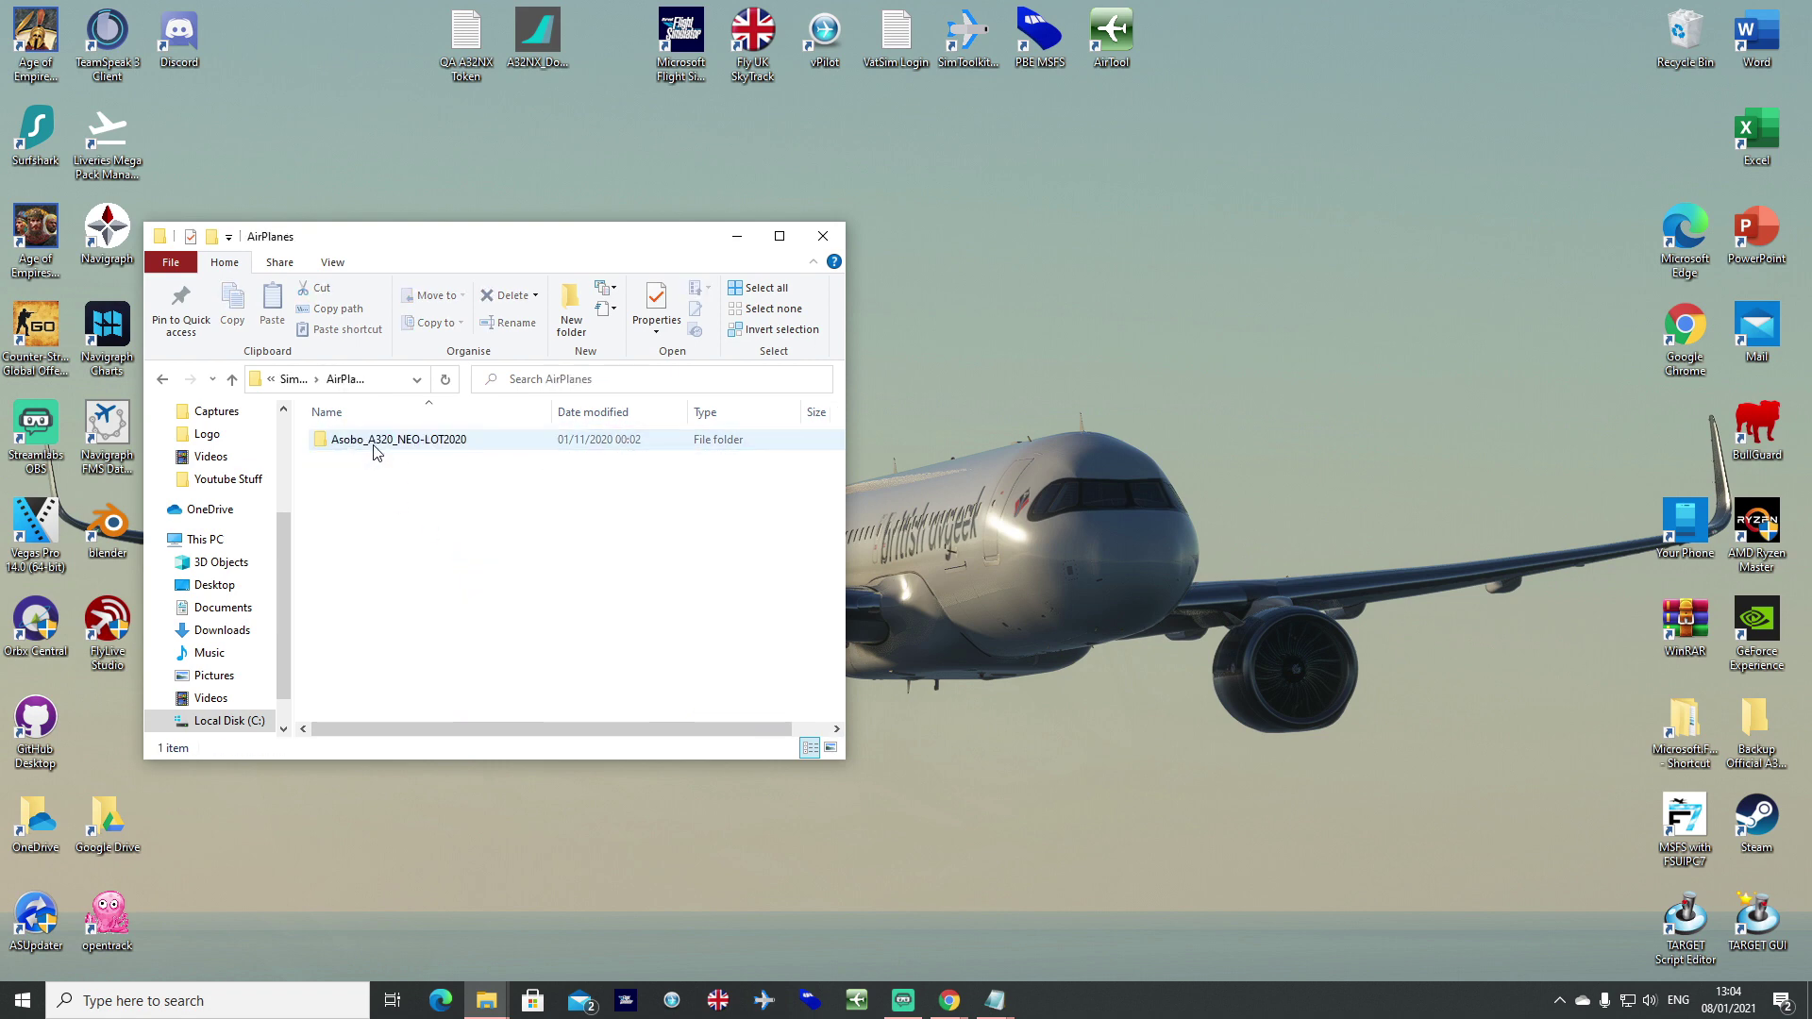
# Open aircraft.cfg in the Asobo_A320_NEO-LOT2020 folder and highlight its 'Airbus A320 Neo LOT (2020)' title.
pyautogui.doubleClick(396, 440)
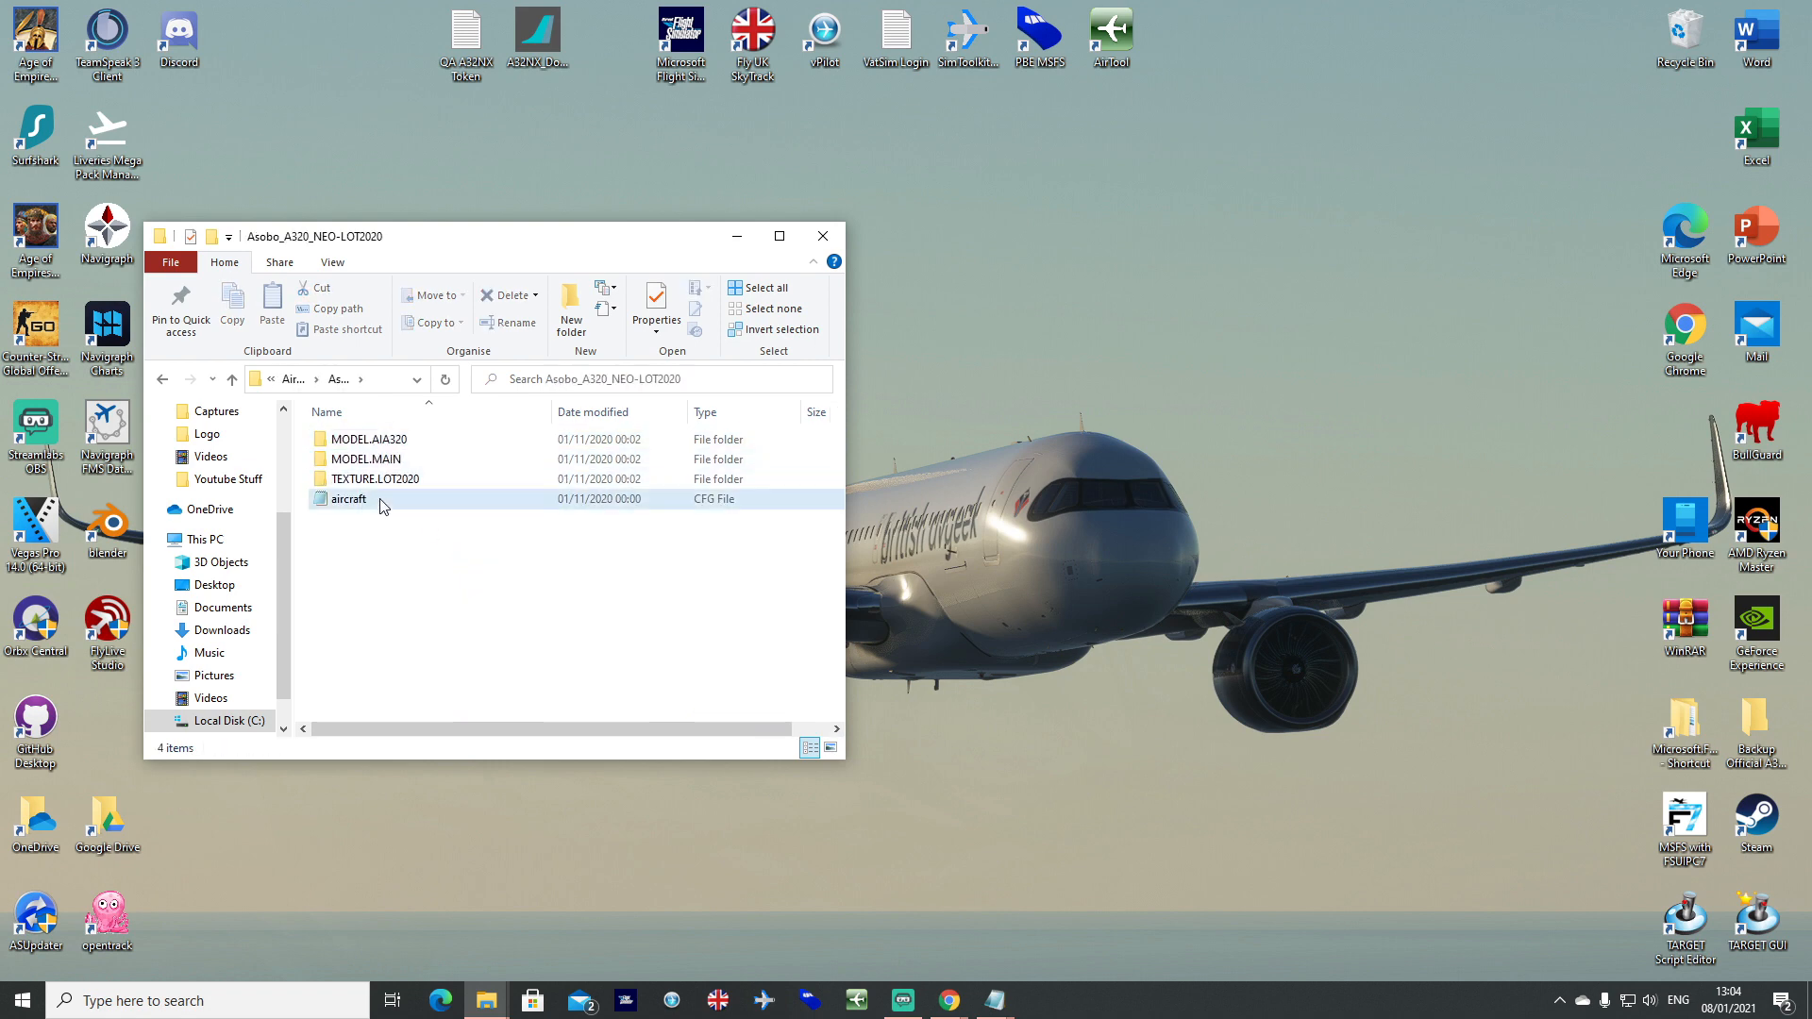
pyautogui.doubleClick(347, 498)
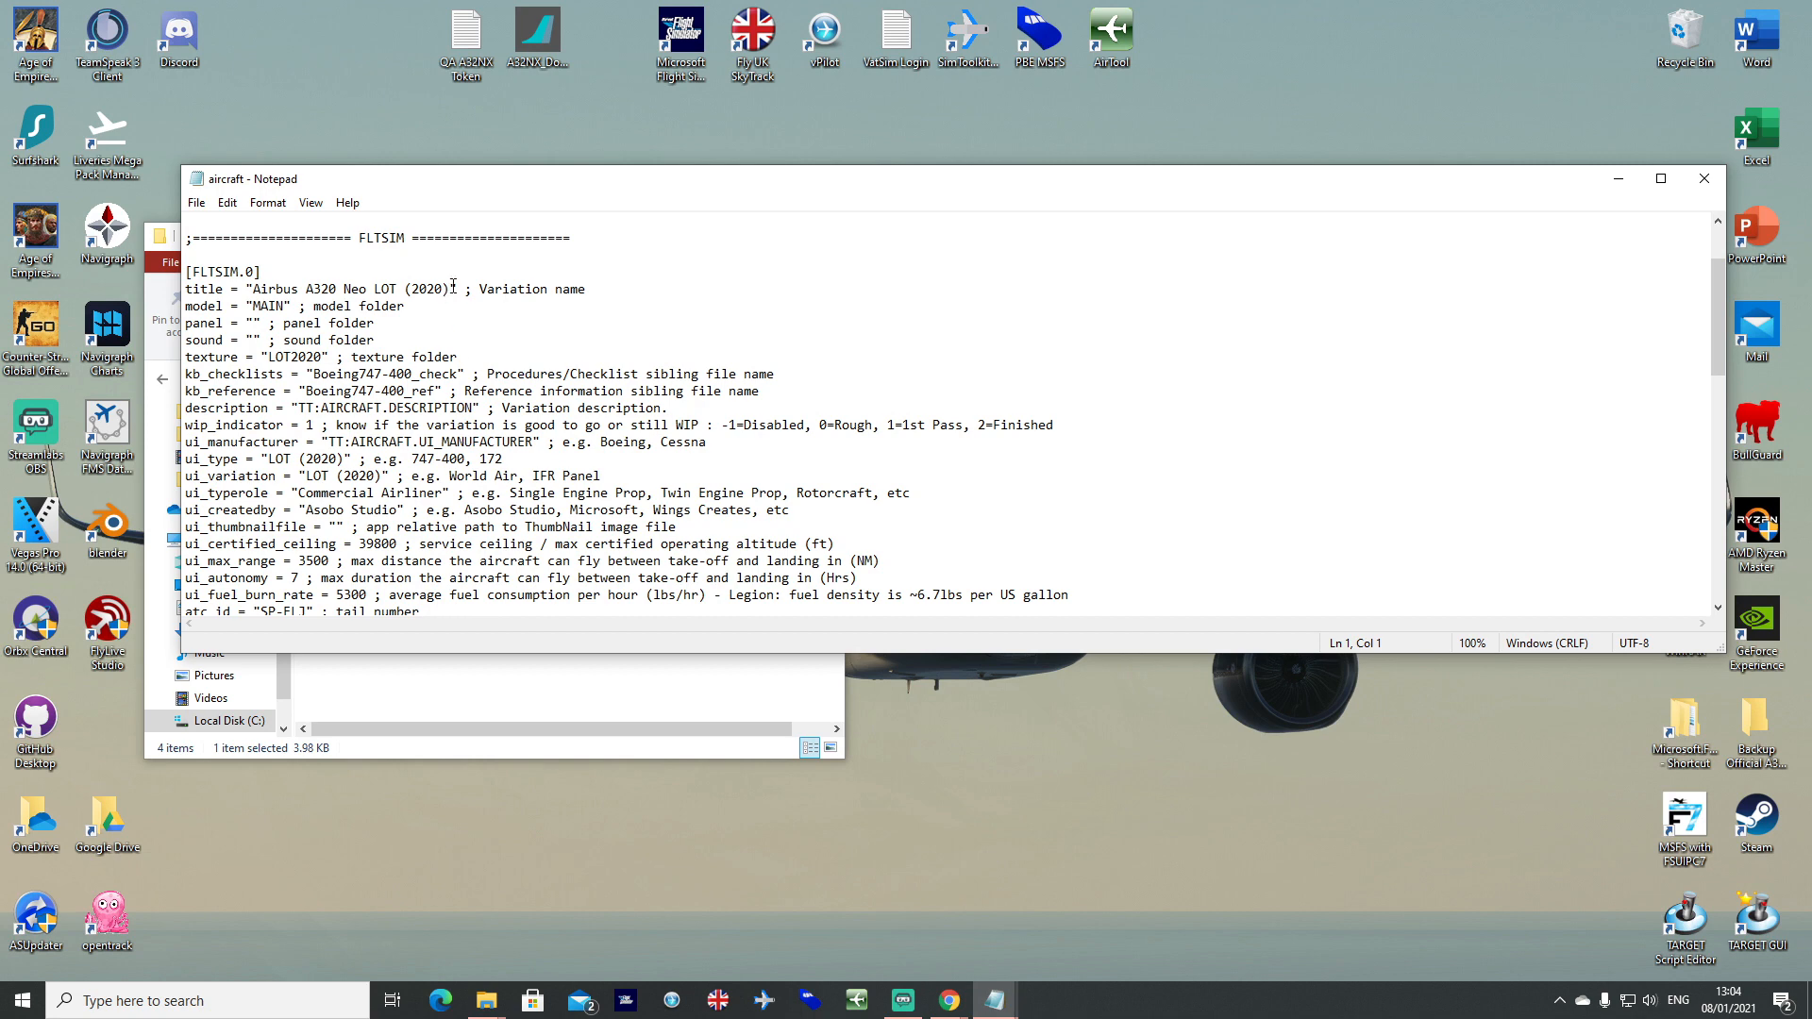
pyautogui.doubleClick(340, 288)
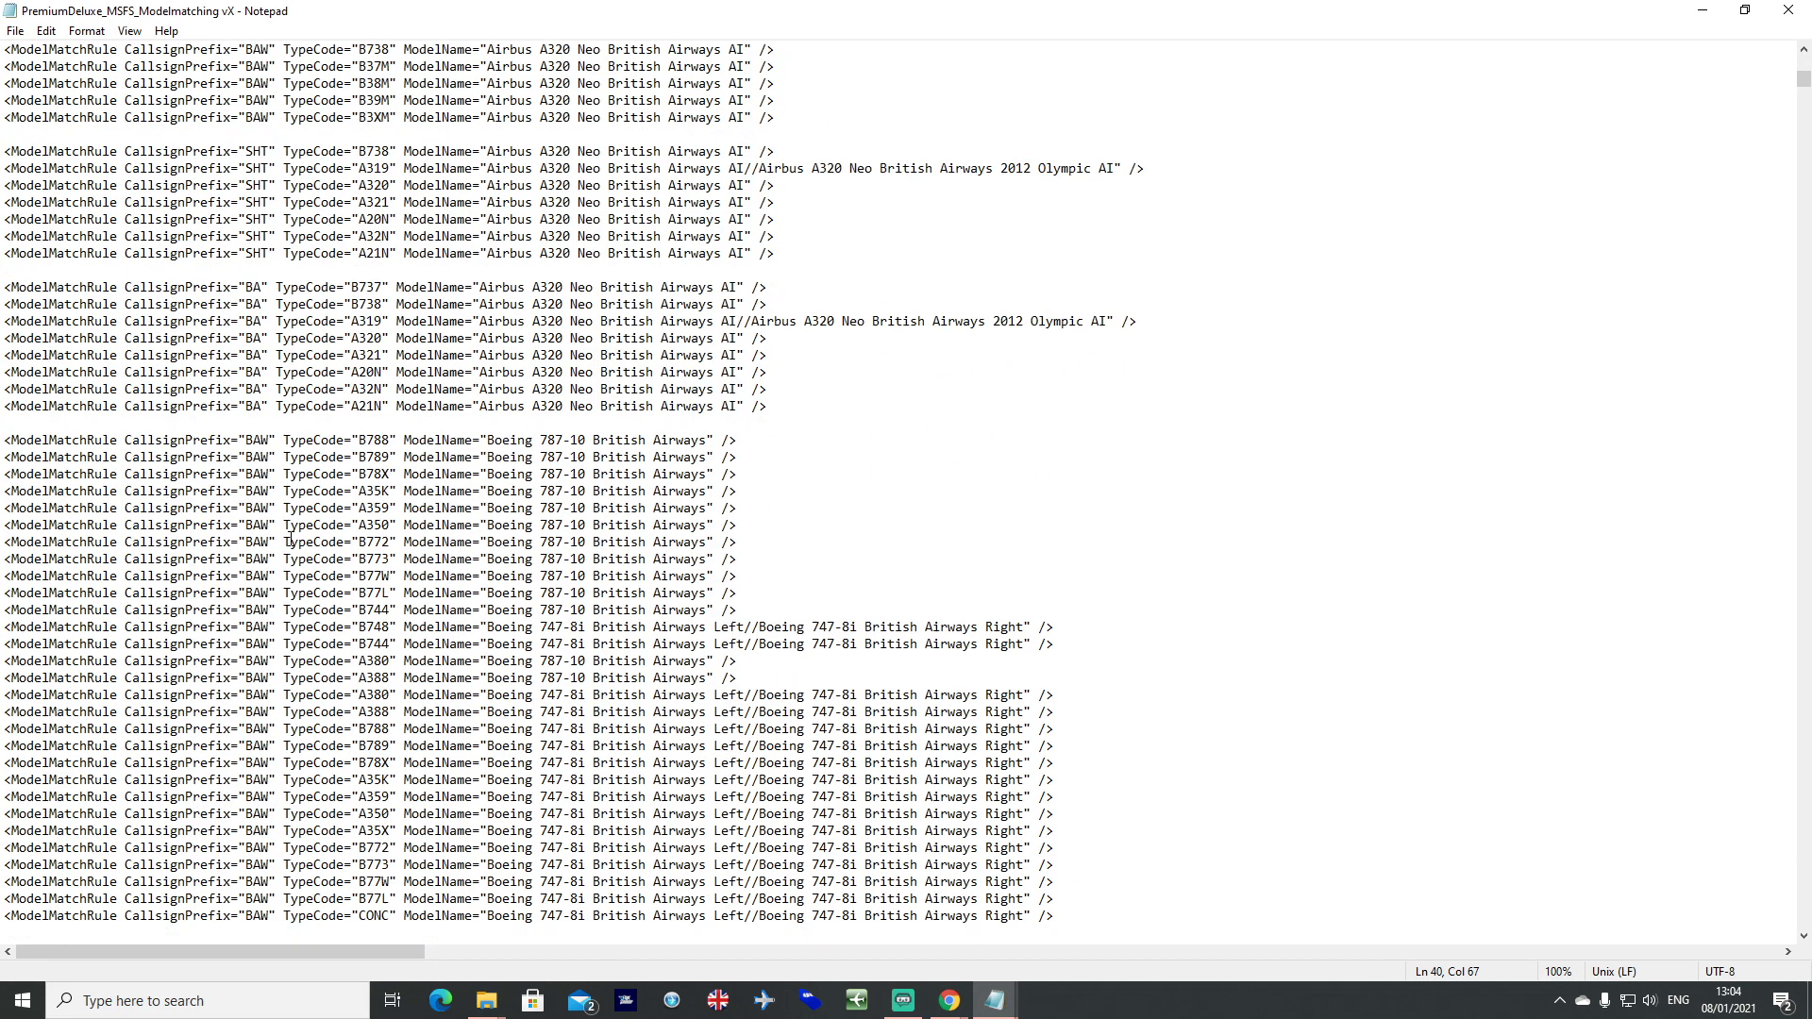
pyautogui.scroll(-3)
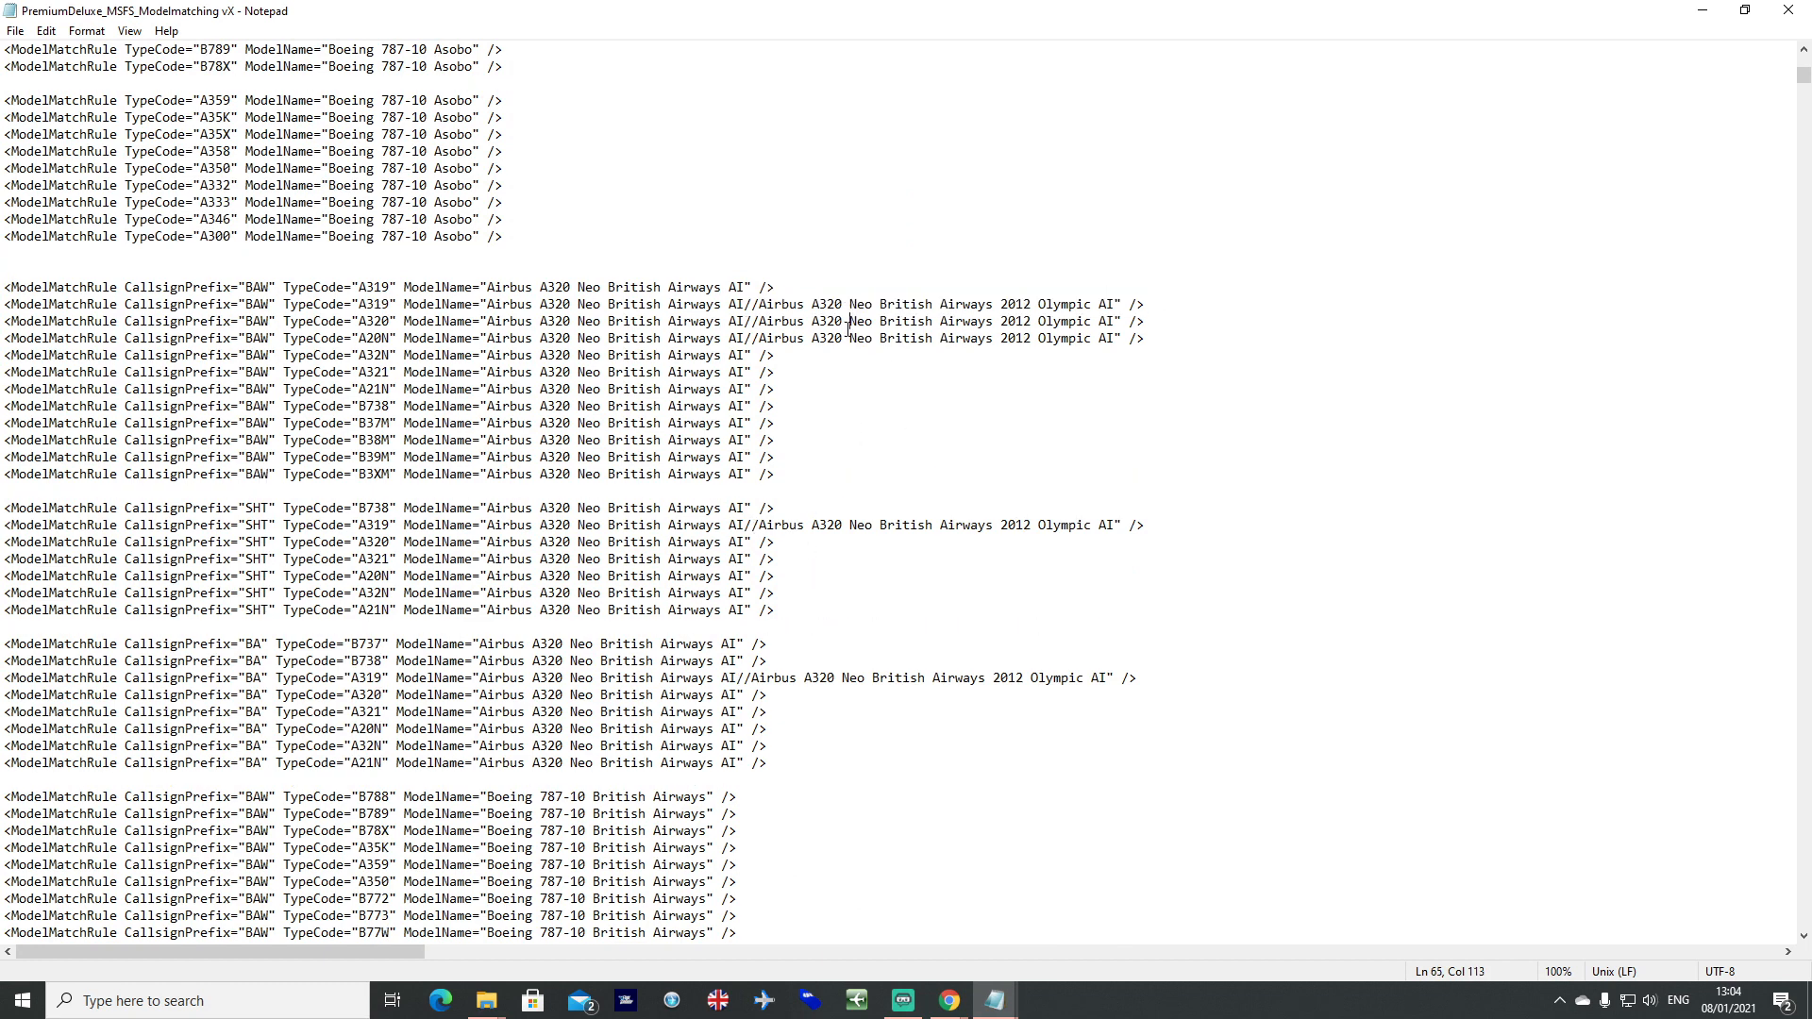
pyautogui.moveTo(760, 304); pyautogui.dragTo(1113, 303)
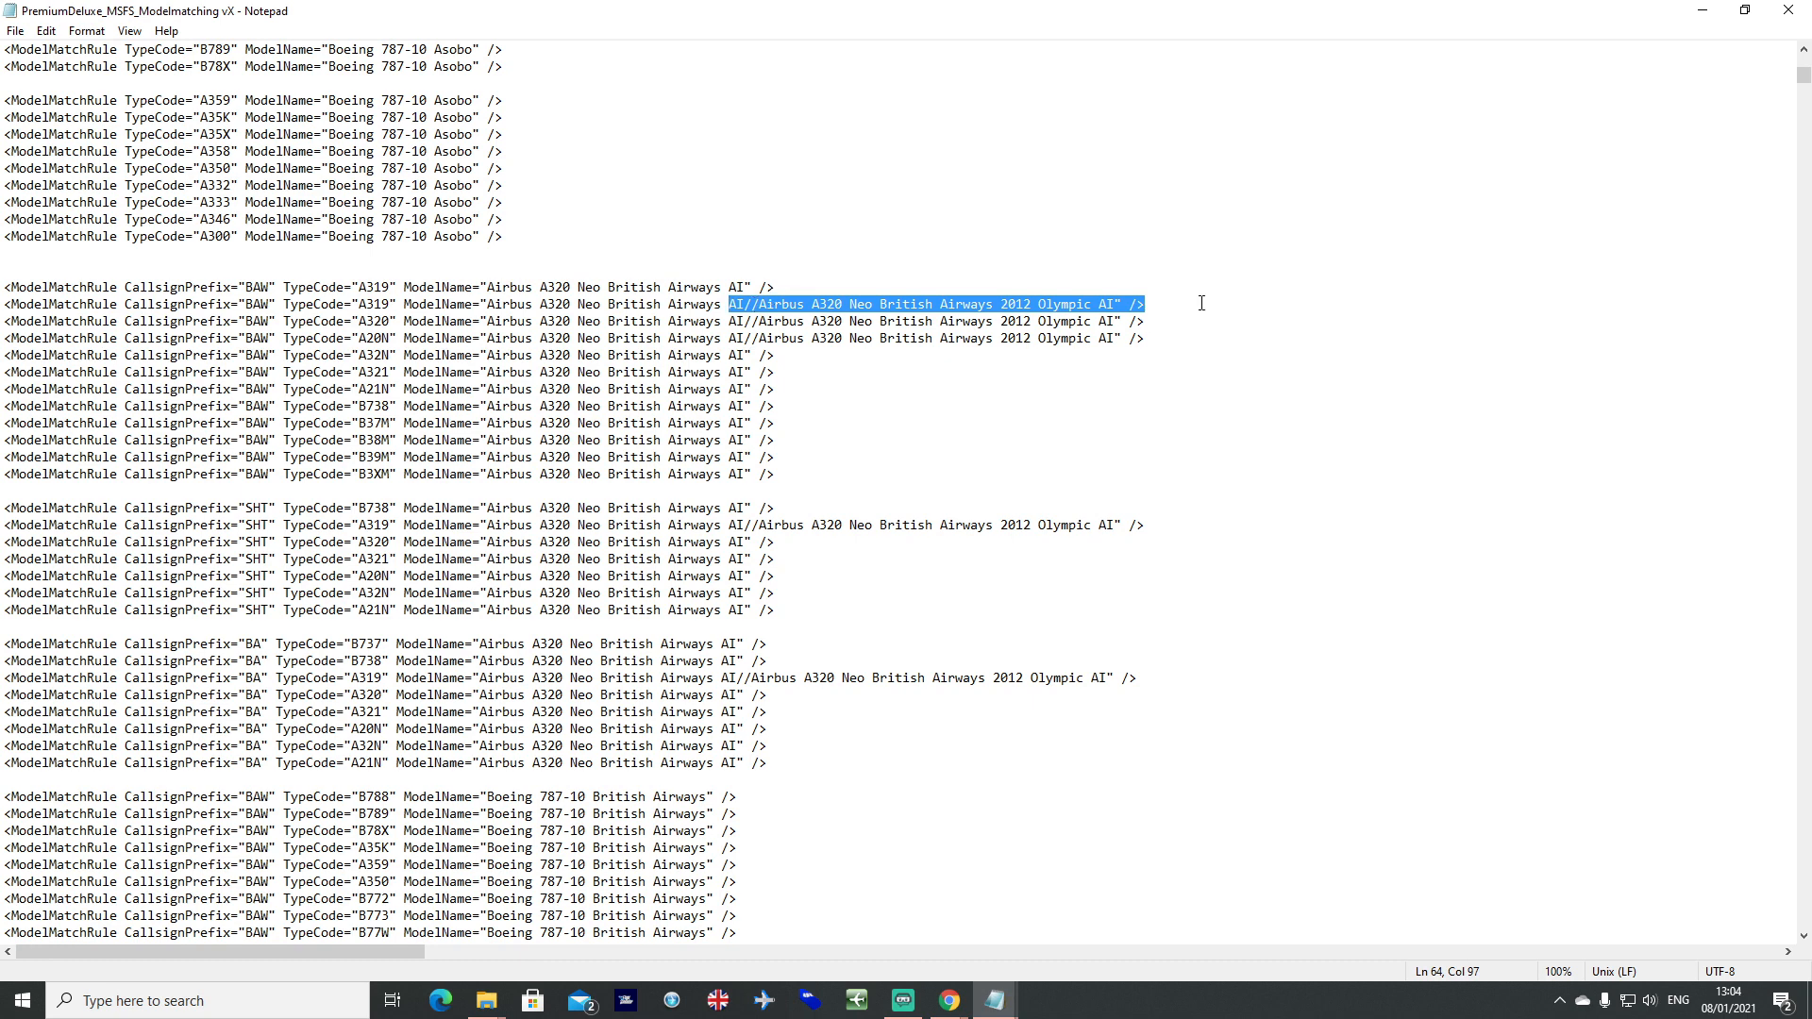
pyautogui.click(1151, 302)
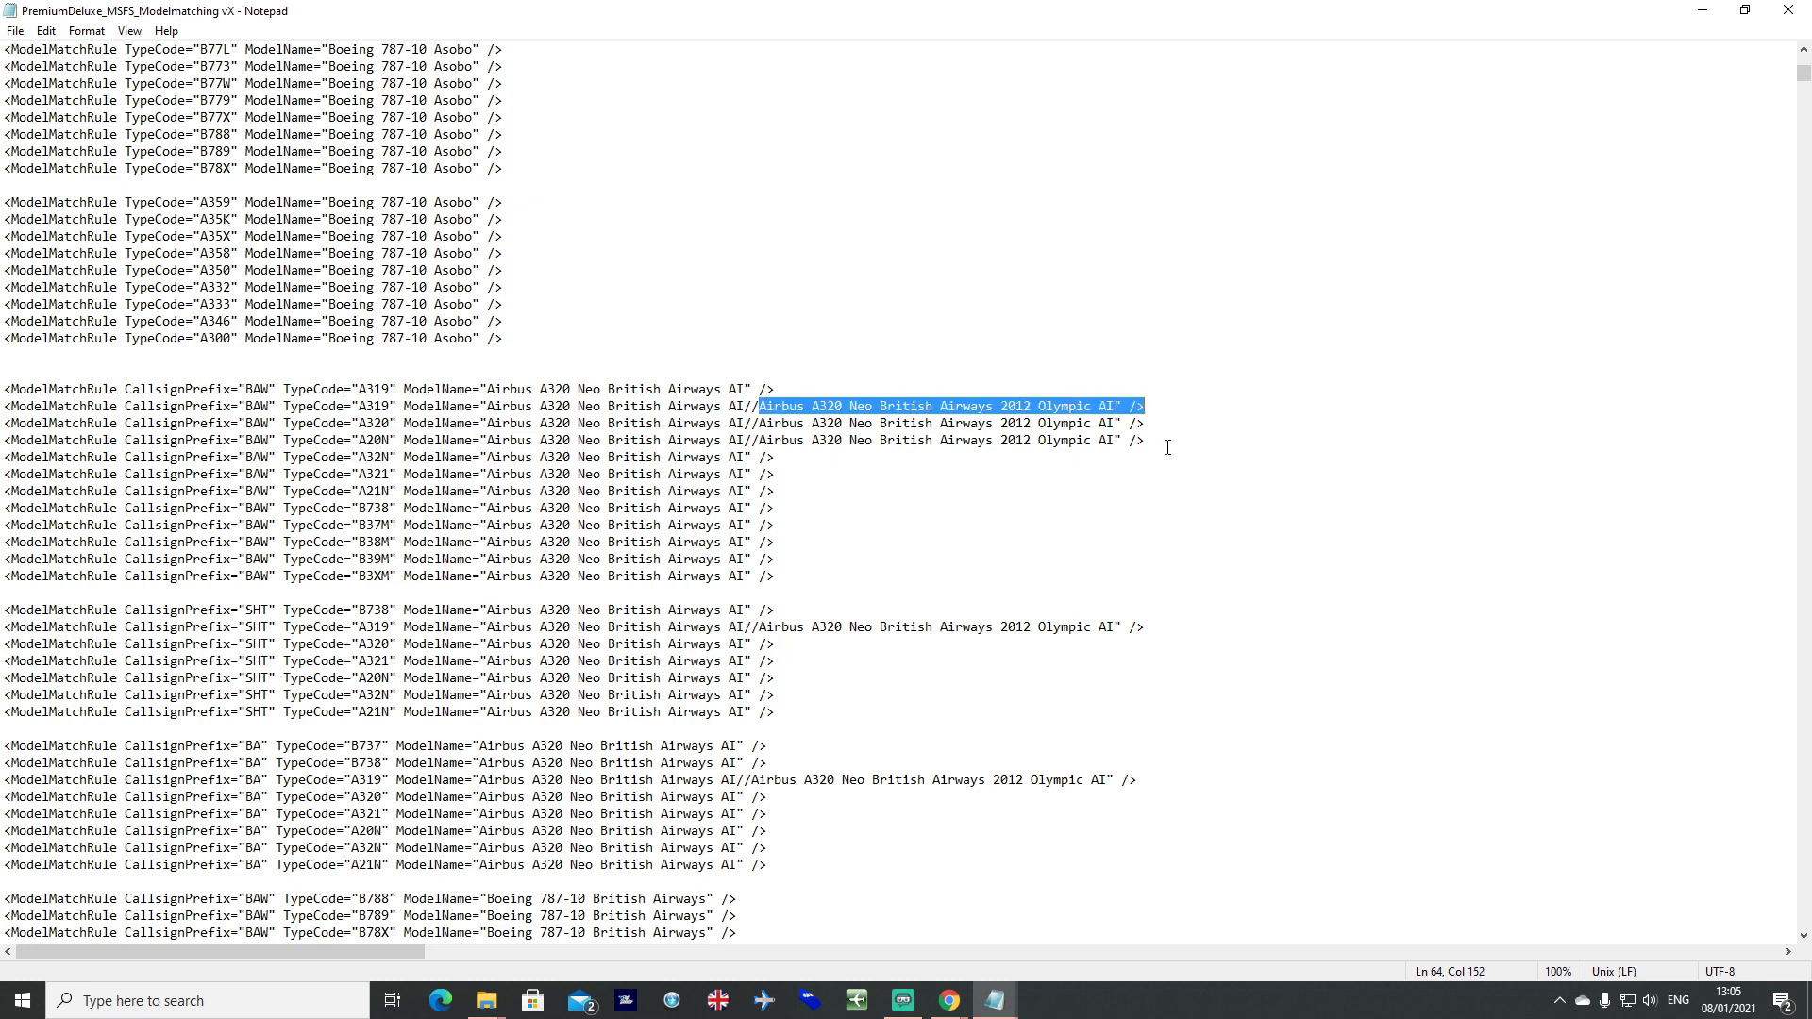
pyautogui.moveTo(351, 73)
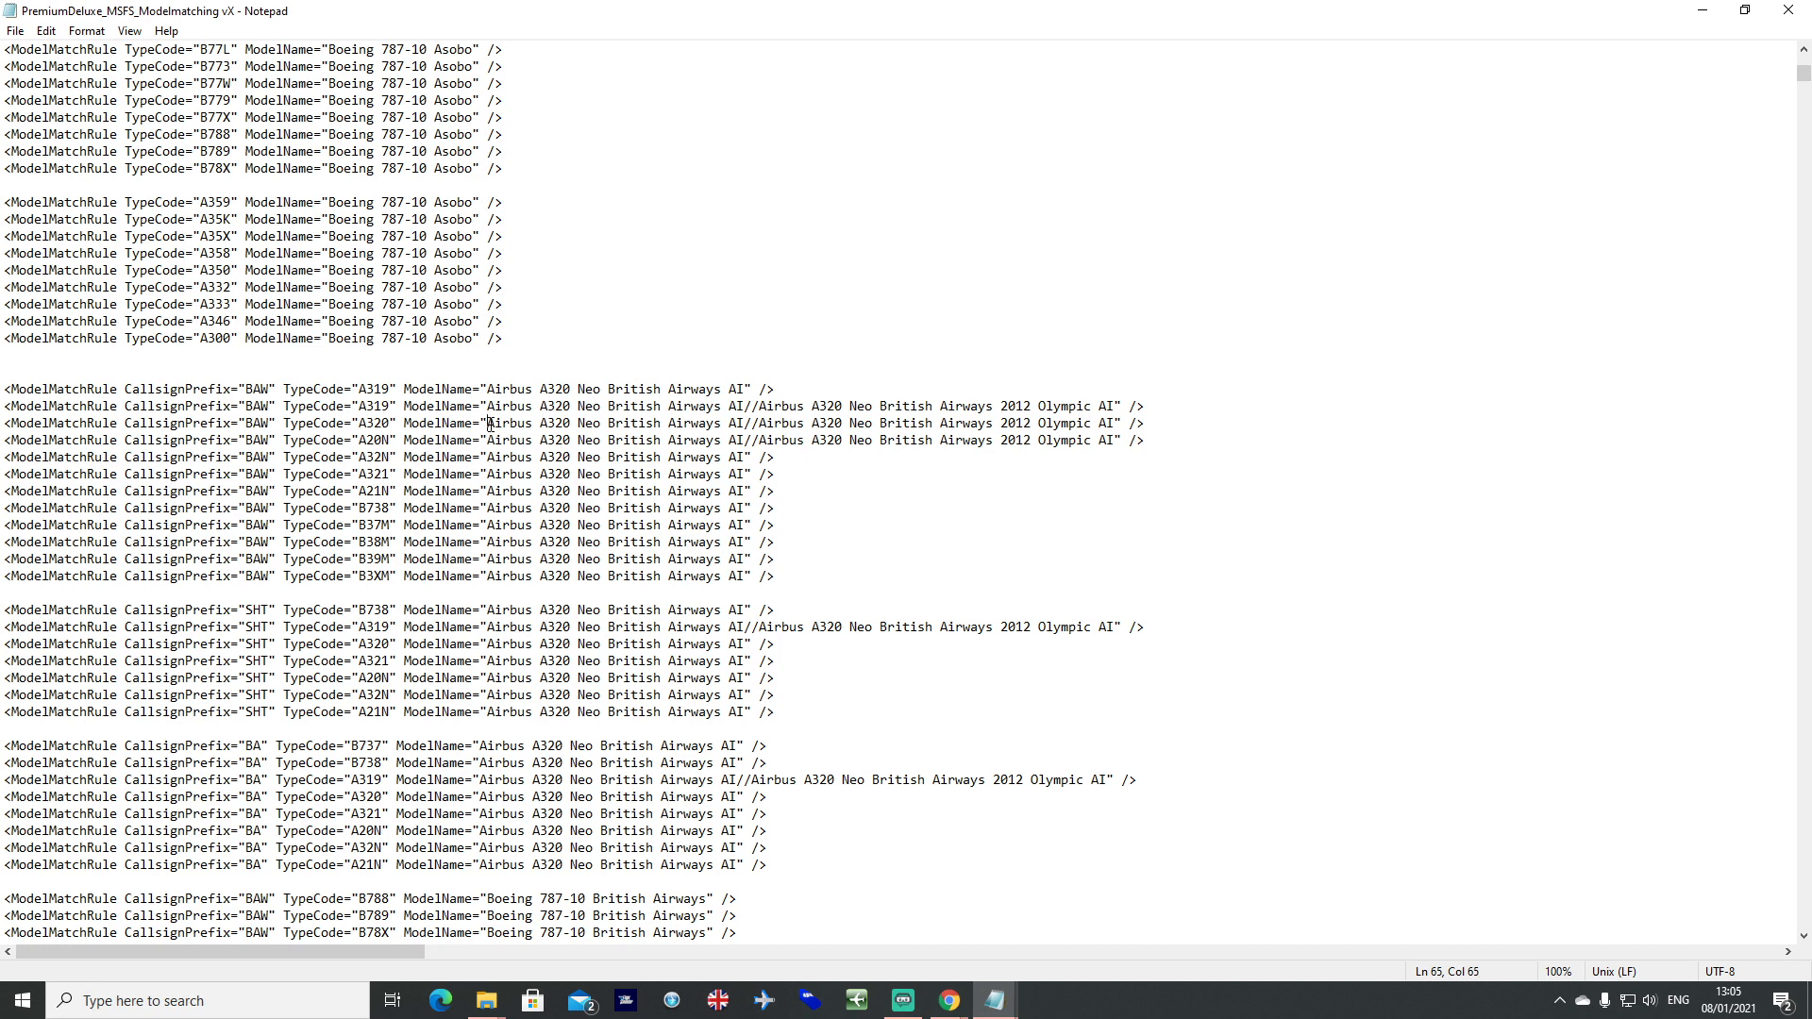
pyautogui.moveTo(487, 421); pyautogui.dragTo(747, 421)
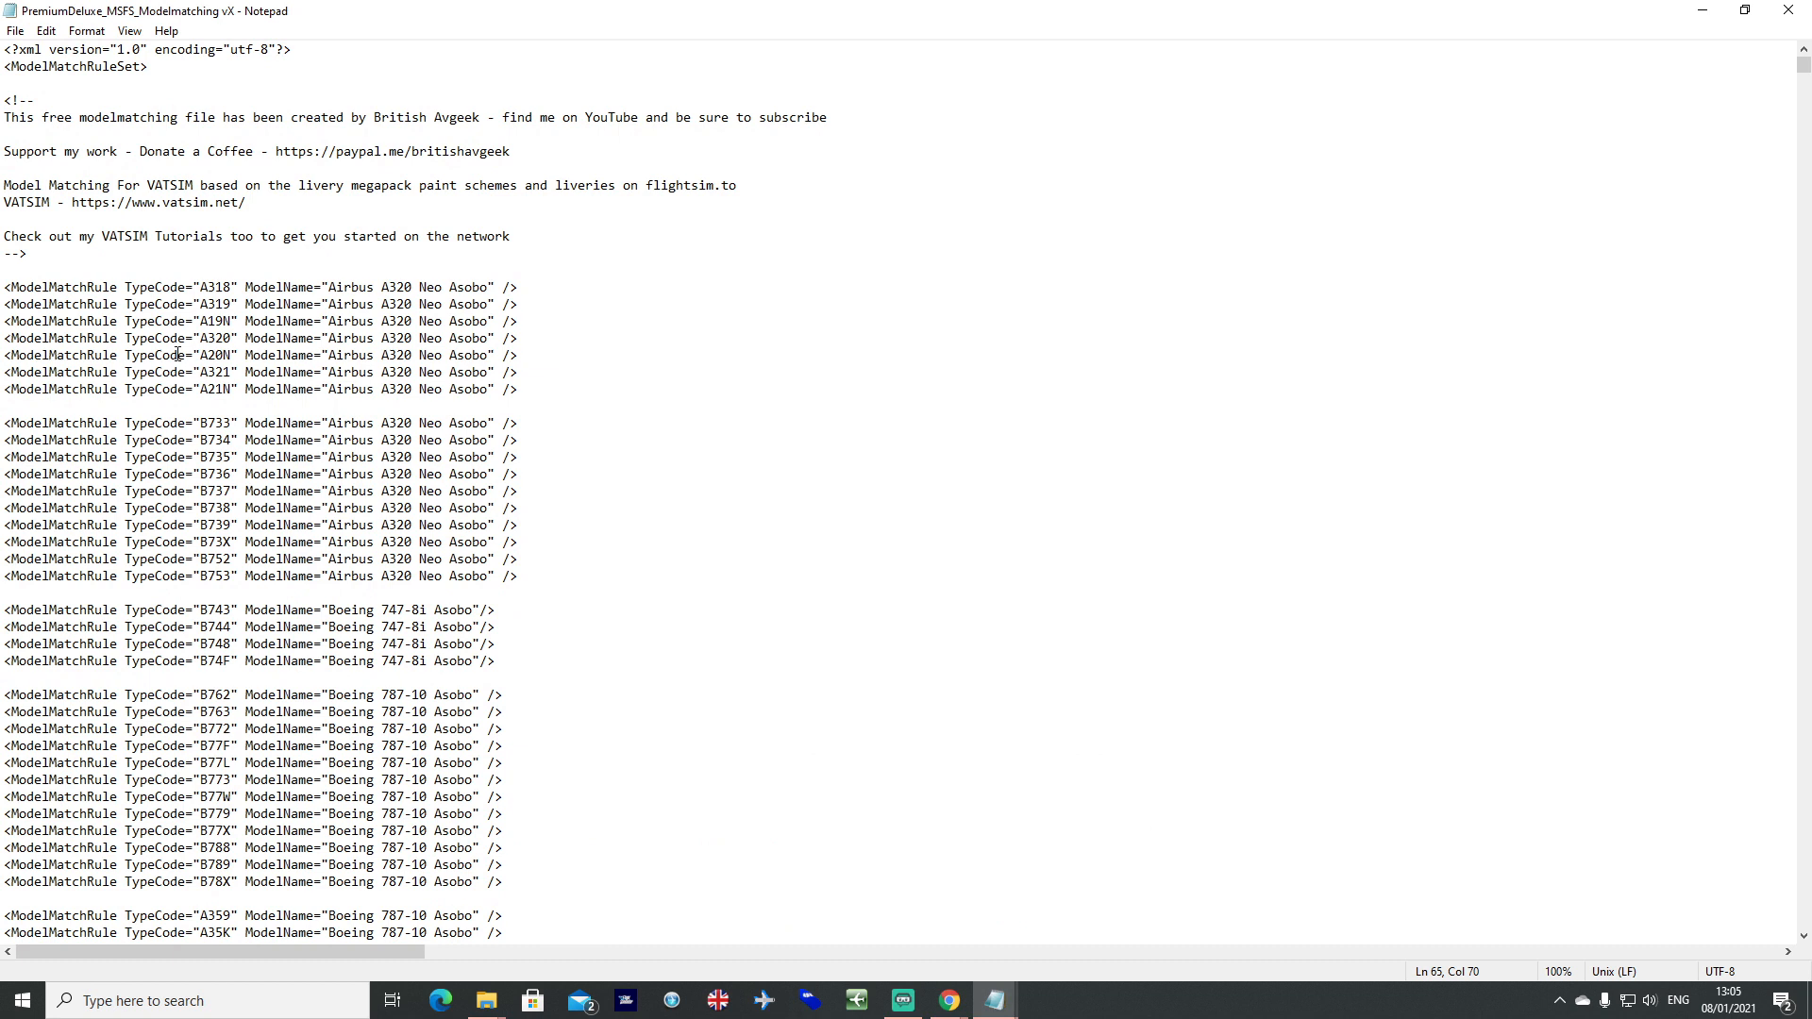
pyautogui.doubleClick(217, 336)
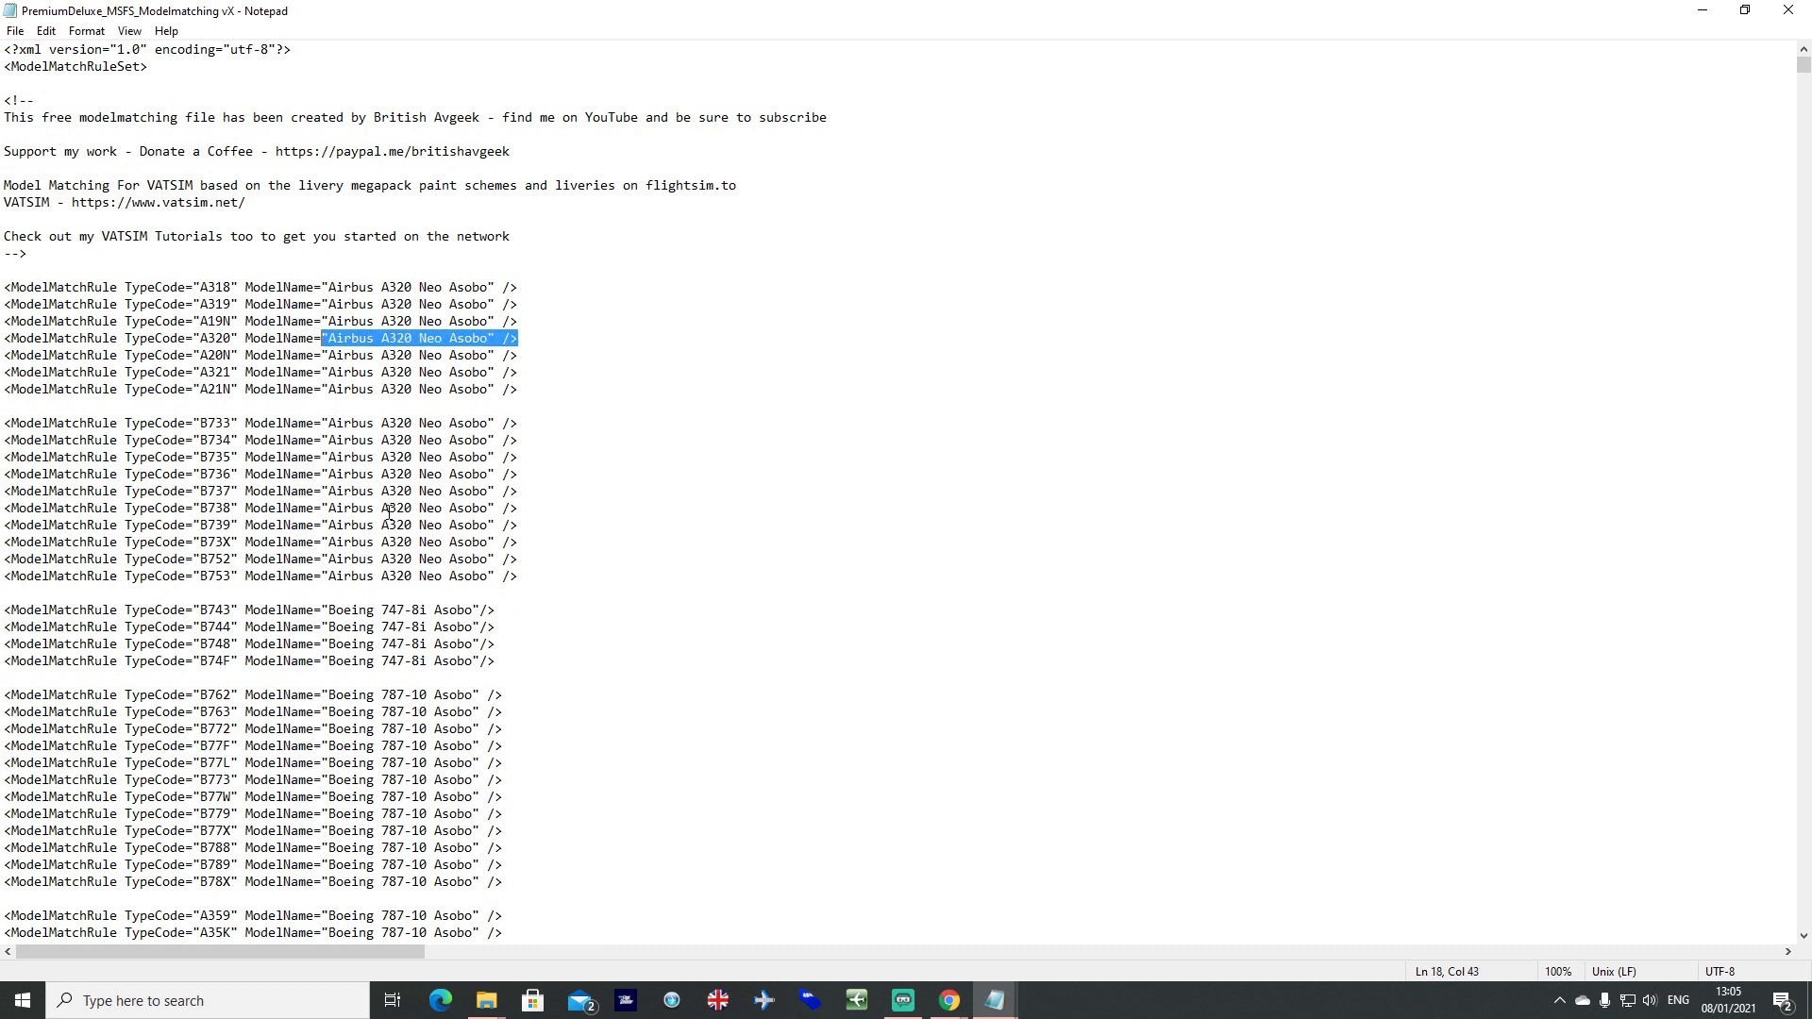
pyautogui.scroll(-3)
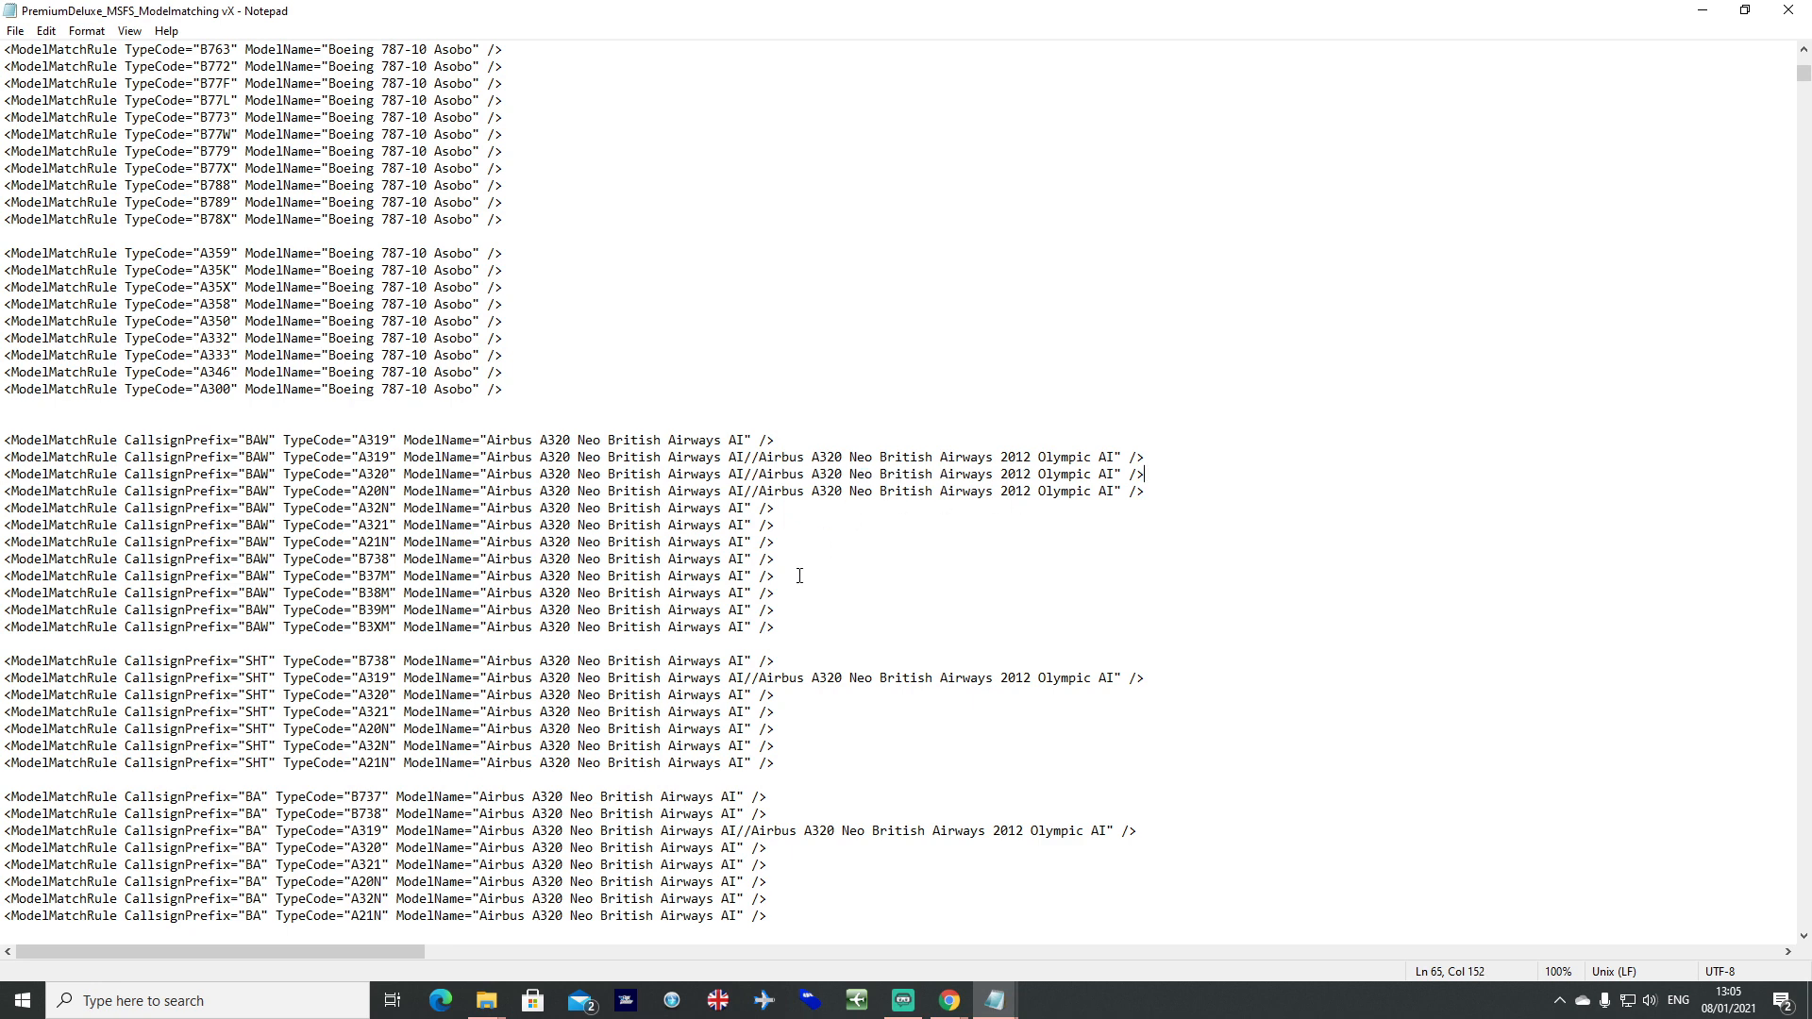
pyautogui.scroll(-3)
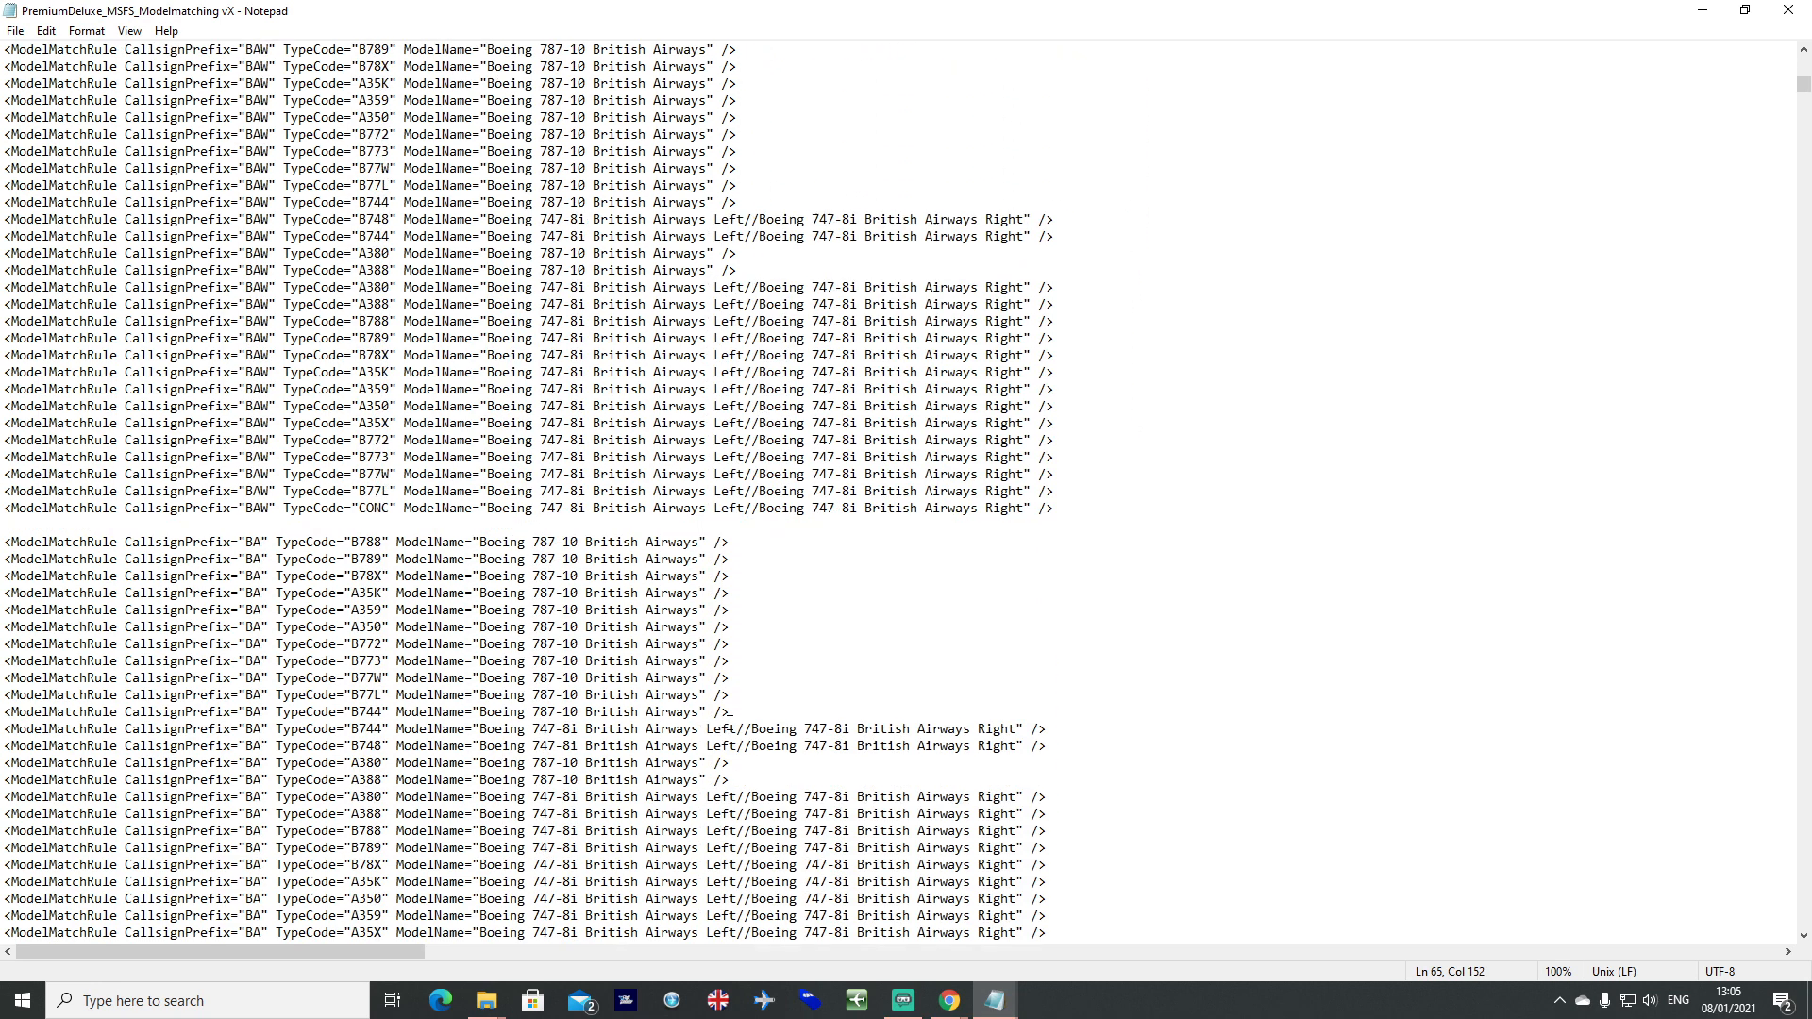
pyautogui.scroll(-3)
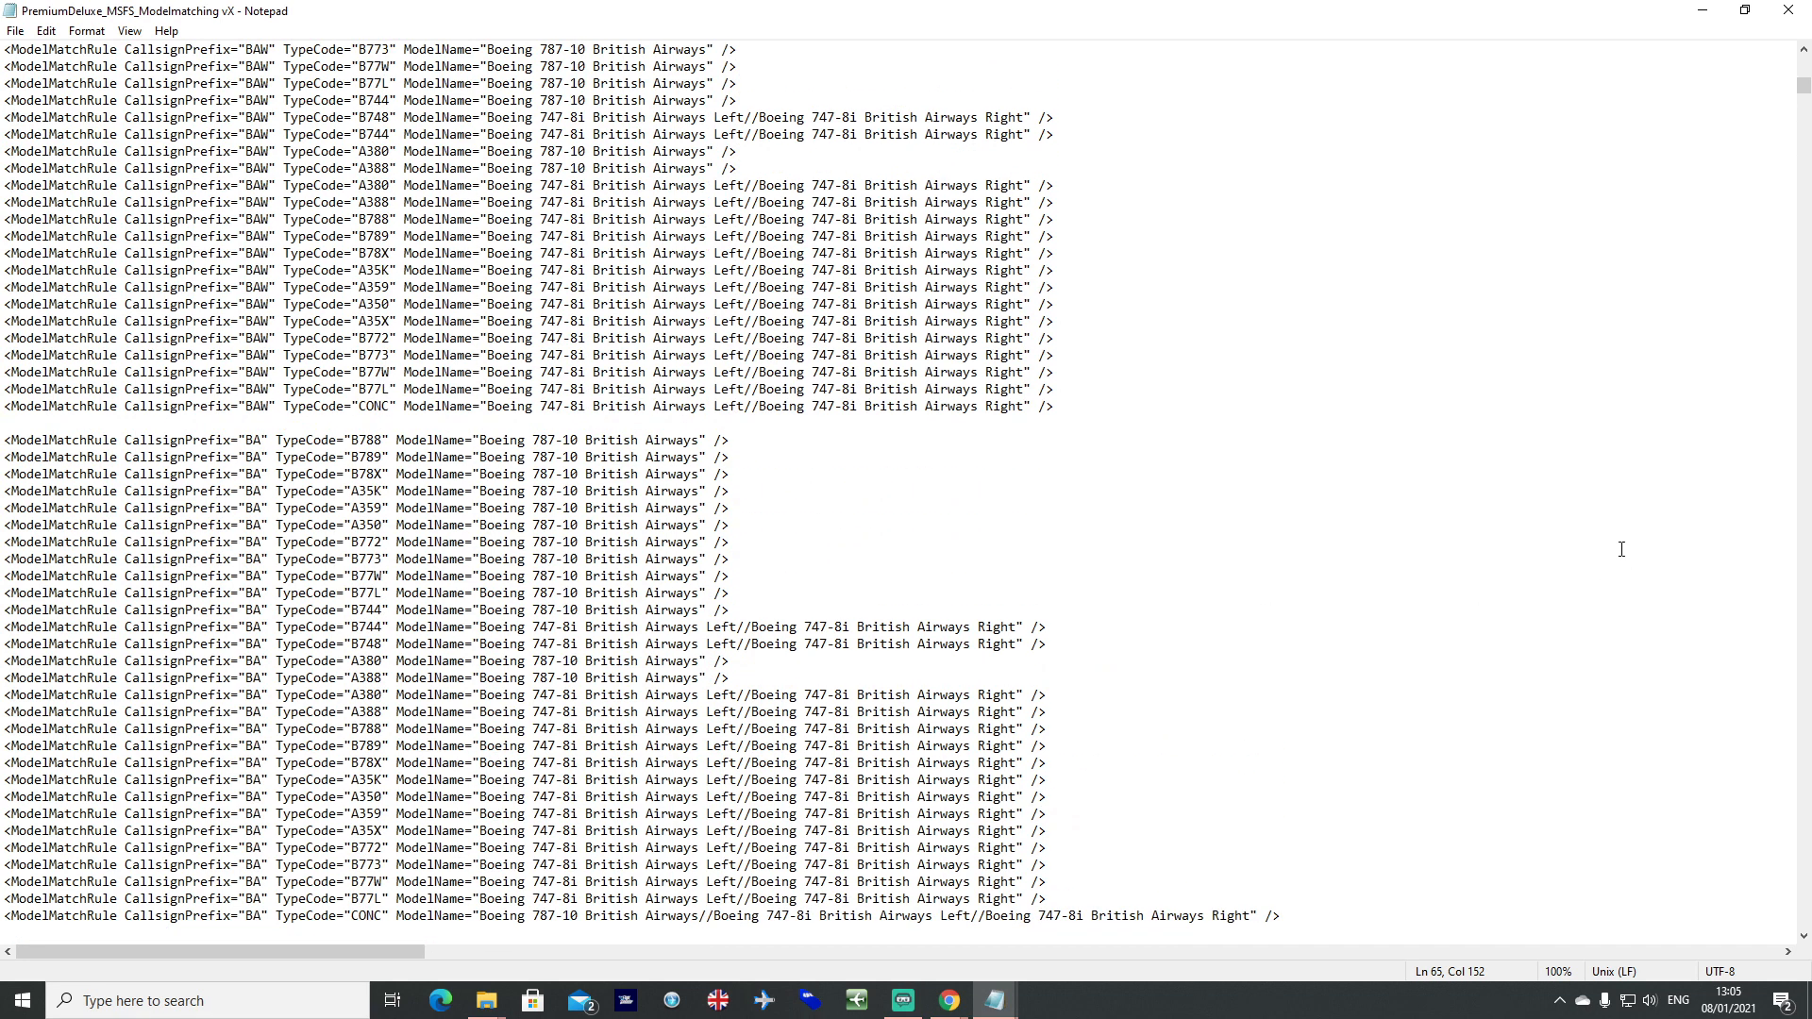
pyautogui.scroll(-3)
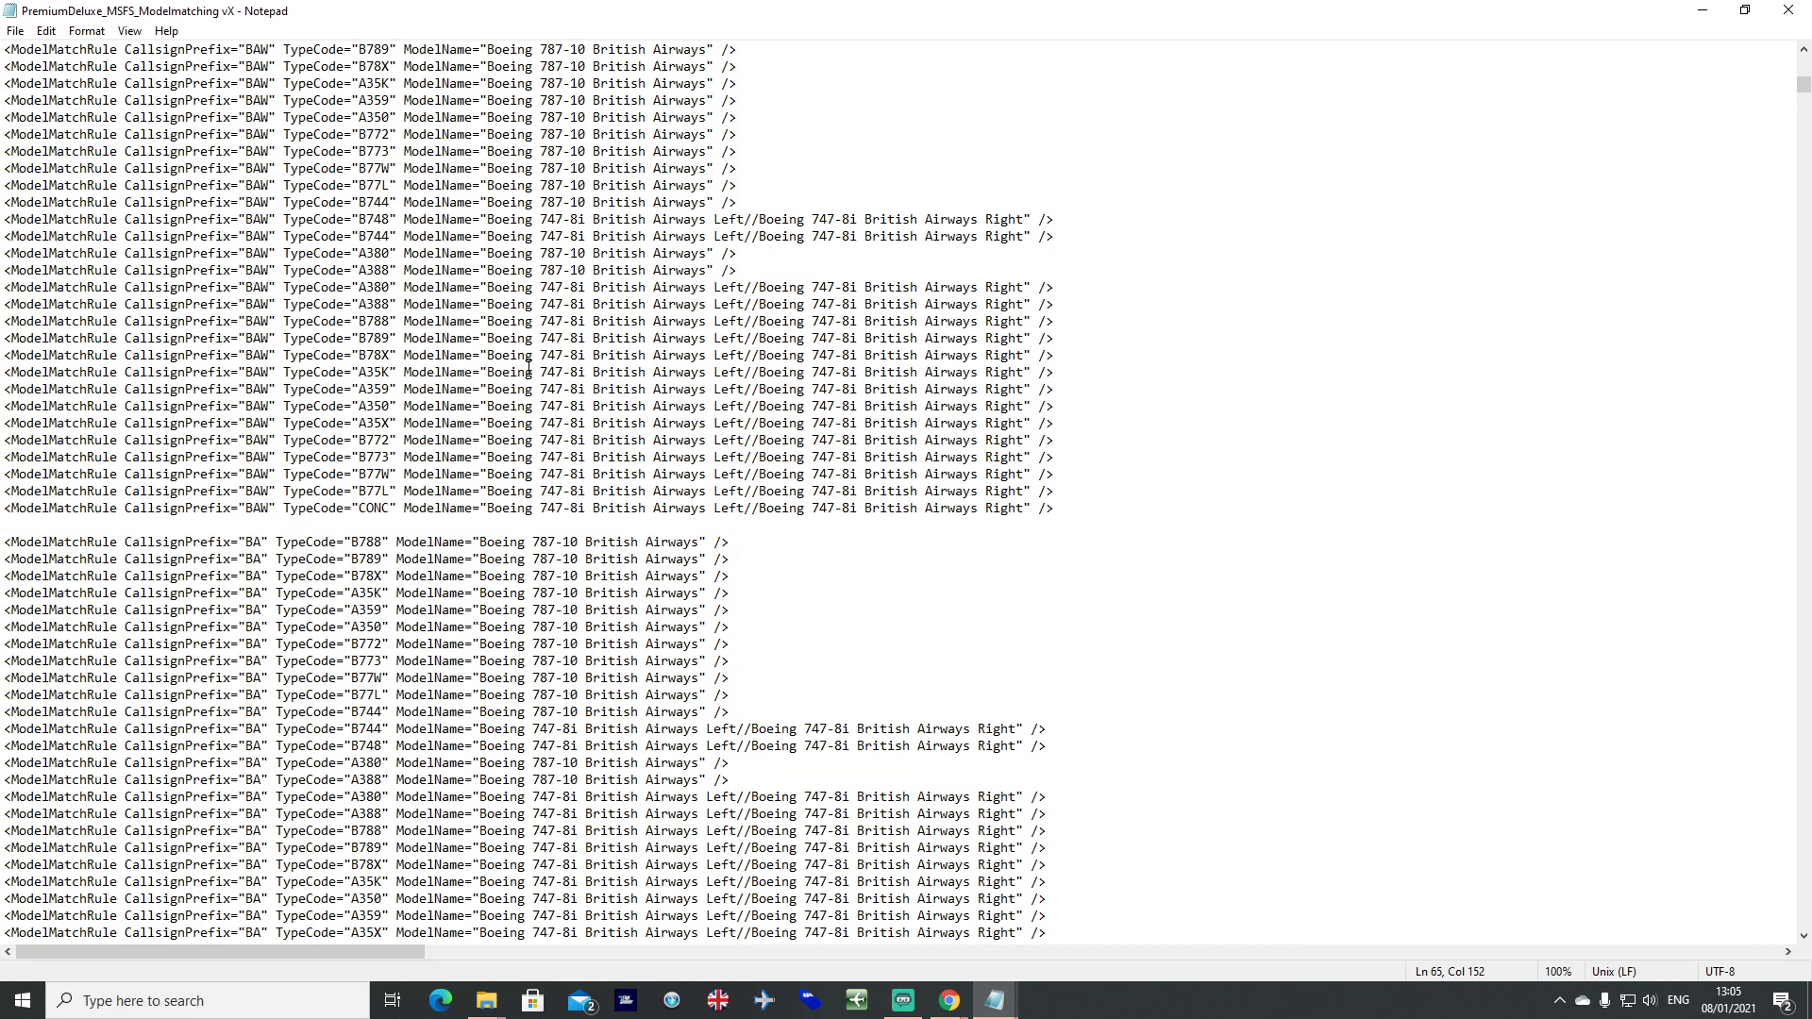
pyautogui.moveTo(479, 355); pyautogui.dragTo(718, 354)
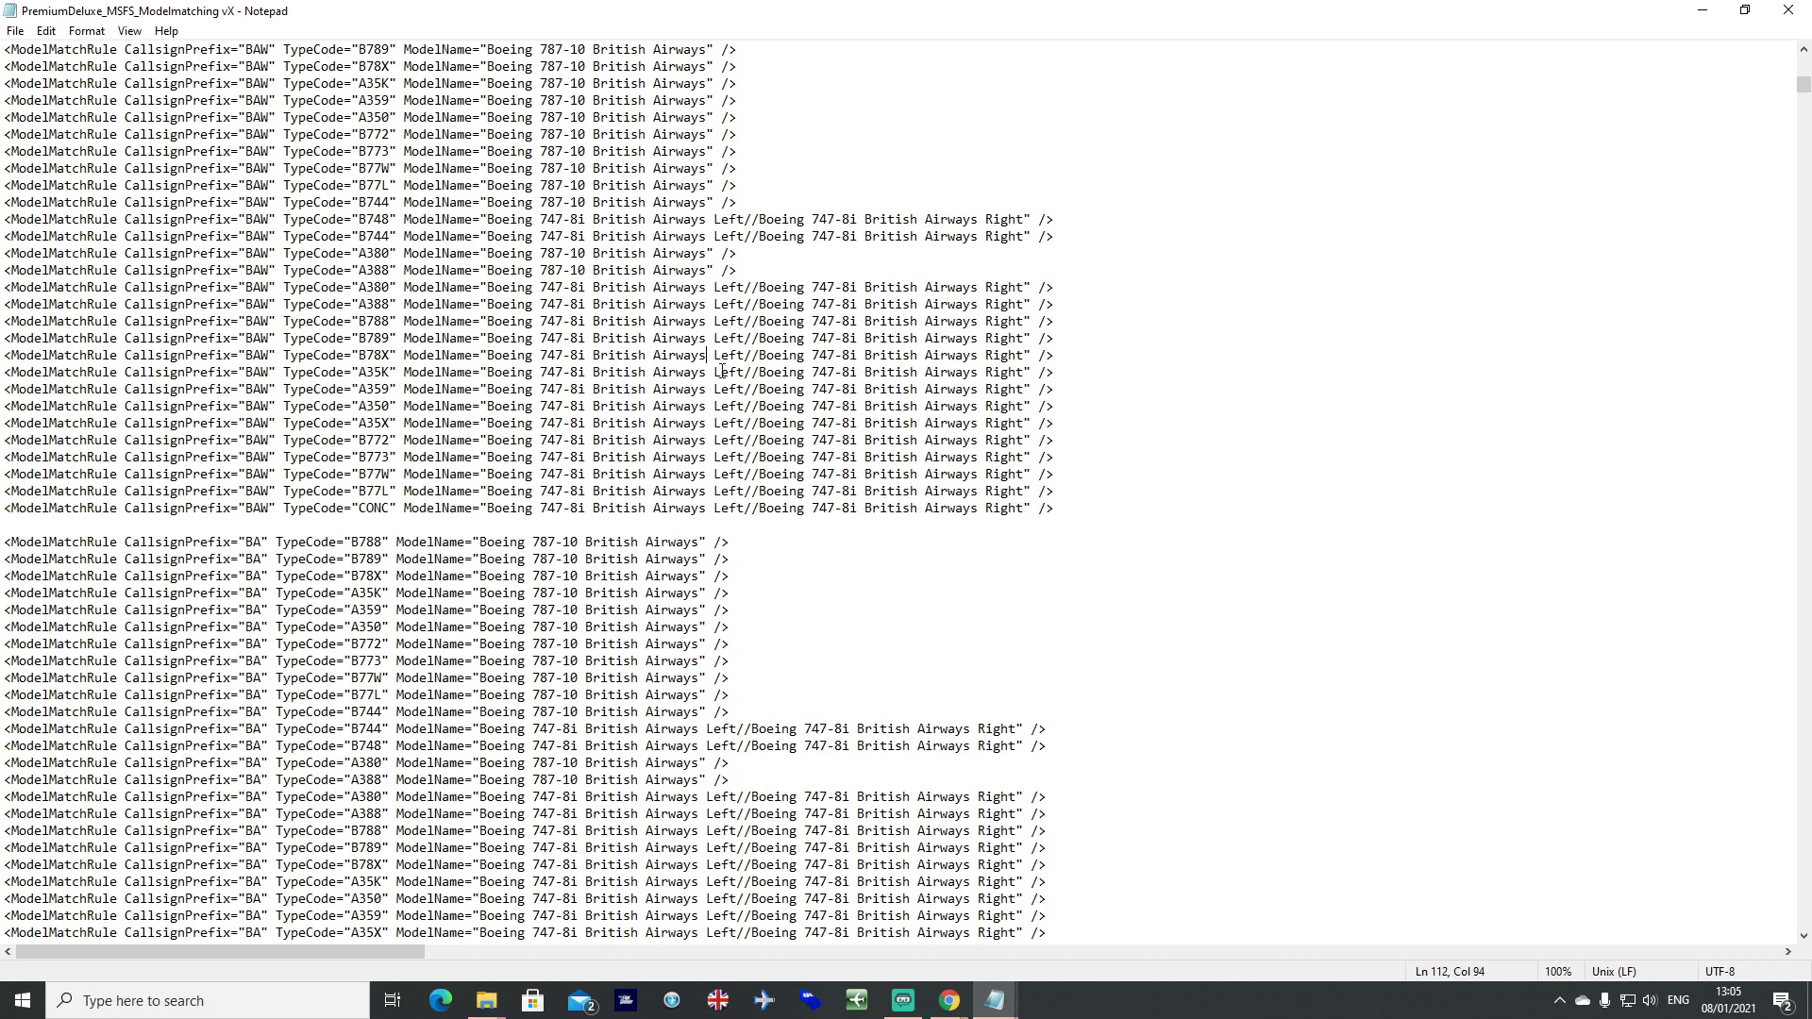
pyautogui.scroll(-3)
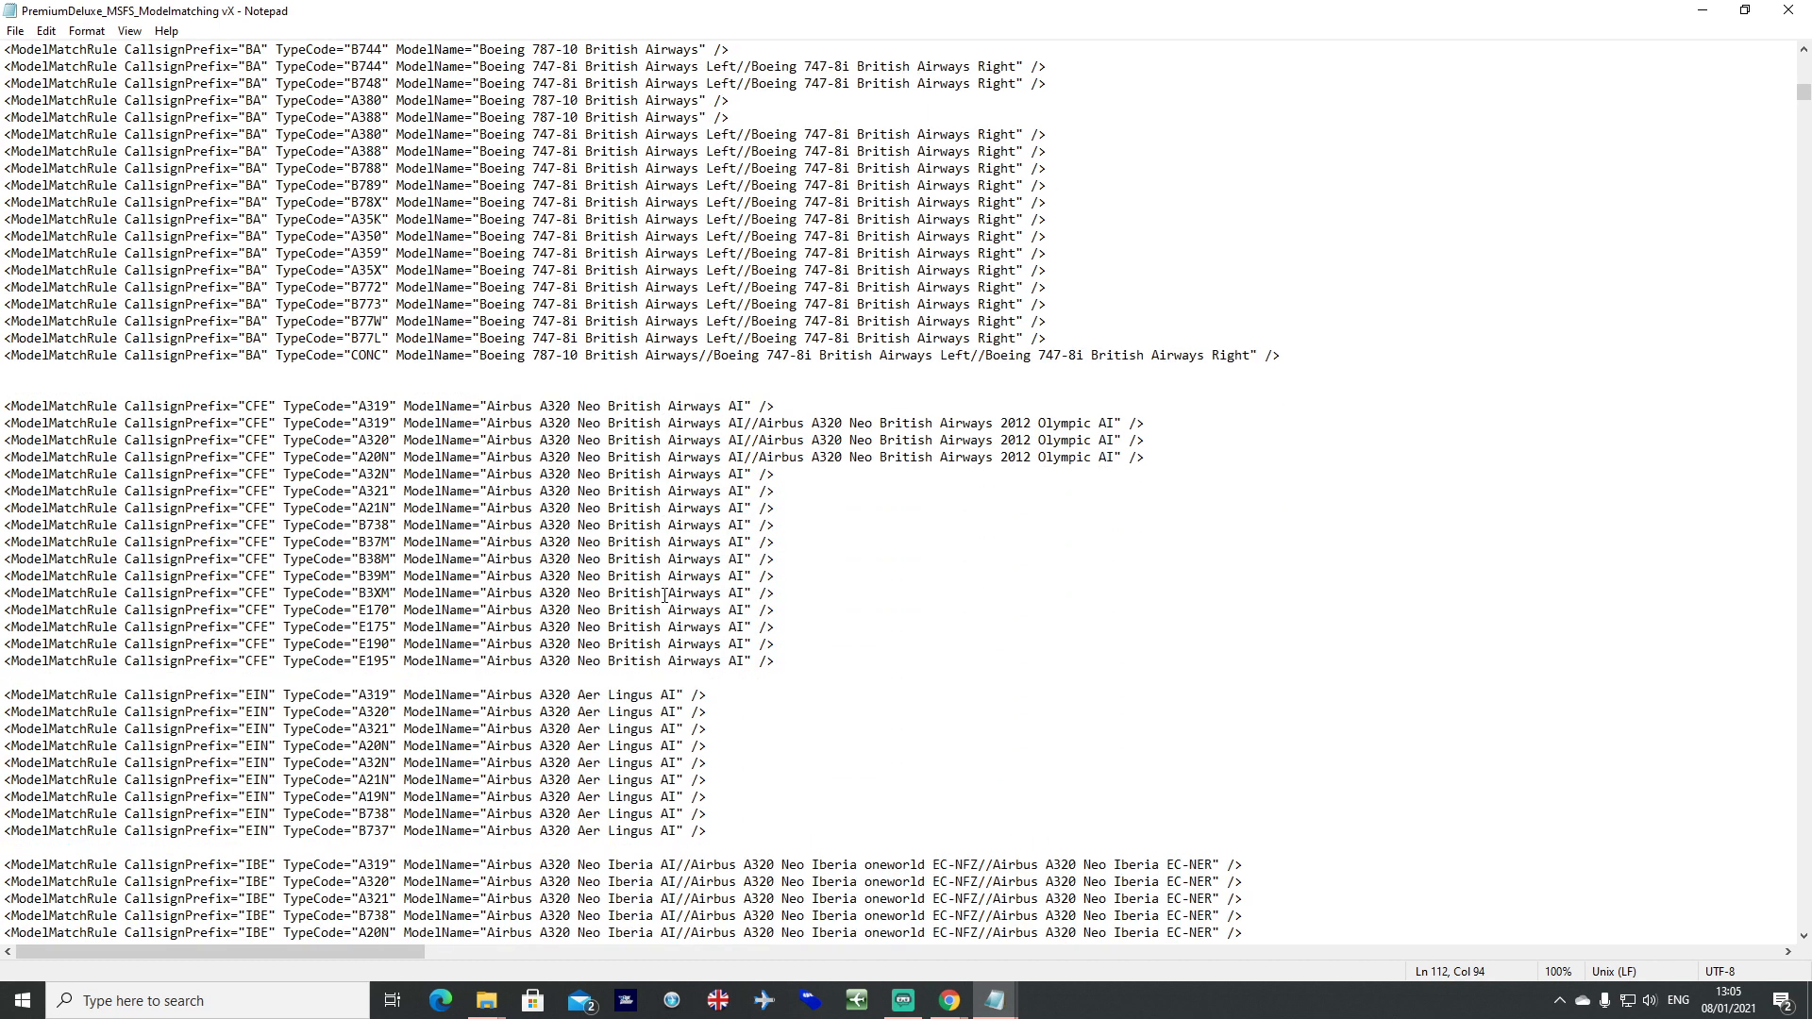
pyautogui.scroll(-3)
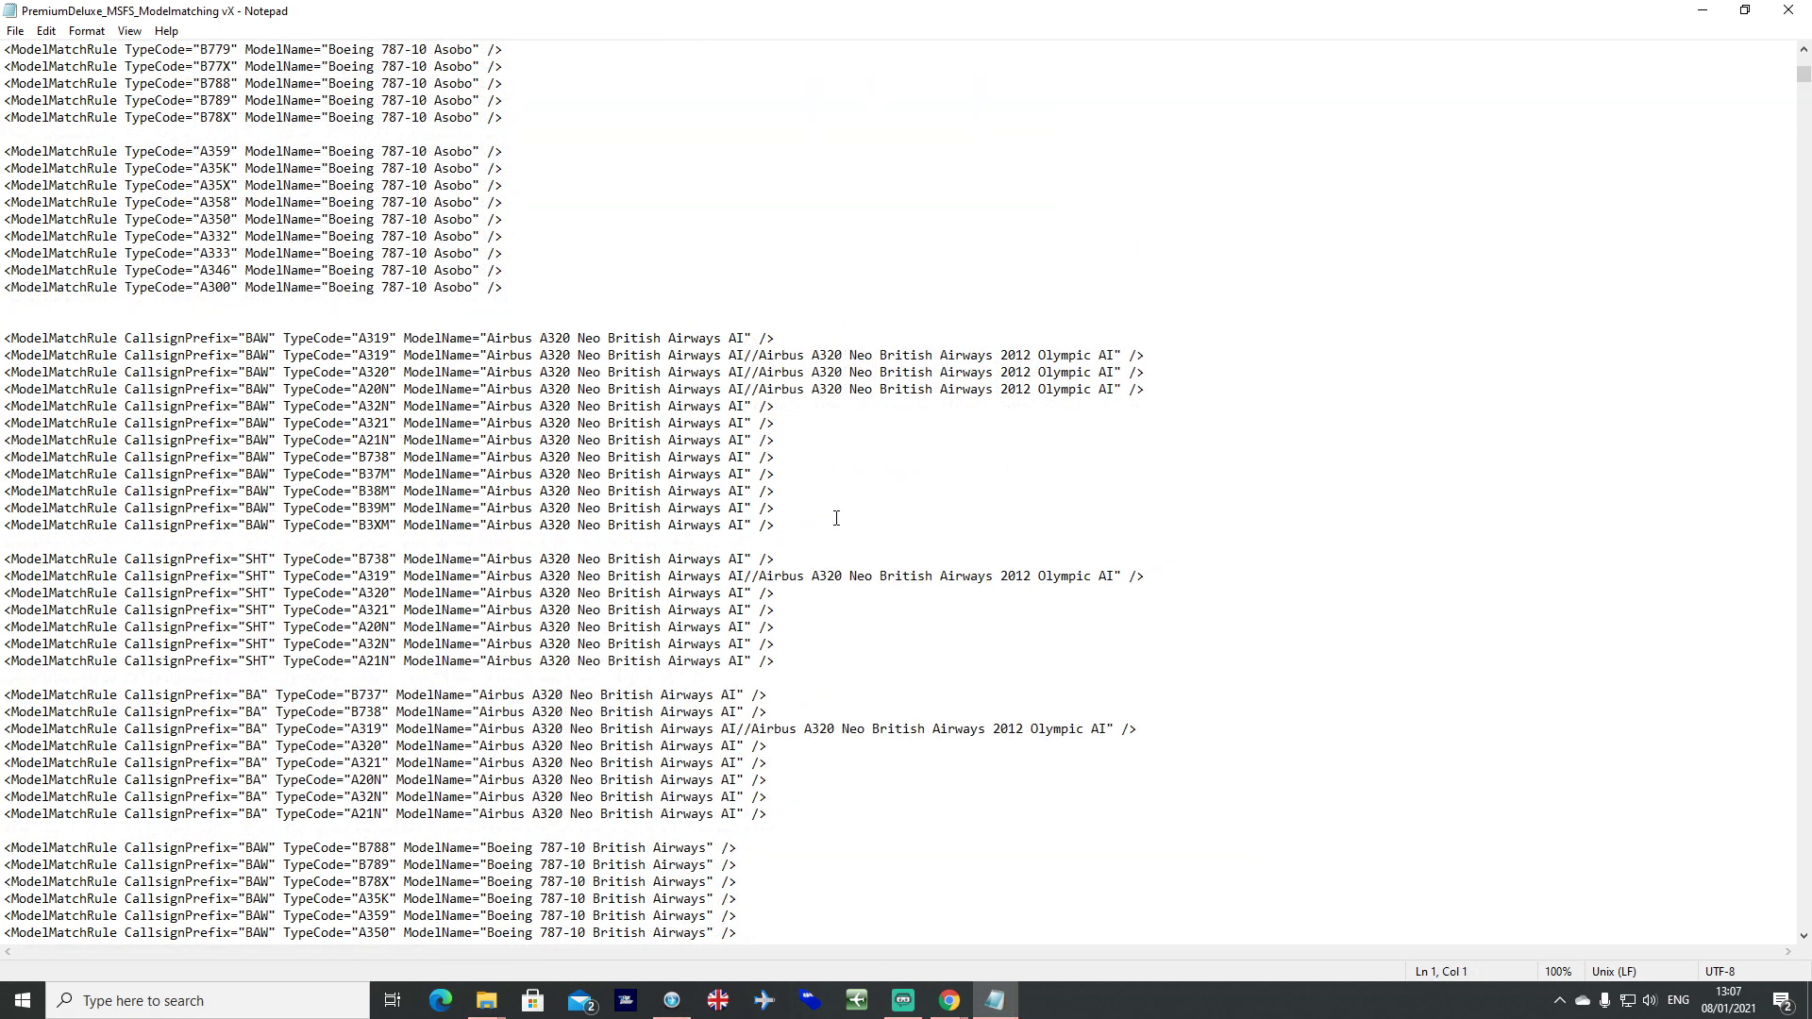
# Delete the closing " /> from the BAW B738 rule and Save As the existing 'vX broken' file name.
pyautogui.doubleClick(764, 456)
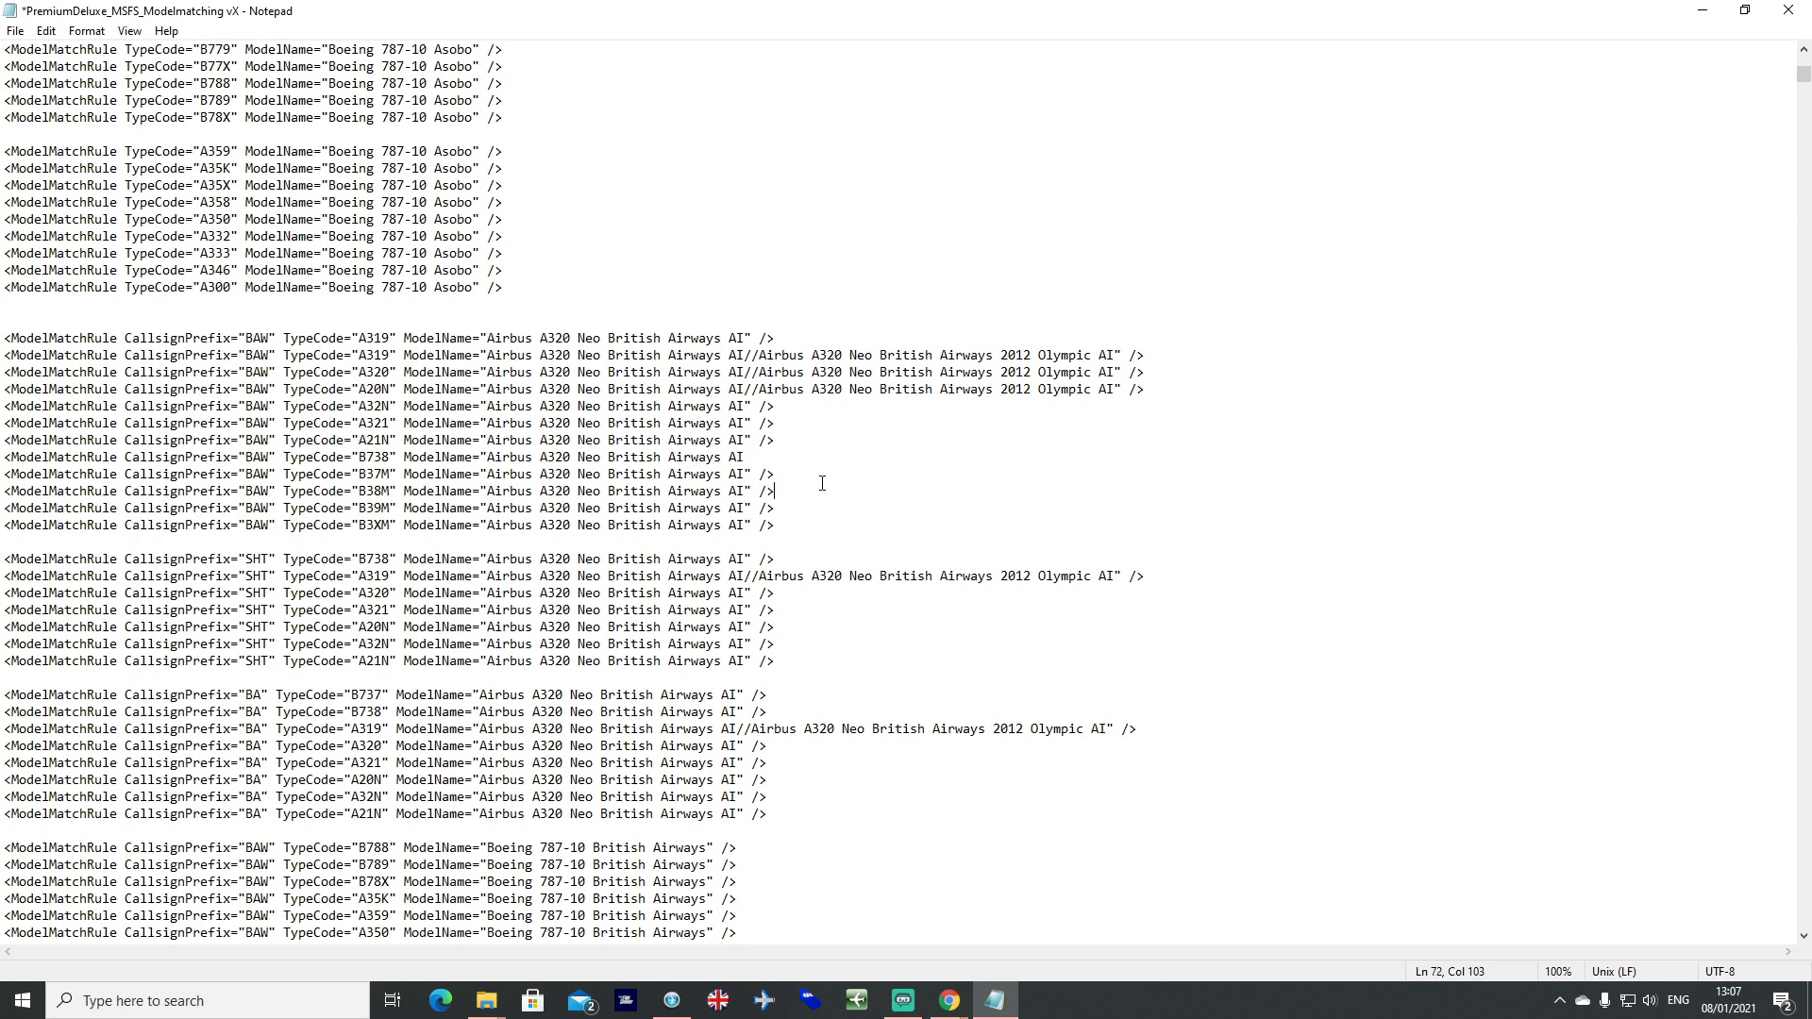
pyautogui.click(15, 30)
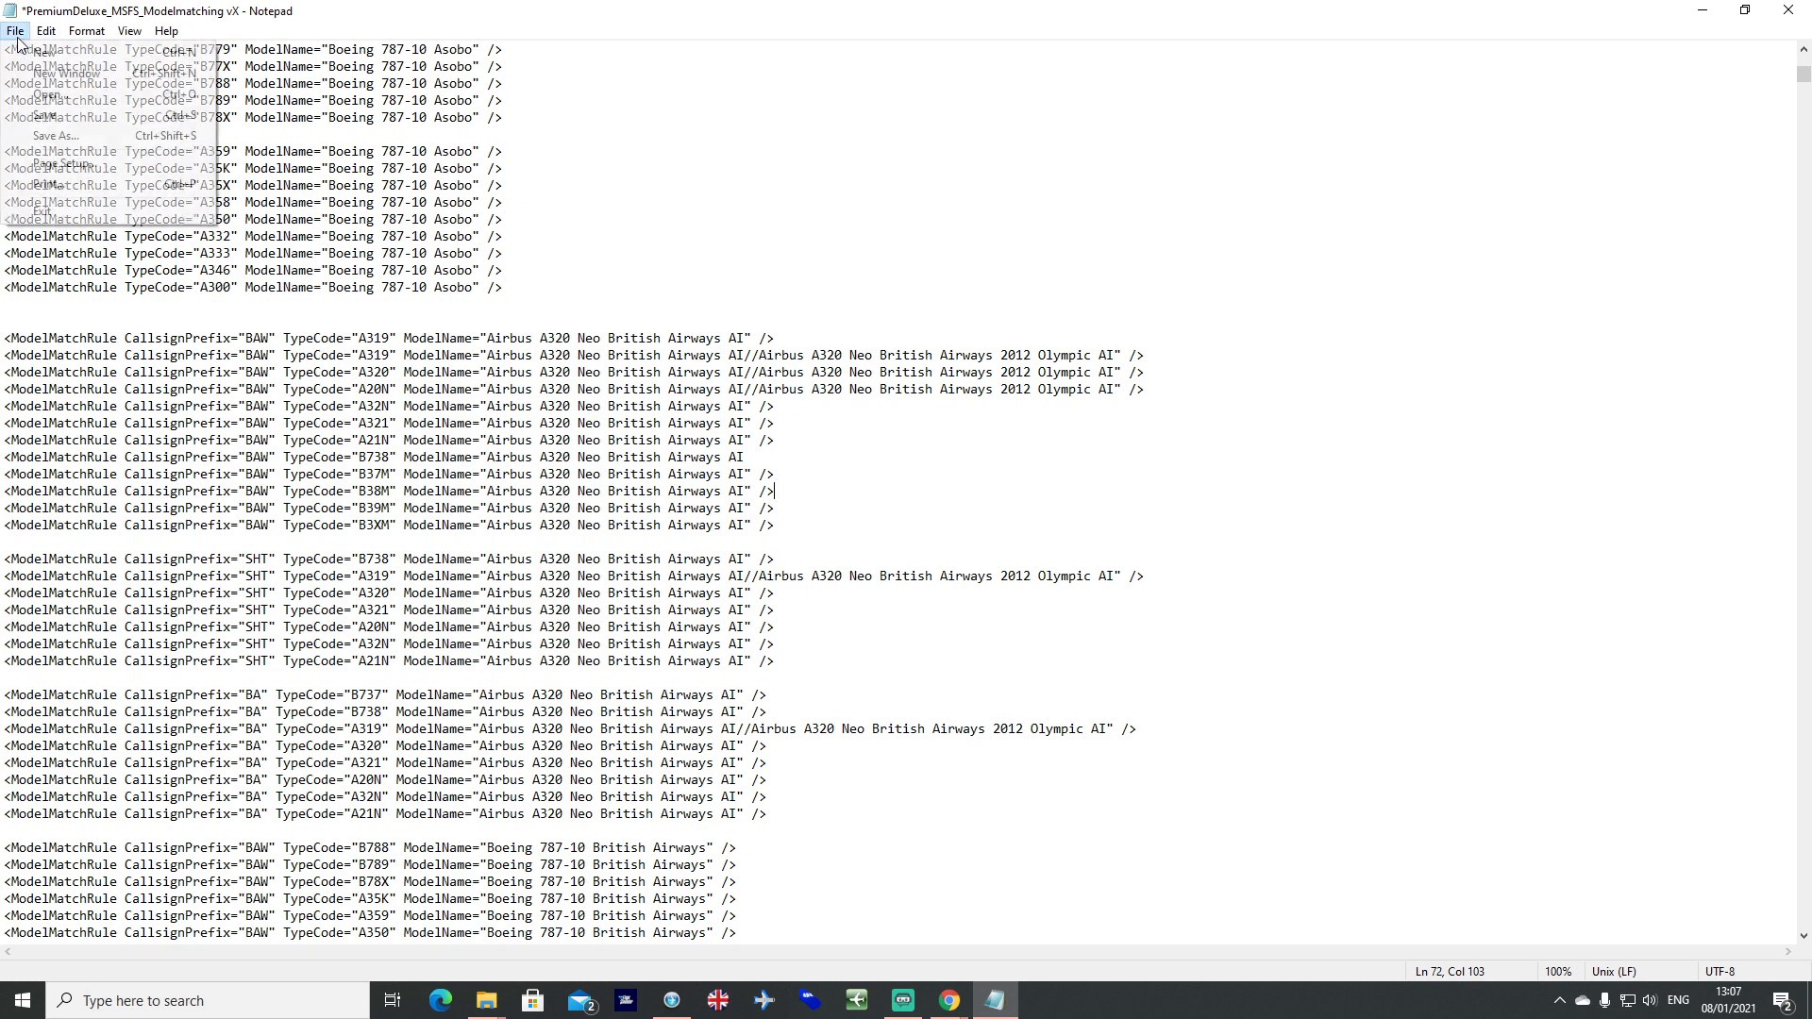
pyautogui.click(53, 136)
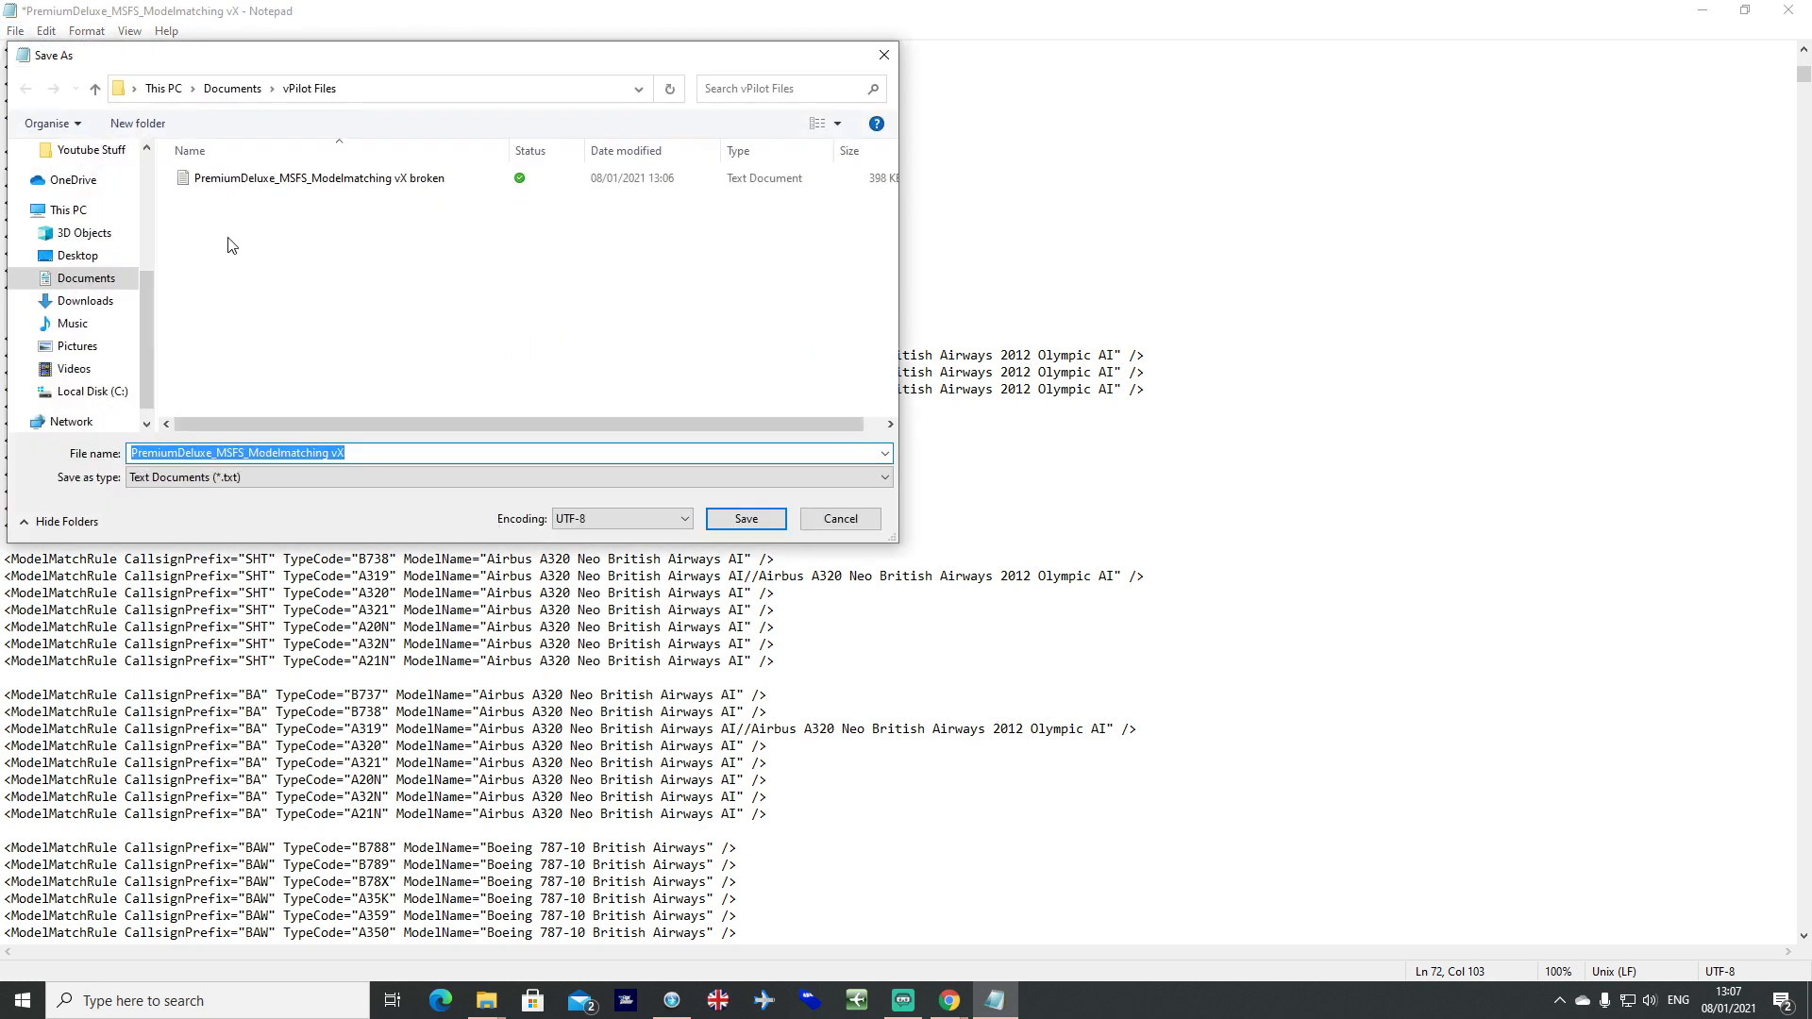
pyautogui.click(358, 453)
pyautogui.write(' broken')
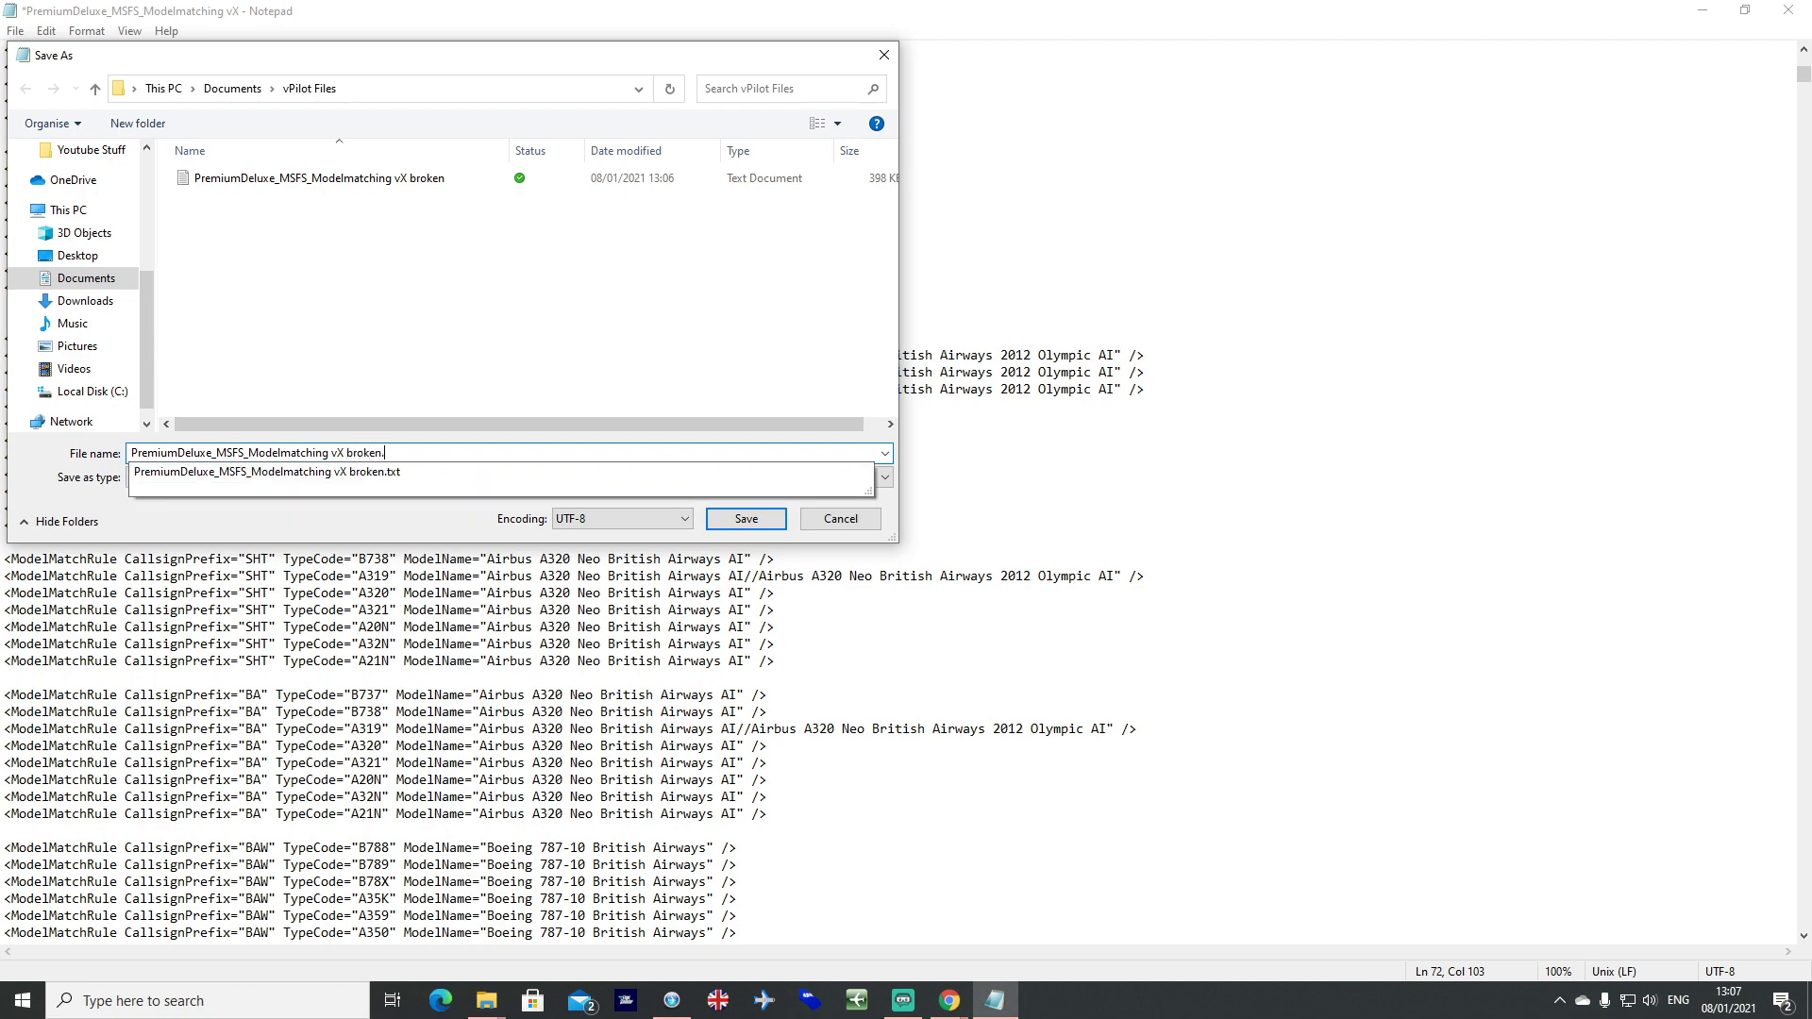
pyautogui.click(743, 517)
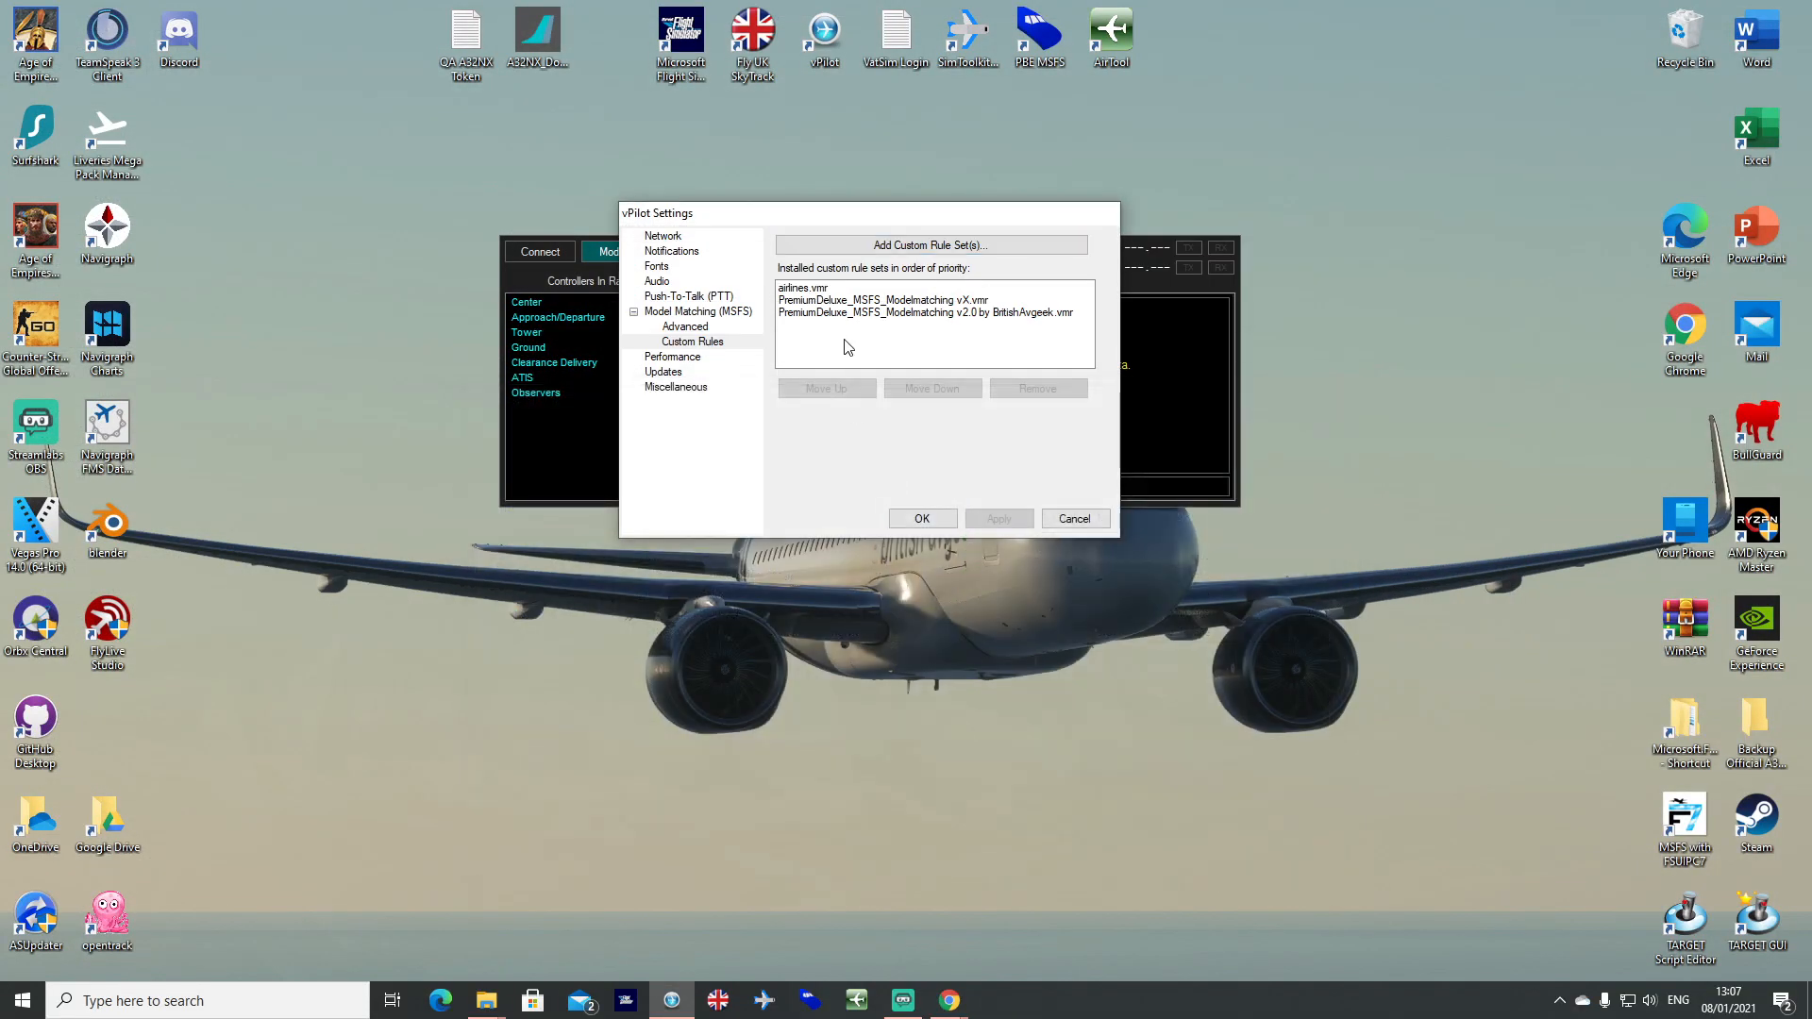
pyautogui.click(930, 243)
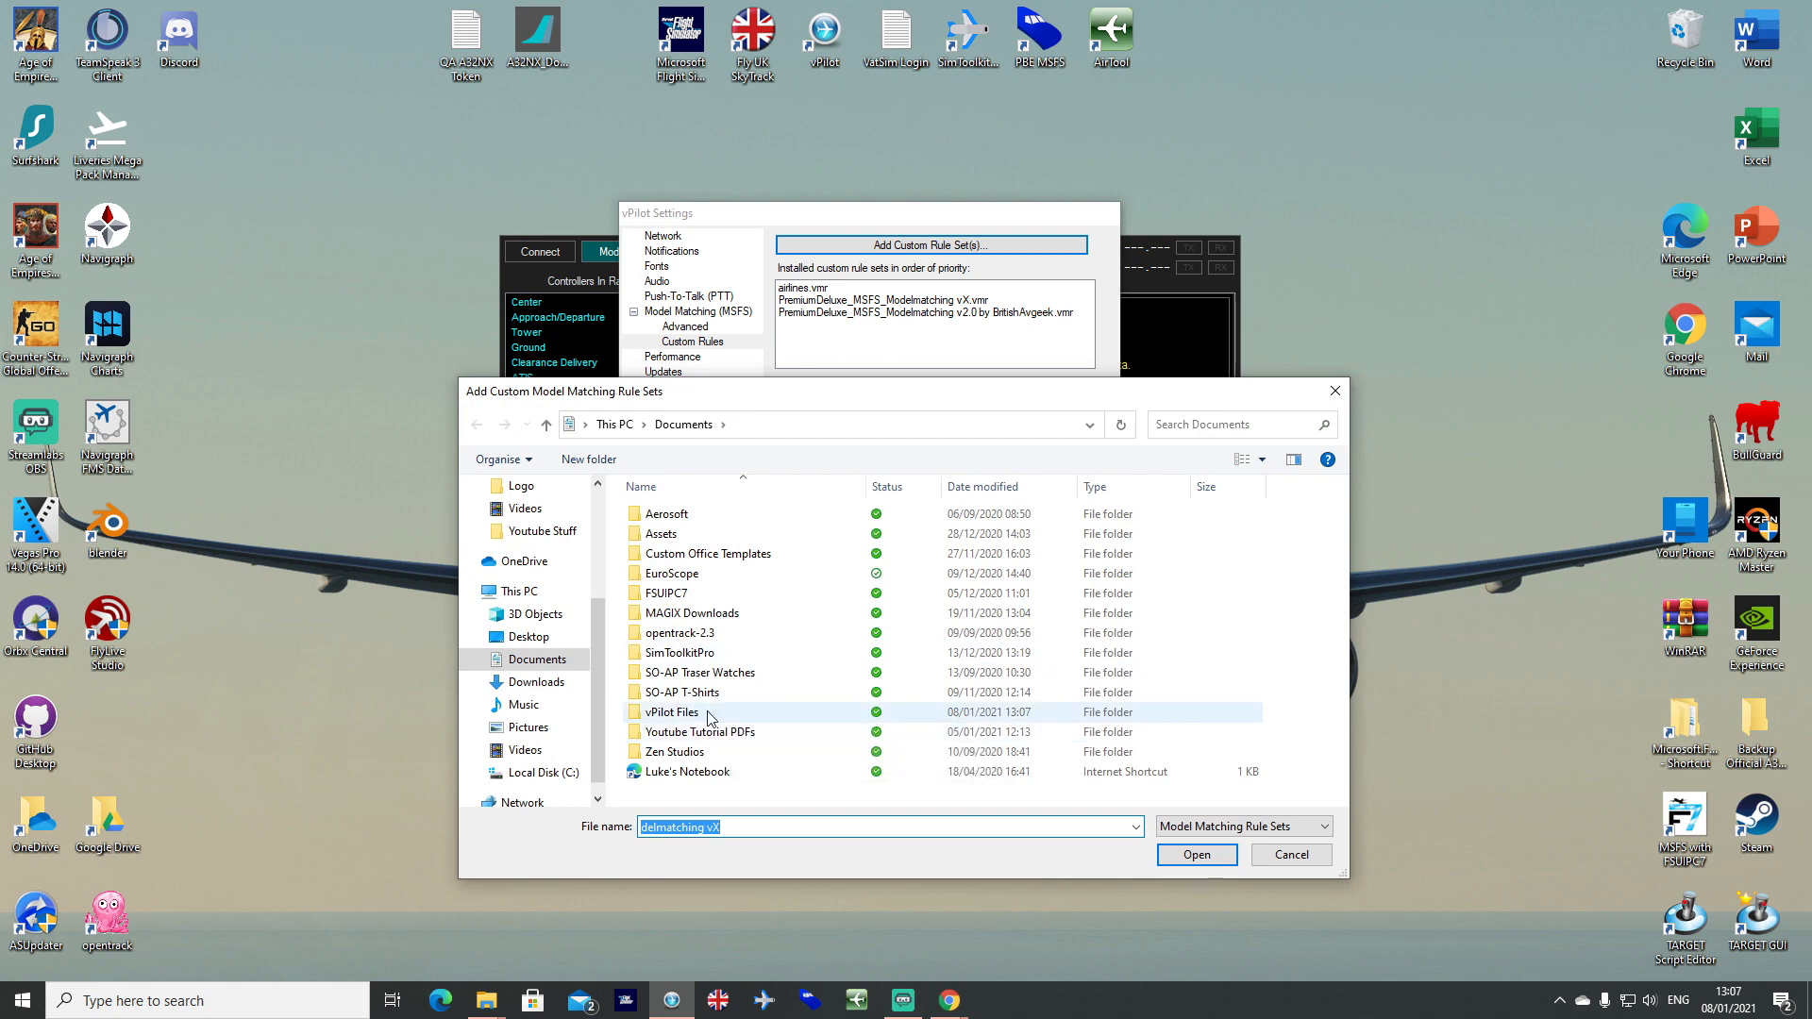
pyautogui.click(1196, 855)
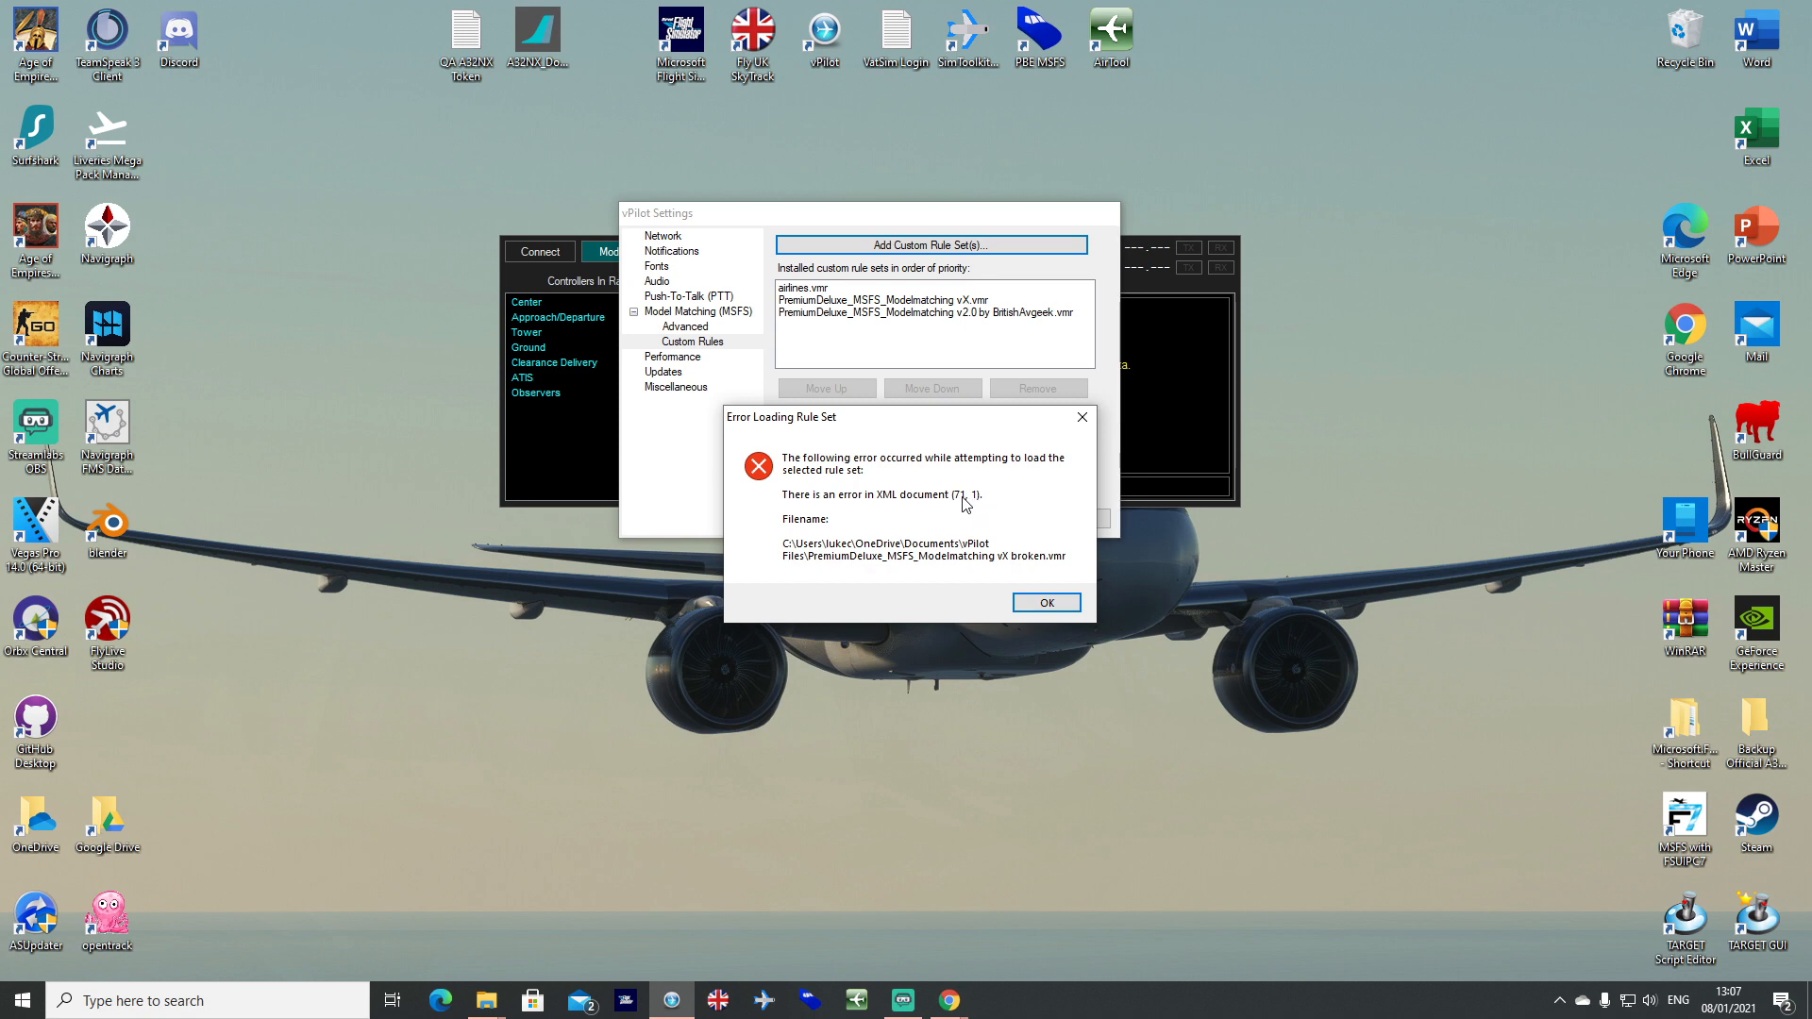
pyautogui.moveTo(976, 515)
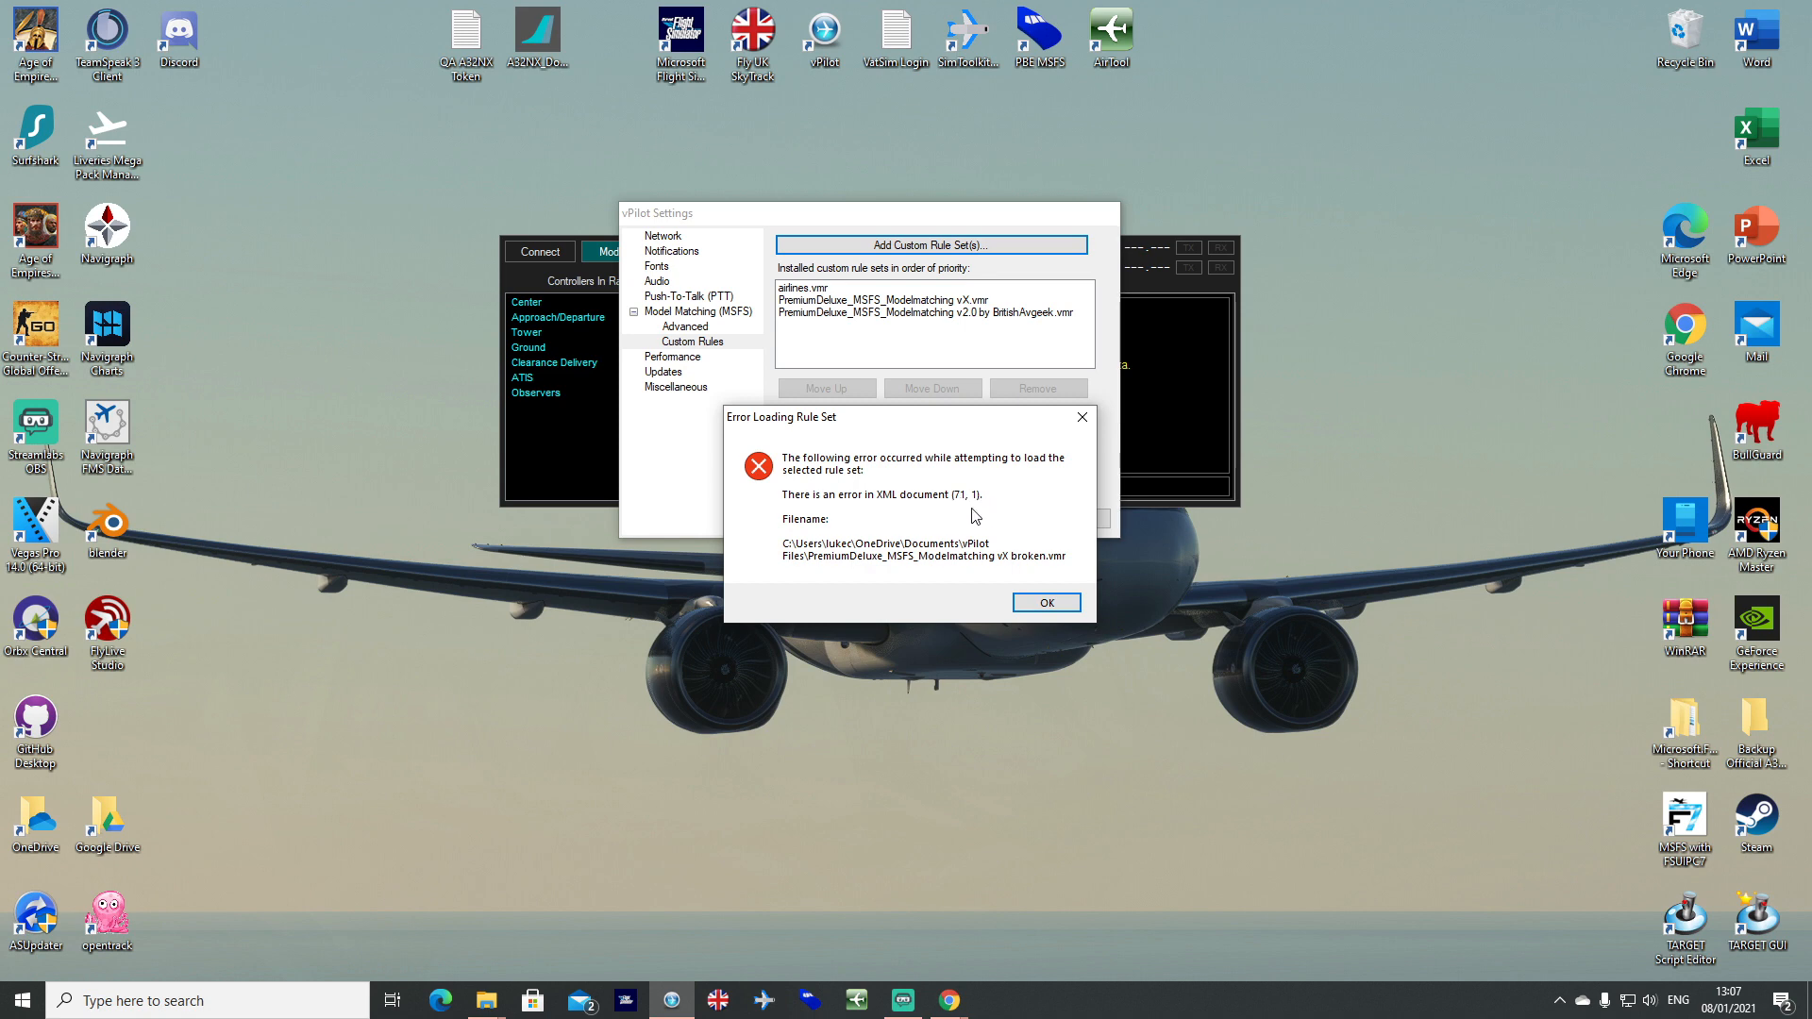
pyautogui.moveTo(989, 525)
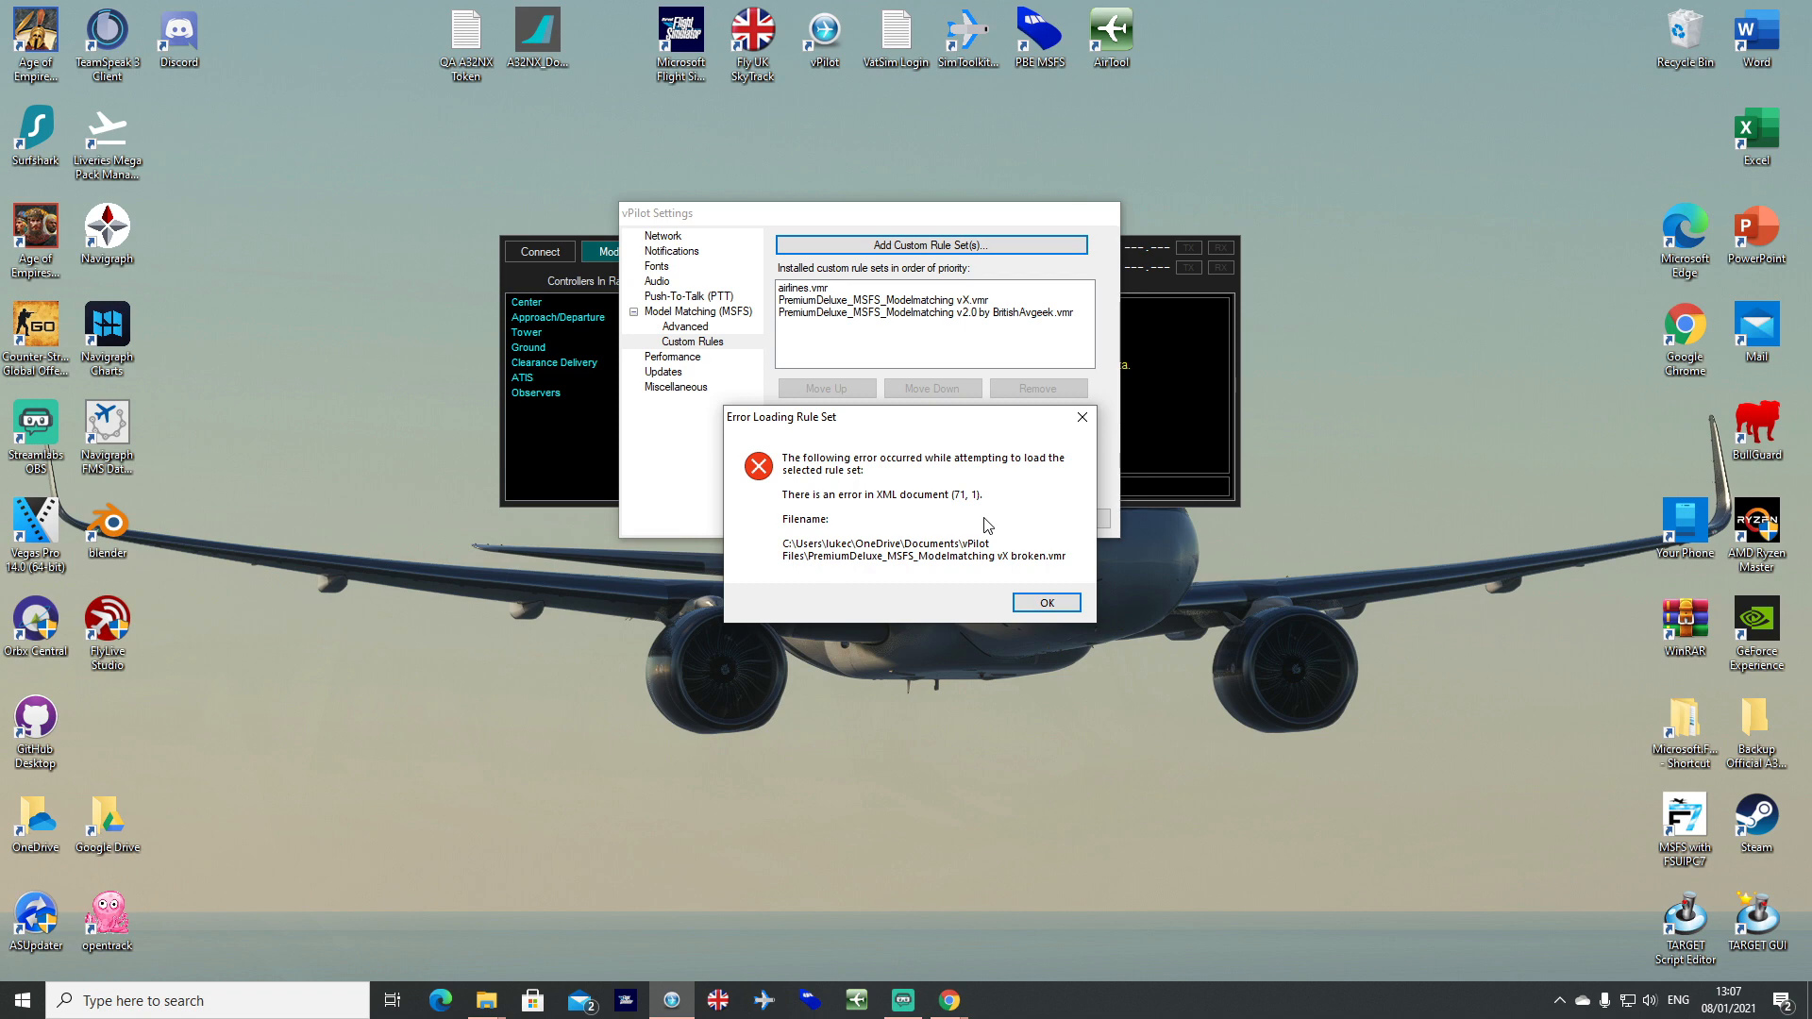
pyautogui.moveTo(902, 468)
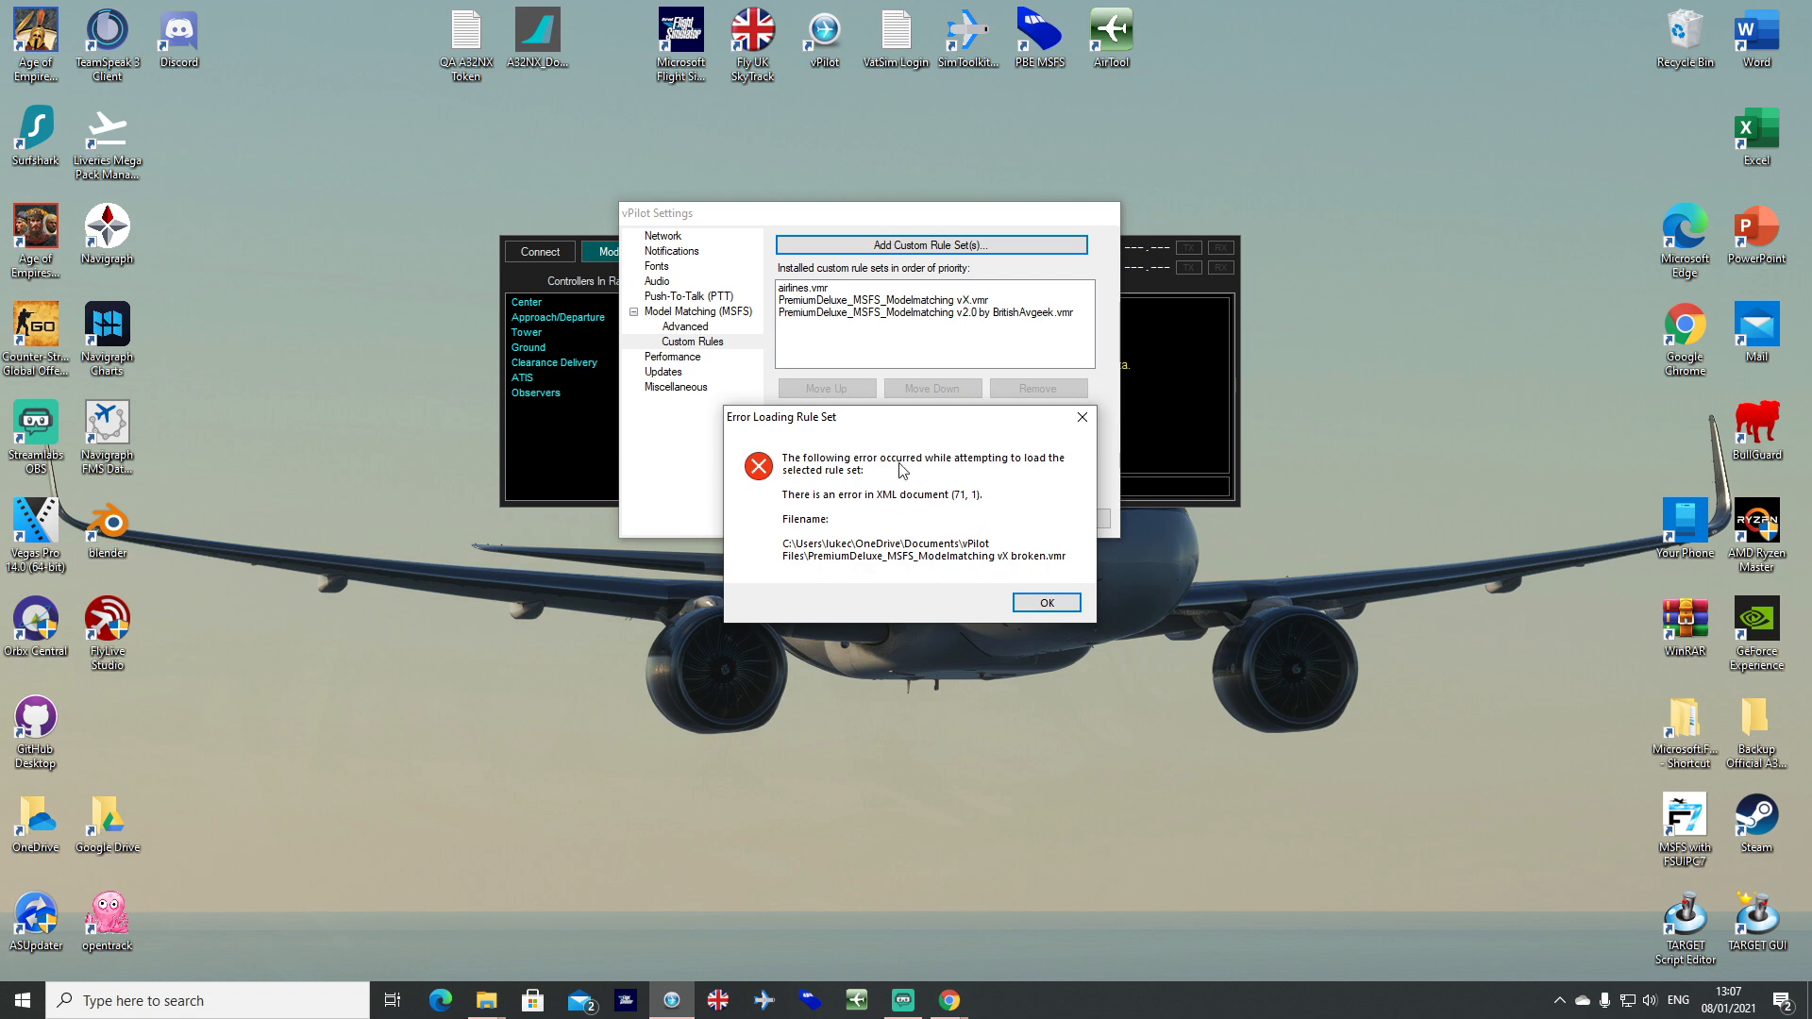
pyautogui.click(1046, 602)
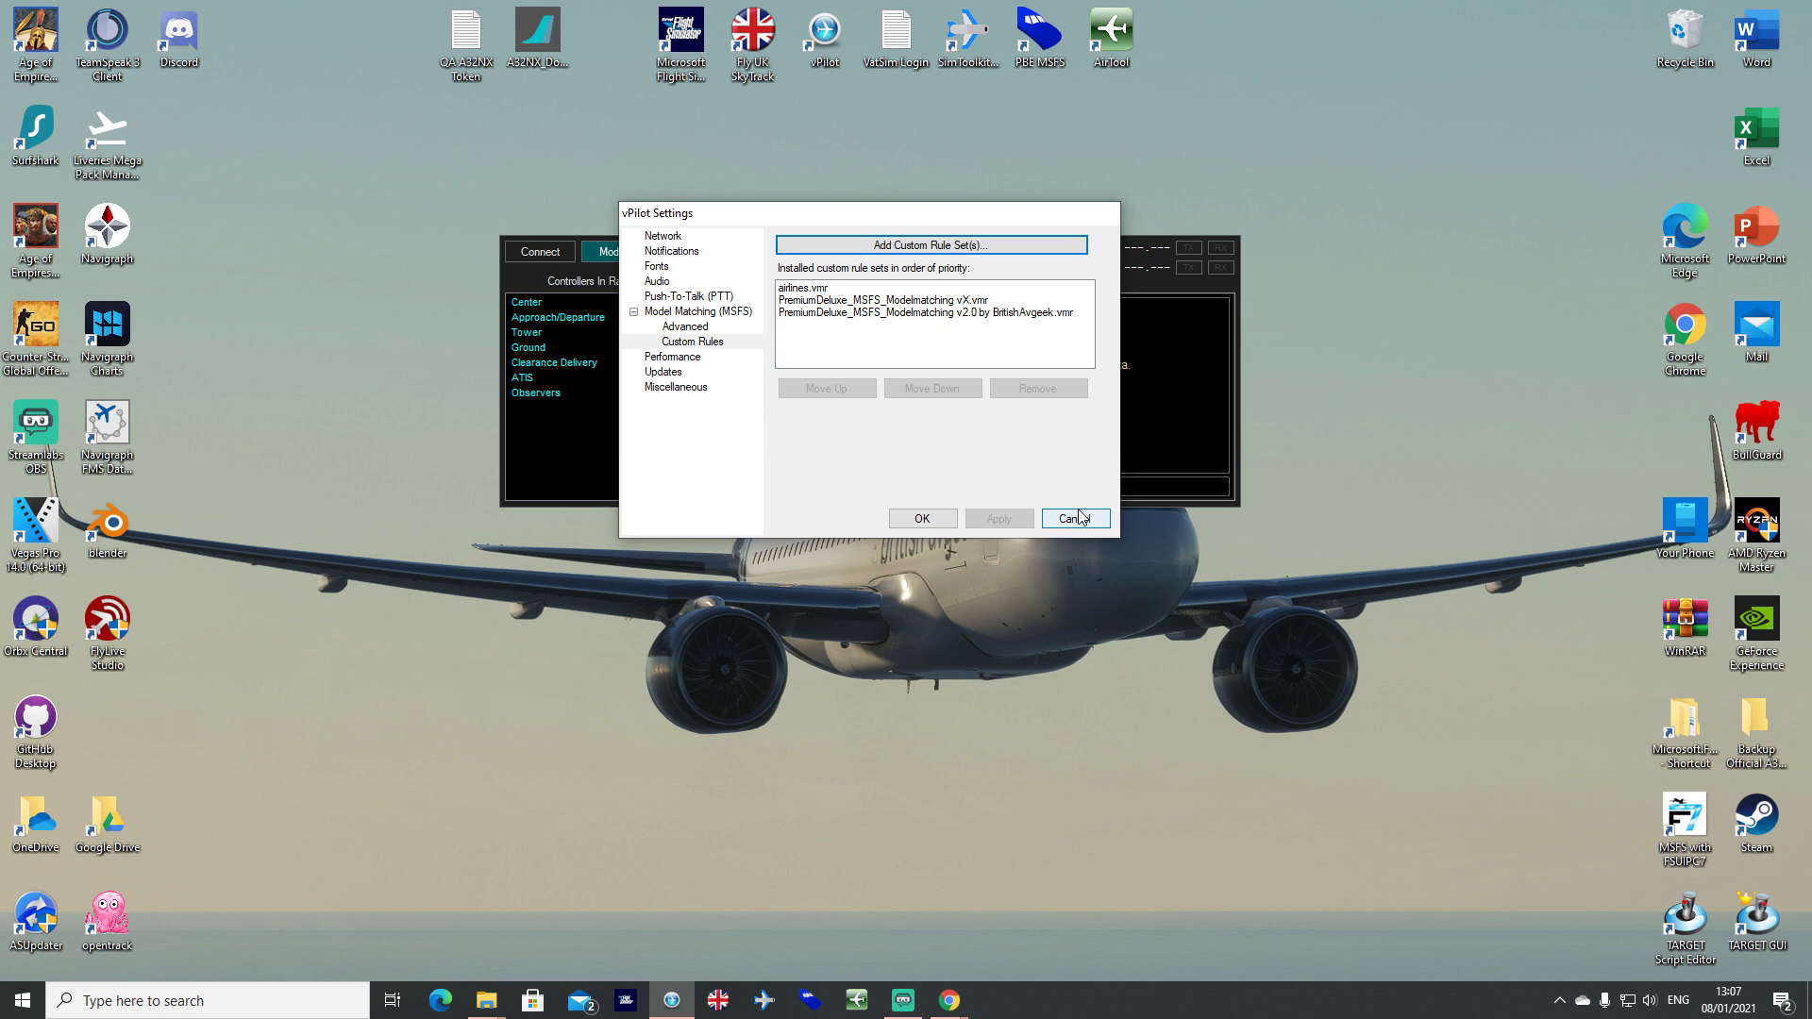
# Cancel the vPilot settings and exit vPilot, leaving the desktop showing.
pyautogui.click(1074, 517)
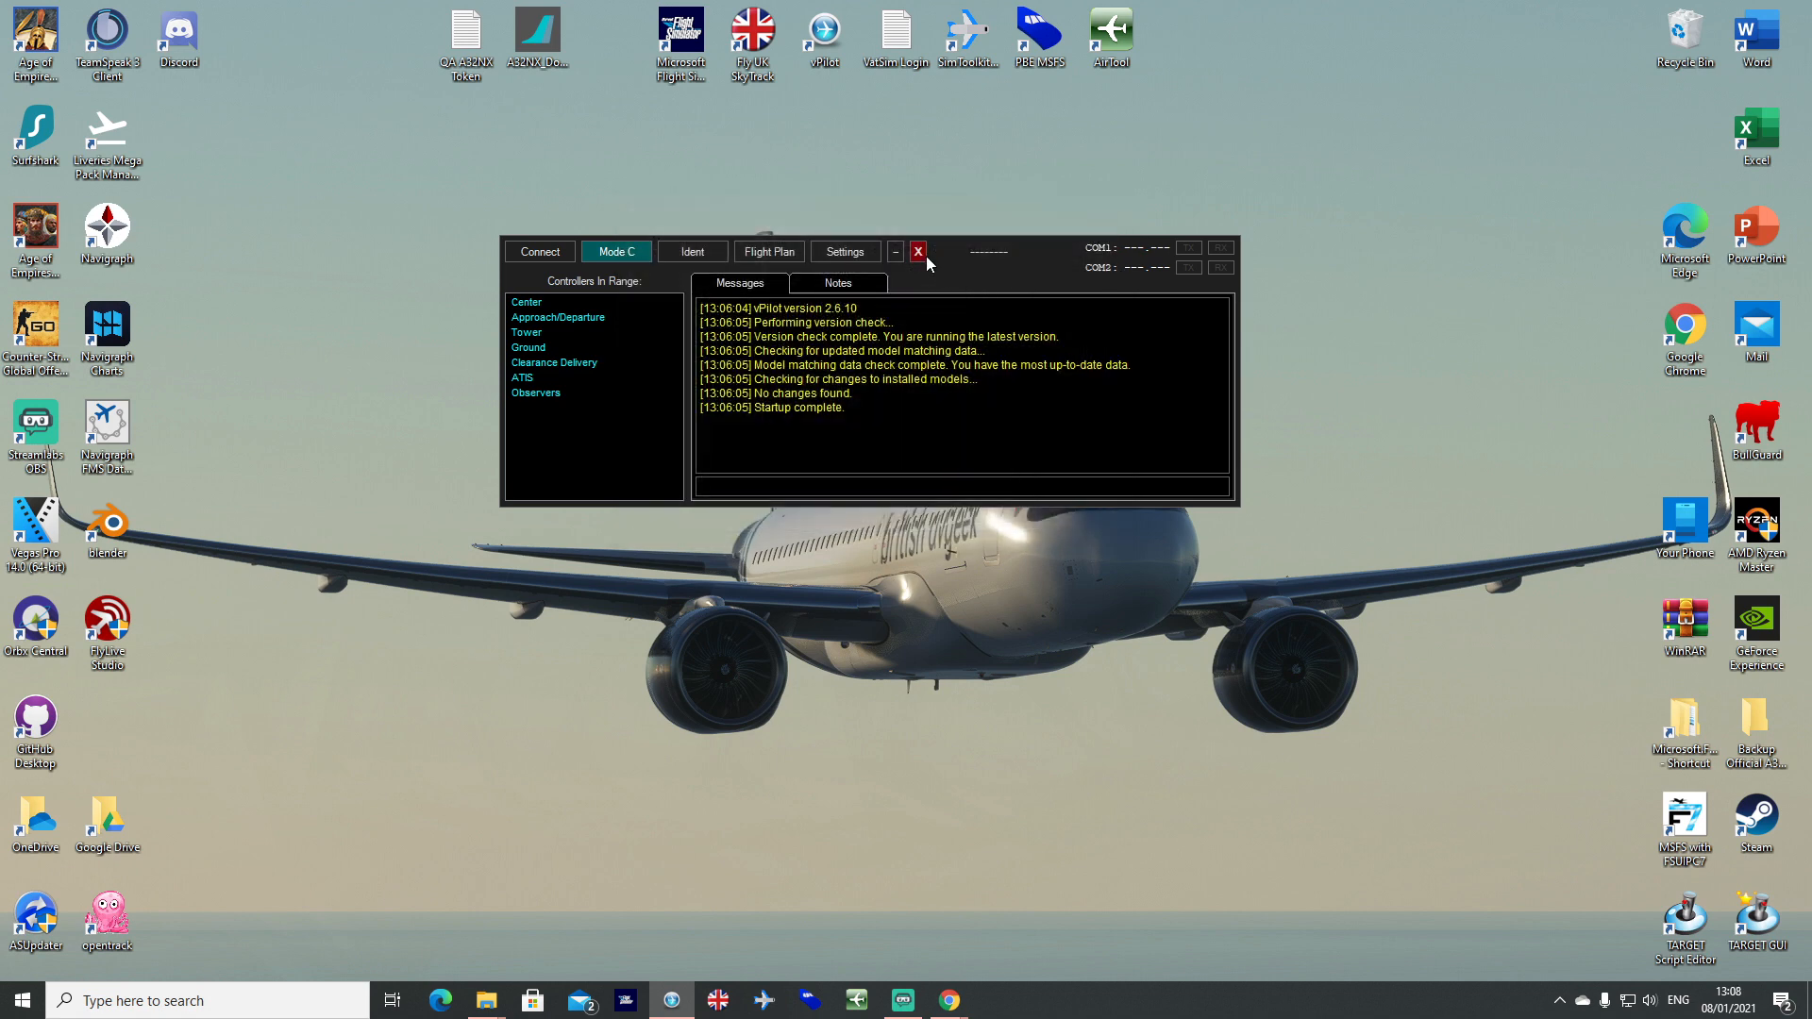
pyautogui.click(919, 251)
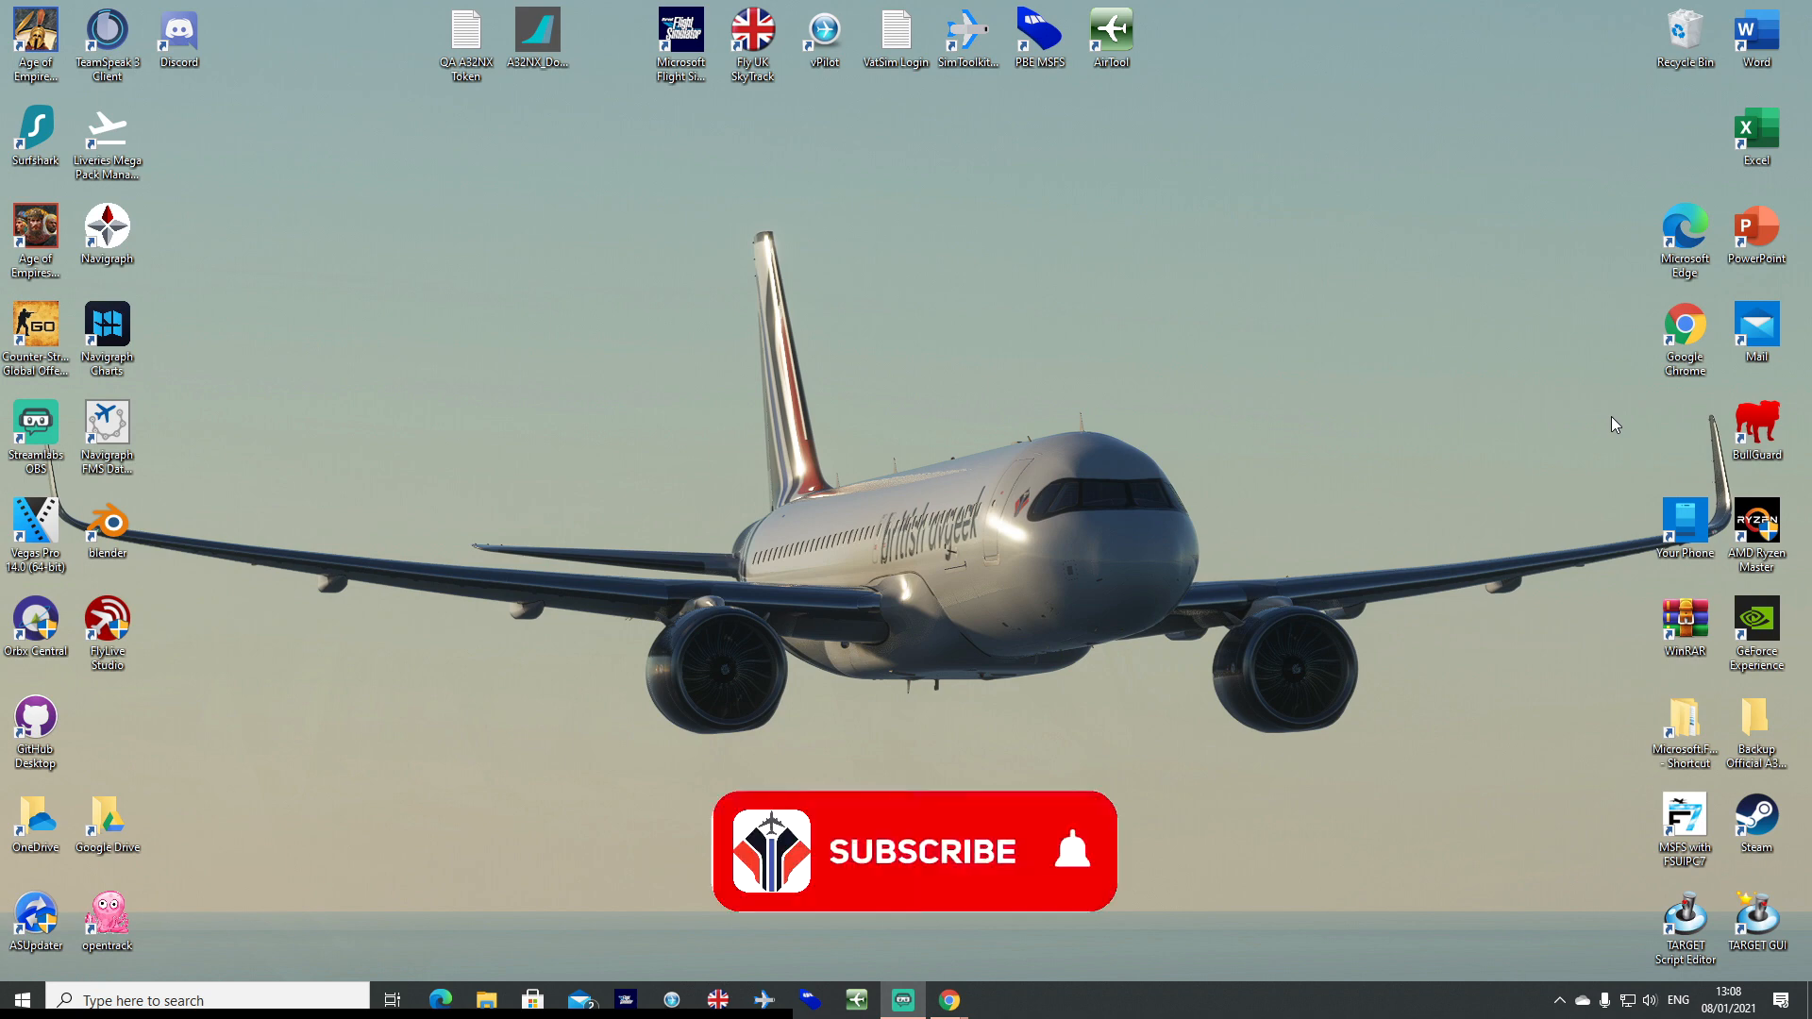
pyautogui.click(921, 851)
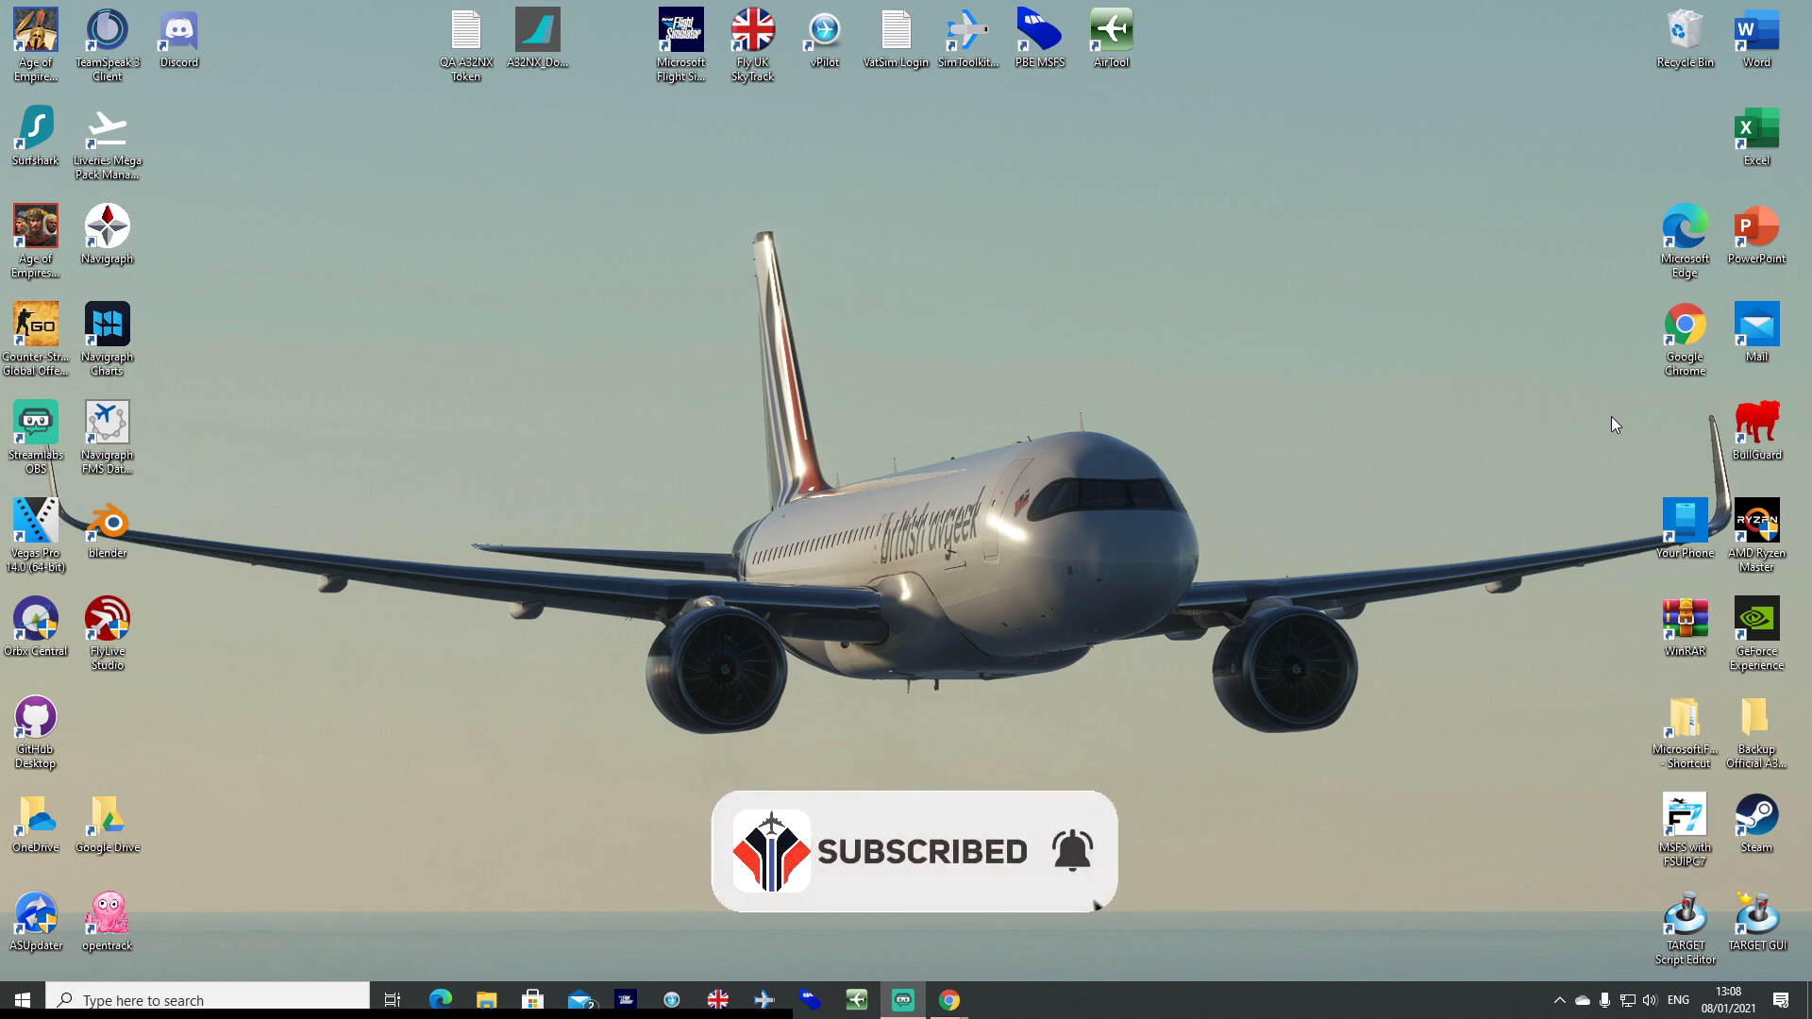